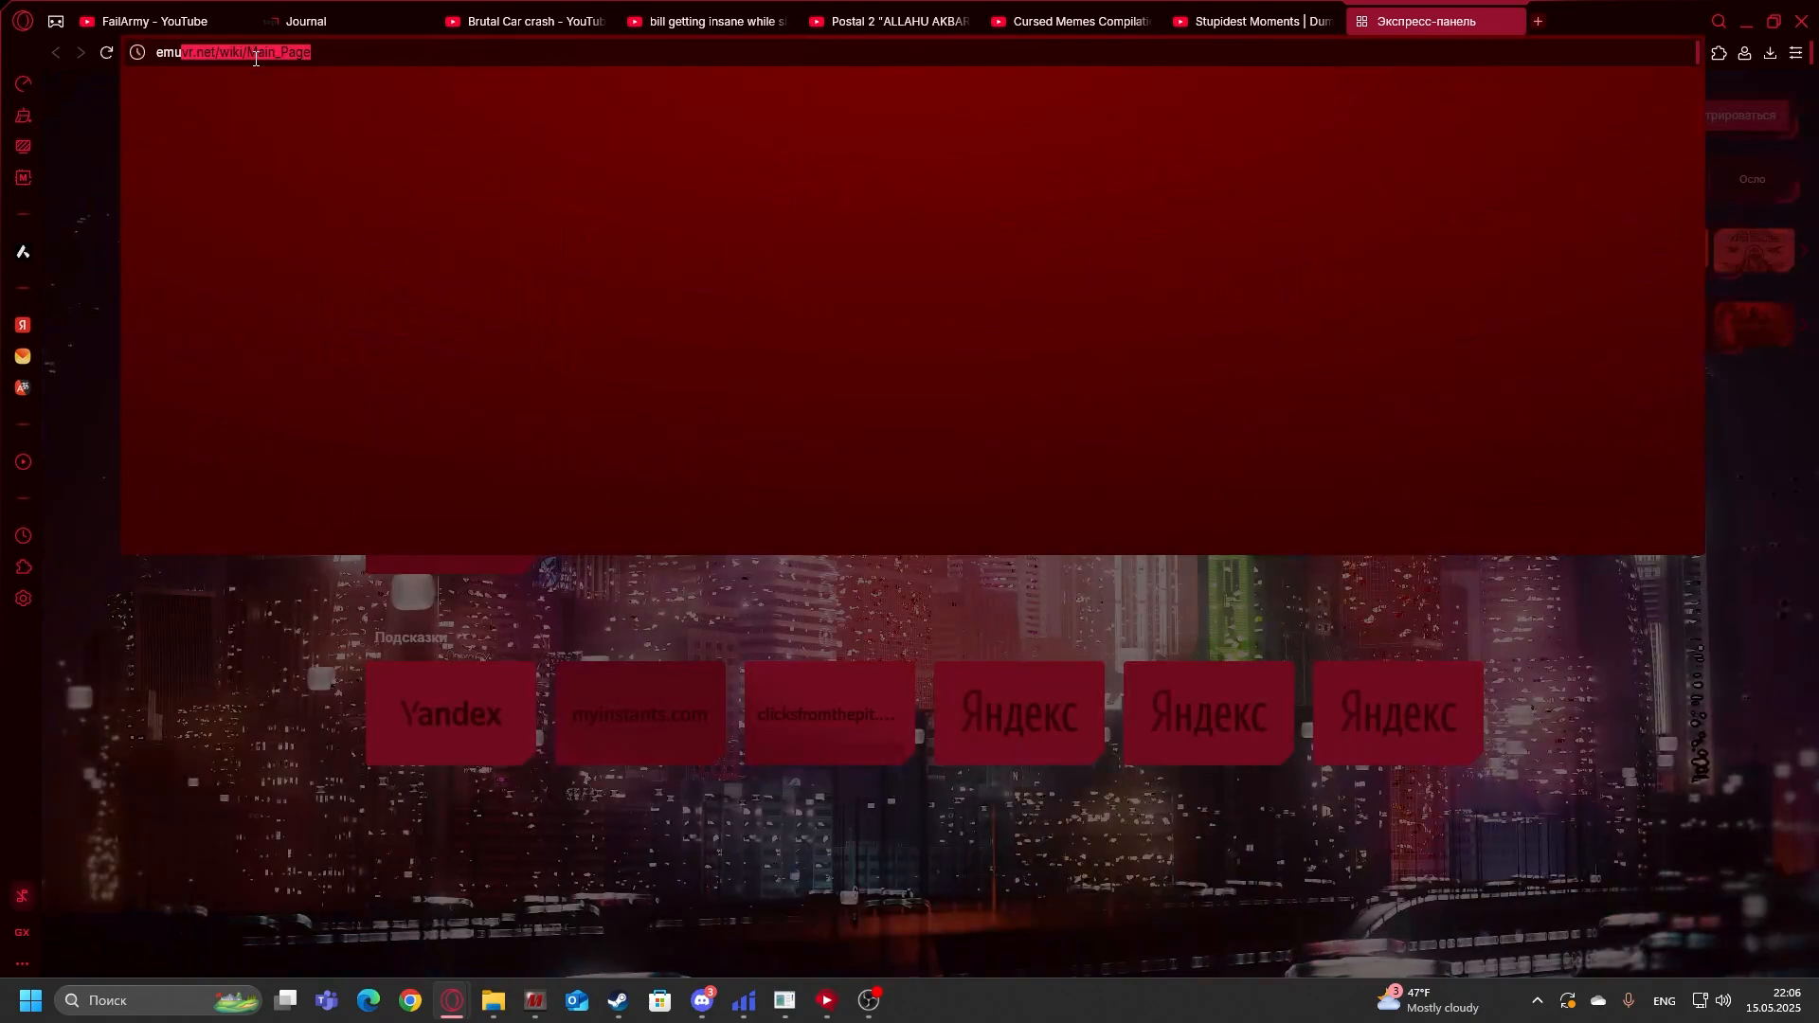
Step: Load emuvr.net and scroll down to the Get the Beta box
text(emuvr.net)
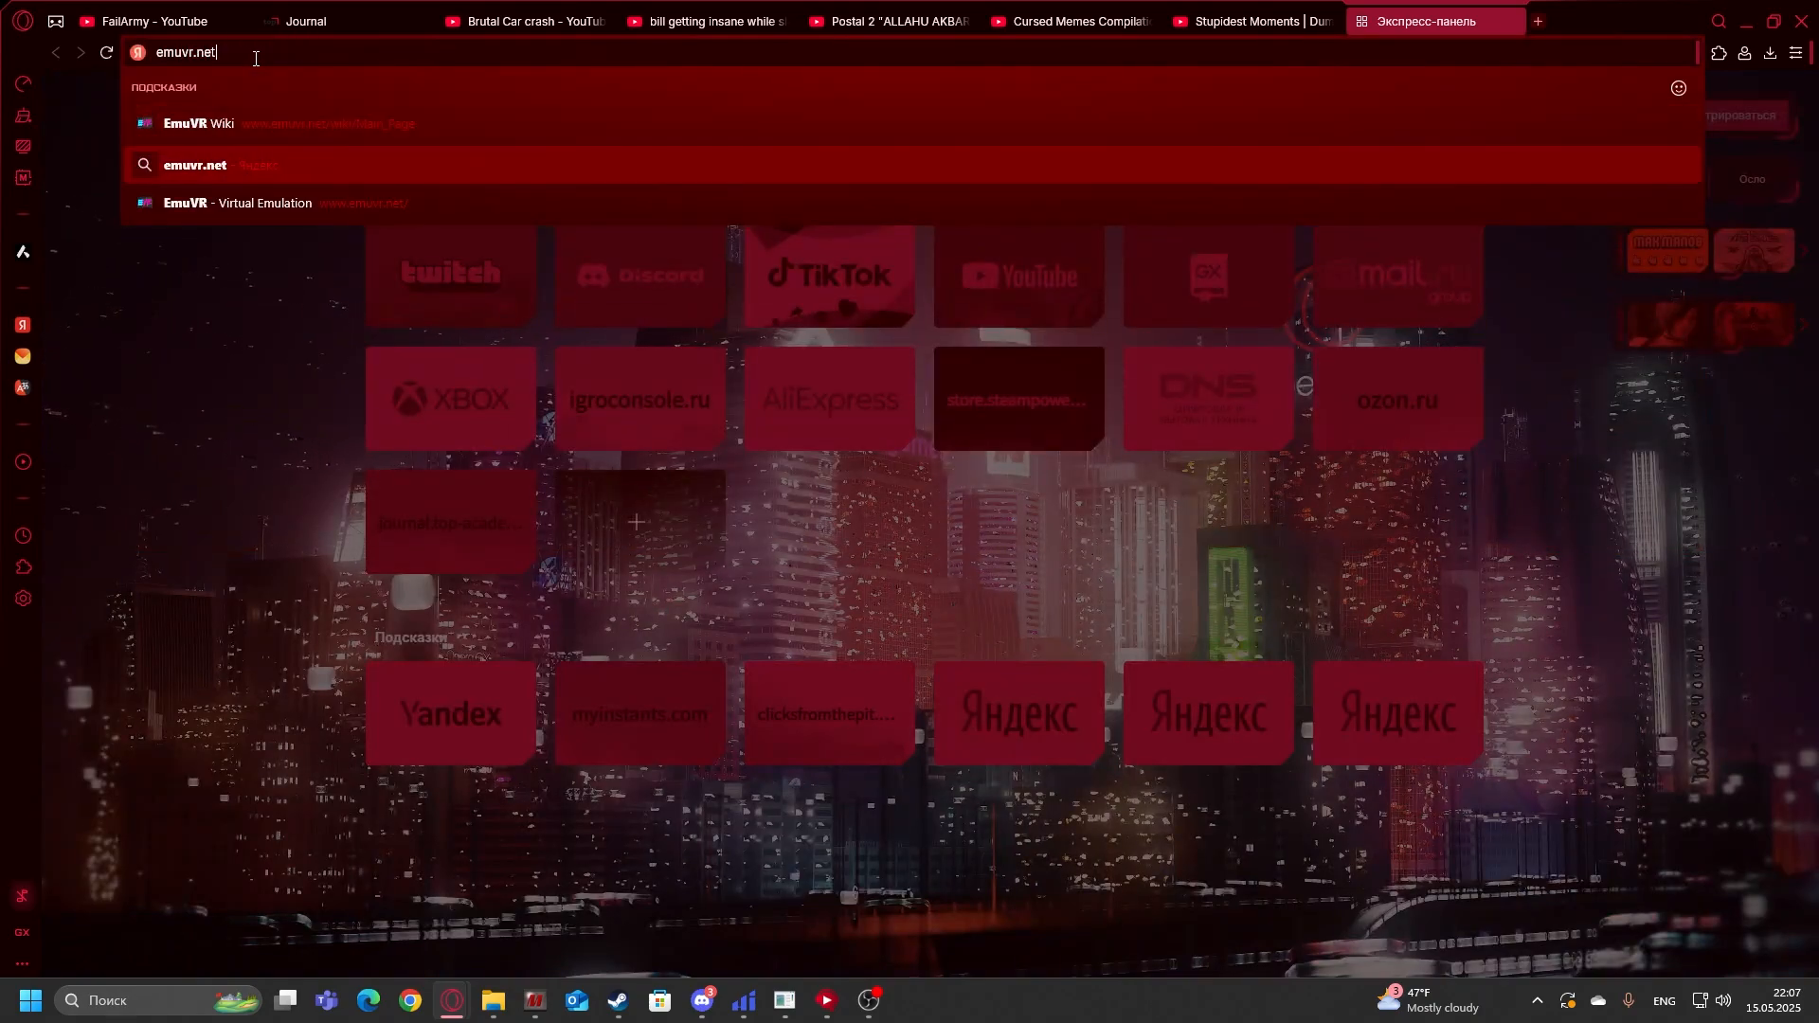
key(Return)
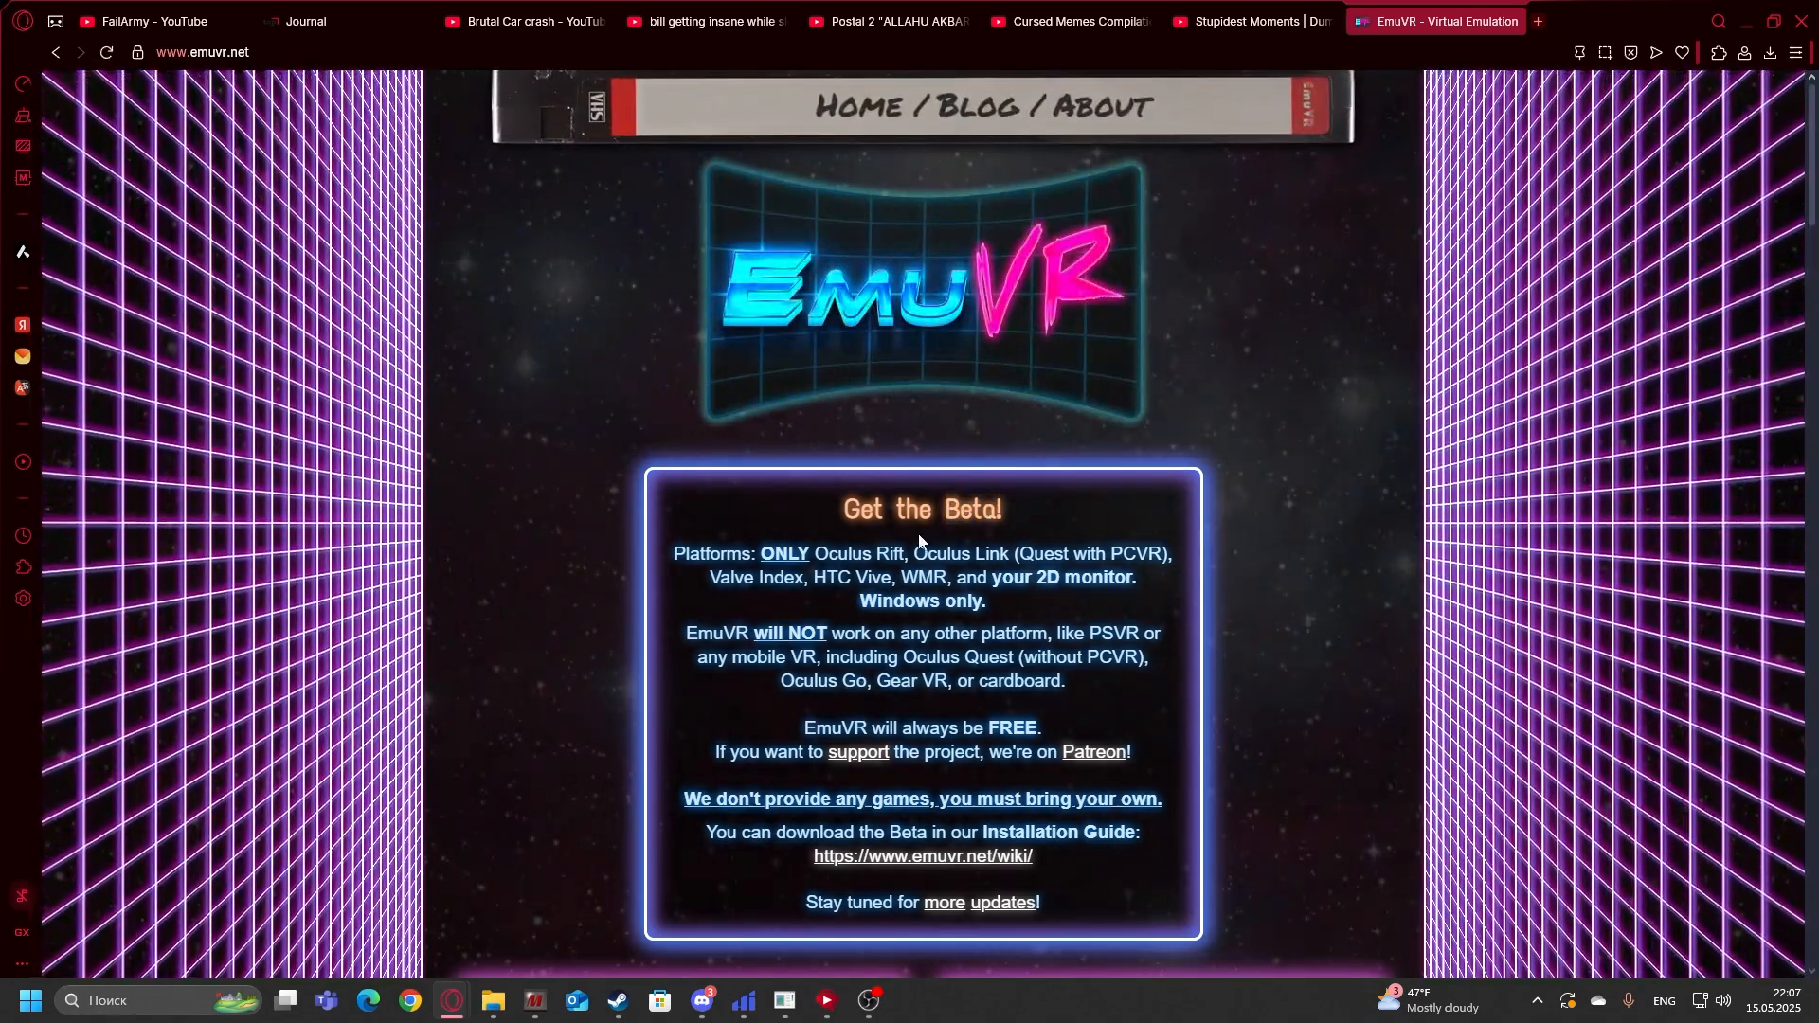
scroll(down, 3)
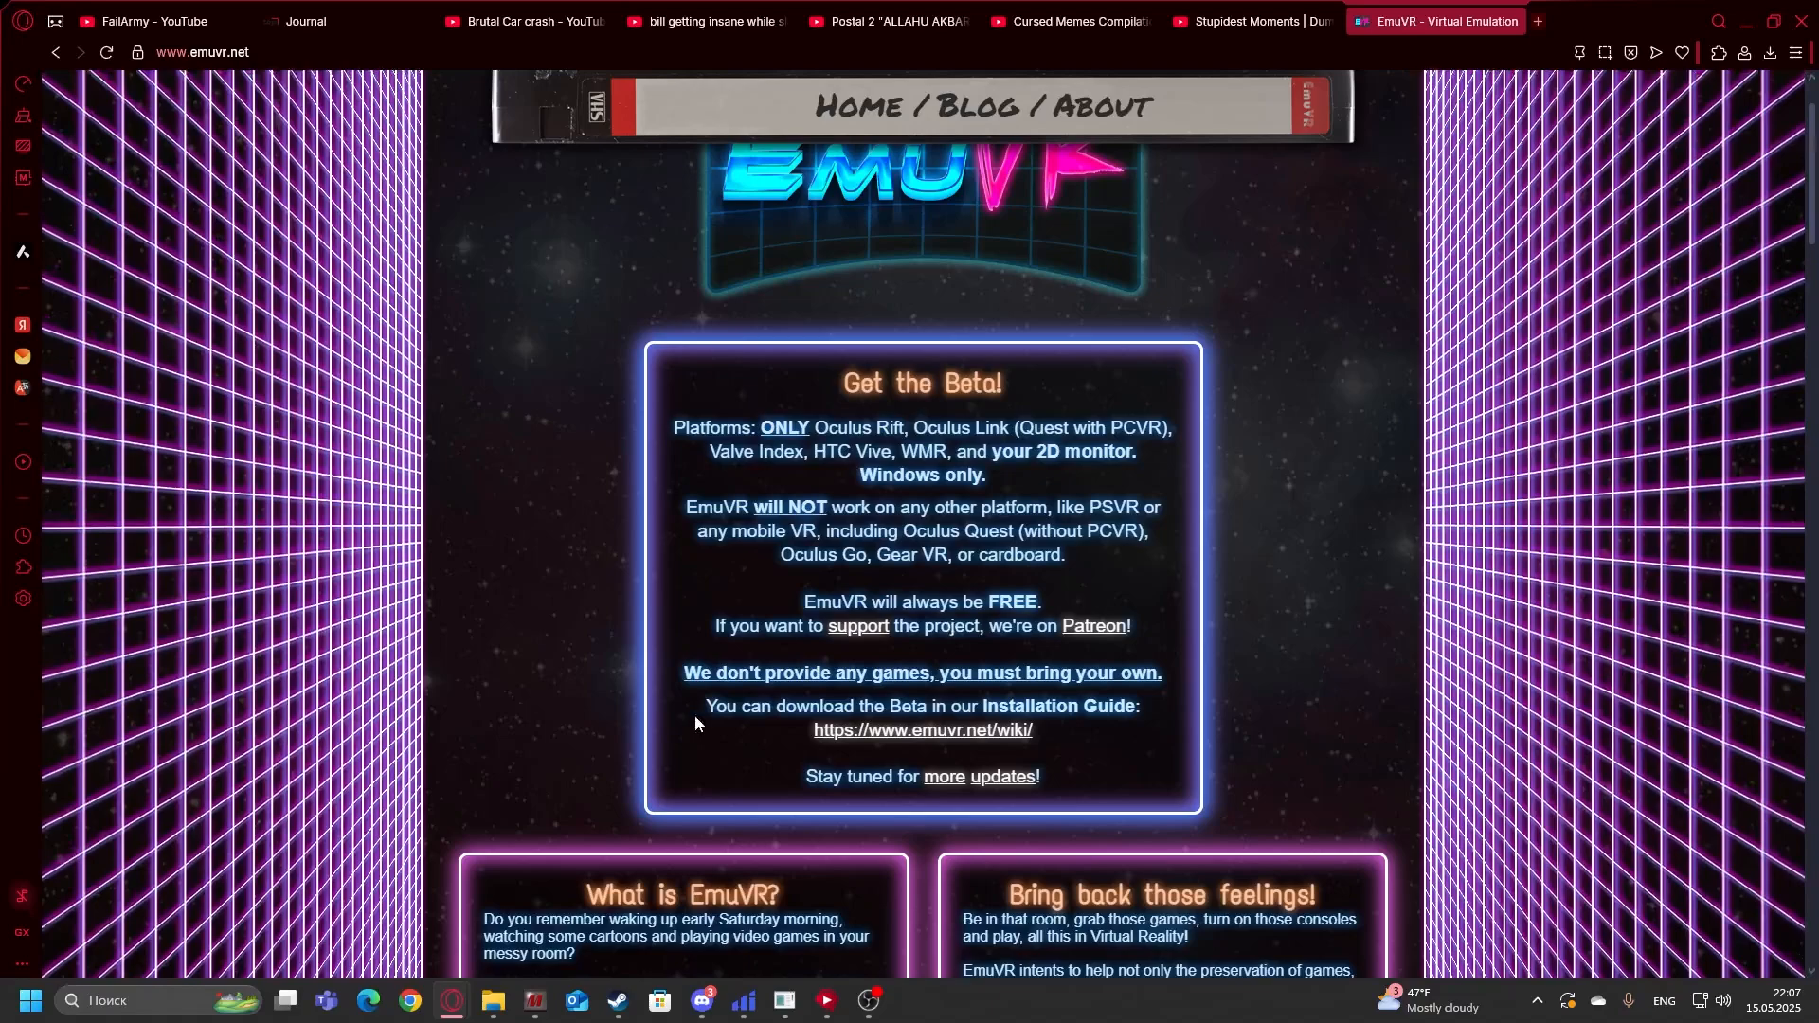
mouse_move(922, 742)
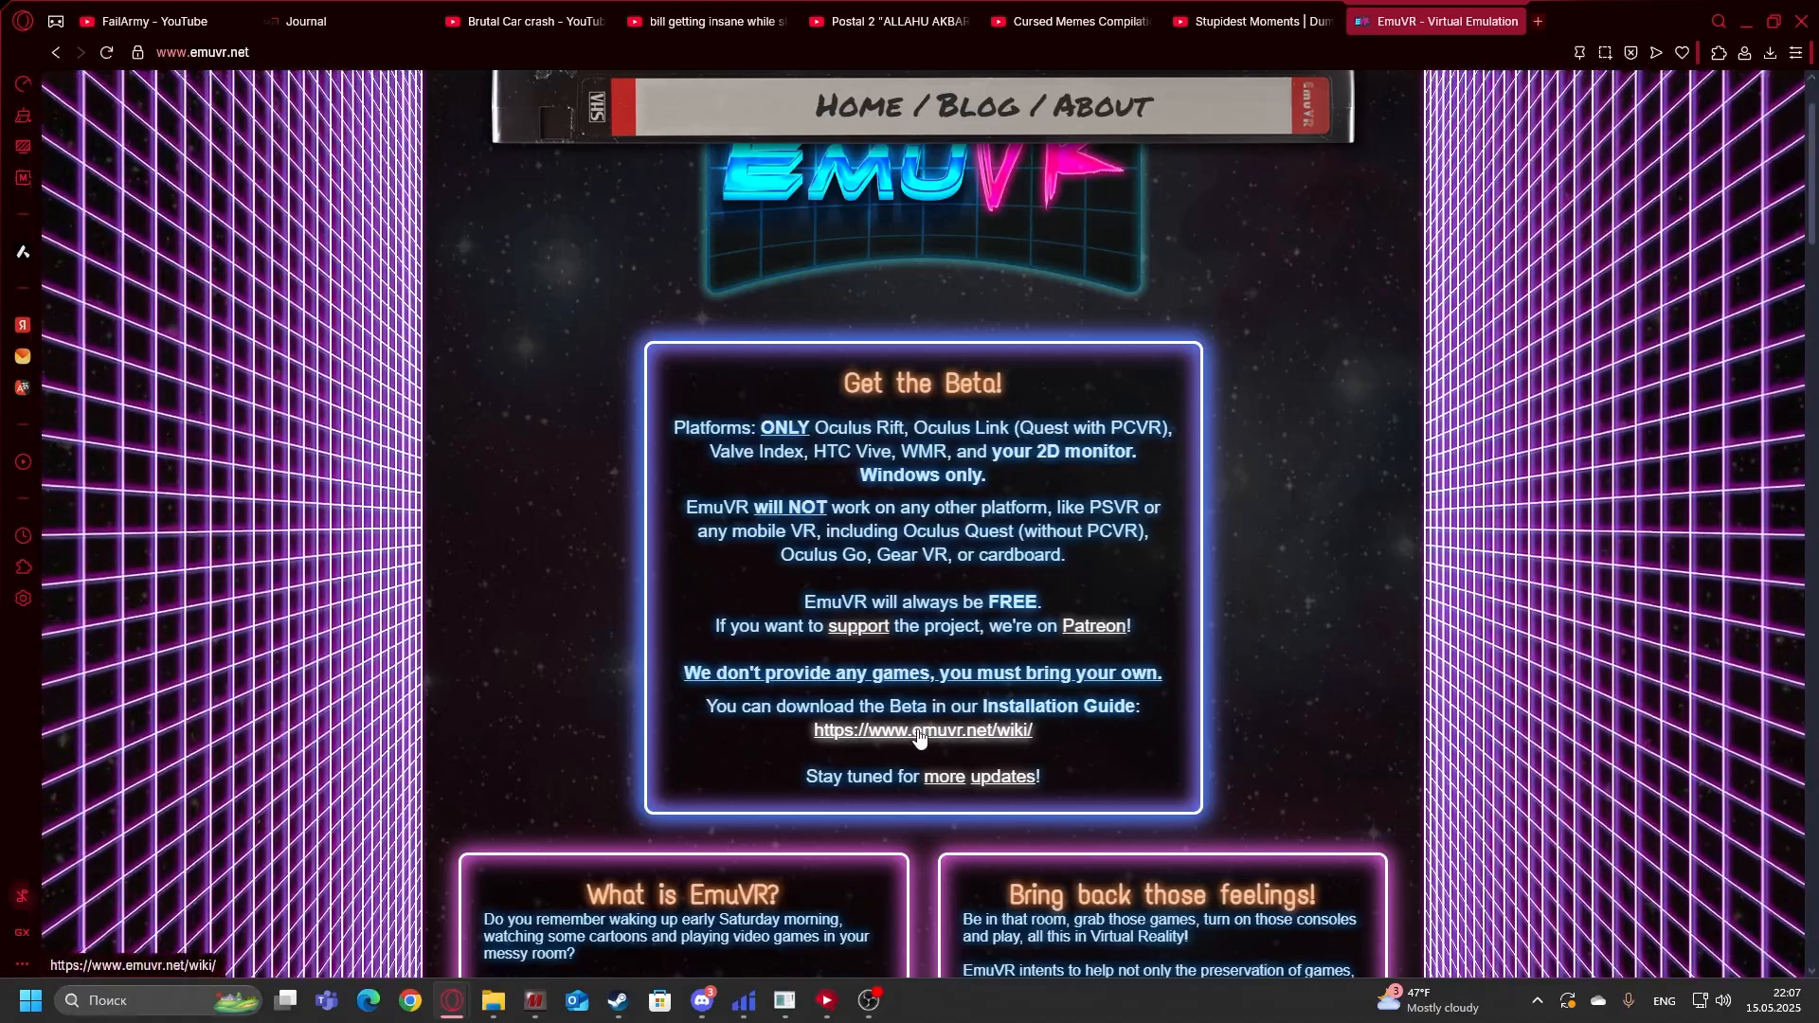
Step: Go to the EmuVR wiki Installation Guide and start the release archive download
click(921, 729)
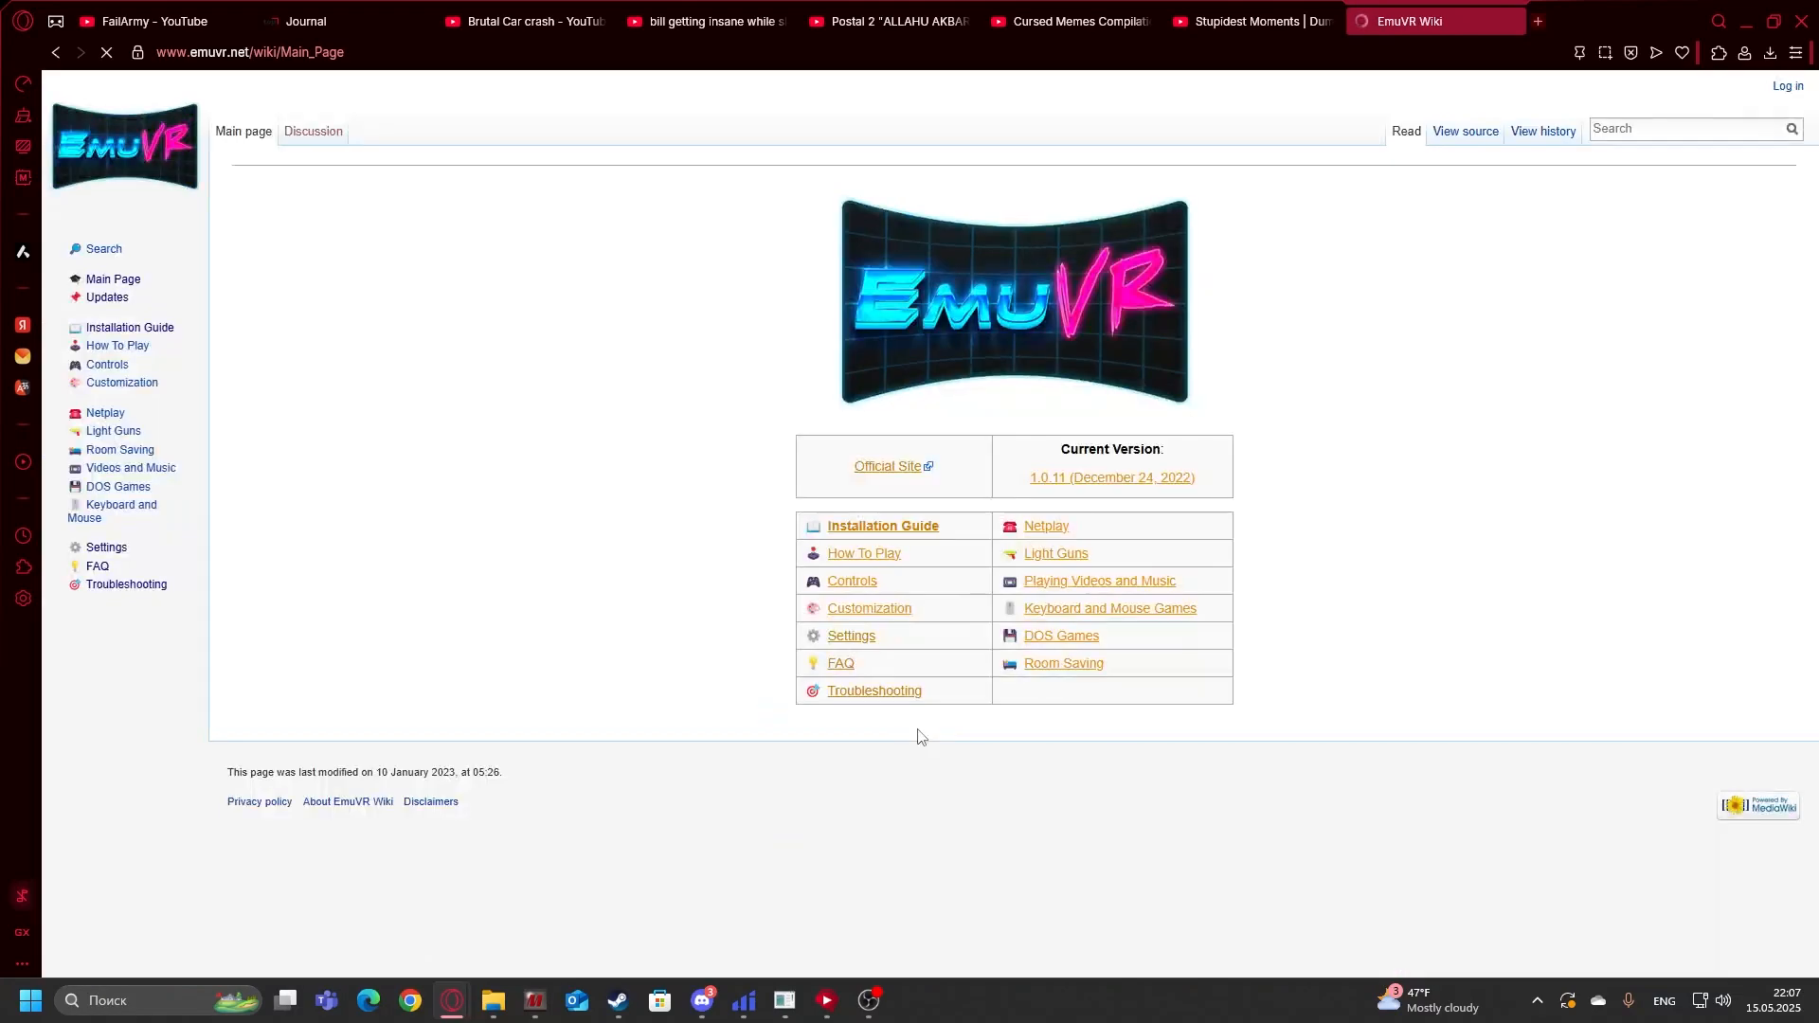
mouse_move(129, 327)
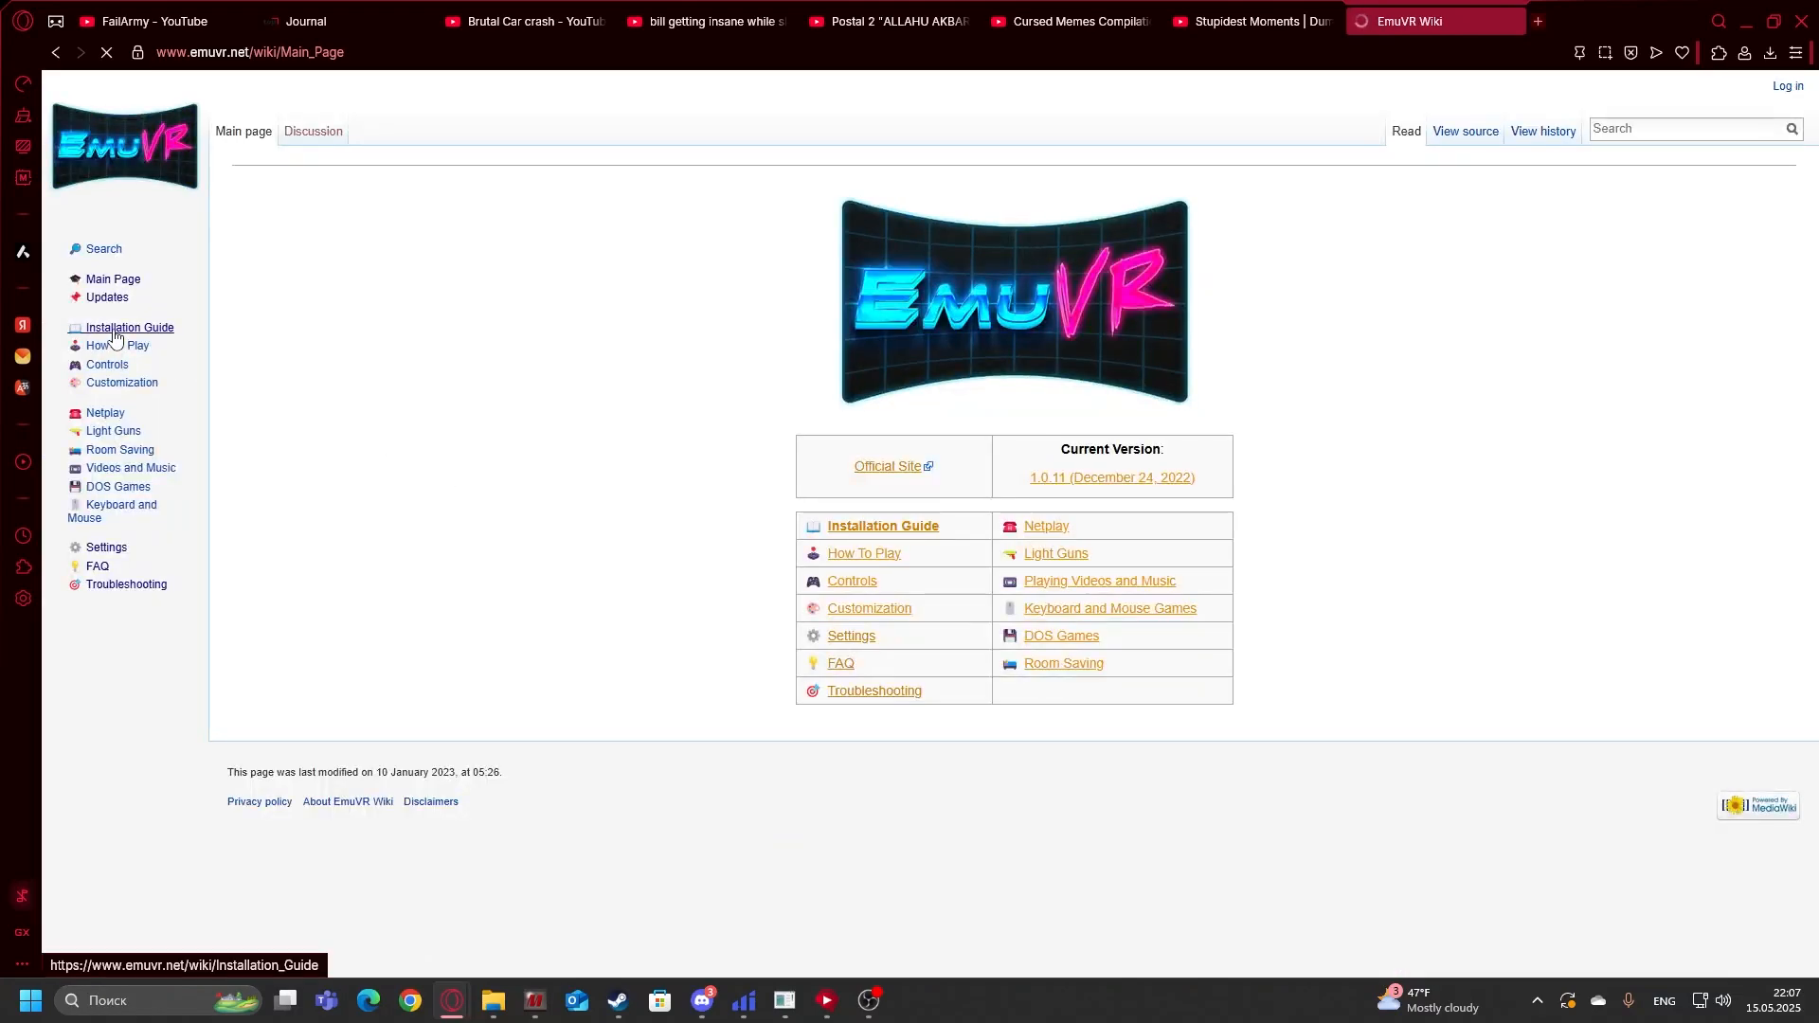
click(129, 328)
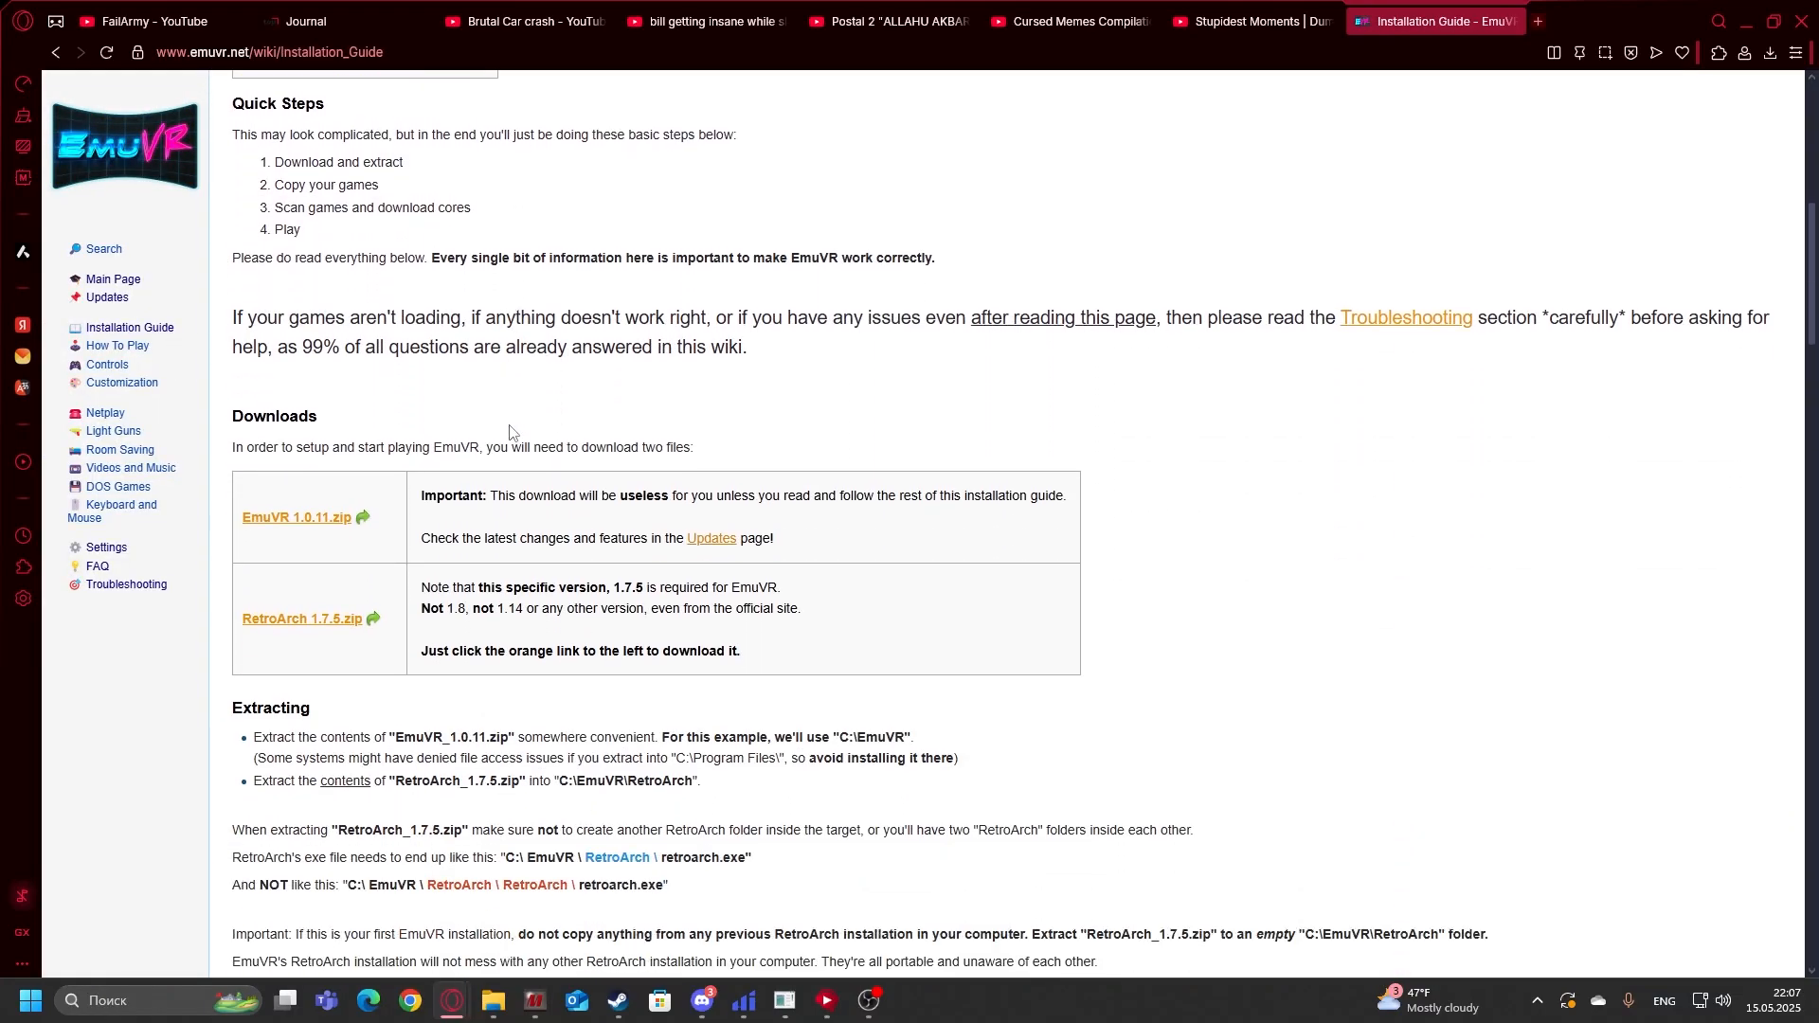
mouse_move(273, 417)
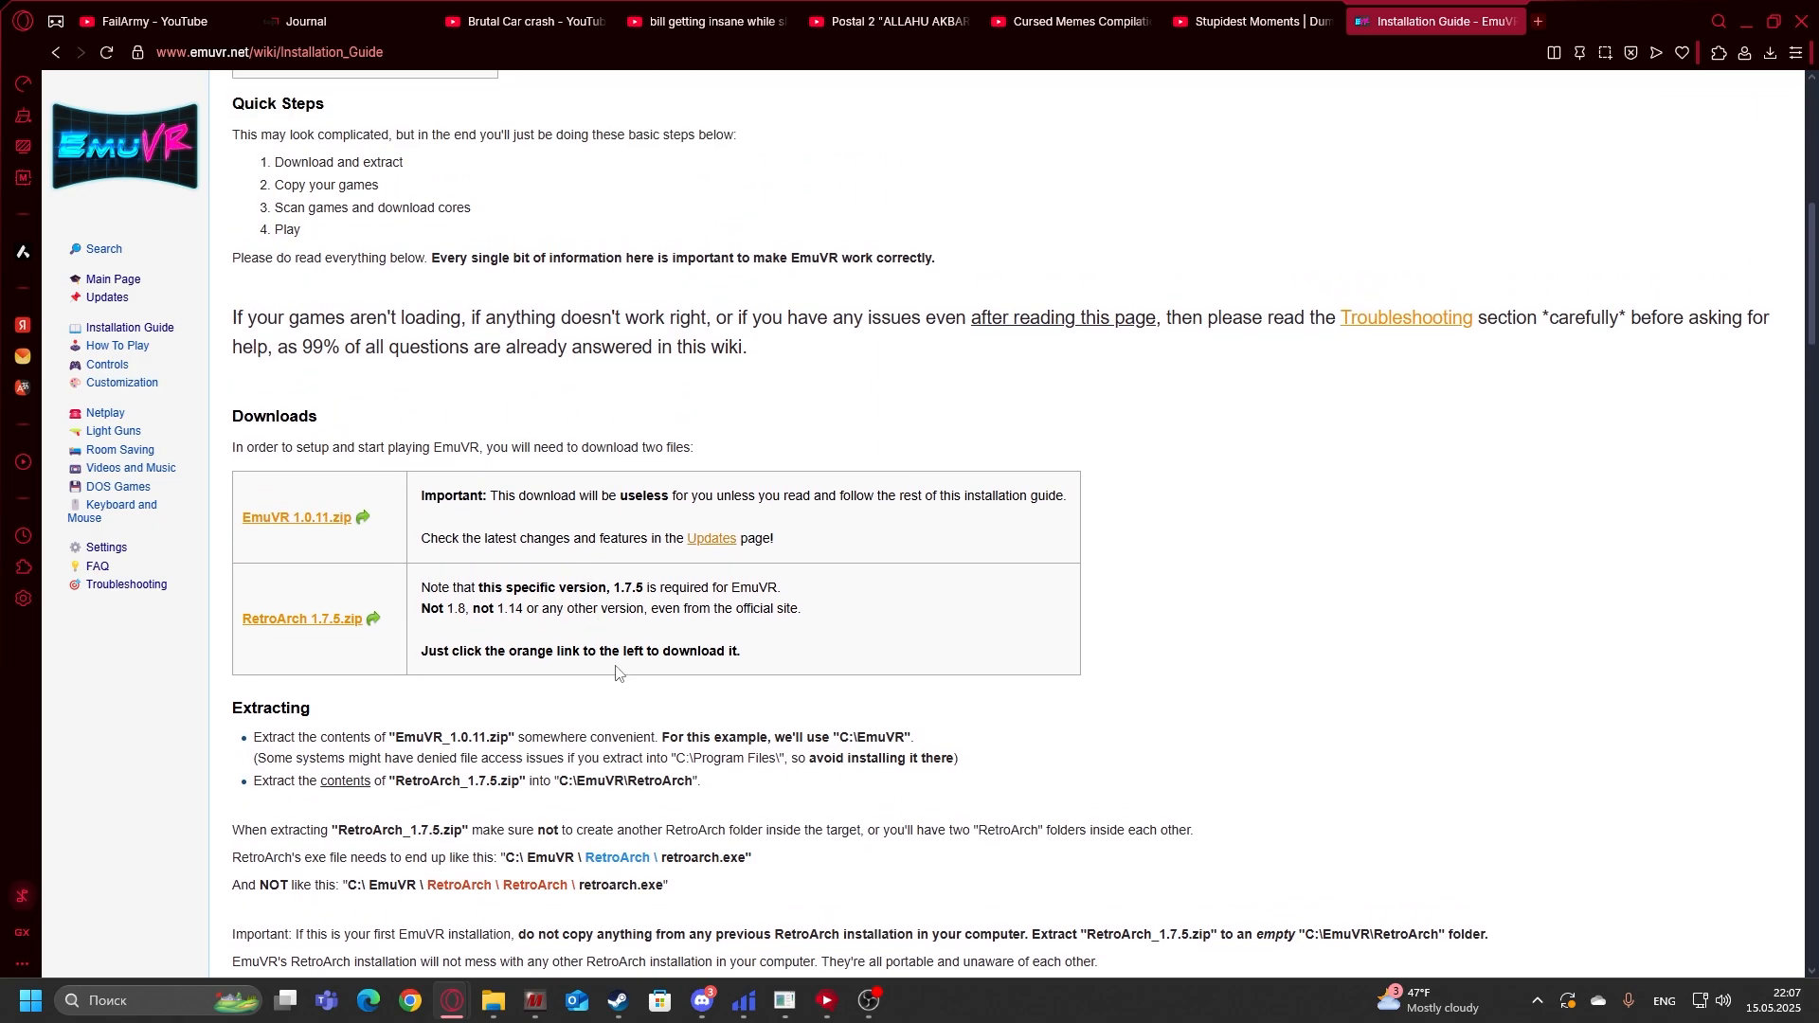
mouse_move(356, 555)
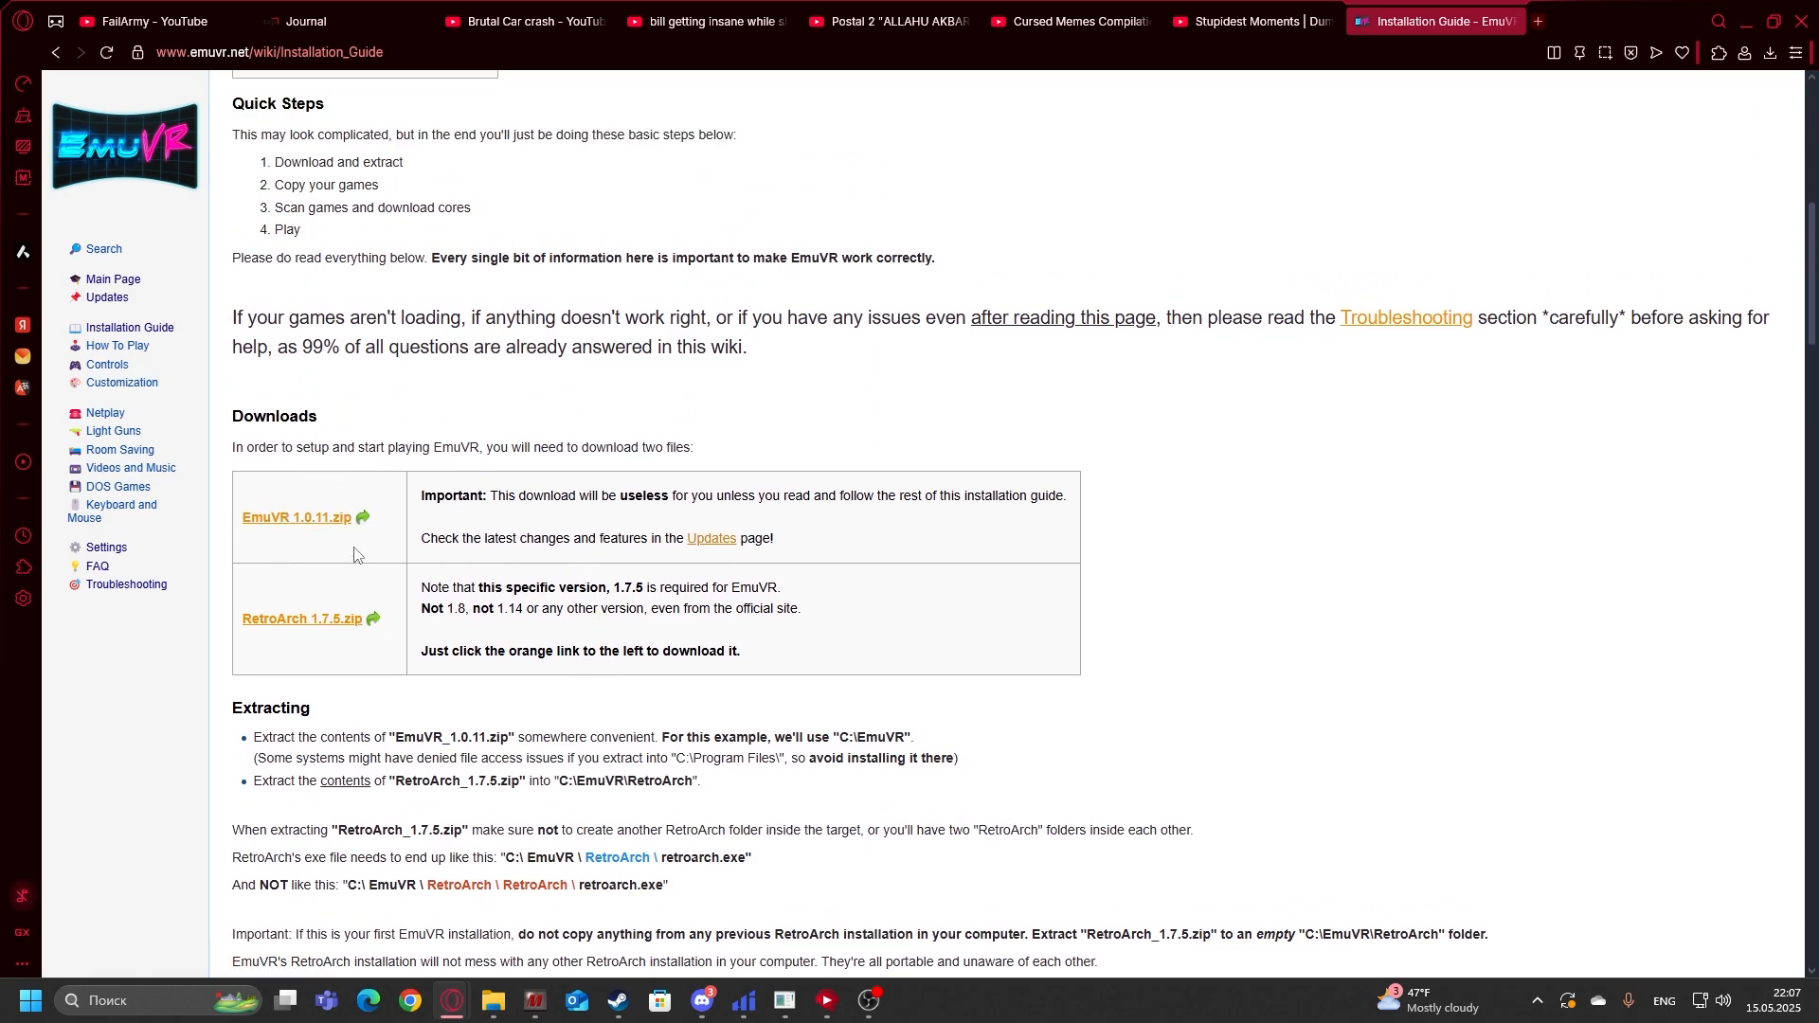
mouse_move(307, 539)
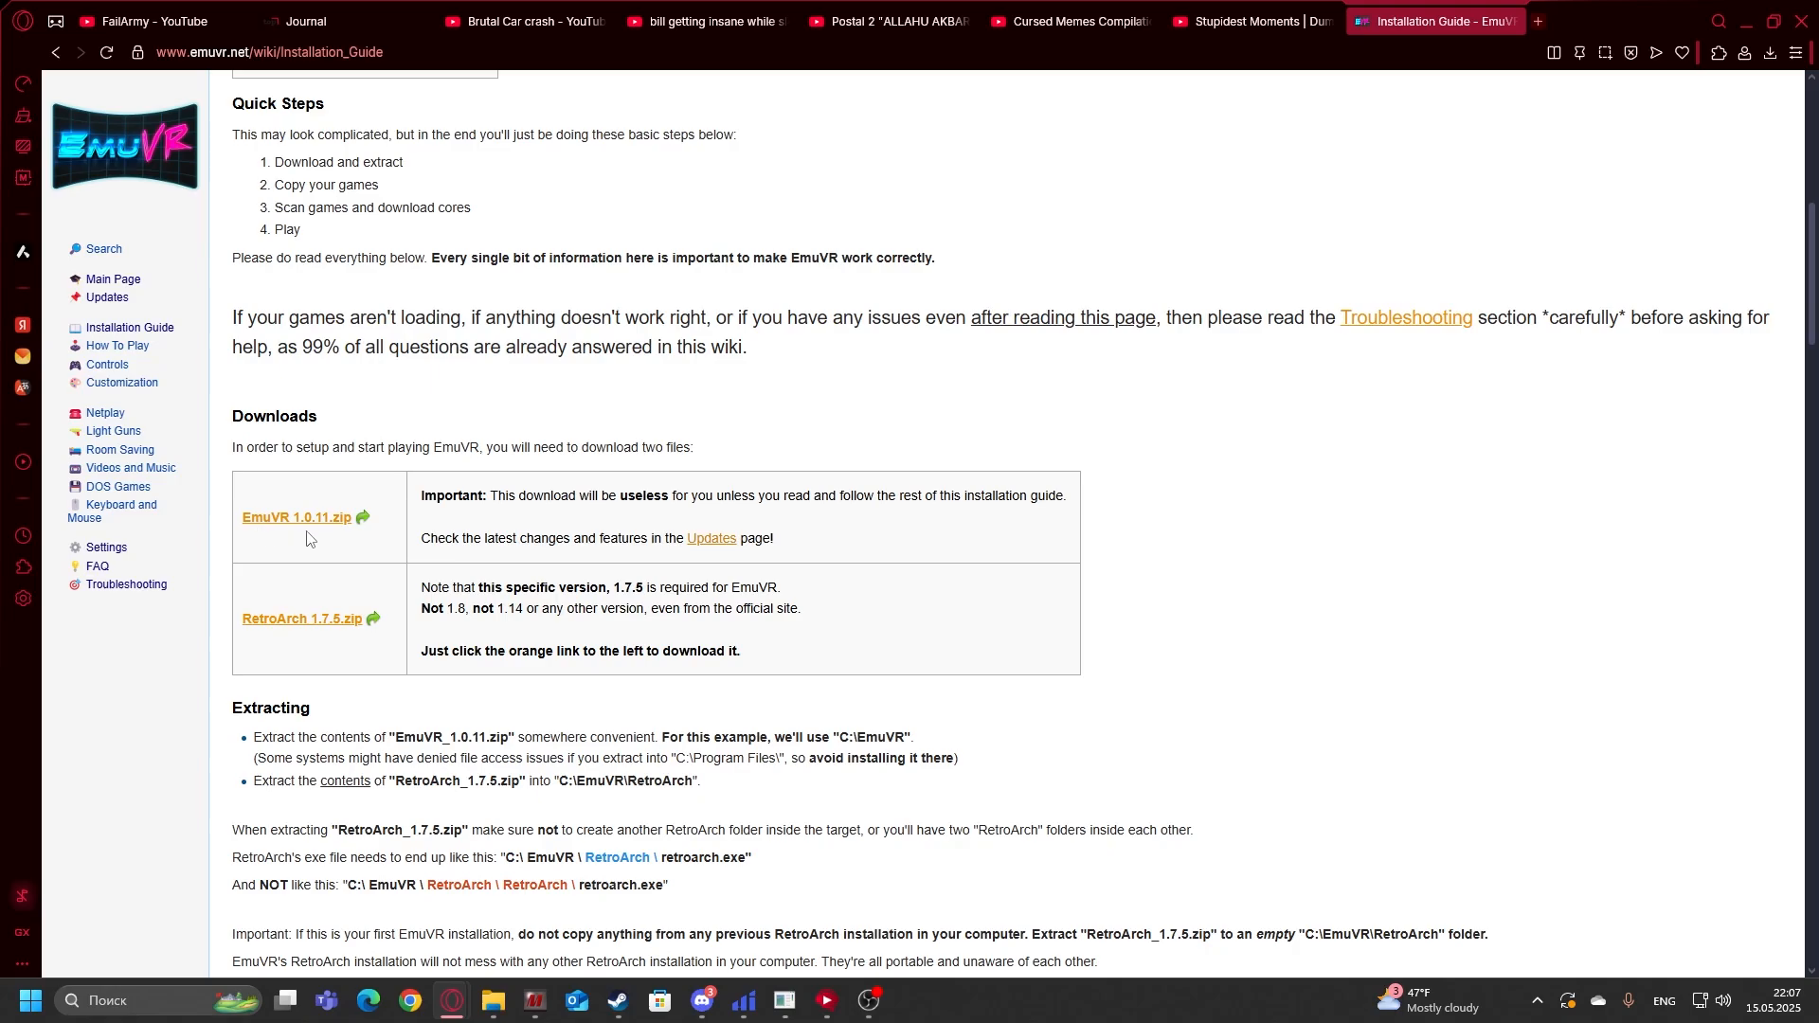
mouse_move(298, 516)
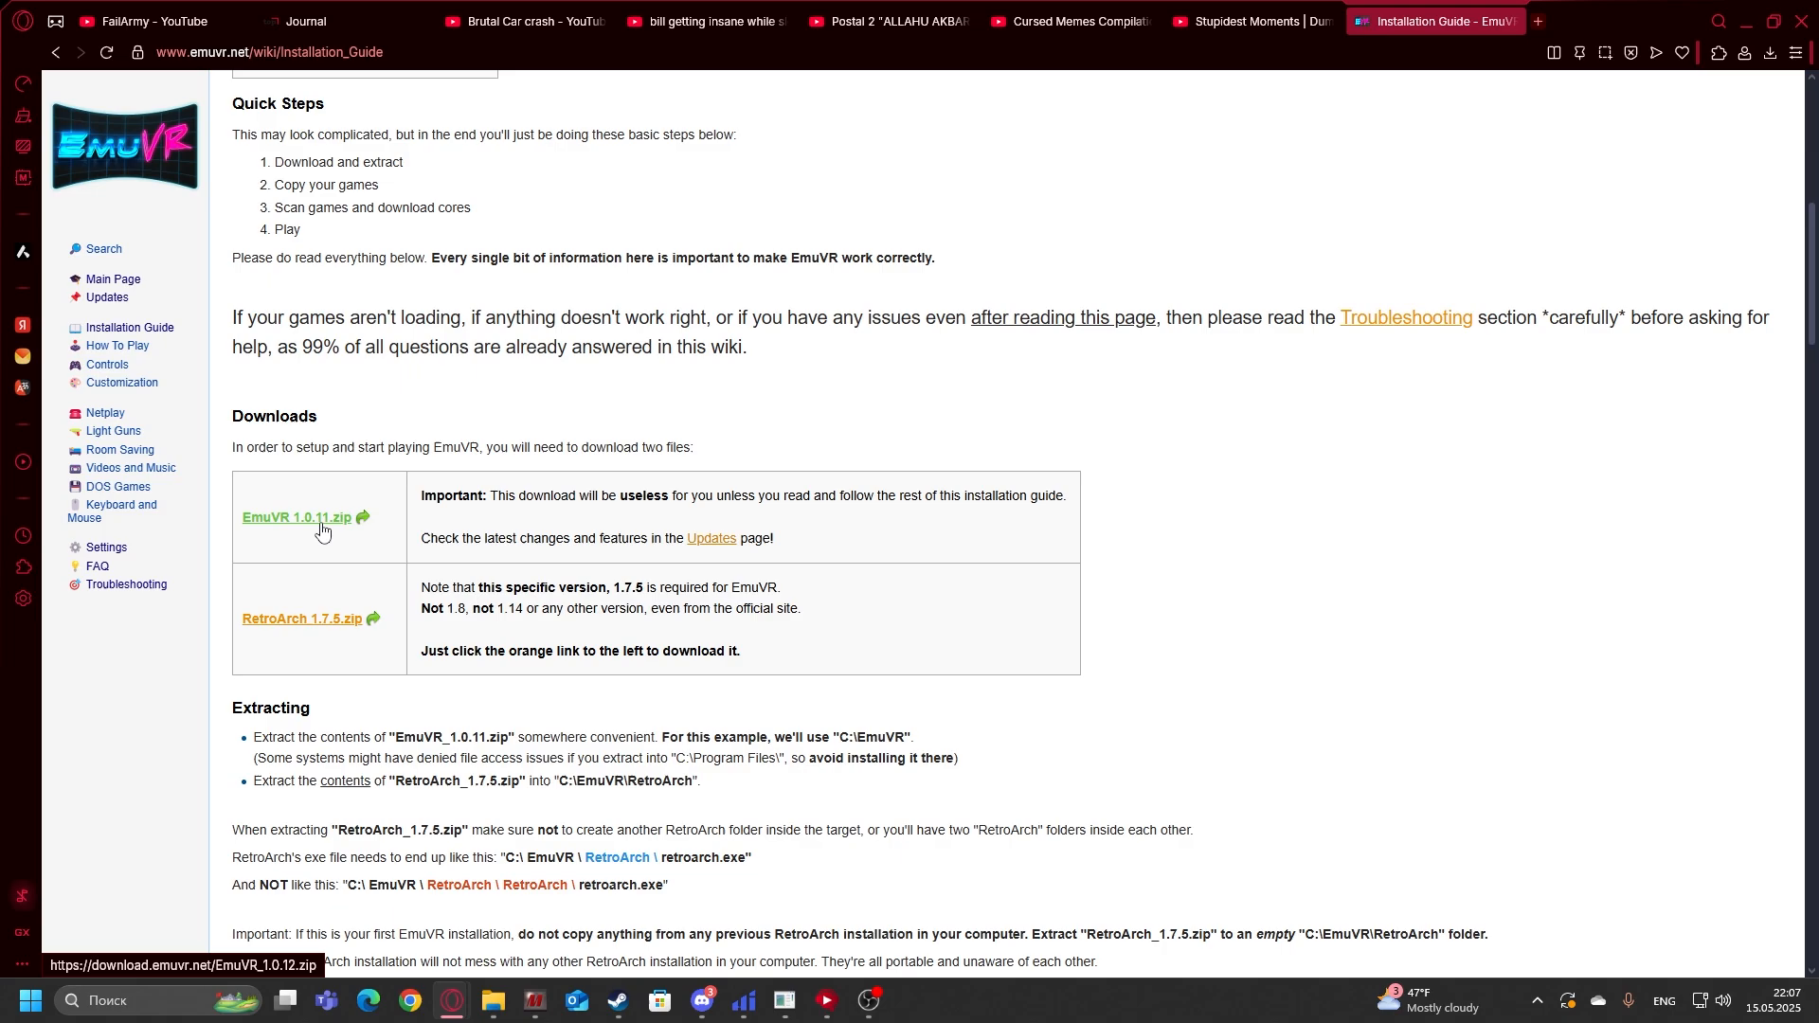
mouse_move(314, 628)
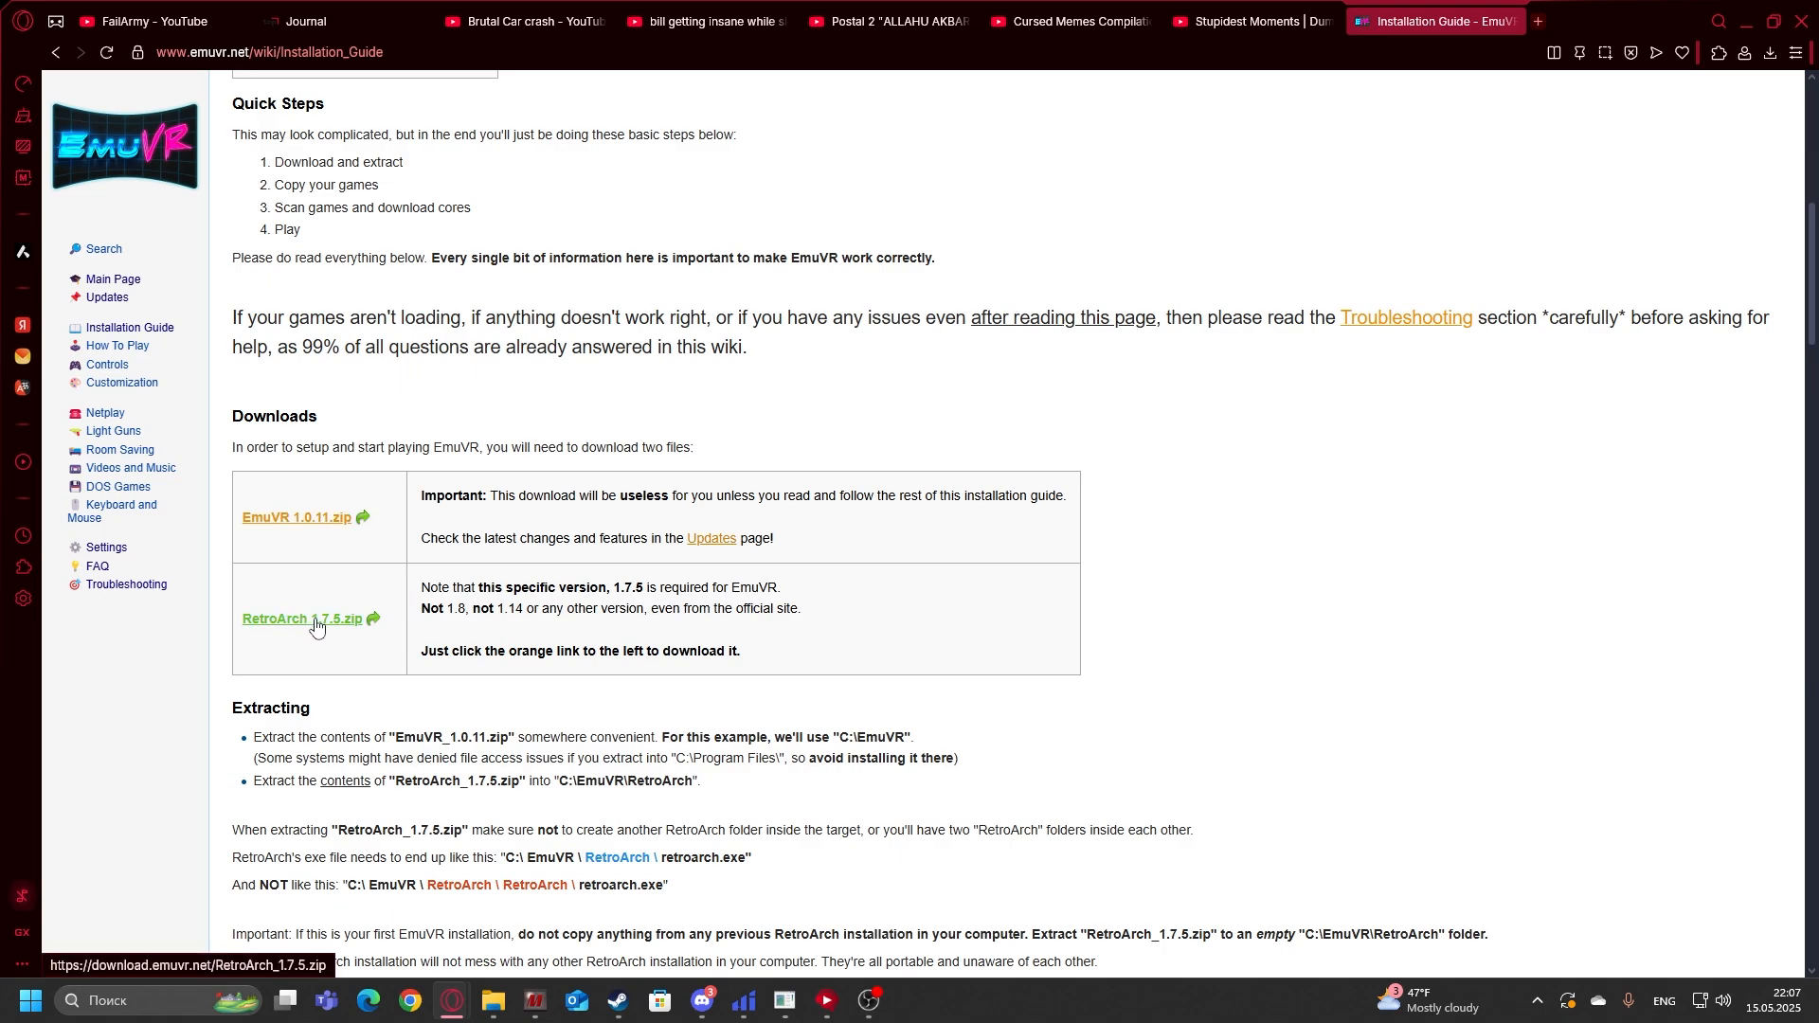
mouse_move(487, 677)
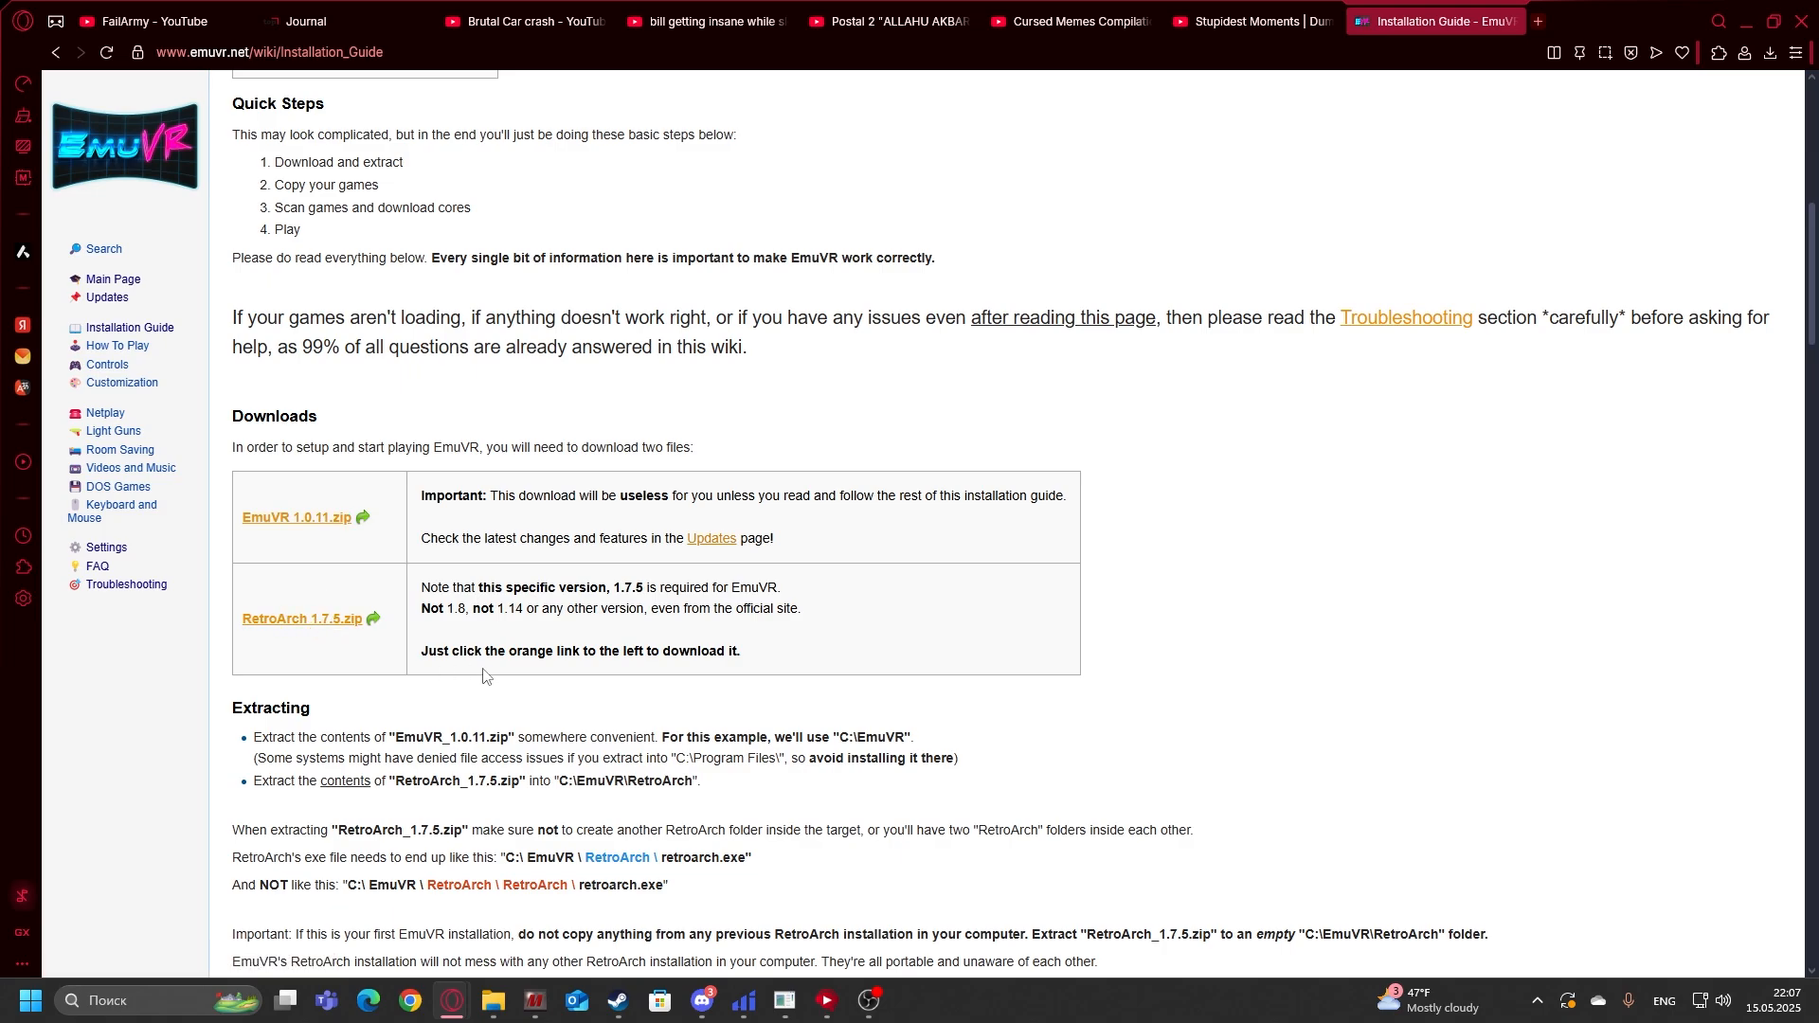
mouse_move(301, 618)
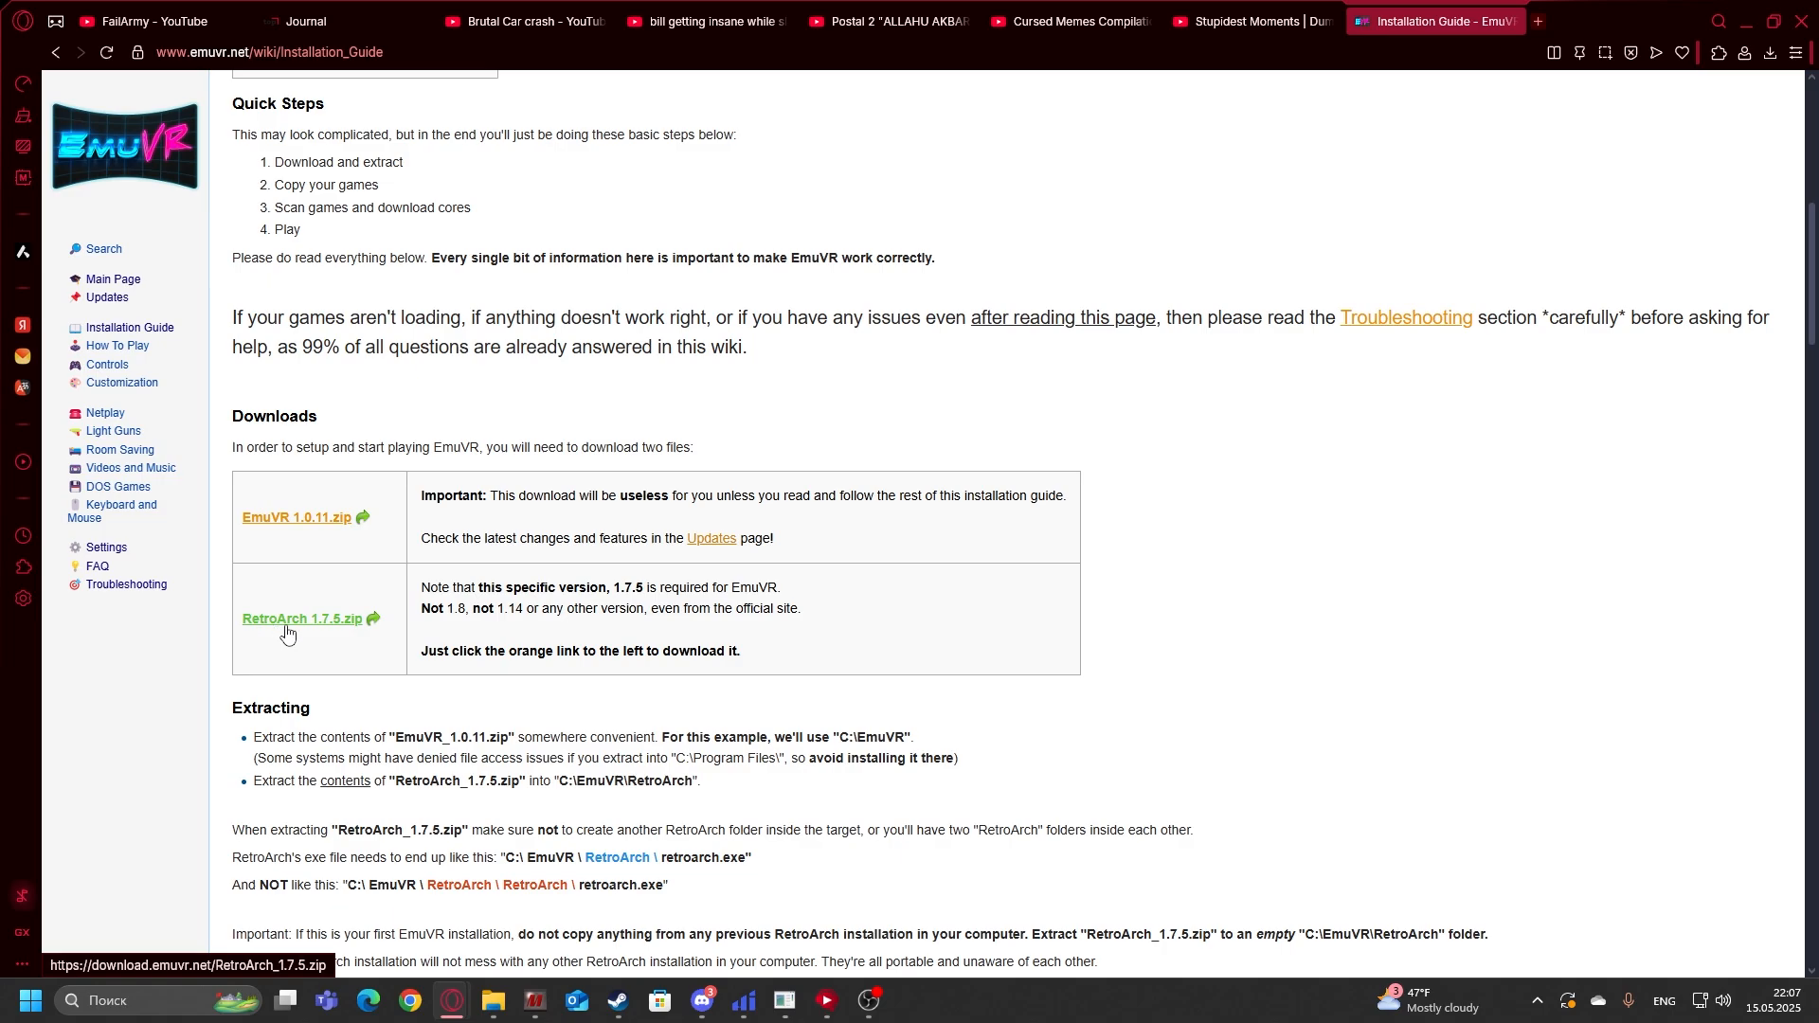
mouse_move(297, 636)
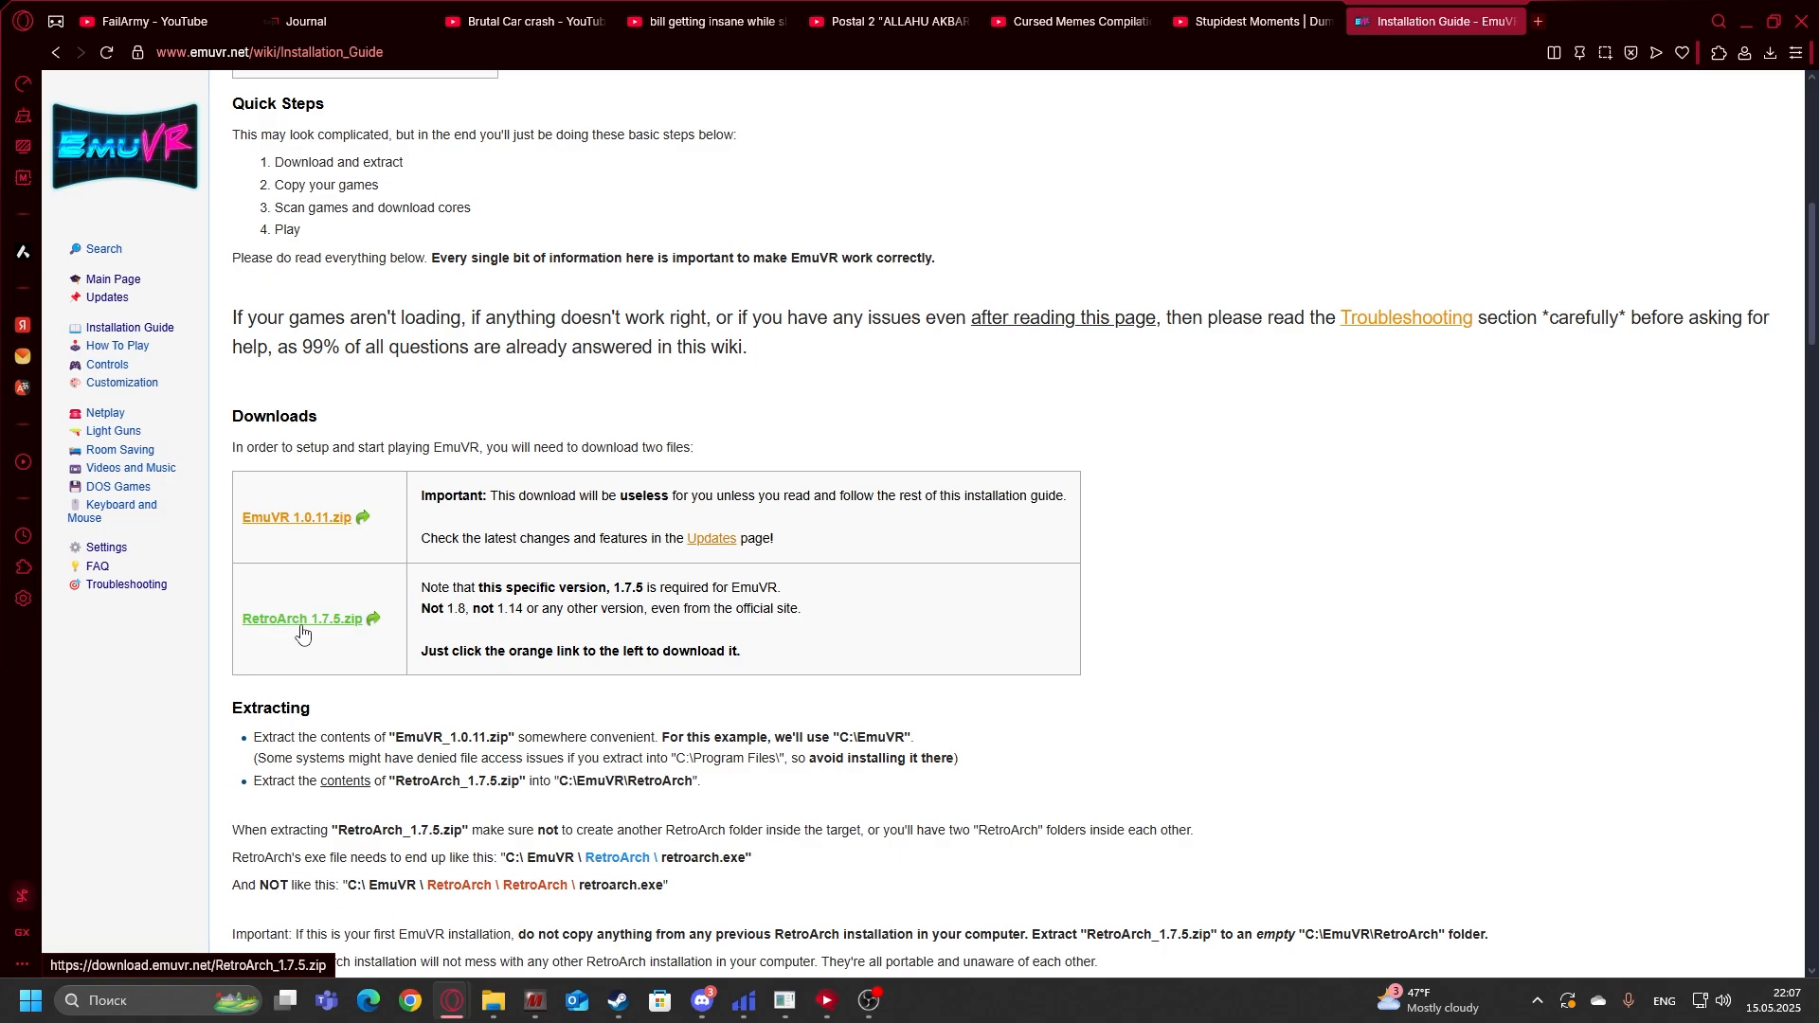
mouse_move(324, 629)
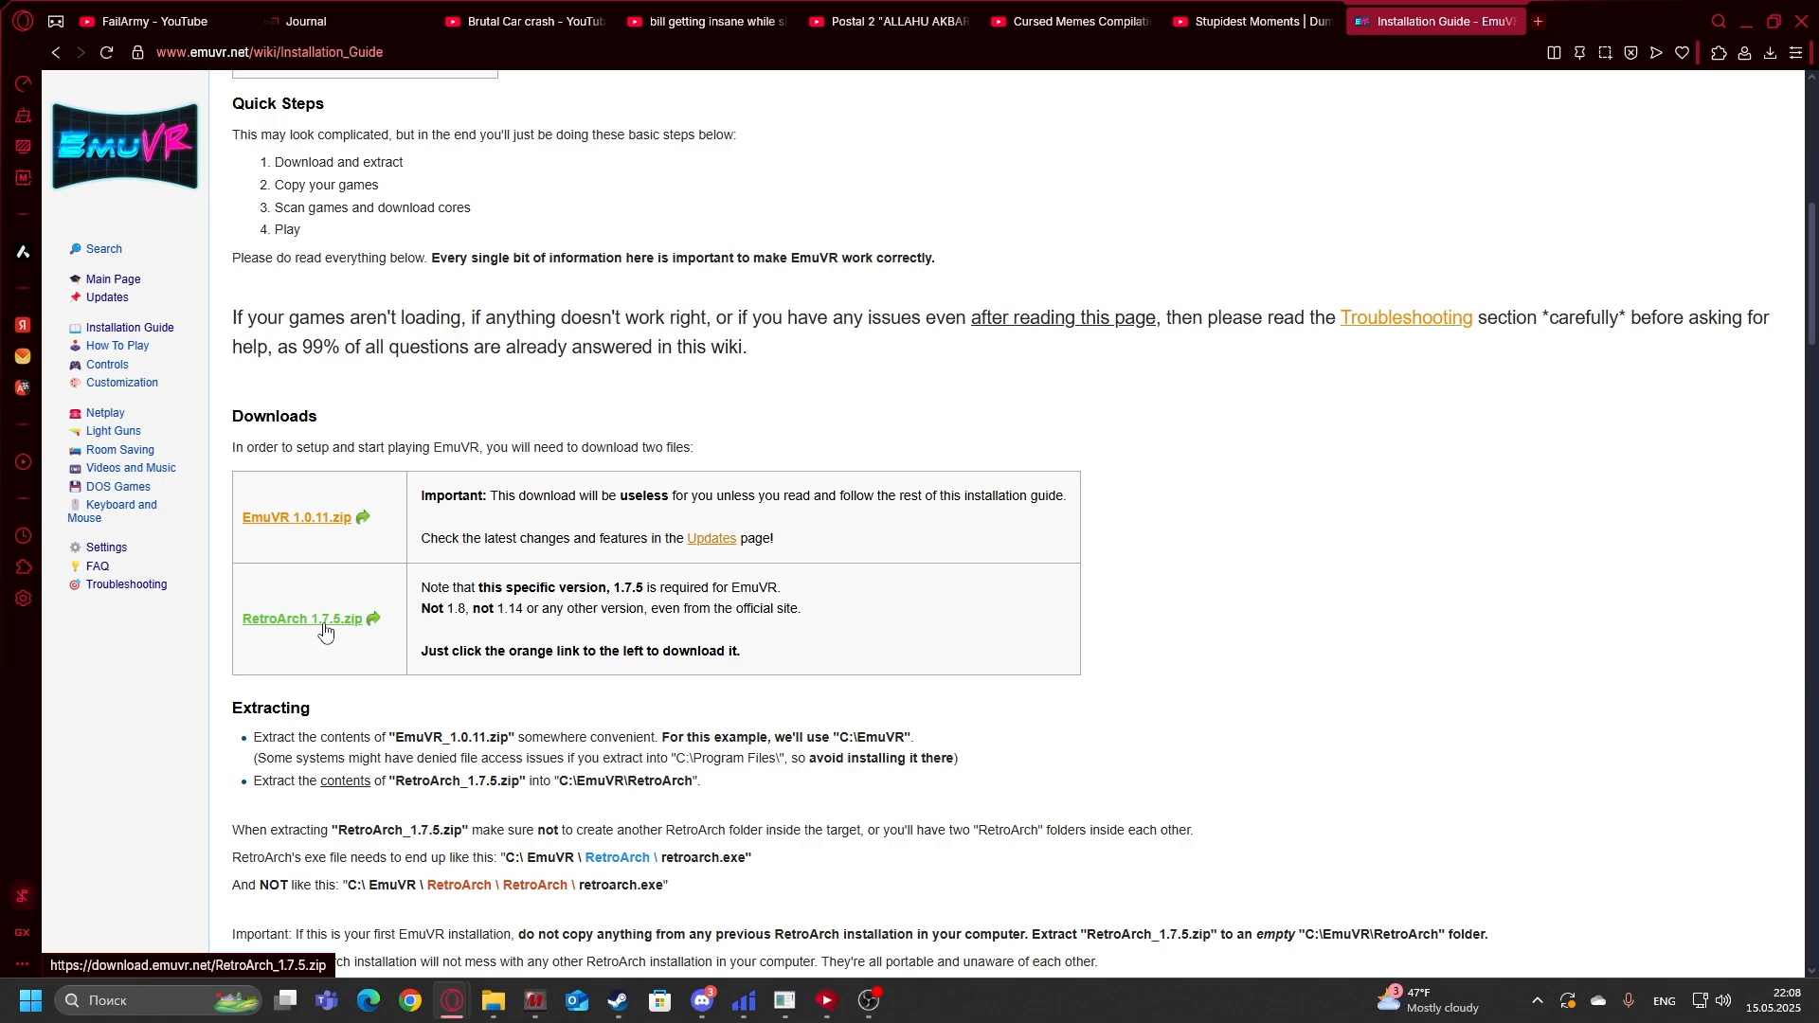
mouse_move(318, 472)
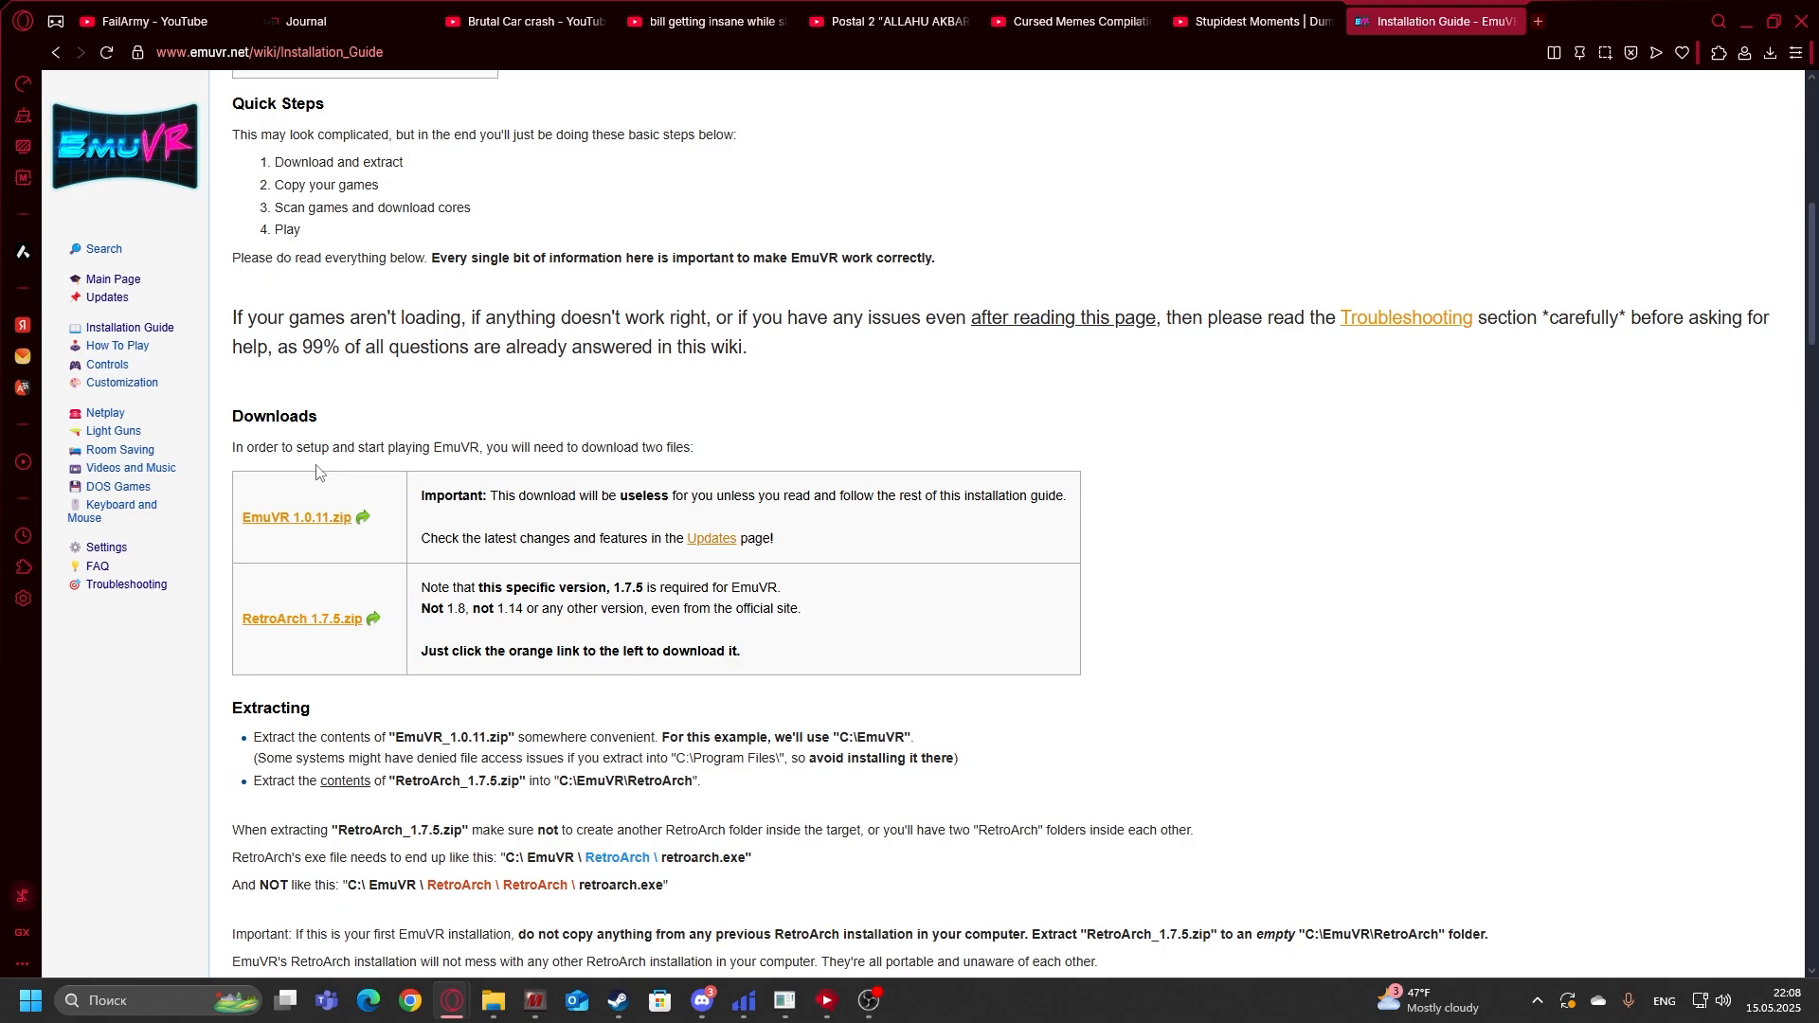
mouse_move(294, 517)
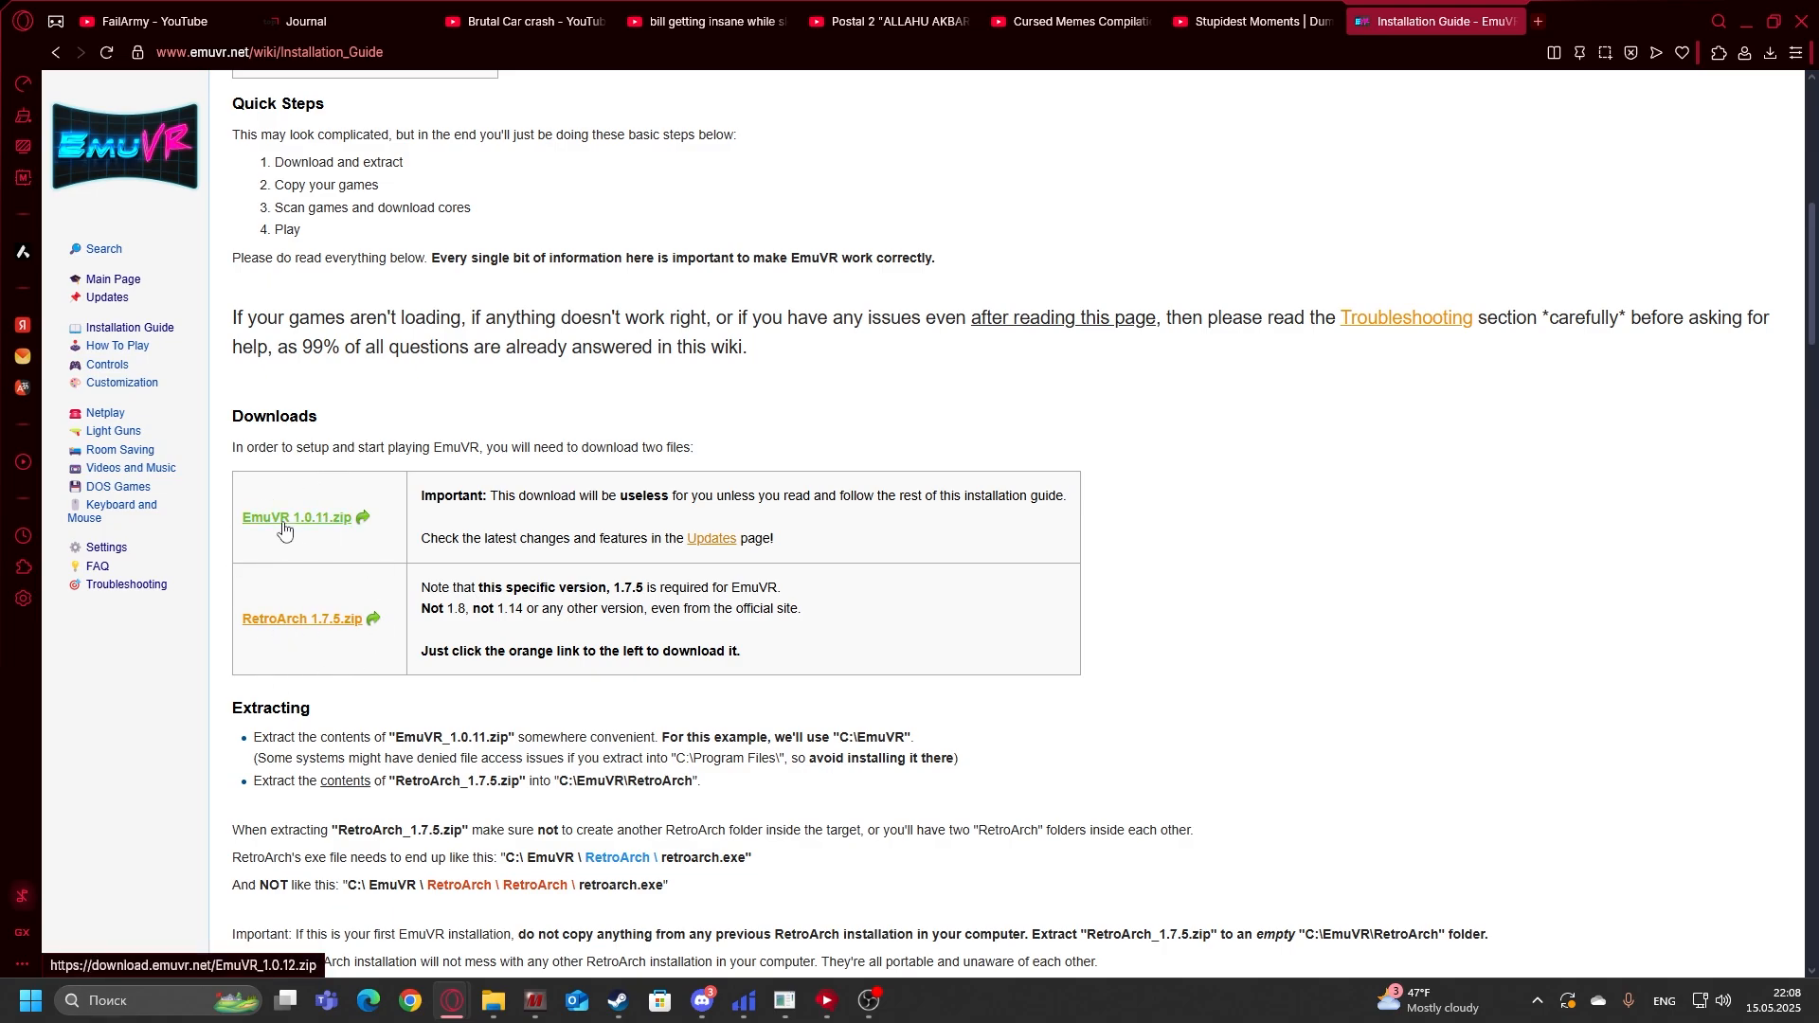
click(295, 517)
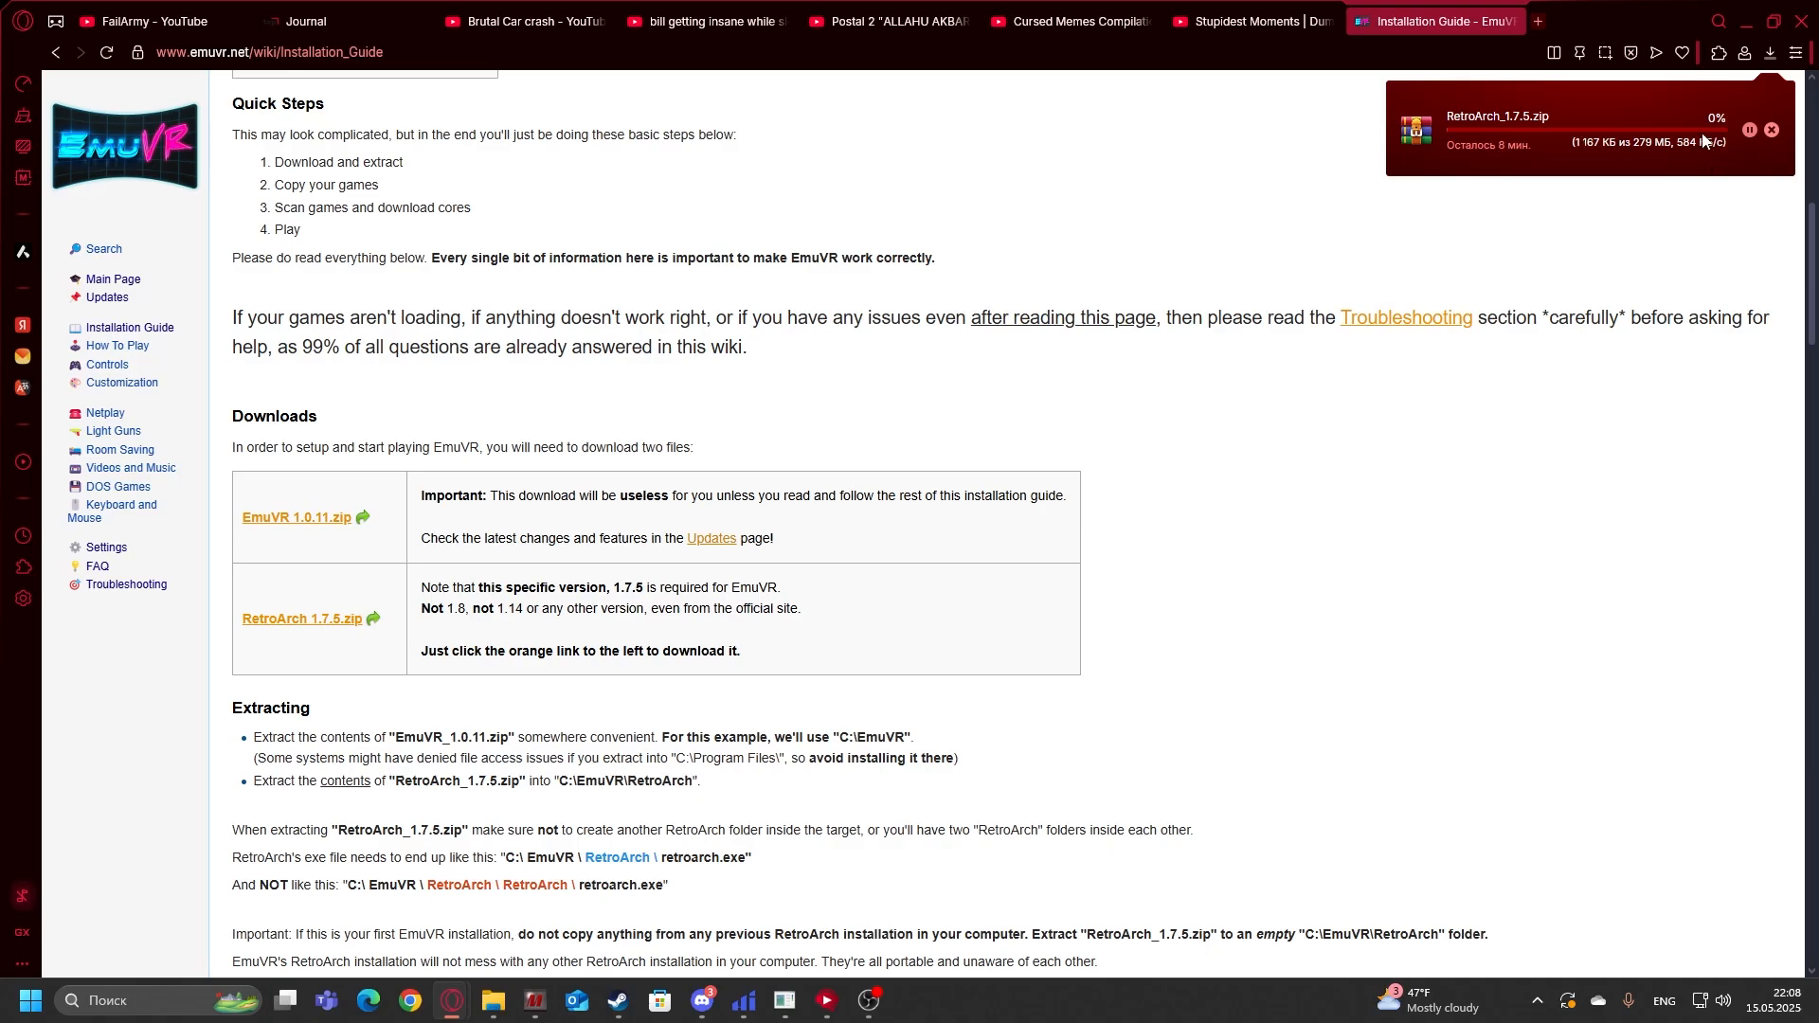
mouse_move(8, 756)
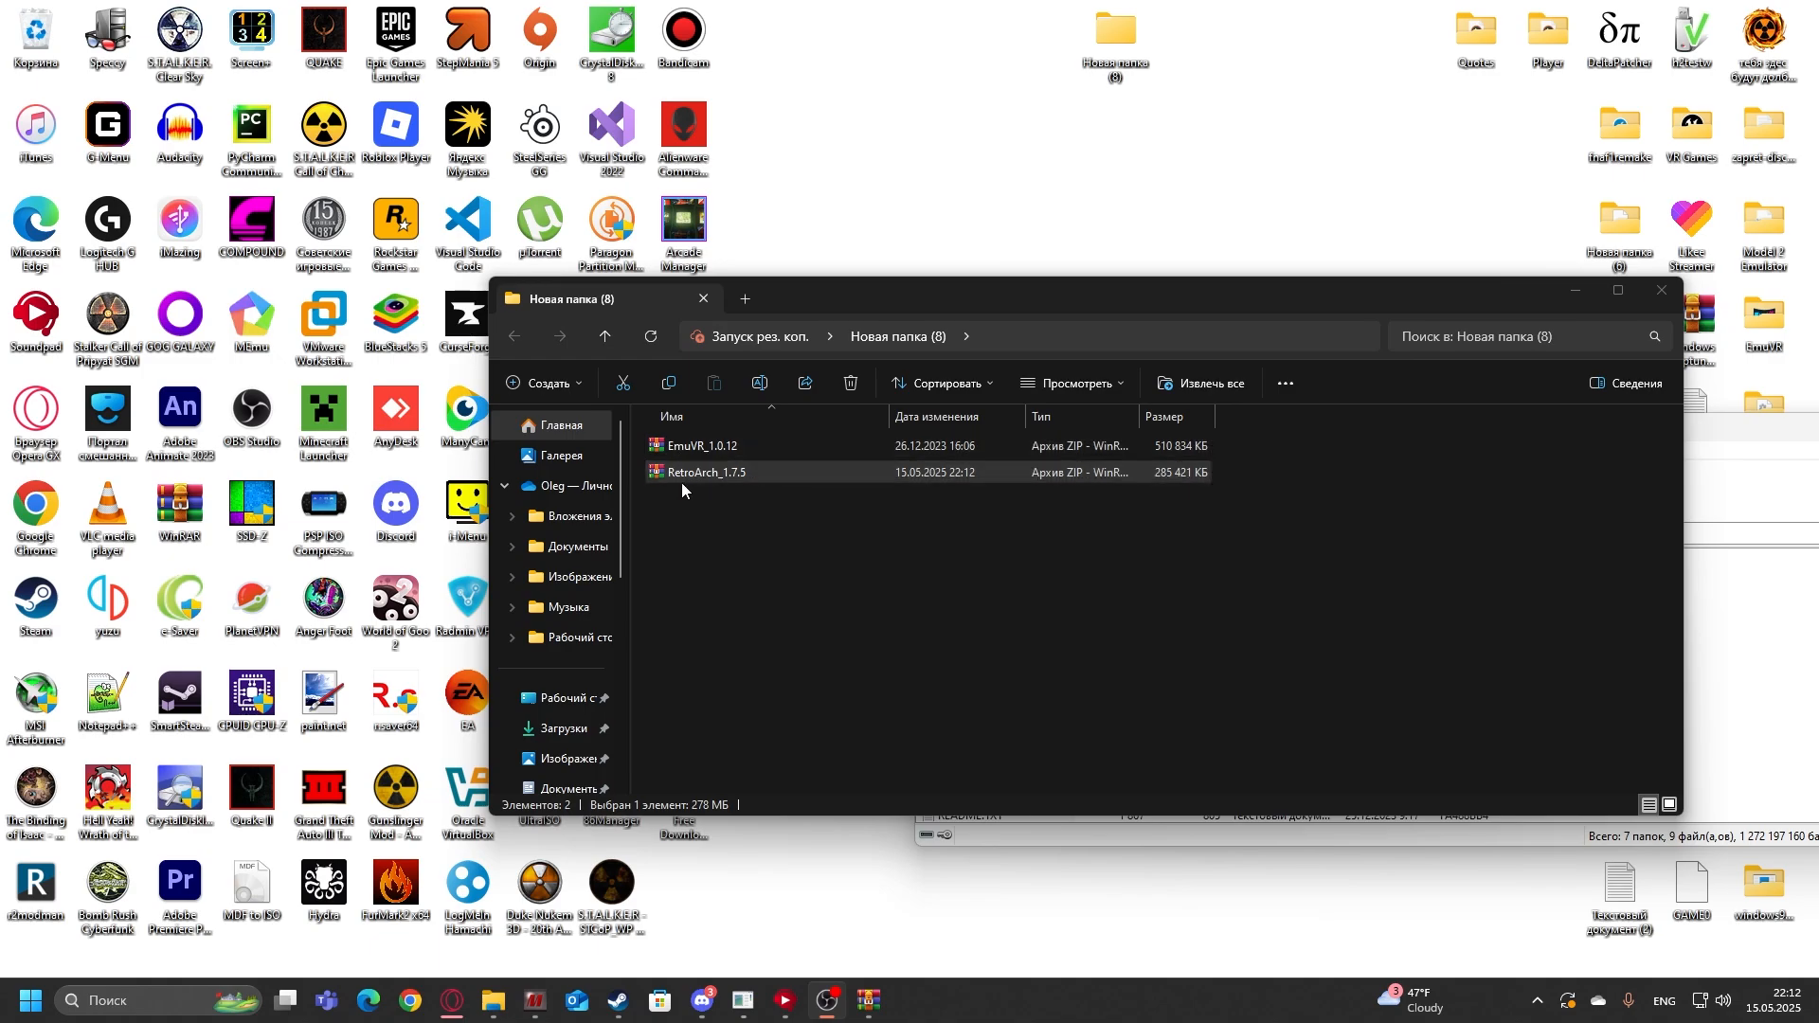
Step: Open the EmuVR_1.0.12.zip archive in WinRAR
click(709, 550)
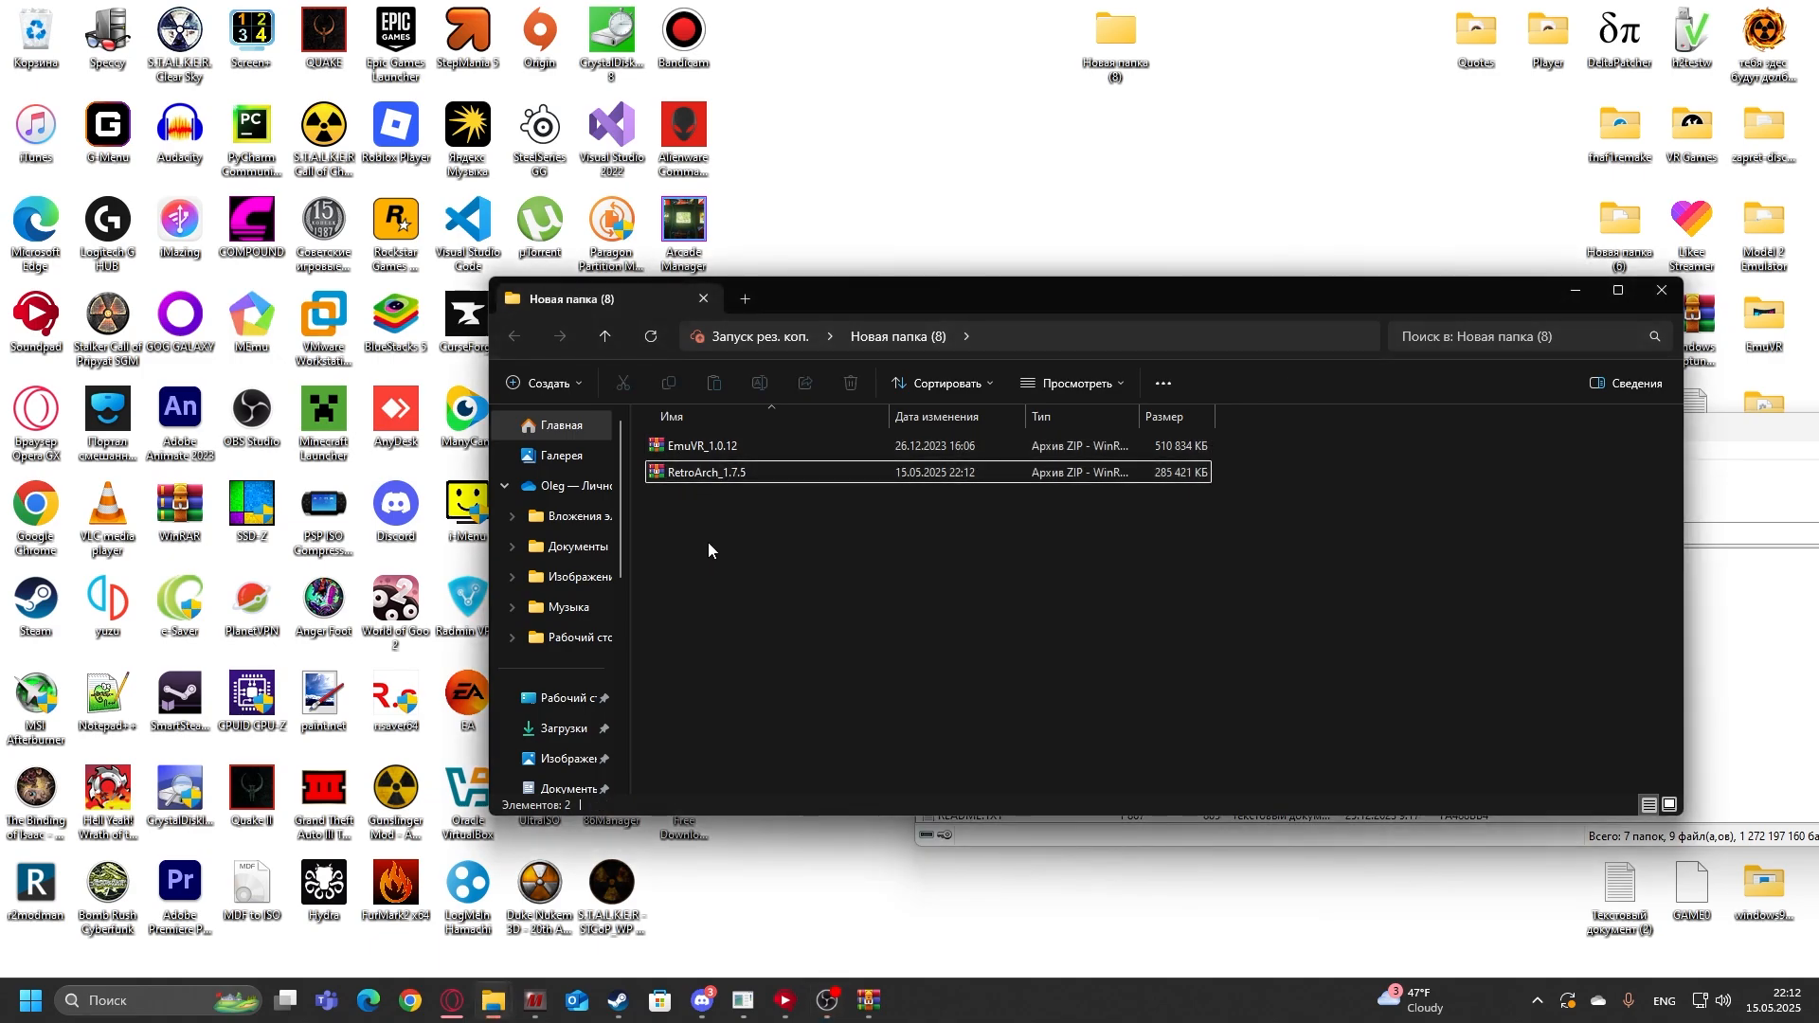
double_click(701, 443)
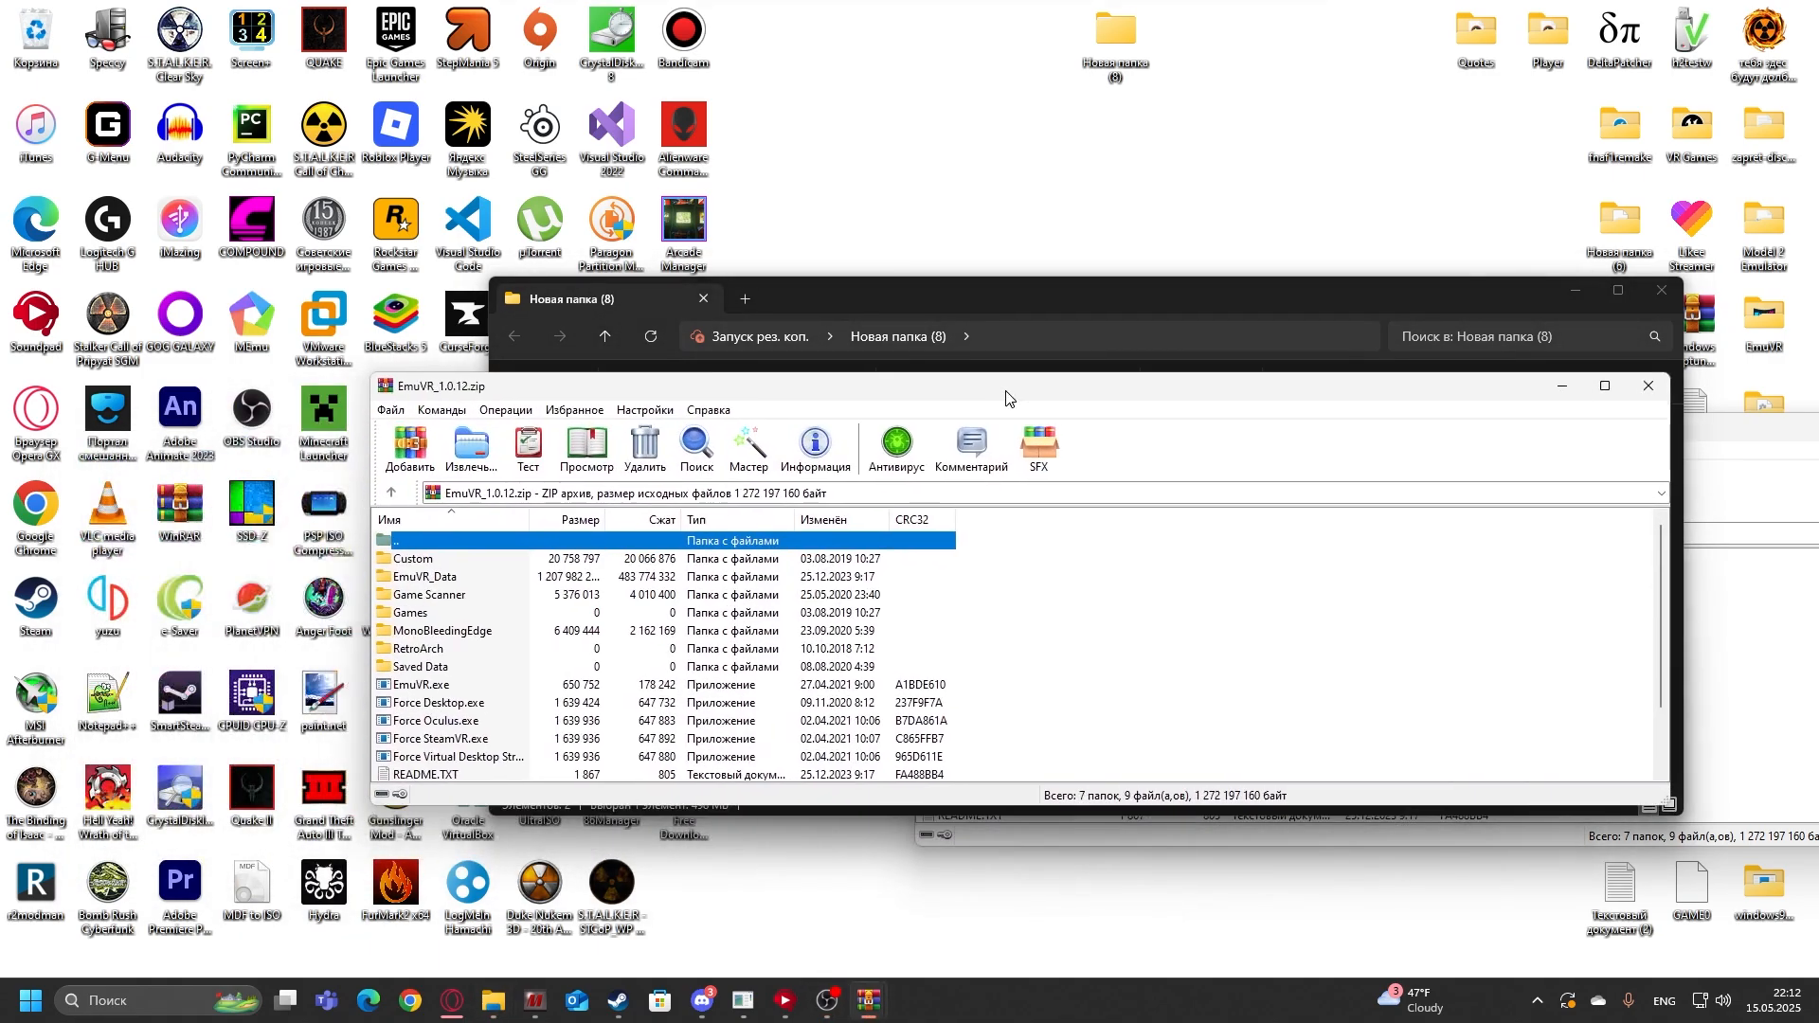
mouse_move(493, 1001)
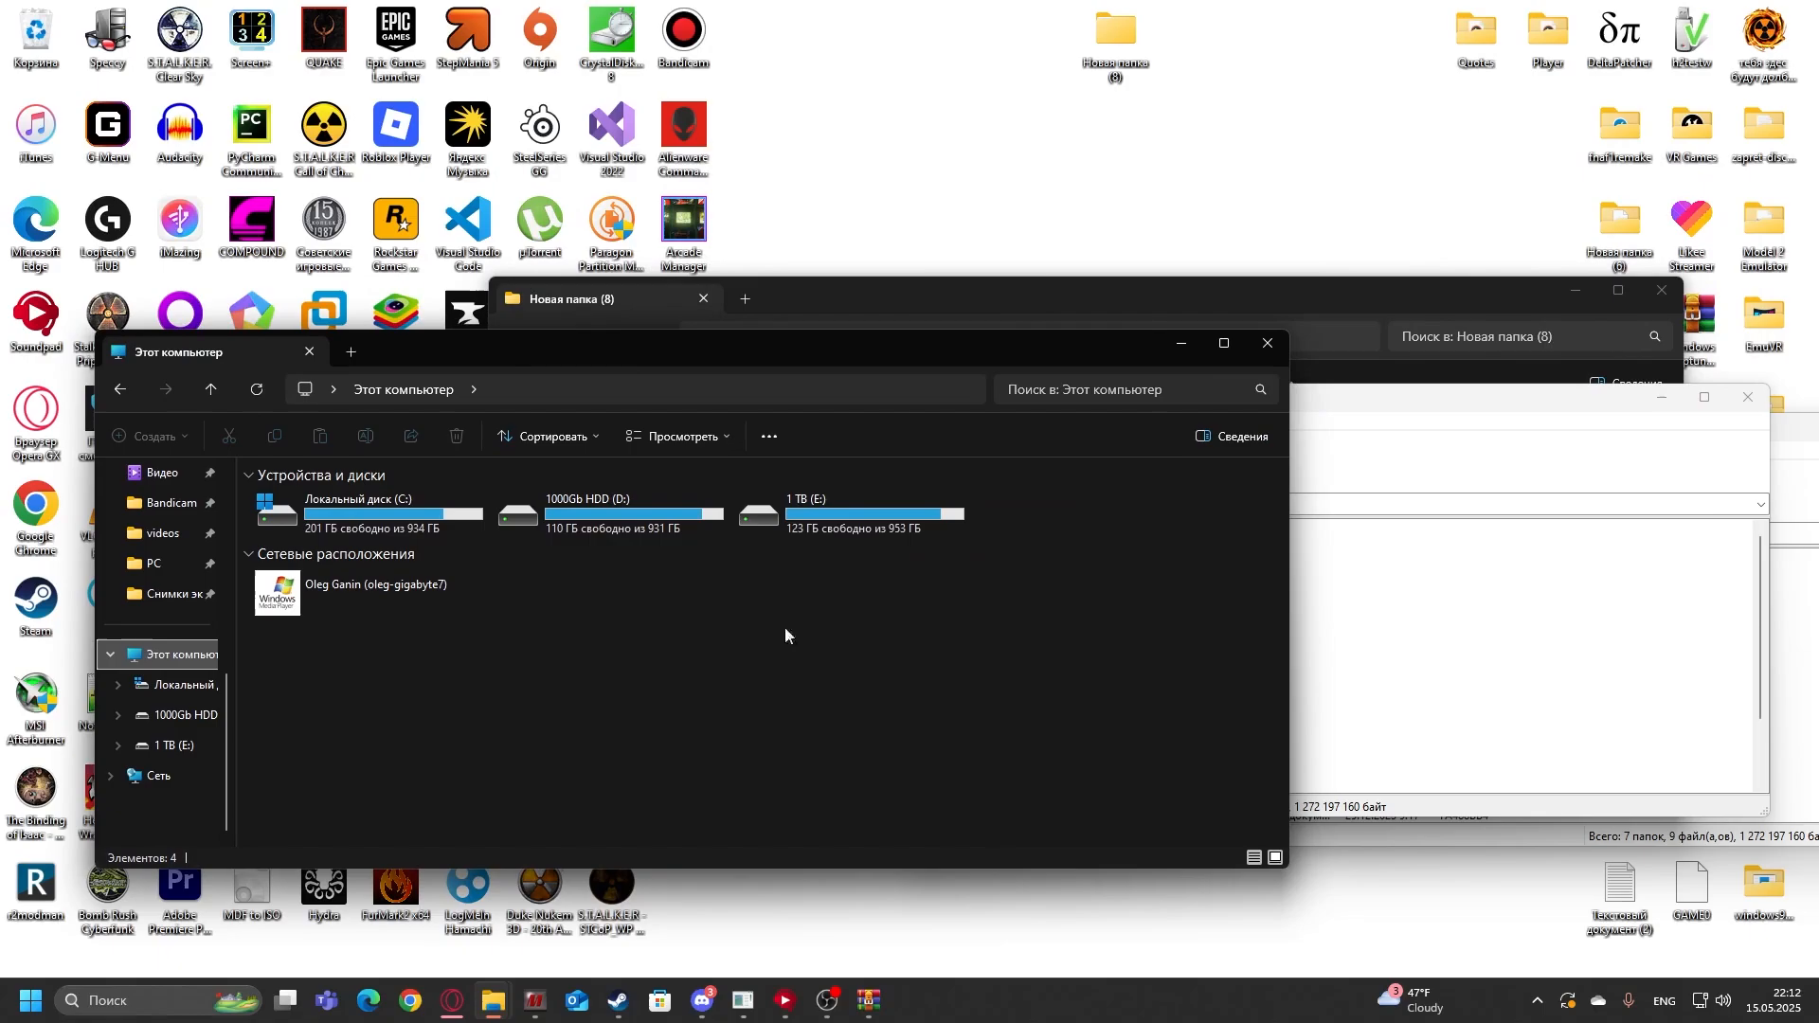
mouse_move(612, 662)
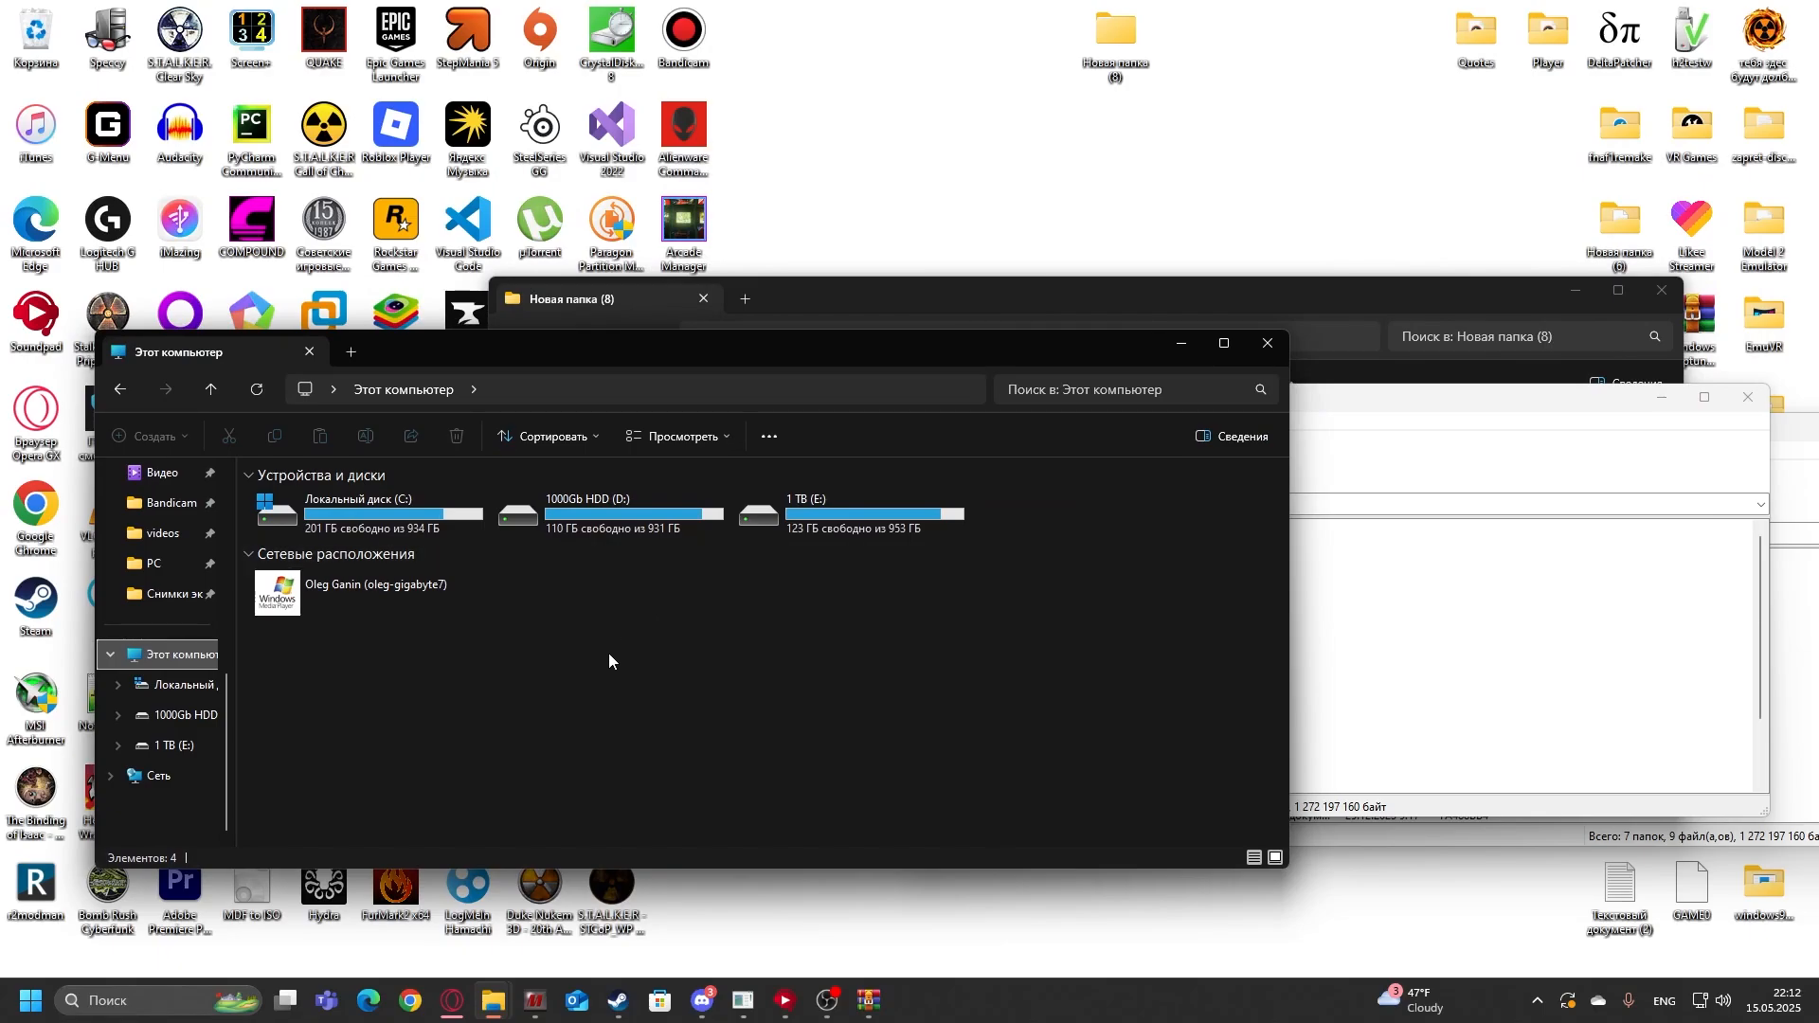
mouse_move(545, 680)
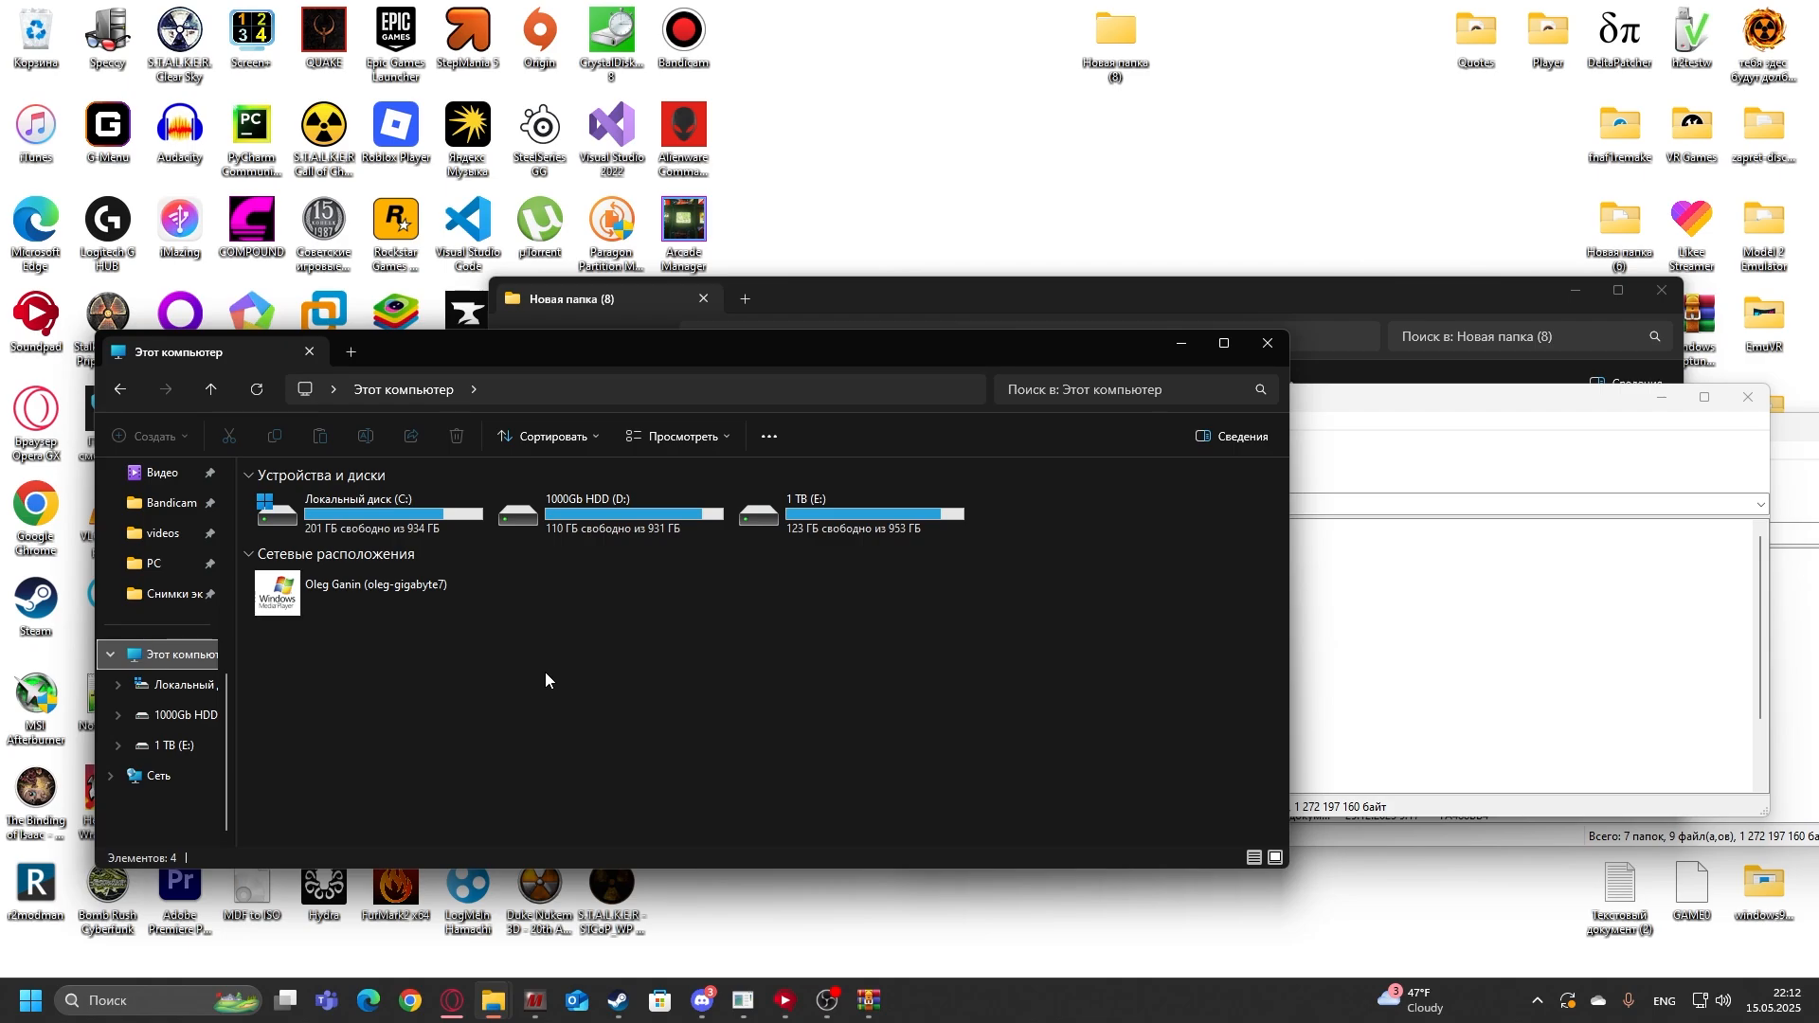
mouse_move(528, 694)
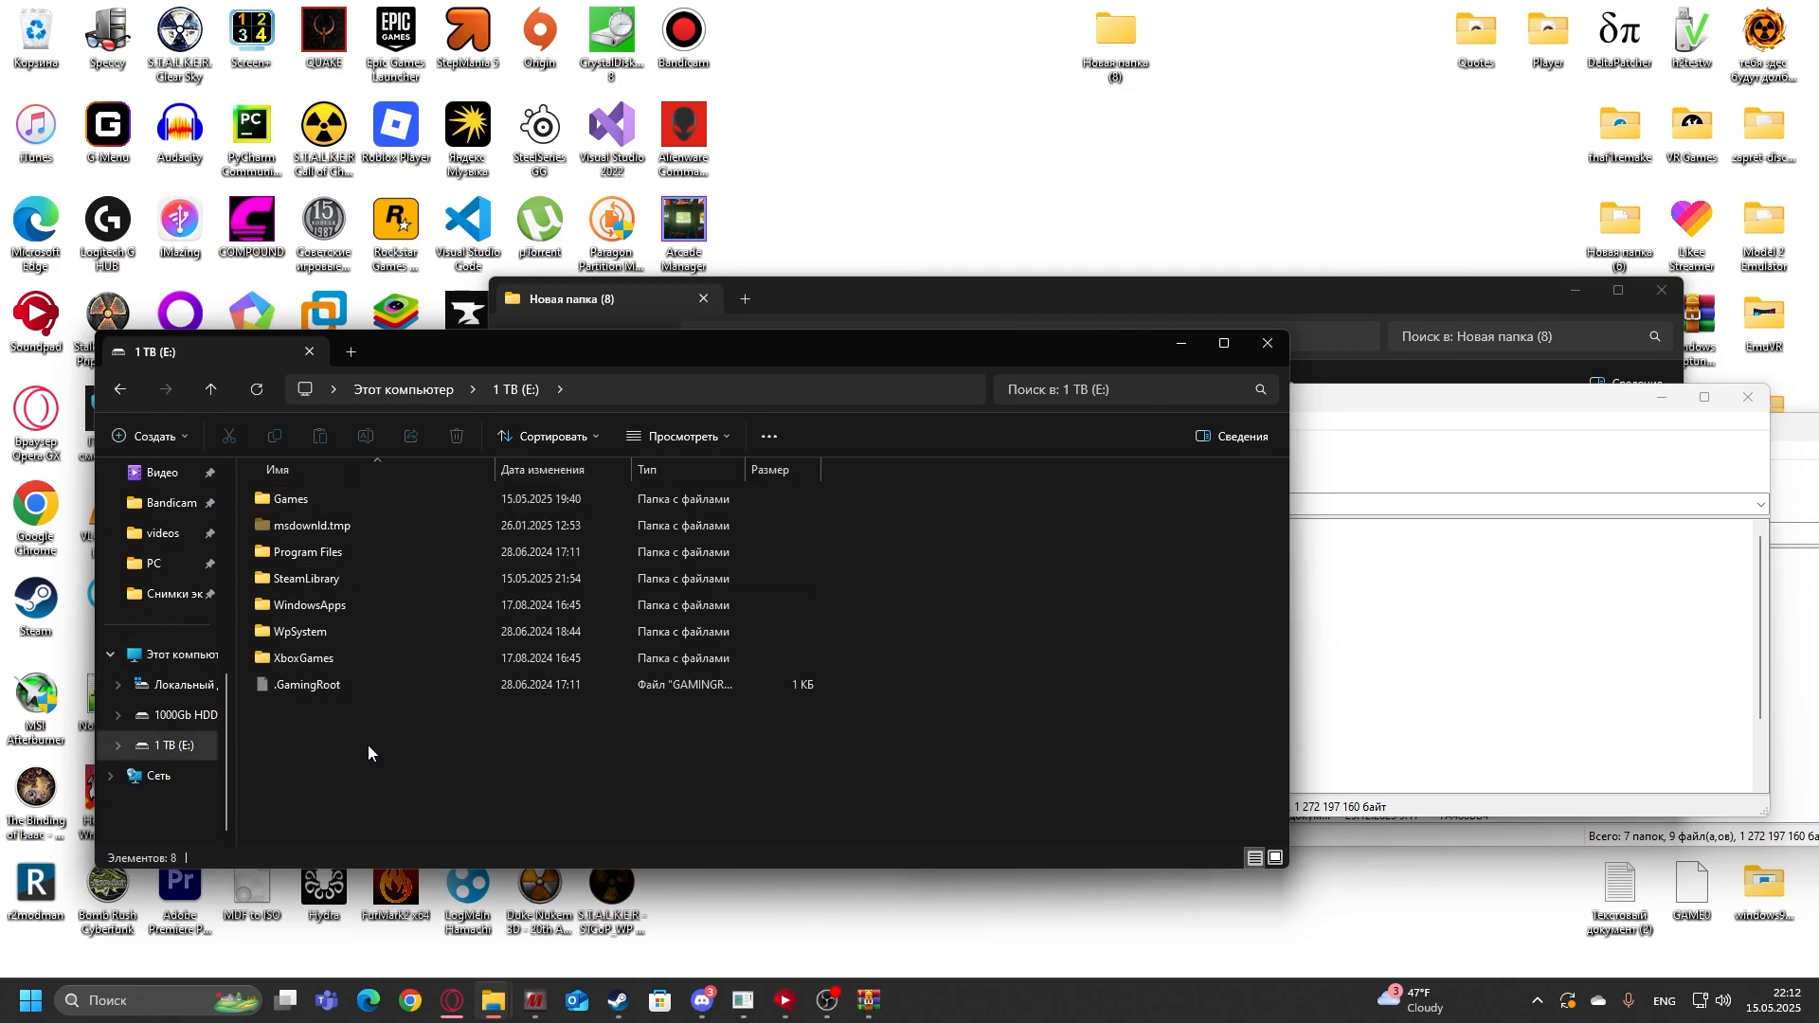
Step: Create a new folder named EmuVR on drive E: and open it
click(148, 436)
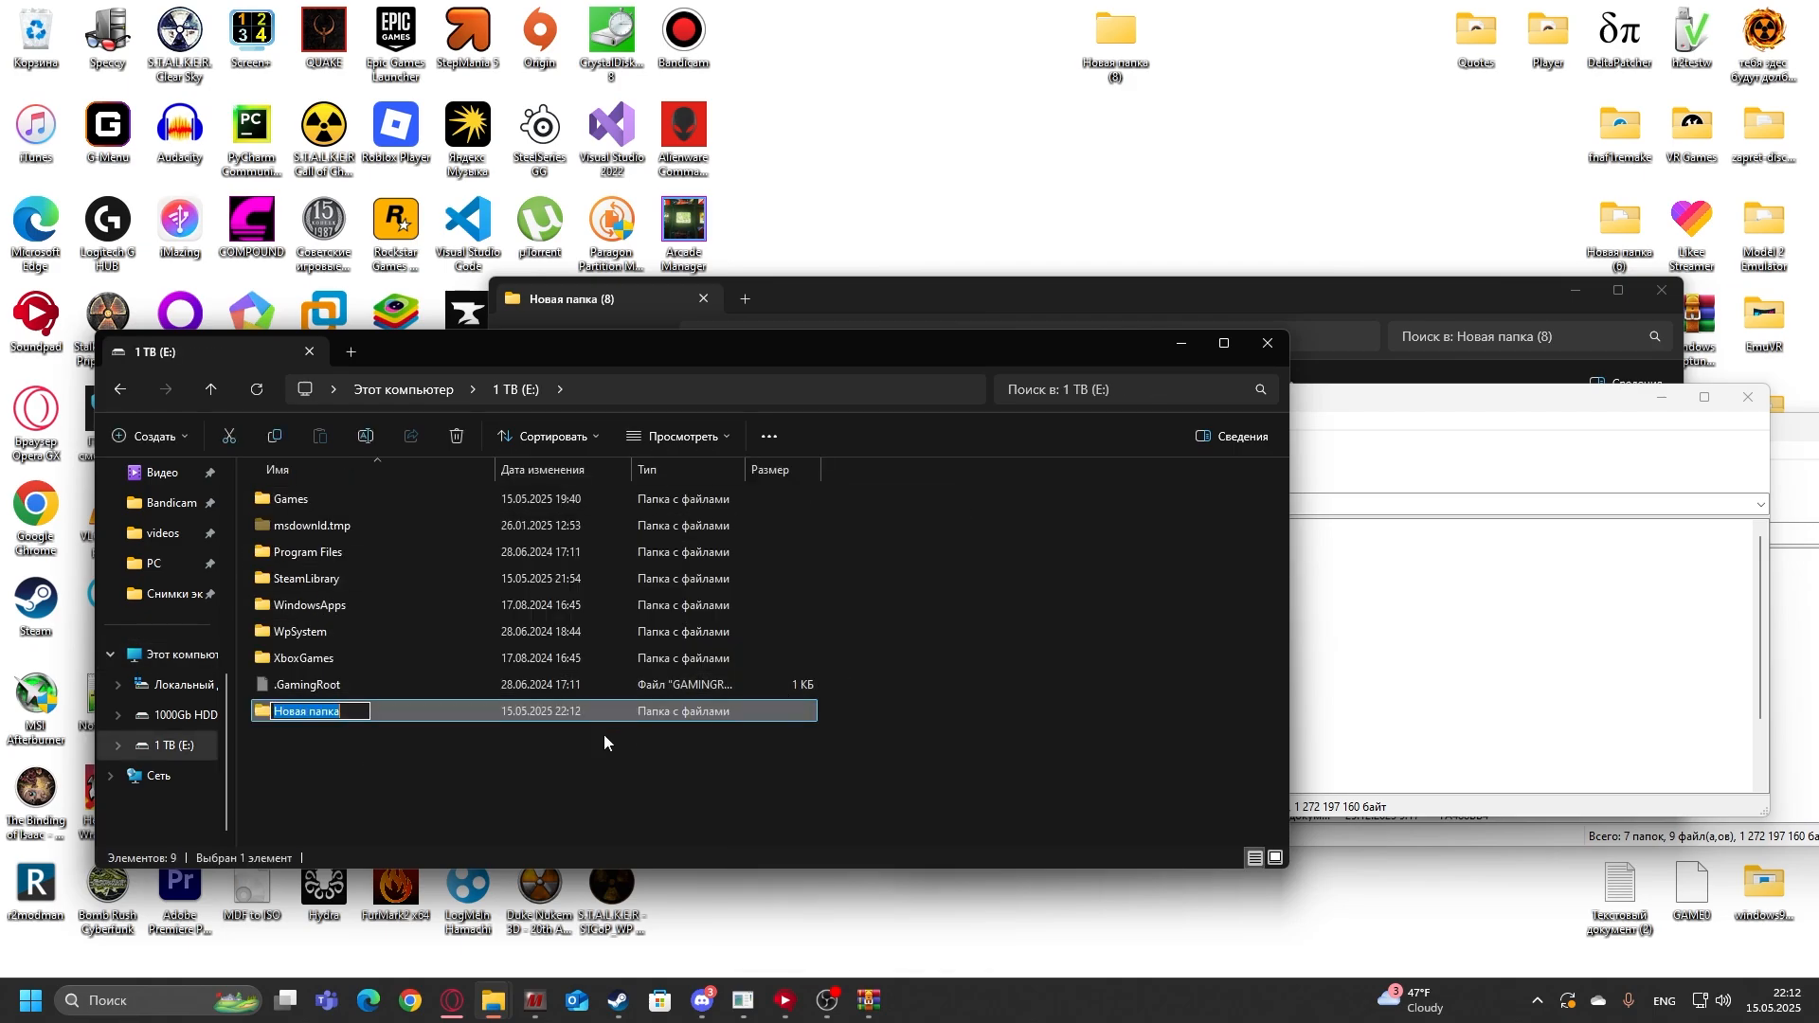
text(EmuVR)
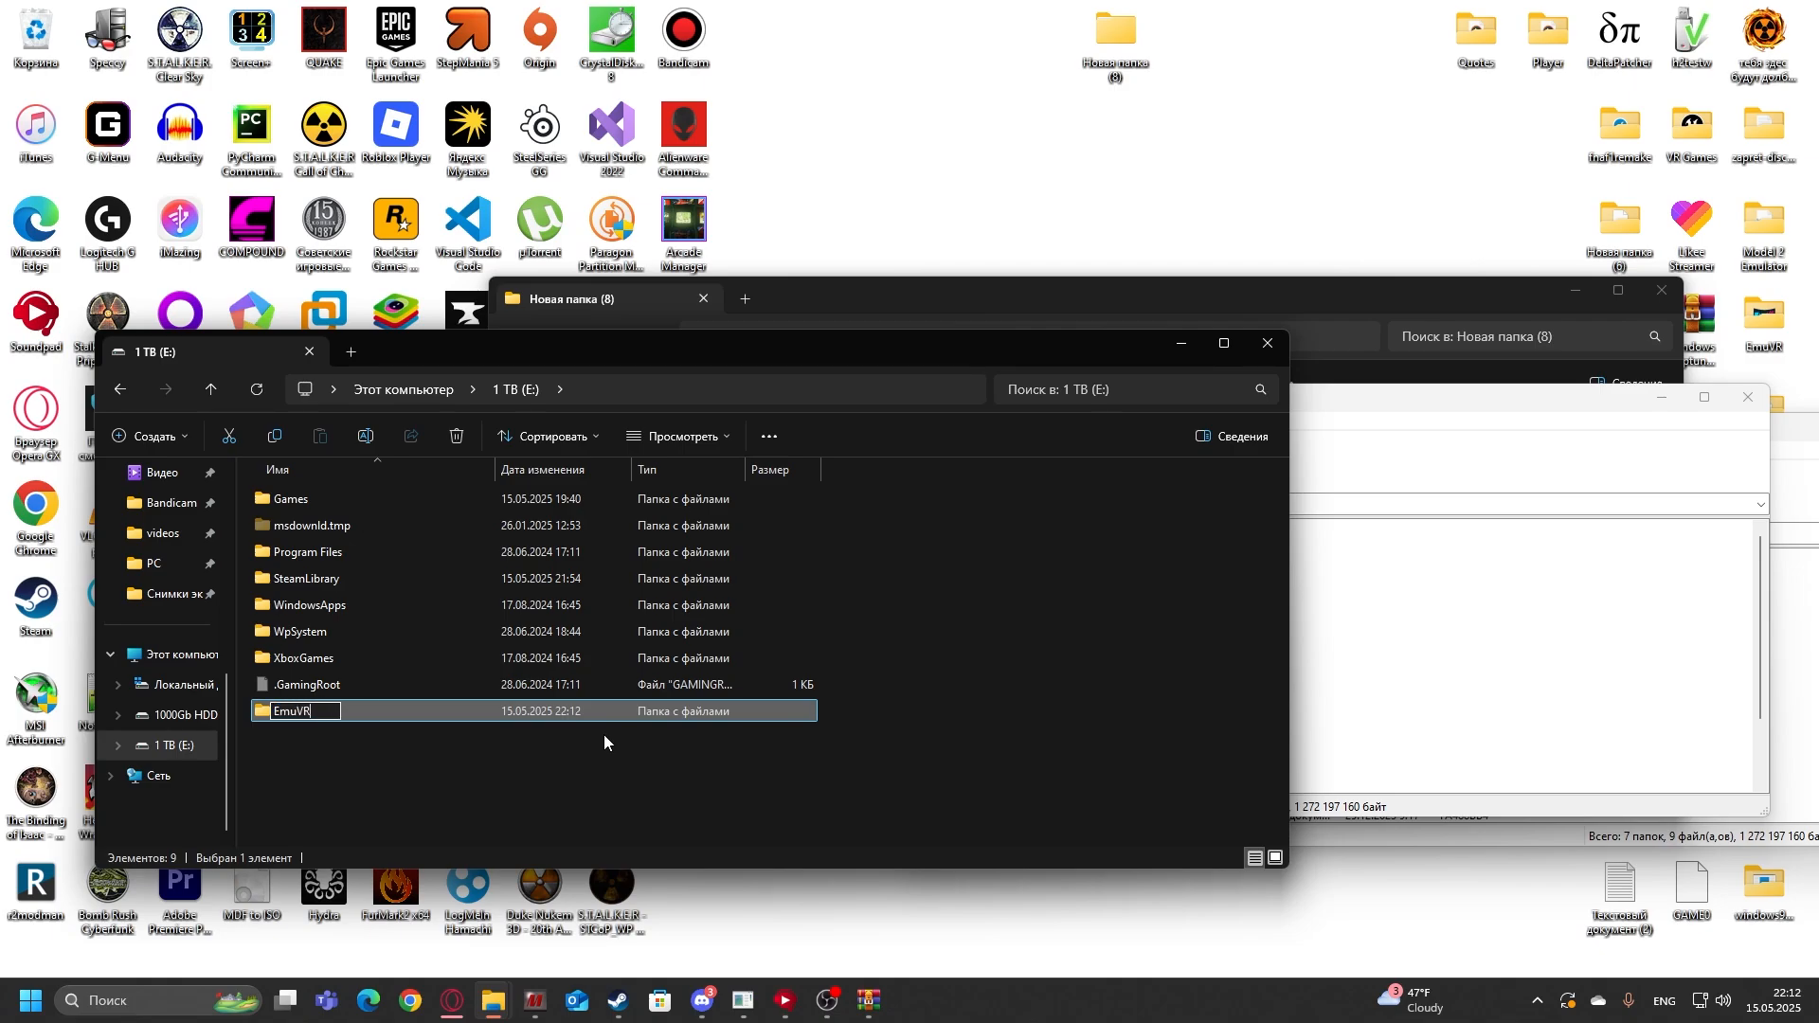
double_click(292, 711)
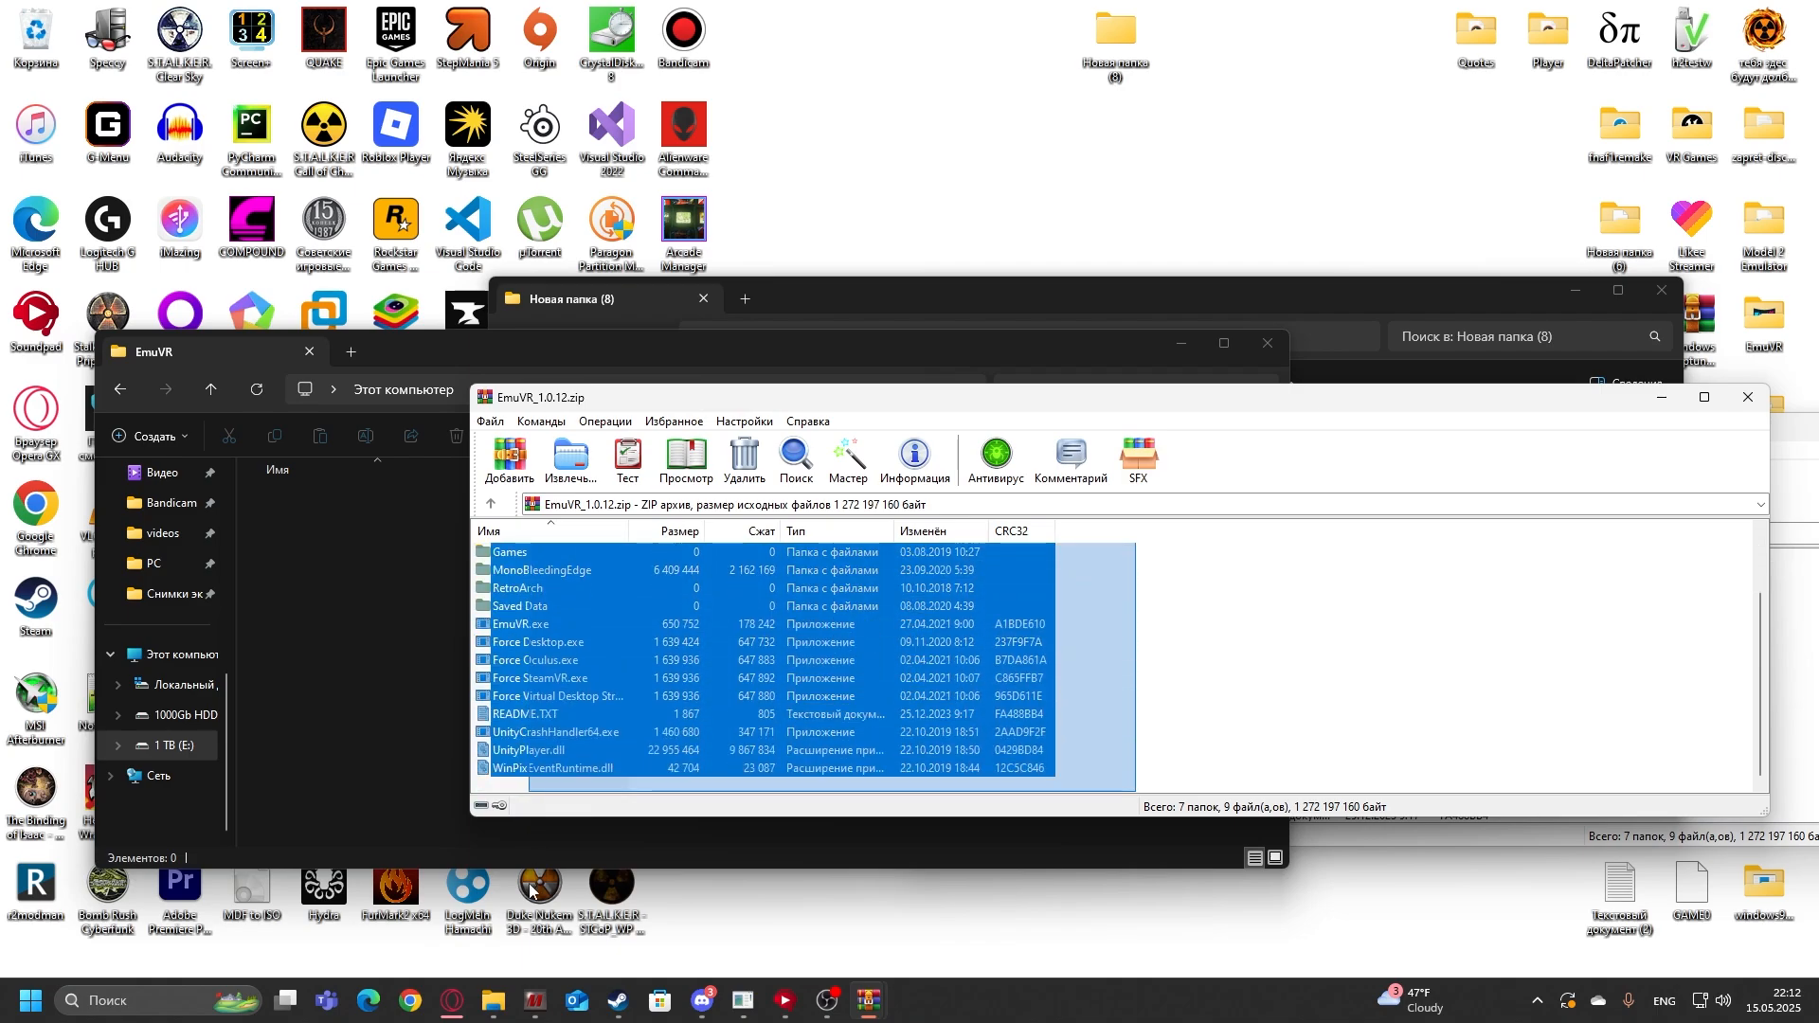
Step: Extract the archive contents into E:\EmuVR
click(570, 459)
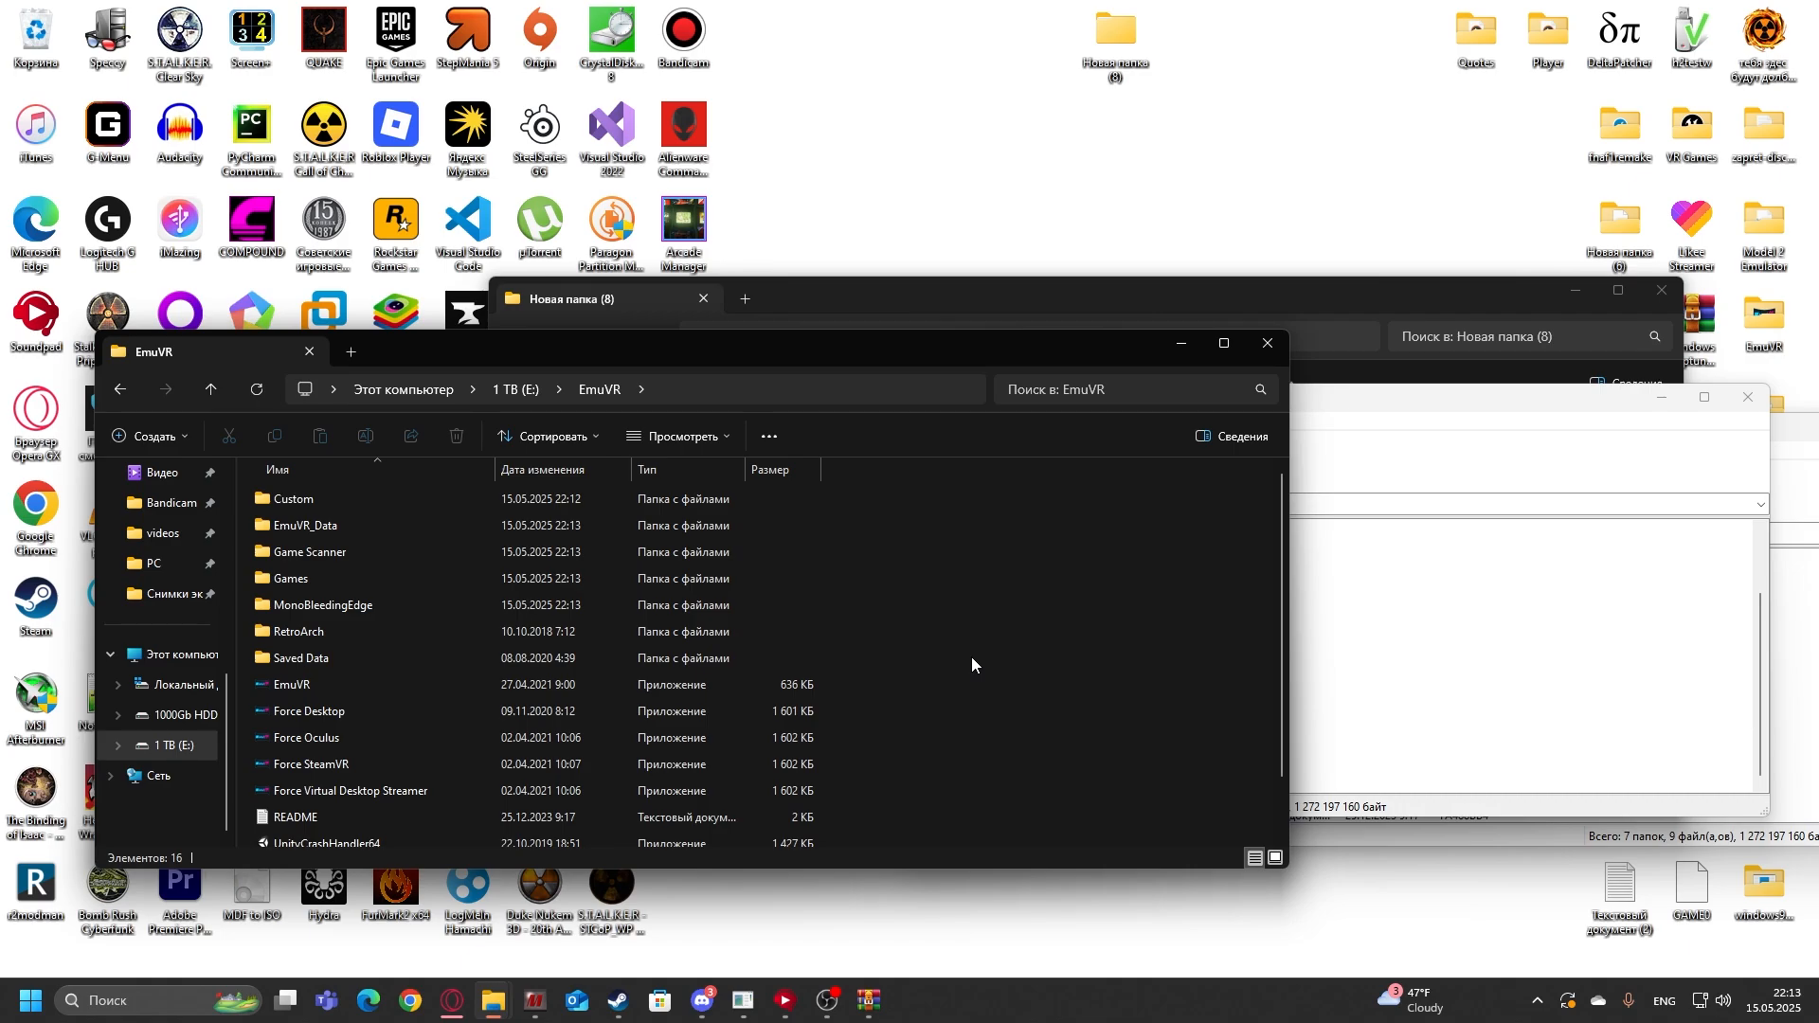
mouse_move(612, 356)
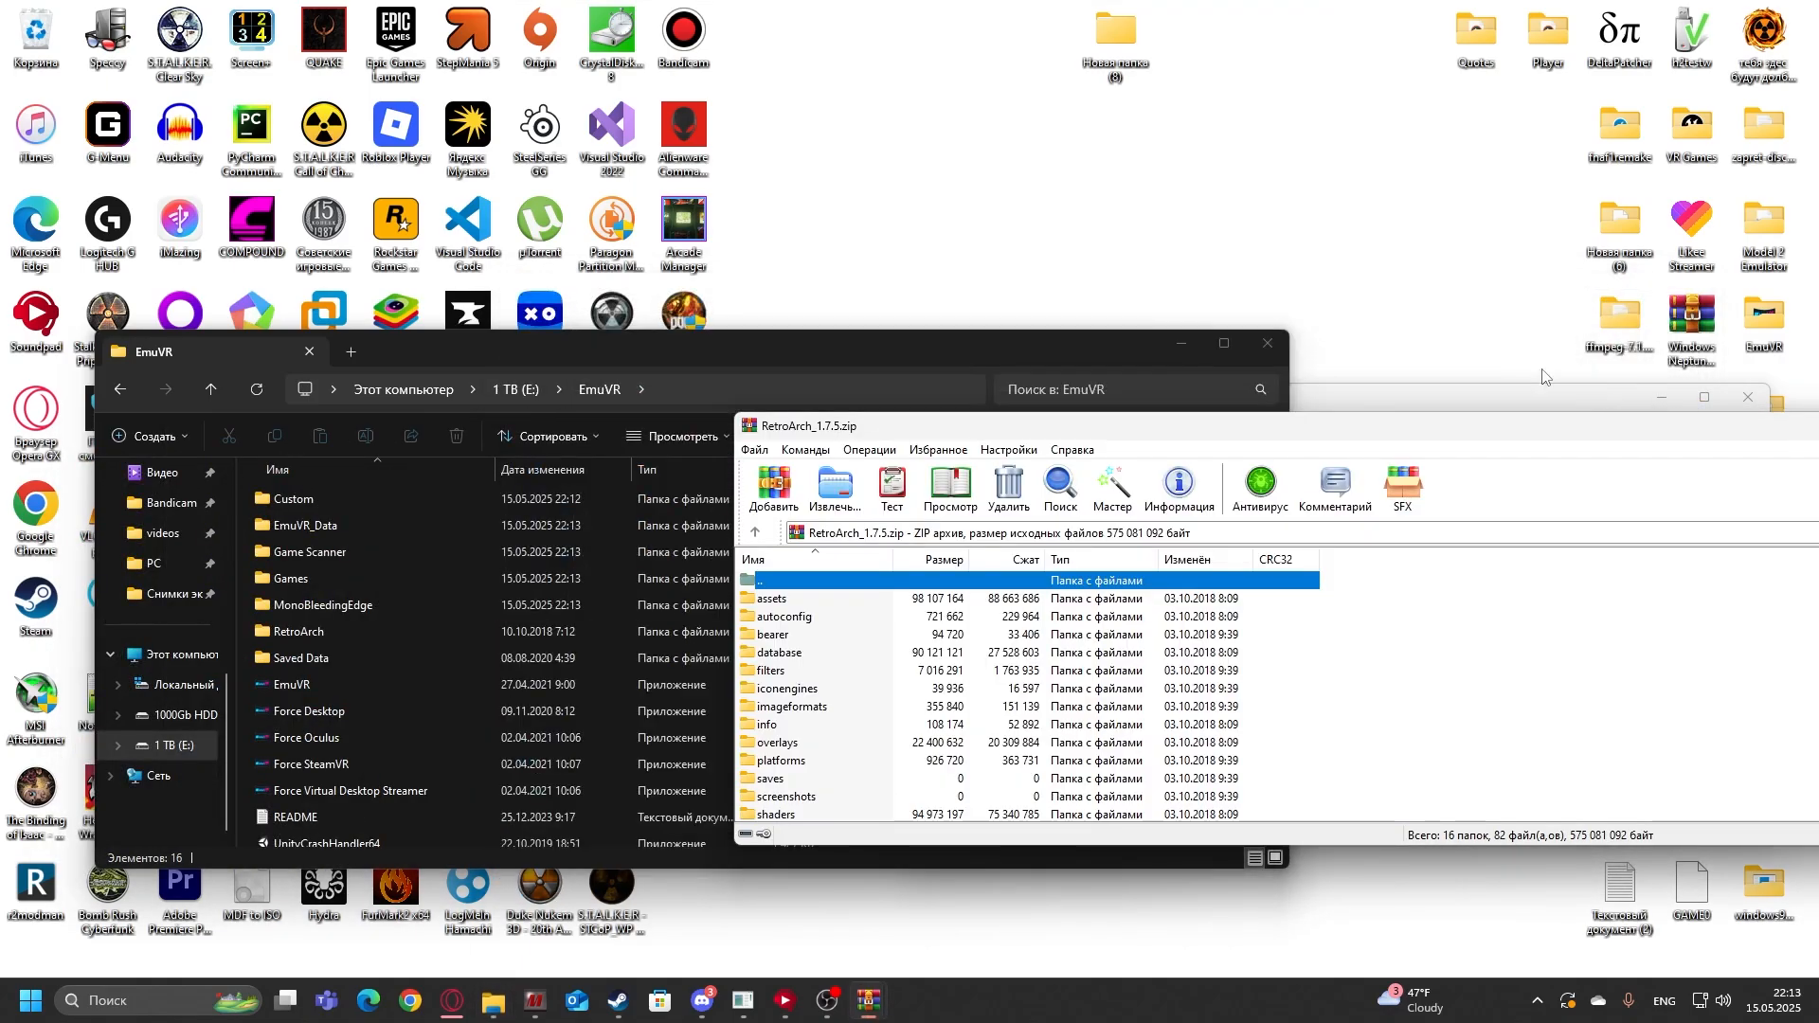
mouse_move(822, 660)
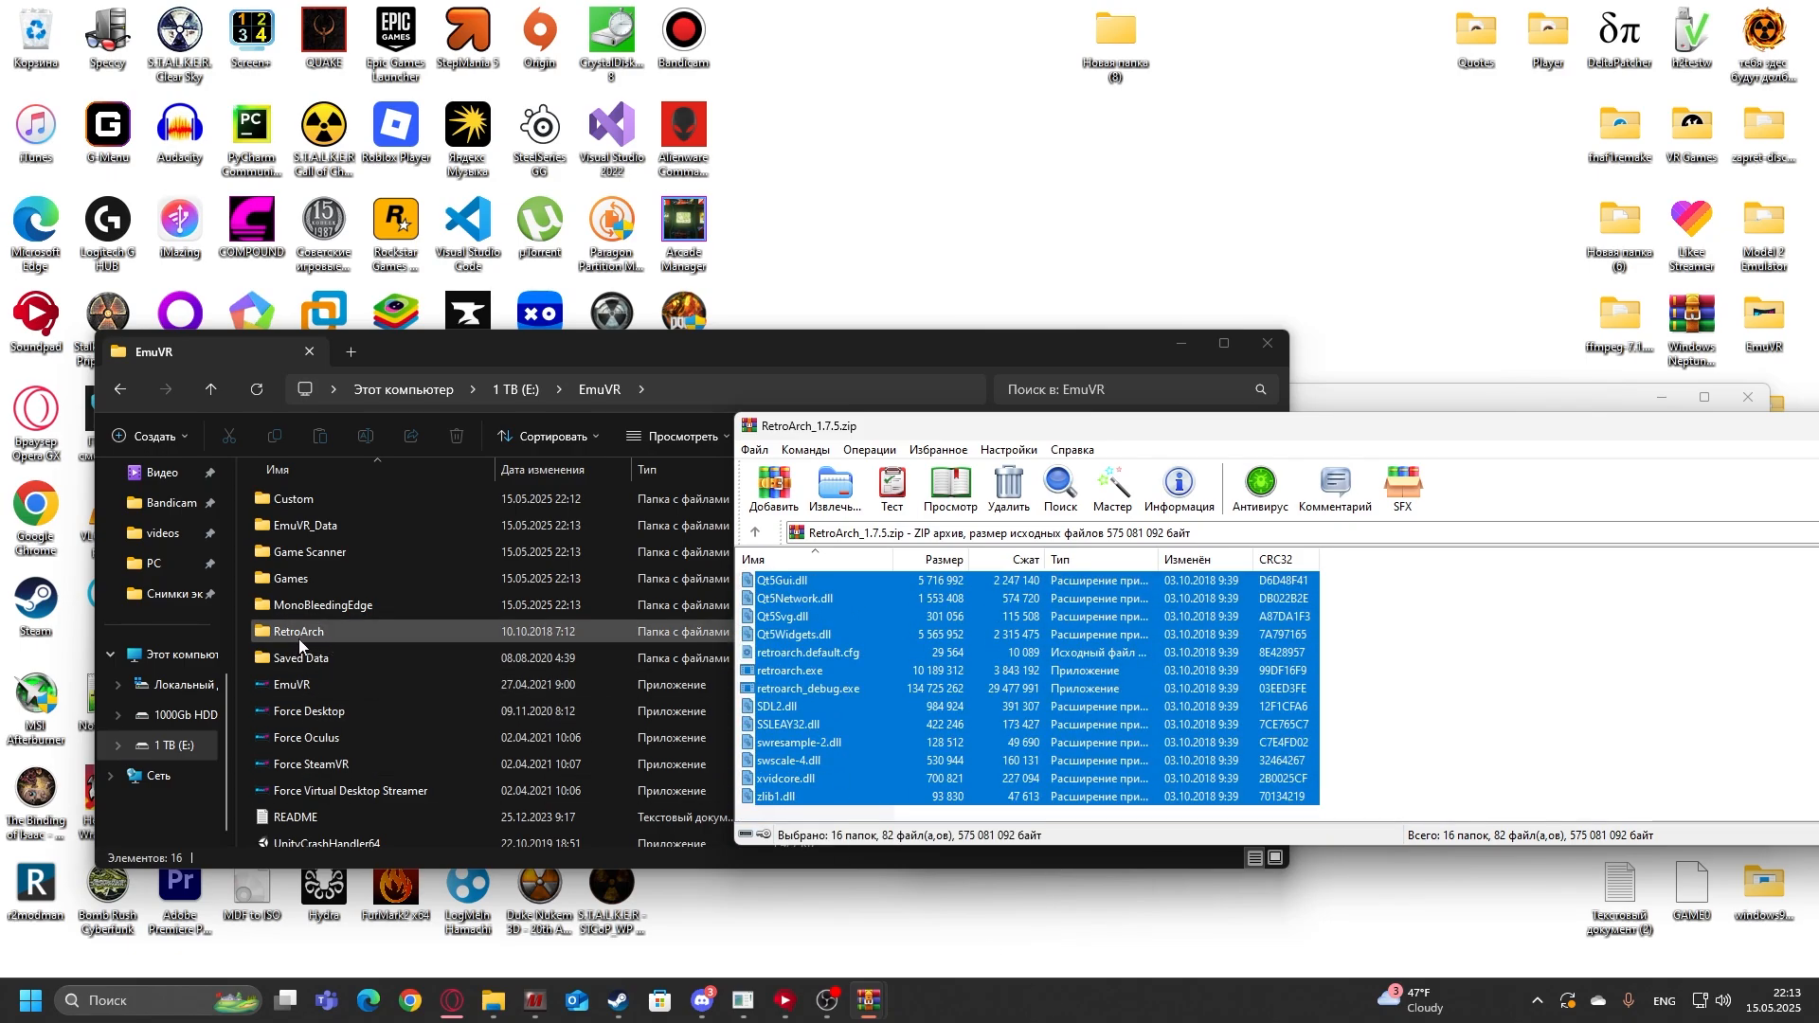
Step: Open E:\EmuVR\RetroArch and extract the RetroArch 1.7.5 files into it
double_click(297, 629)
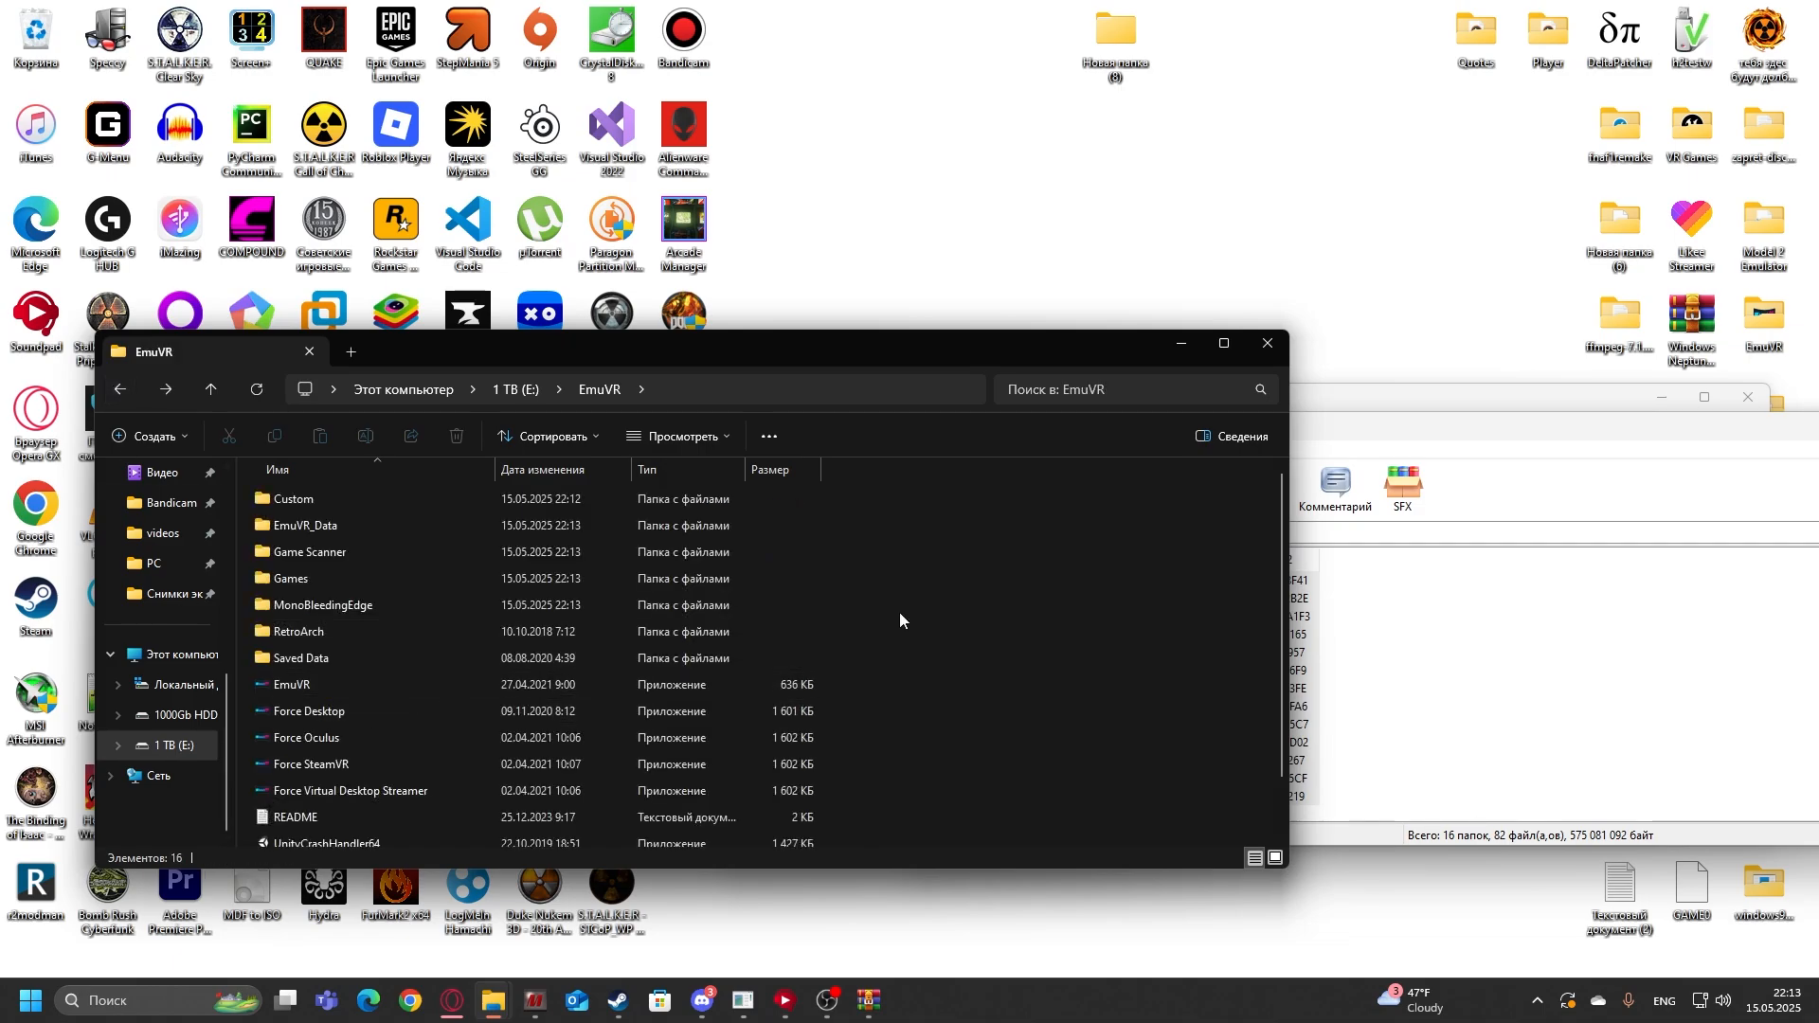
click(300, 631)
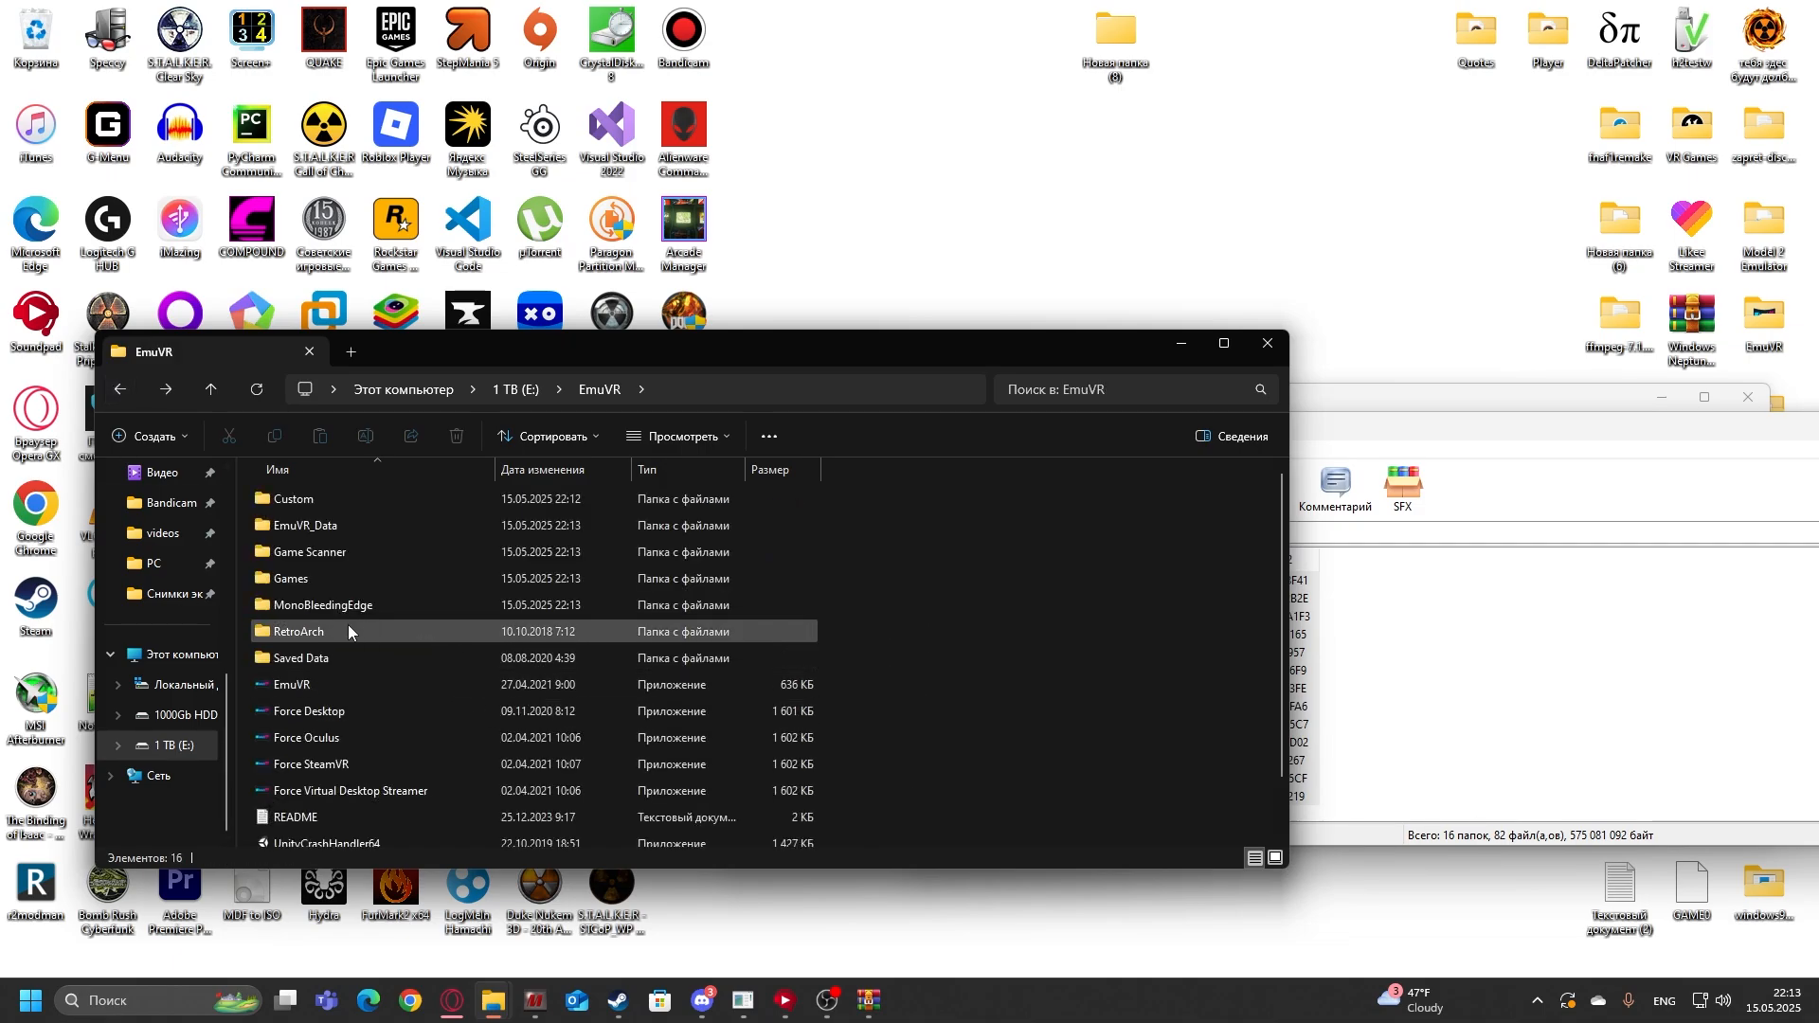
click(297, 631)
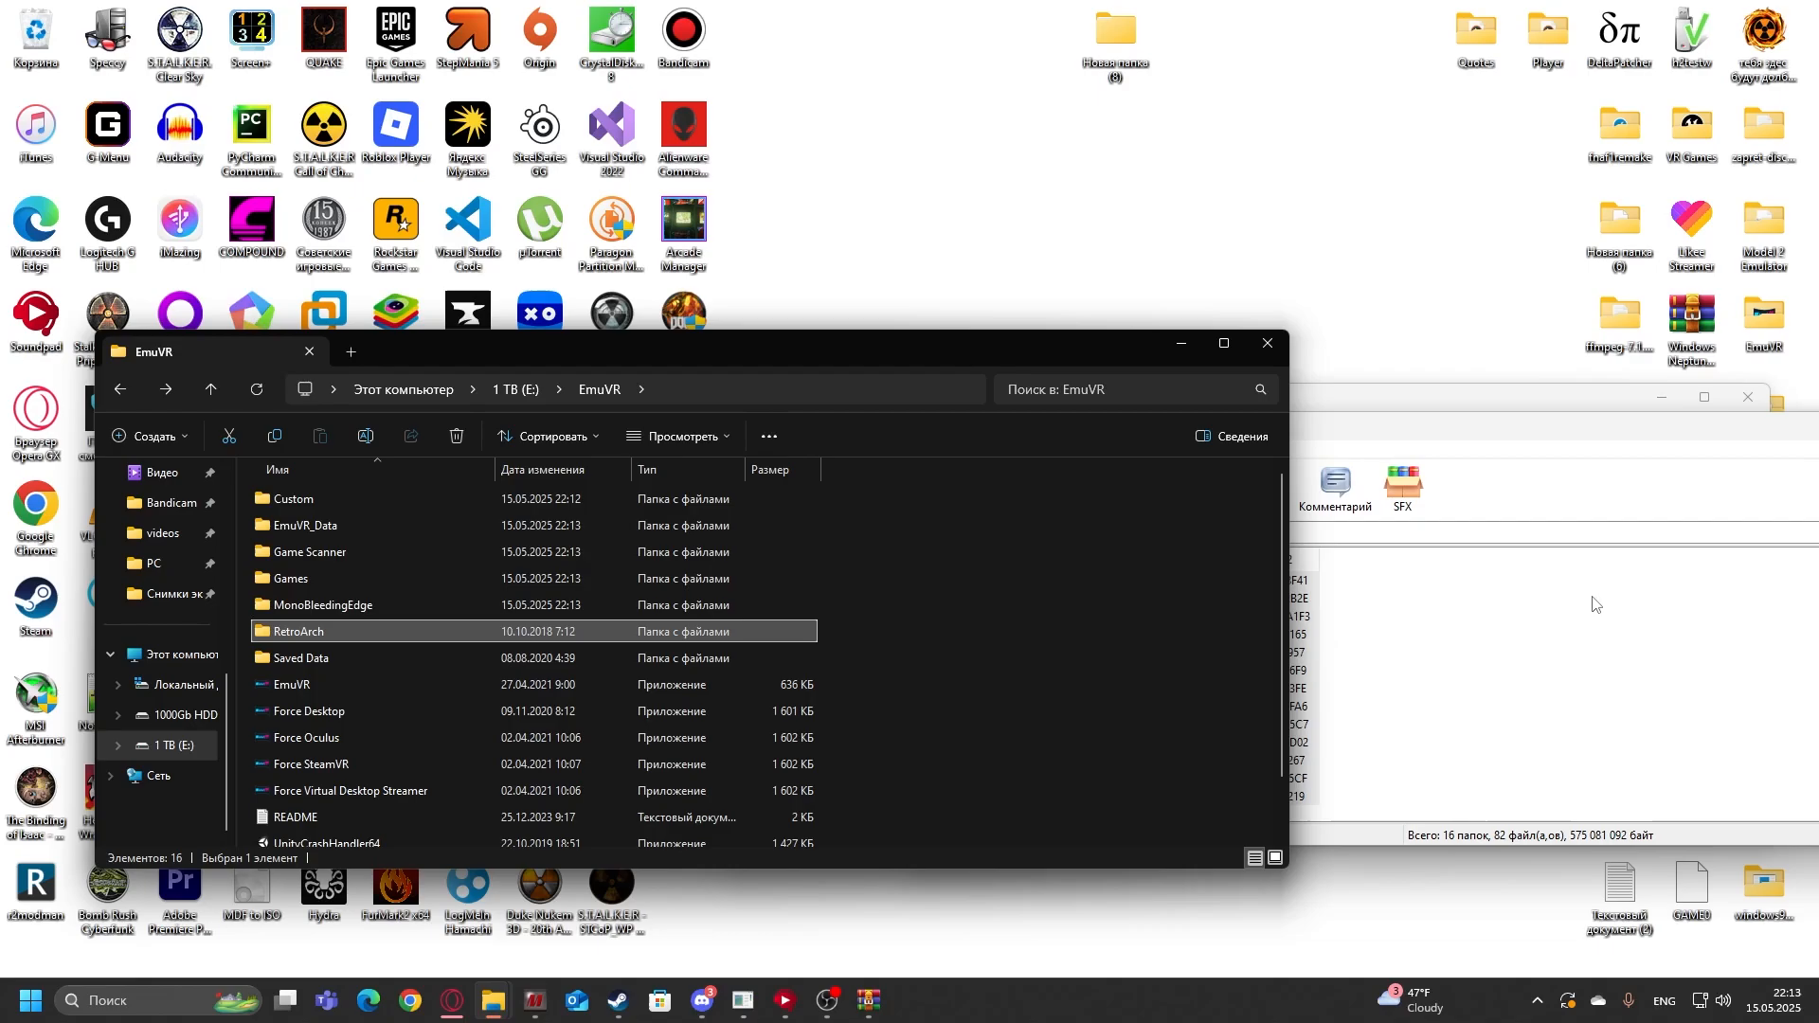
double_click(296, 631)
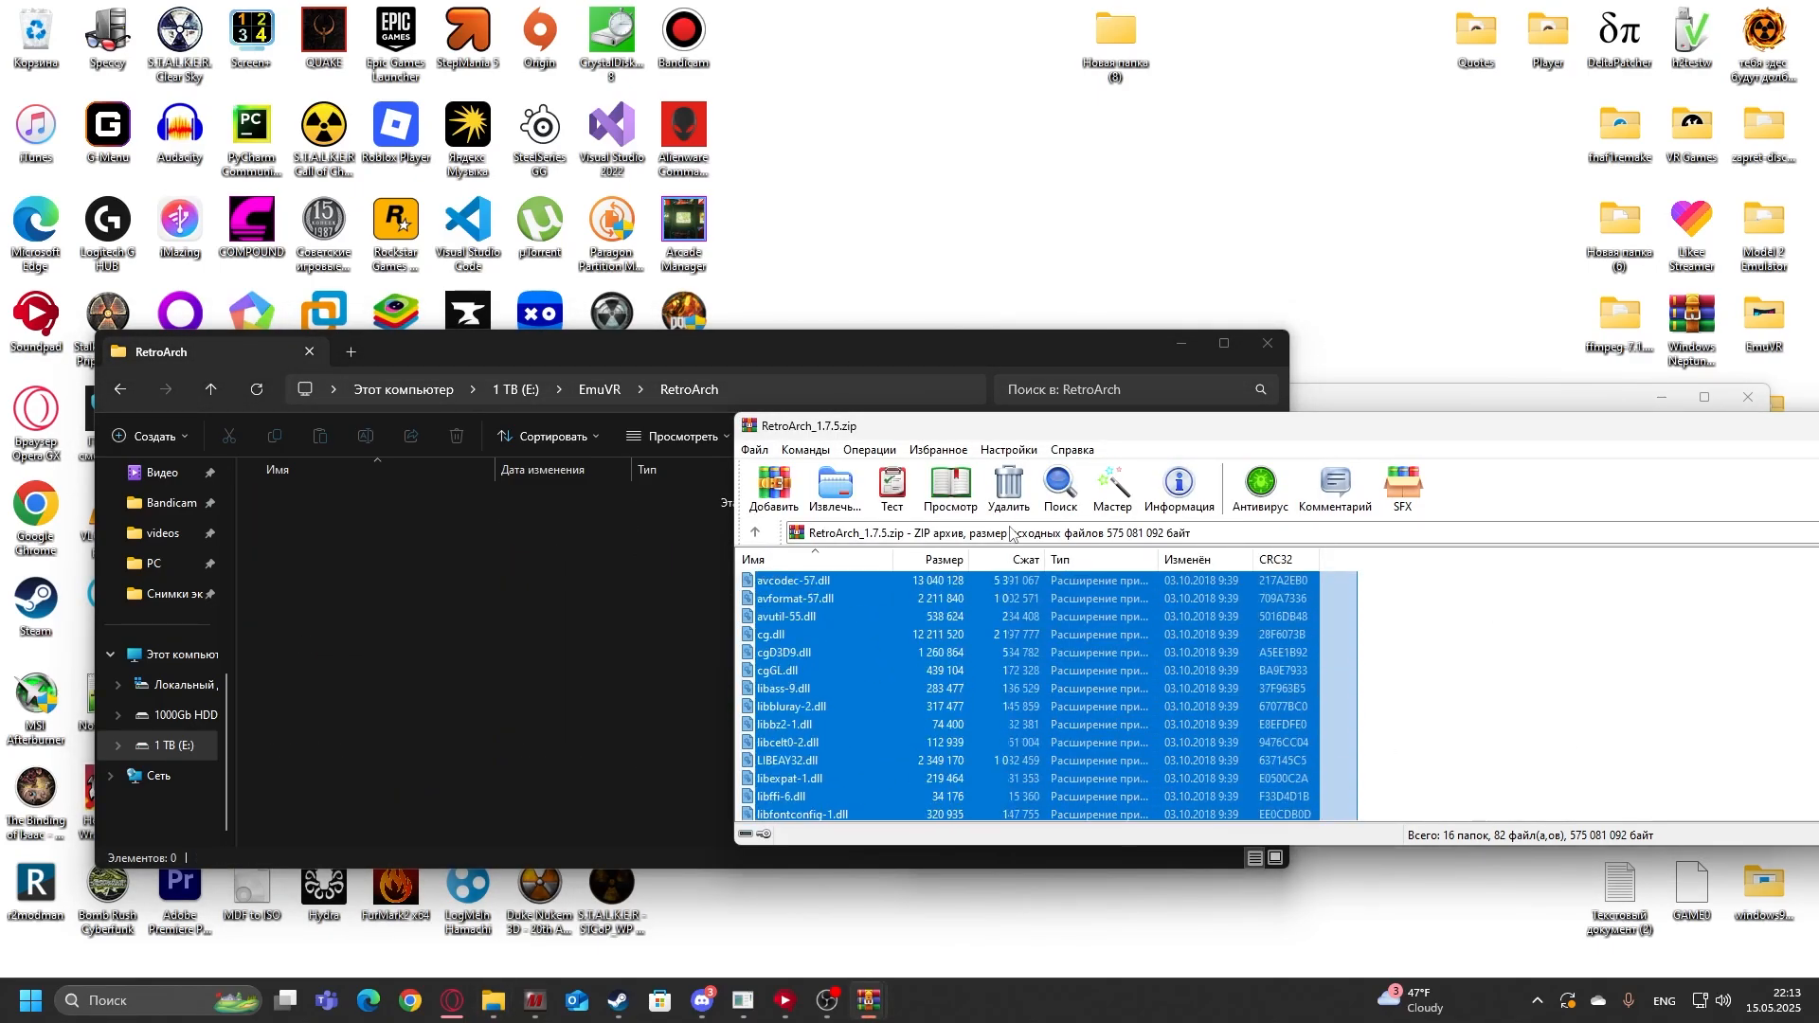
click(834, 487)
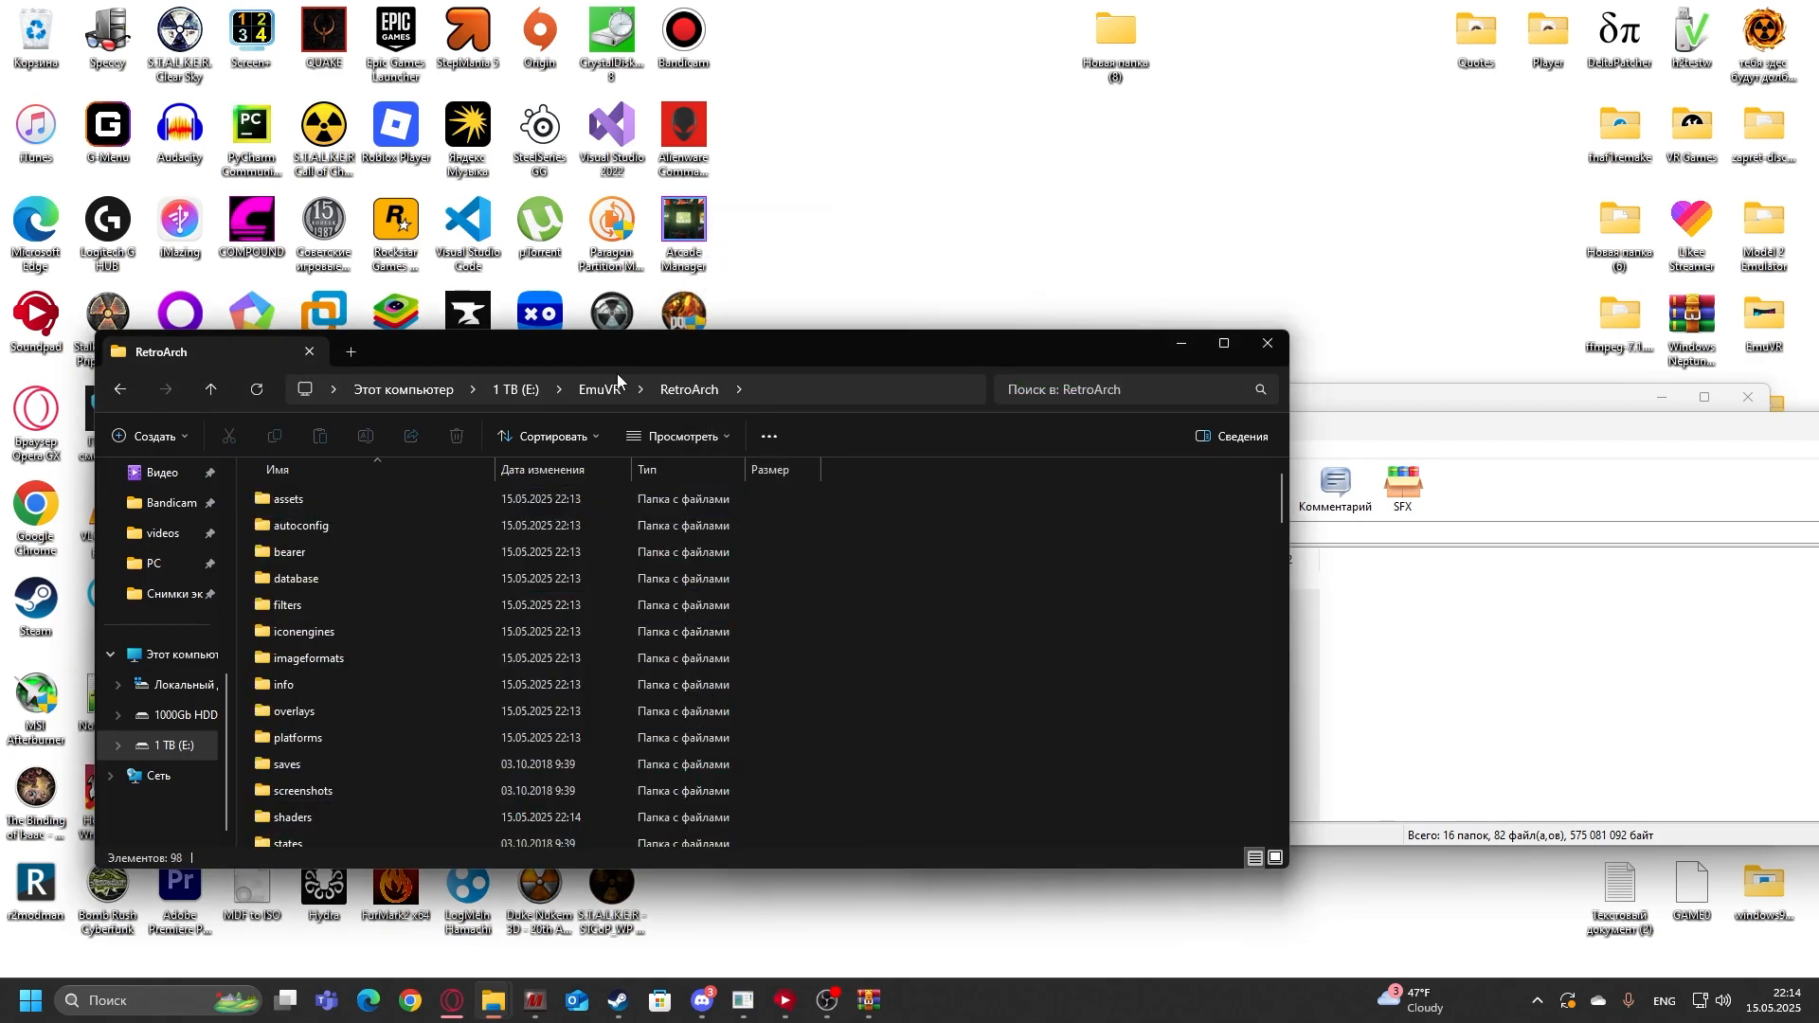
mouse_move(599, 391)
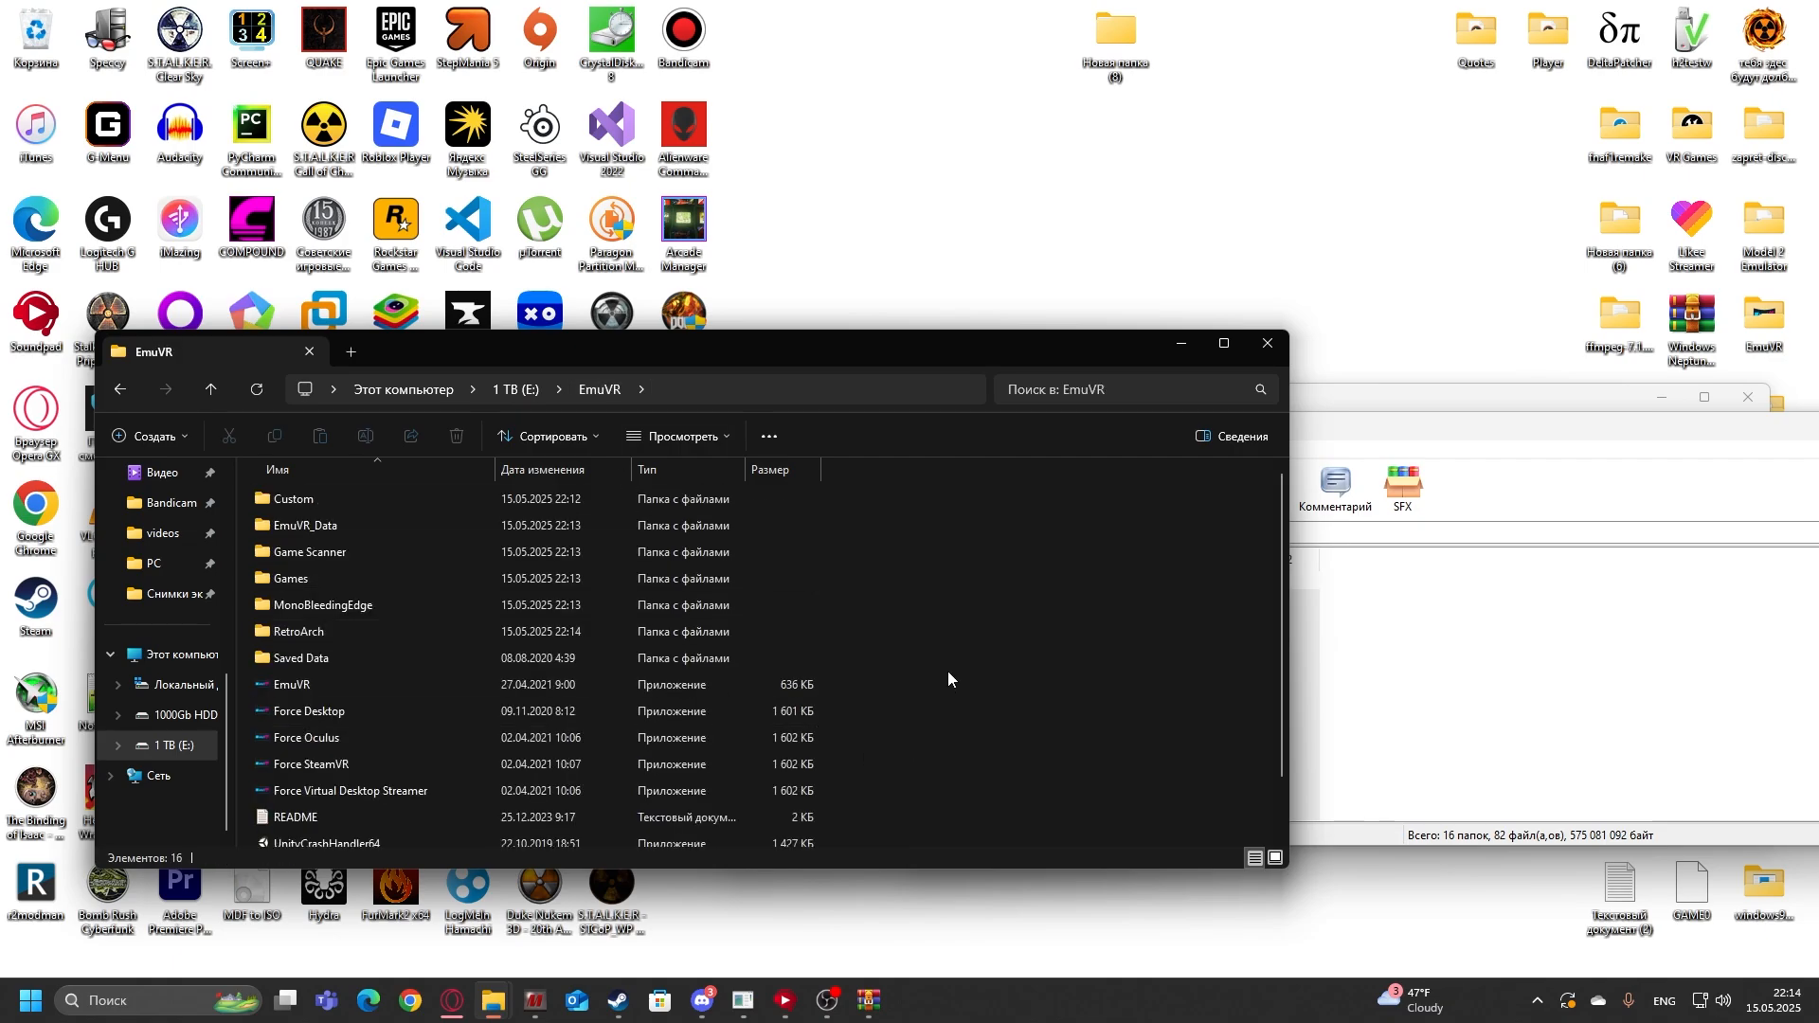
mouse_move(944, 686)
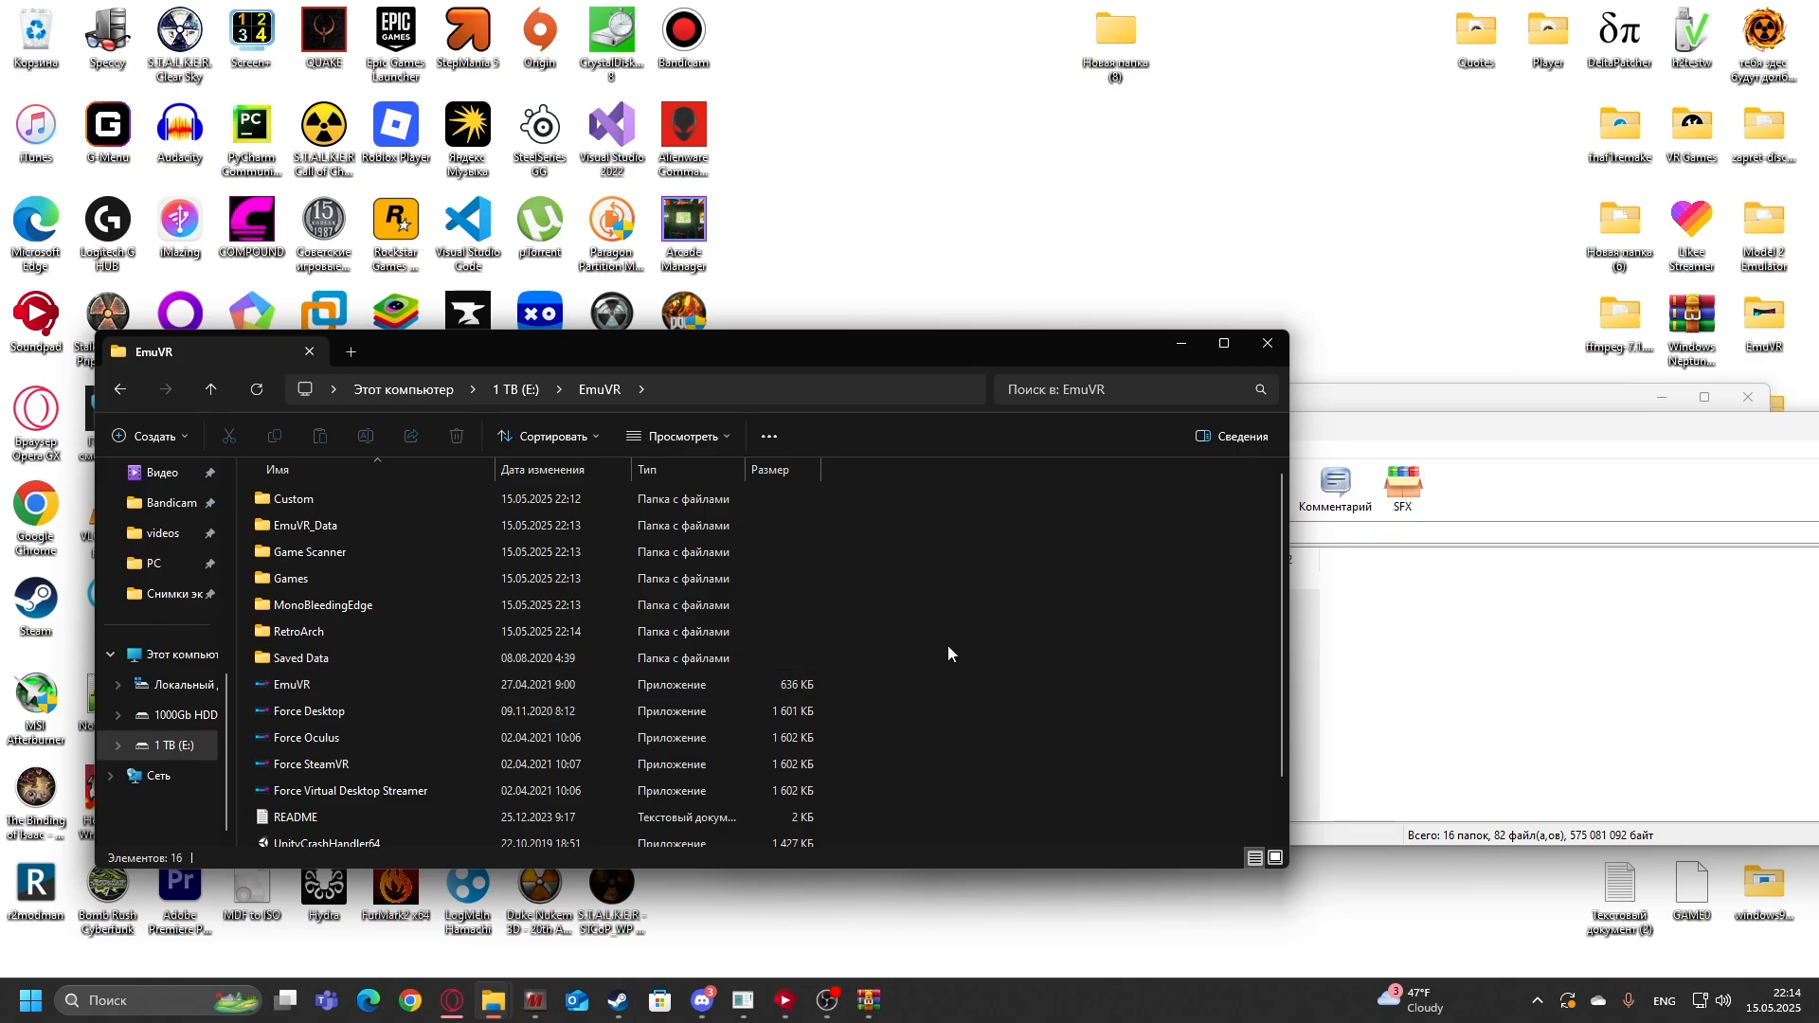
mouse_move(991, 534)
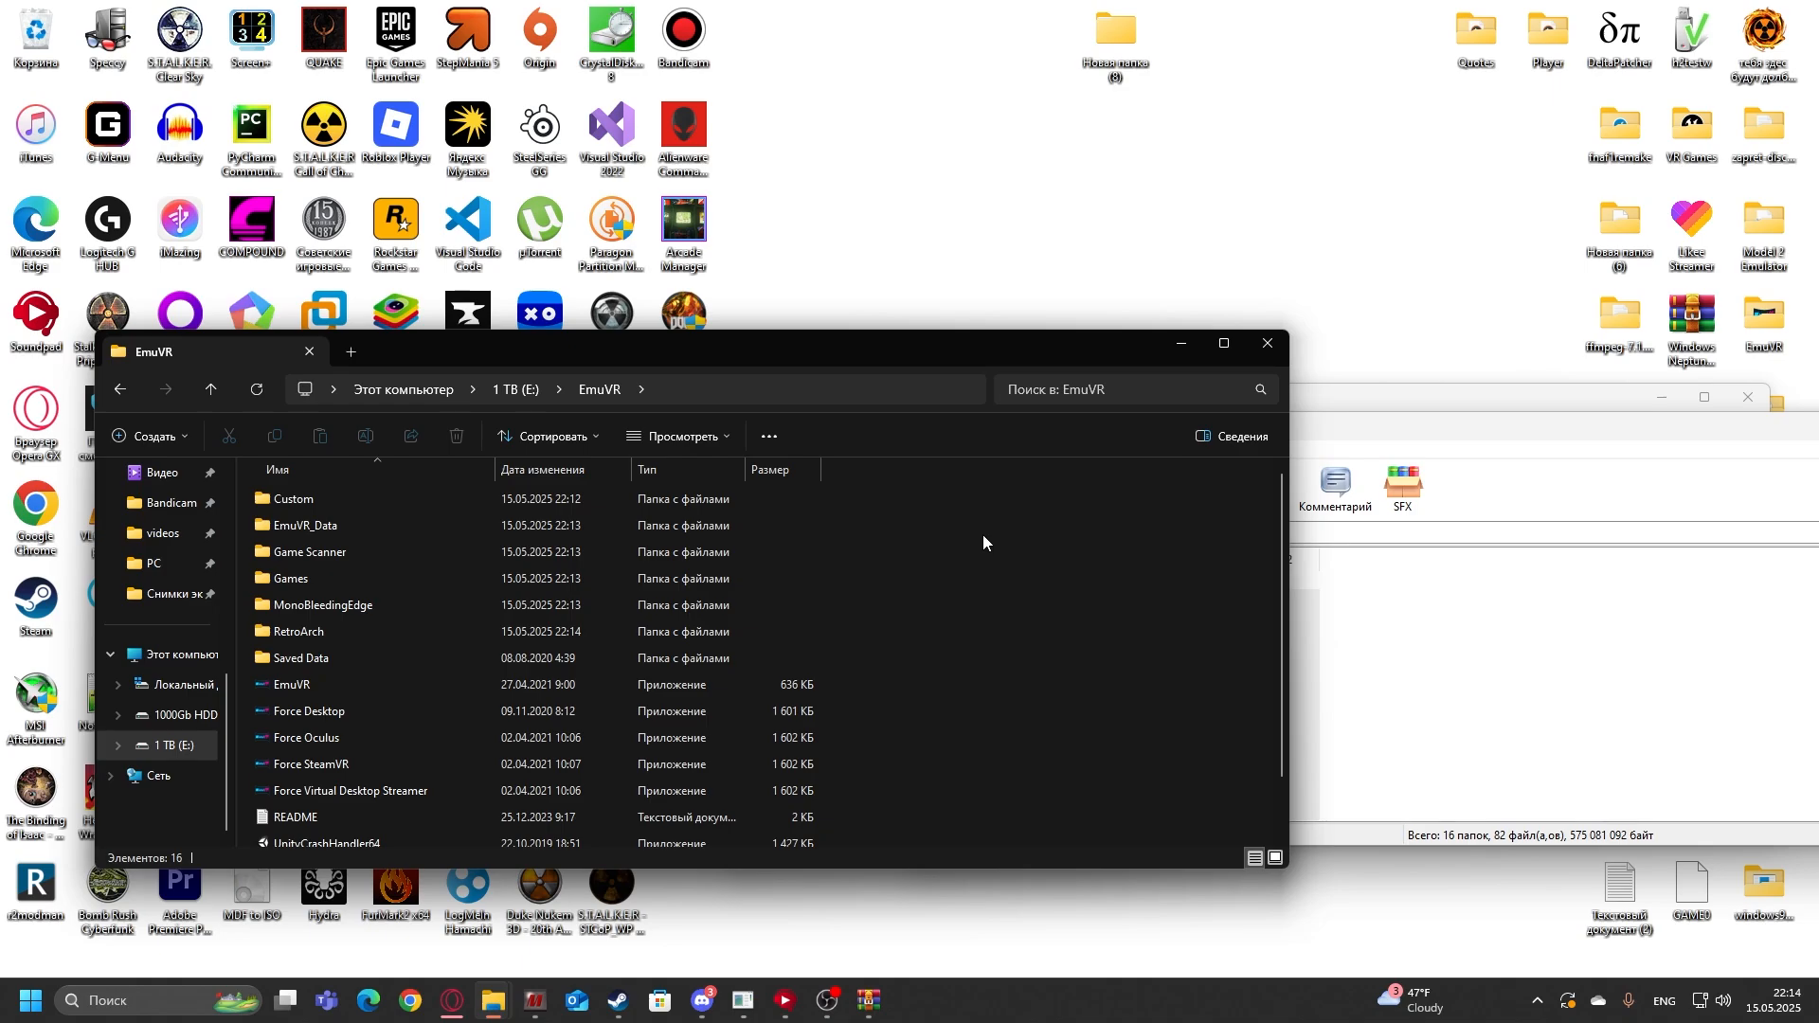
mouse_move(798, 781)
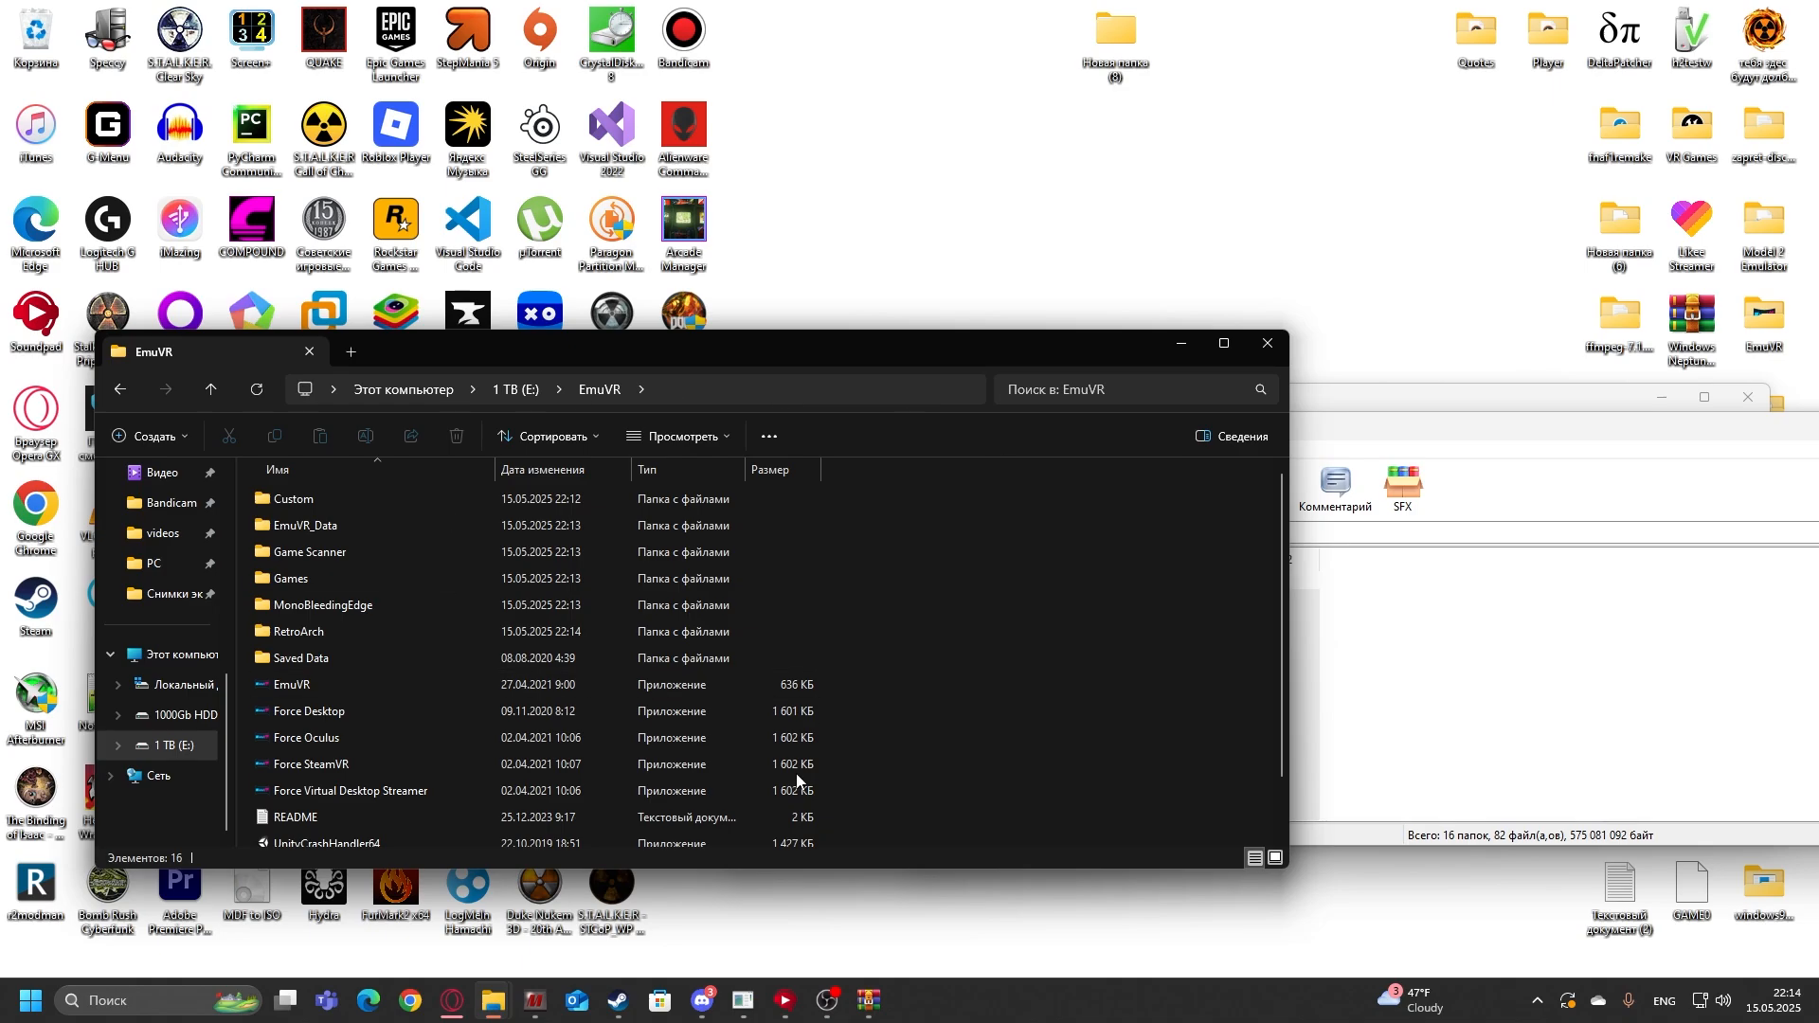
click(343, 605)
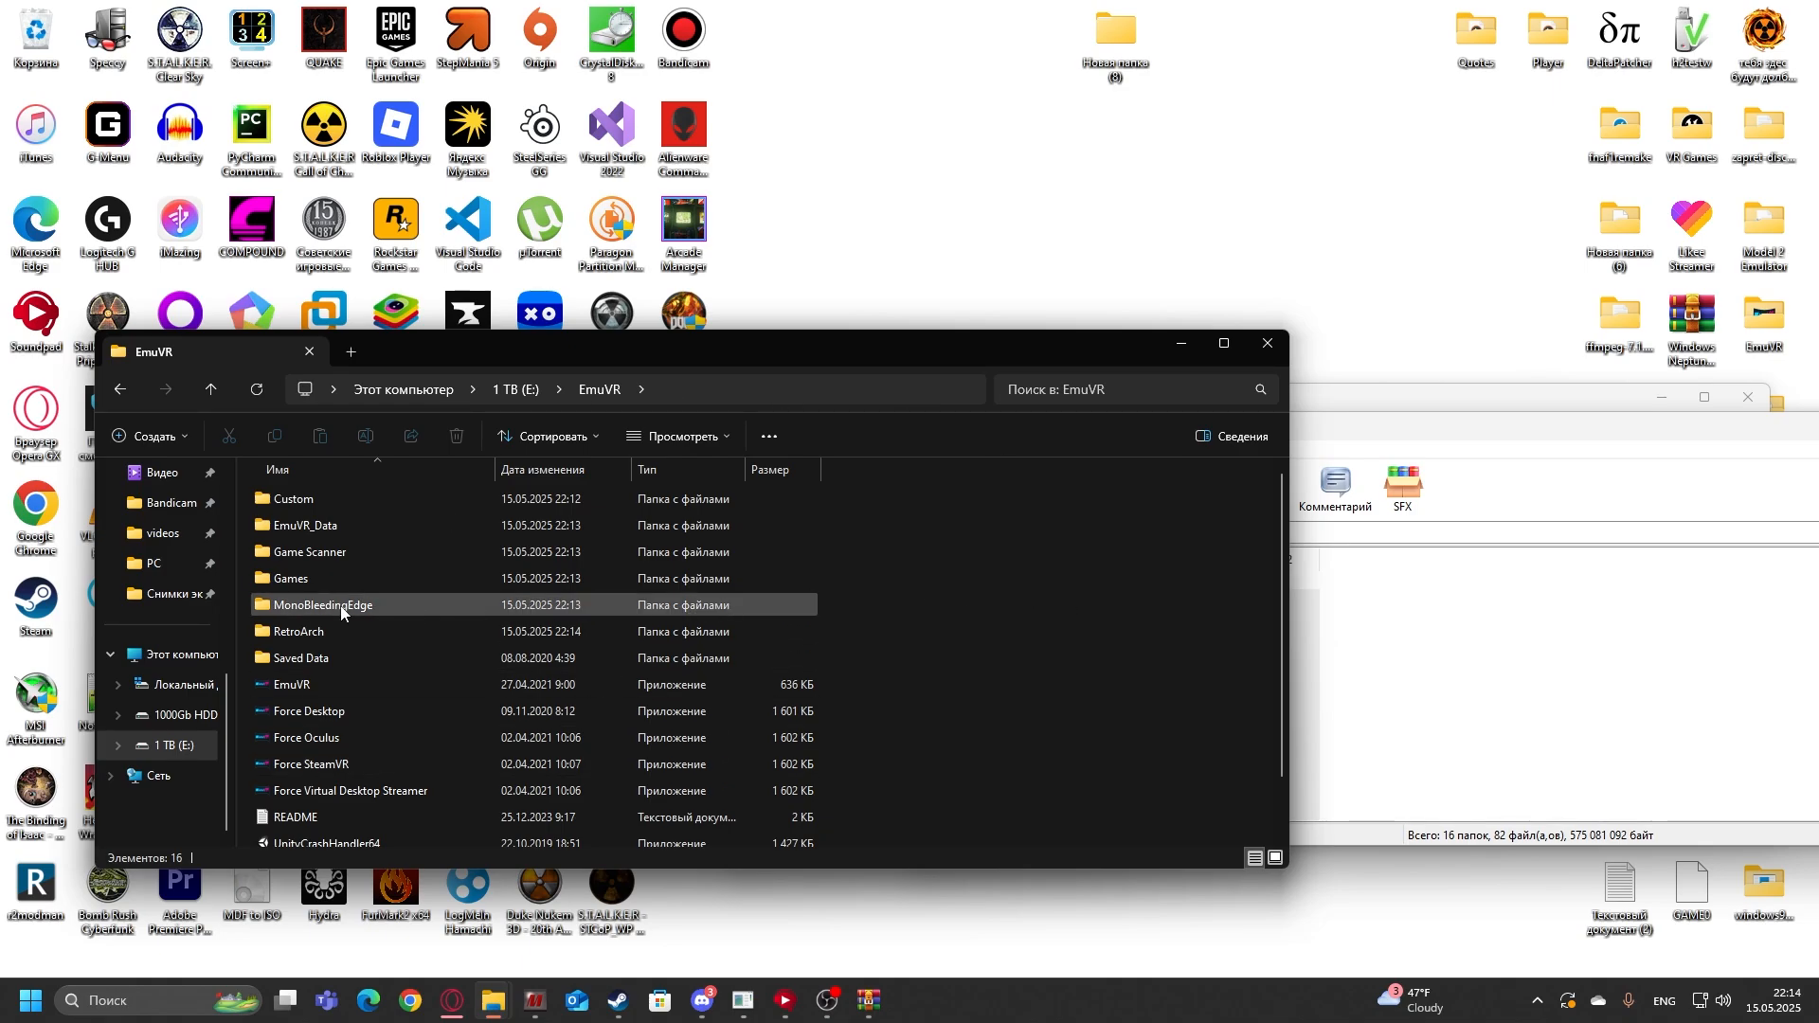
click(942, 593)
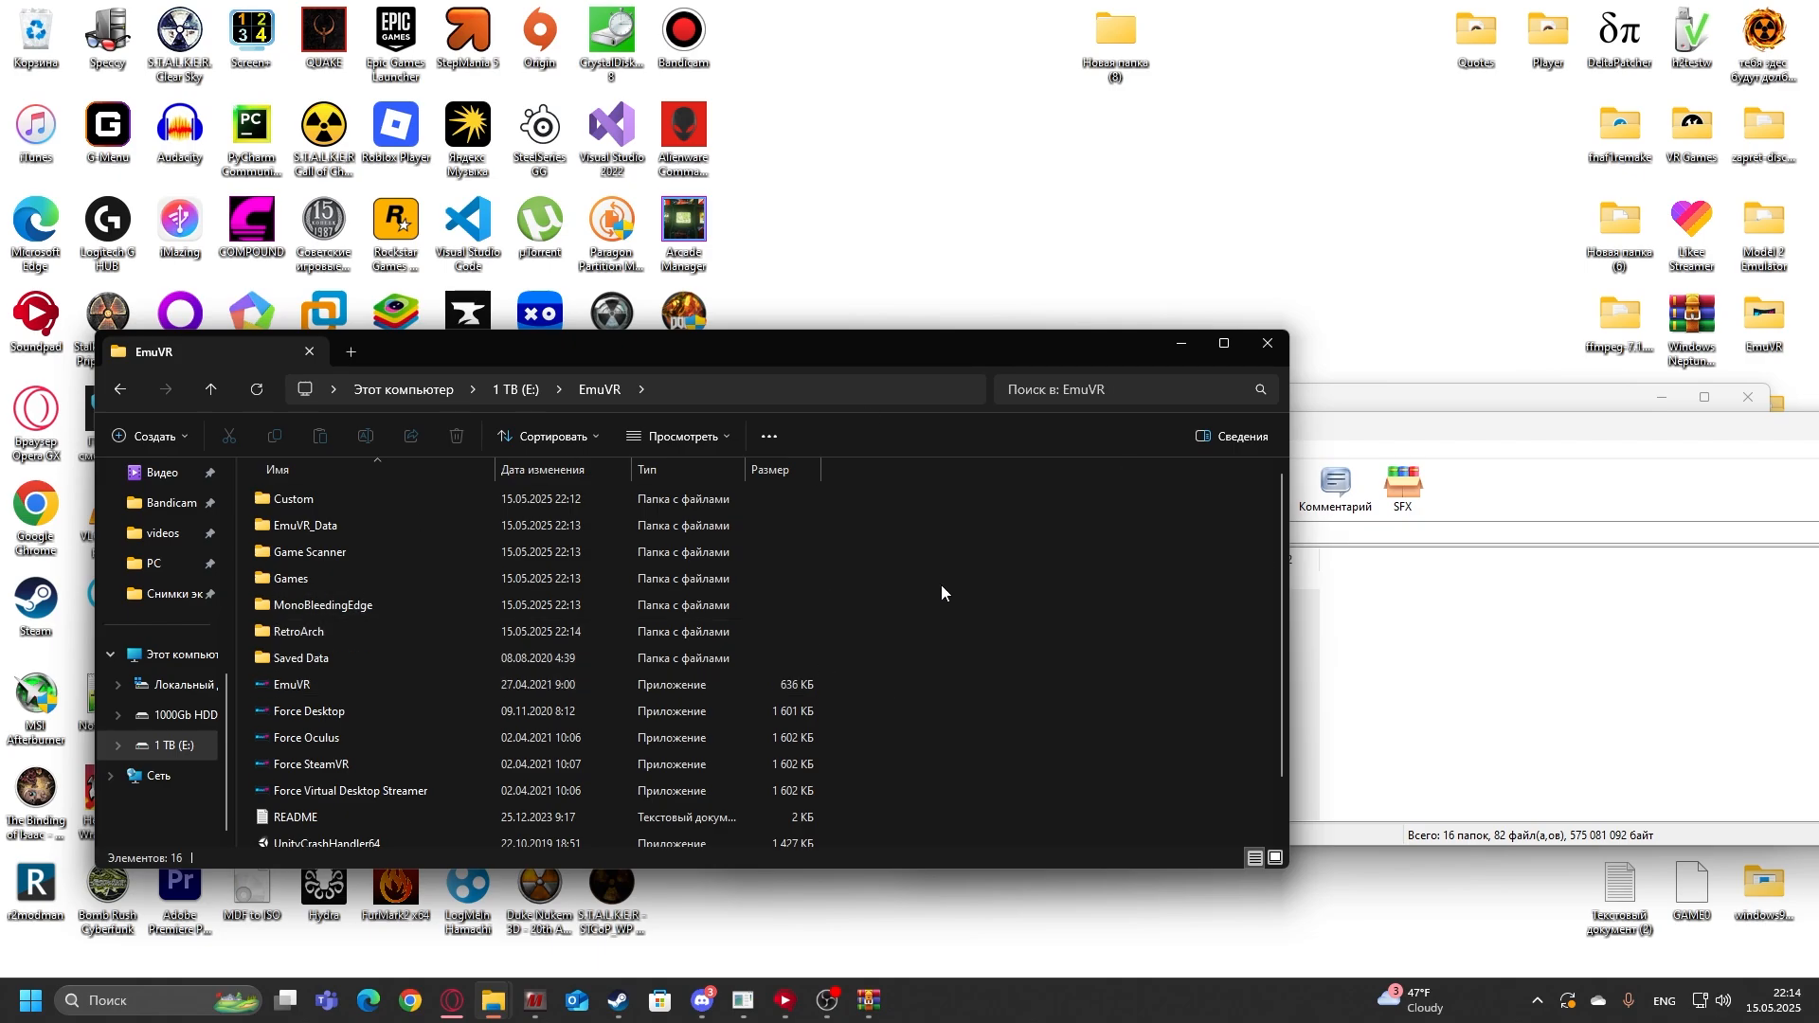
mouse_move(990, 586)
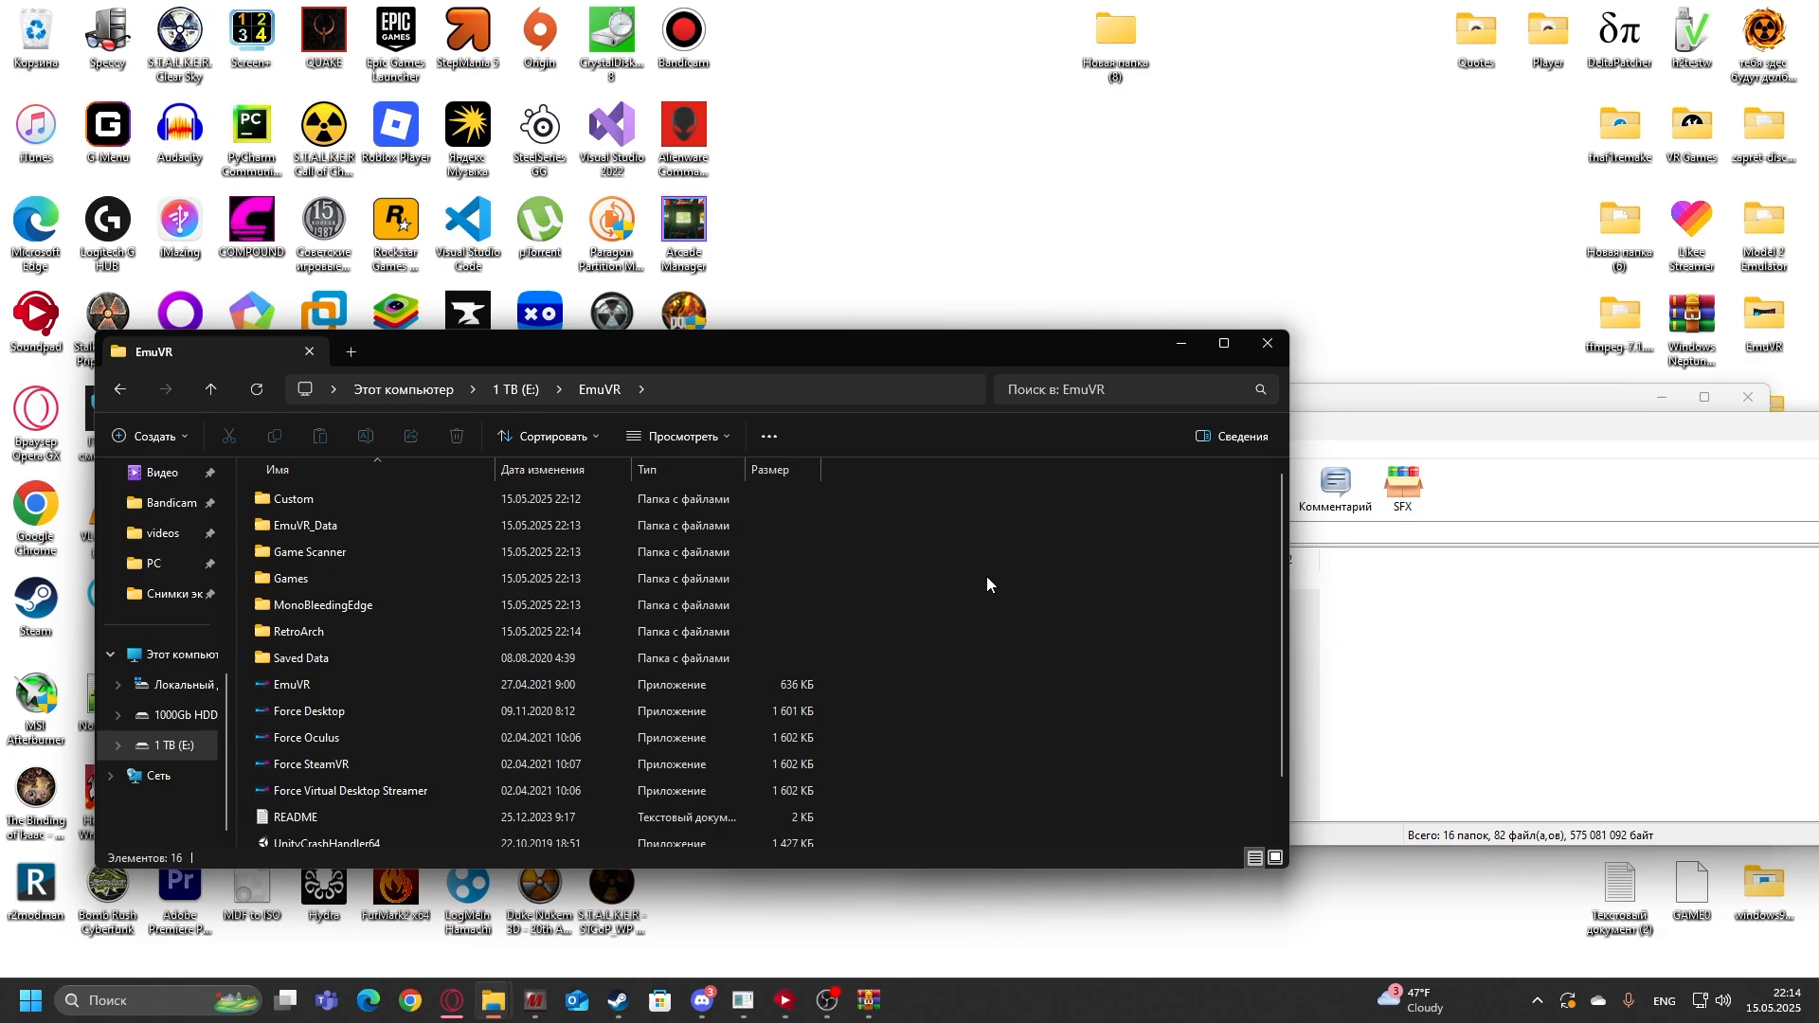
mouse_move(451, 1001)
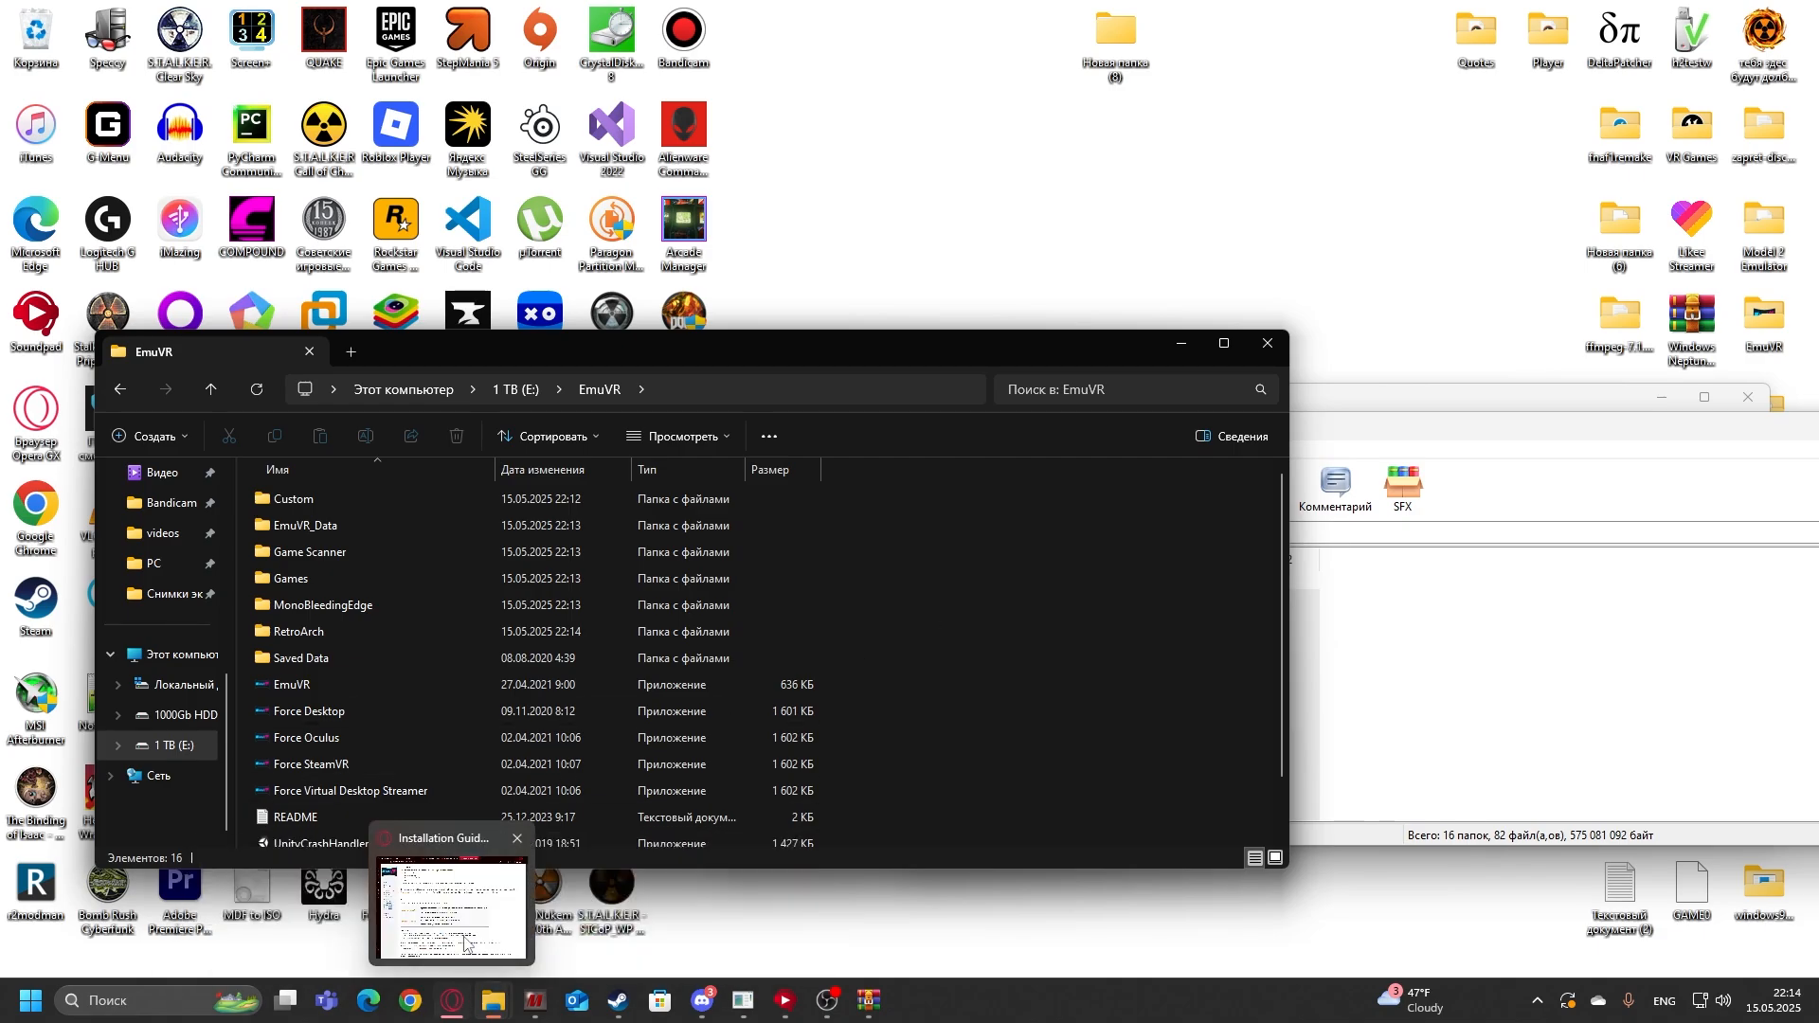
Step: Bring back Opera GX and search 'windows 98' in a new tab
click(451, 906)
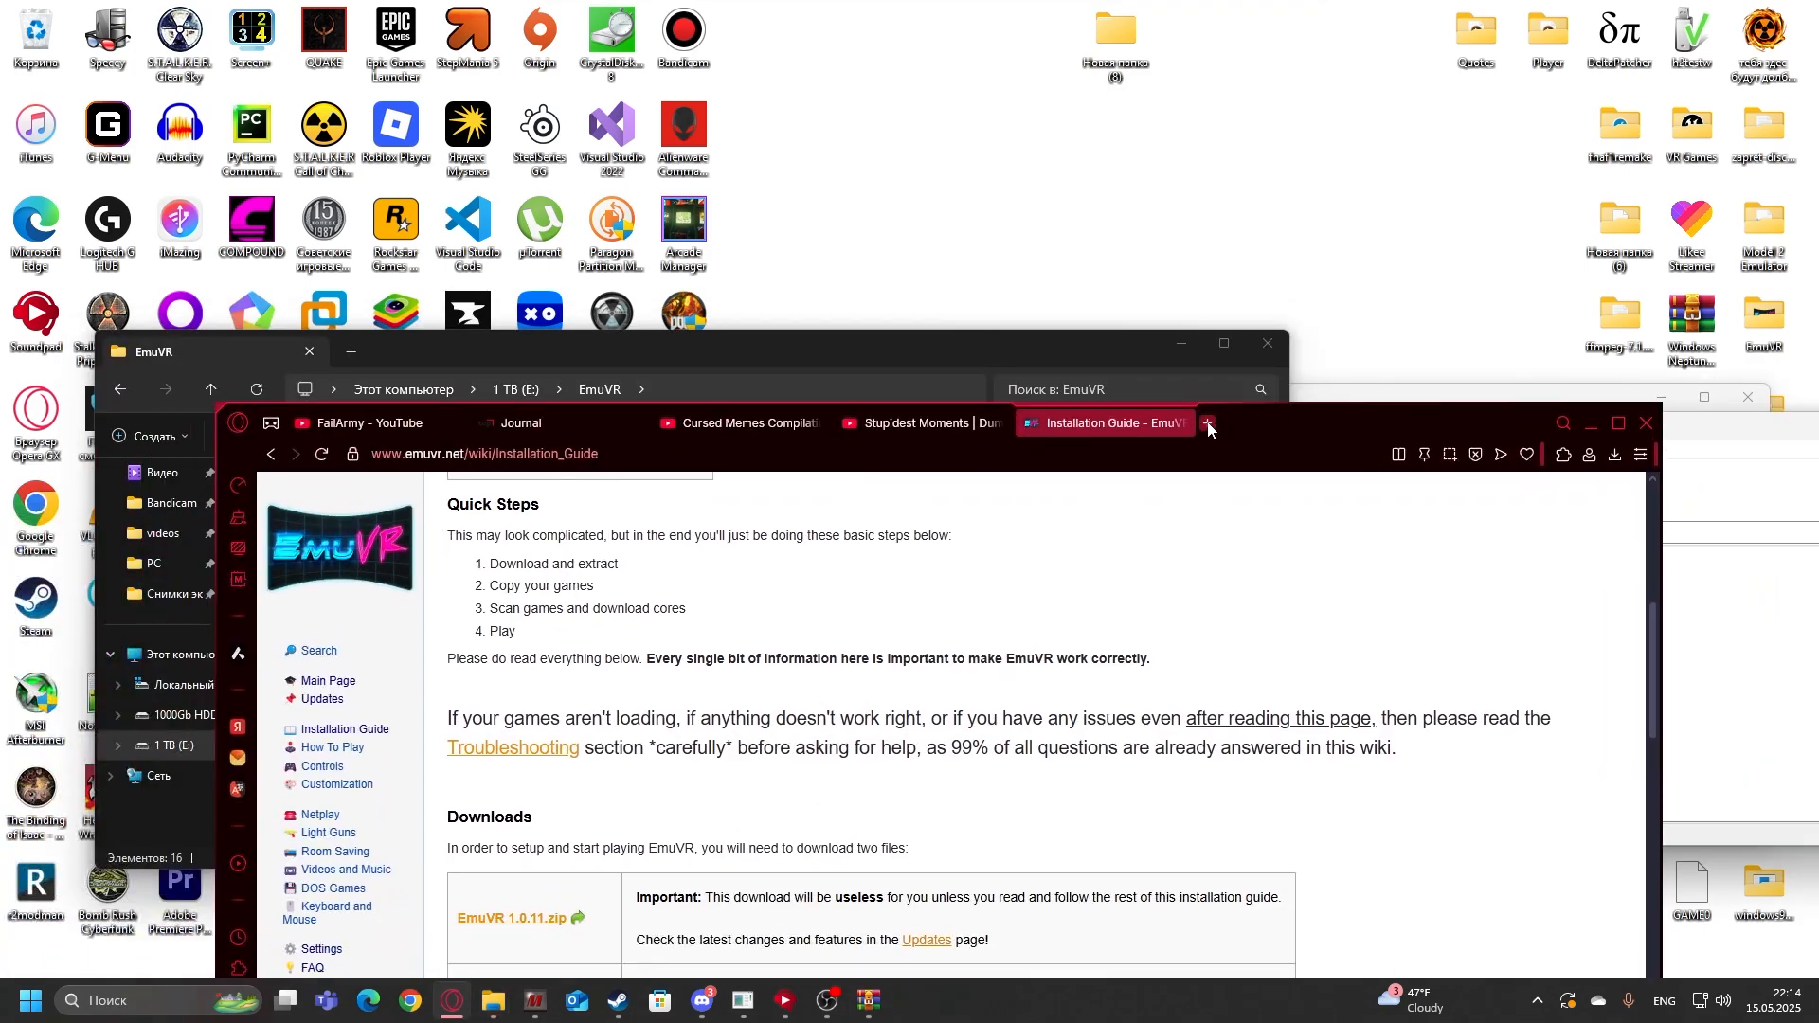
click(1207, 422)
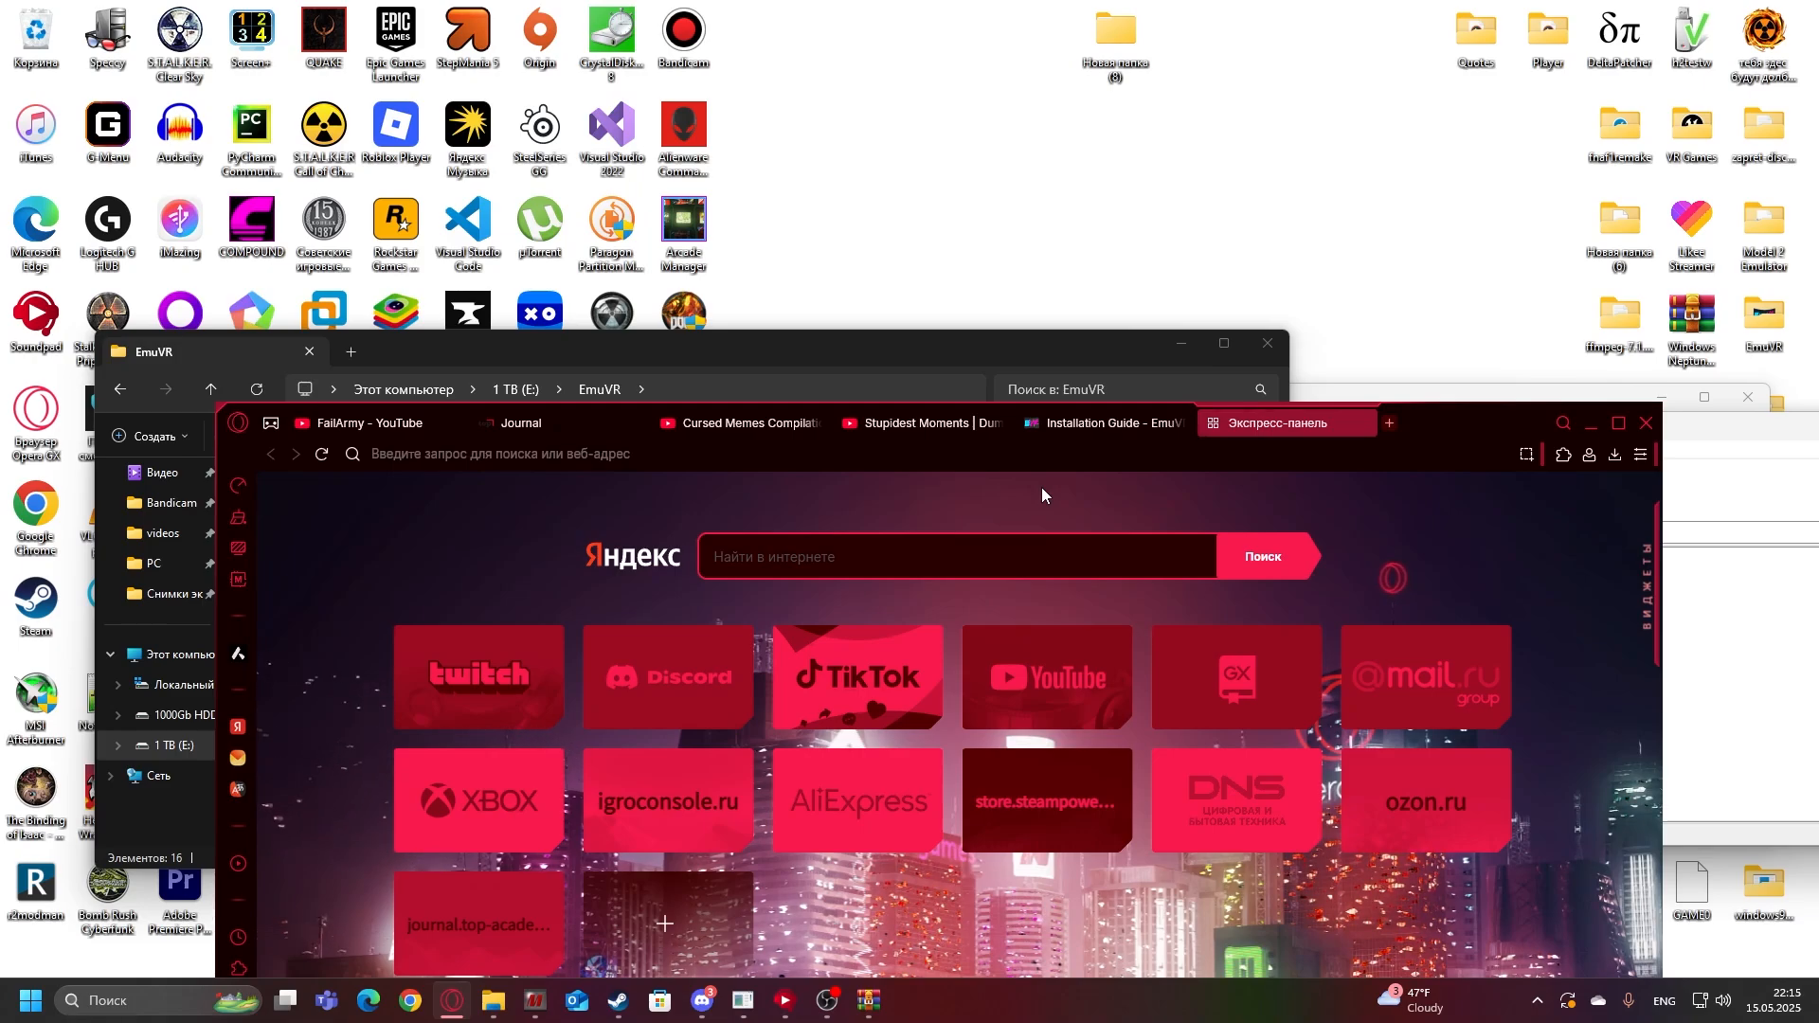
mouse_move(828, 518)
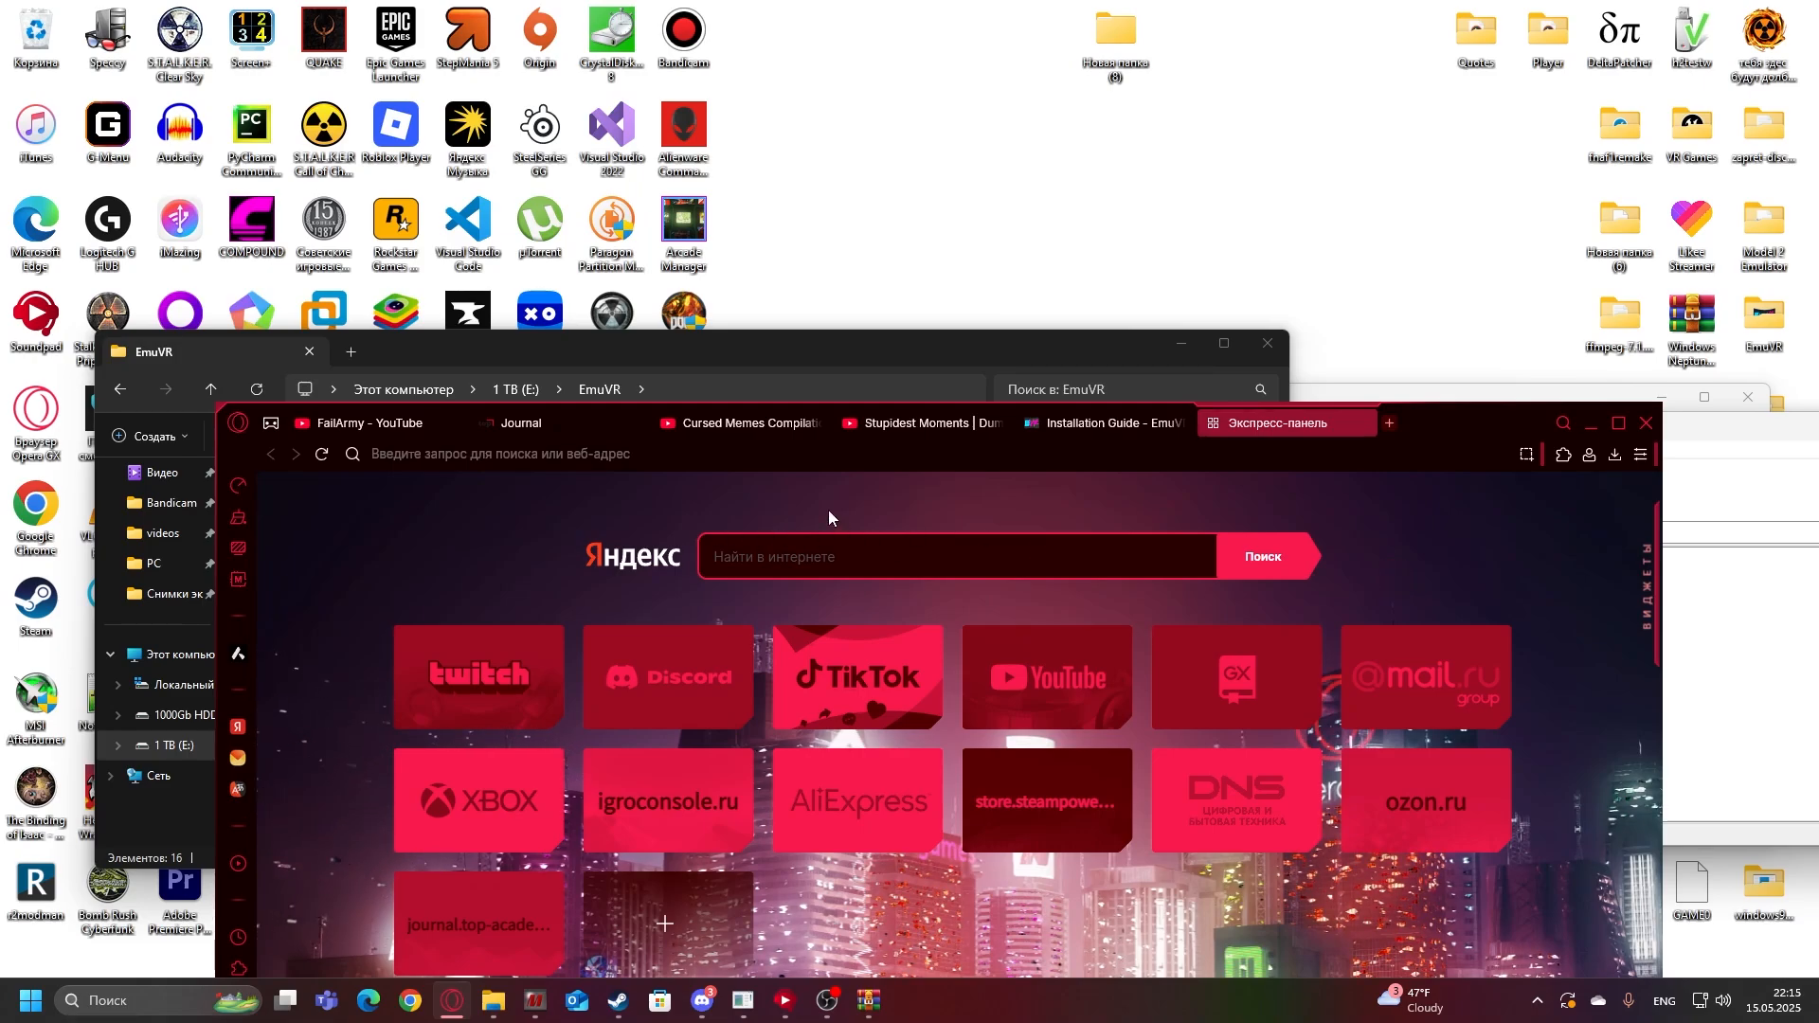
text(windows 98)
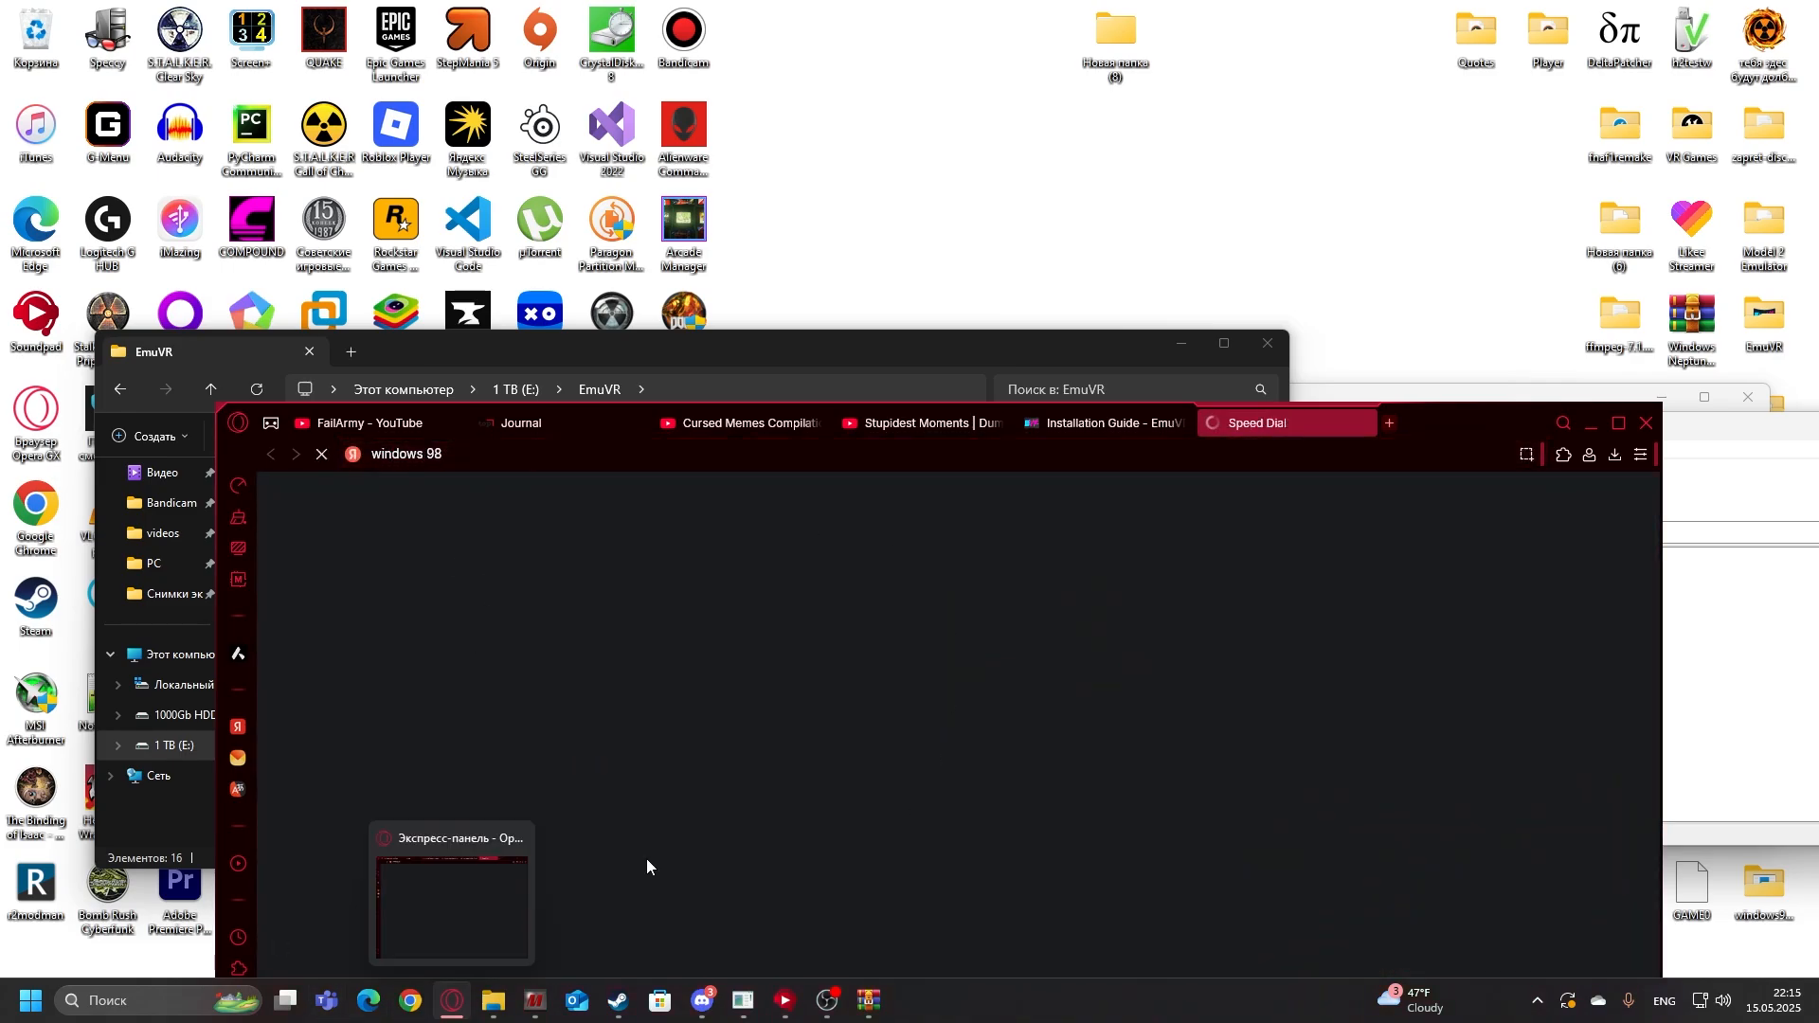
mouse_move(546, 528)
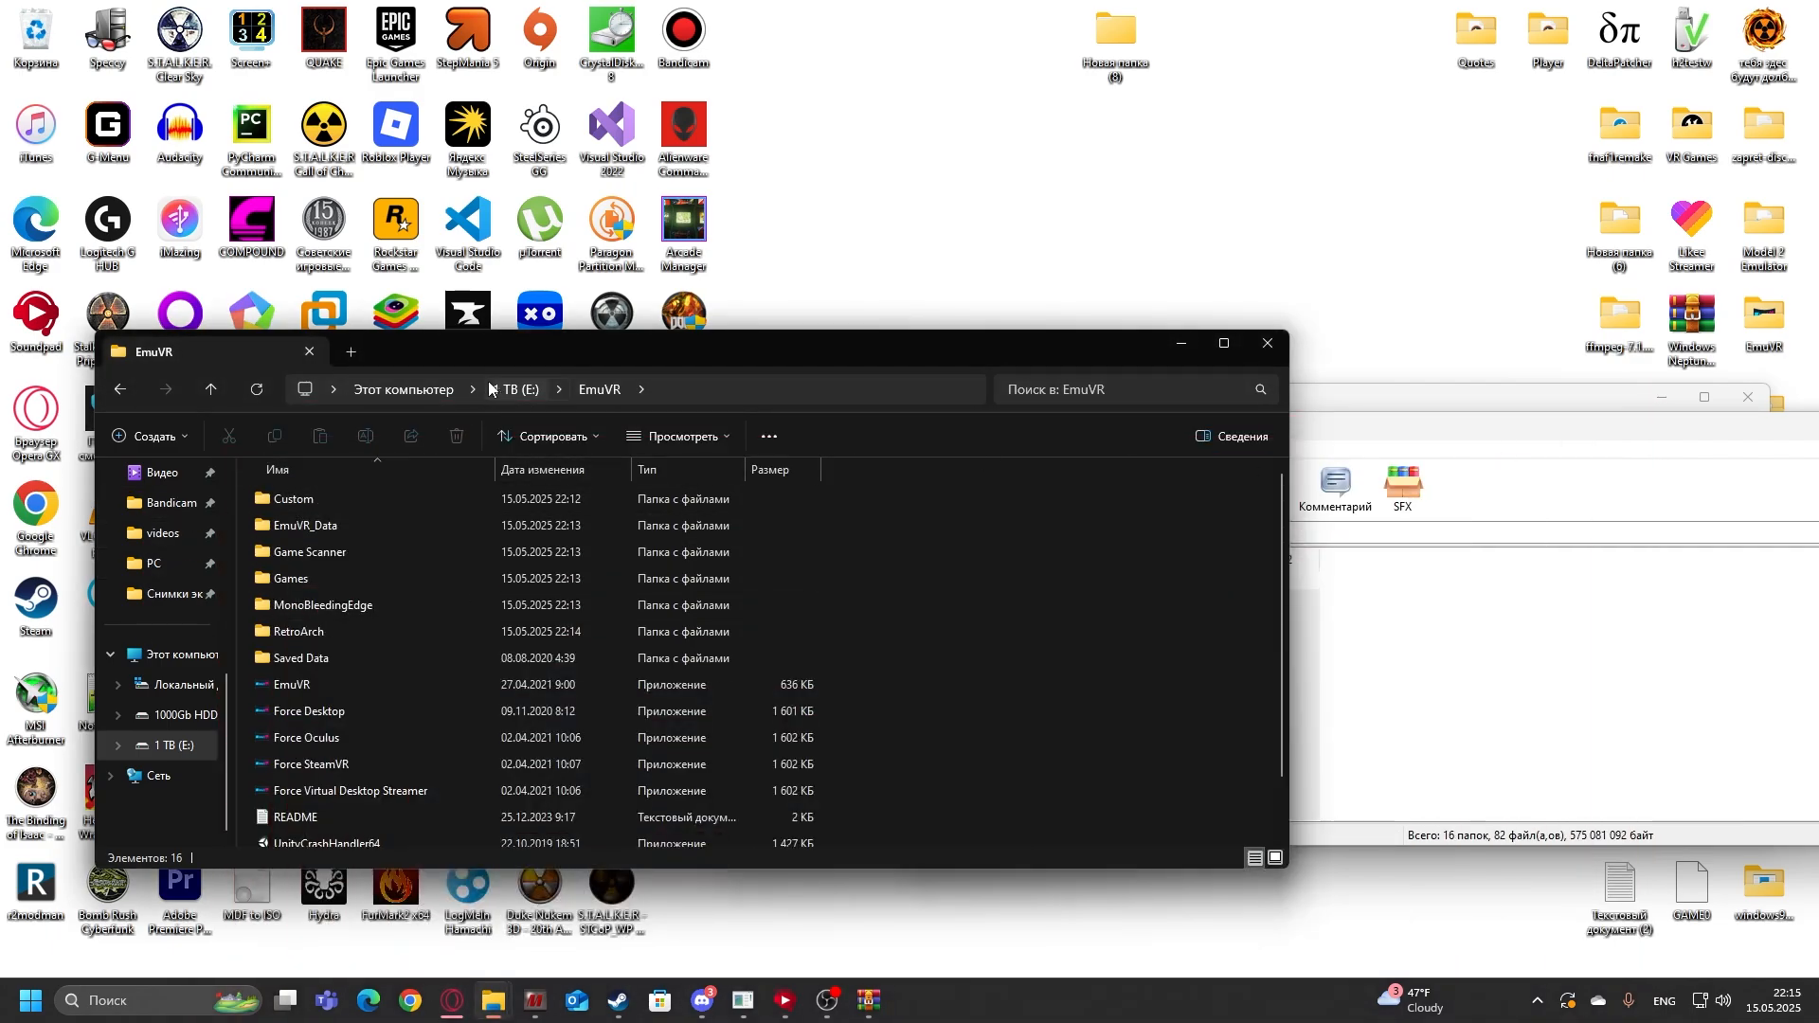
Step: Open EmuVR's Games folder and delete the example folders and placeholder file
click(184, 715)
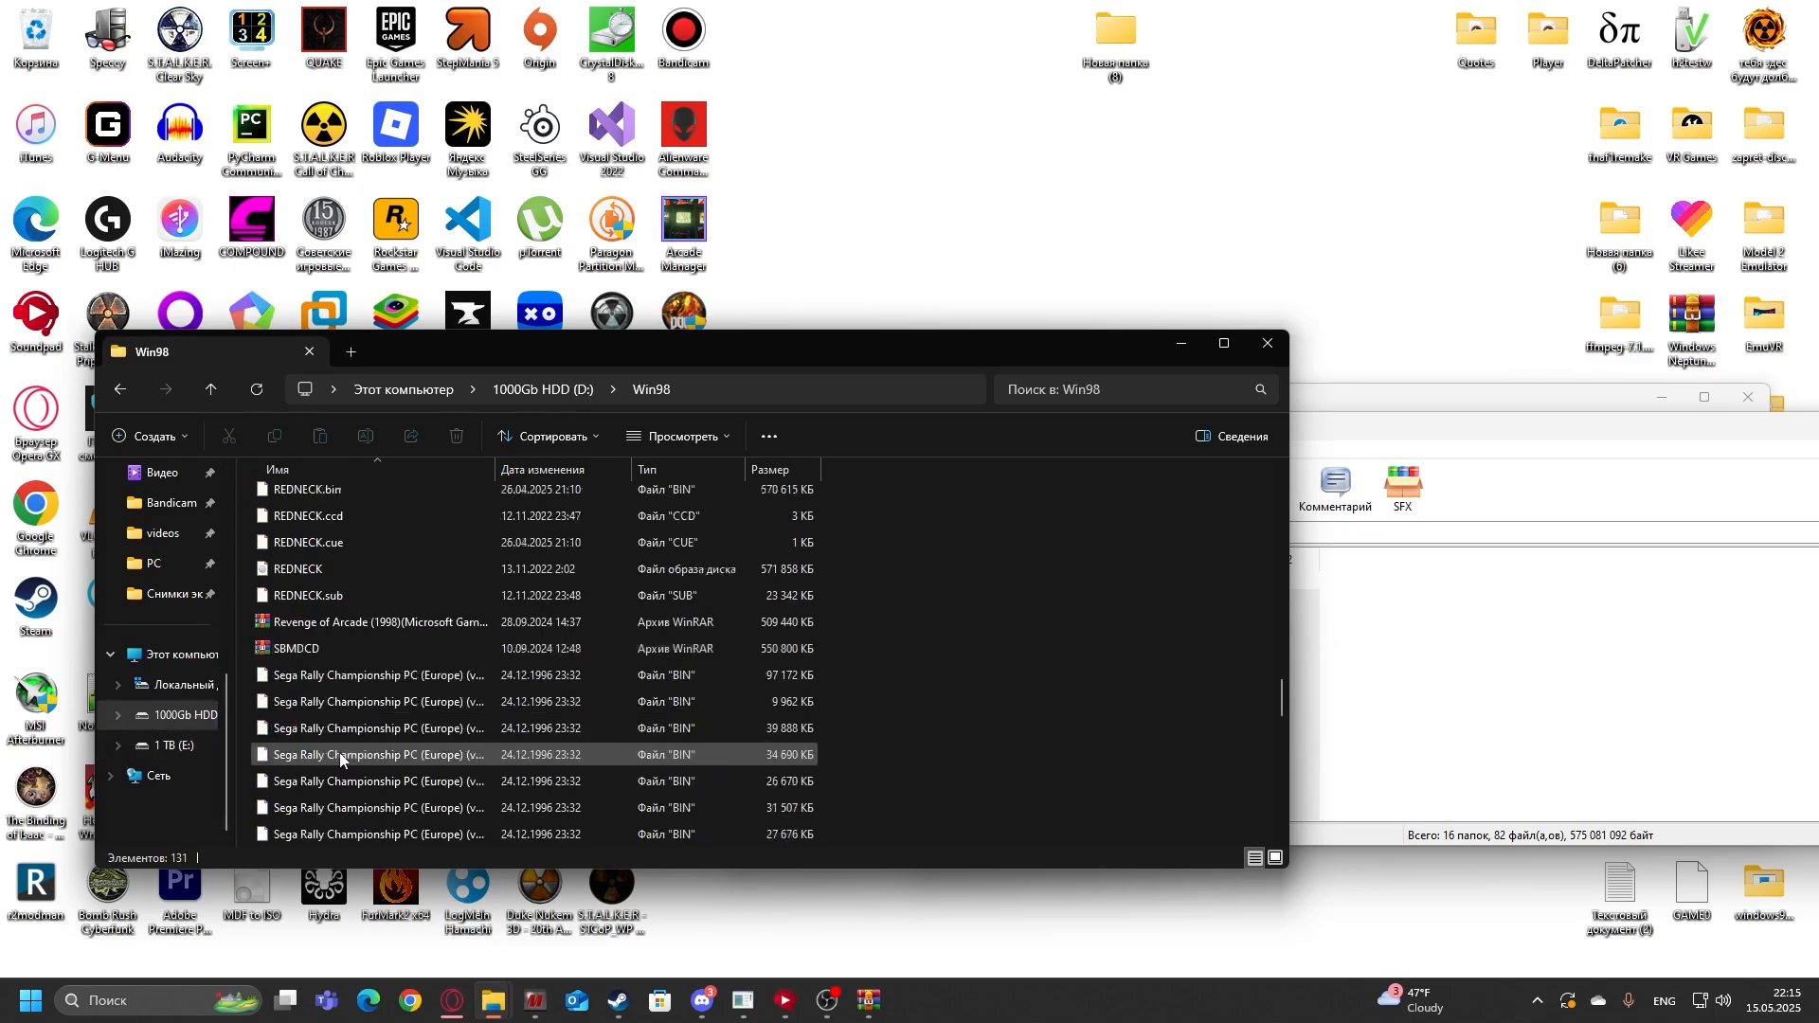
click(313, 704)
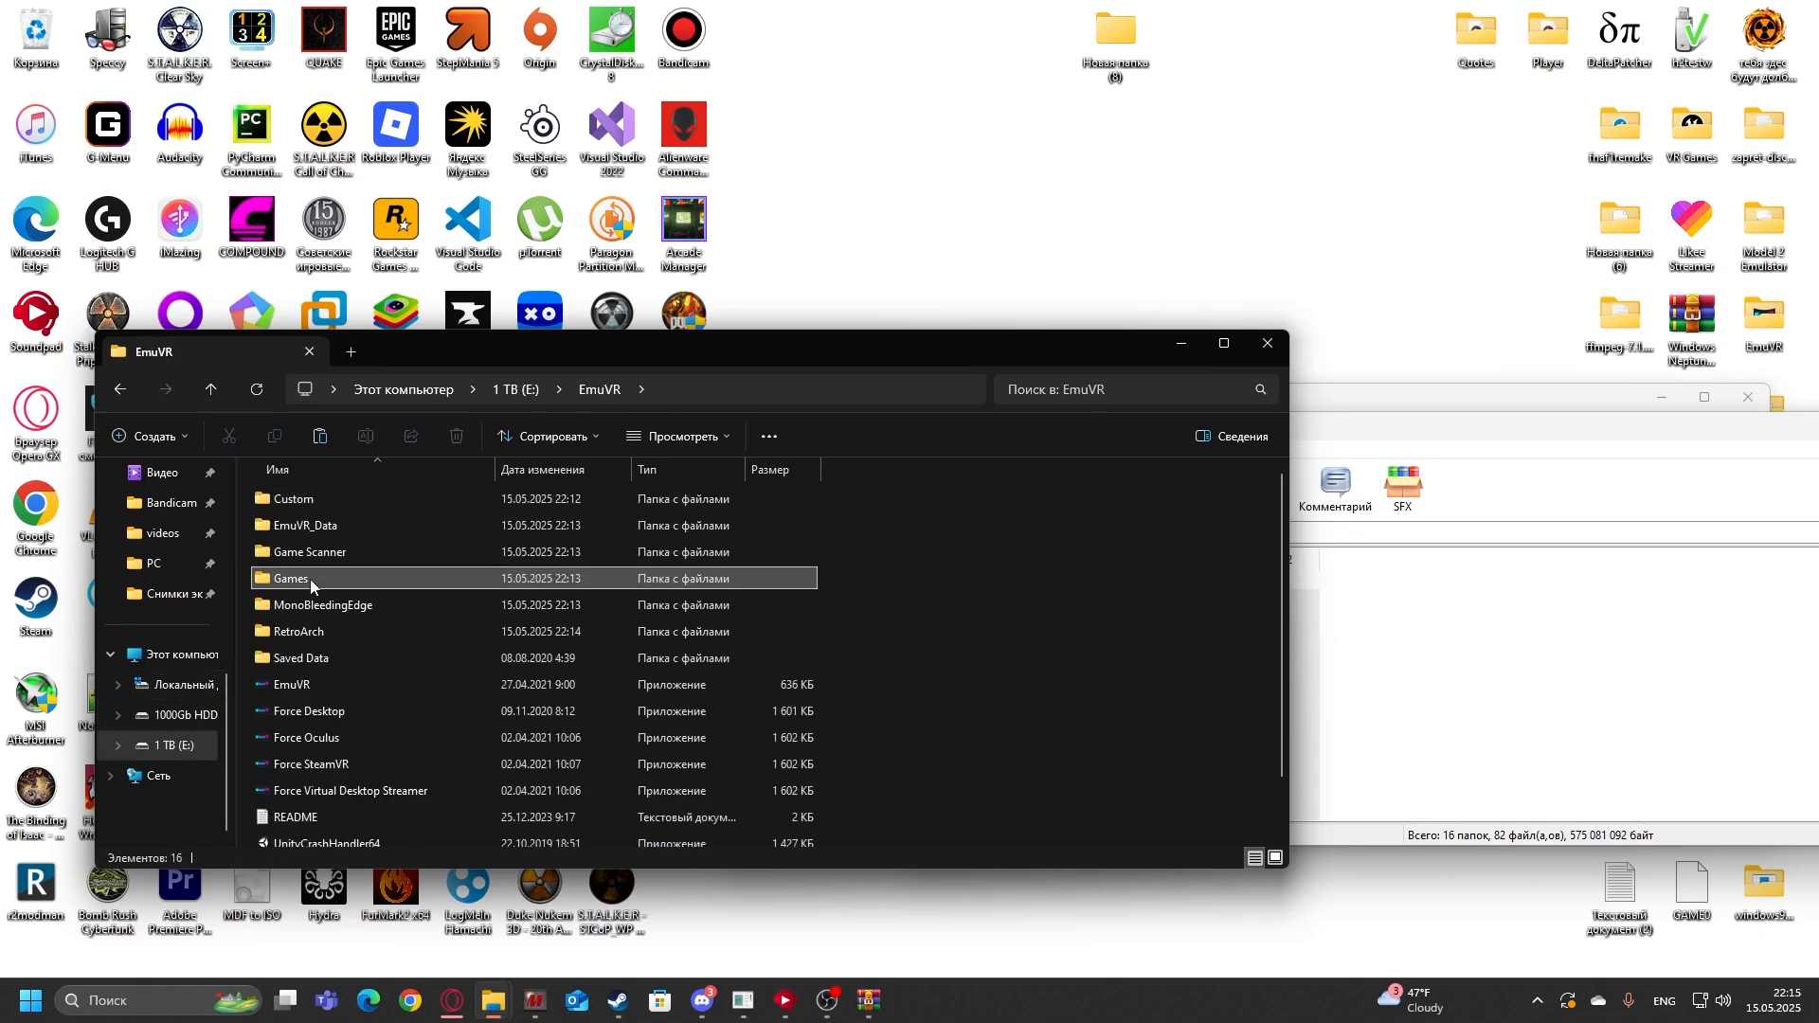
double_click(292, 578)
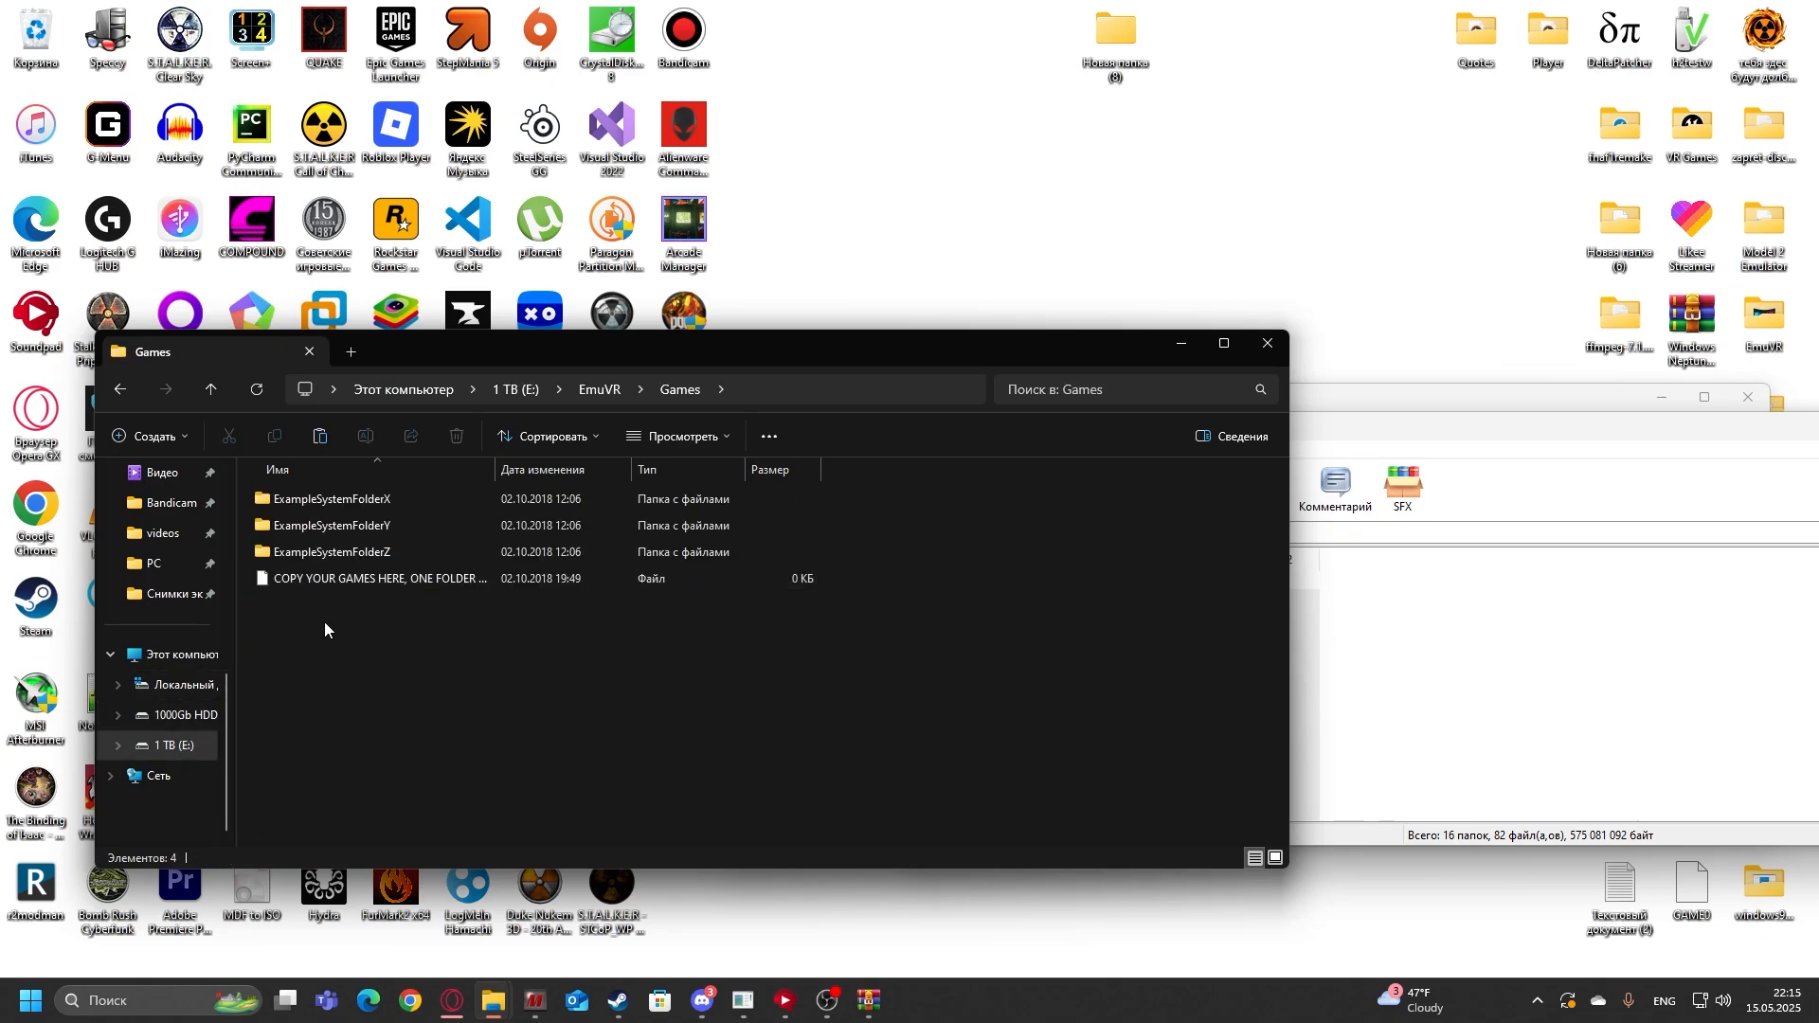
mouse_move(324, 701)
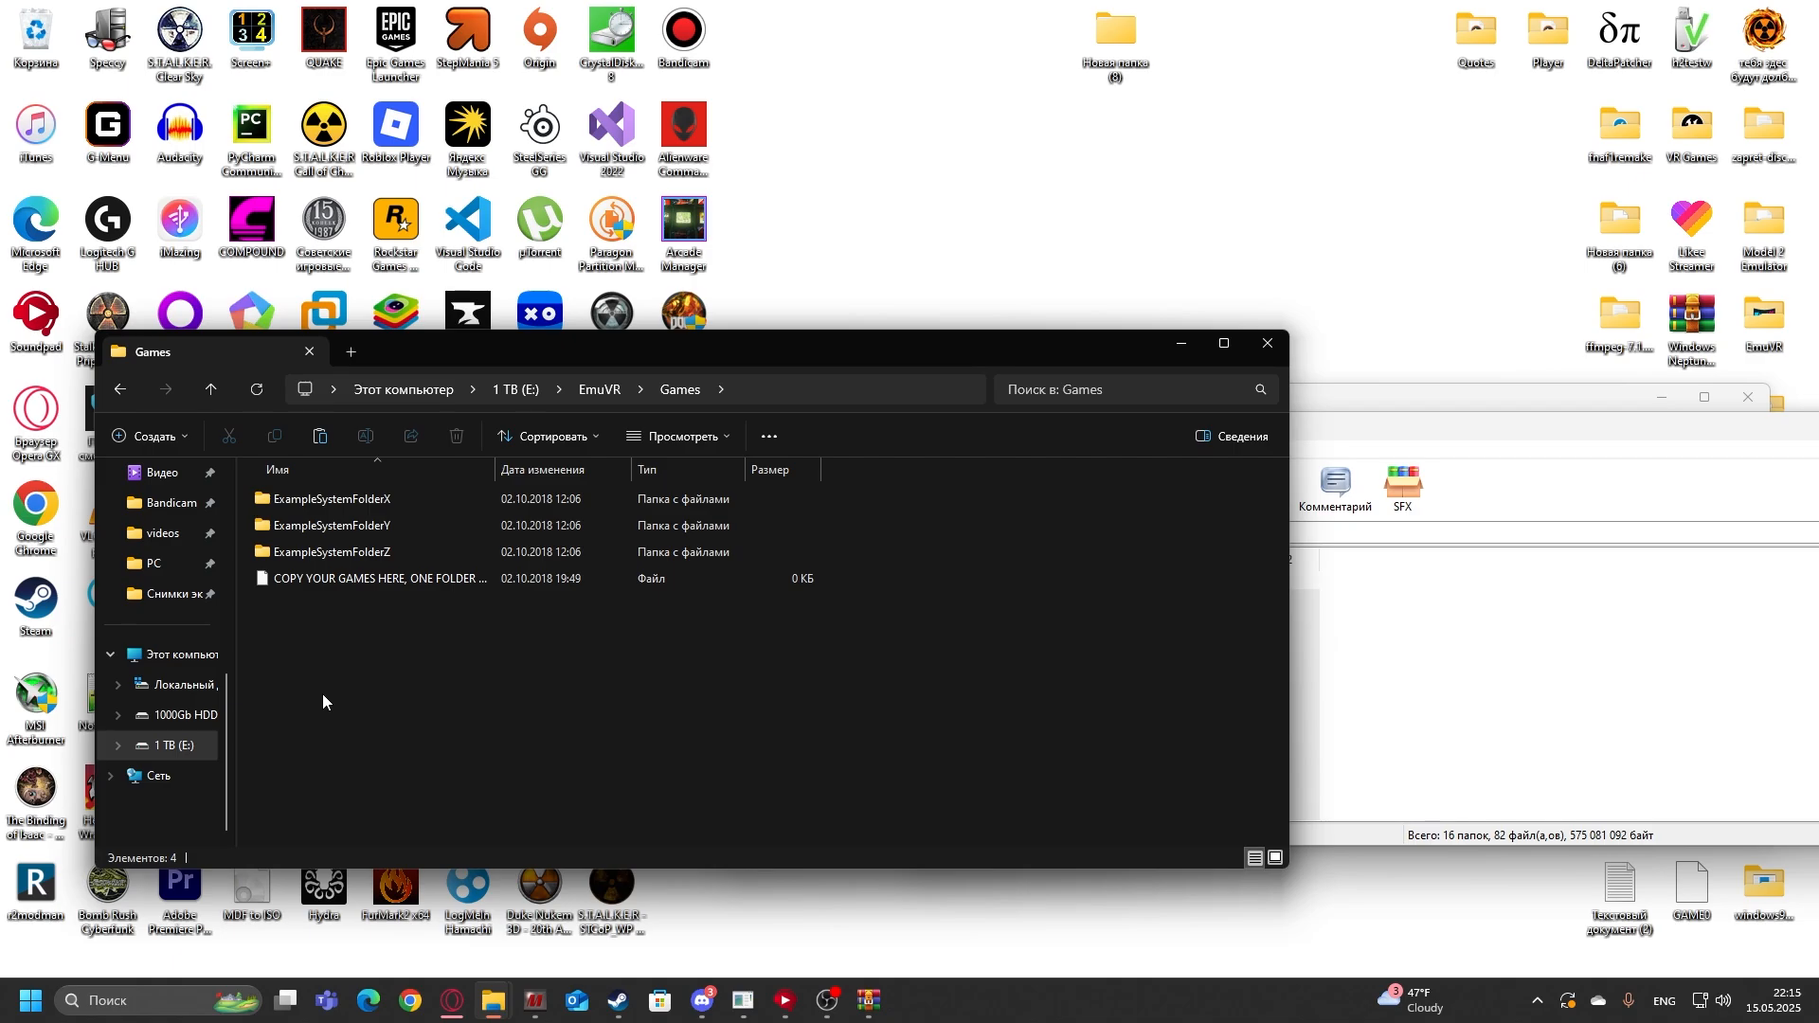
click(337, 498)
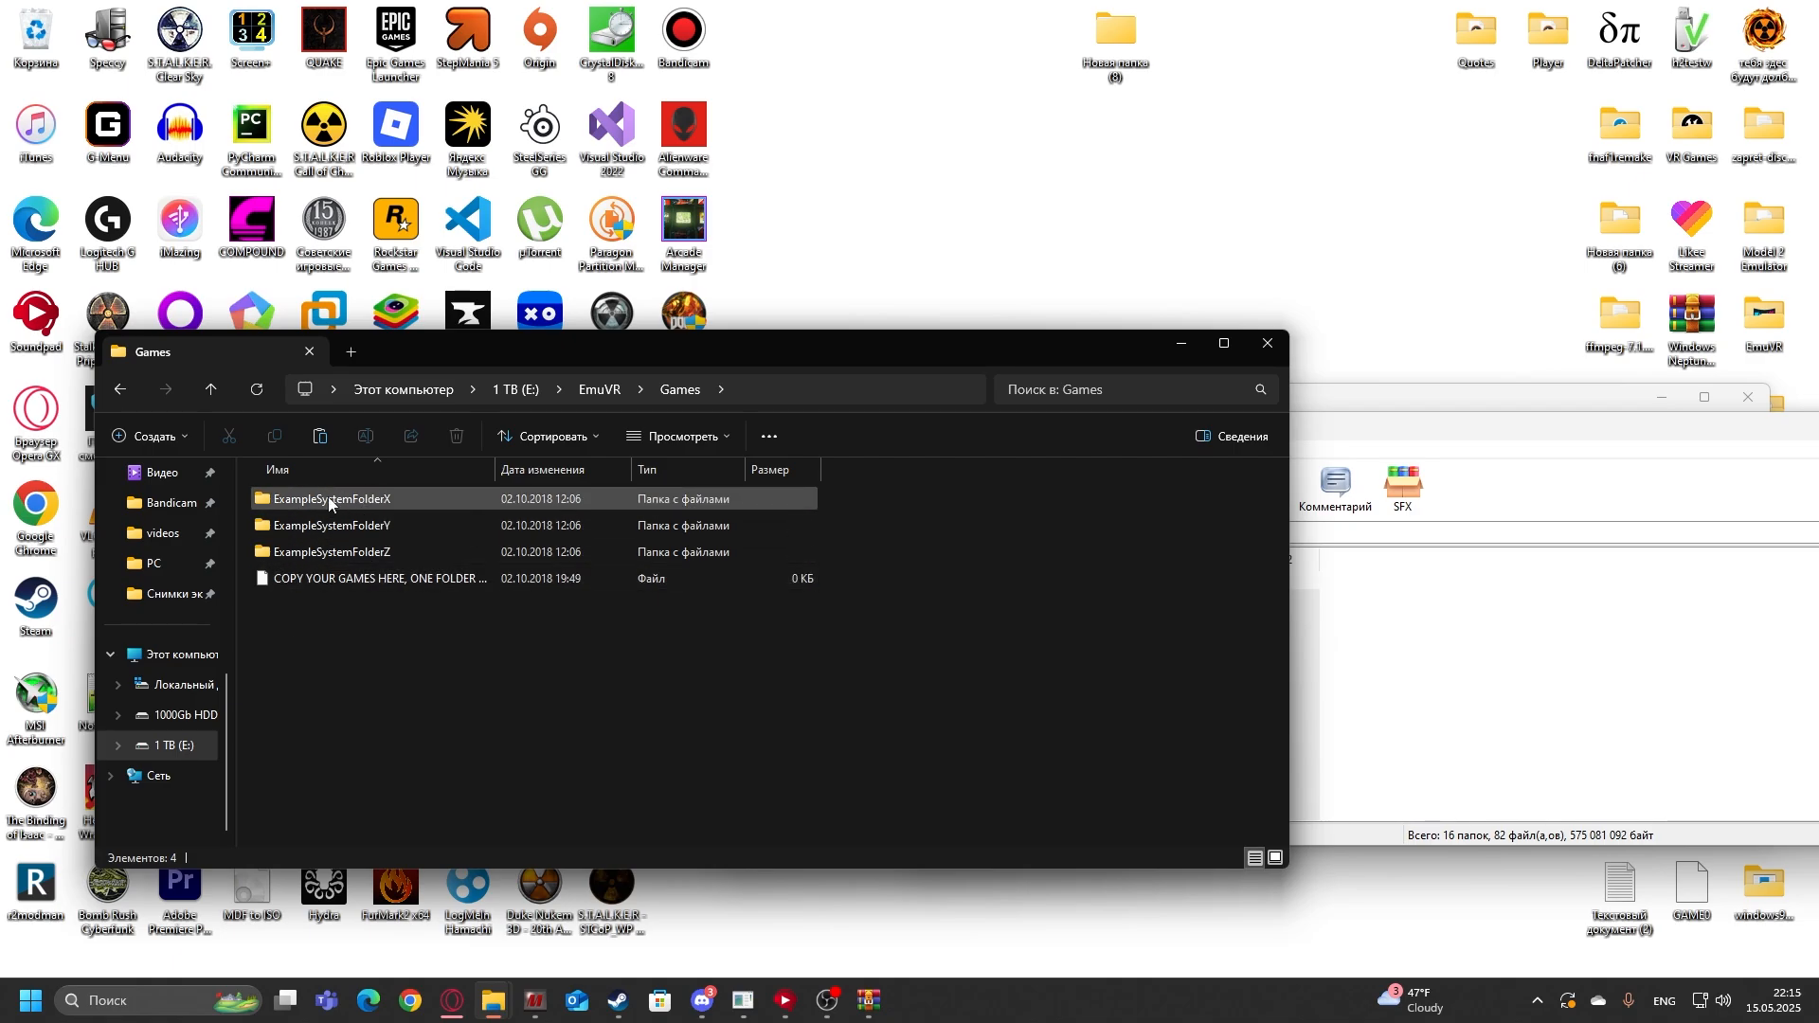
key(ctrl+a)
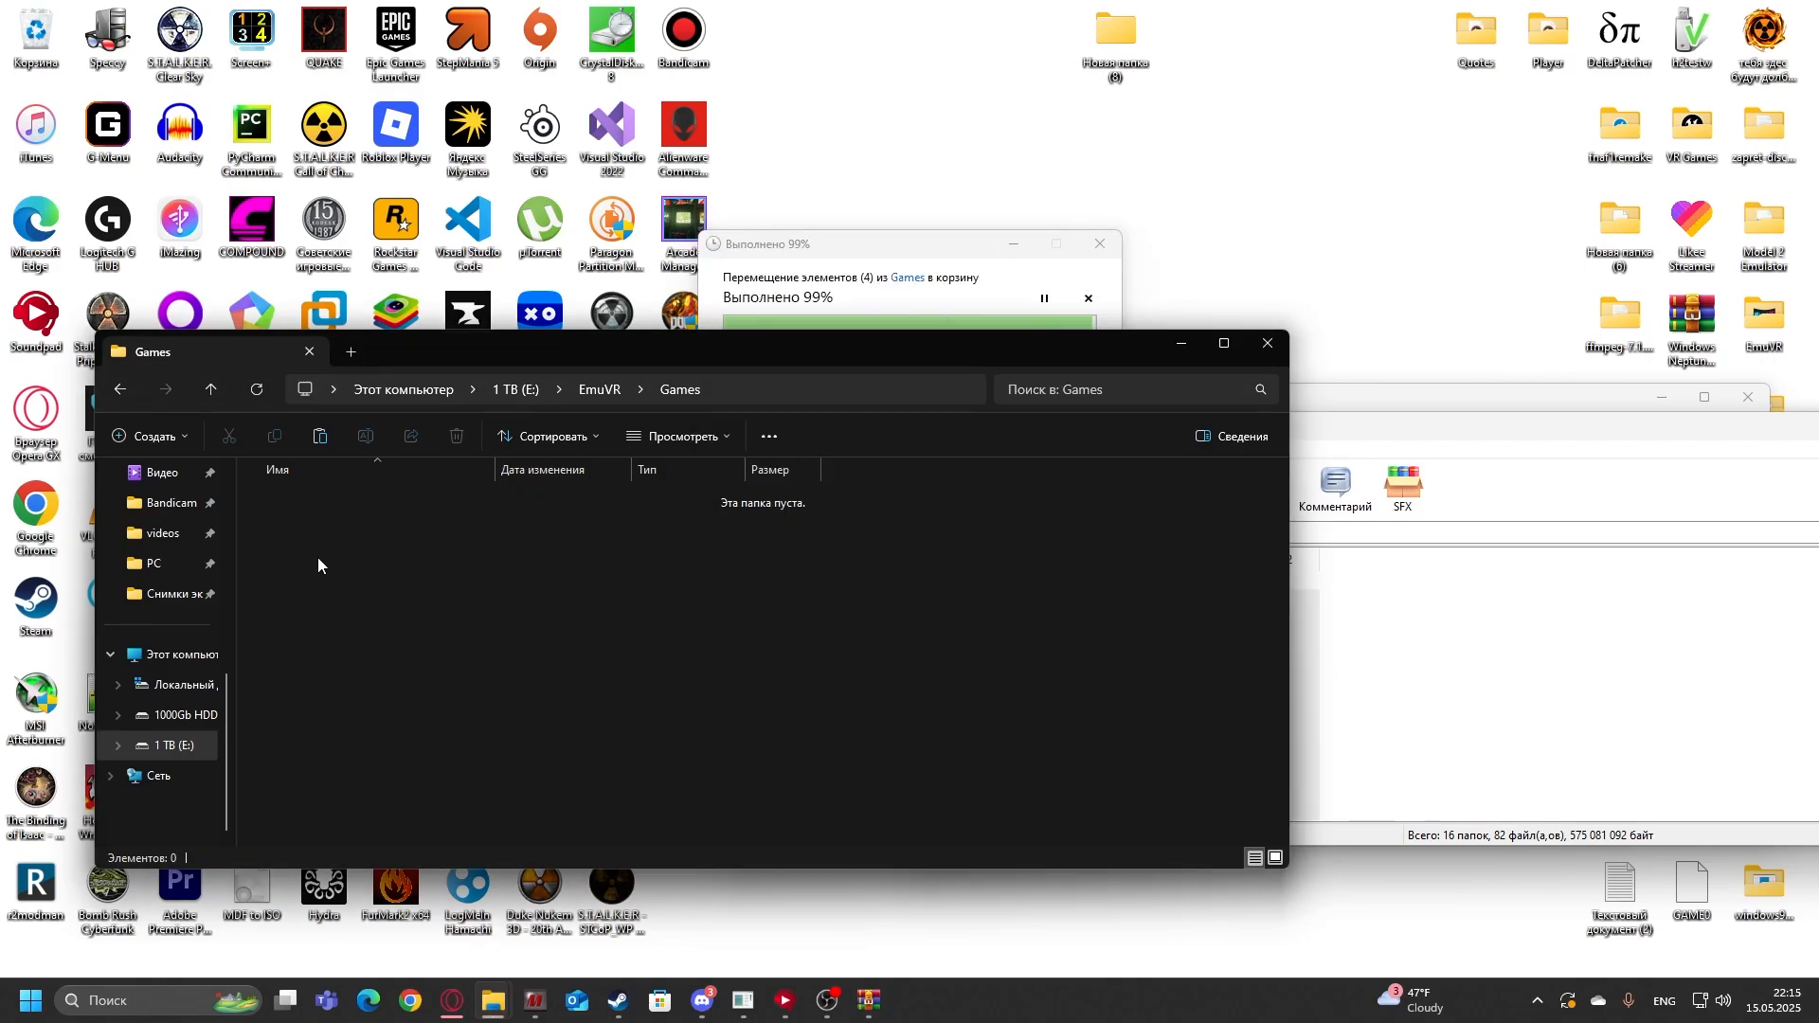
Step: Create a 'PC (CD)' folder inside Games, then return to the EmuVR folder
right_click(323, 565)
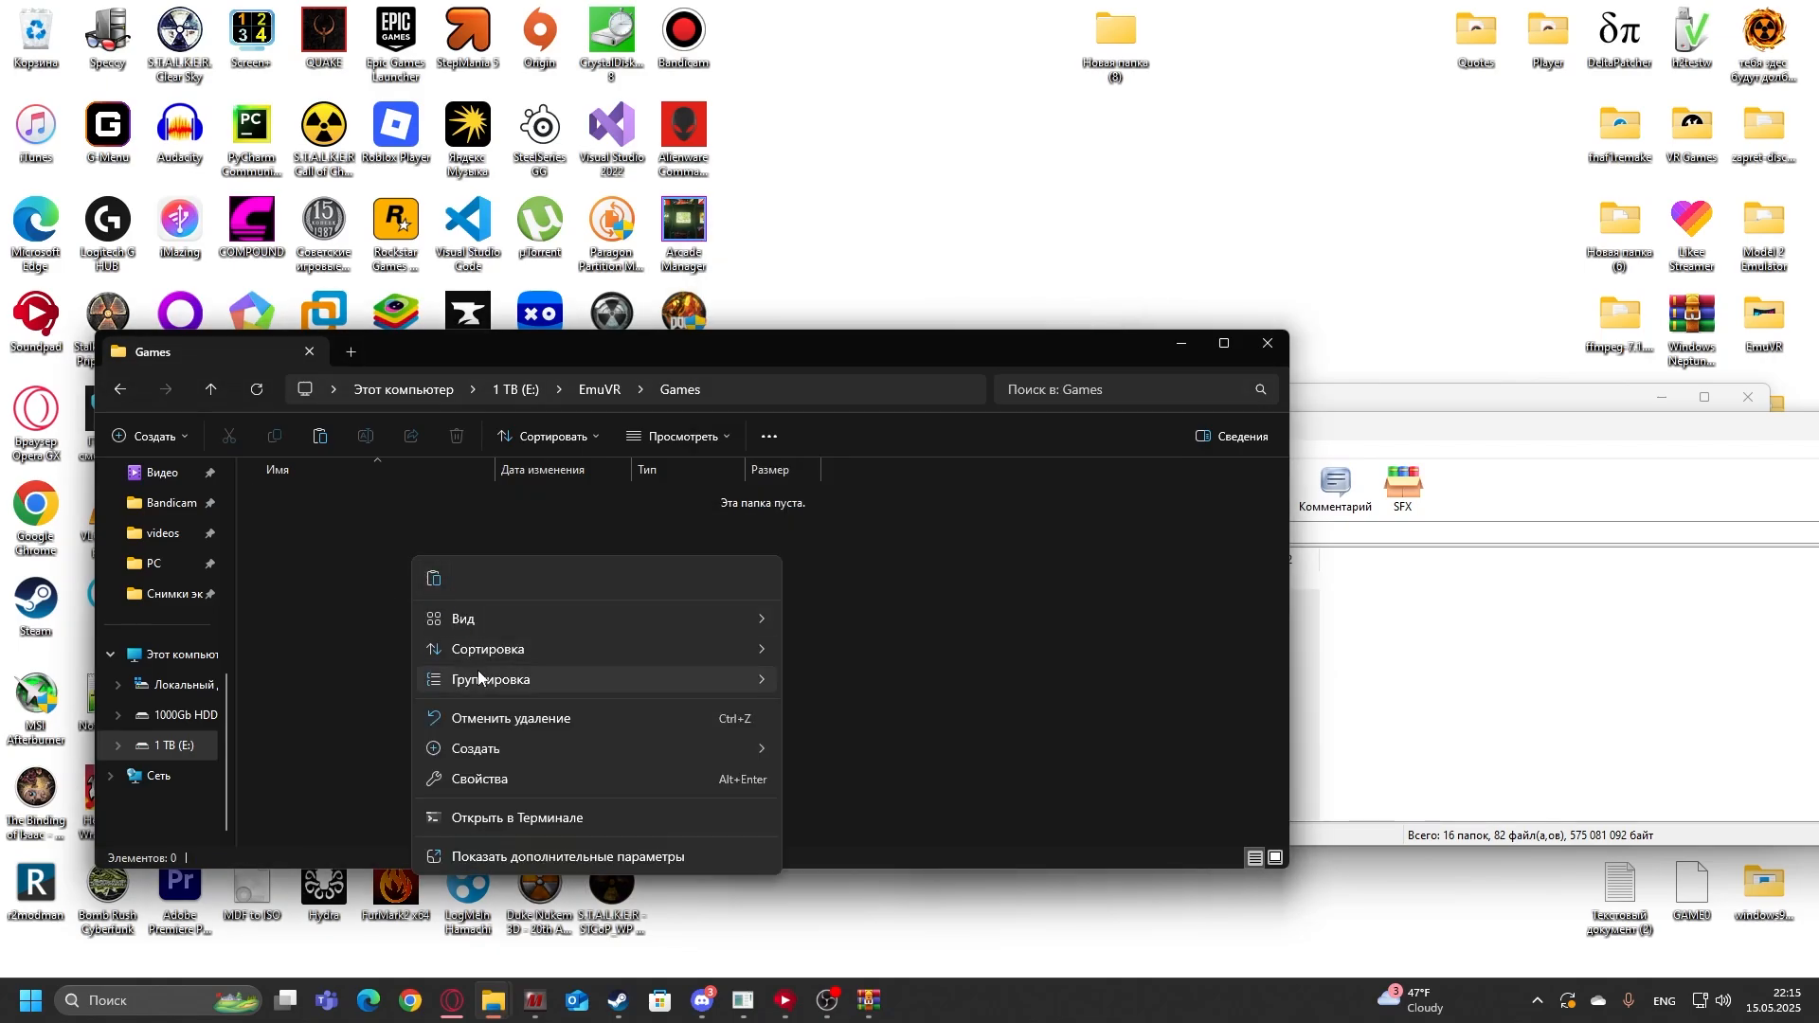
click(864, 453)
text(PC)
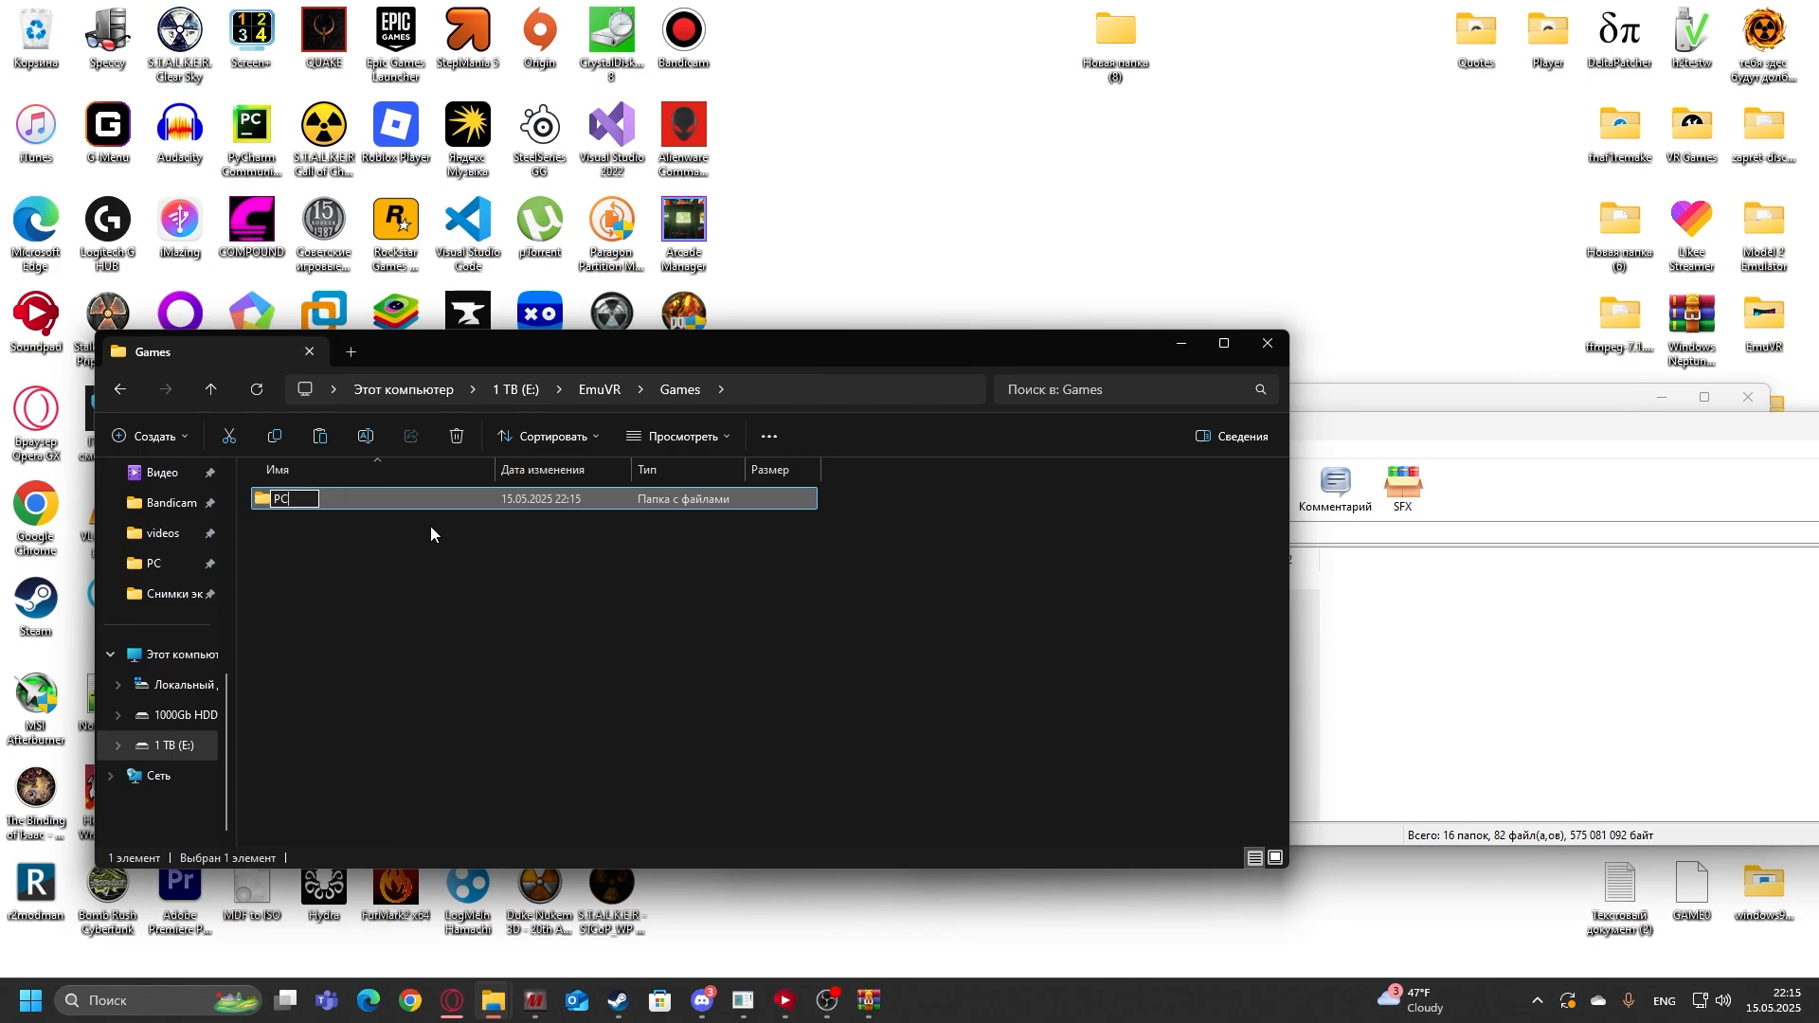
text((CD))
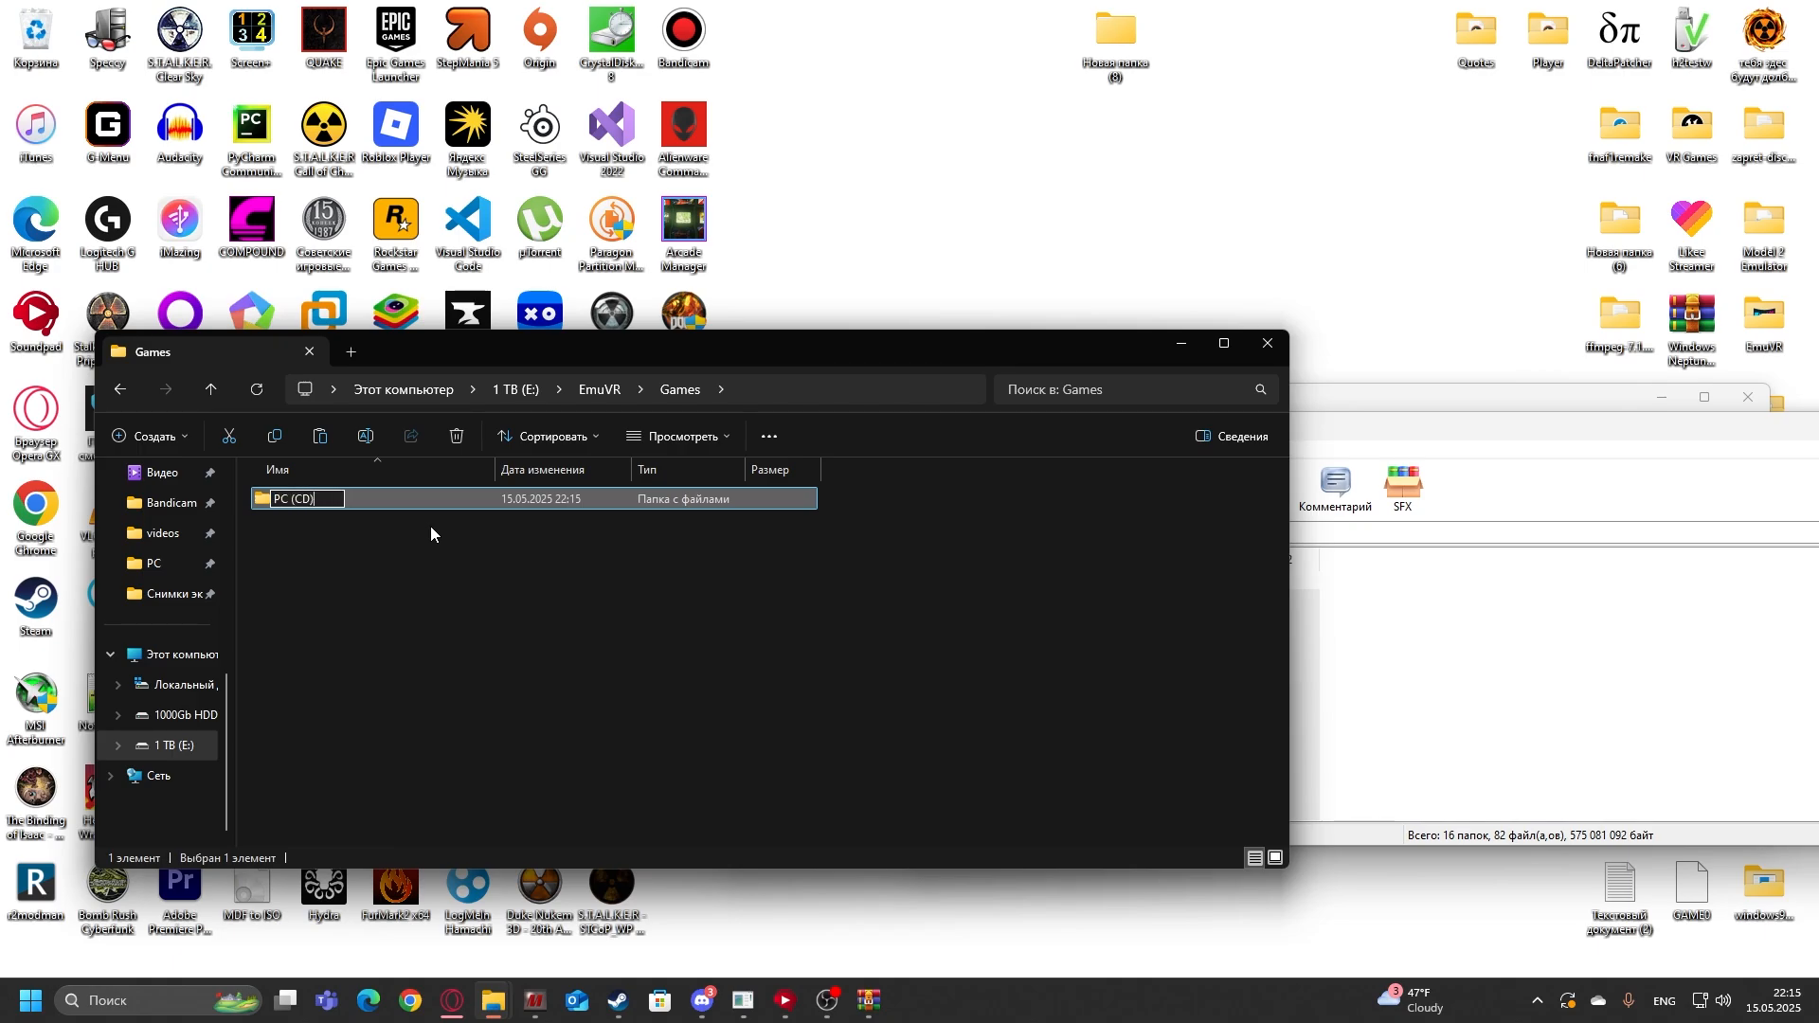
click(430, 610)
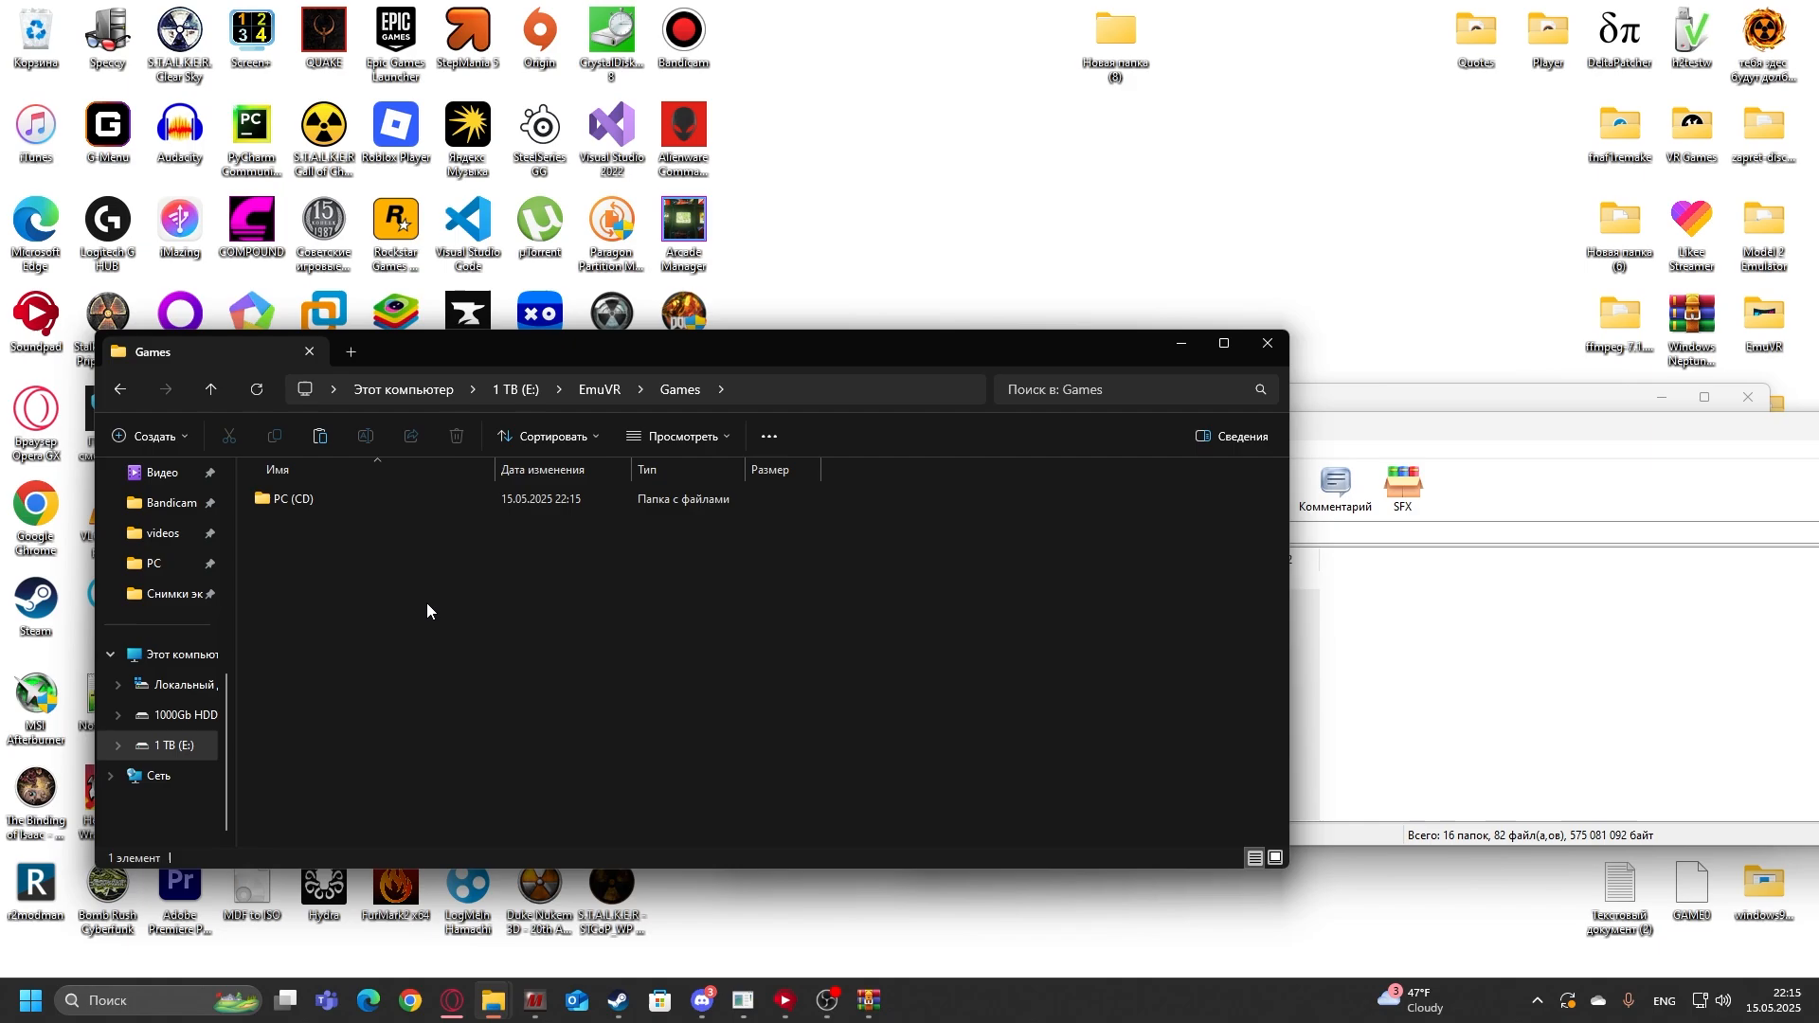
double_click(294, 498)
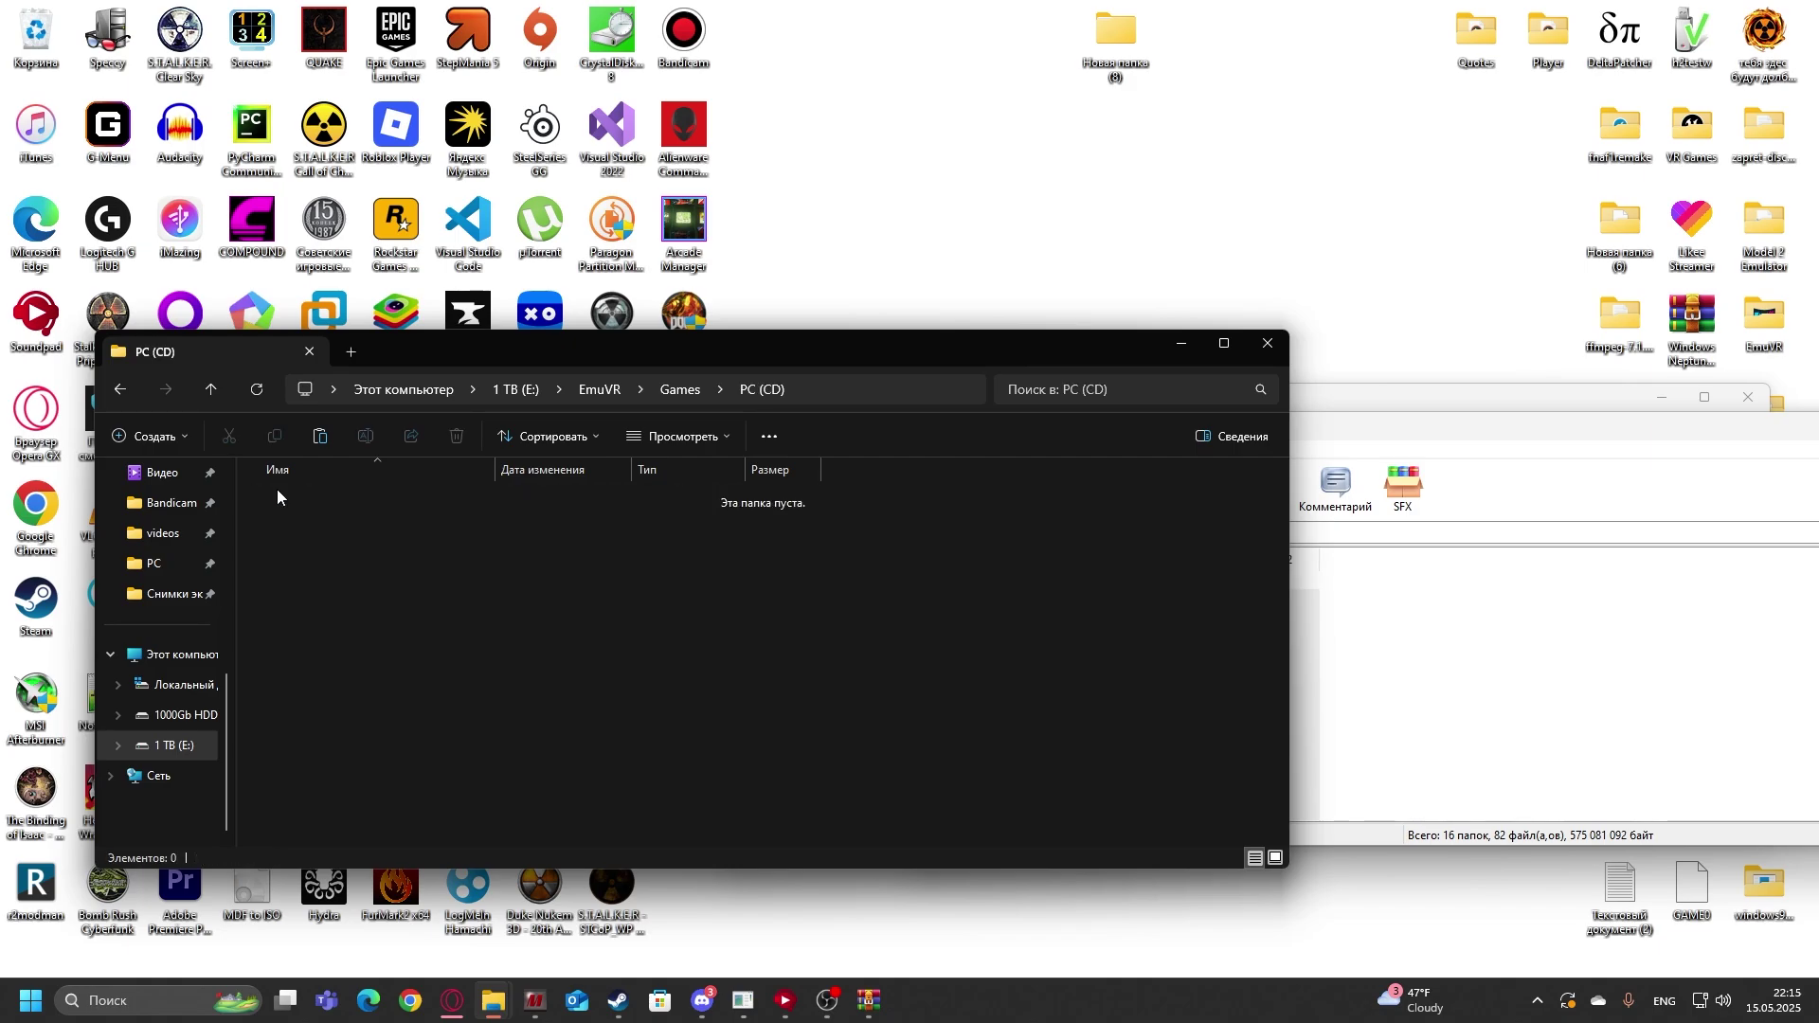
mouse_move(373, 597)
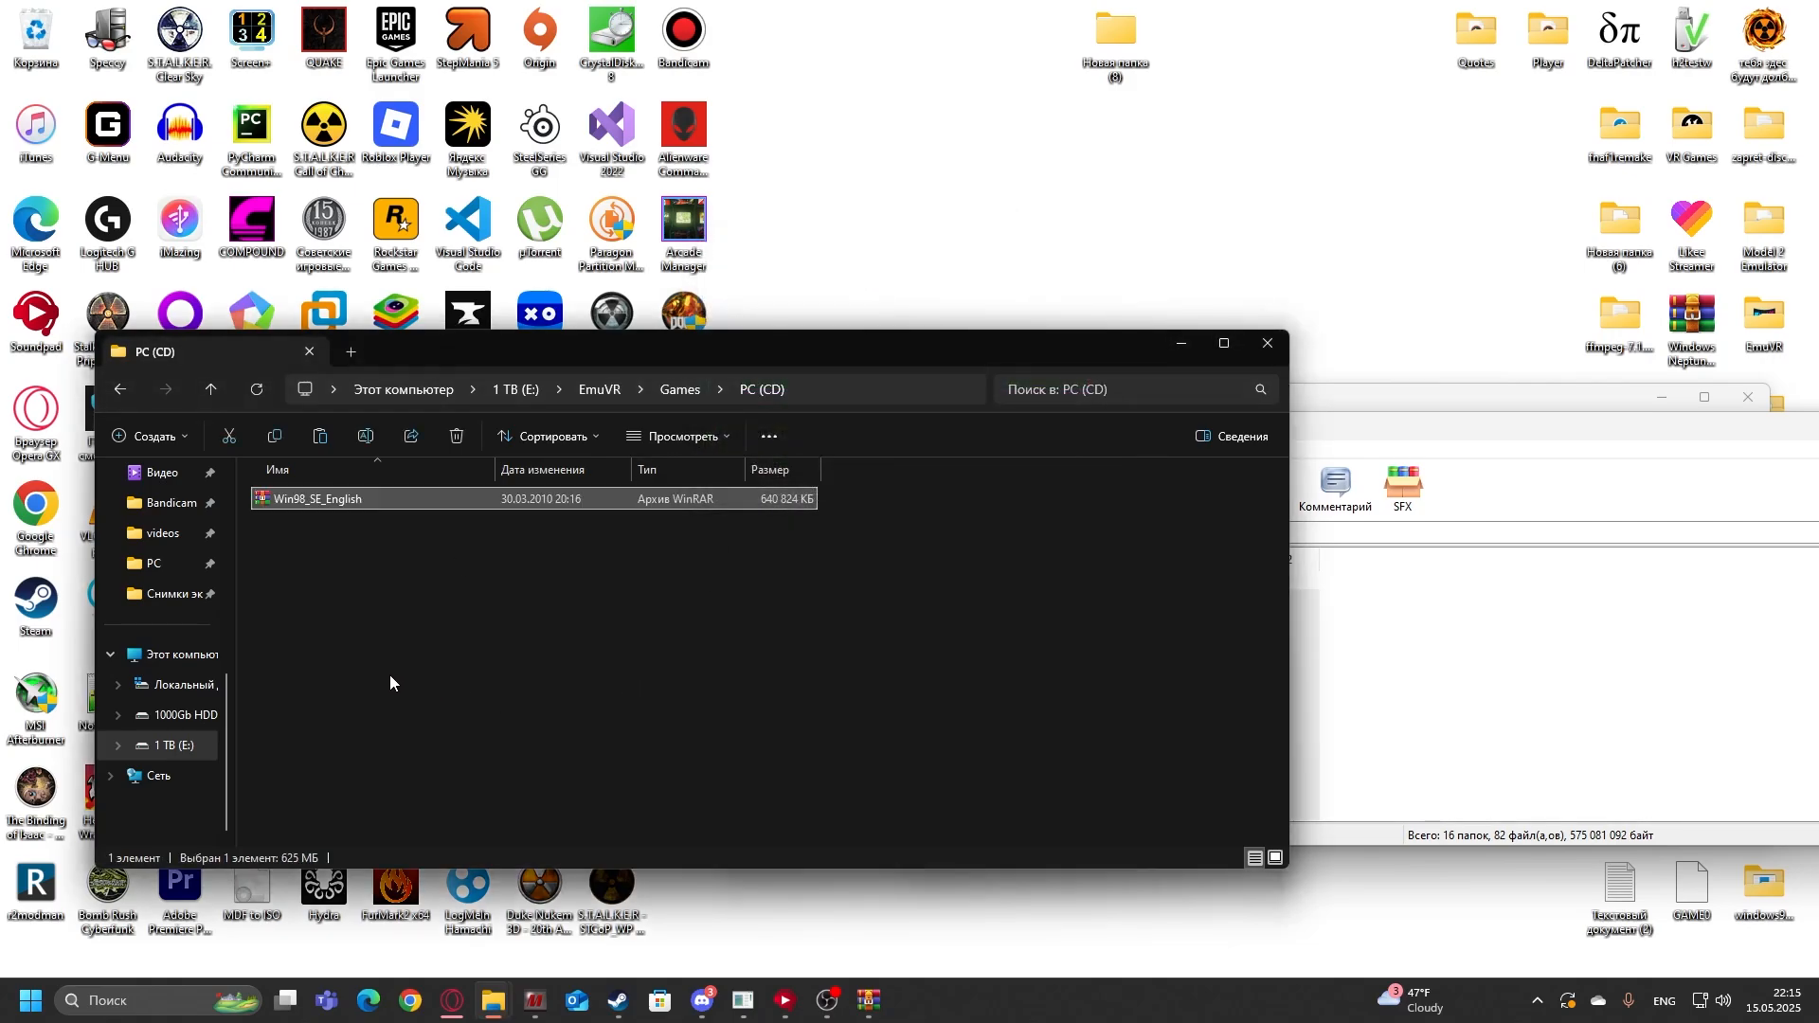
click(210, 388)
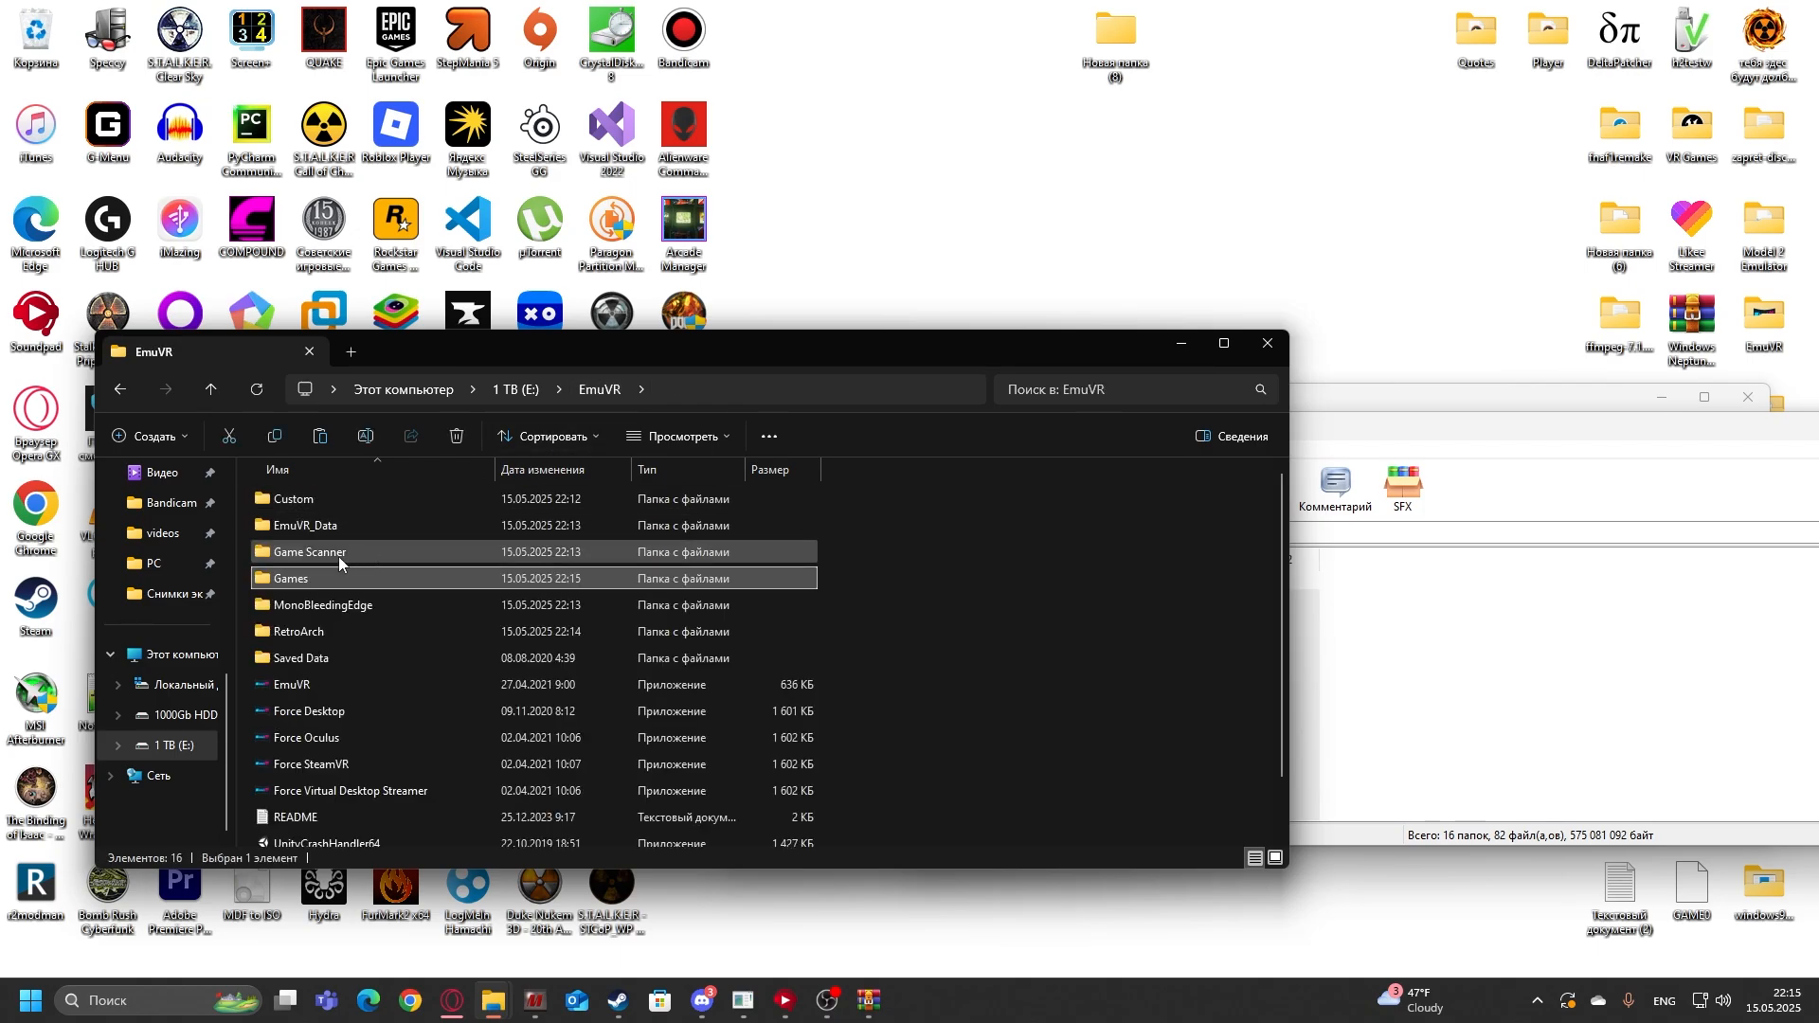
Step: Launch Game Scanner.exe and acknowledge the RetroArch patch notice
double_click(307, 552)
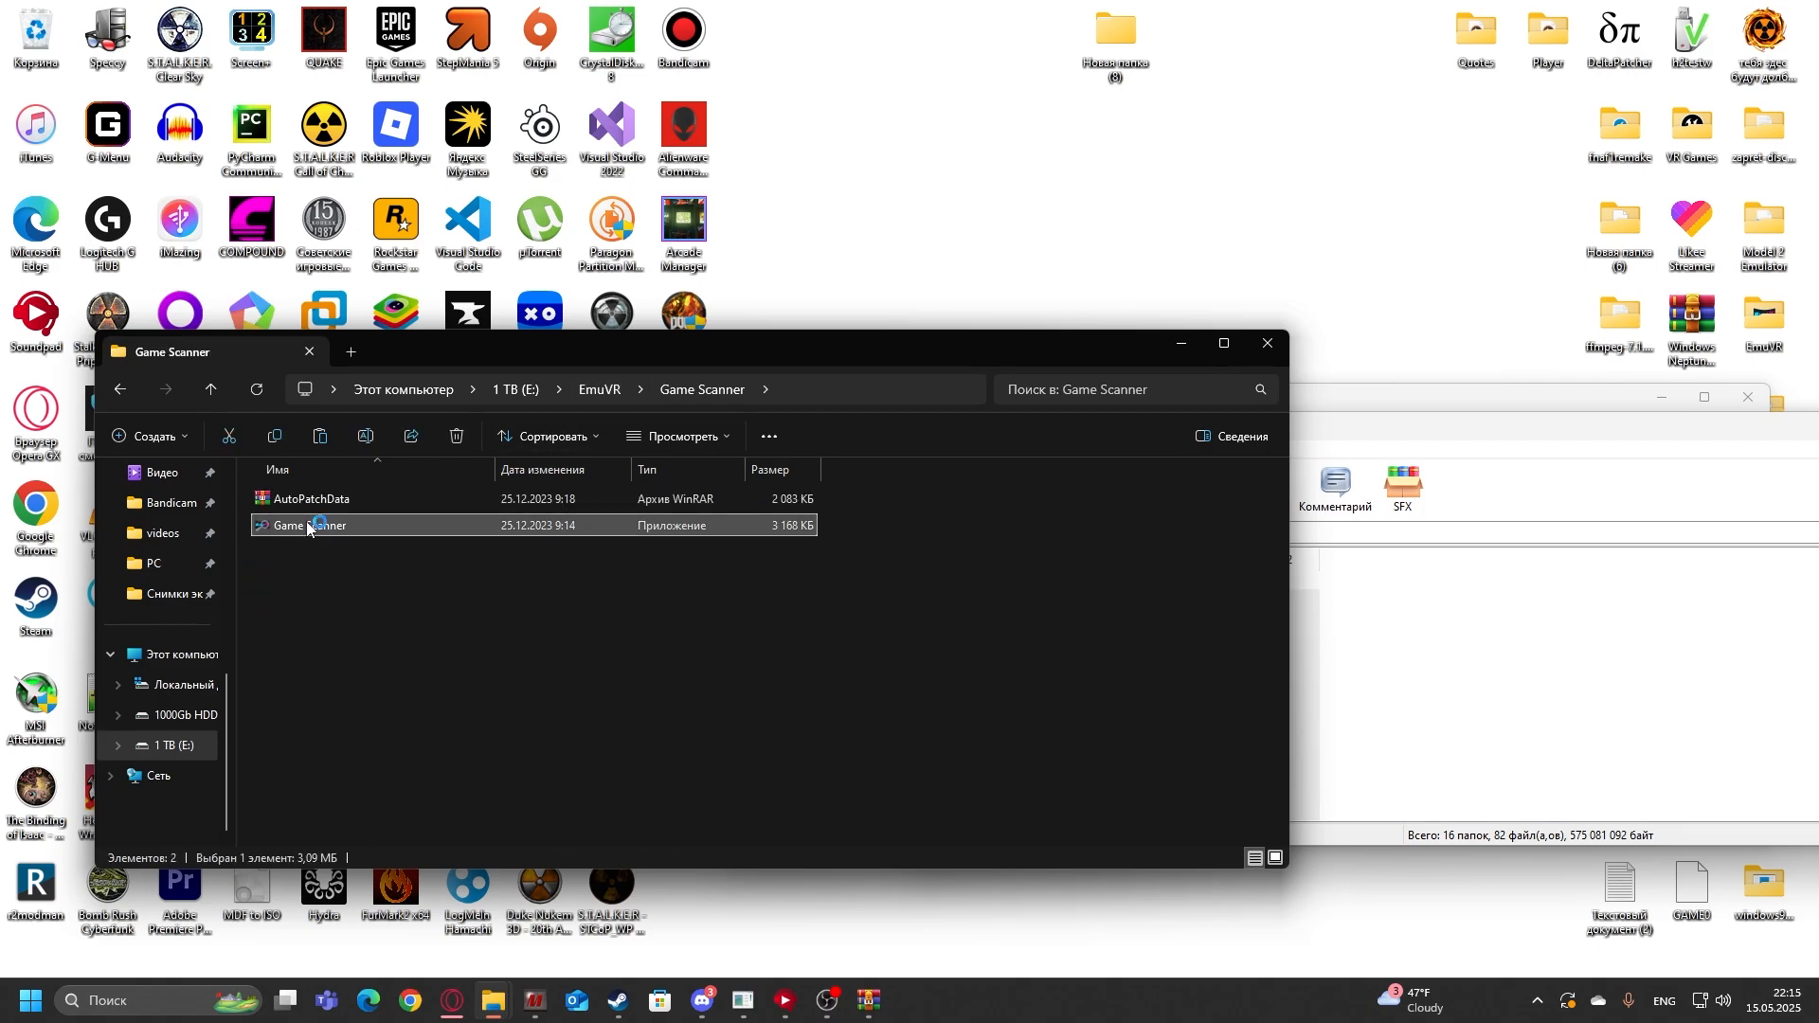
double_click(309, 525)
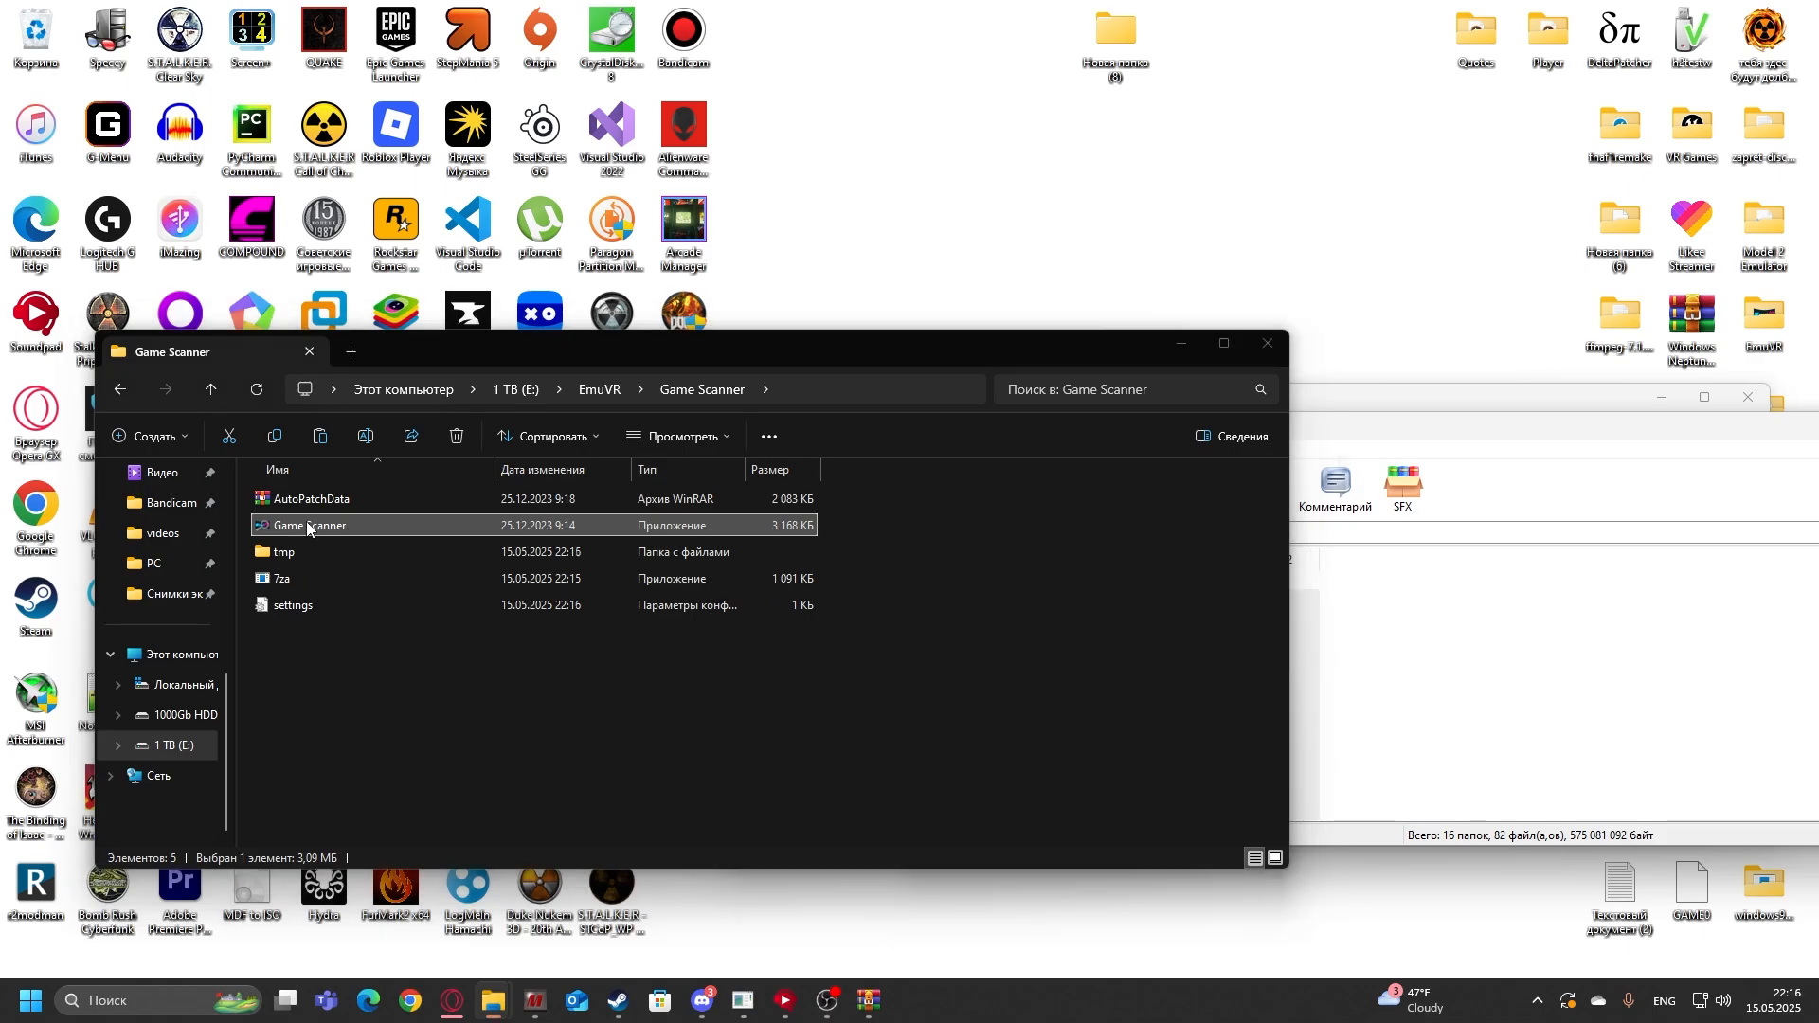
double_click(309, 525)
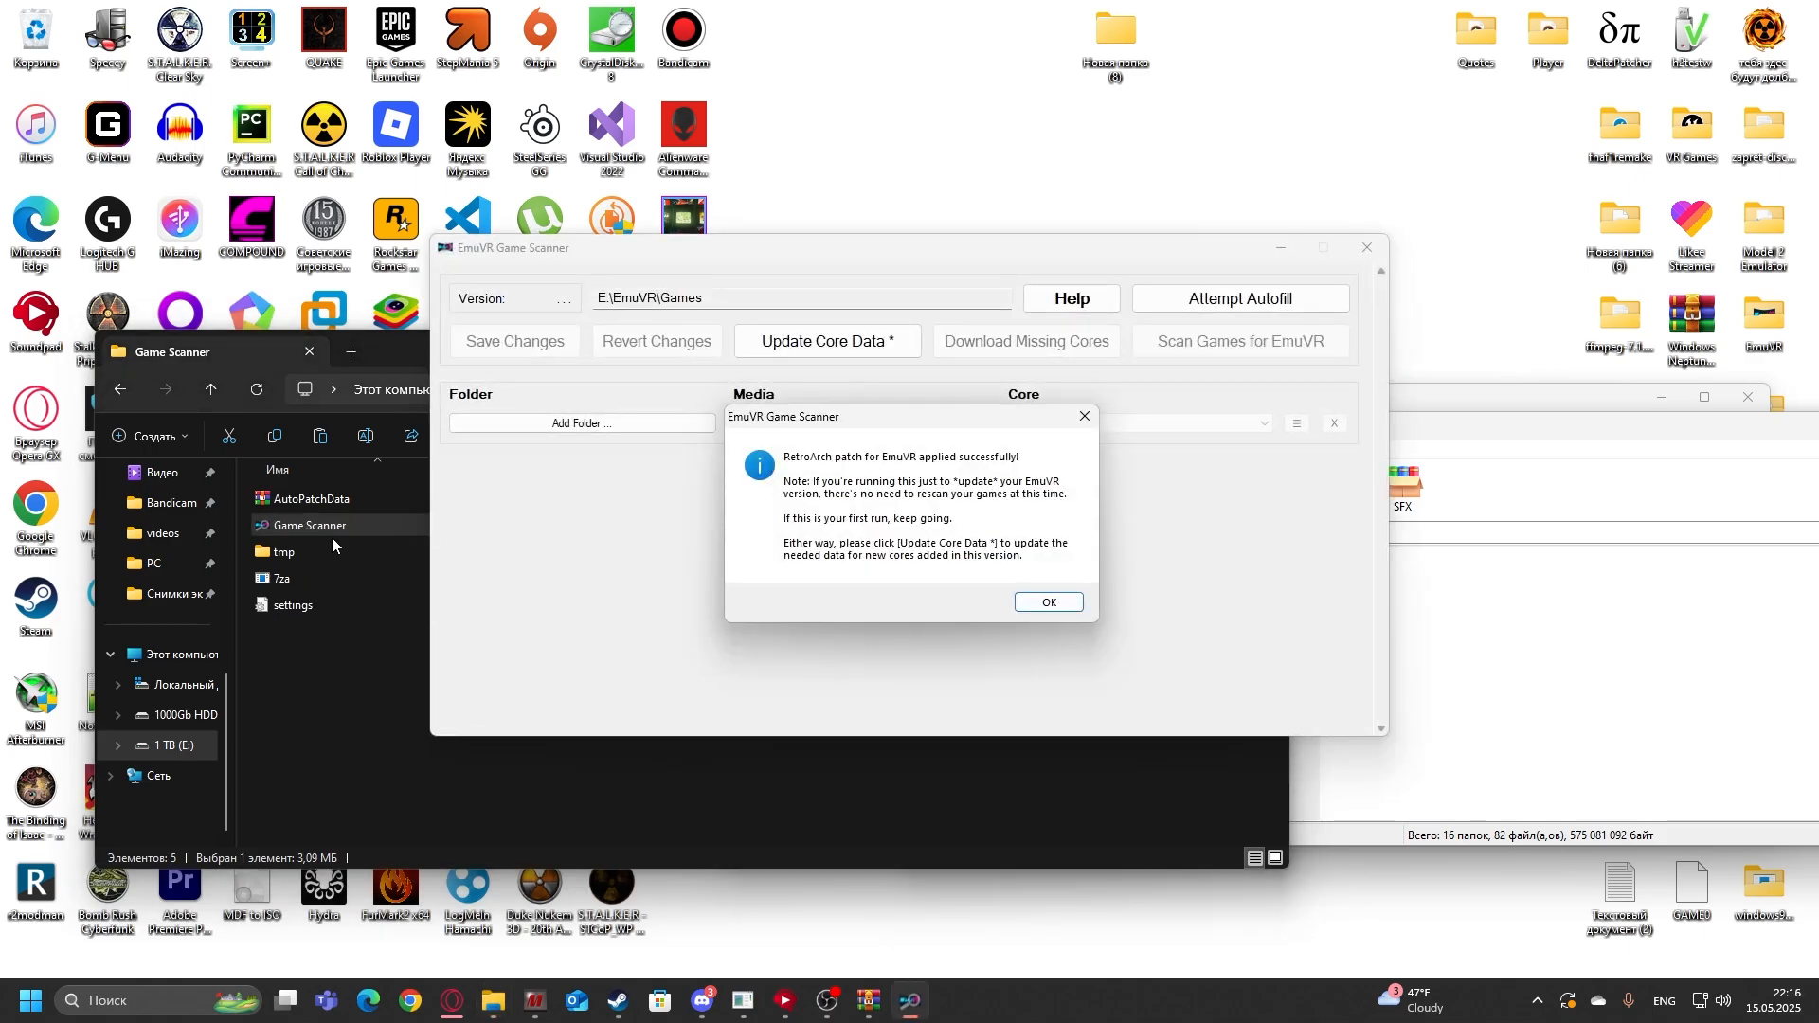
mouse_move(842, 478)
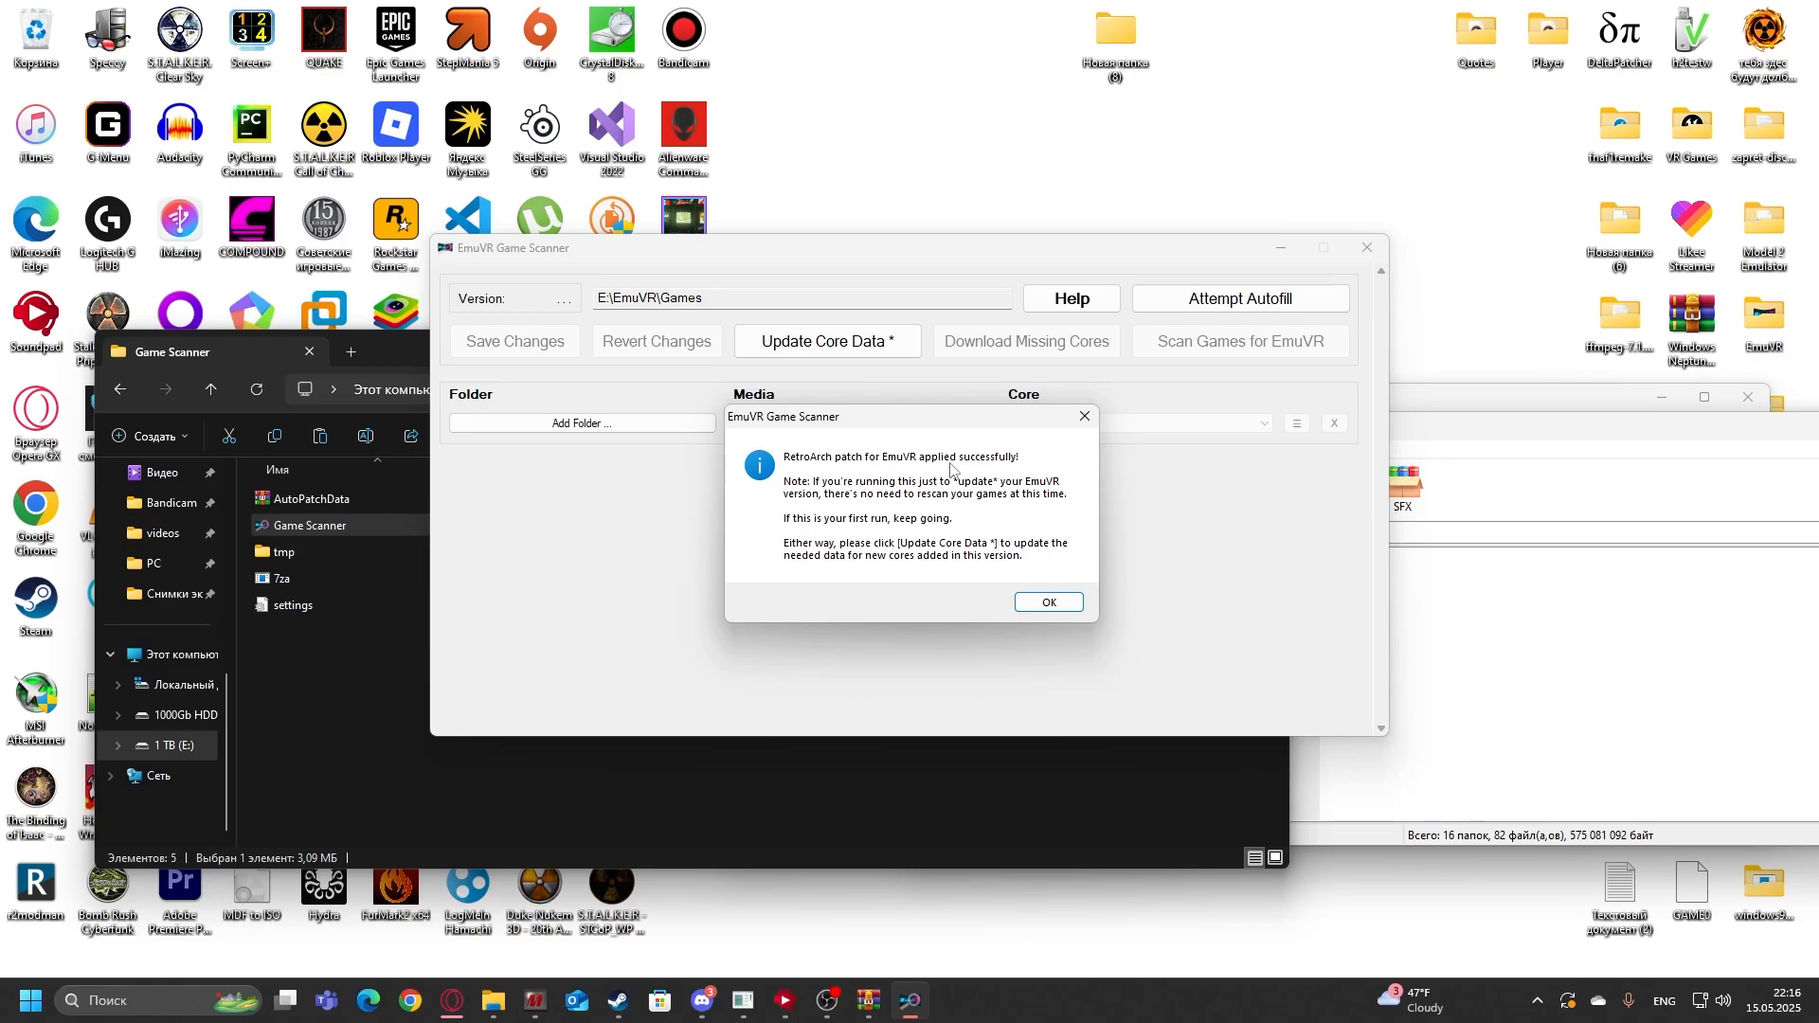
mouse_move(777, 597)
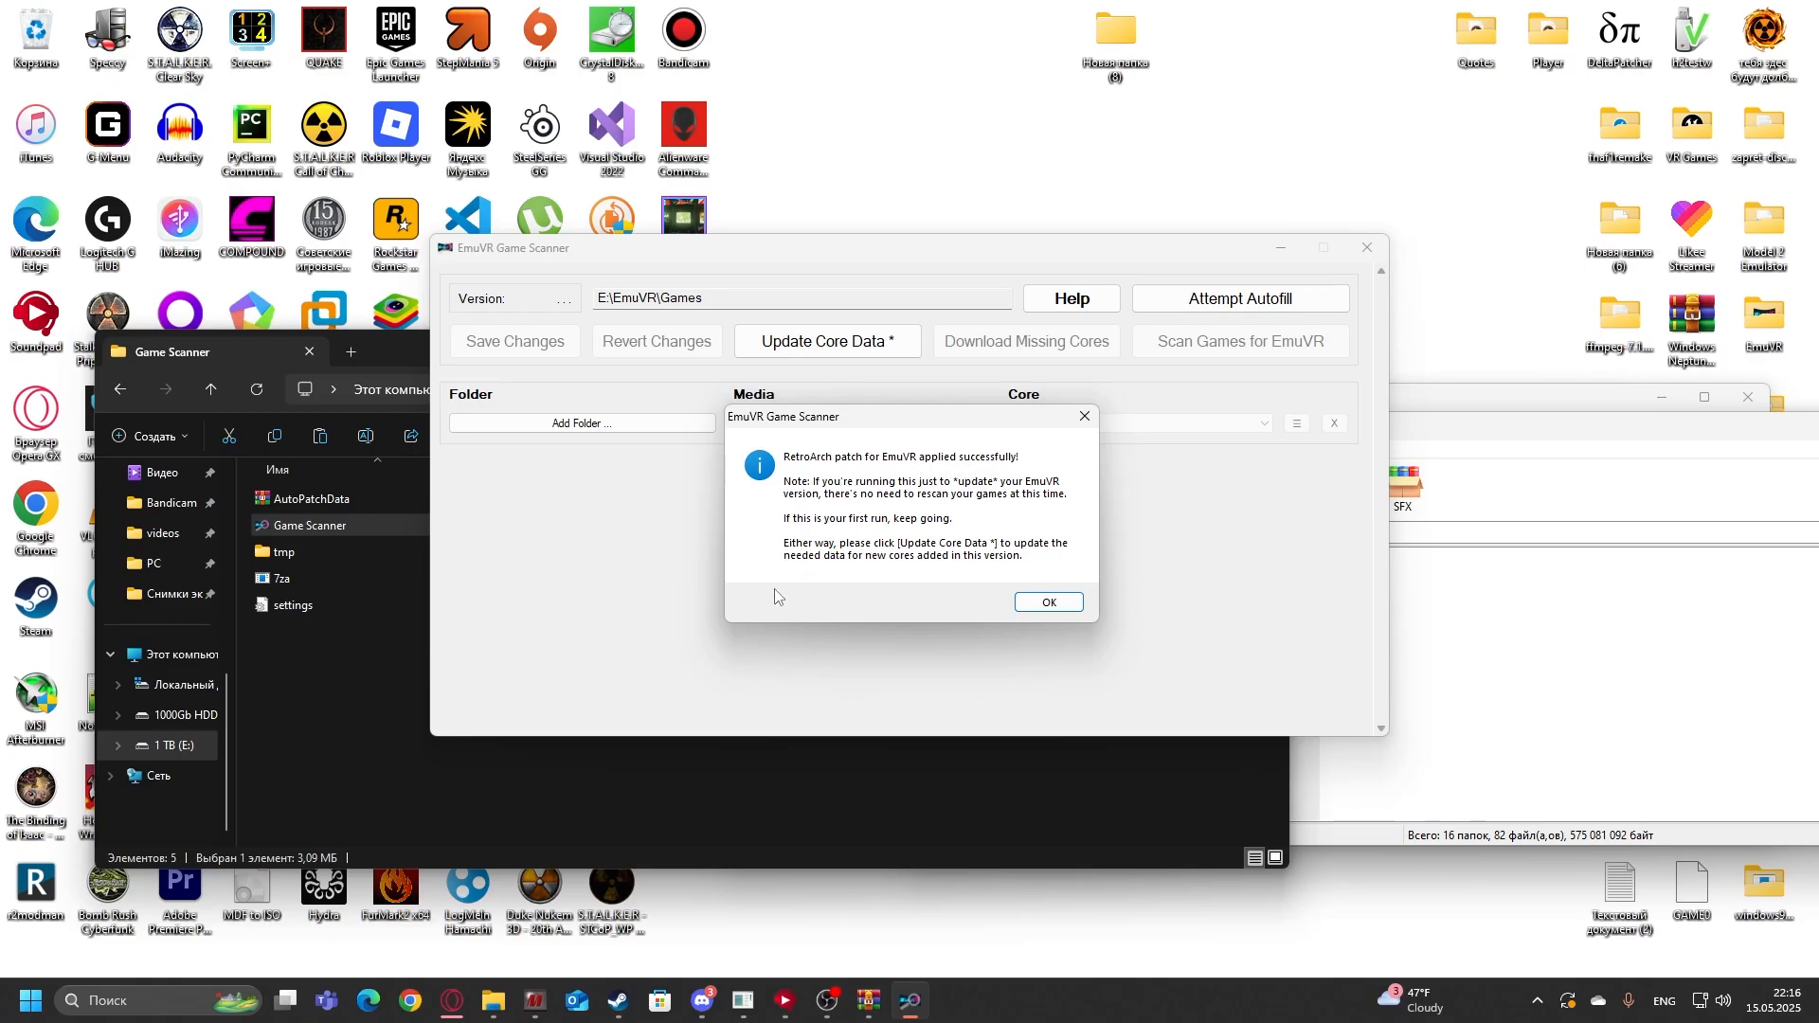
mouse_move(621, 535)
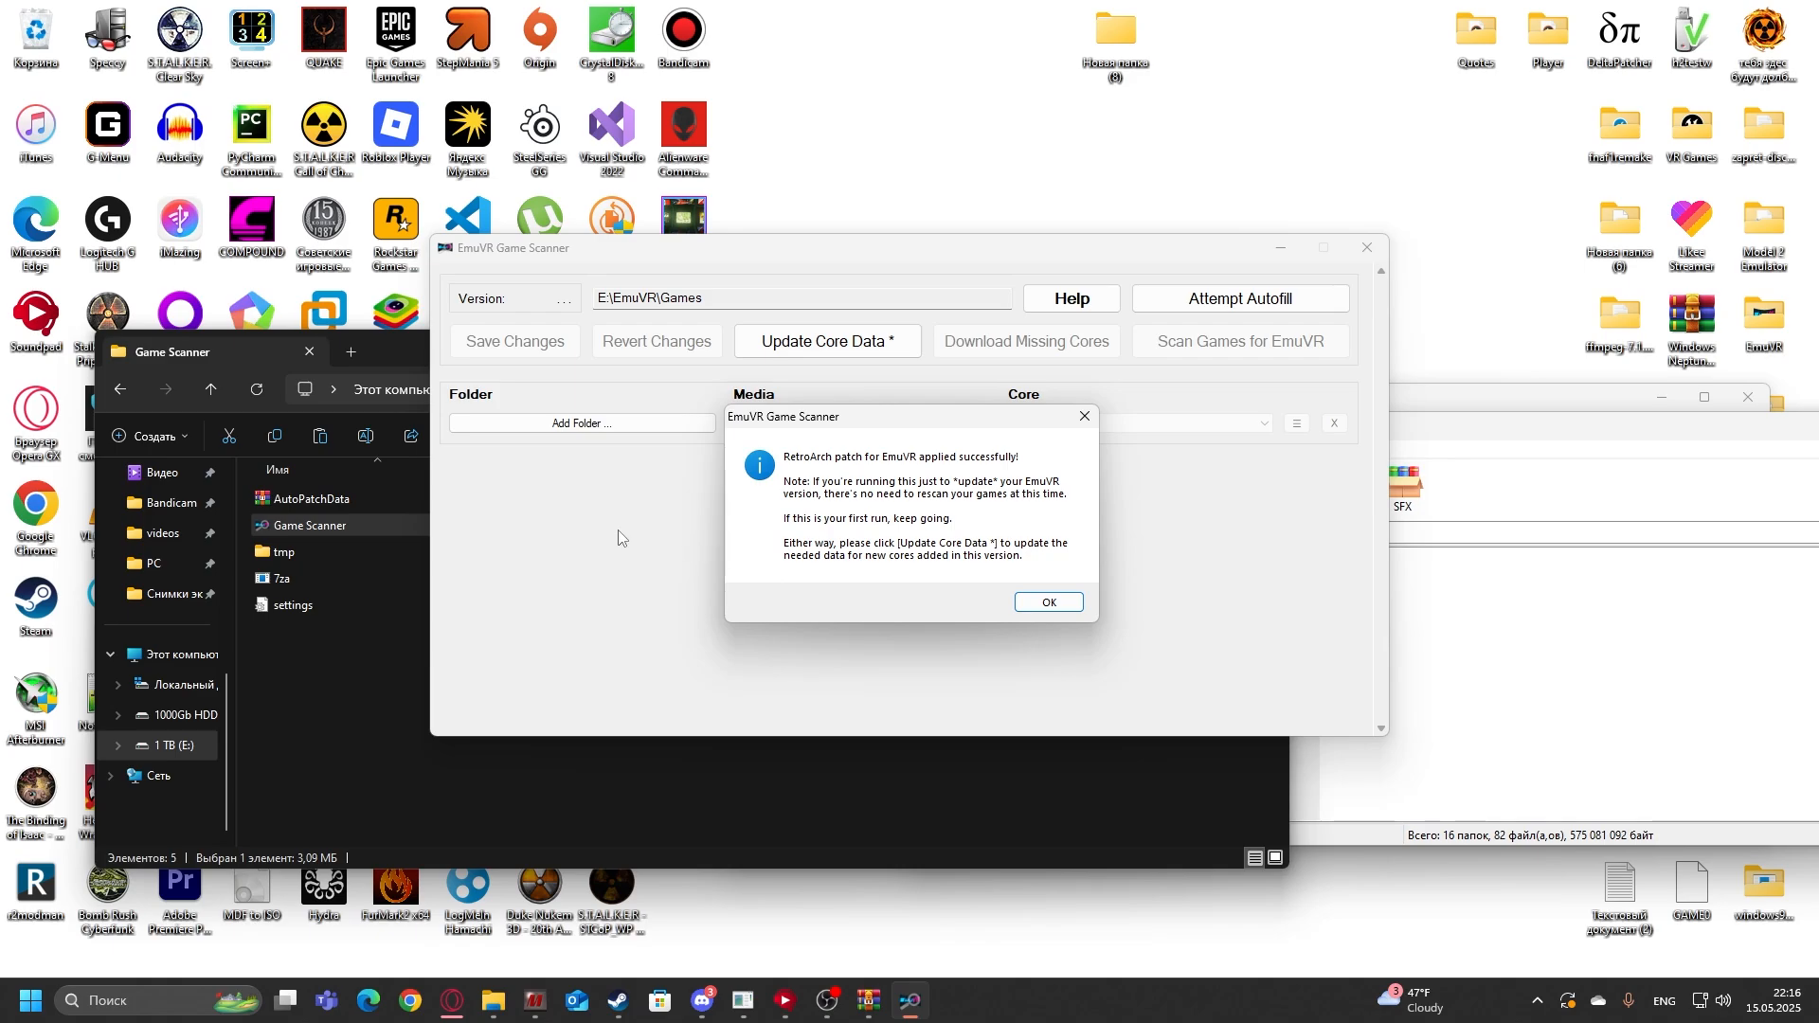
mouse_move(821, 516)
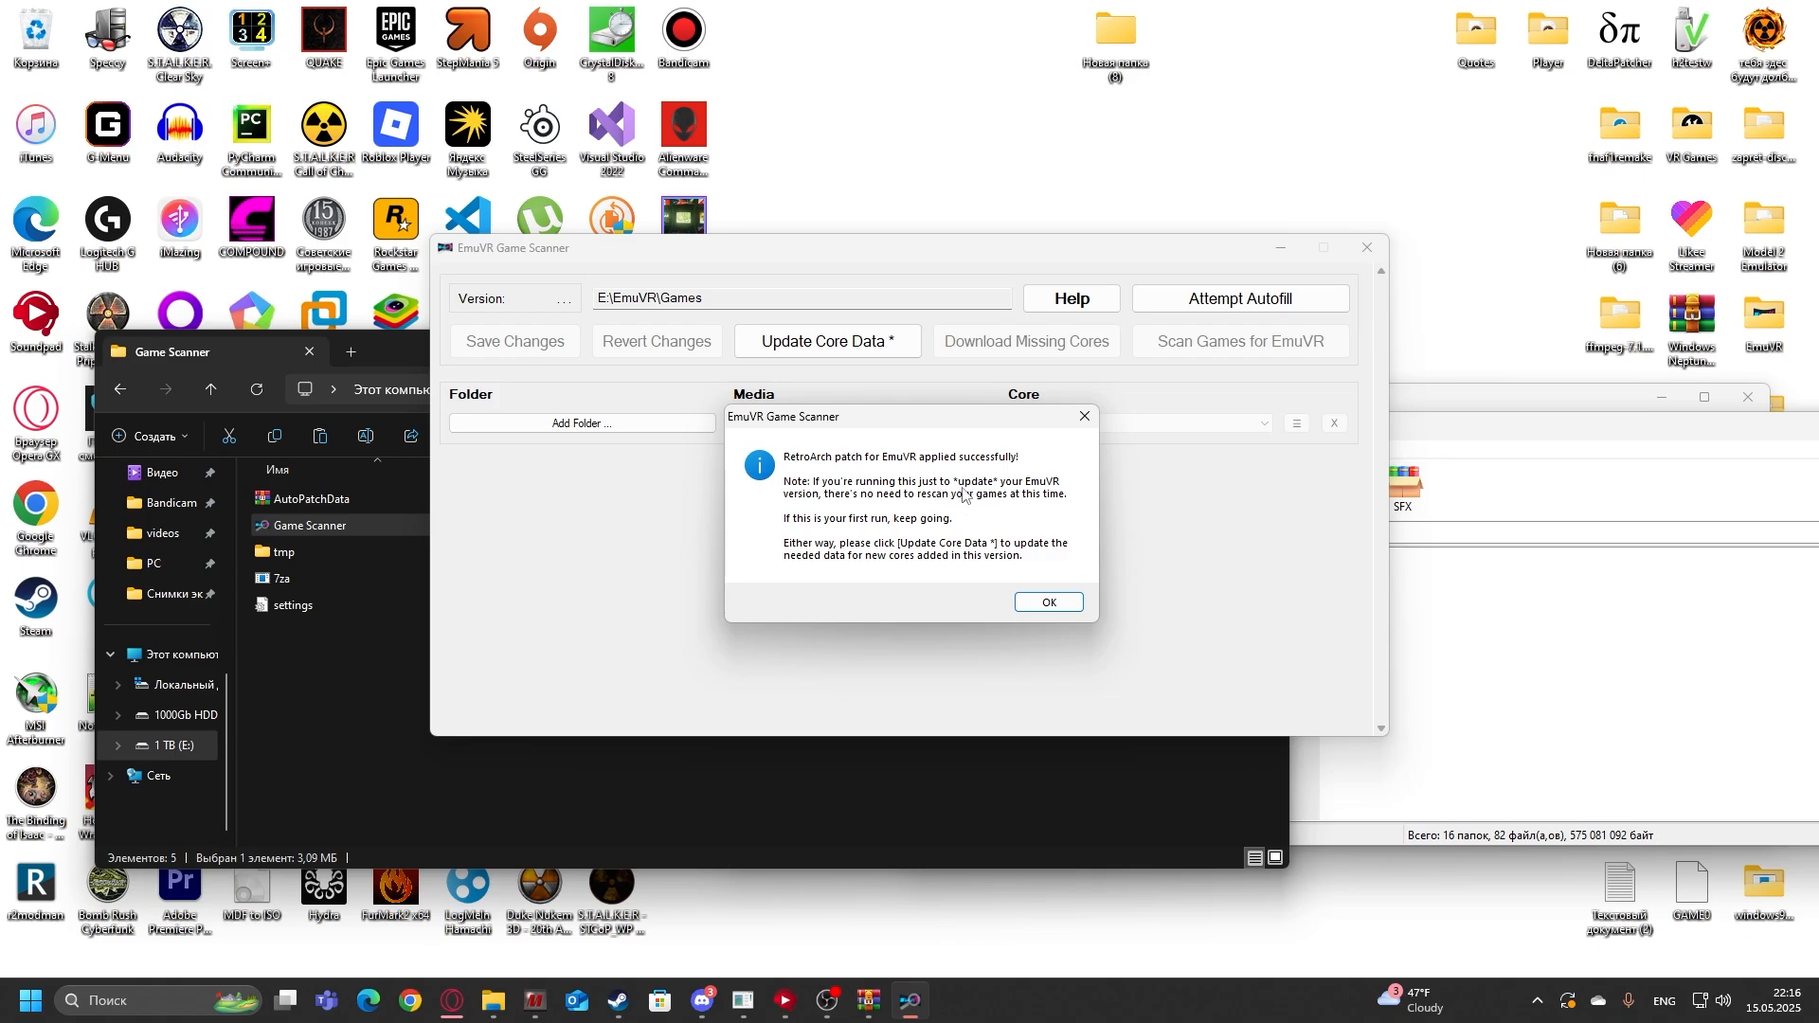
mouse_move(838, 573)
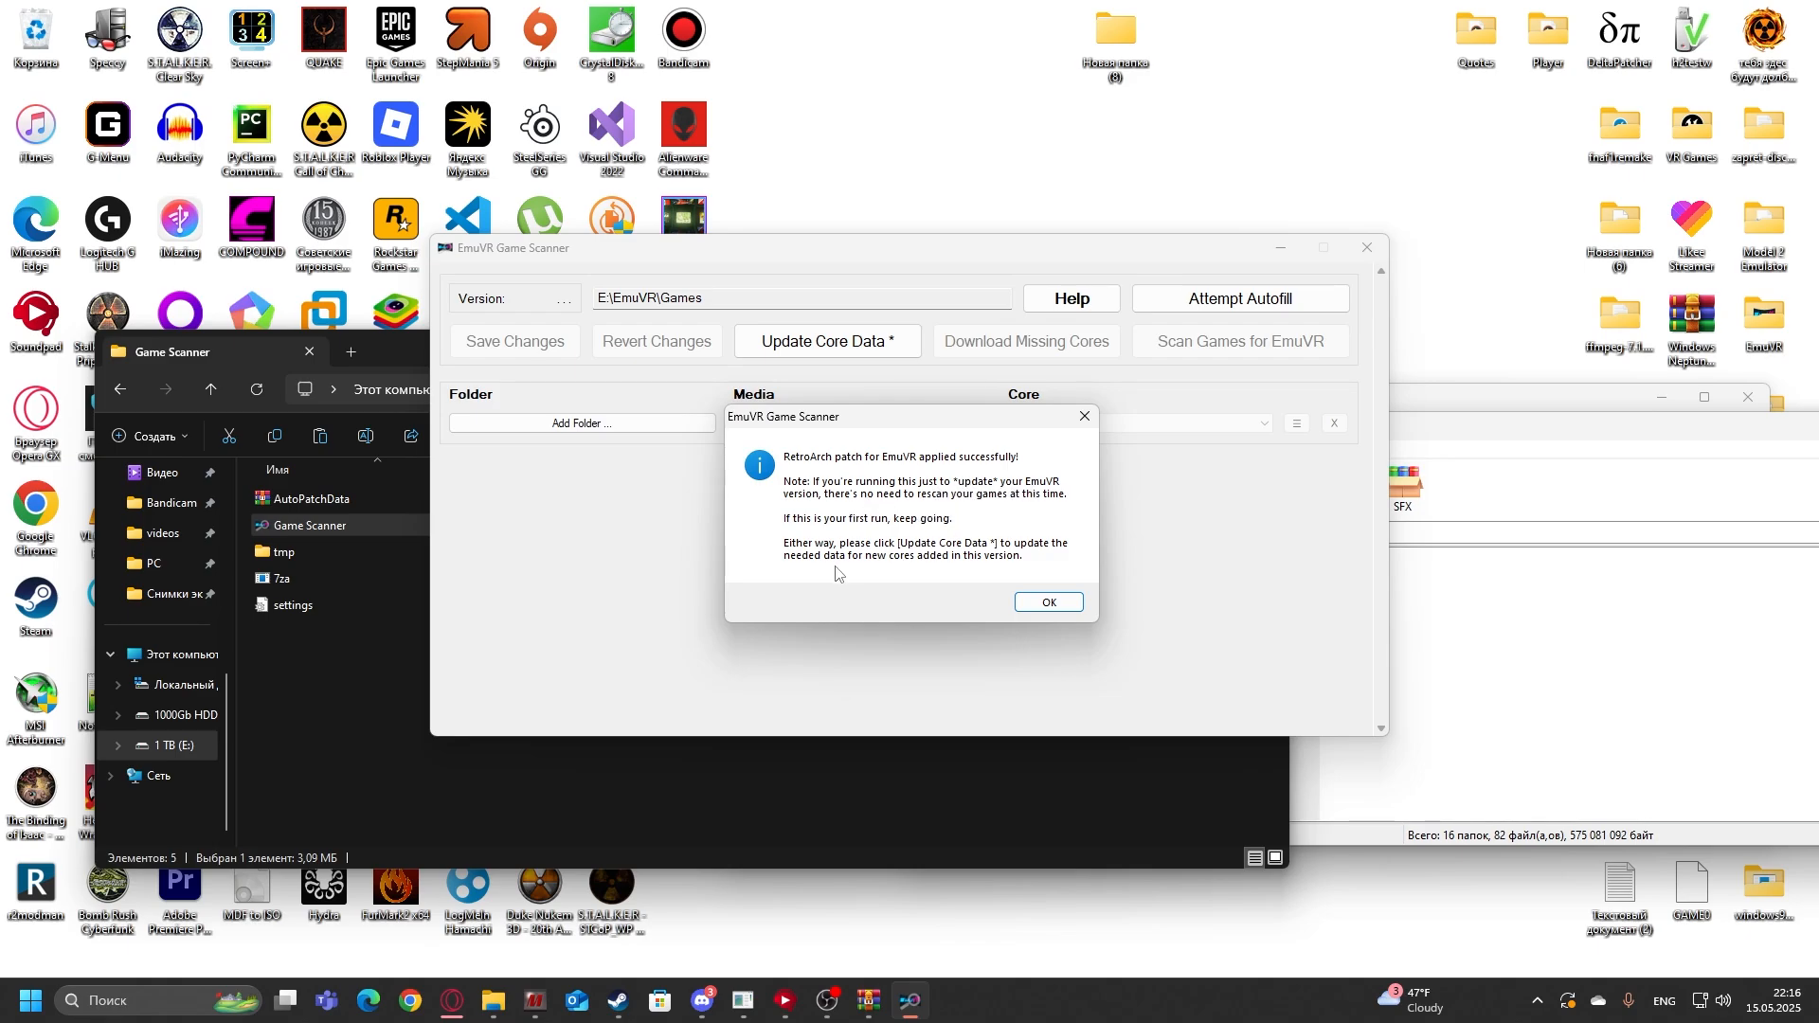
click(1046, 600)
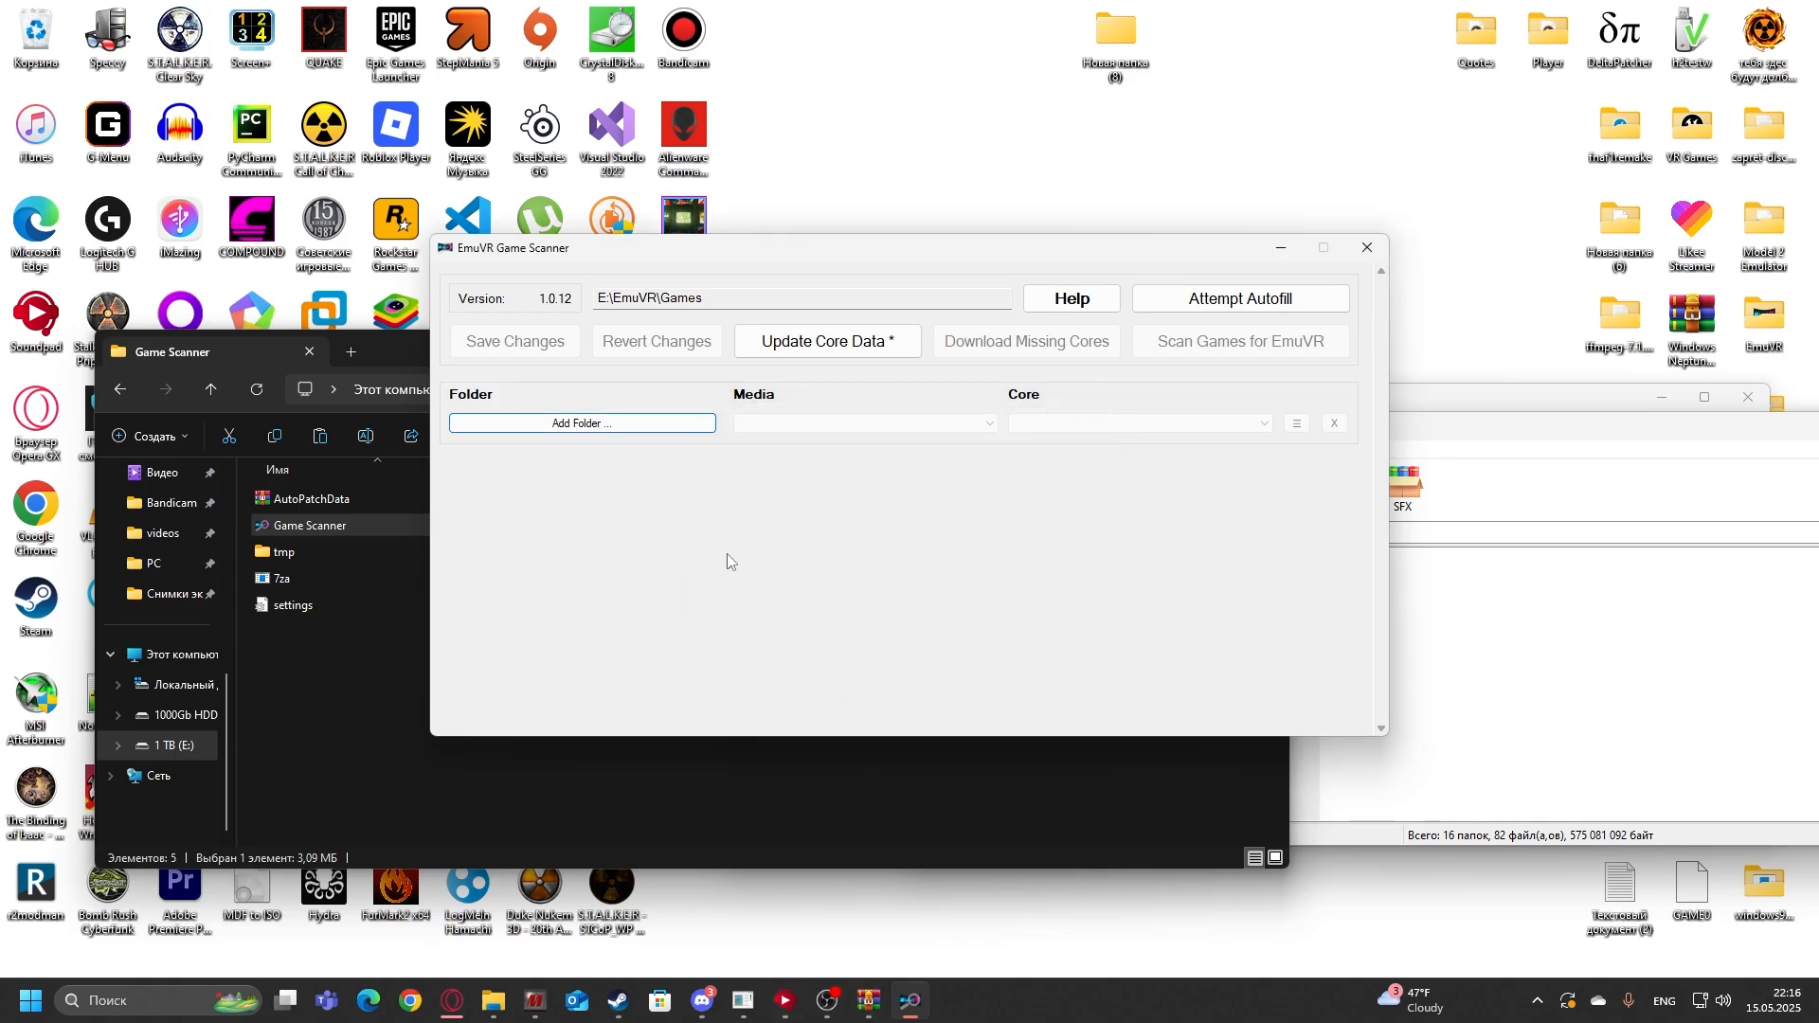
mouse_move(741, 535)
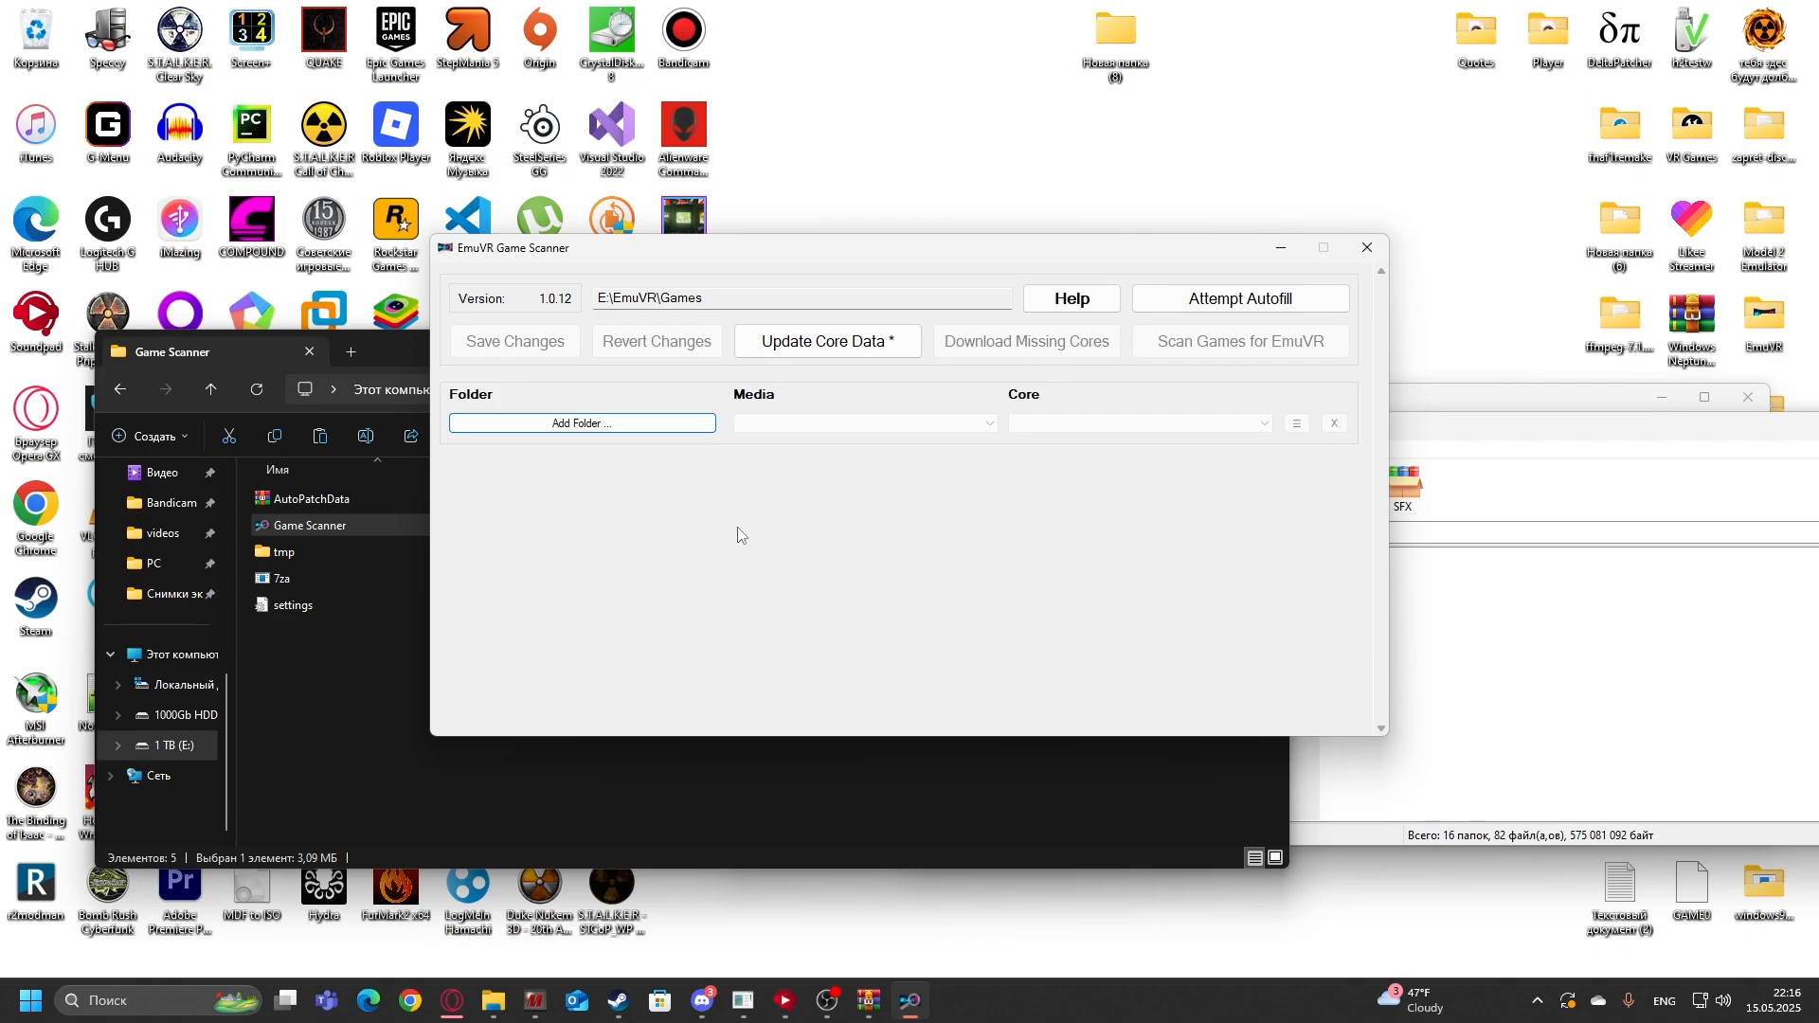
mouse_move(722, 523)
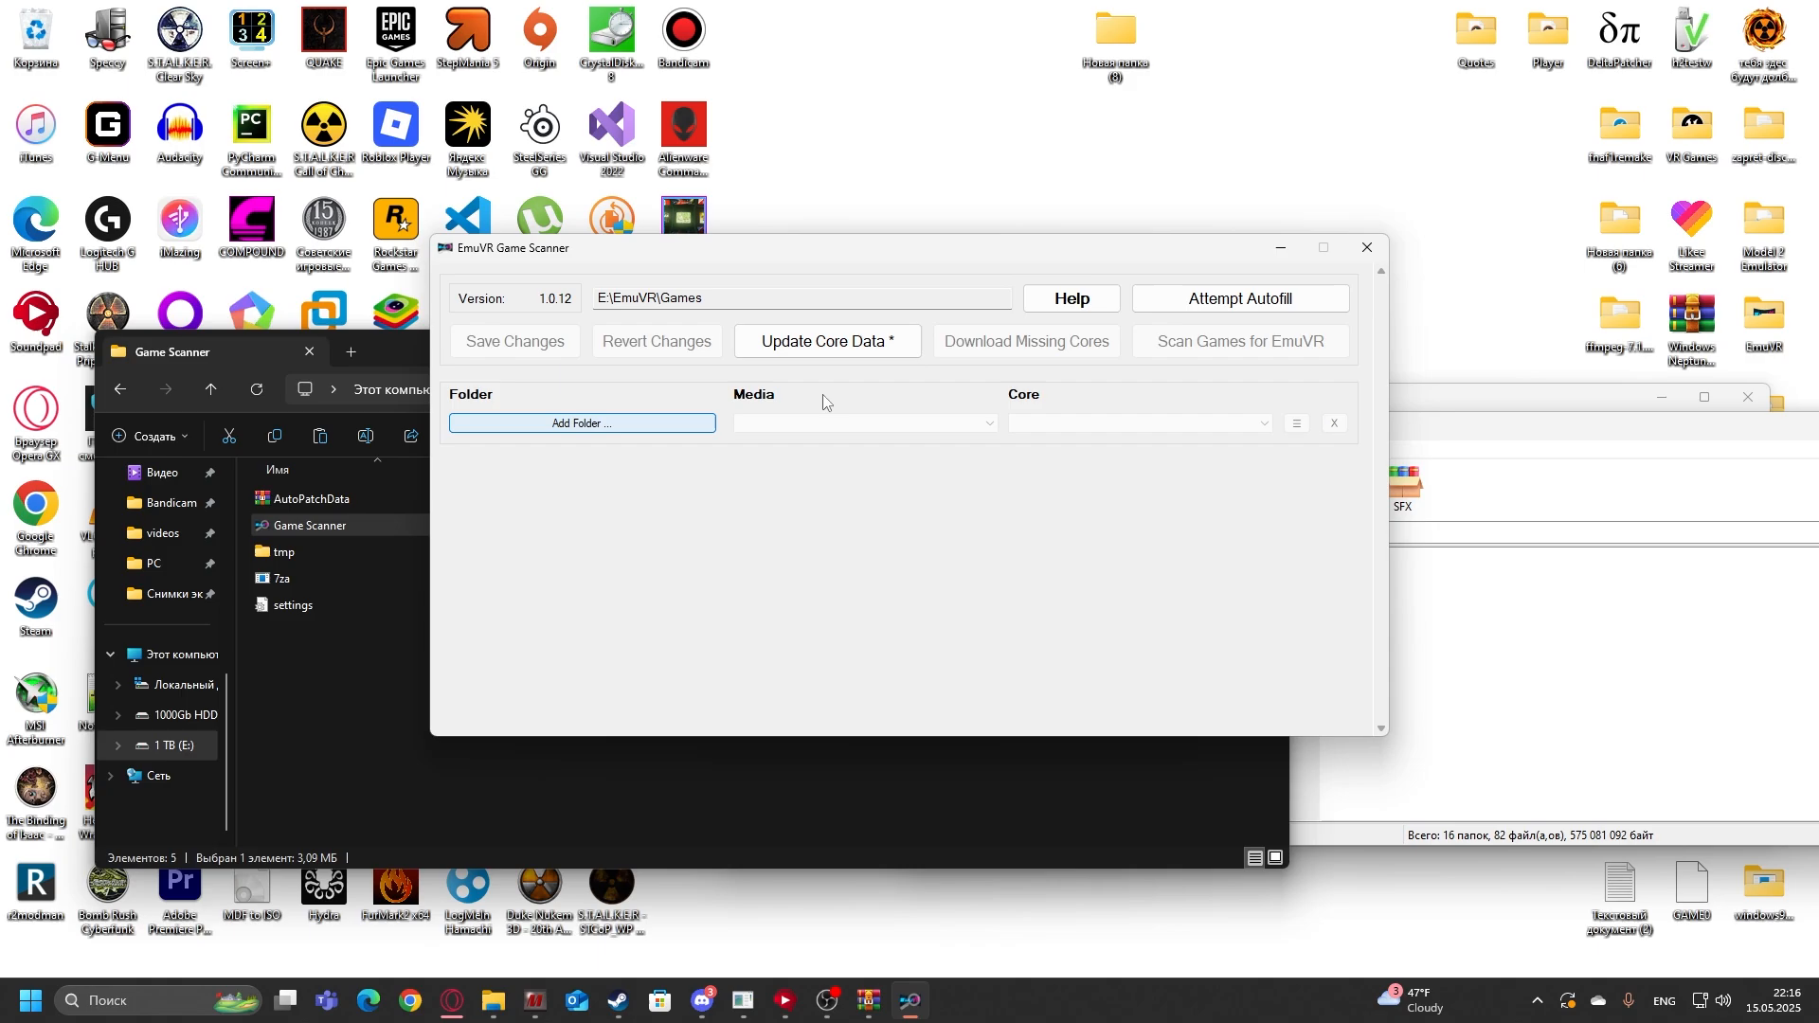
mouse_move(1240, 297)
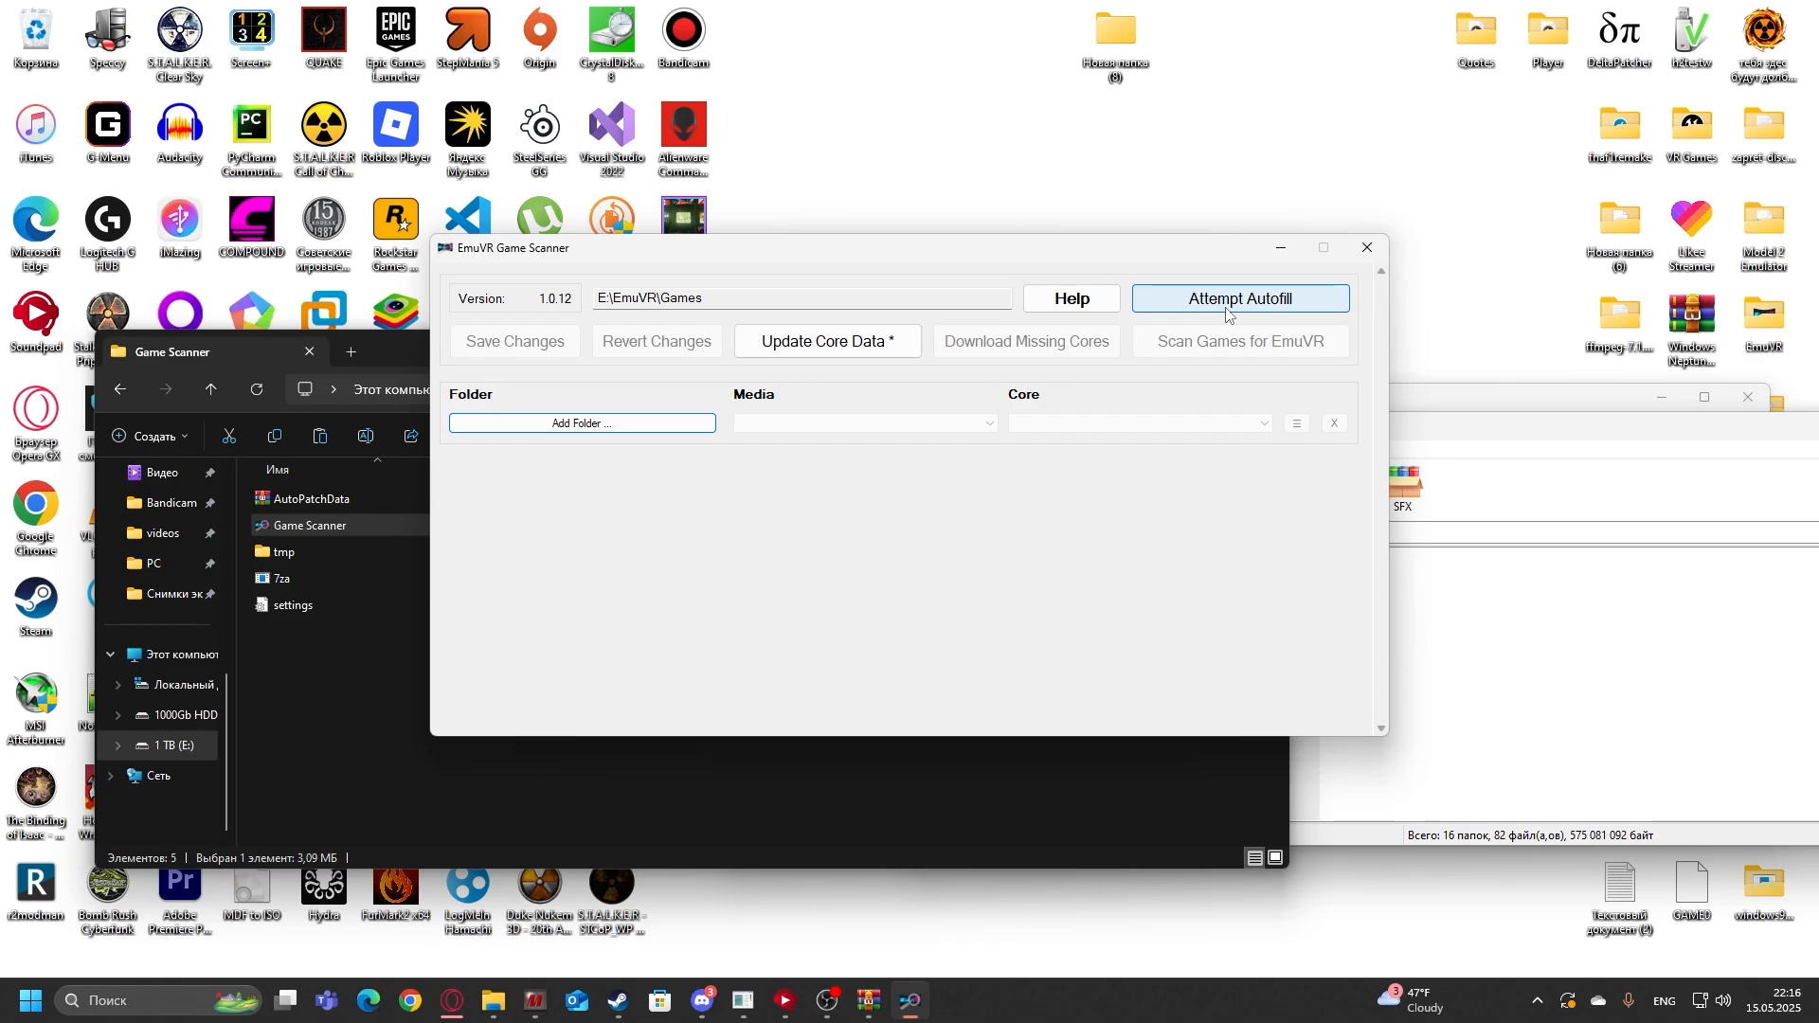
Step: Run Attempt Autofill, dismiss its report, and add the PC (CD) content folder
click(1239, 297)
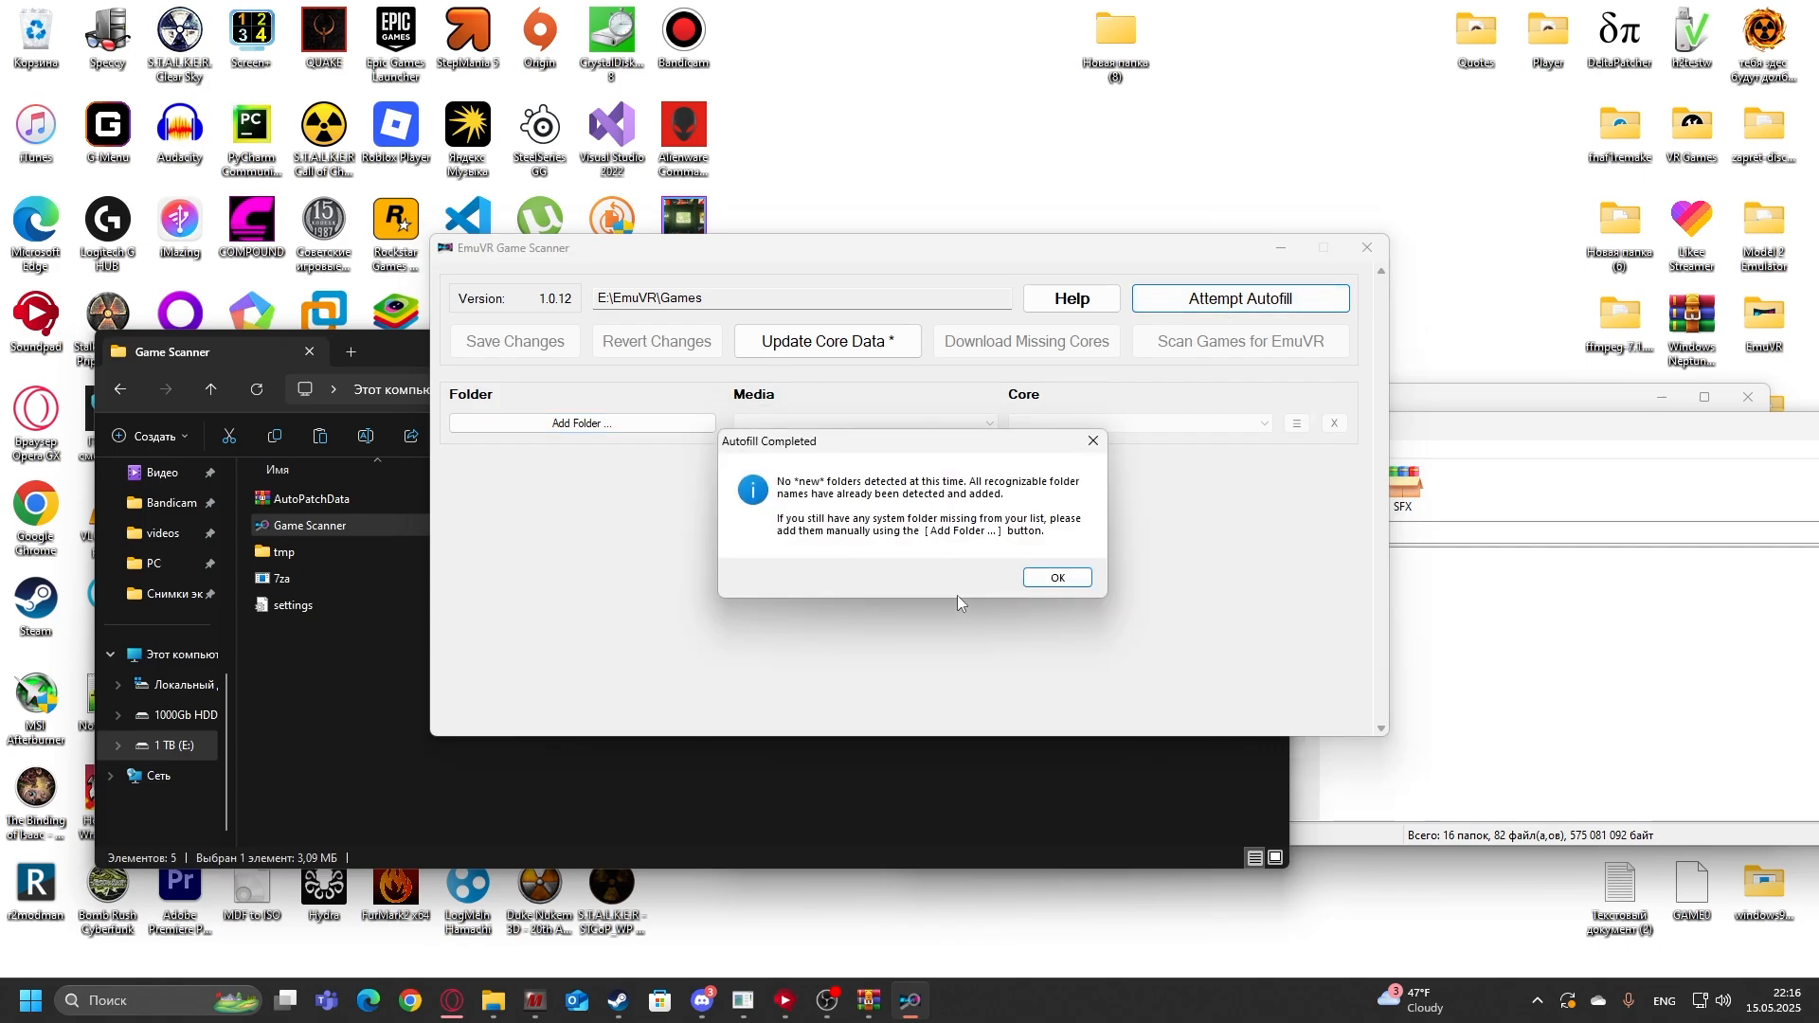
click(1056, 576)
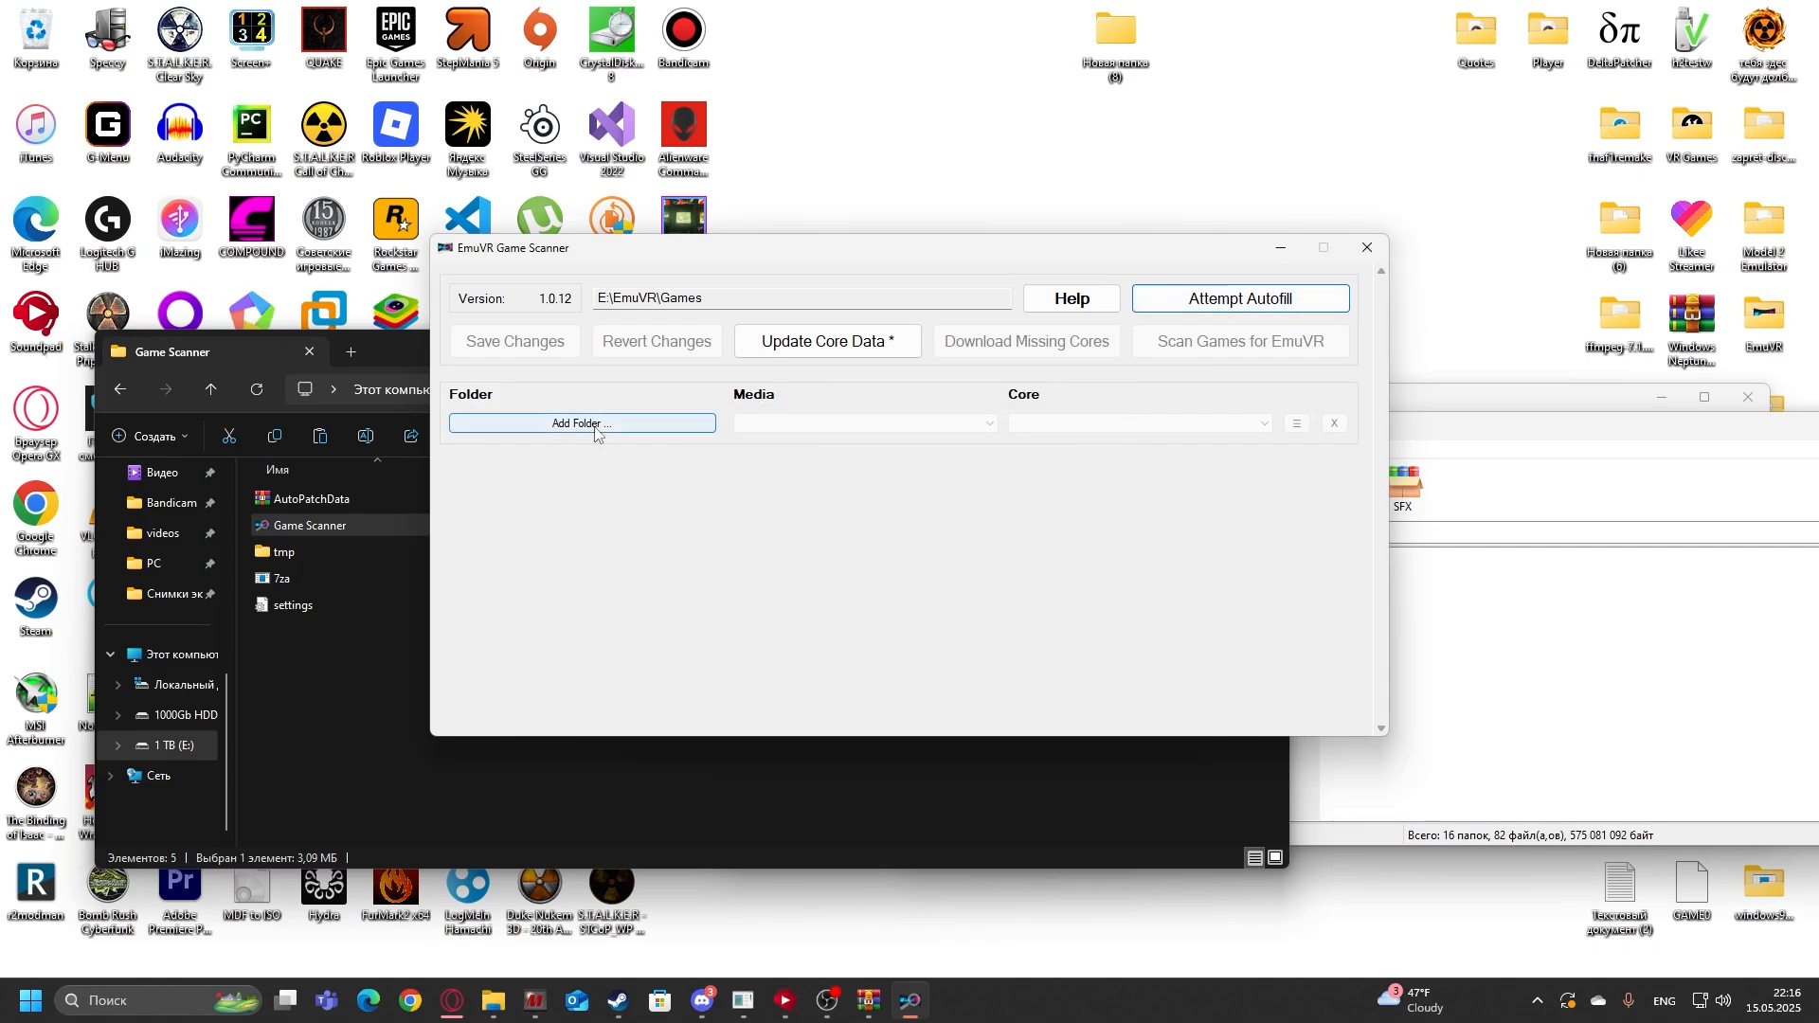
click(580, 423)
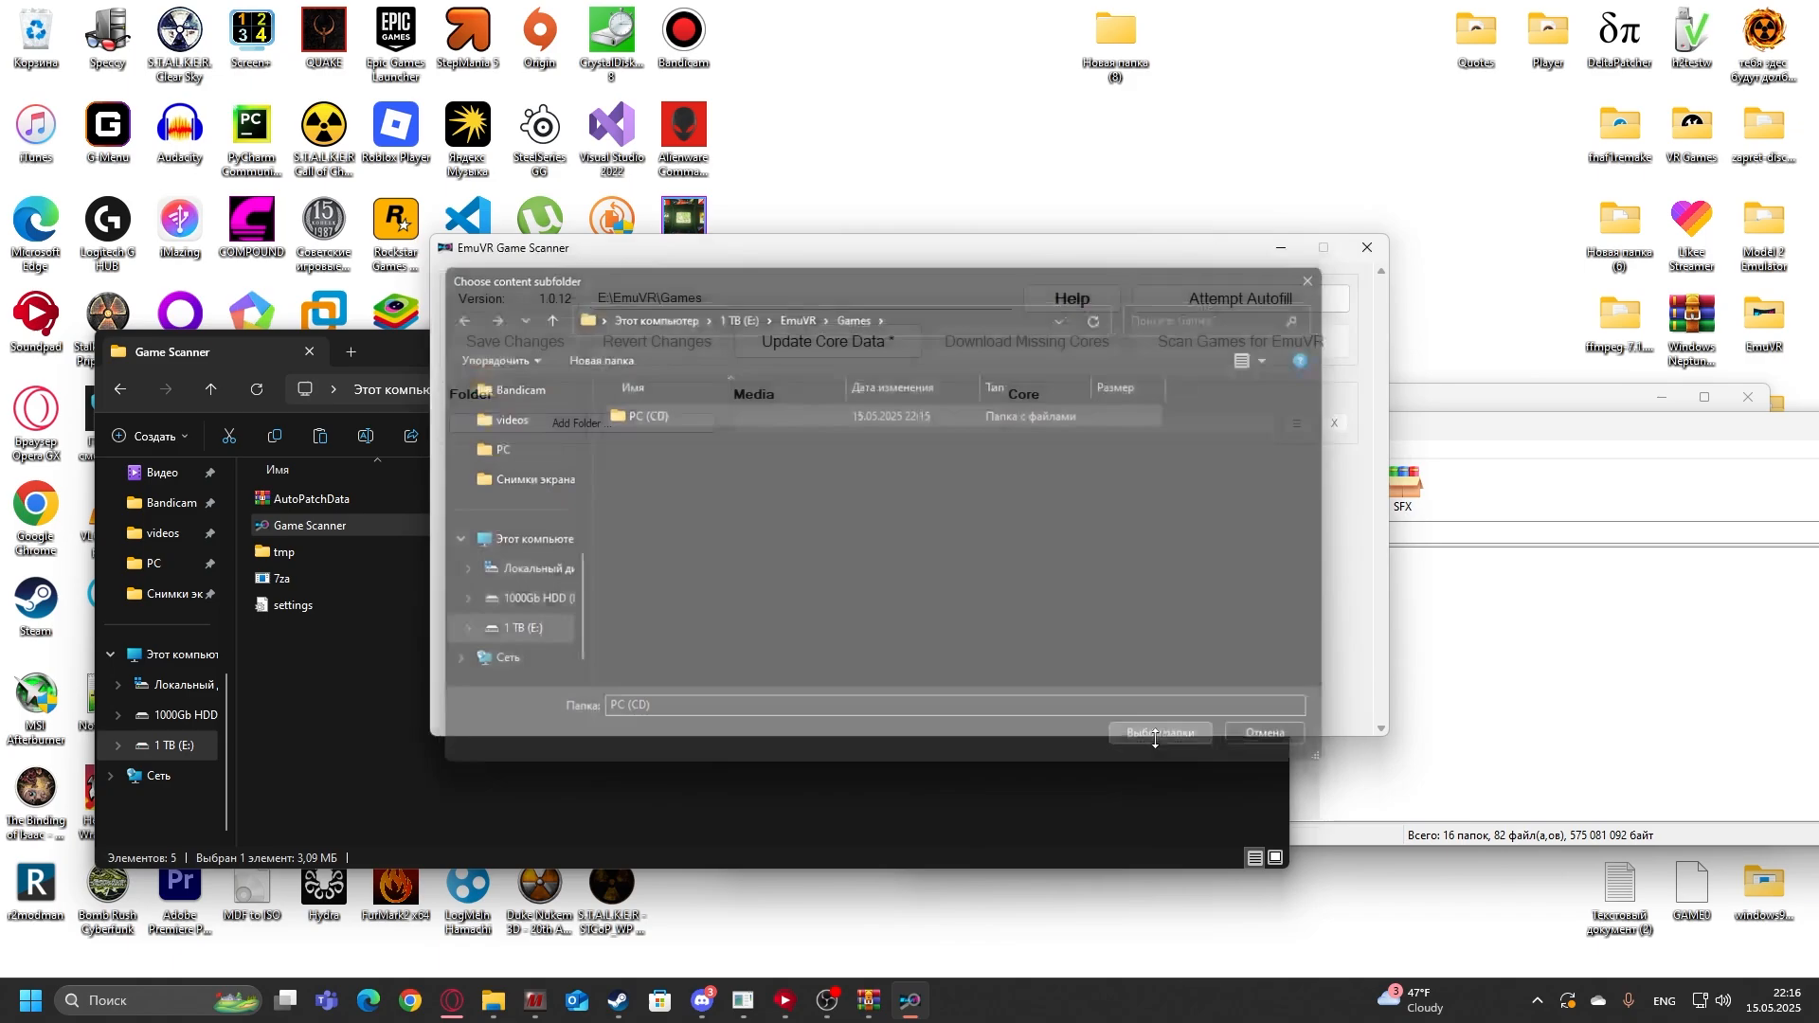
click(864, 417)
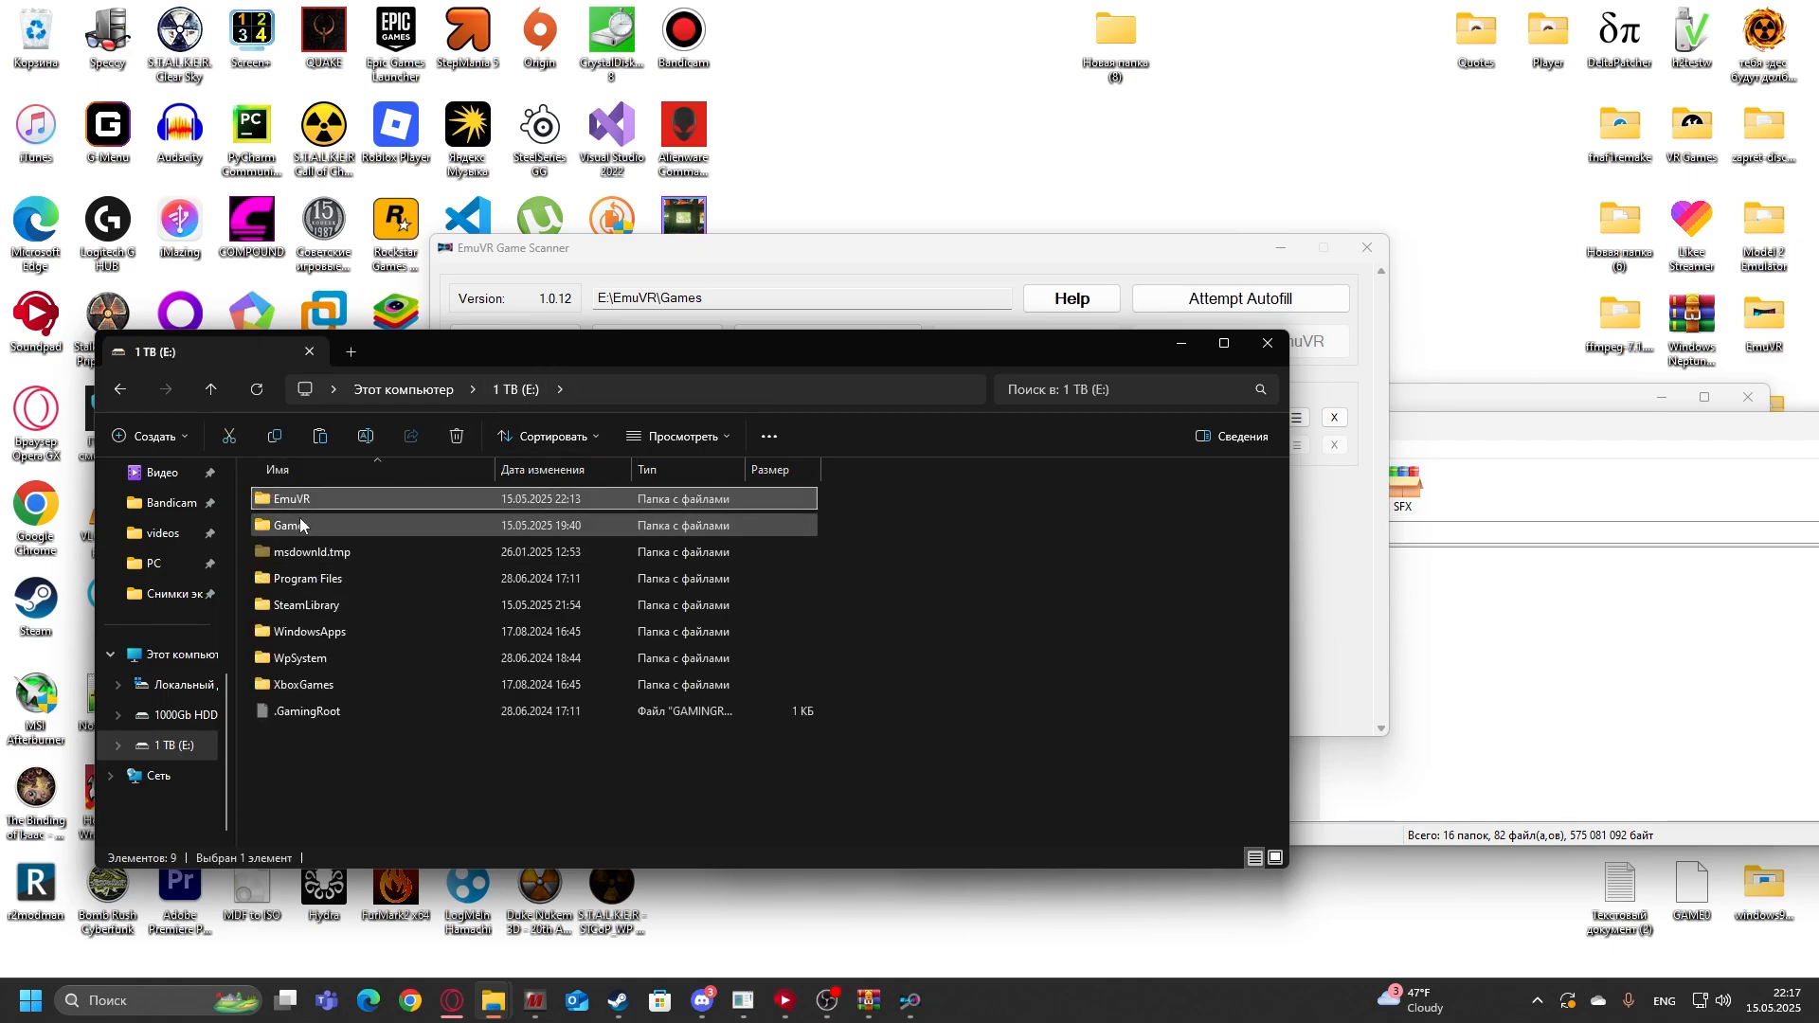
Step: Open custom_media.txt from the Game Scanner folder in Notepad
double_click(288, 525)
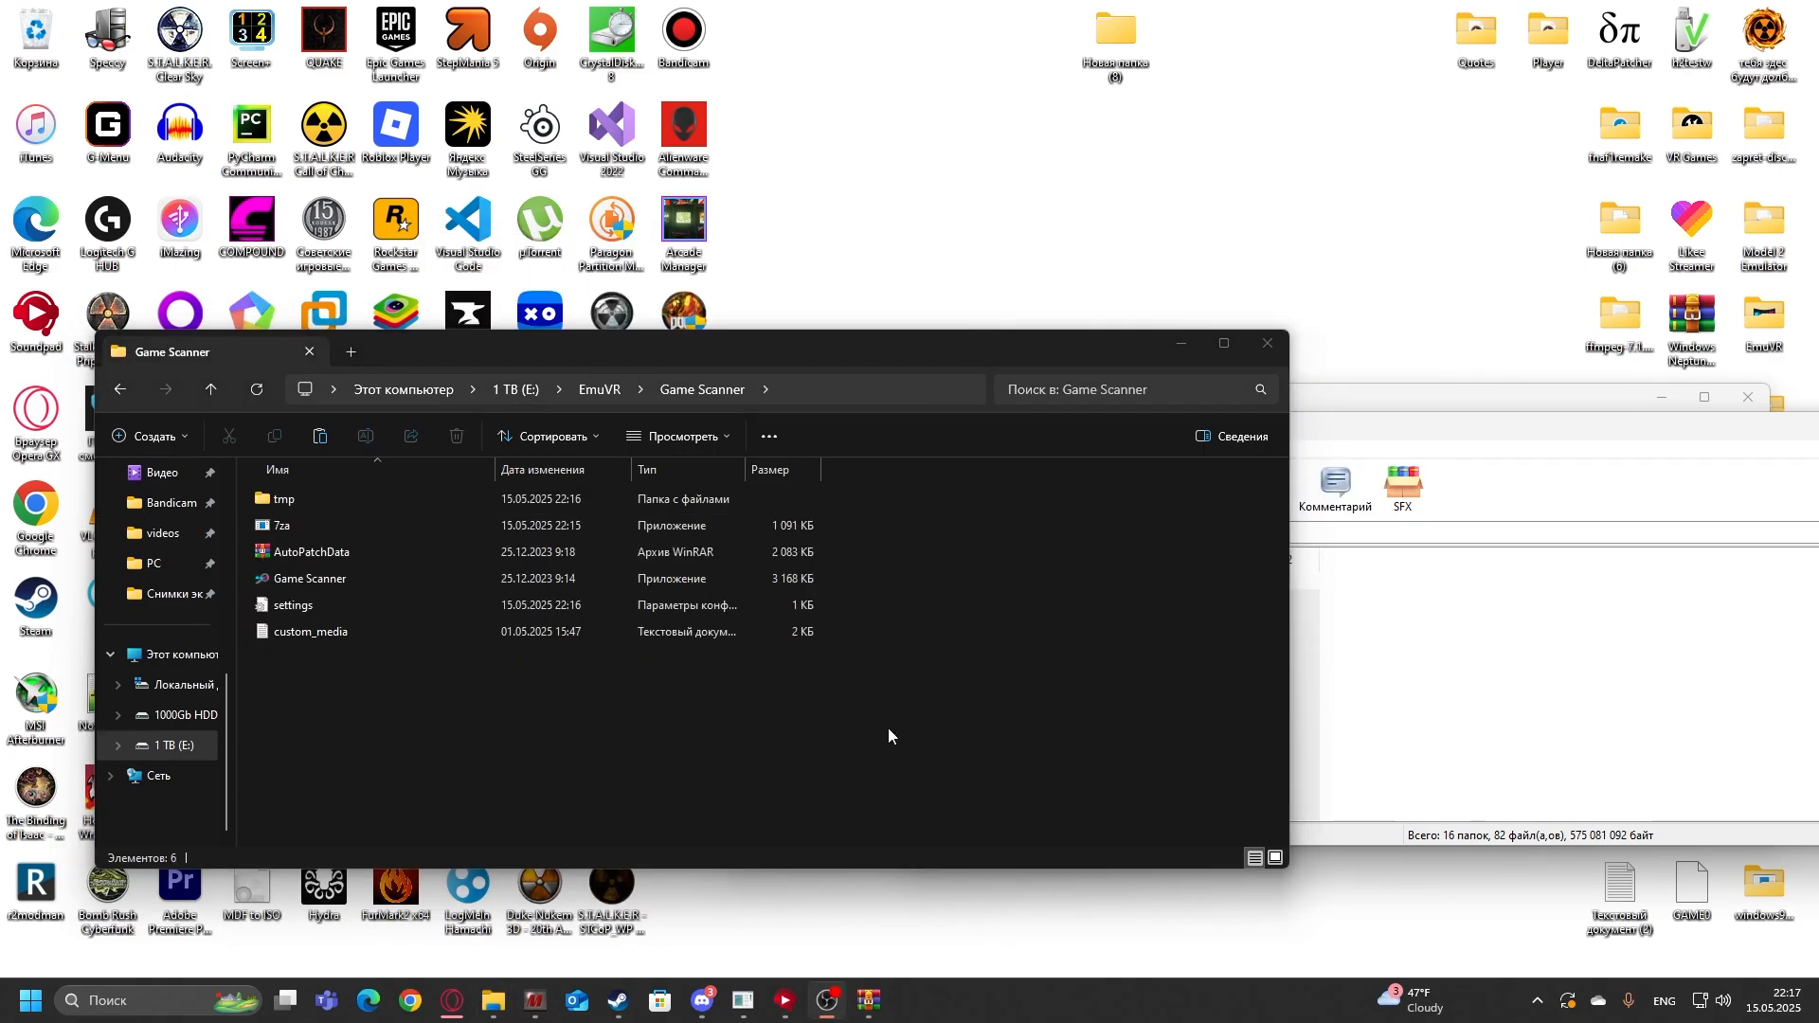
click(308, 631)
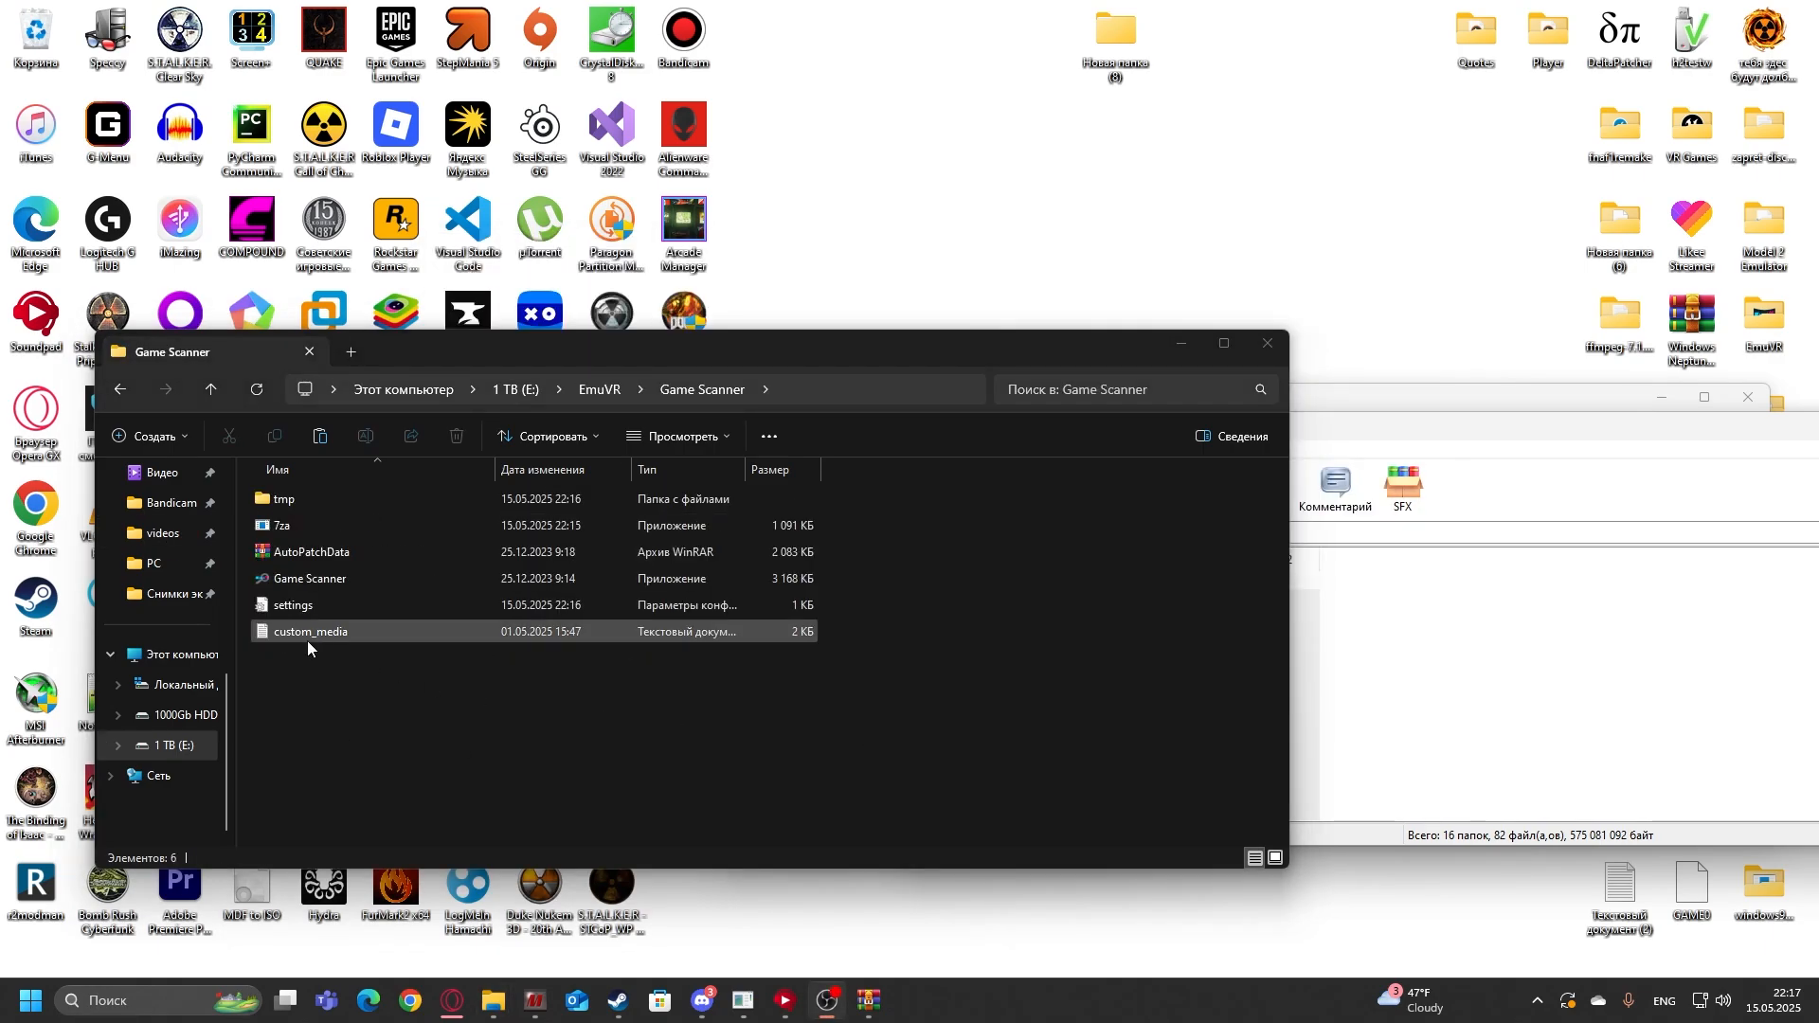
mouse_move(322, 642)
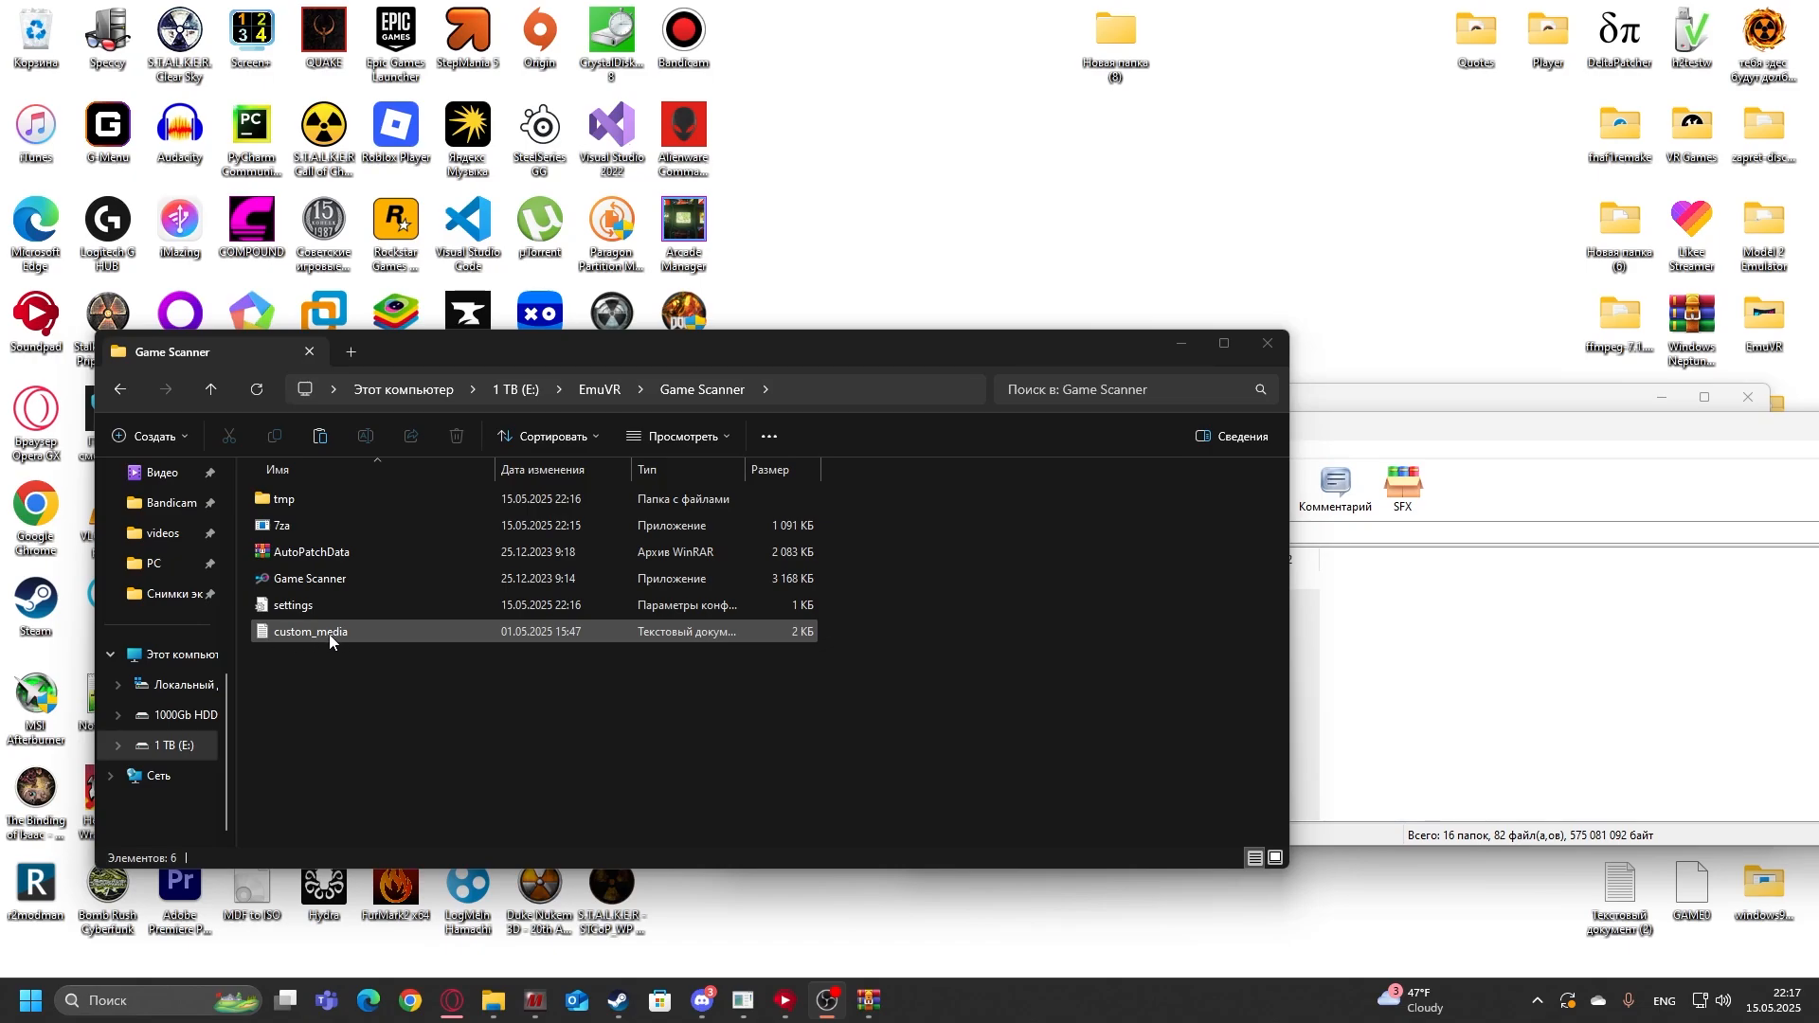
click(309, 631)
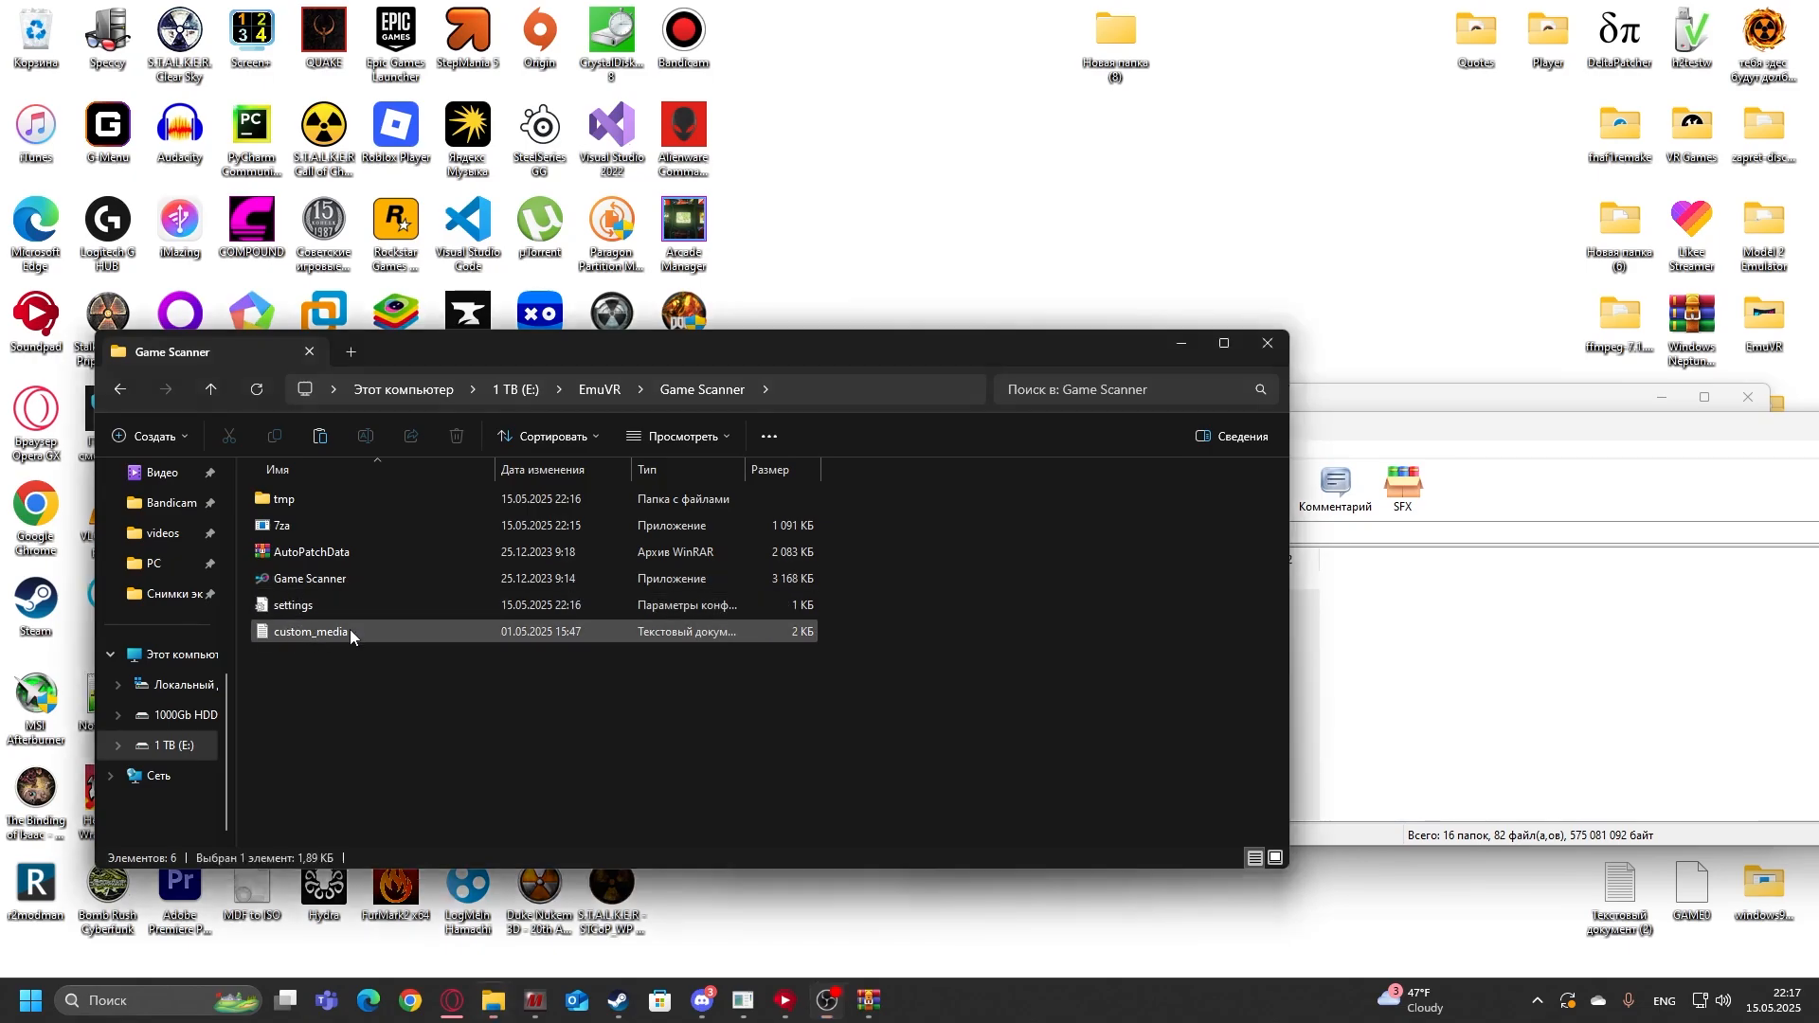
double_click(309, 629)
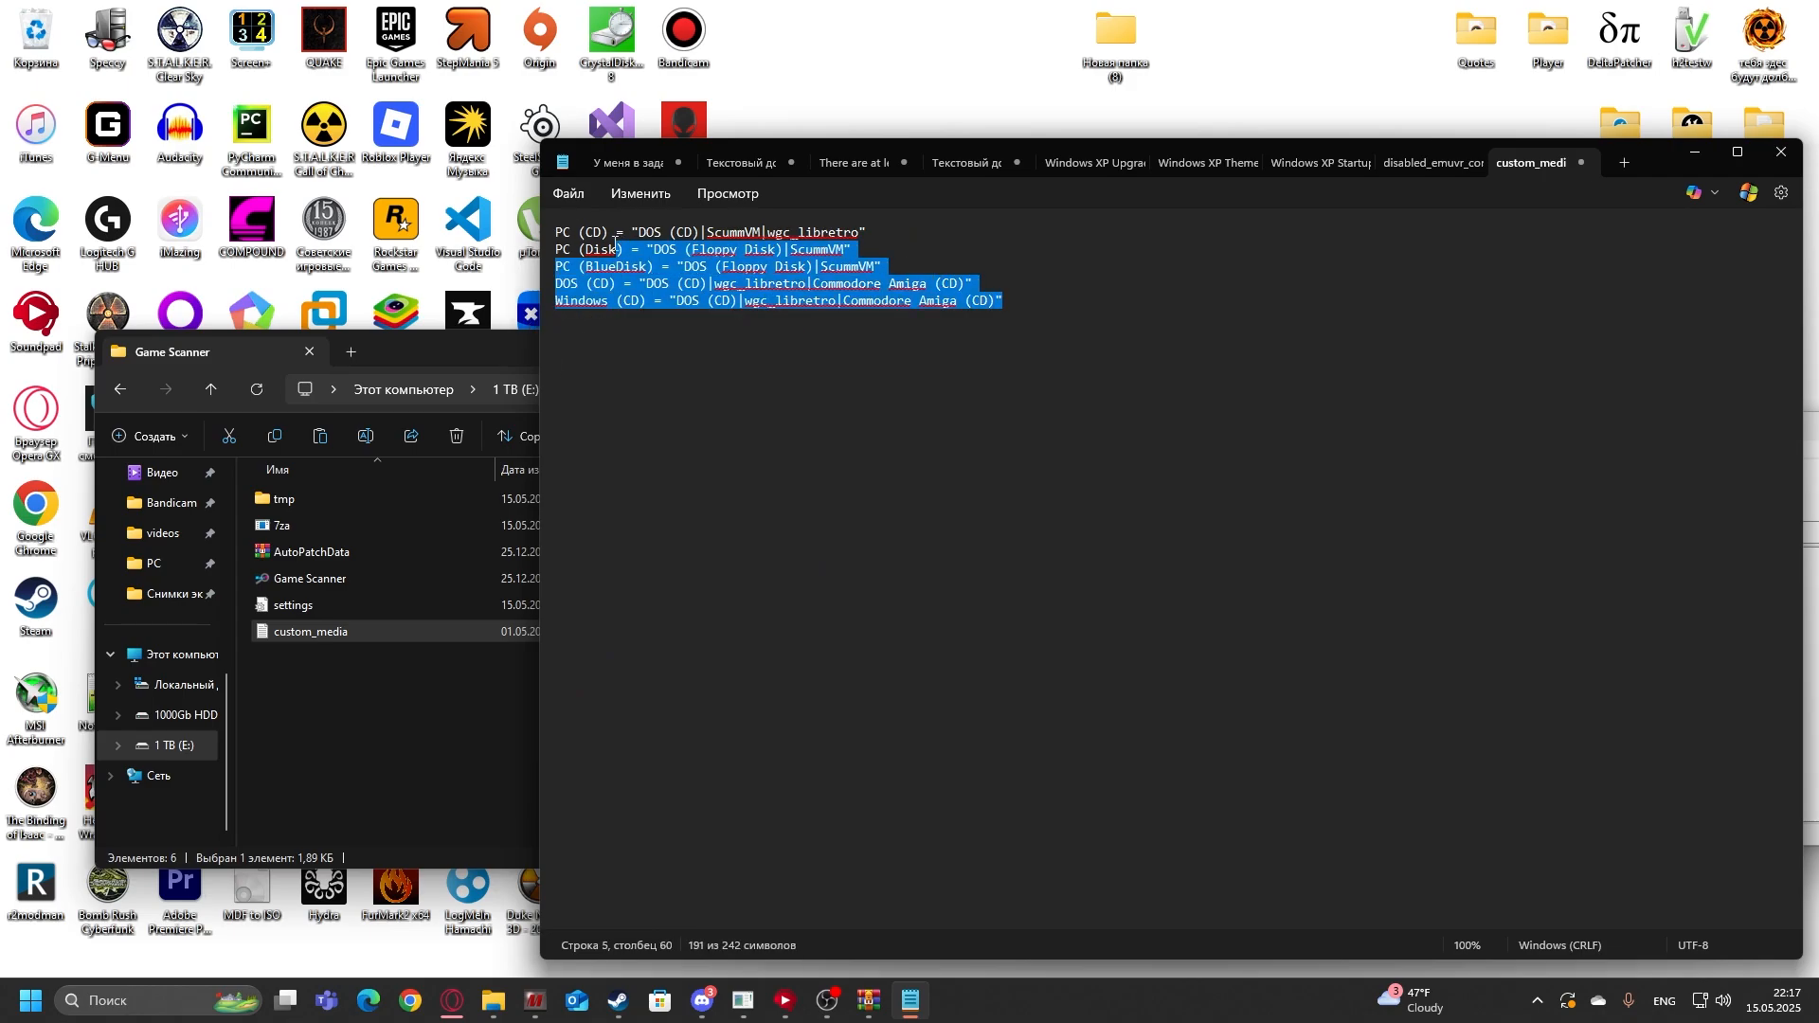
Step: Save the trimmed custom_media file with its five PC, DOS and Windows (CD) lines, then close Notepad
click(567, 231)
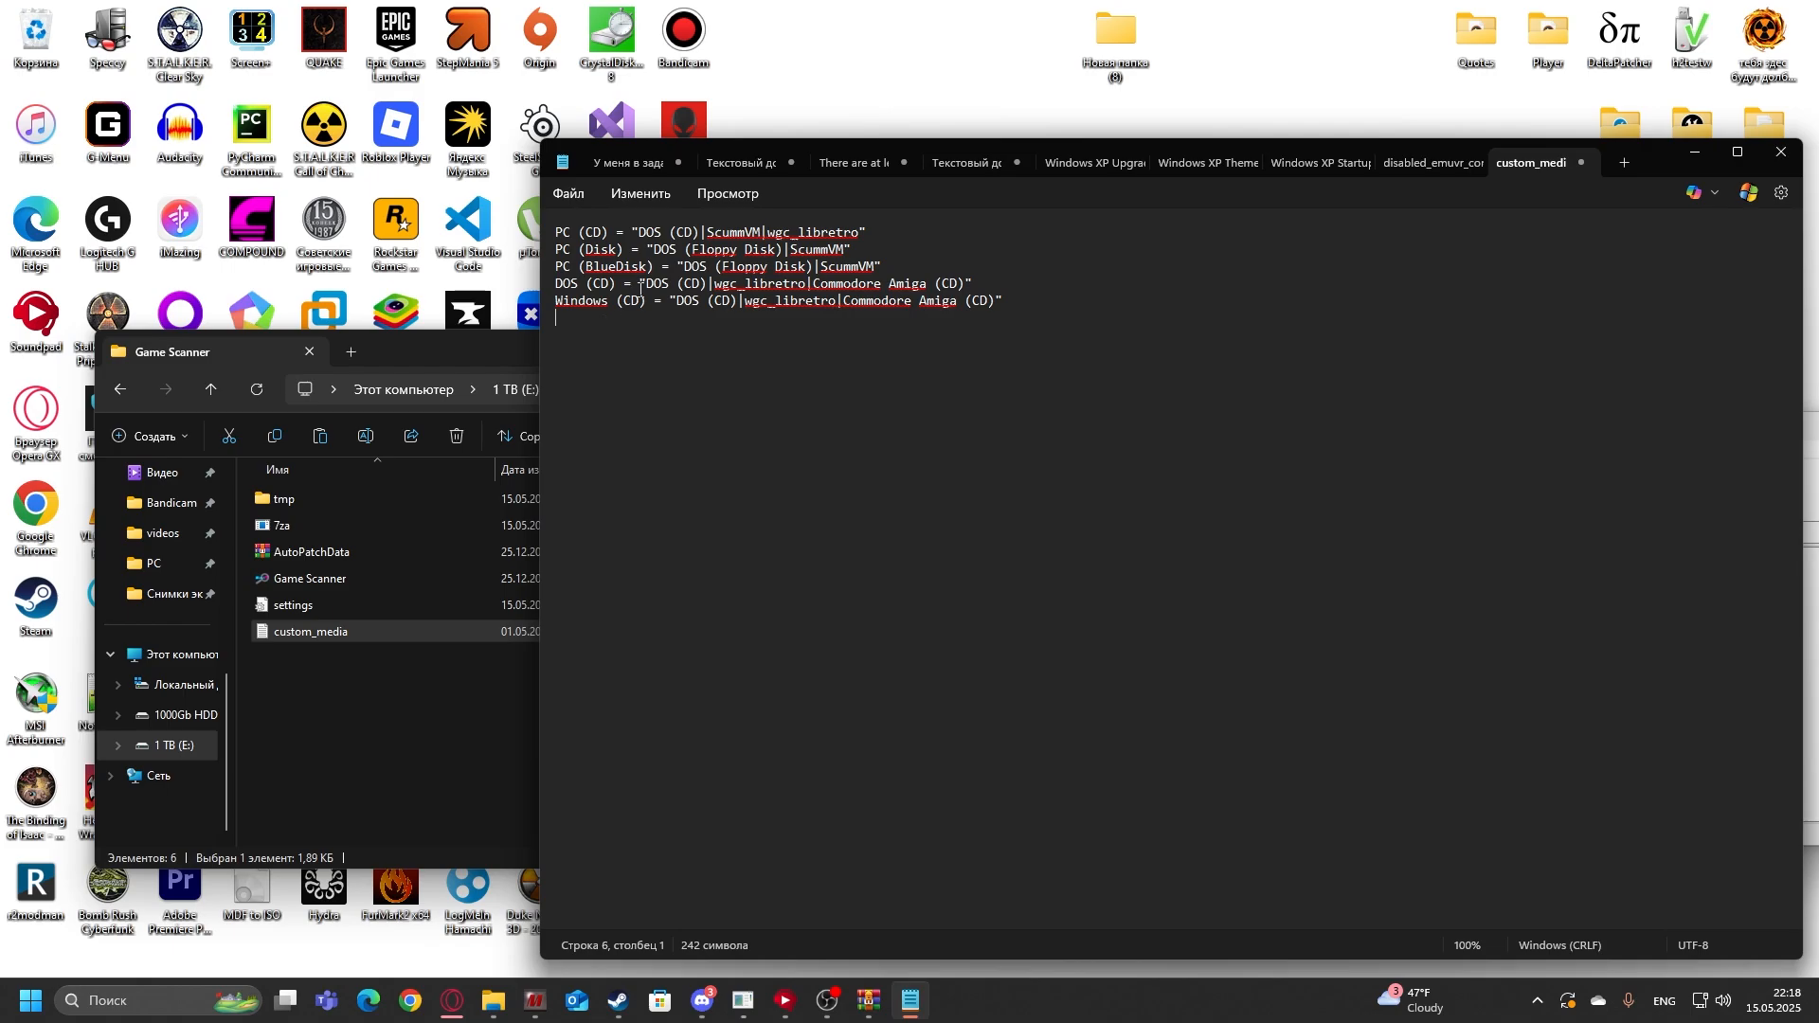
click(567, 193)
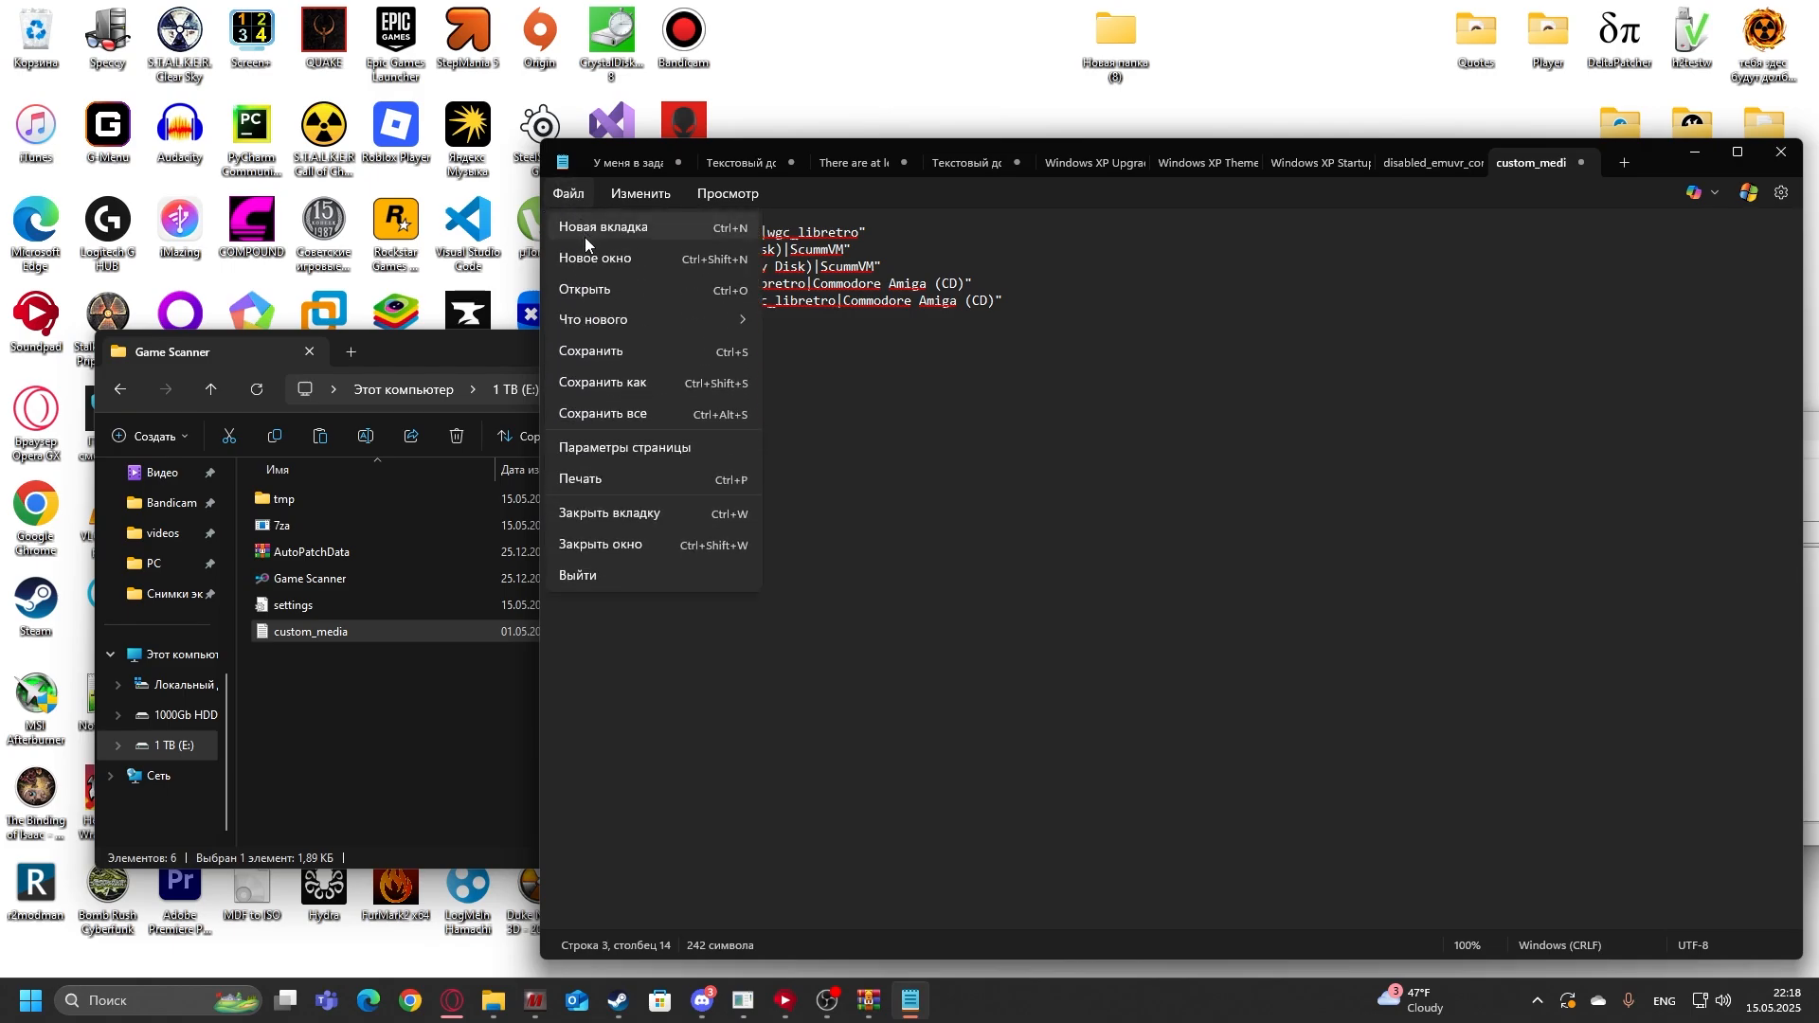
click(589, 351)
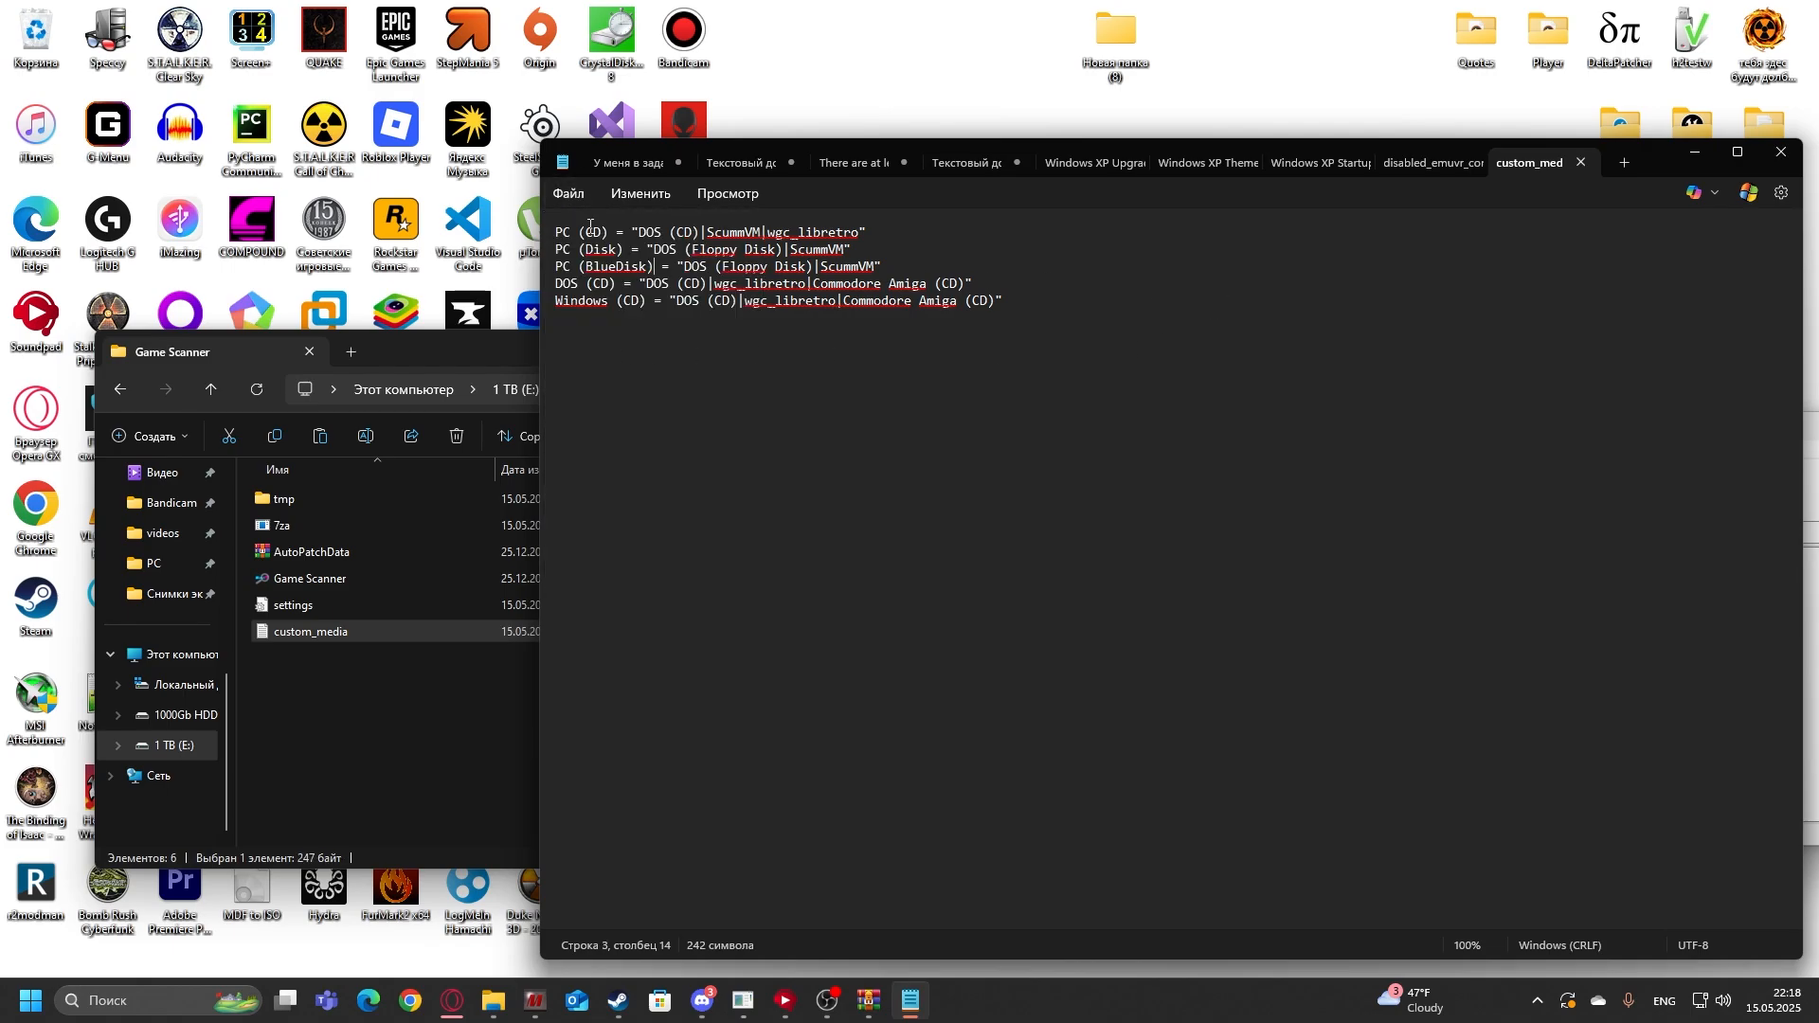
click(989, 302)
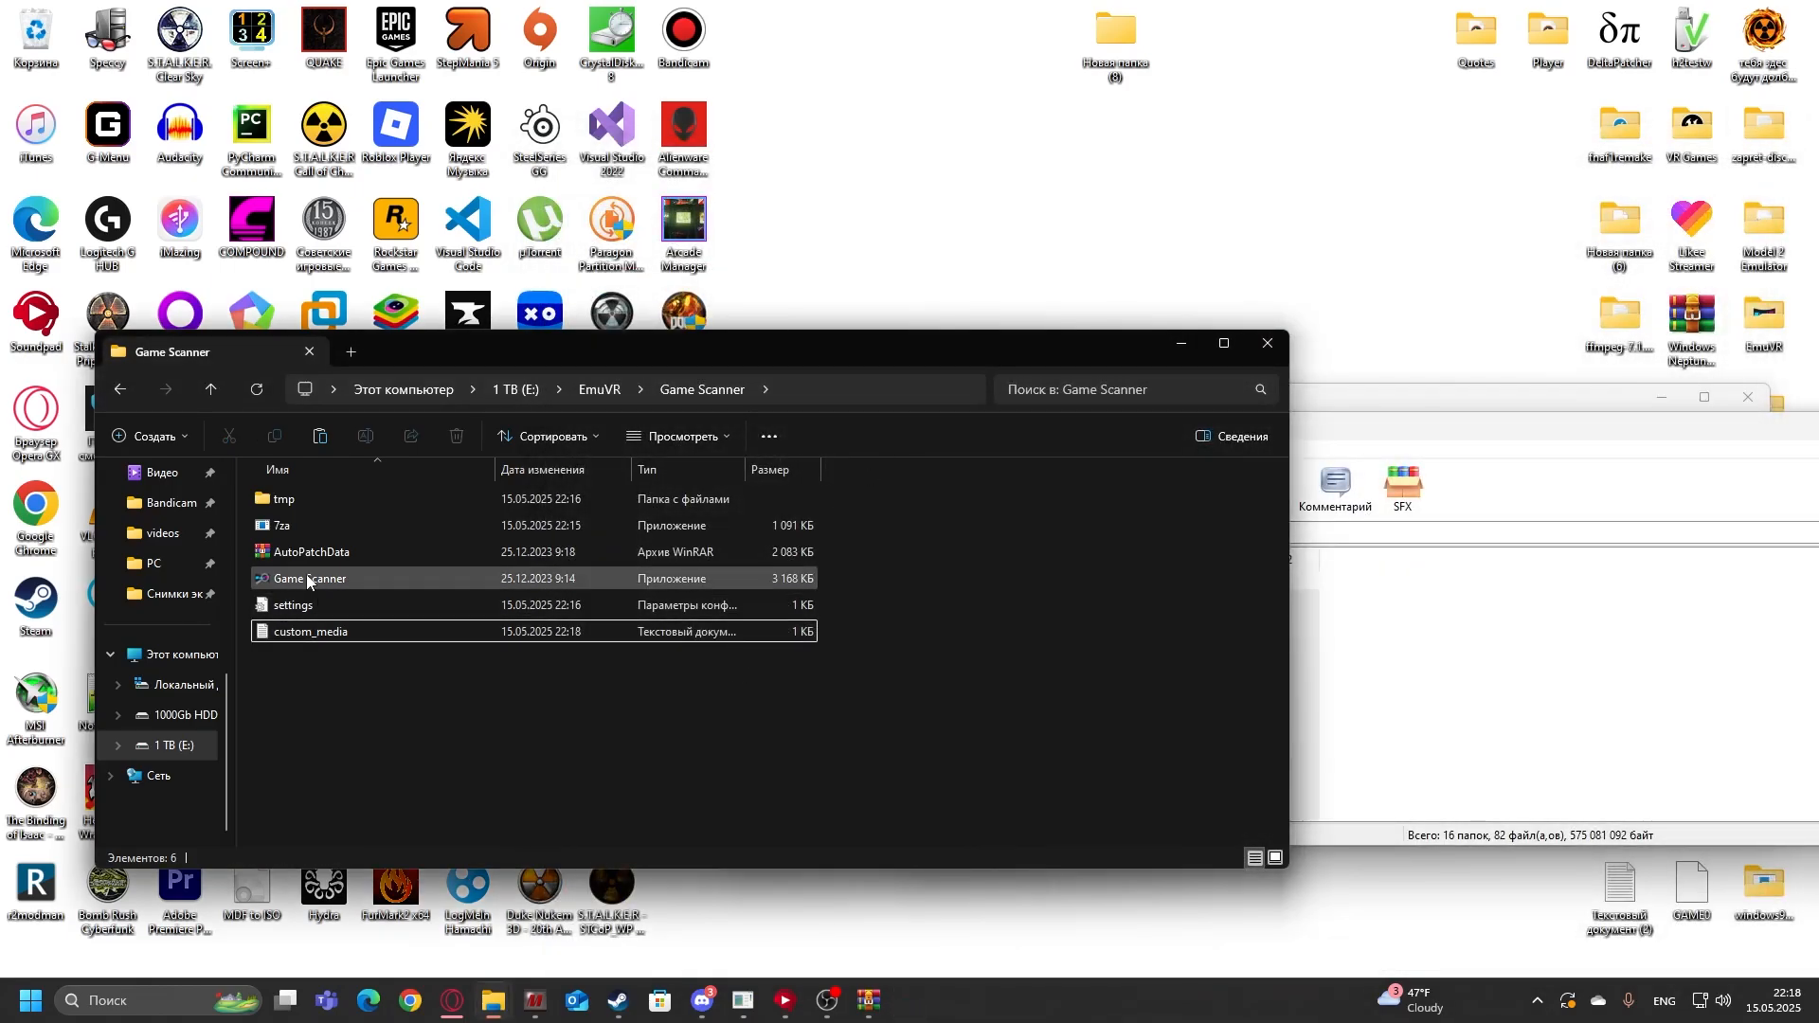
Step: Relaunch Game Scanner and add the PC (CD) game folder with dosbox_pure_libretro as its core
double_click(307, 578)
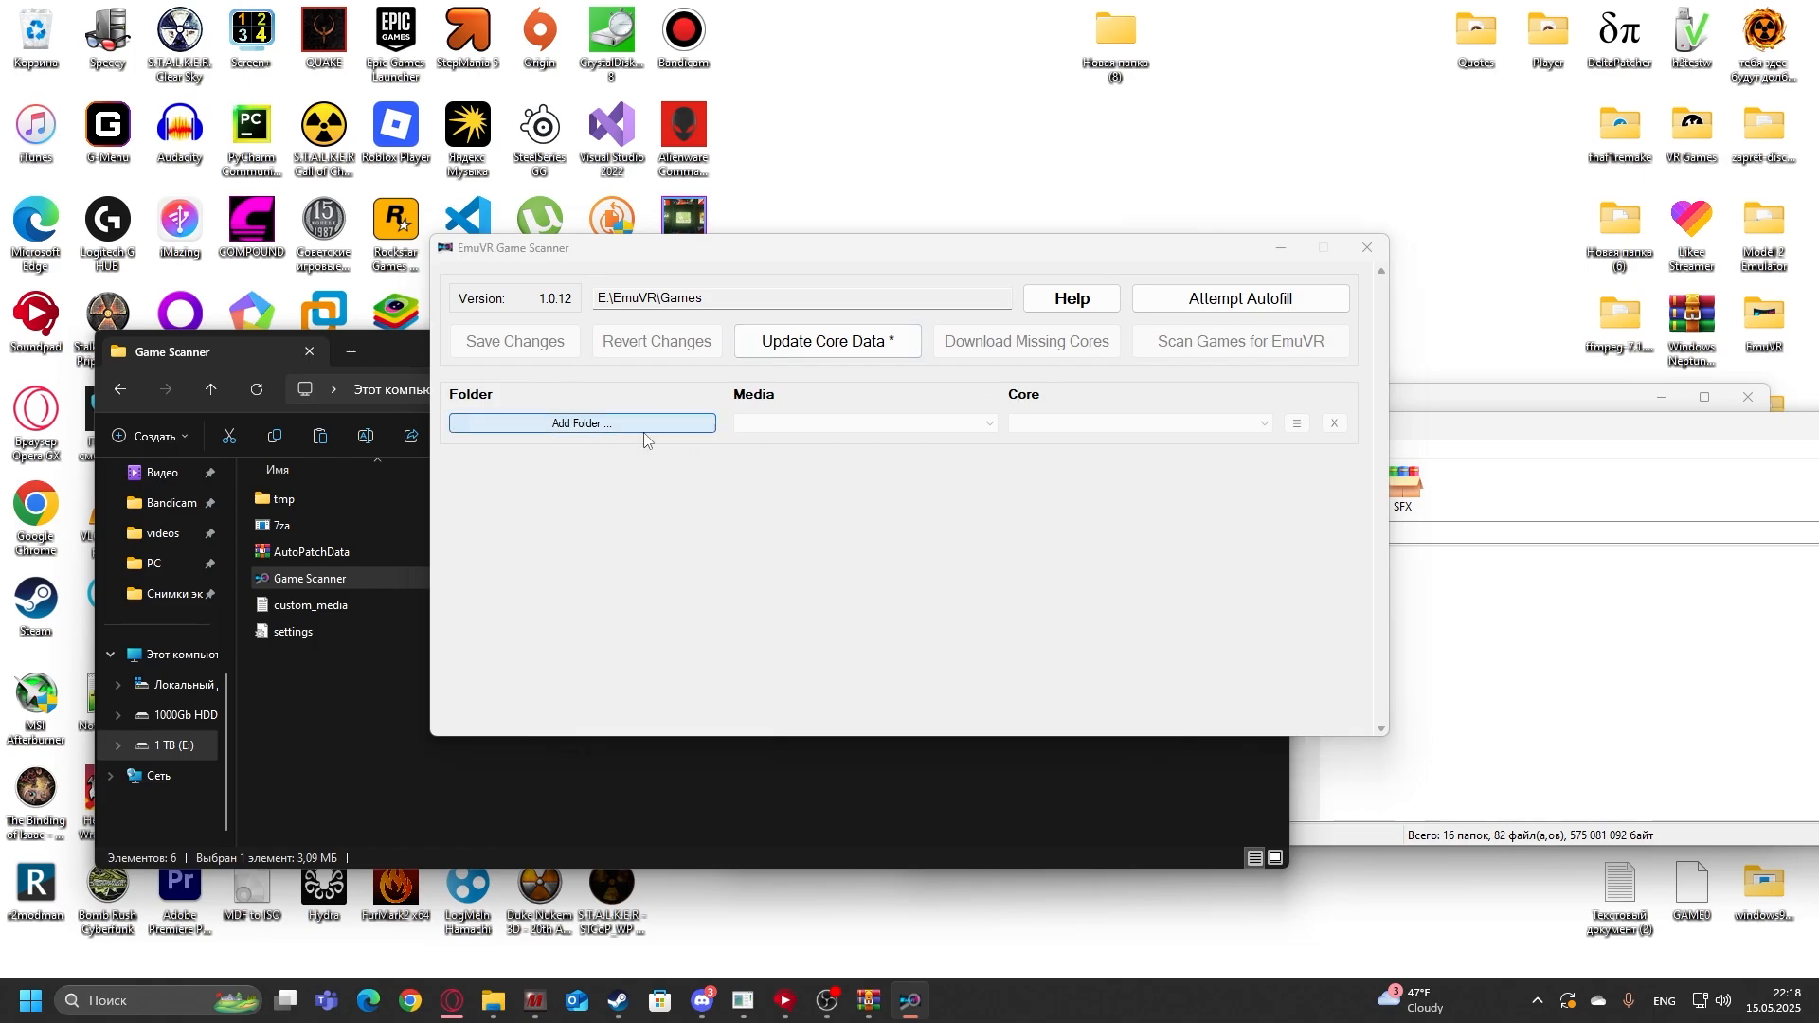
click(580, 422)
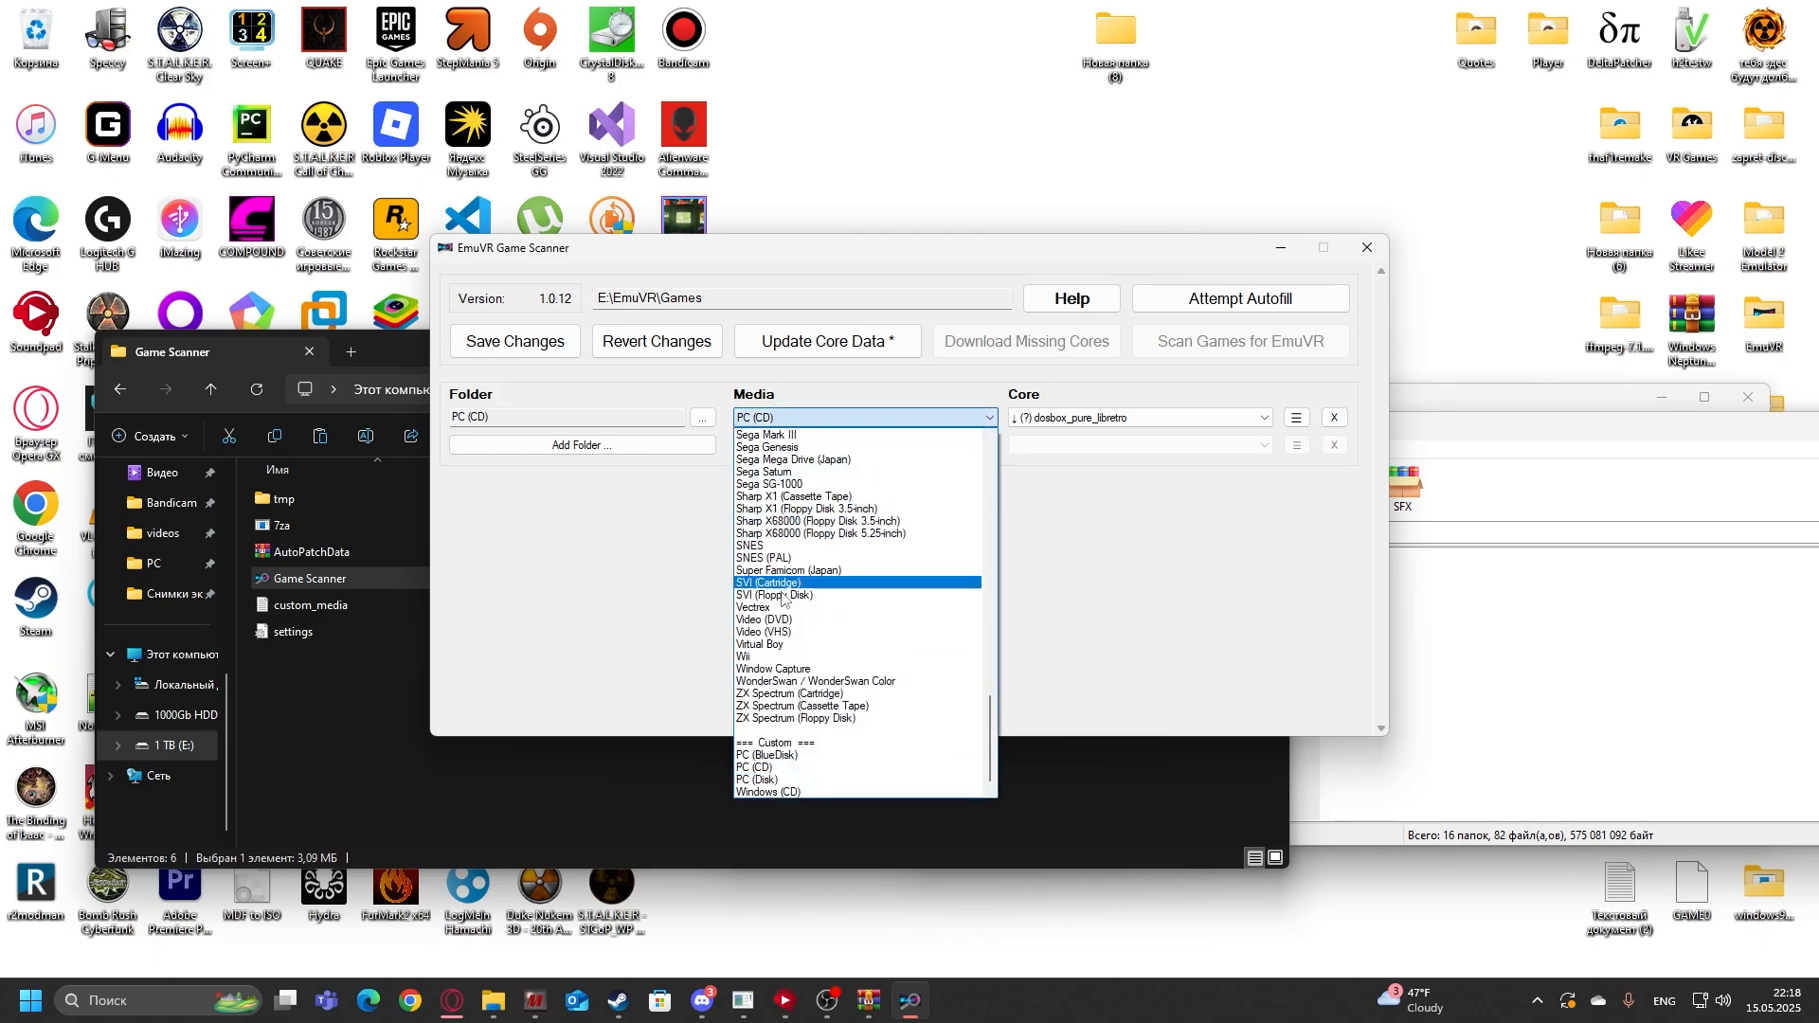
click(765, 792)
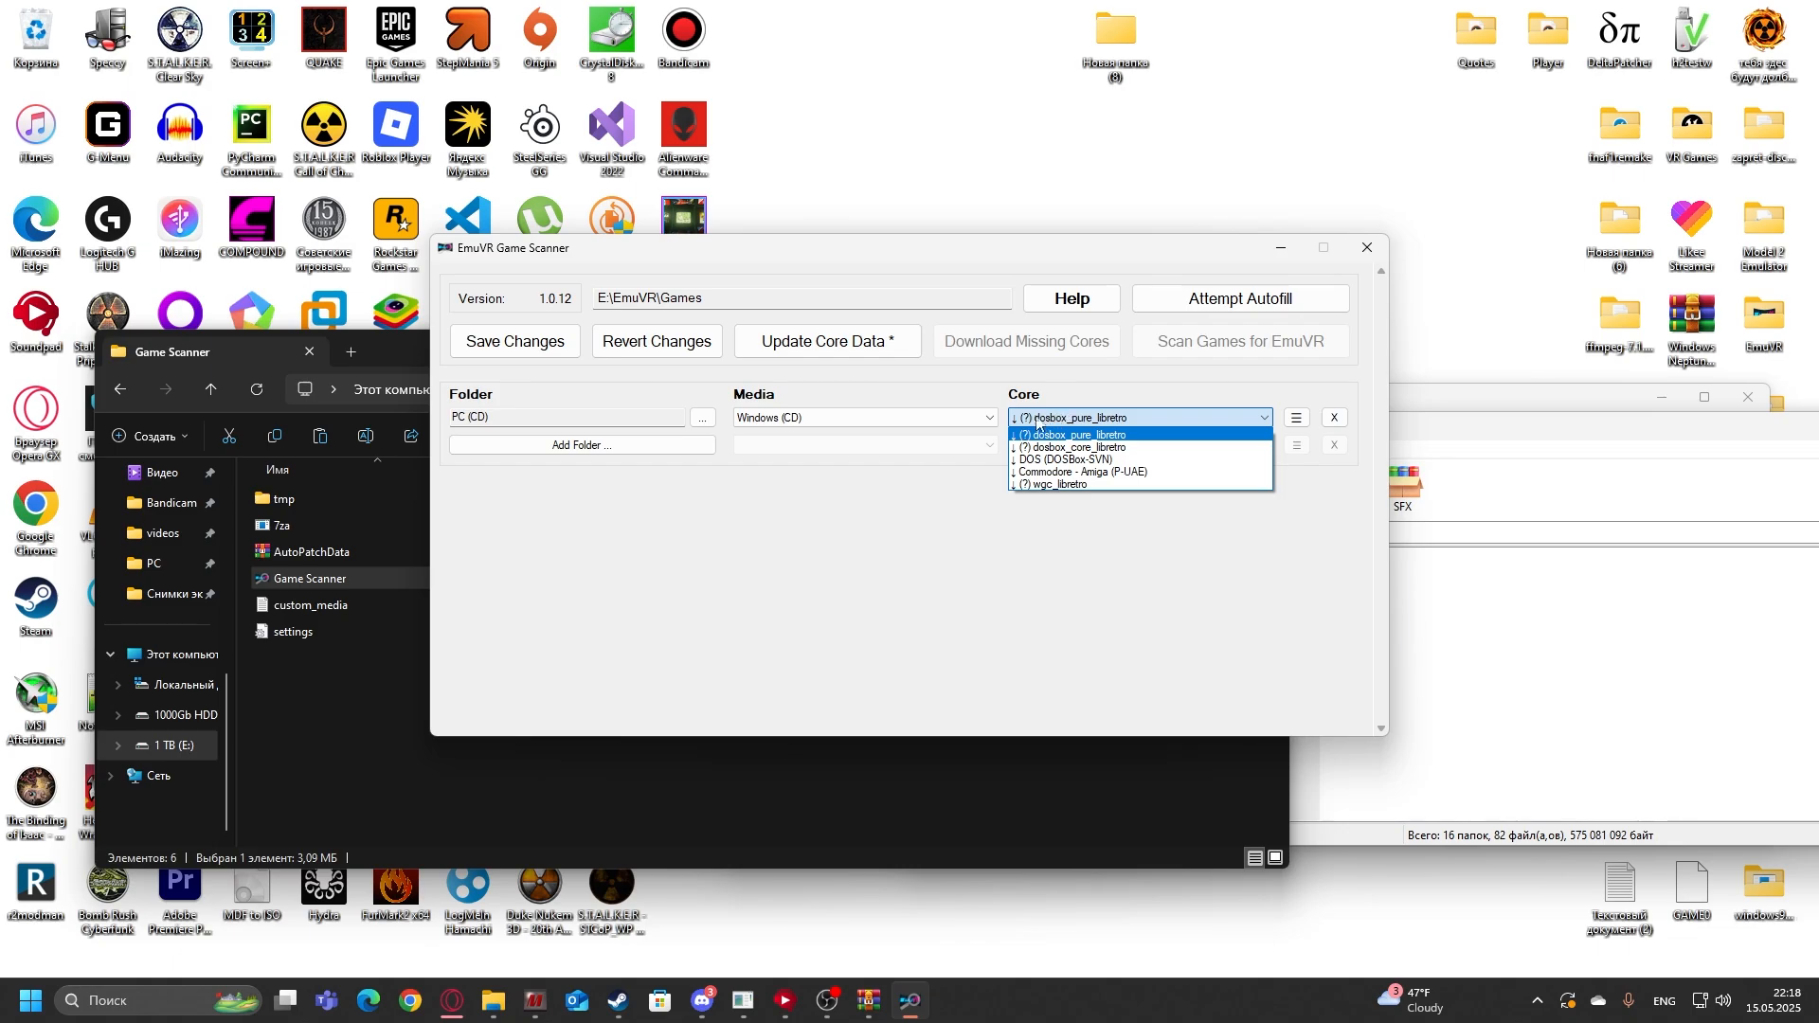
click(1070, 434)
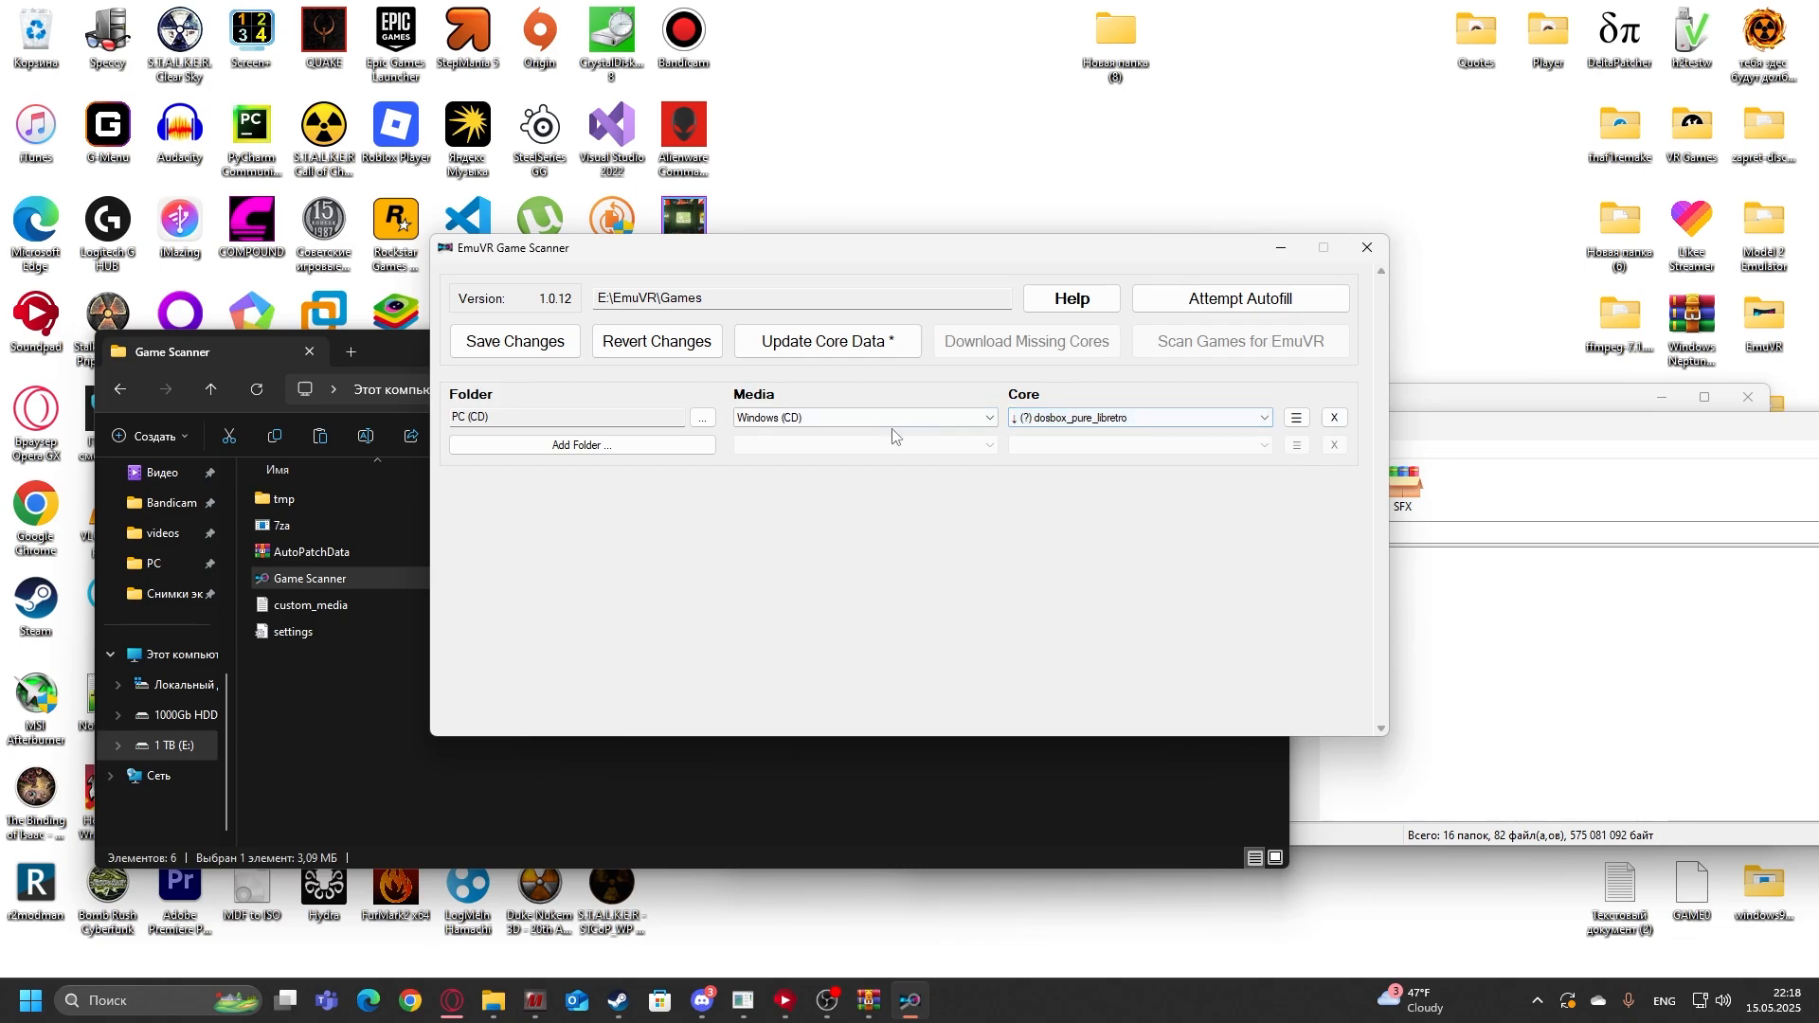
Step: Confirm the folder's media reads PC (CD) and save the scanner changes
click(864, 417)
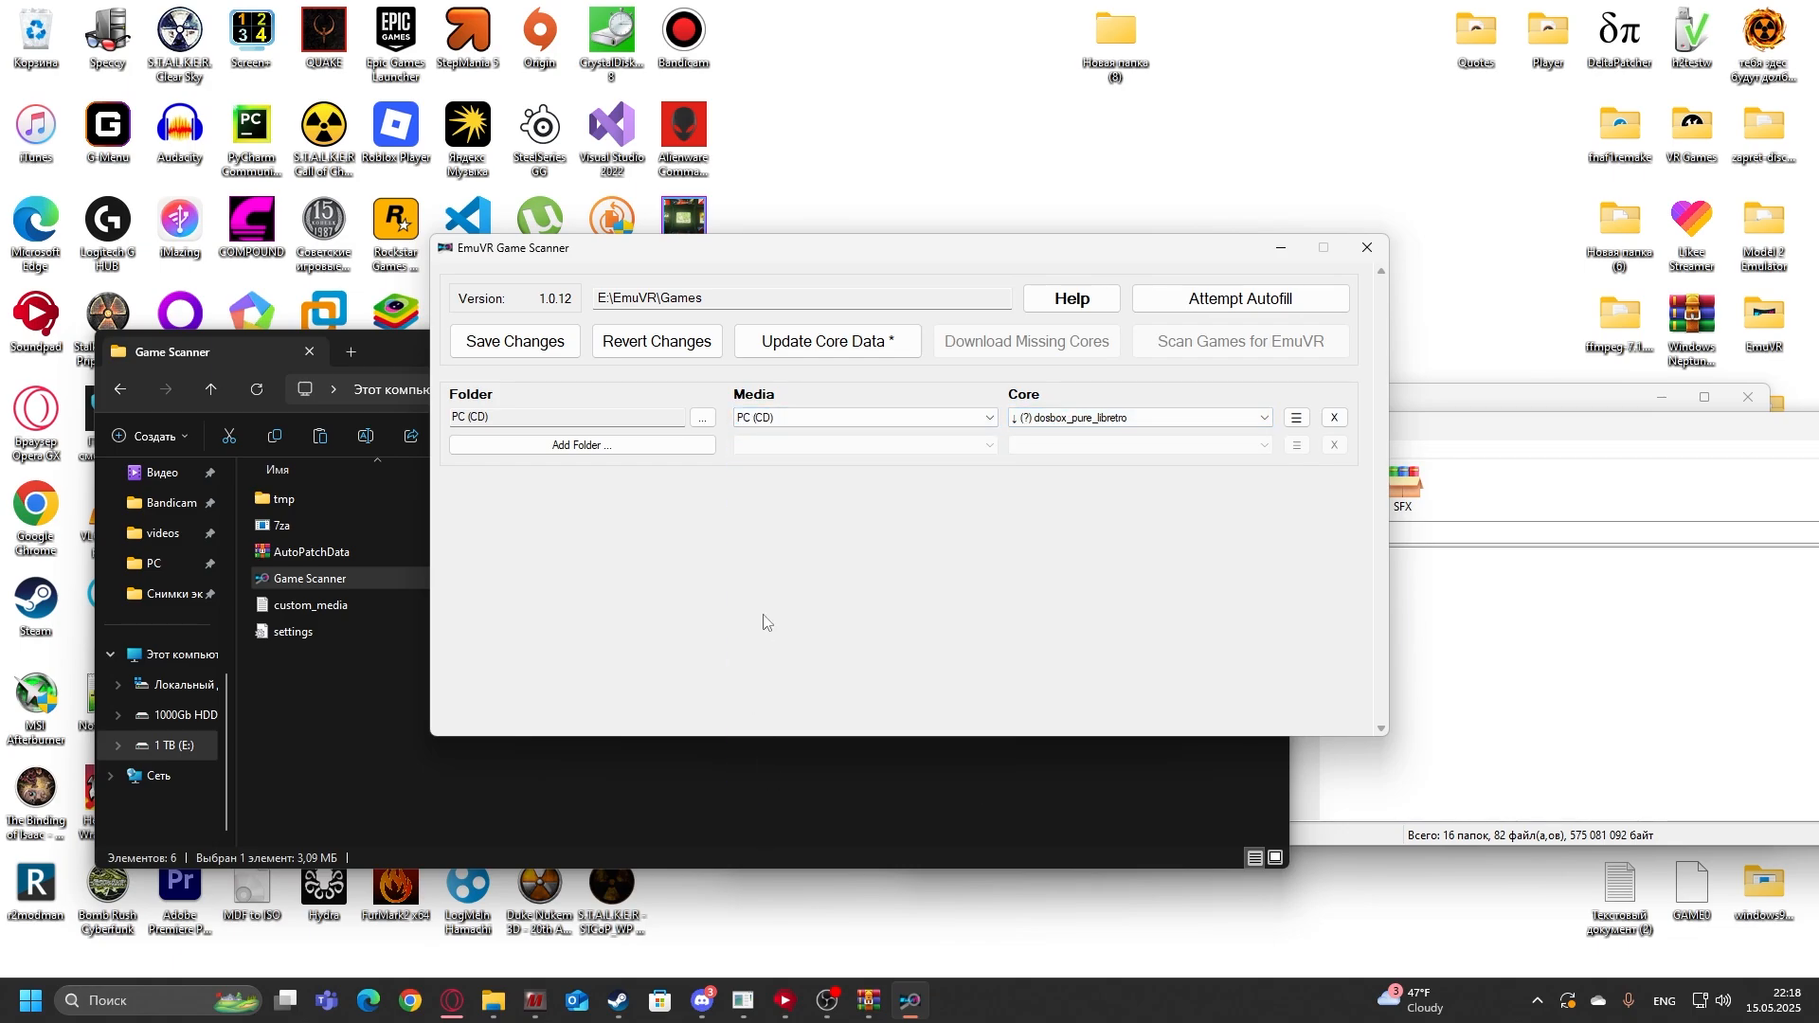
mouse_move(722, 535)
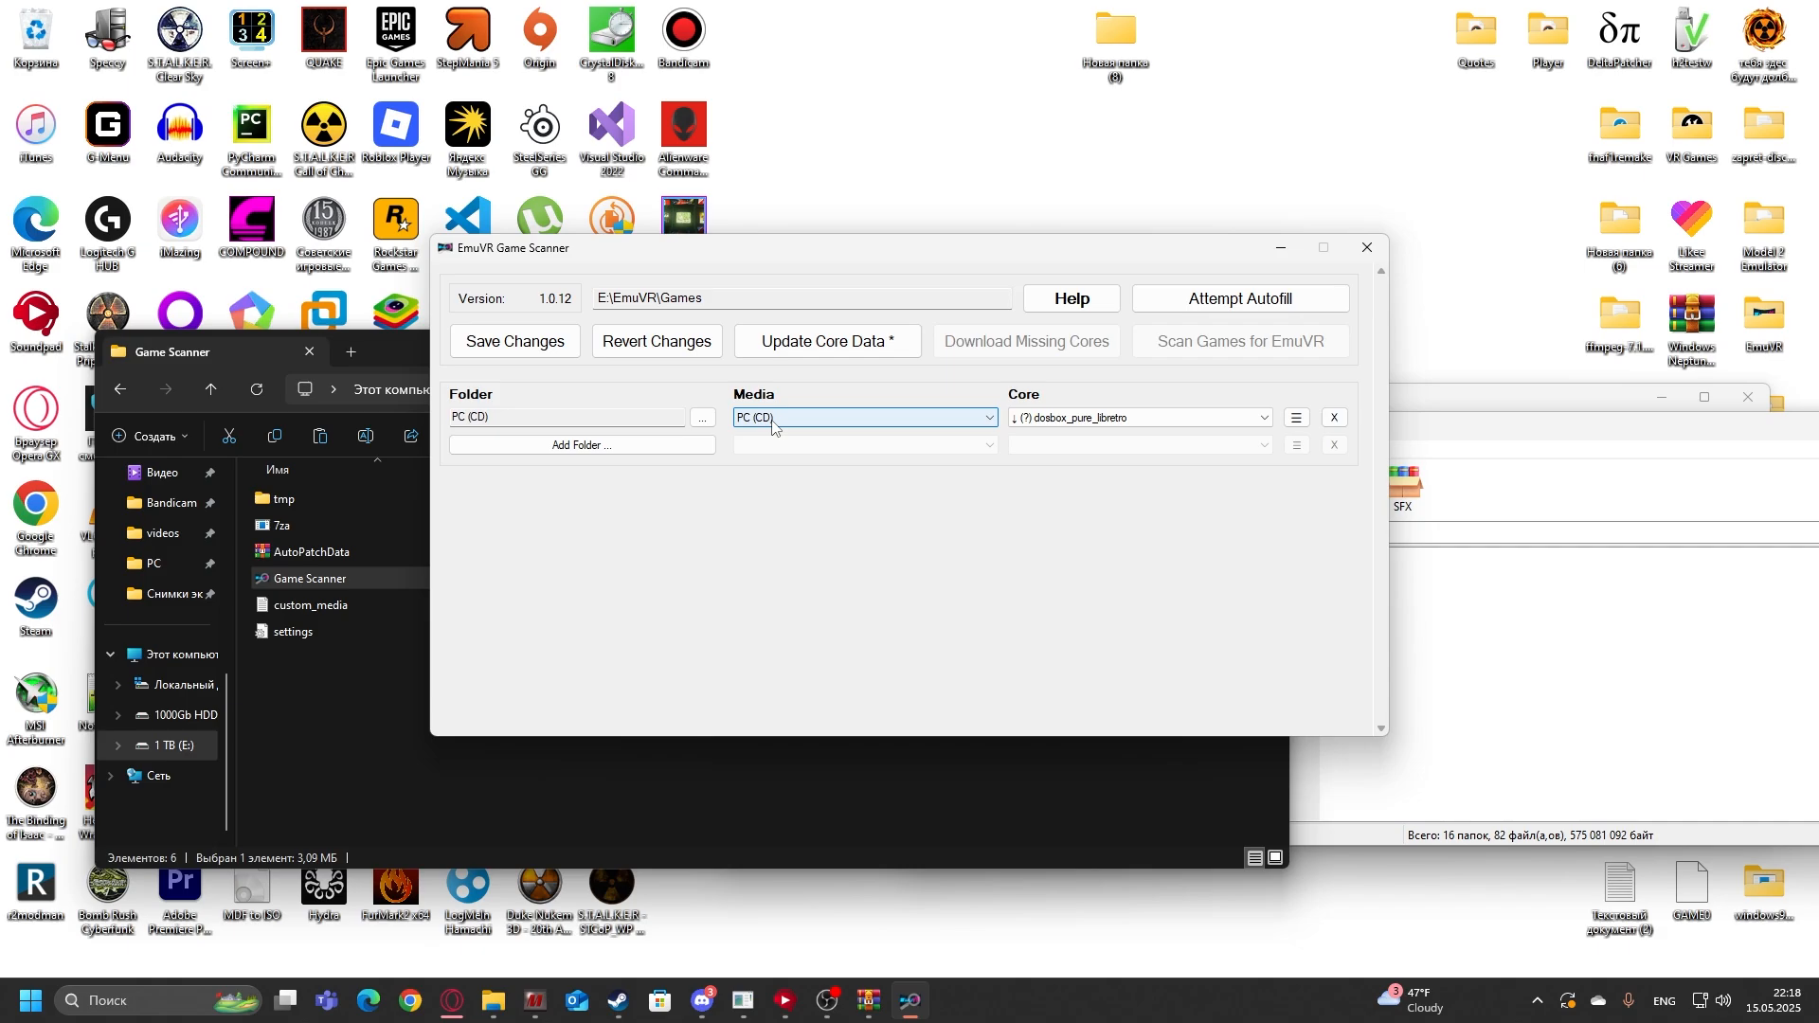
click(864, 417)
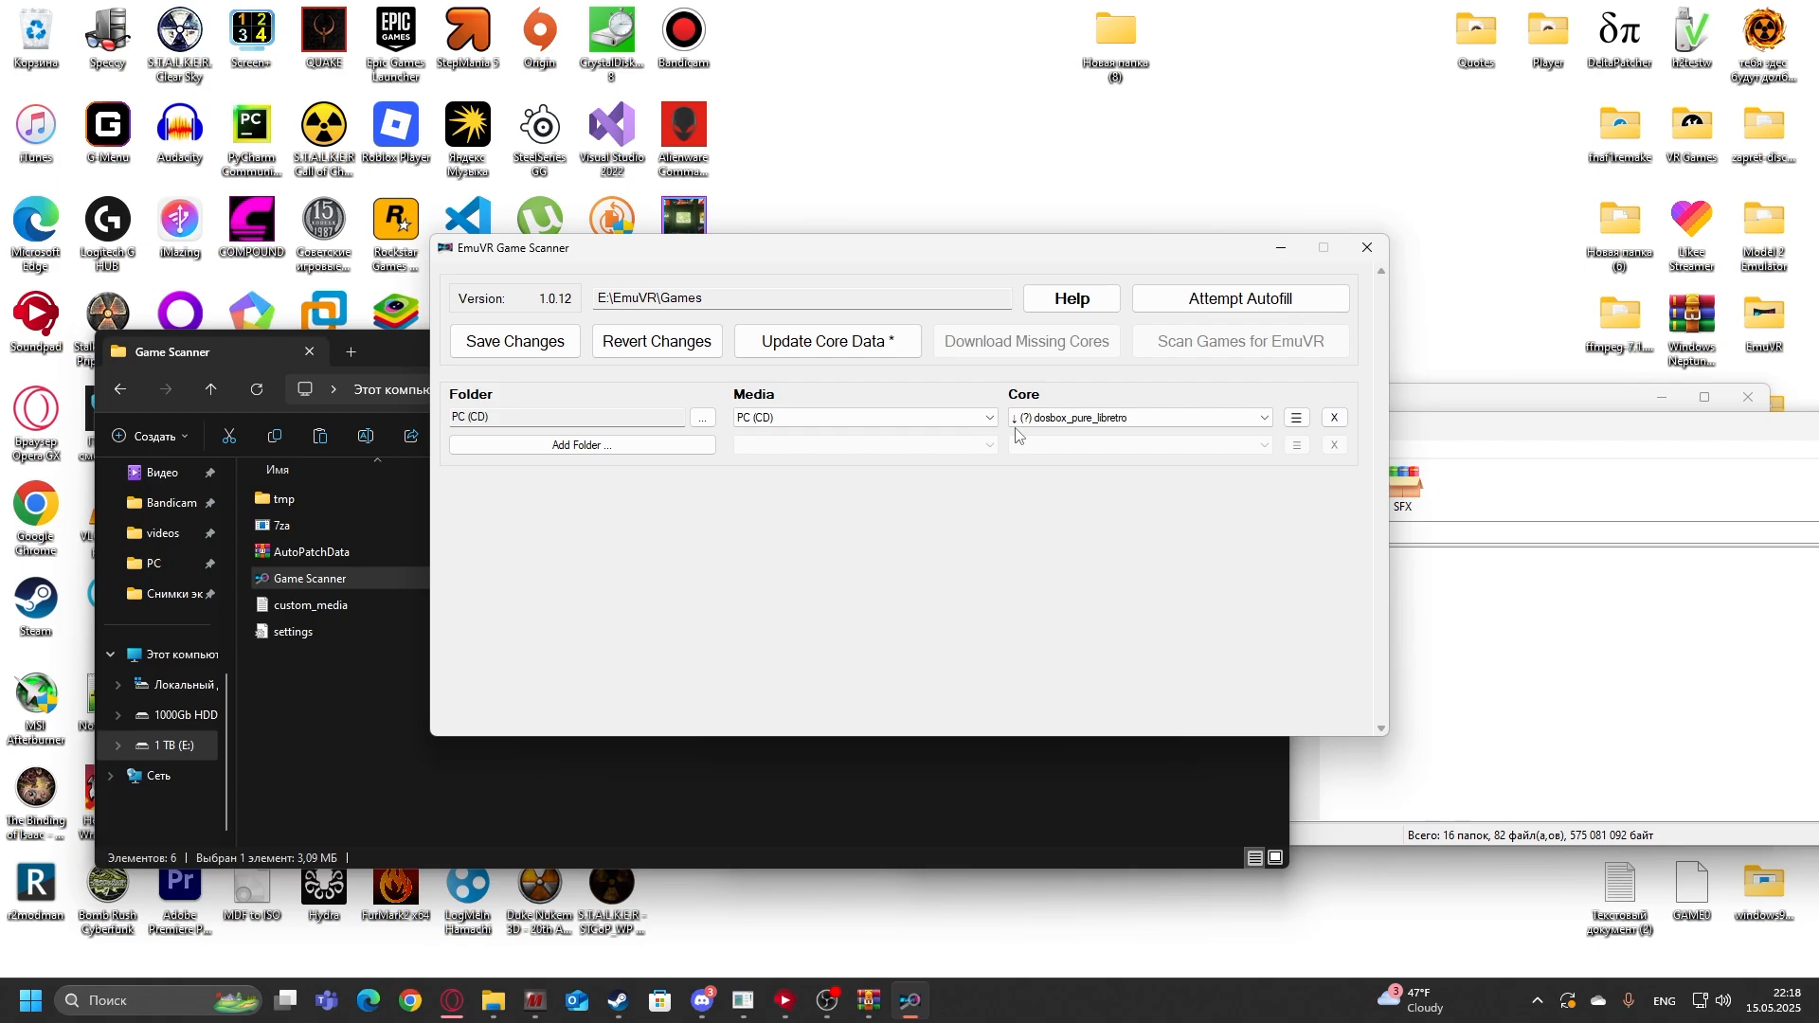
mouse_move(1020, 349)
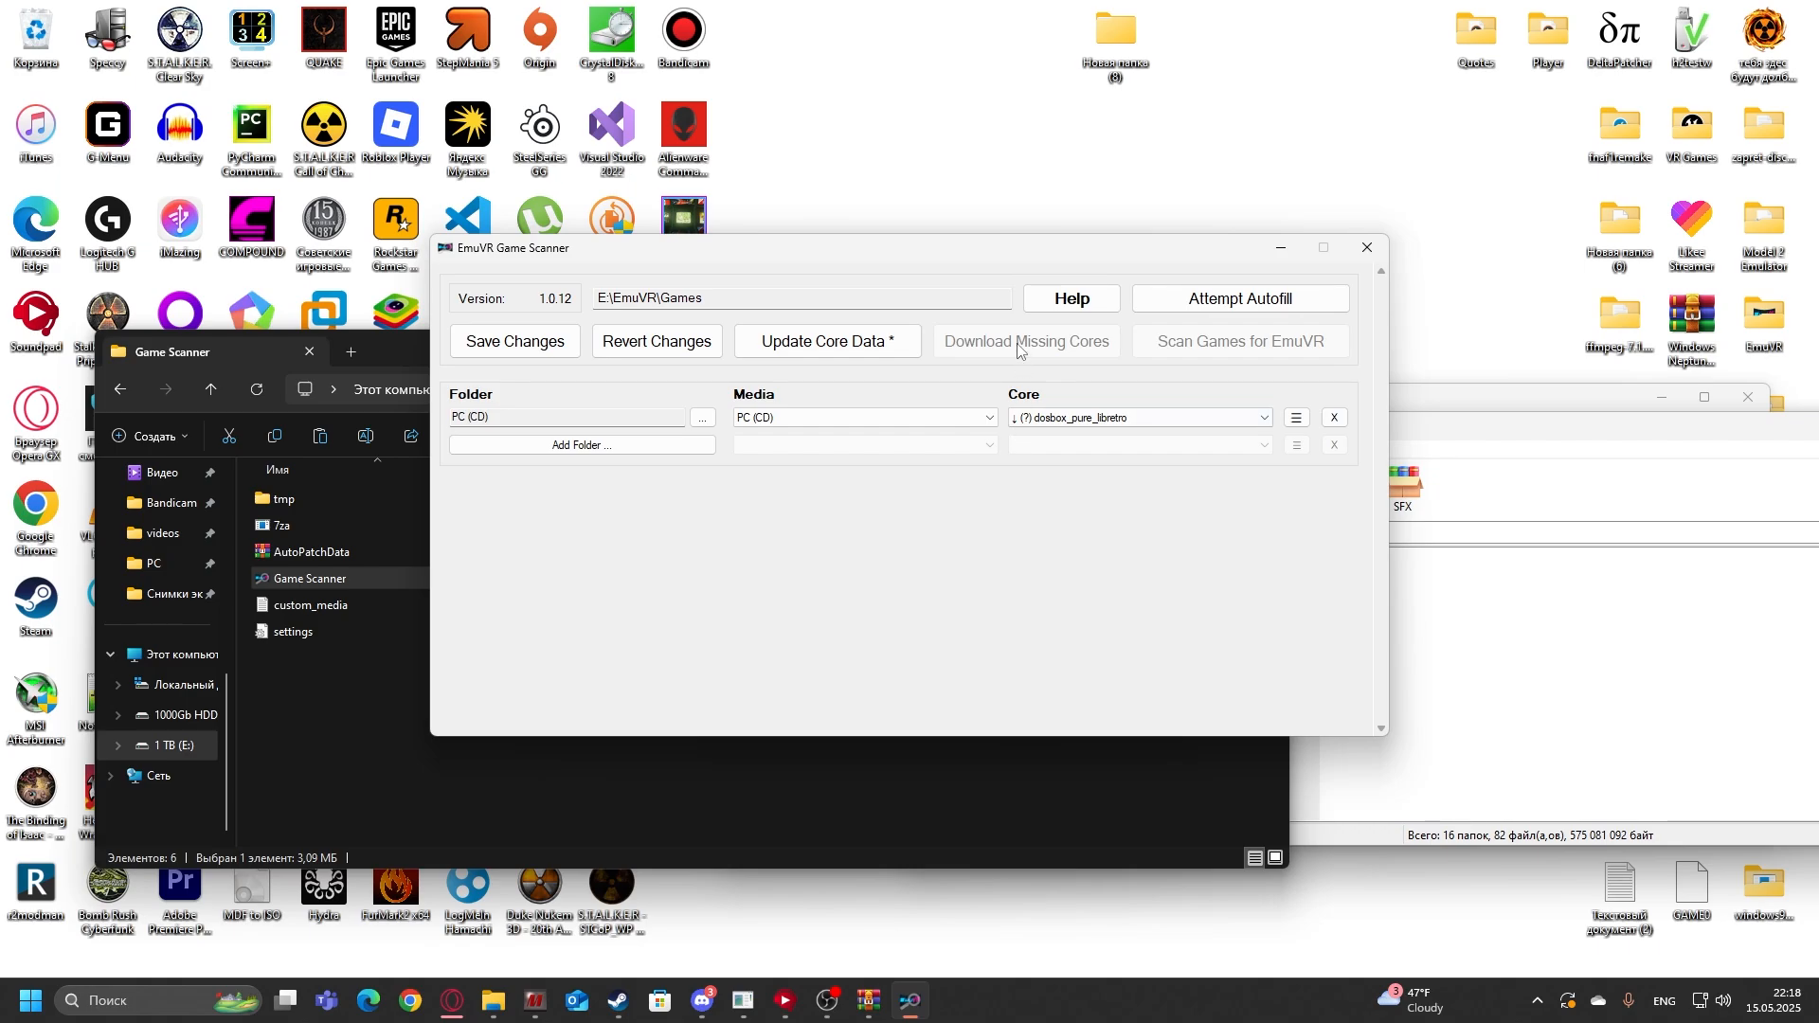
mouse_move(468, 350)
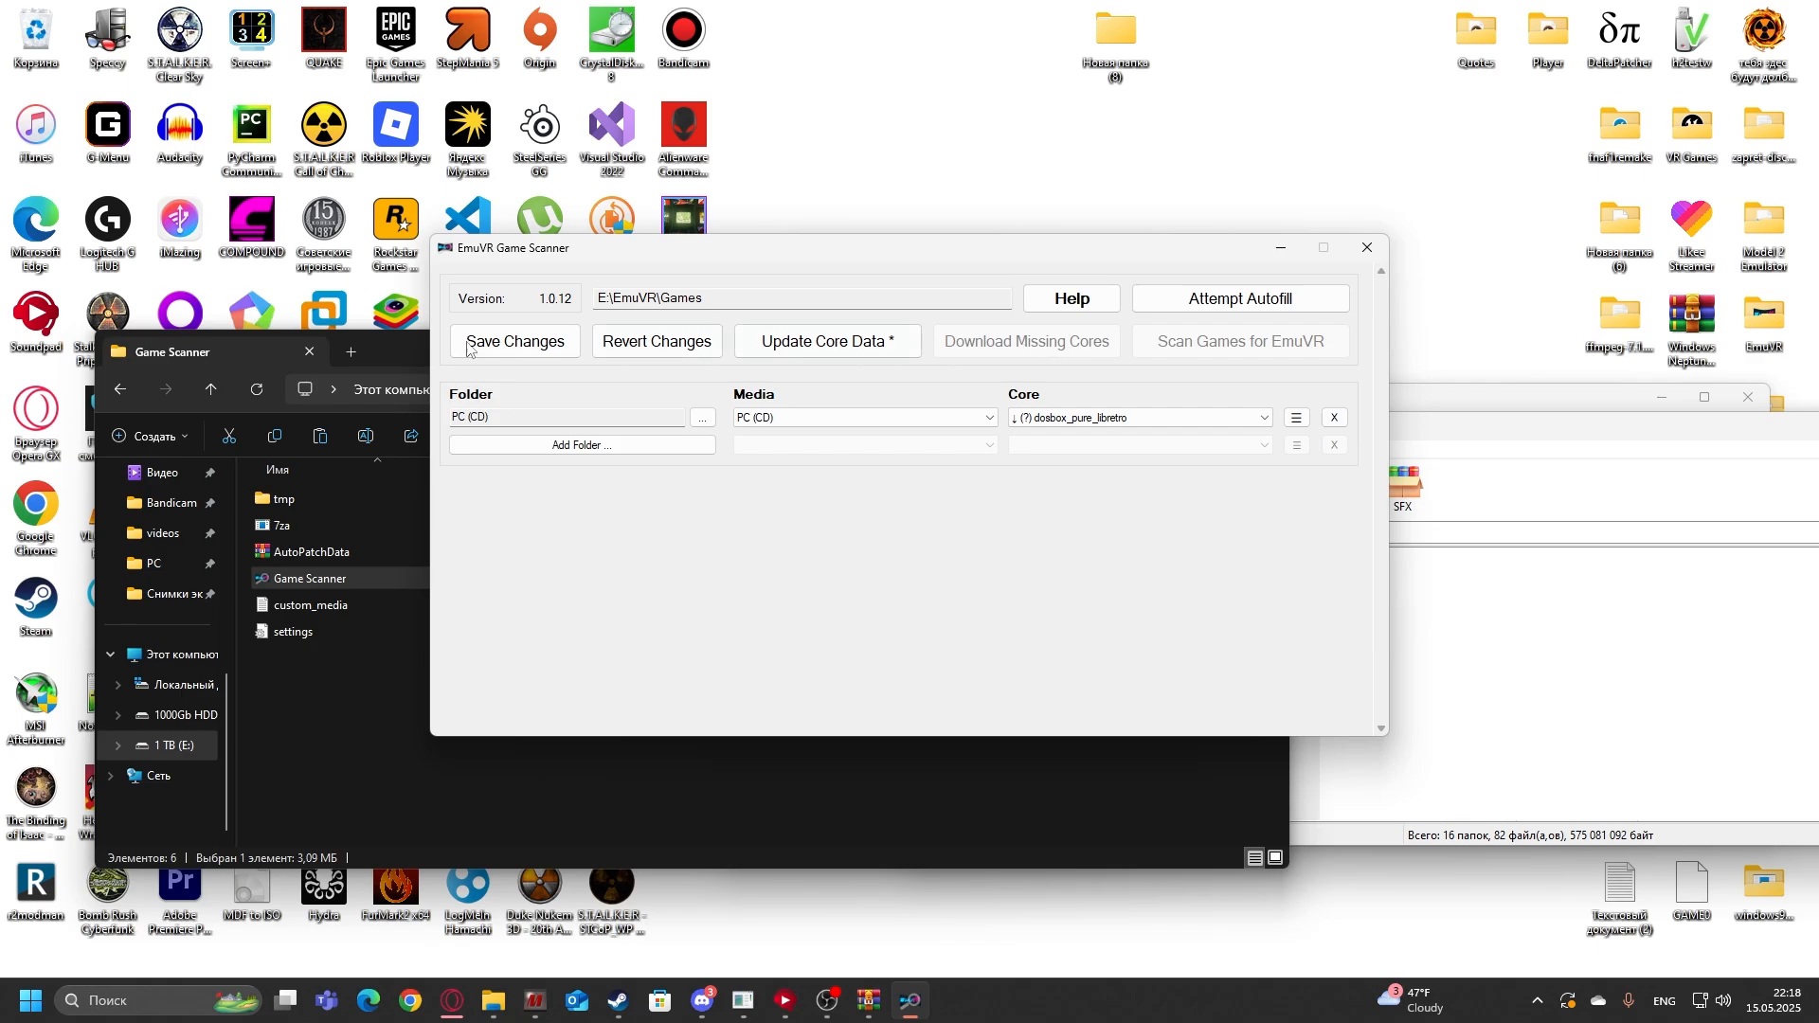
click(1137, 417)
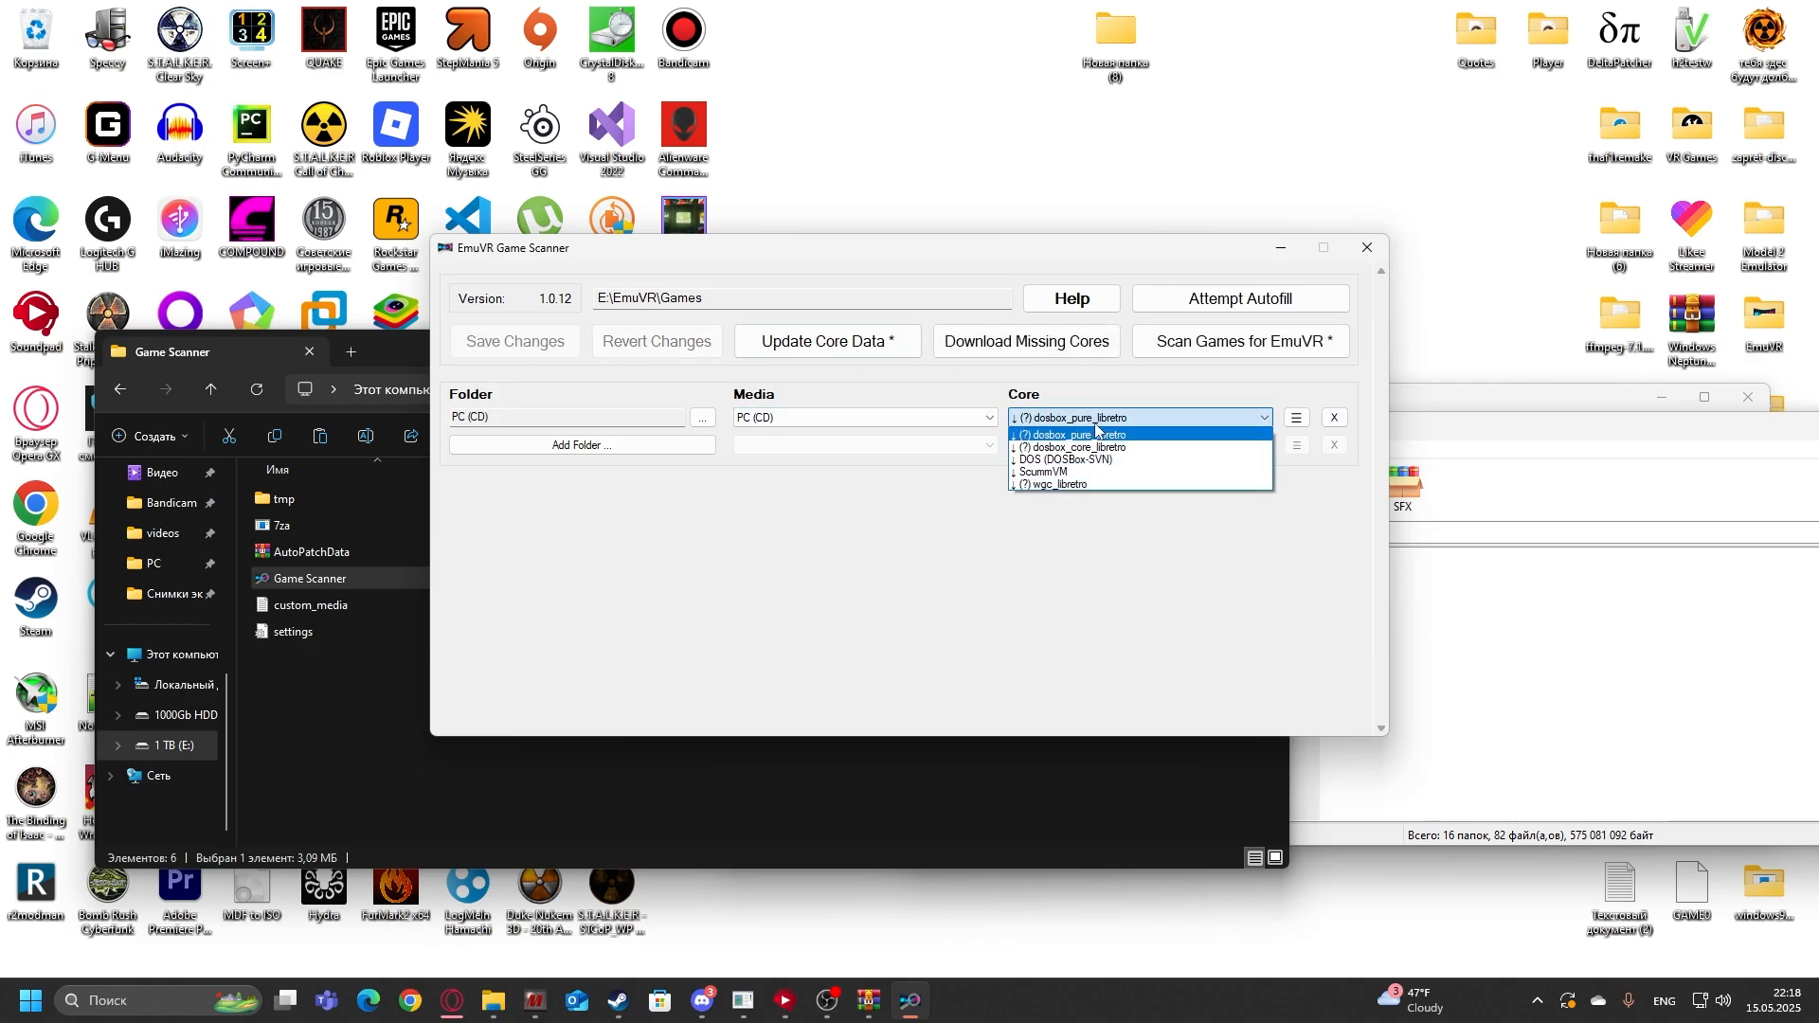
mouse_move(1098, 442)
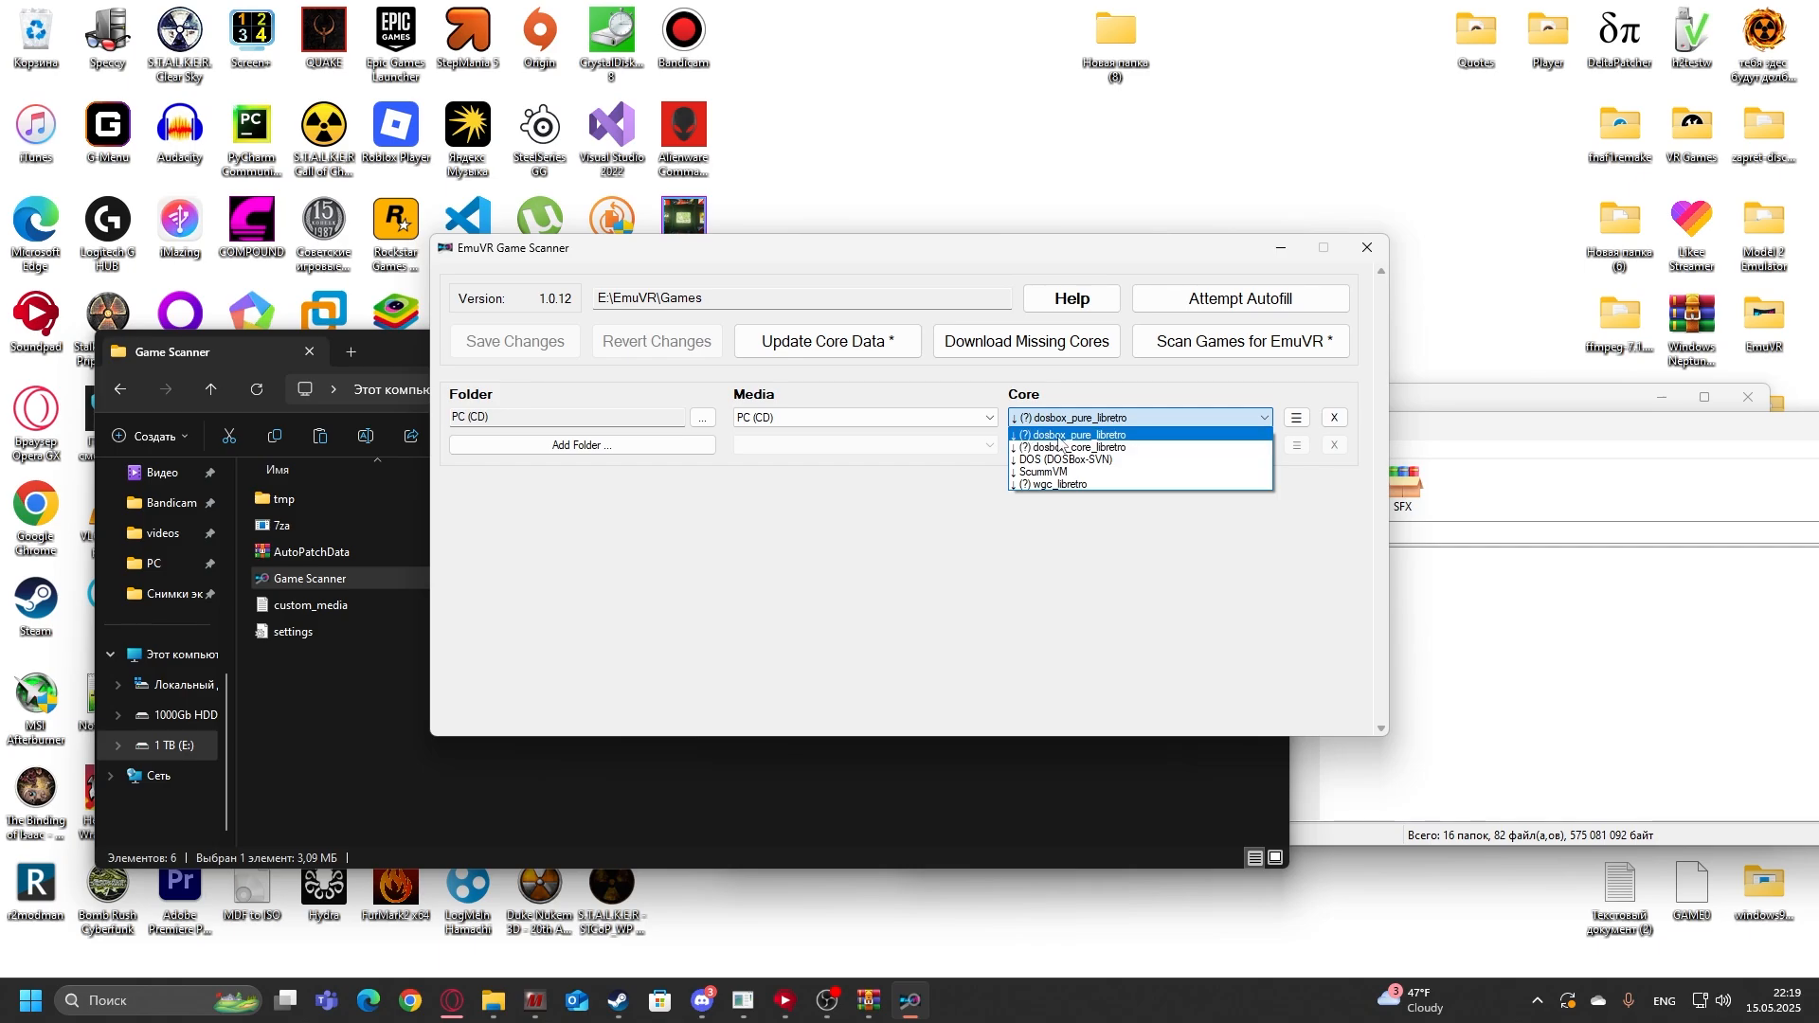
mouse_move(1084, 446)
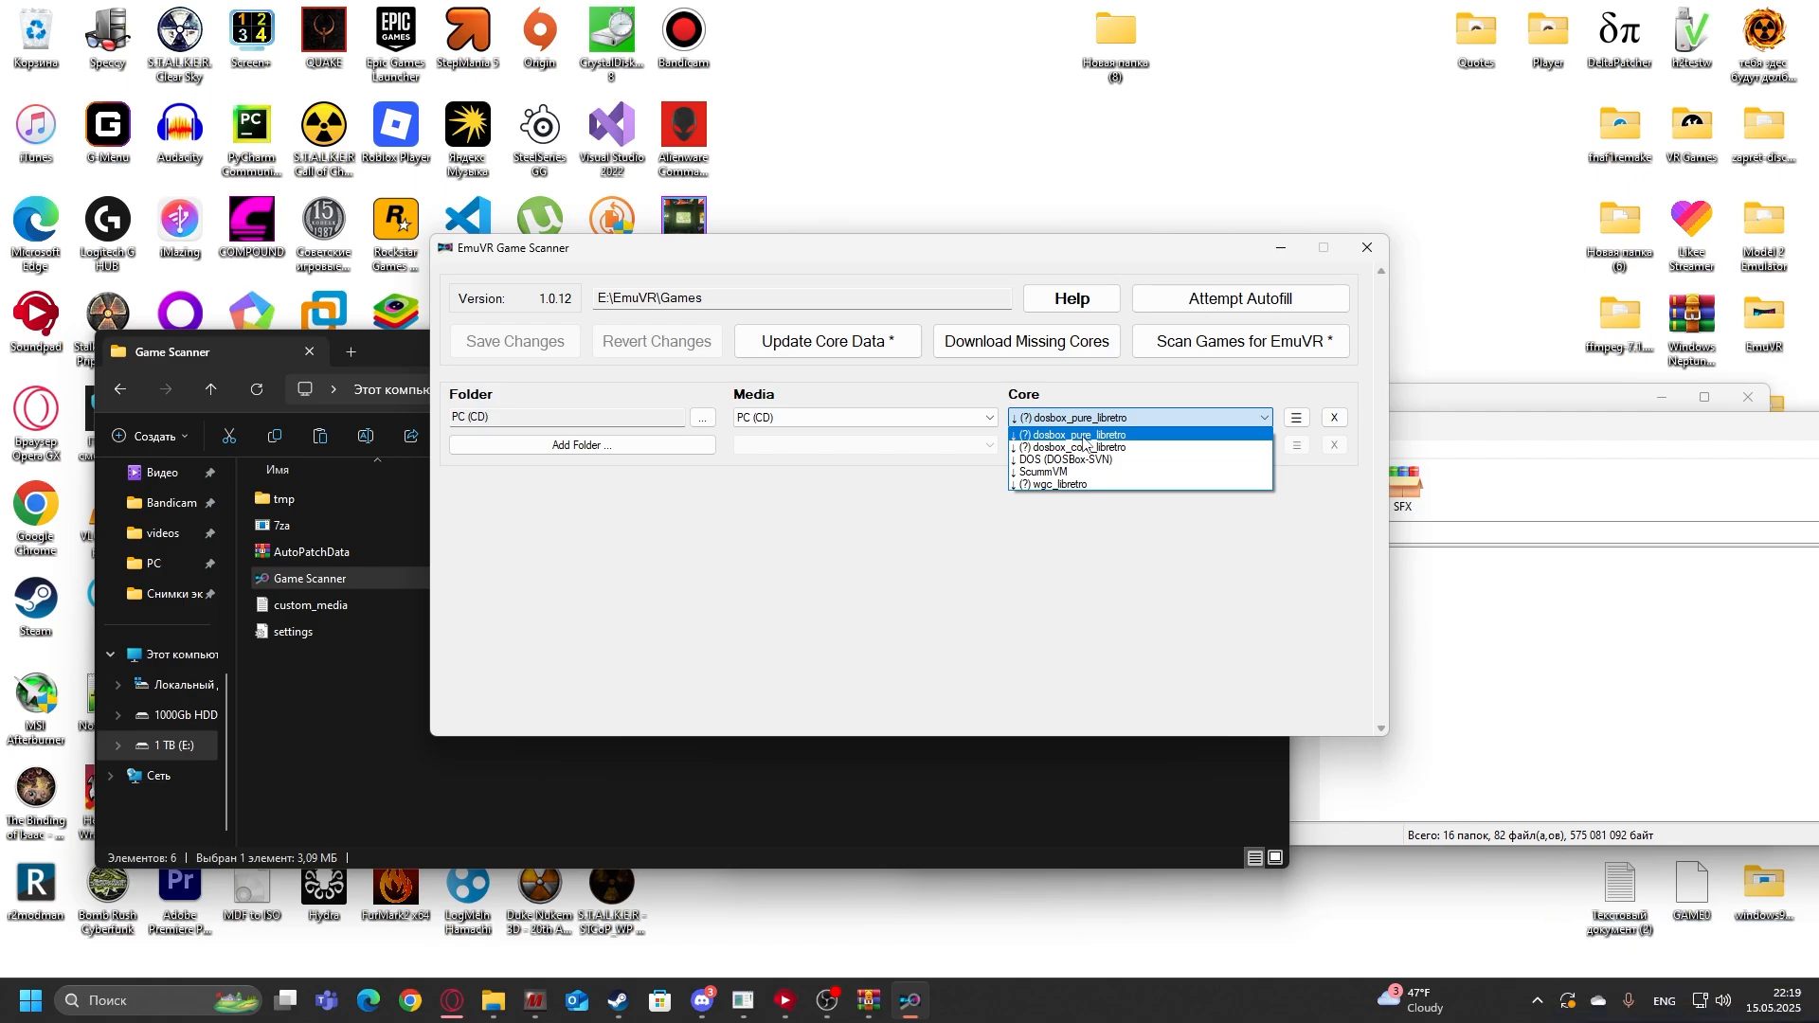
Step: Download the missing dosbox_pure_libretro core and dismiss the finished Download Cores dialog
click(1067, 434)
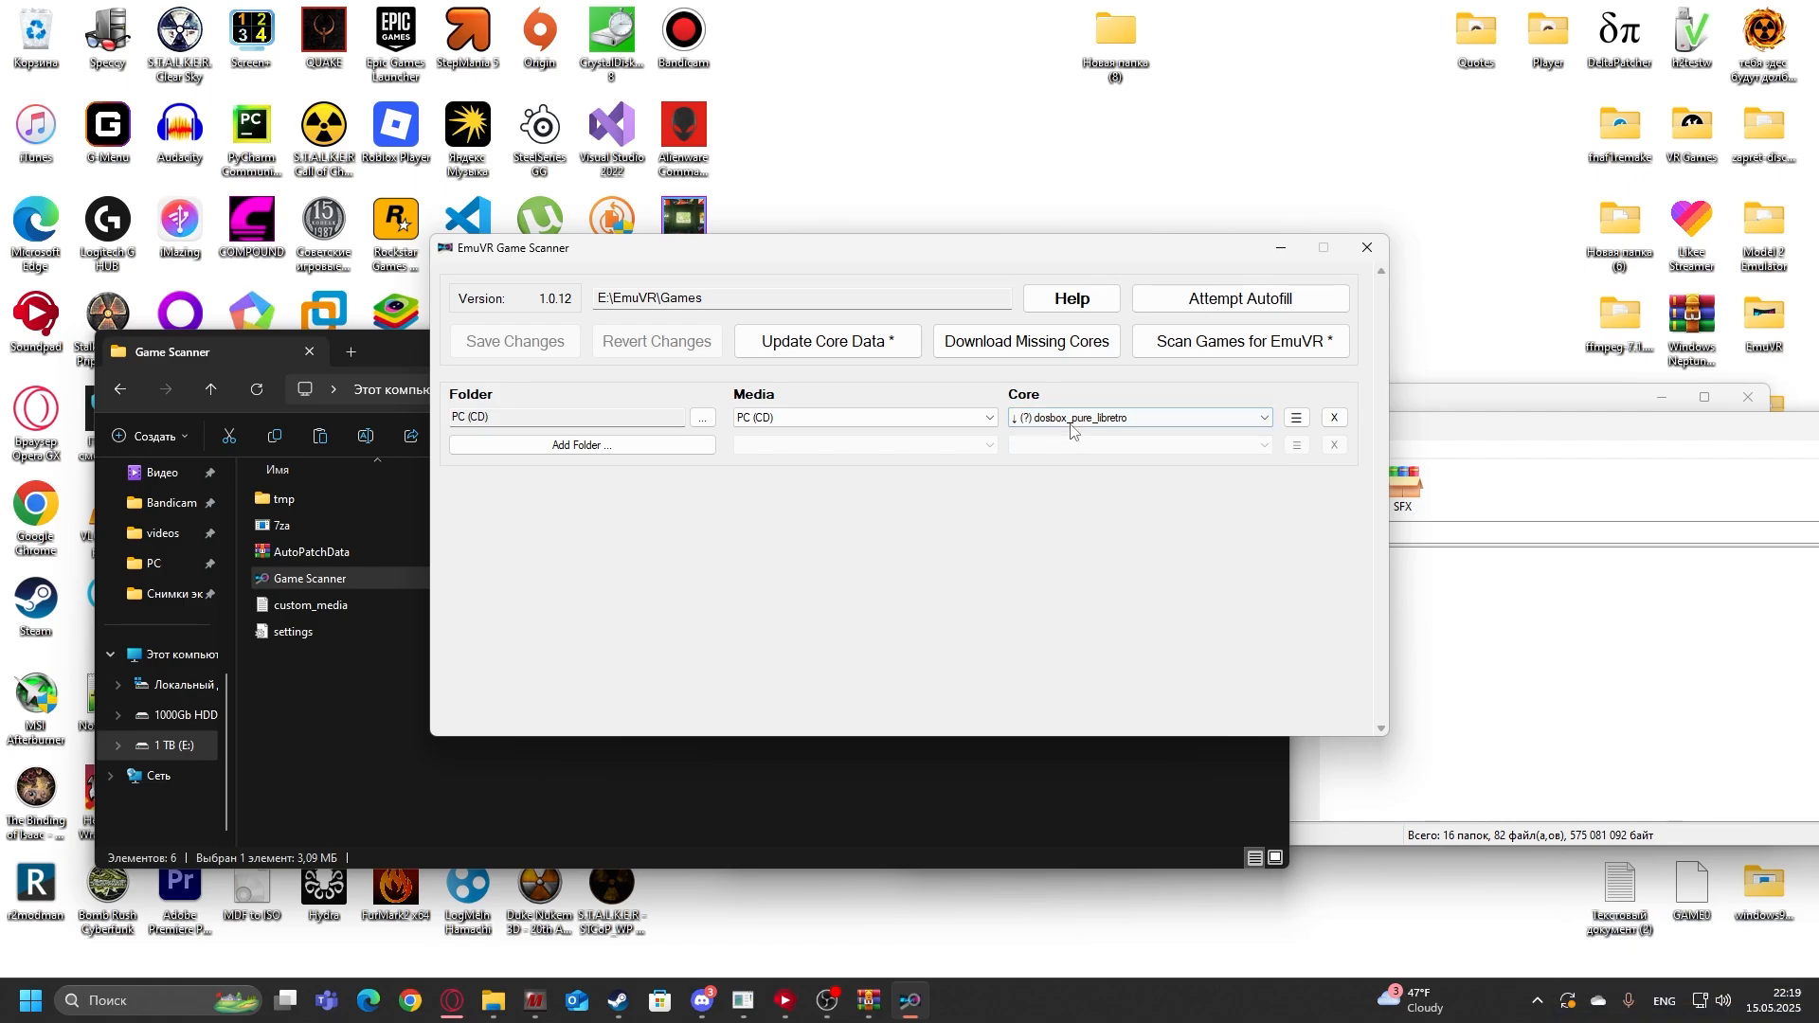
click(1026, 339)
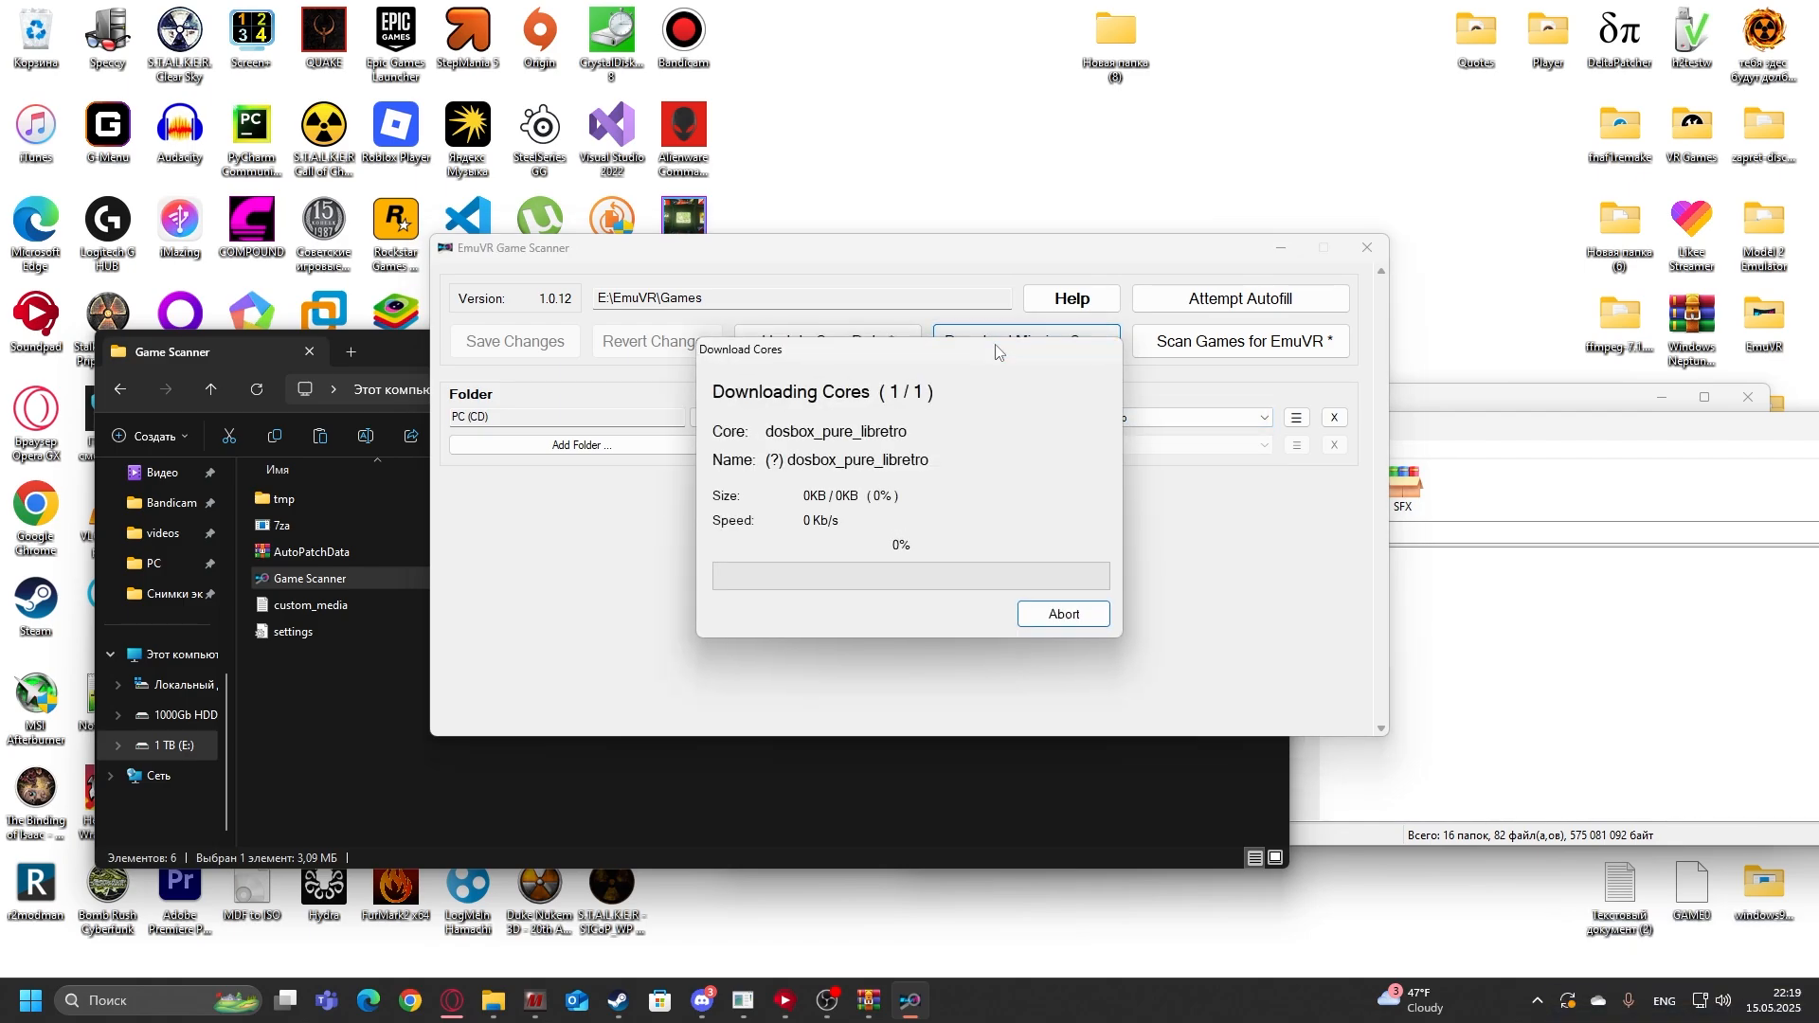
mouse_move(851, 536)
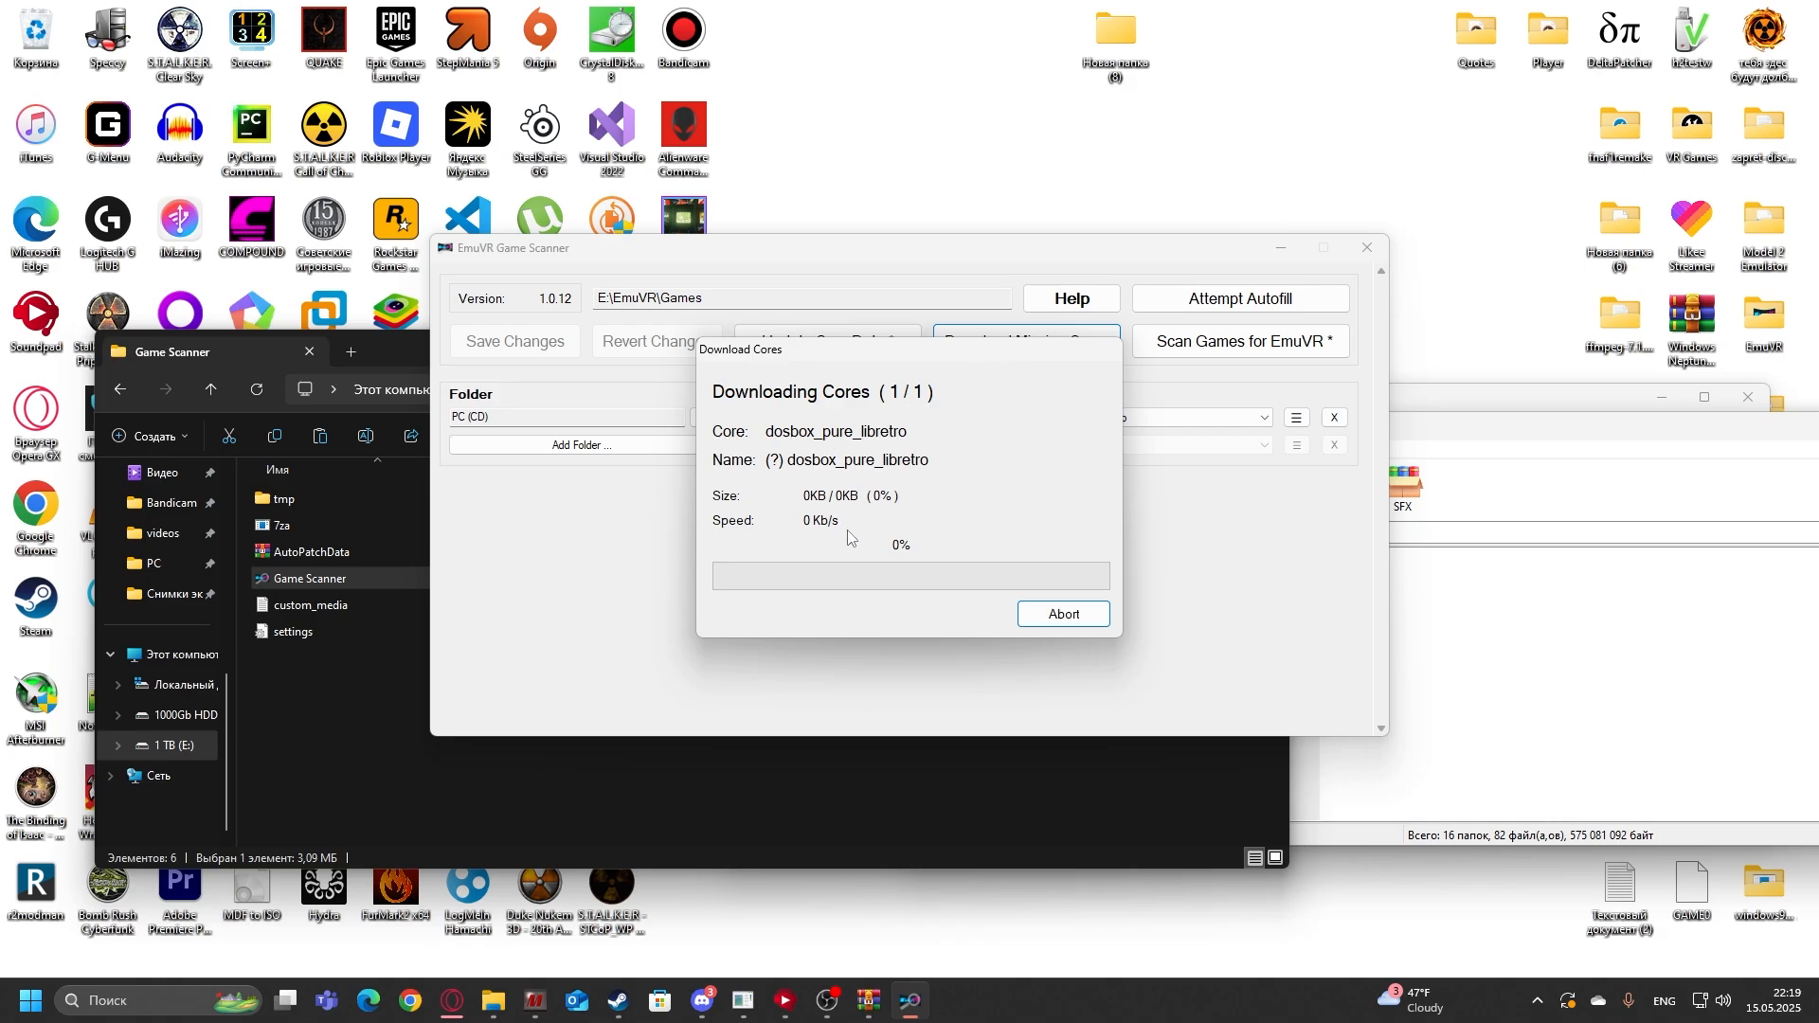
mouse_move(879, 535)
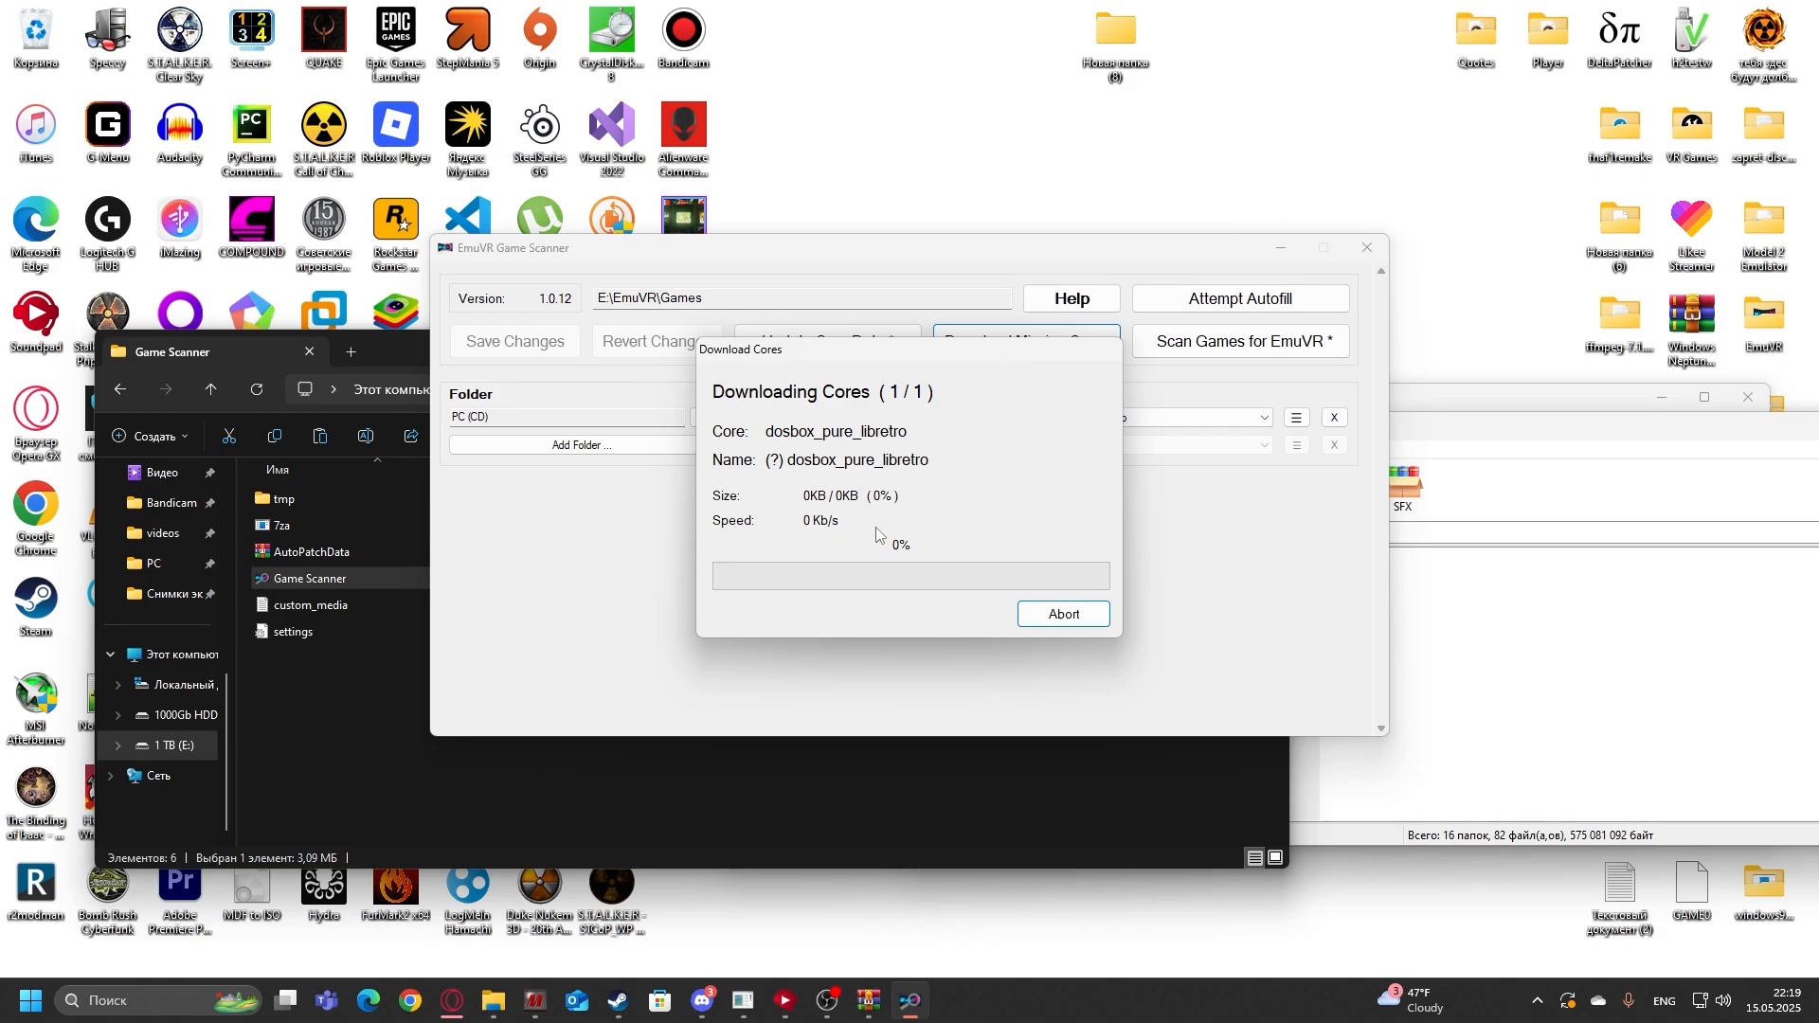
mouse_move(946, 528)
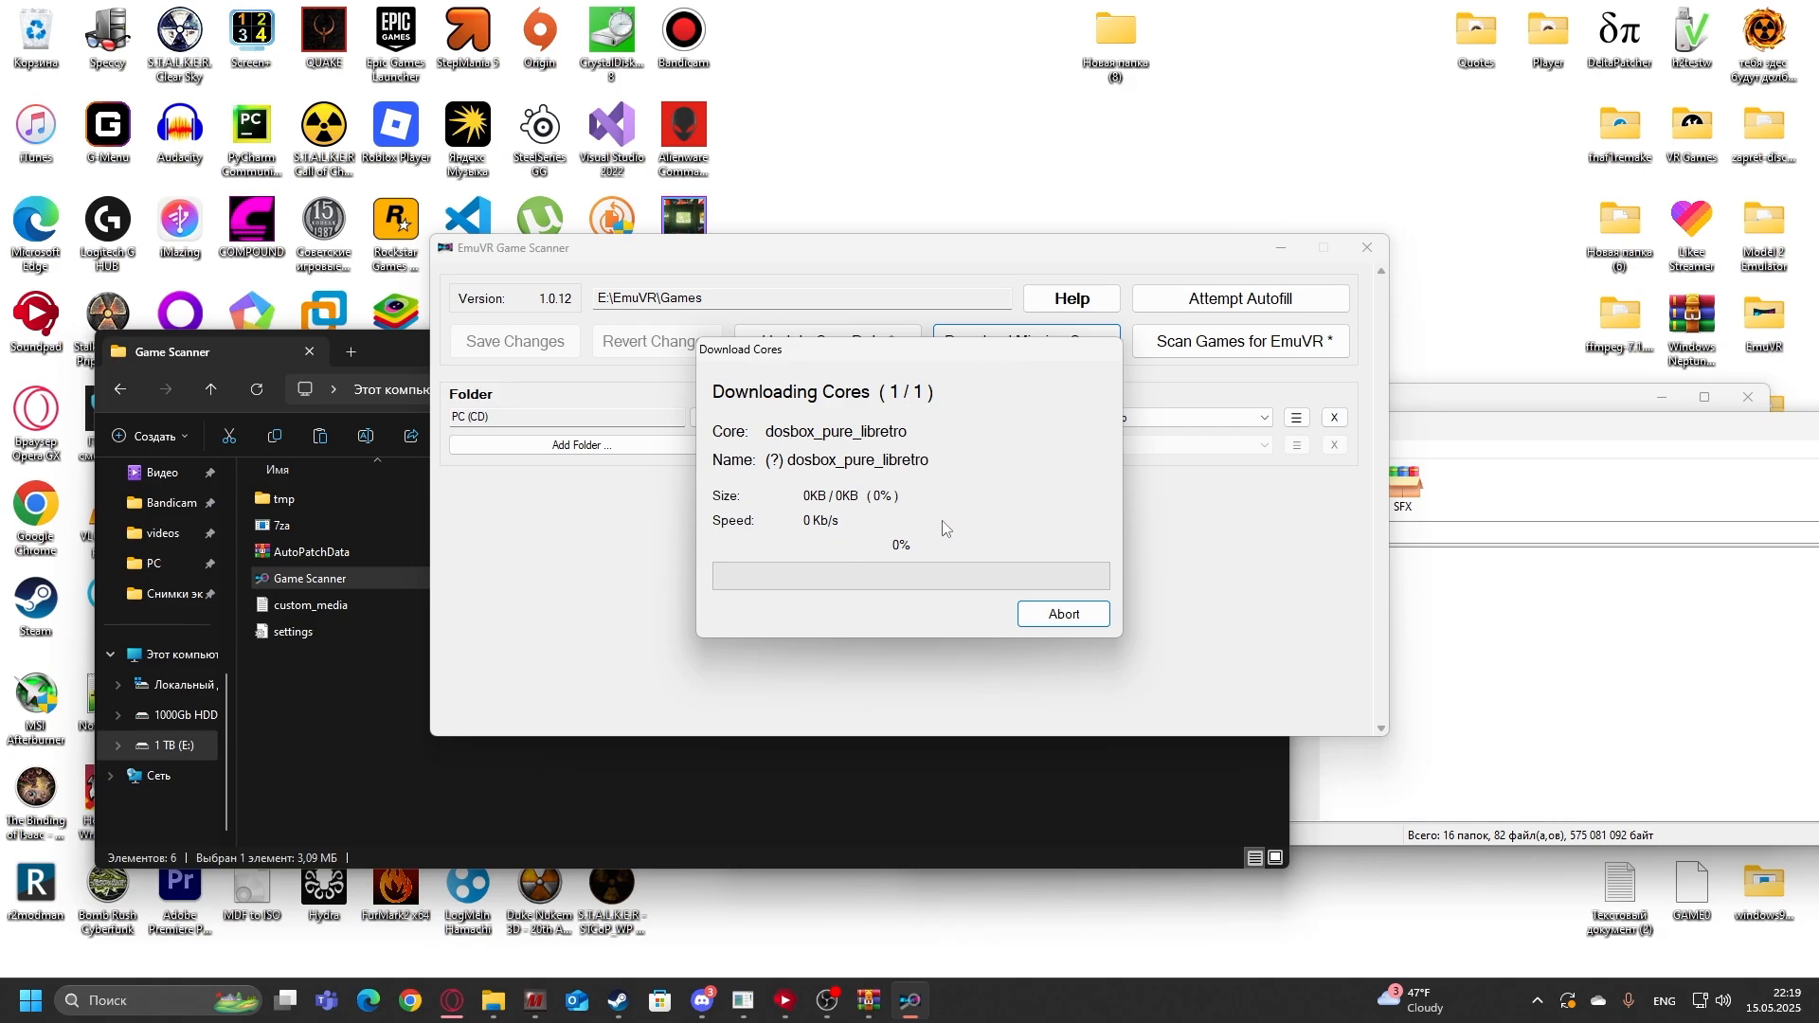
click(1062, 614)
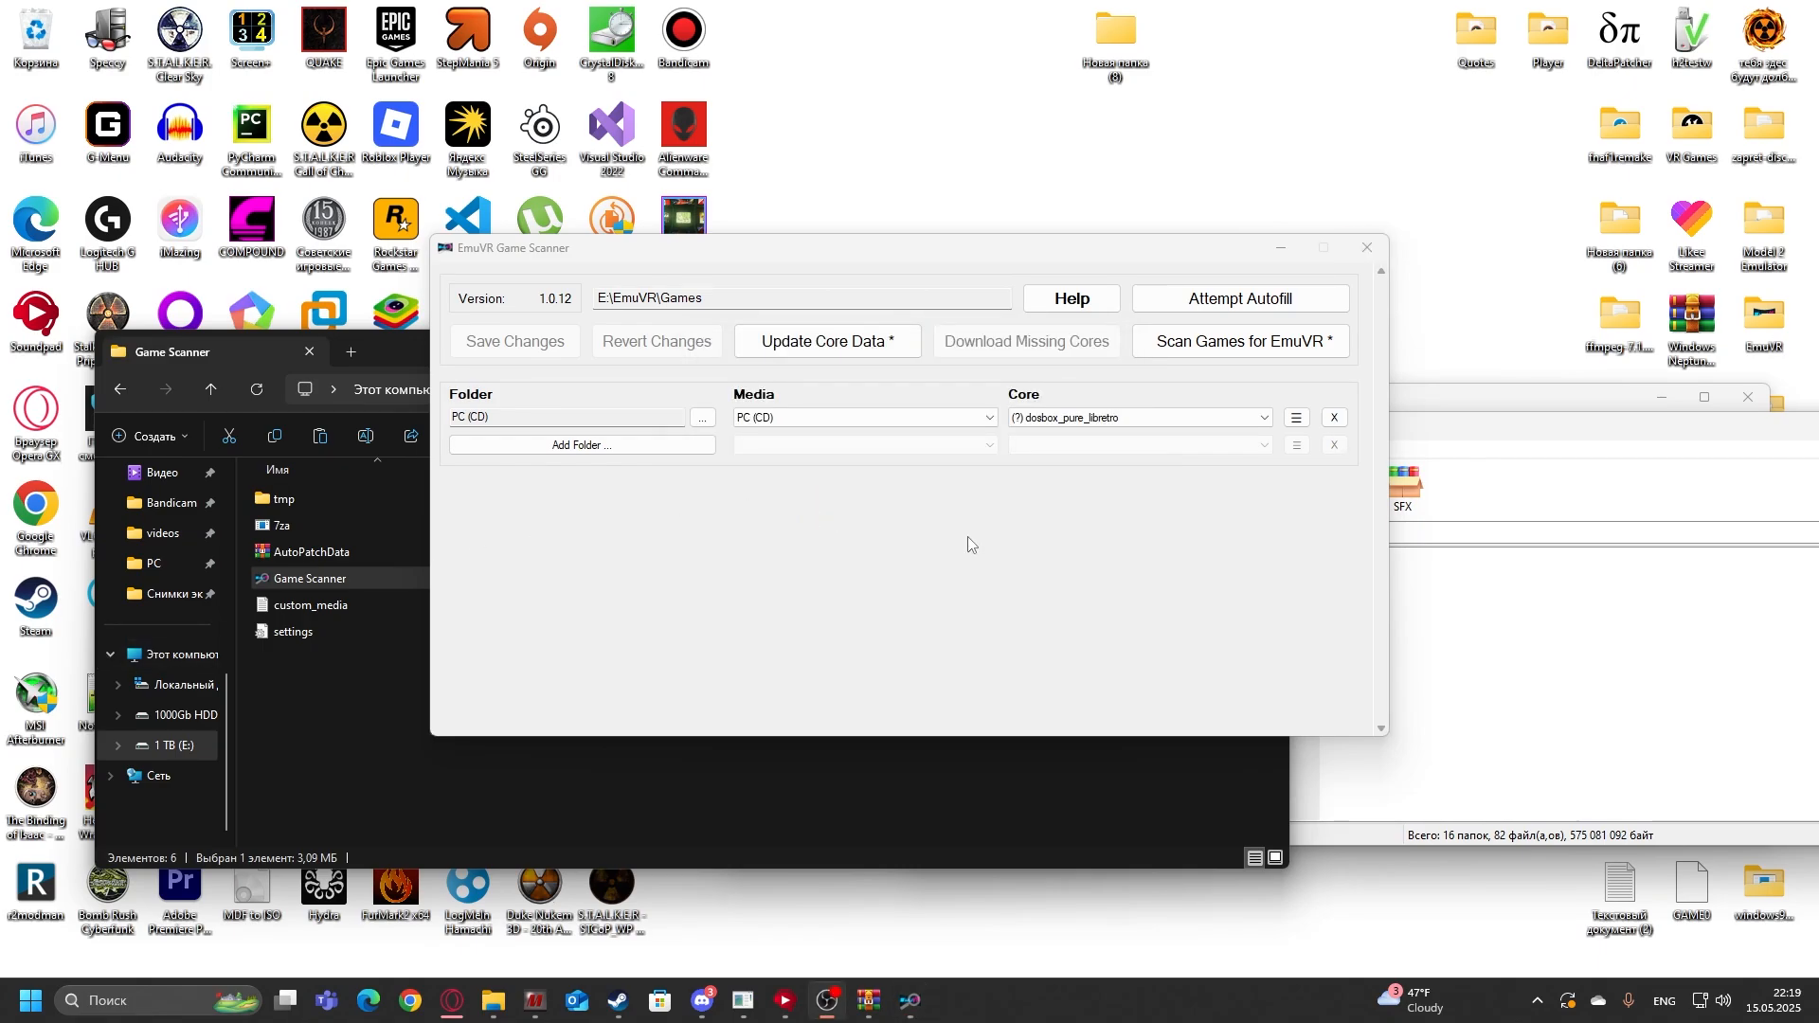
mouse_move(1031, 364)
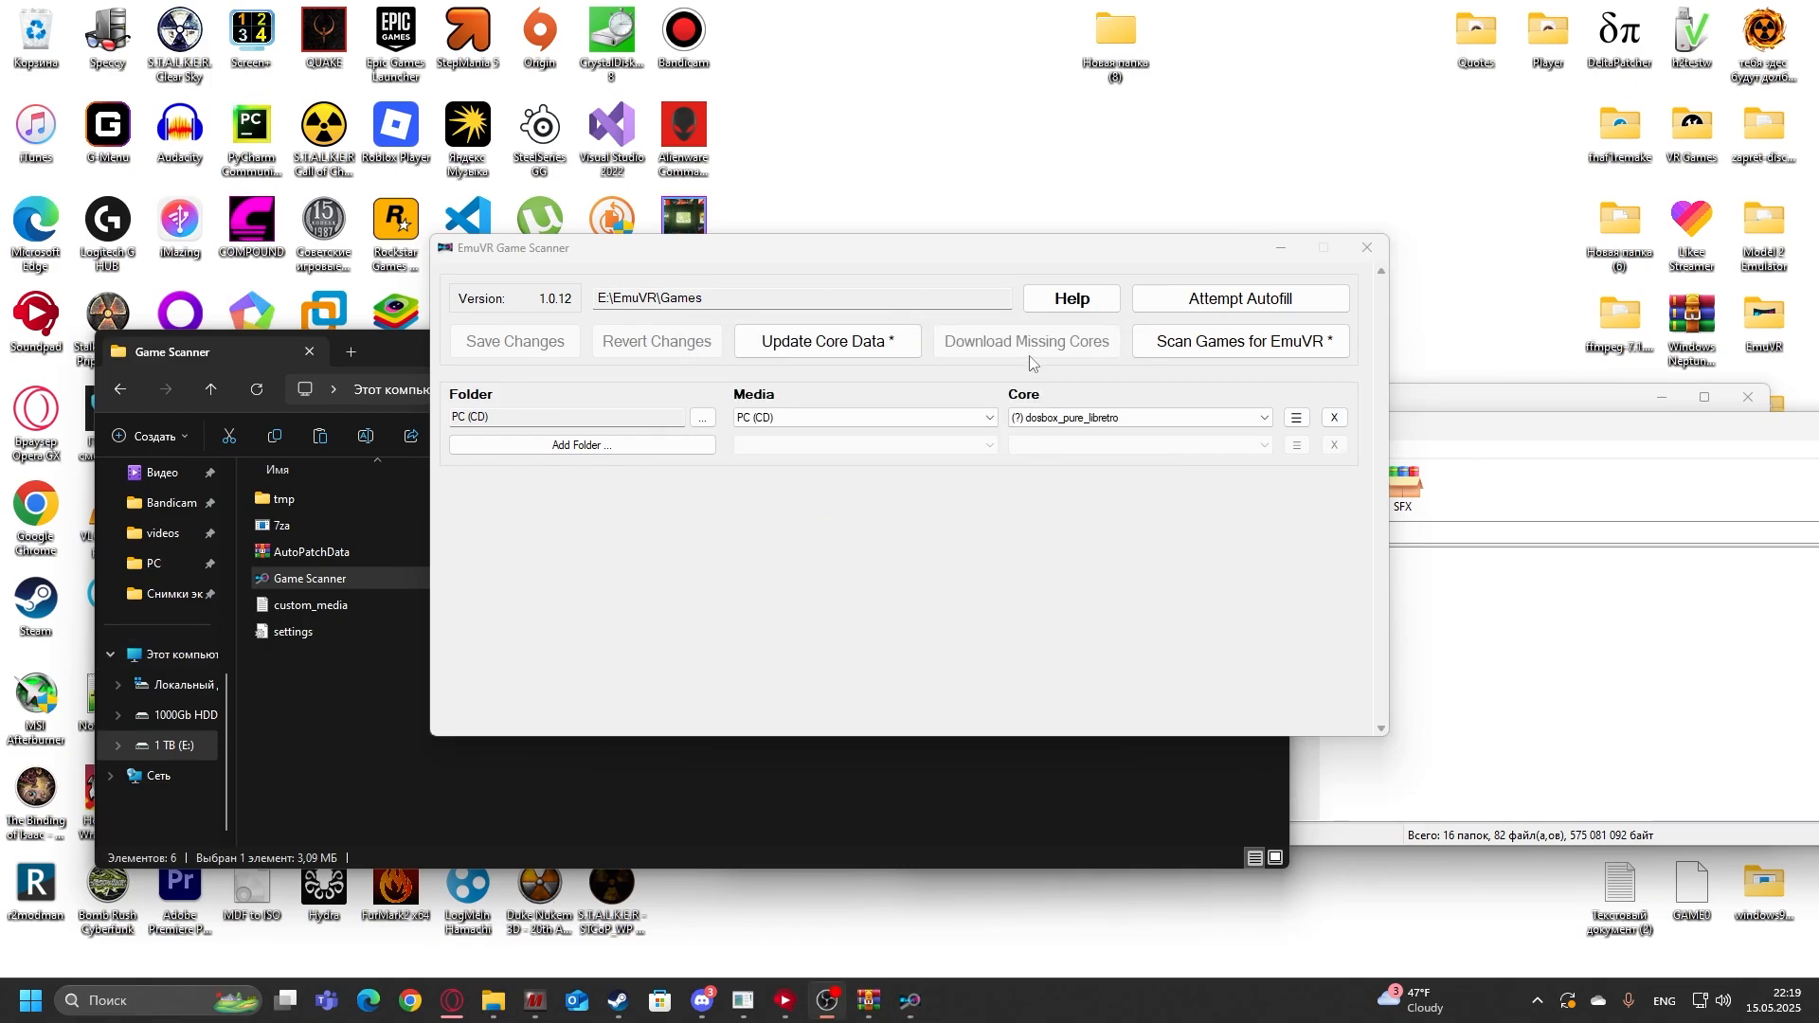
mouse_move(828, 341)
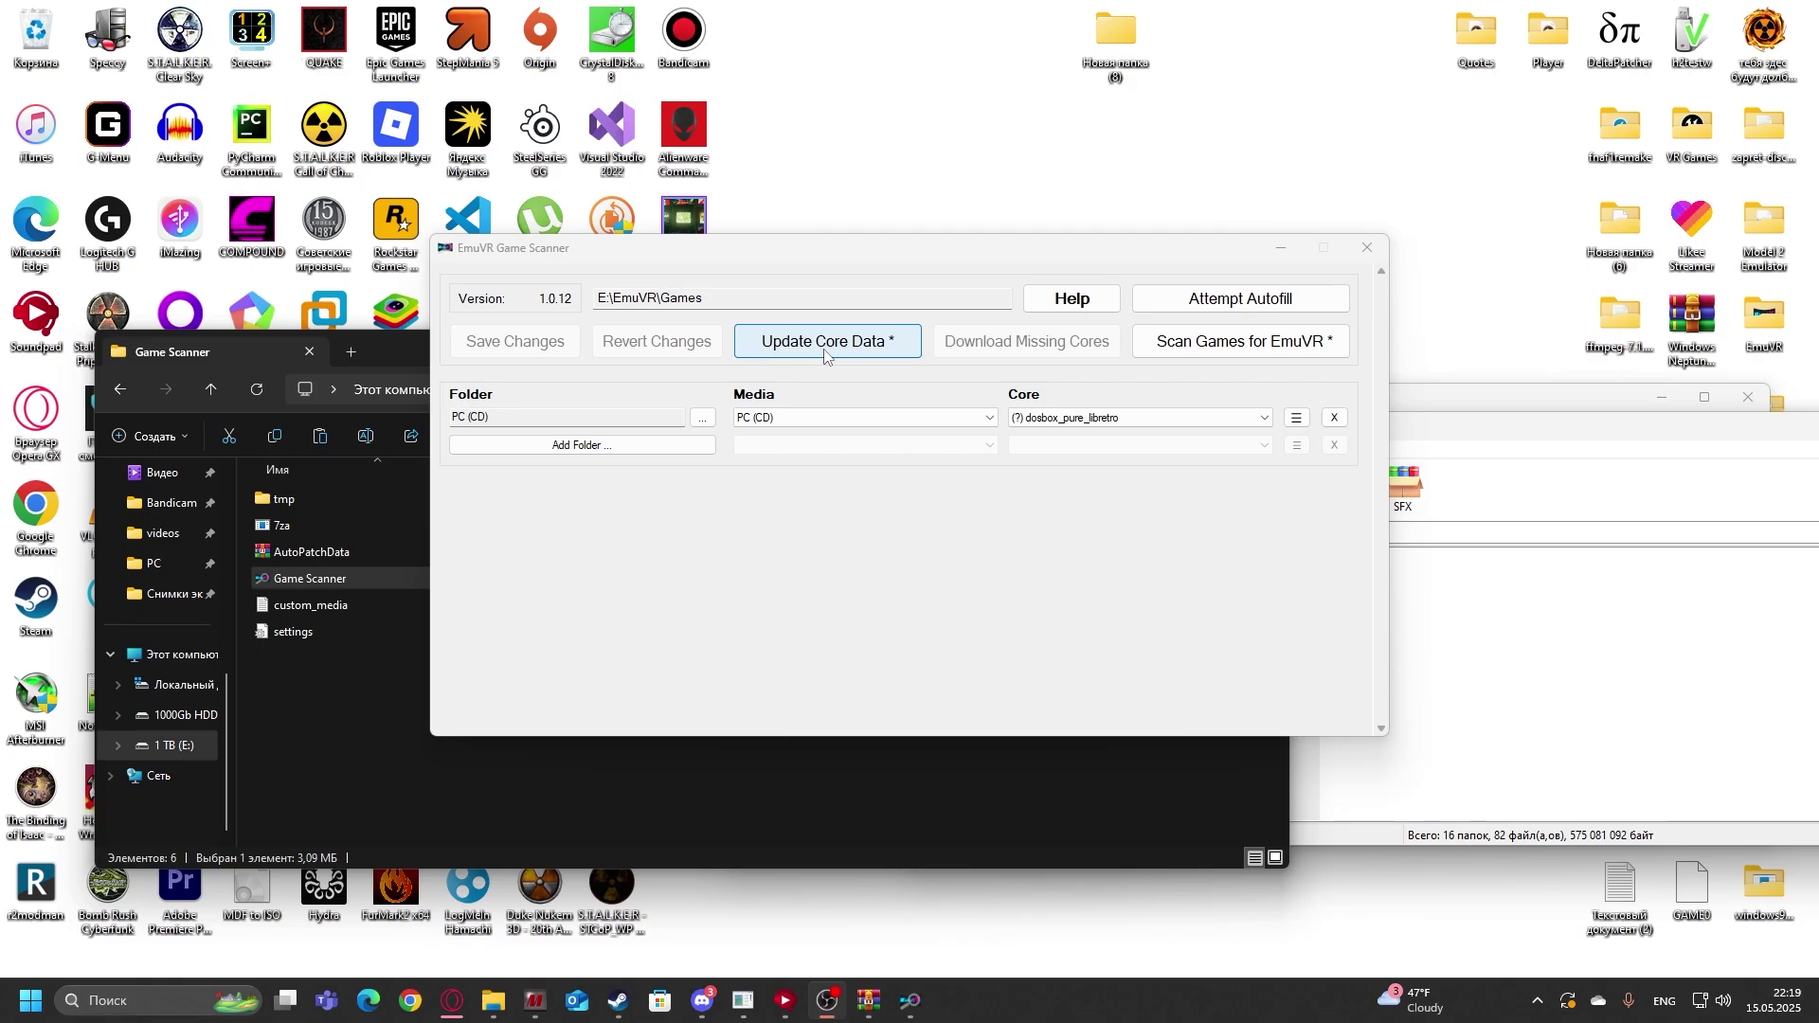
Step: Update core data so the core reads DOS (DOSBox-Pure), then scan games, detecting one new game
click(826, 340)
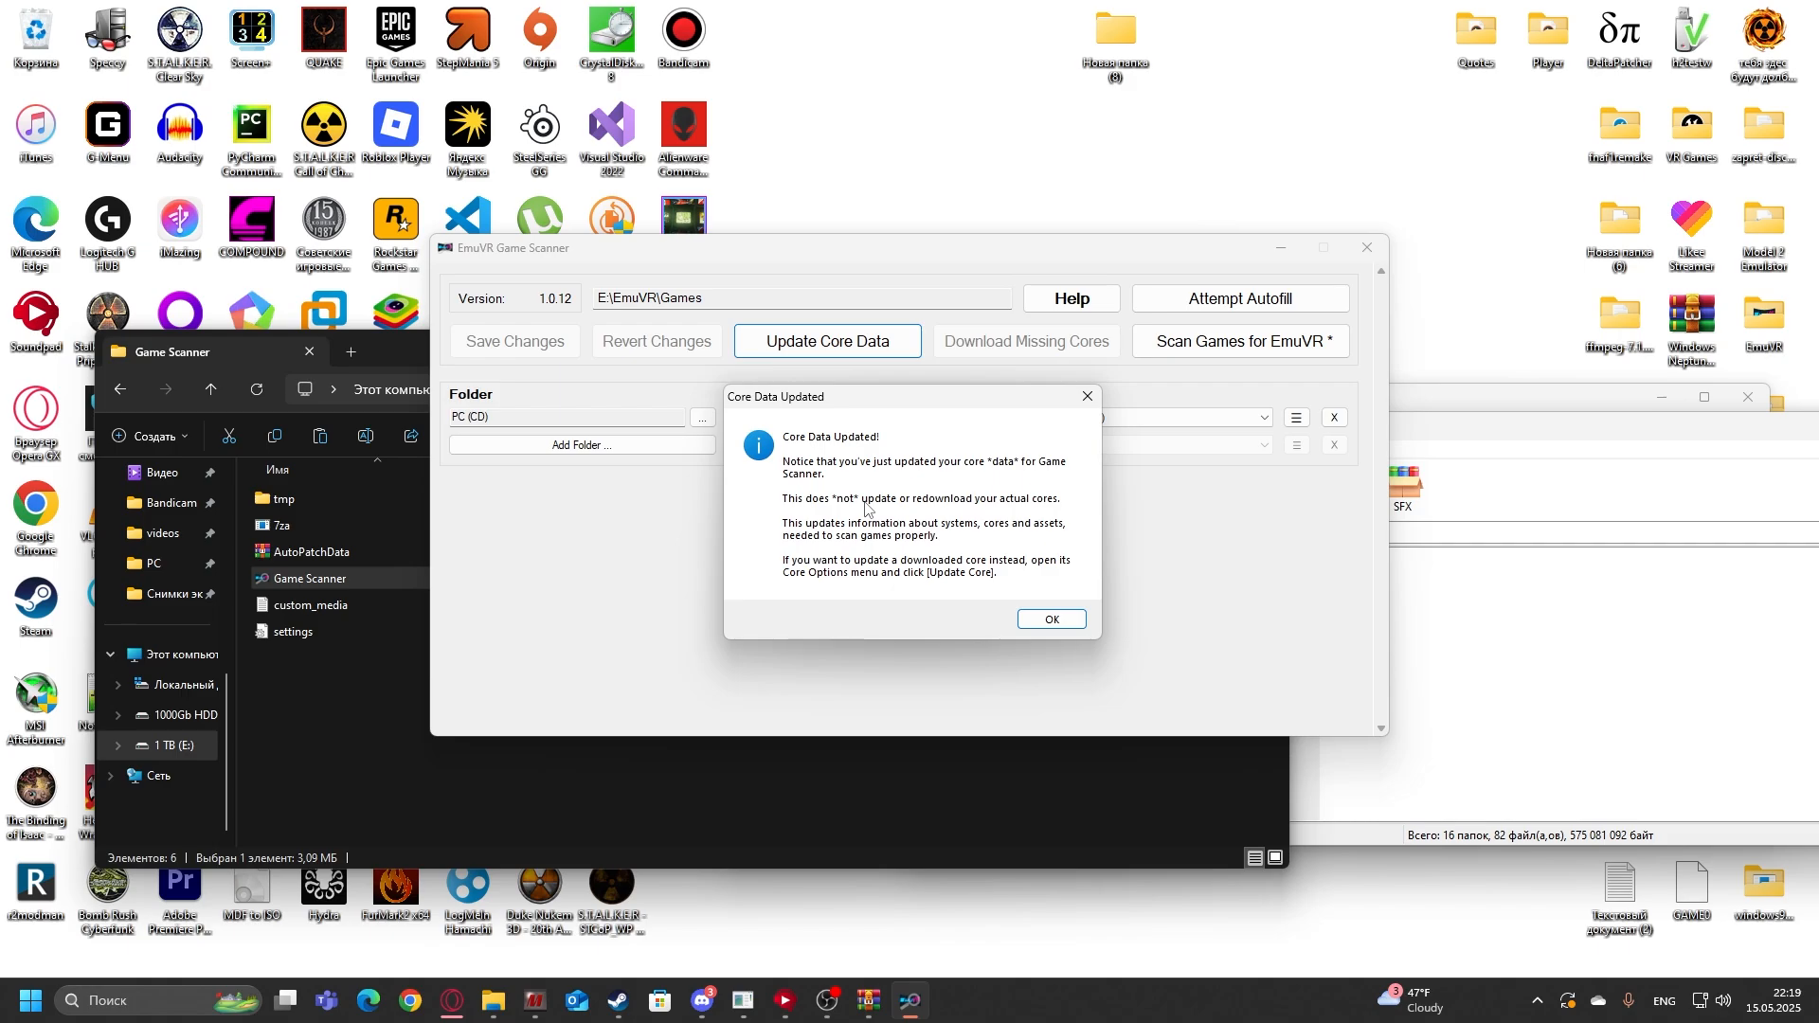
click(1048, 618)
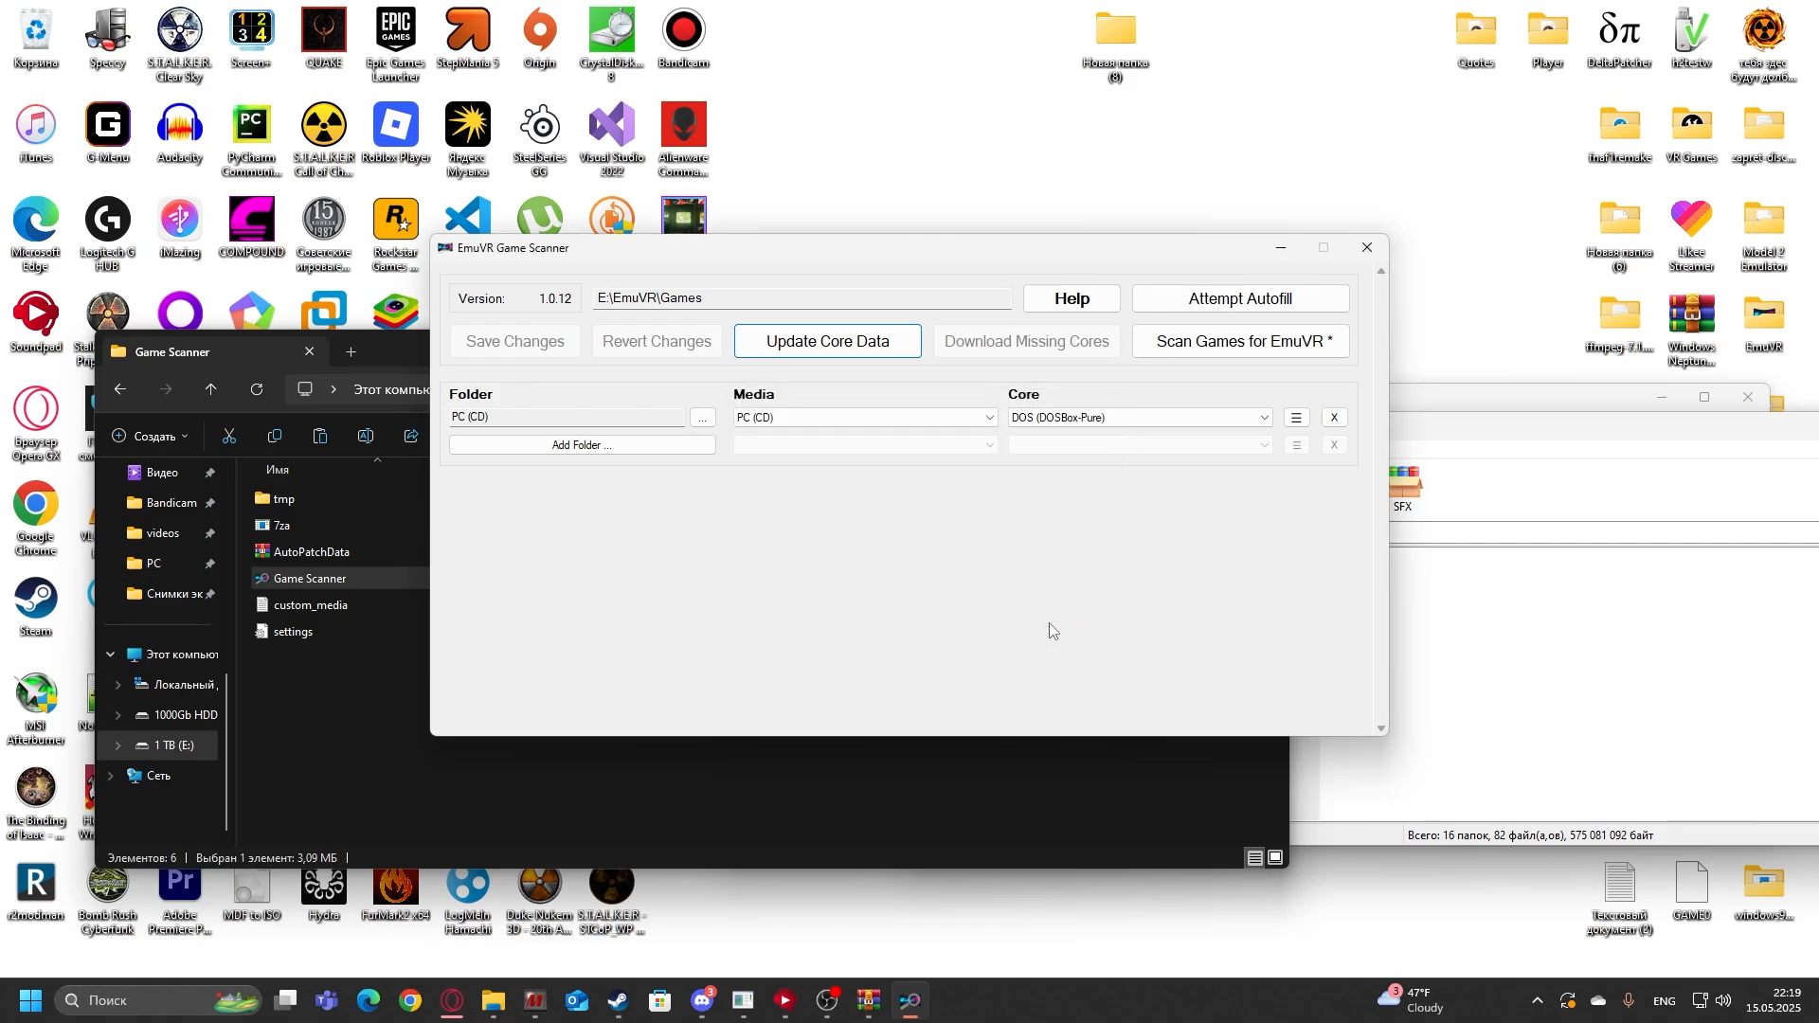
mouse_move(1239, 466)
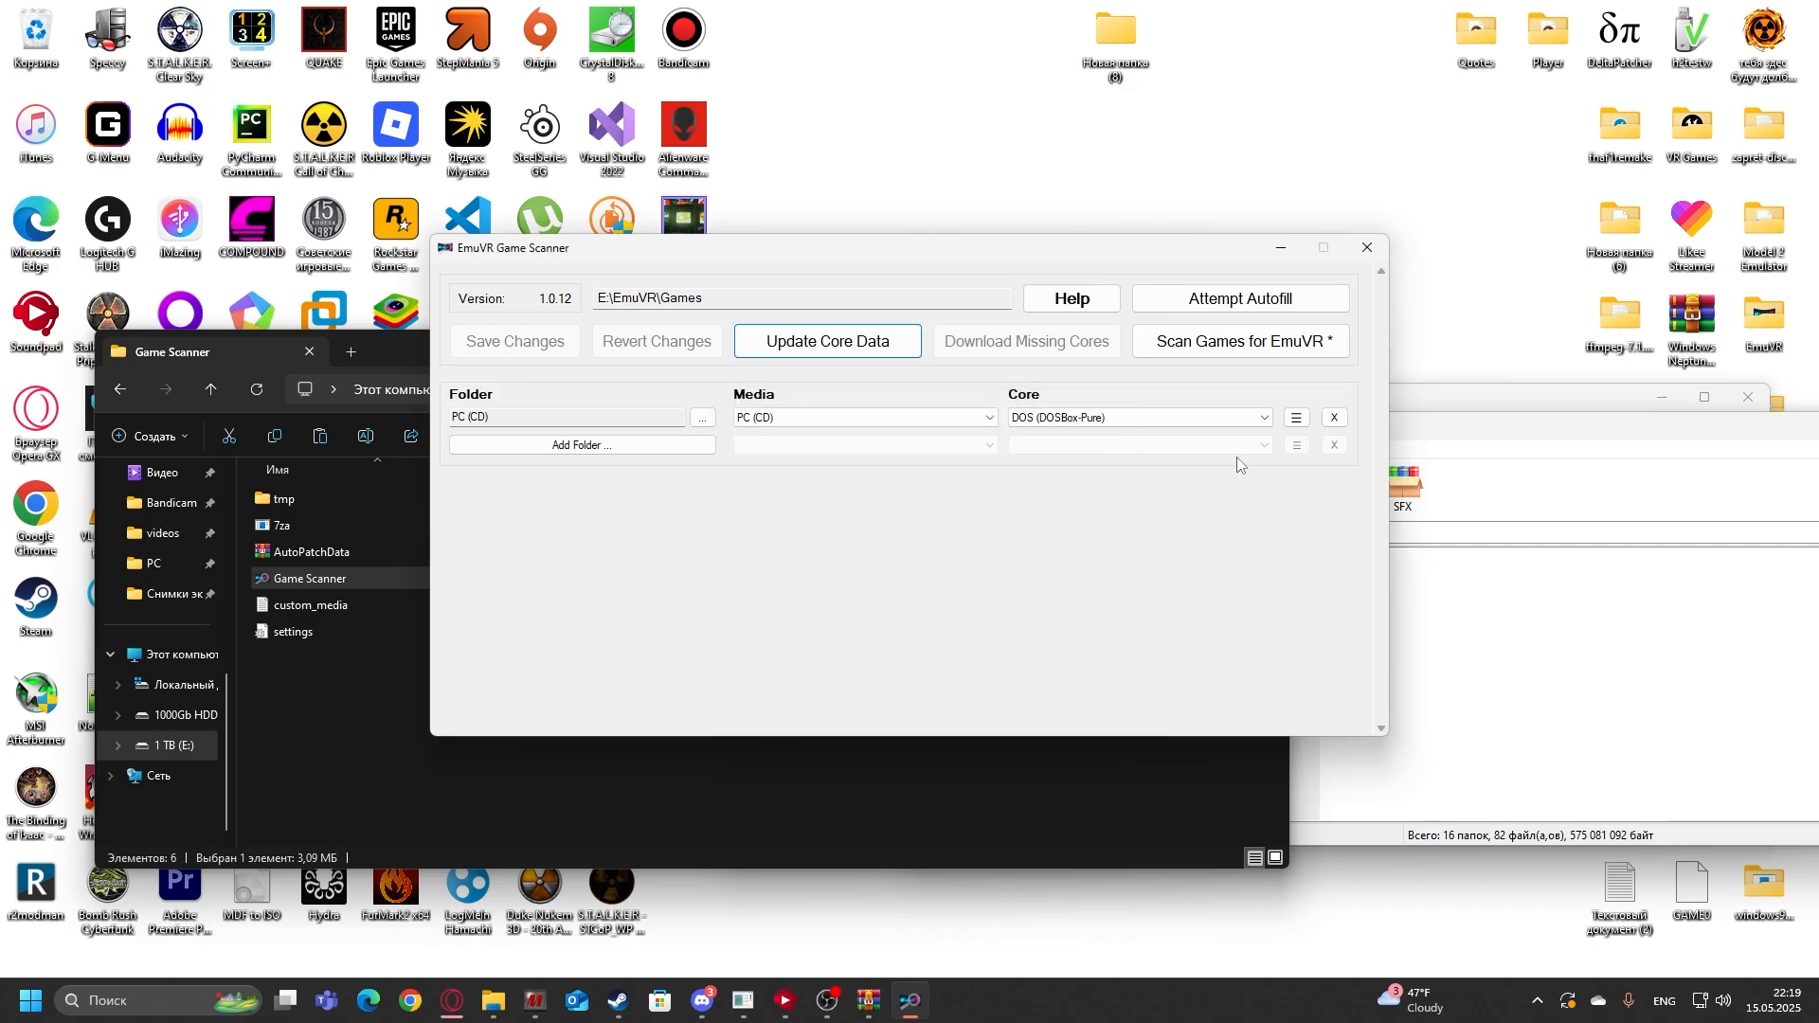
click(1239, 341)
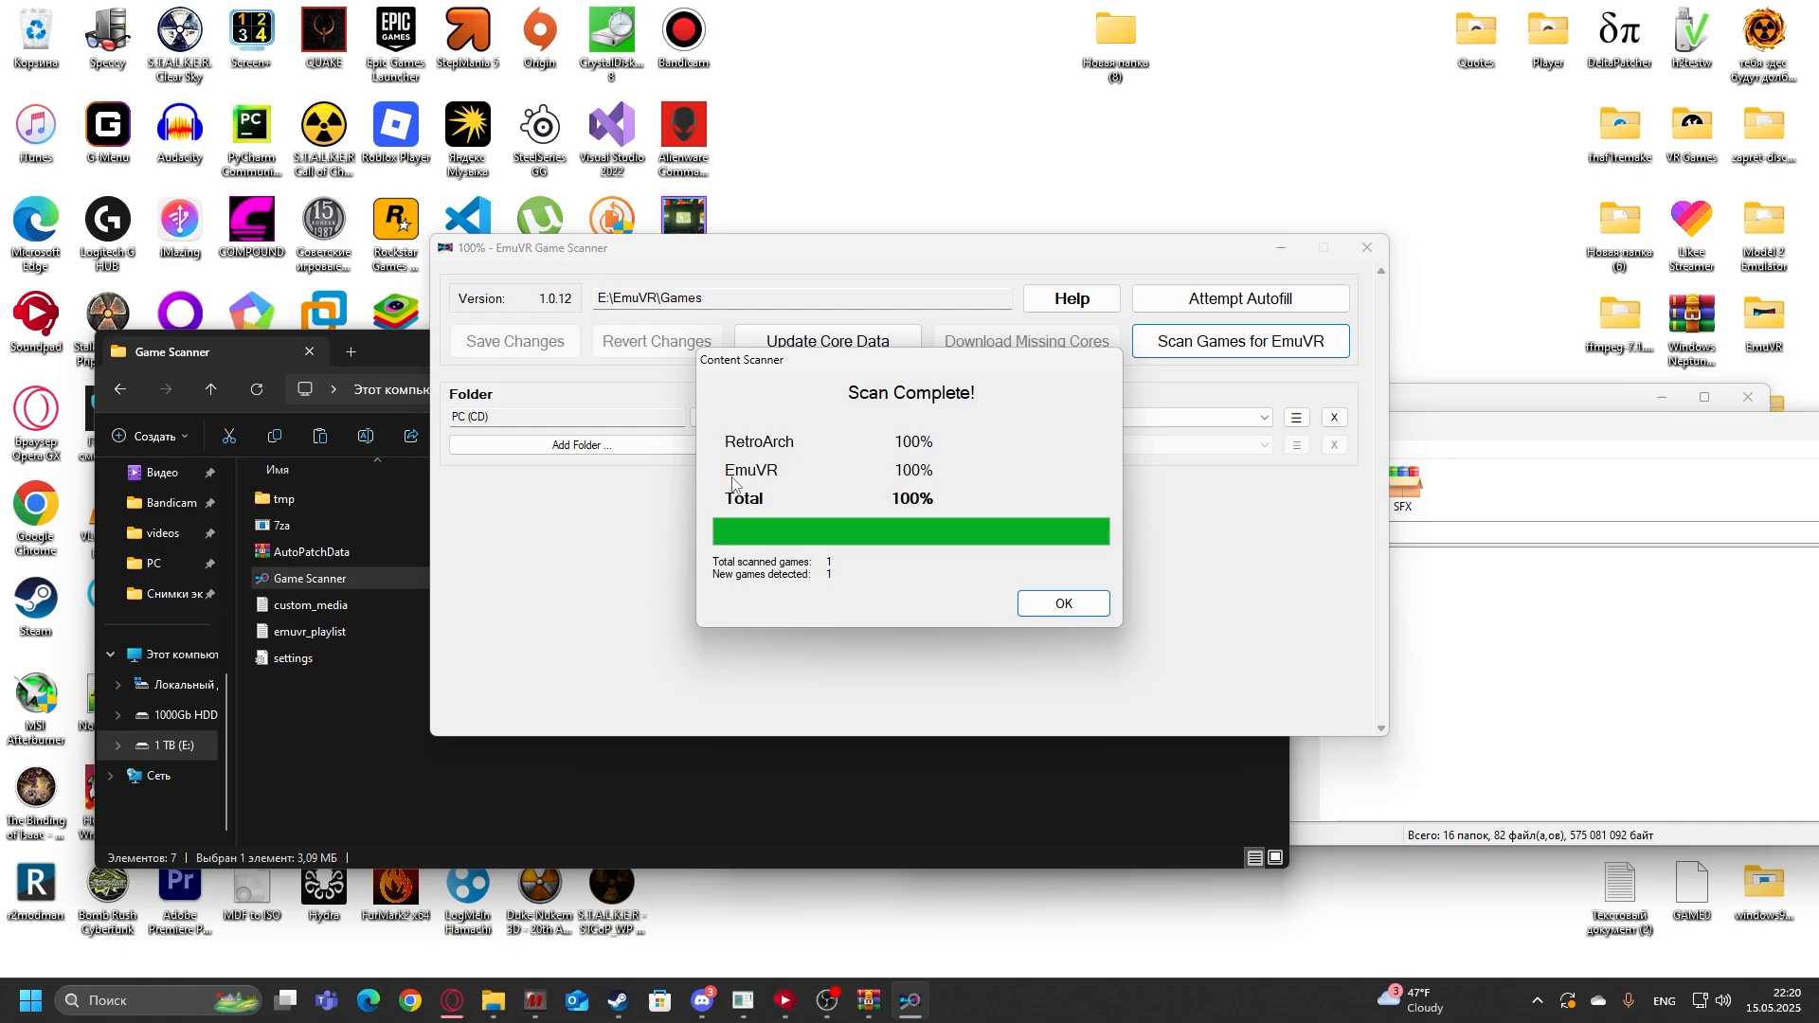
mouse_move(934, 404)
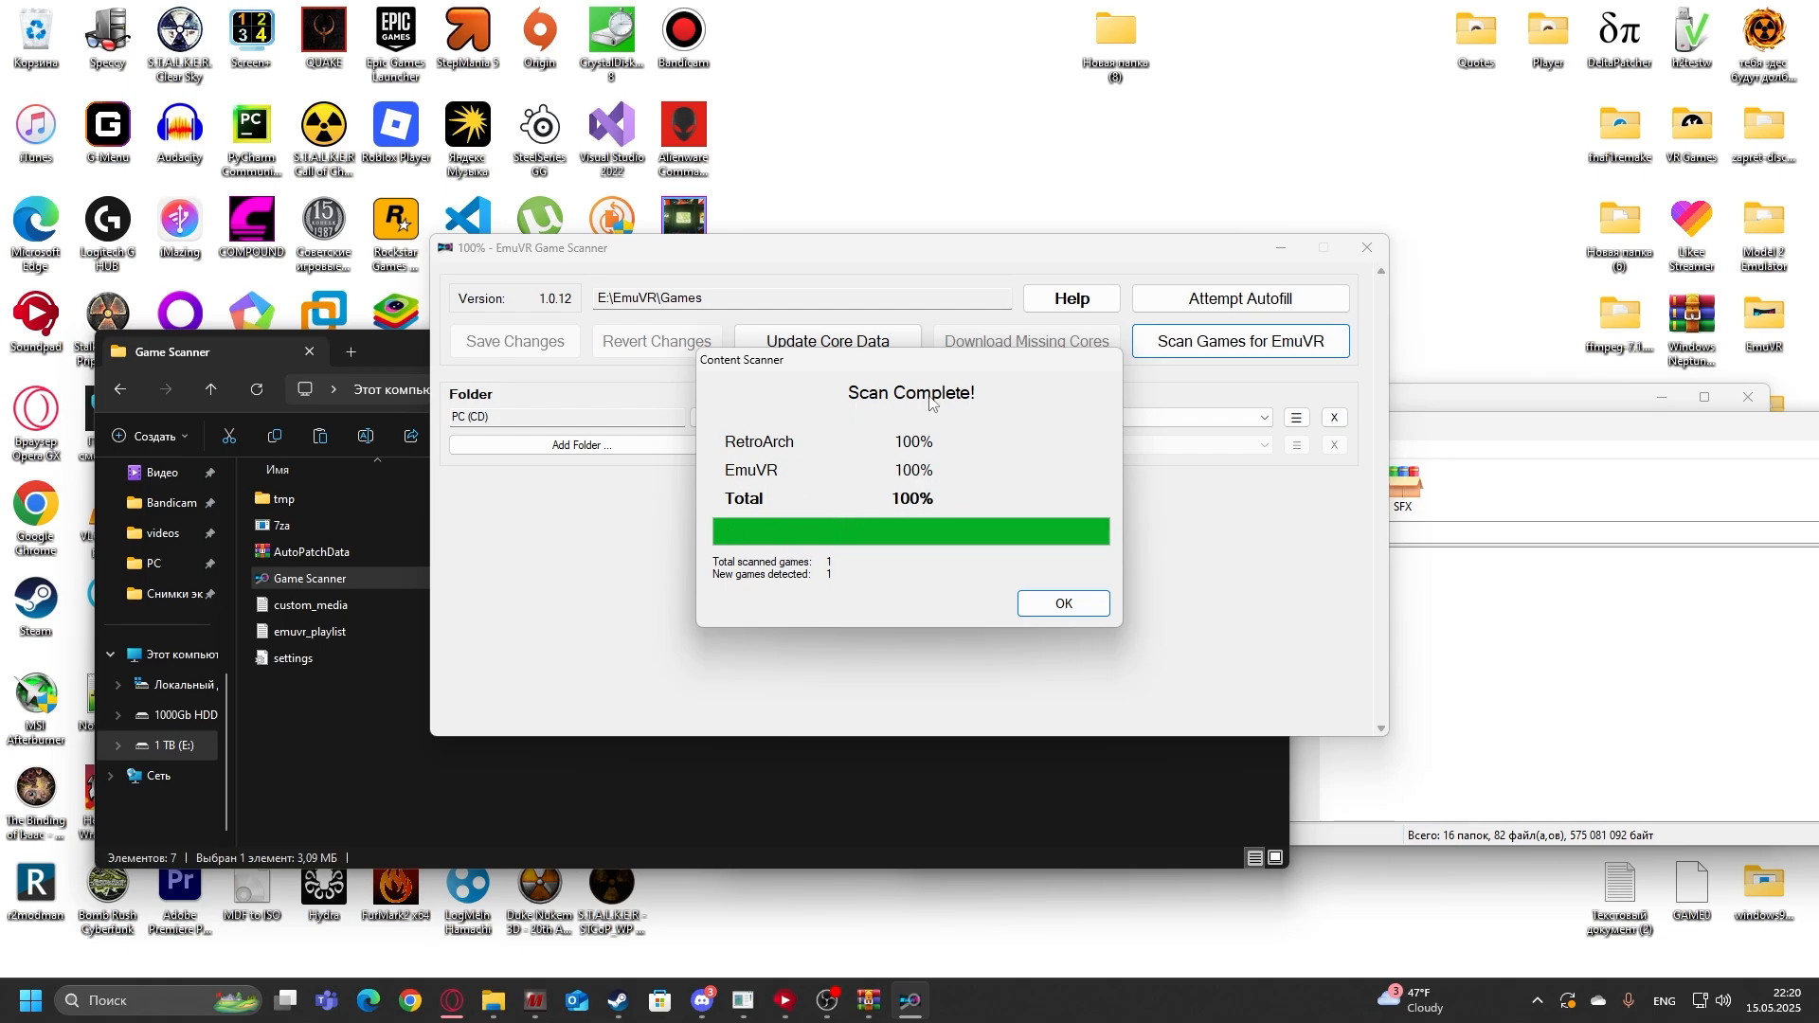
click(1061, 602)
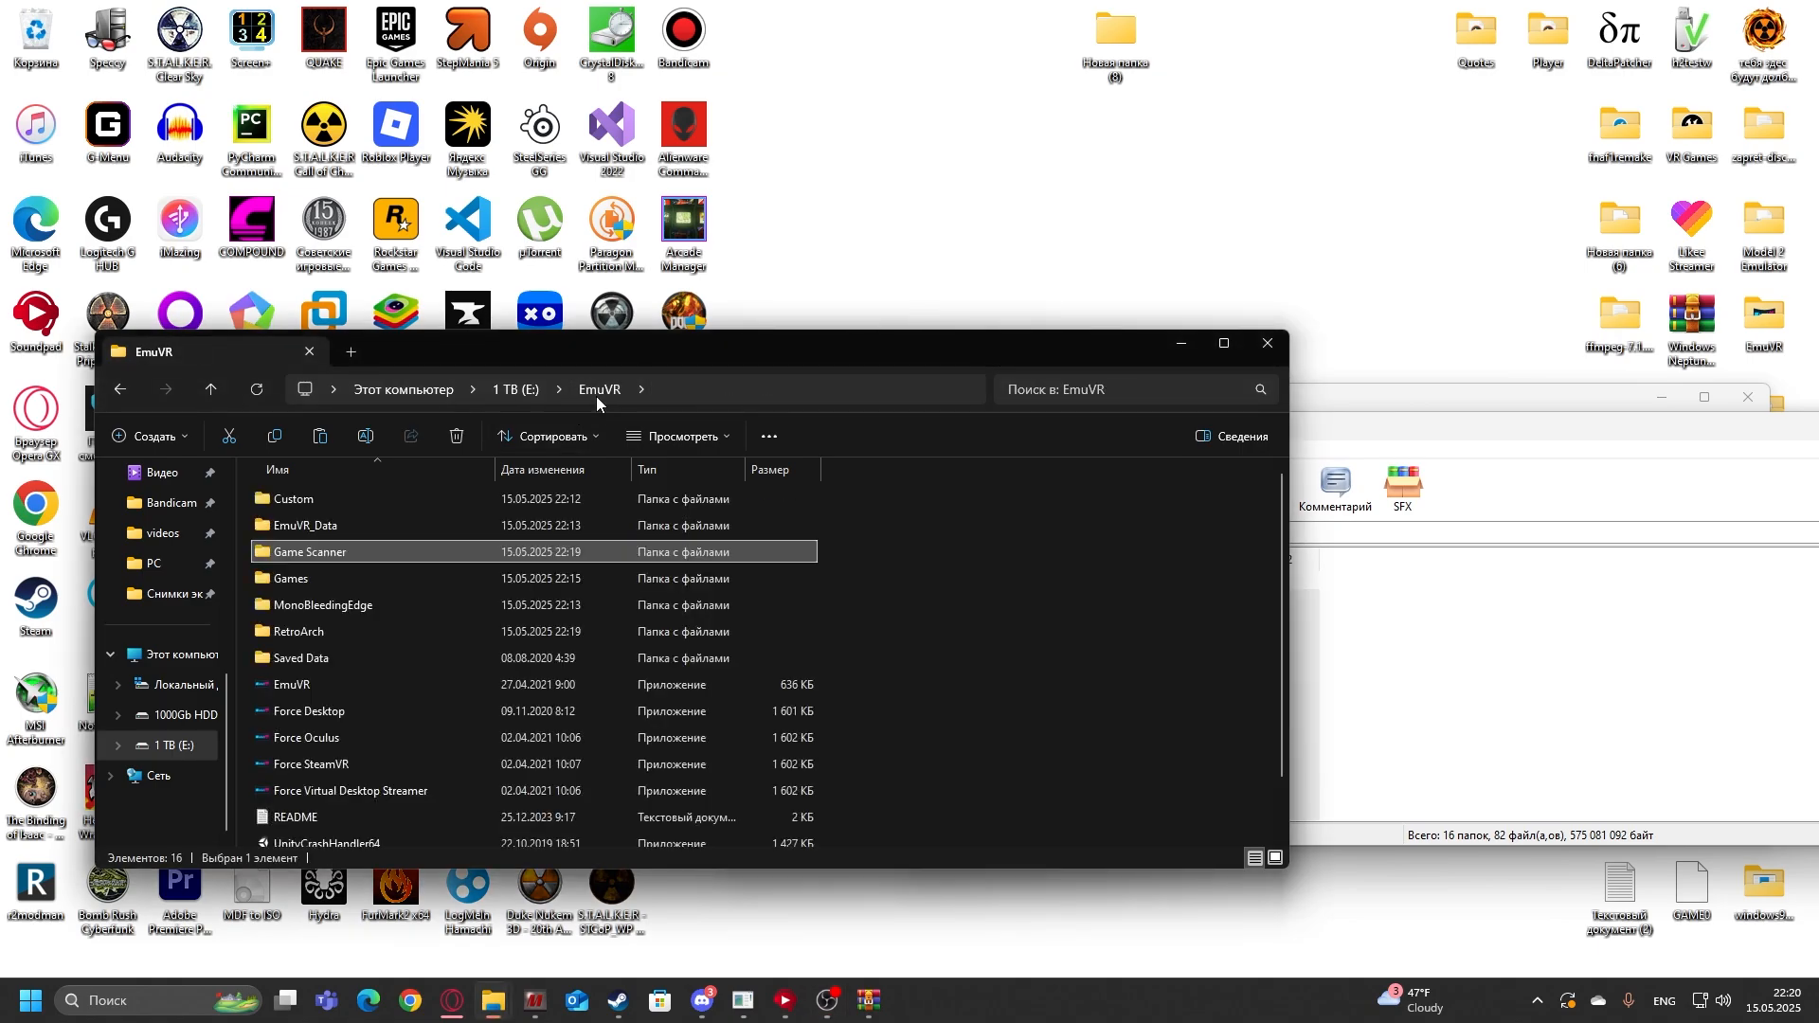
mouse_move(360, 732)
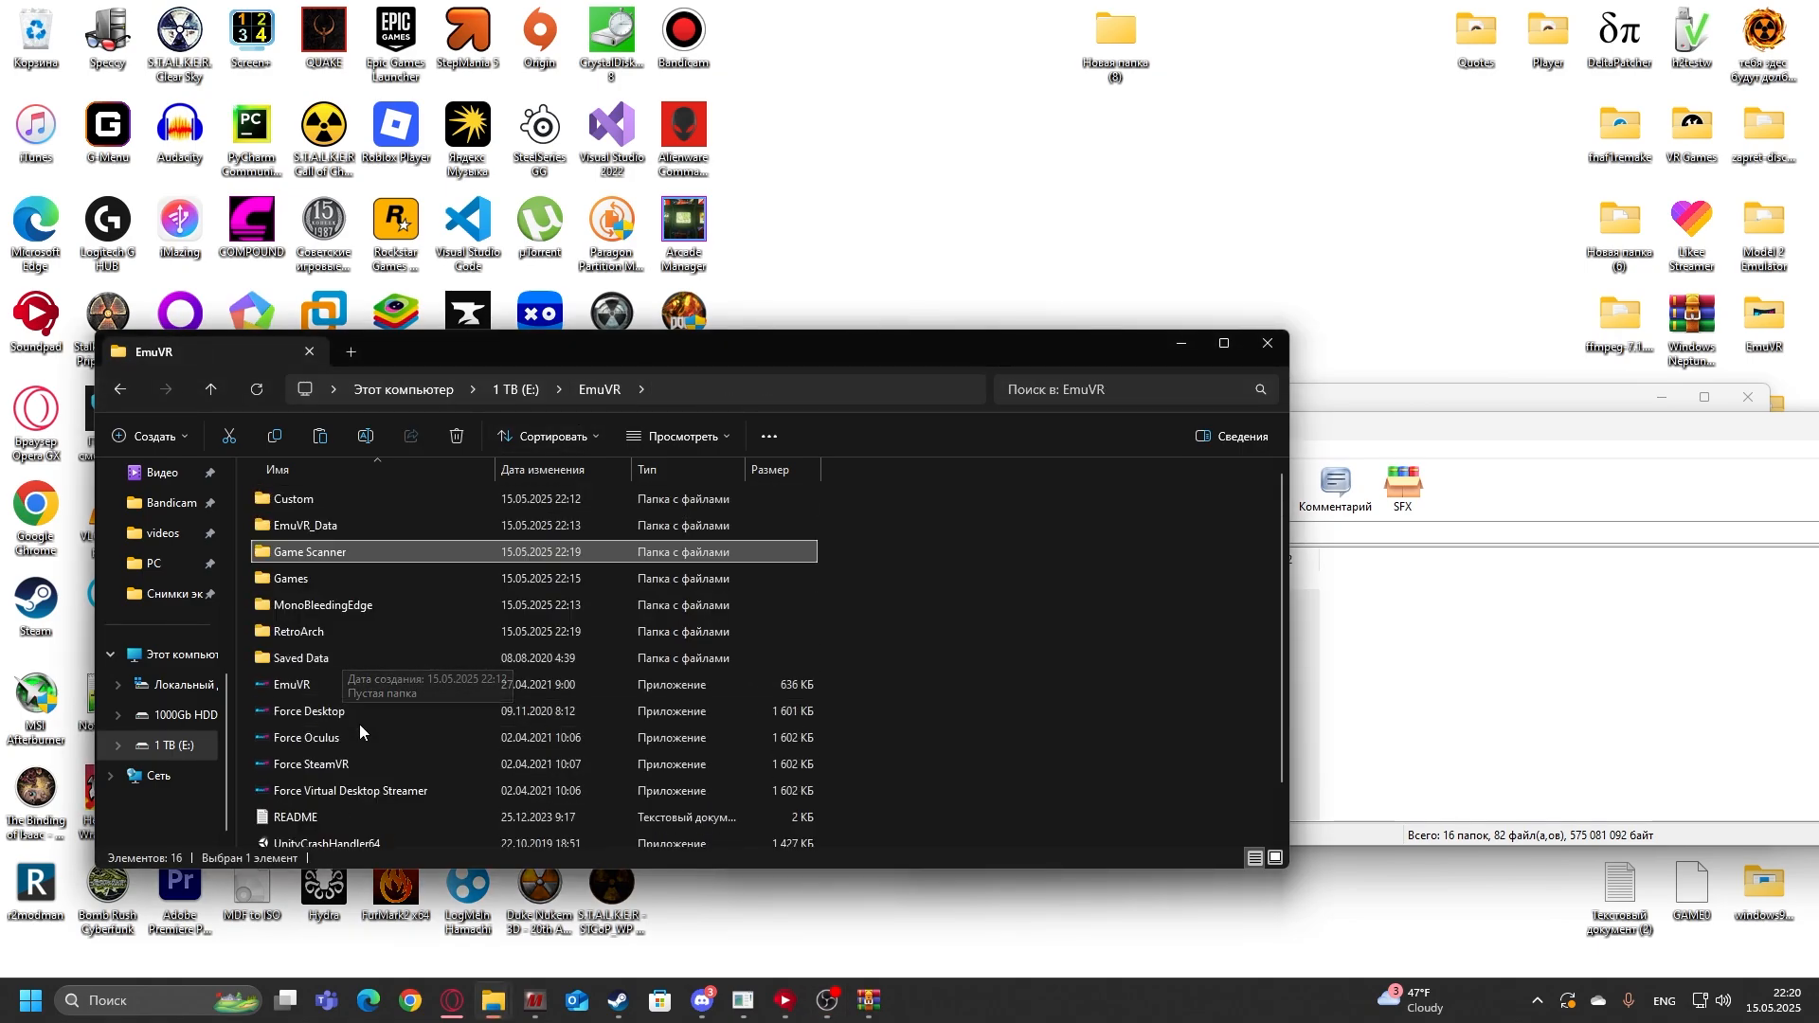
mouse_move(366, 684)
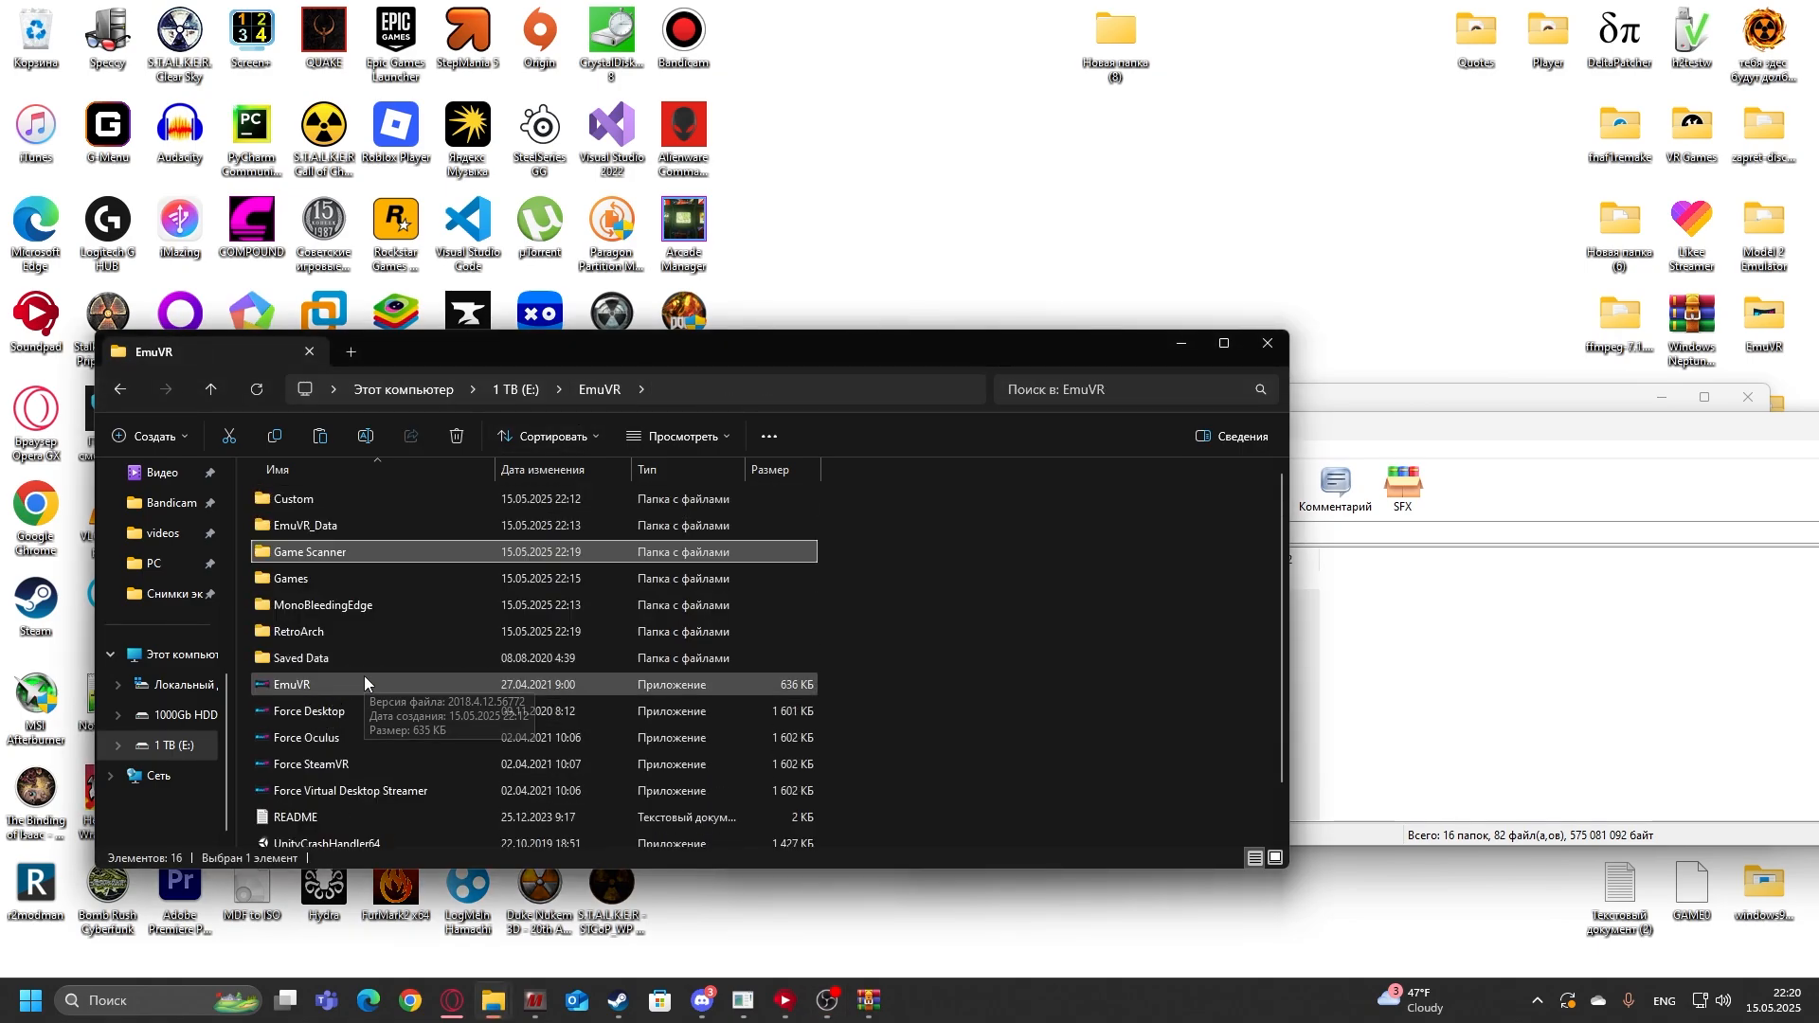
mouse_move(304, 800)
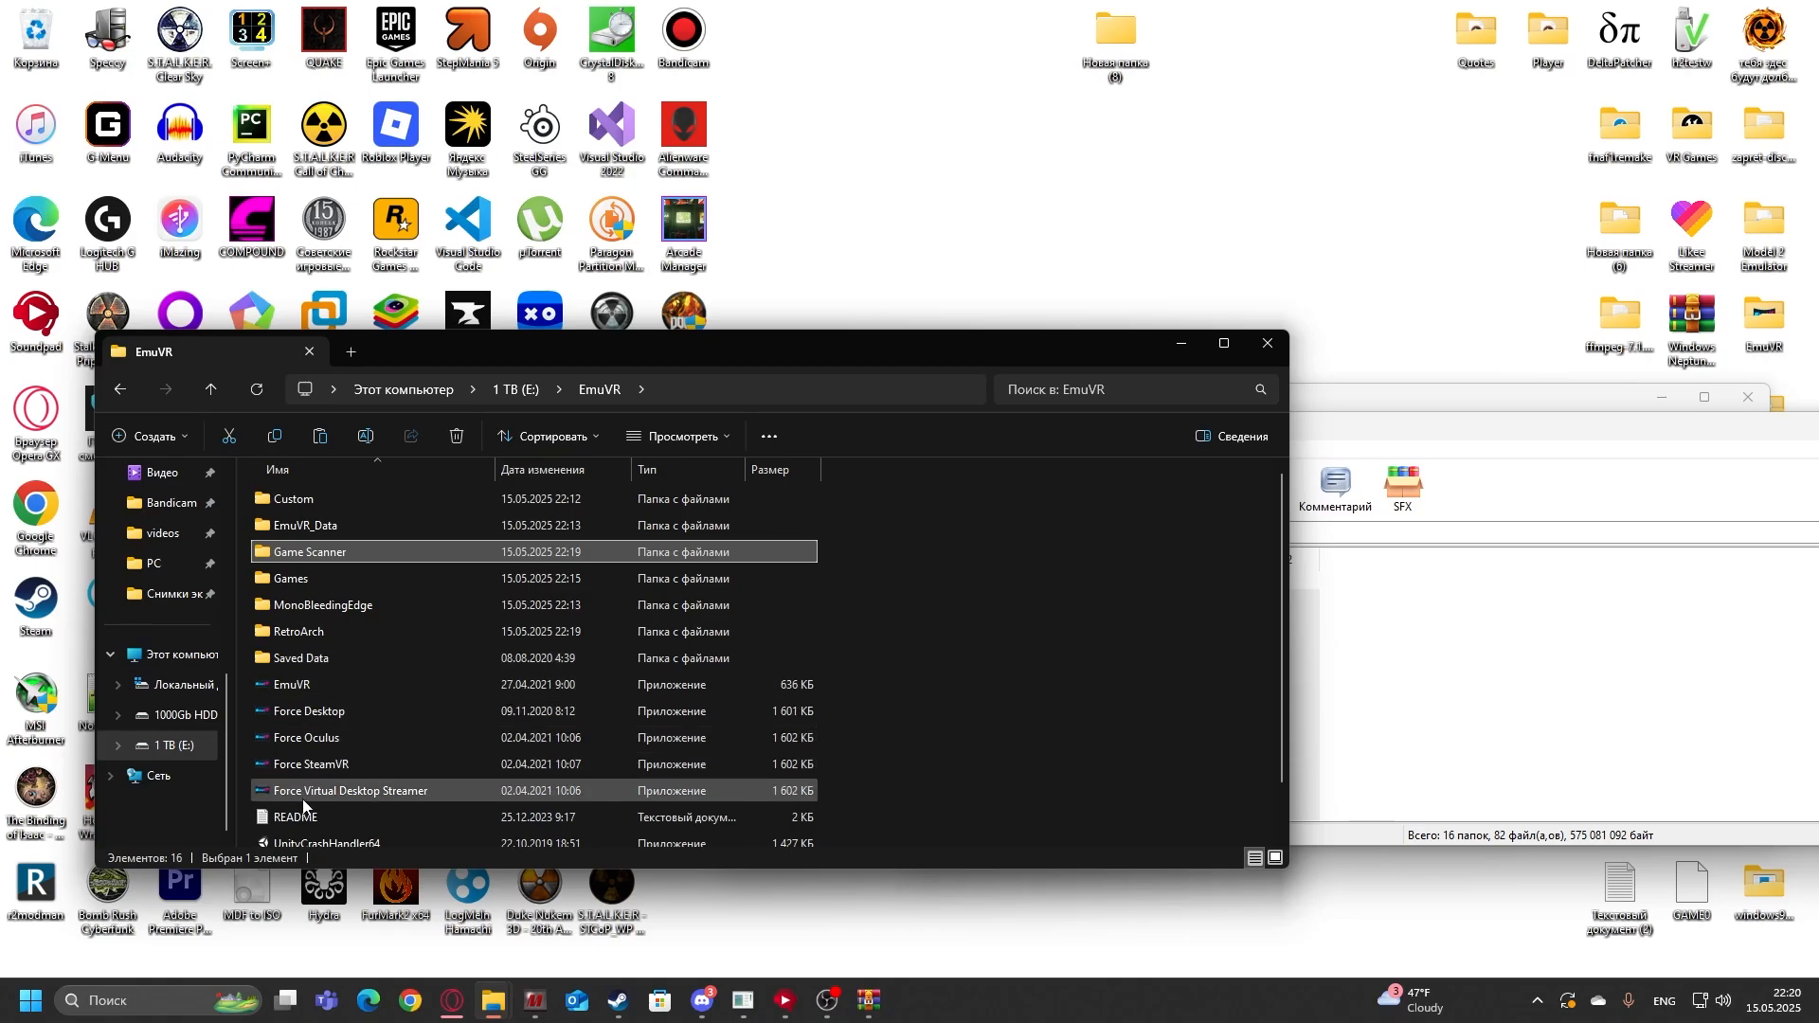
mouse_move(366, 775)
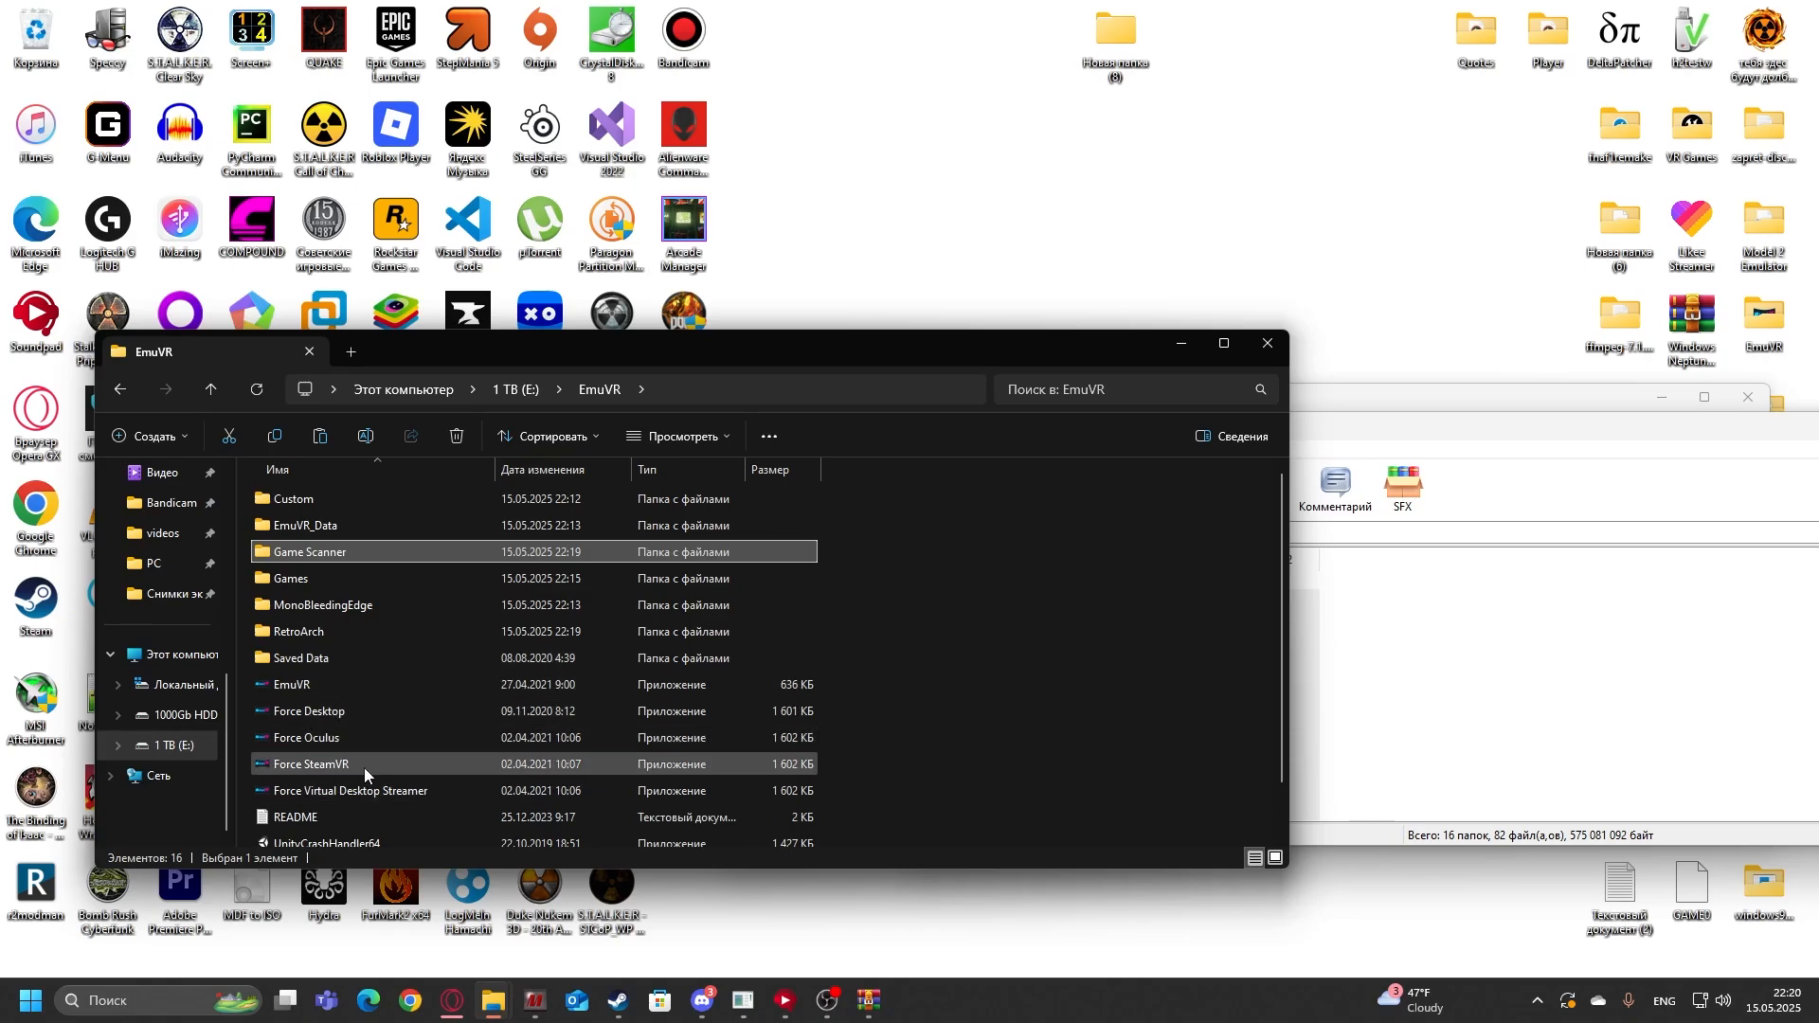
mouse_move(305, 711)
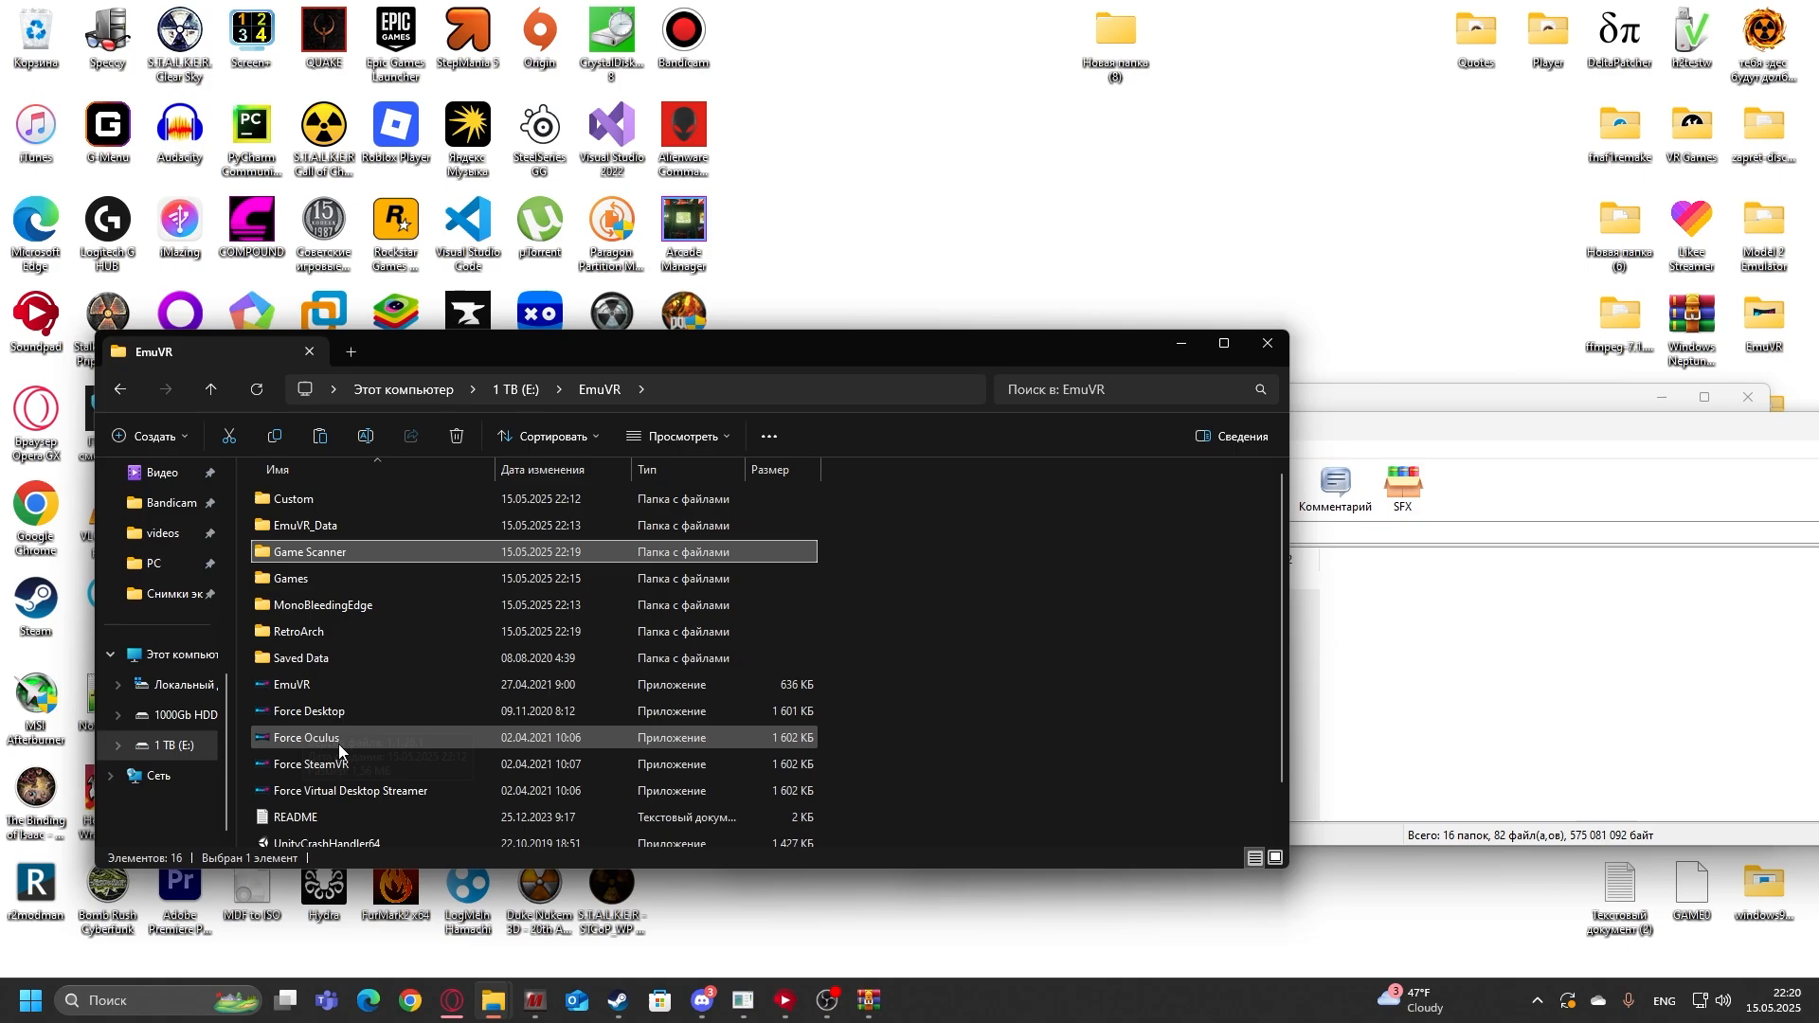
mouse_move(328, 752)
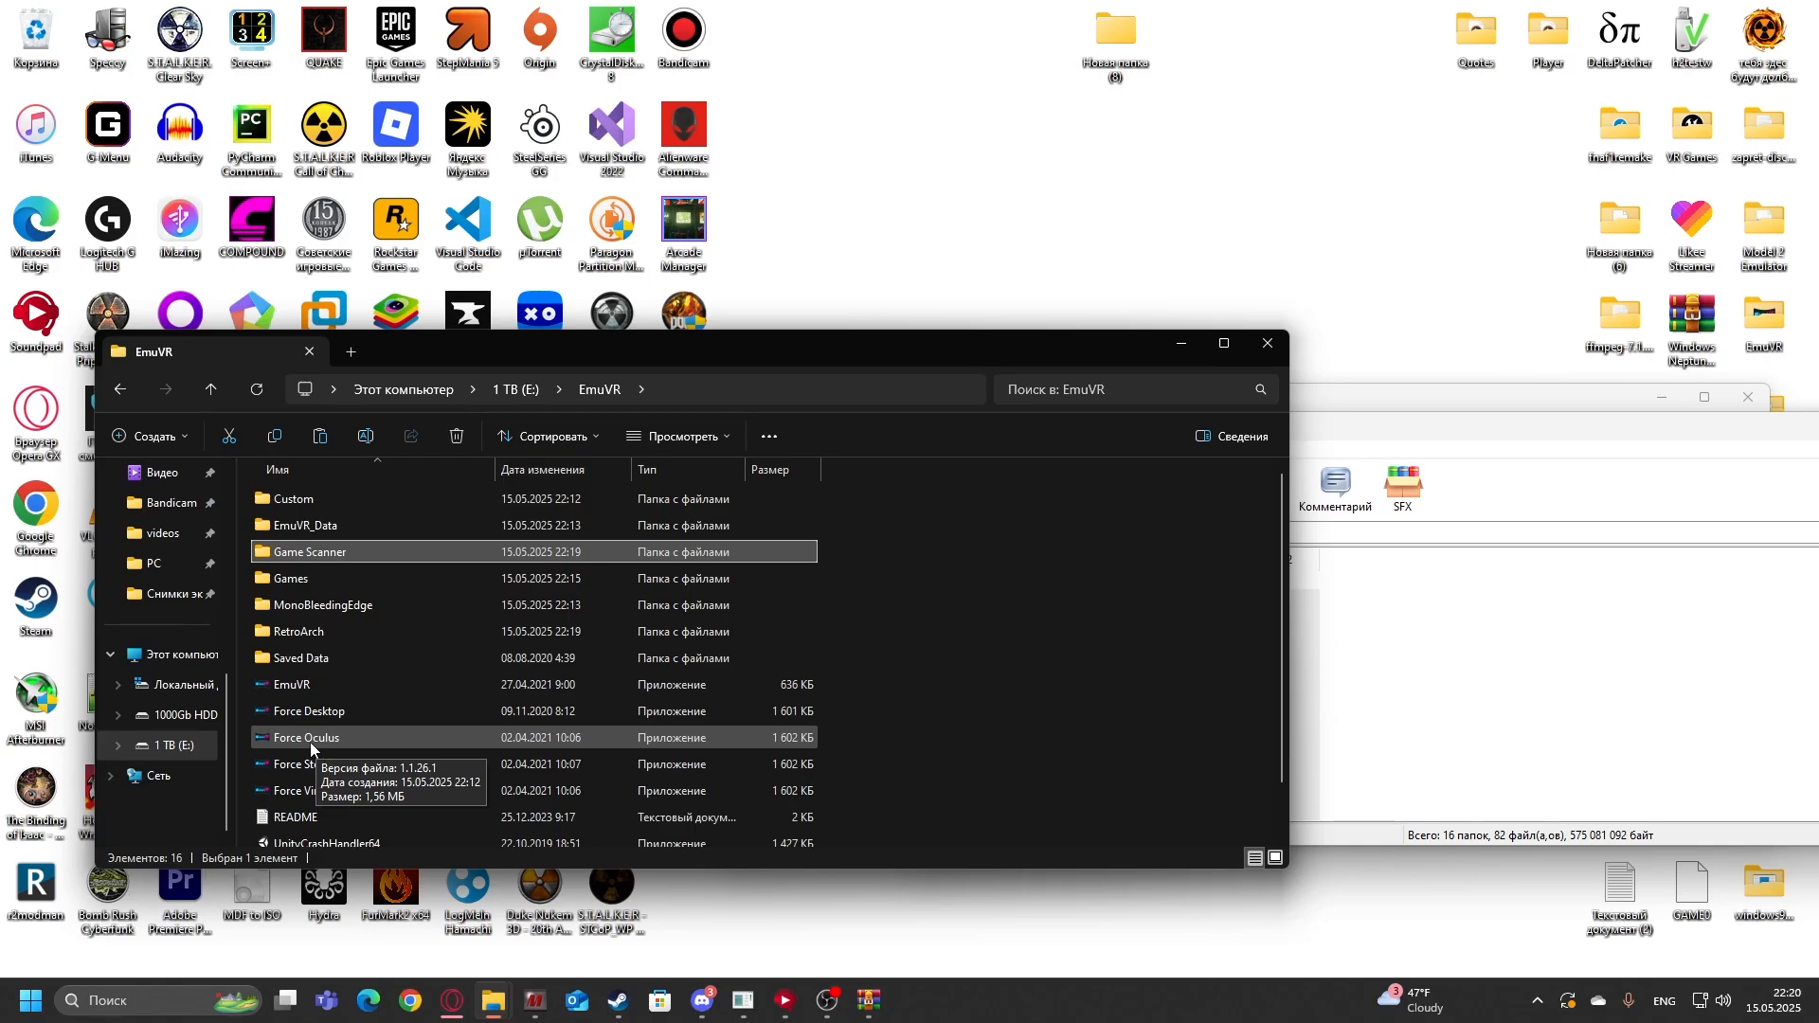
mouse_move(338, 764)
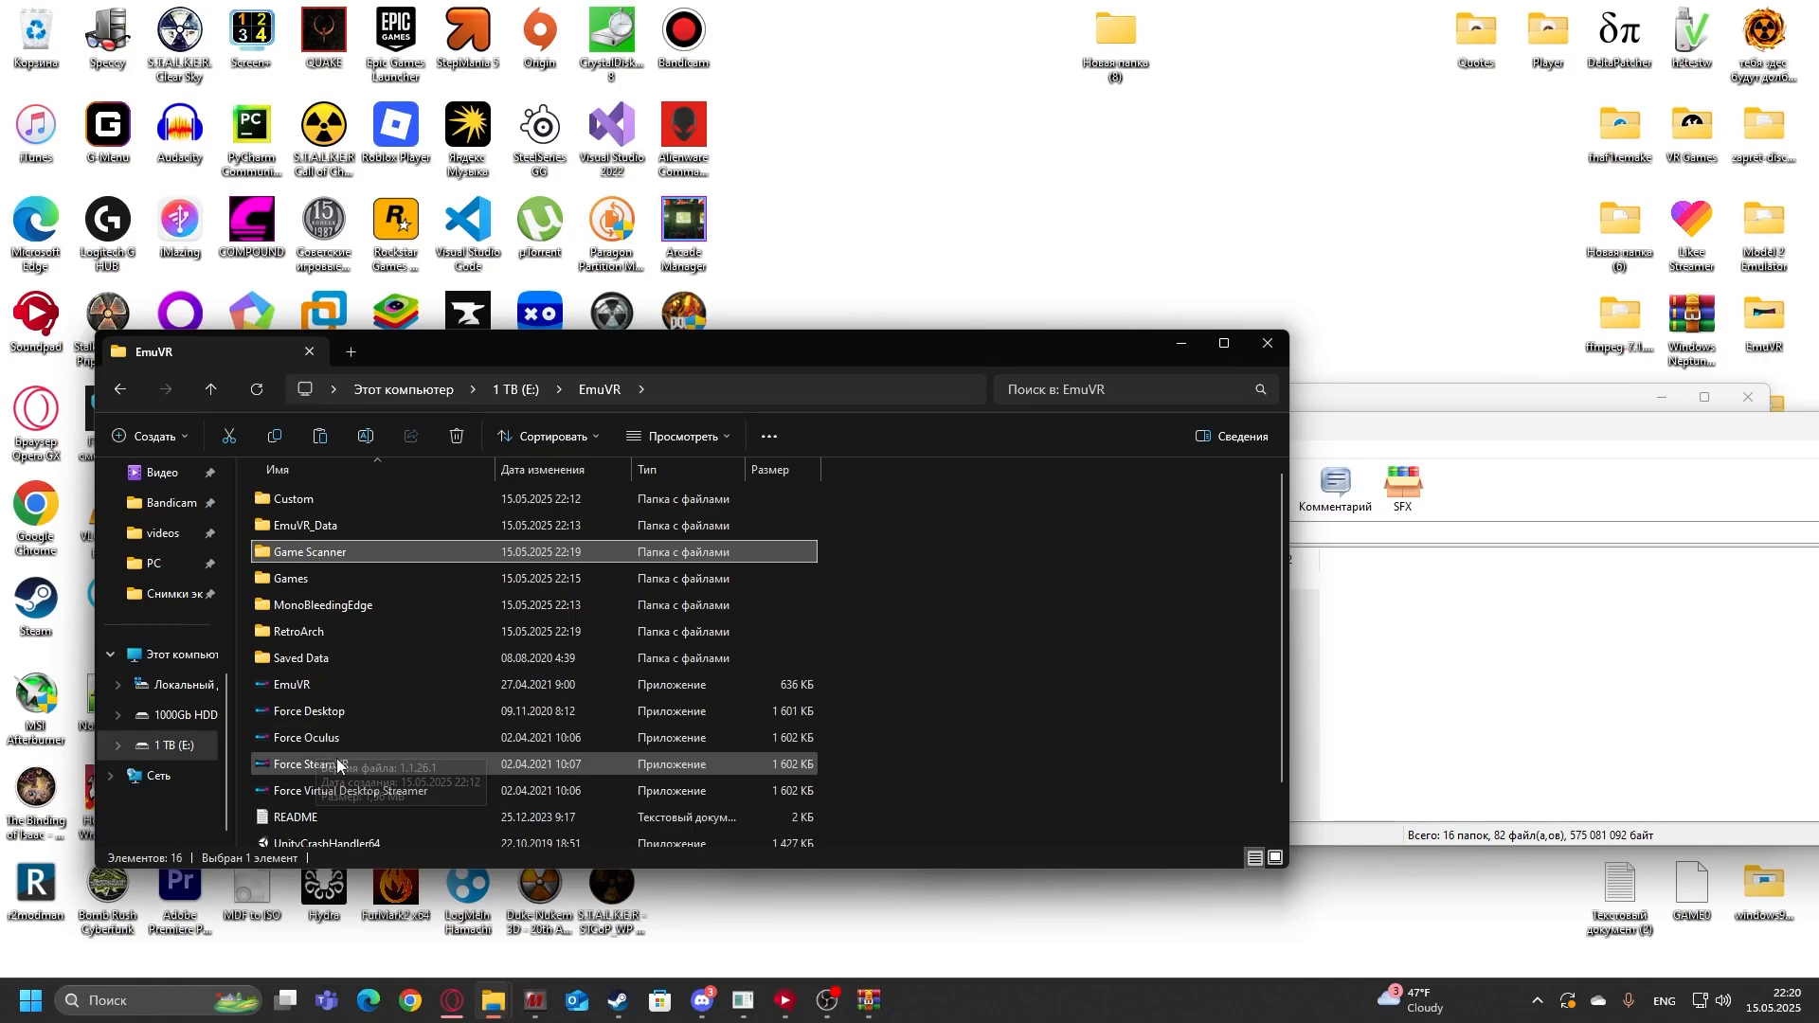
mouse_move(309, 764)
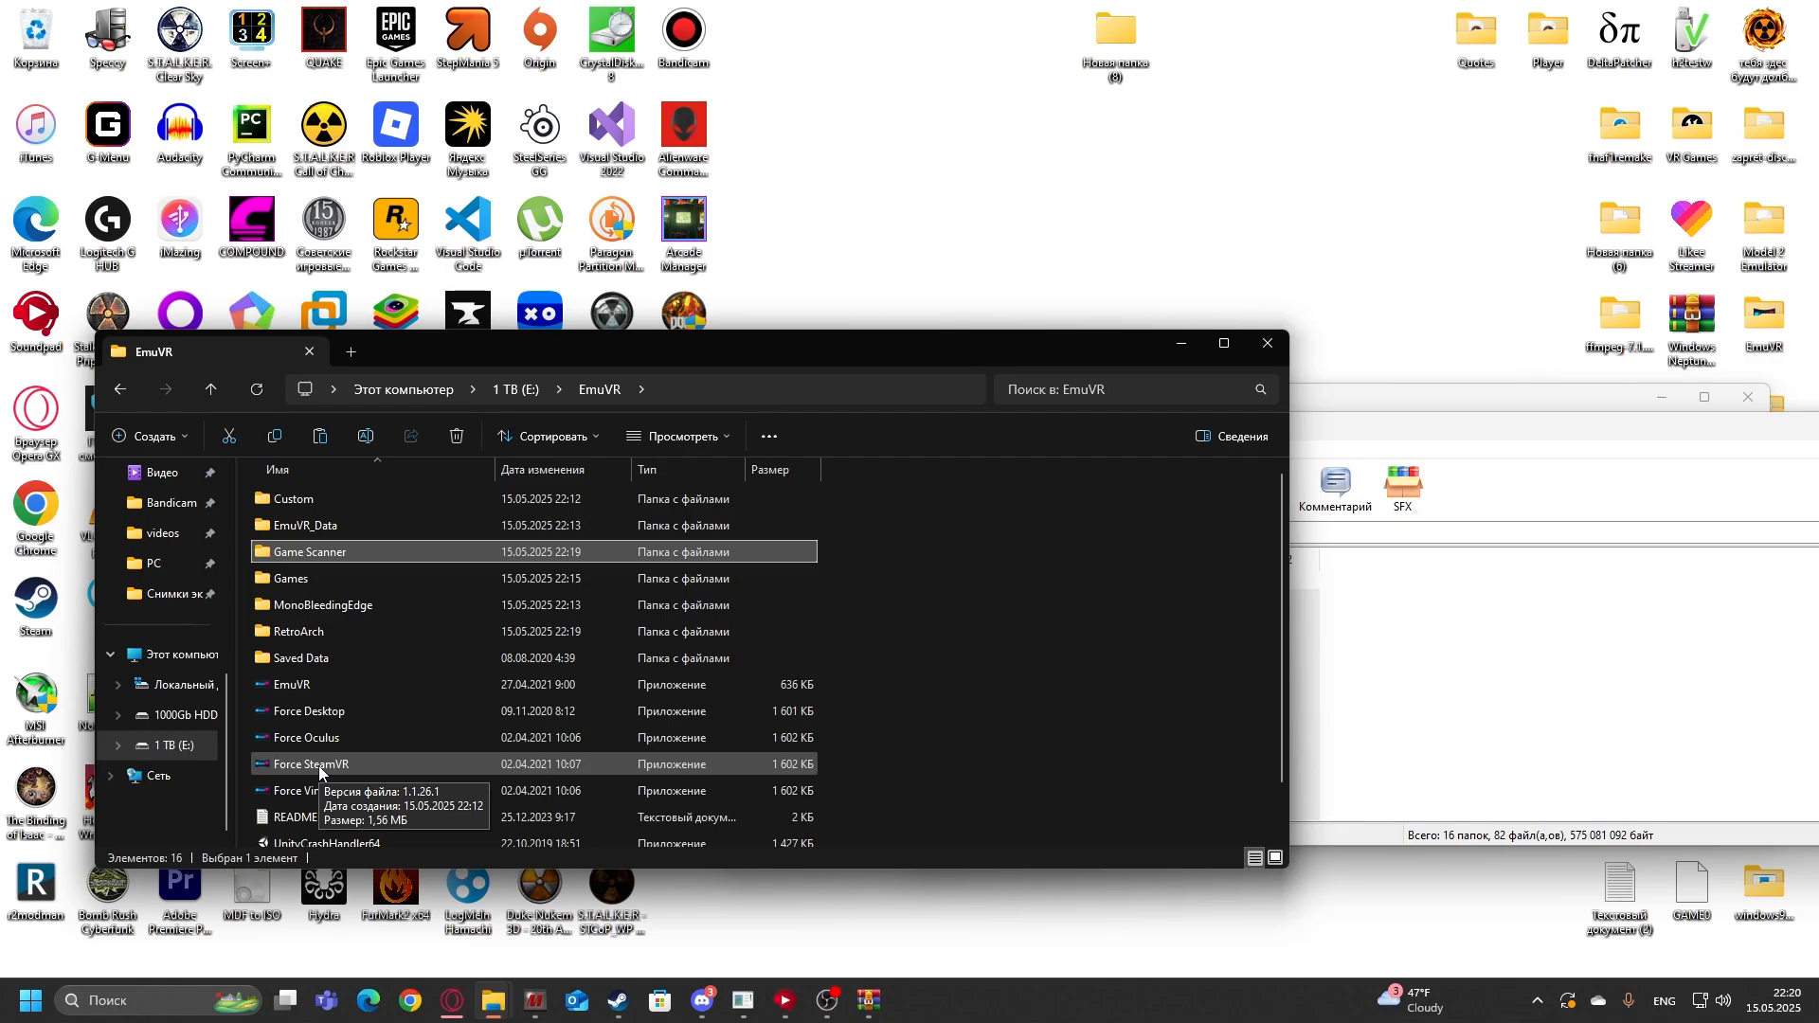
mouse_move(348, 775)
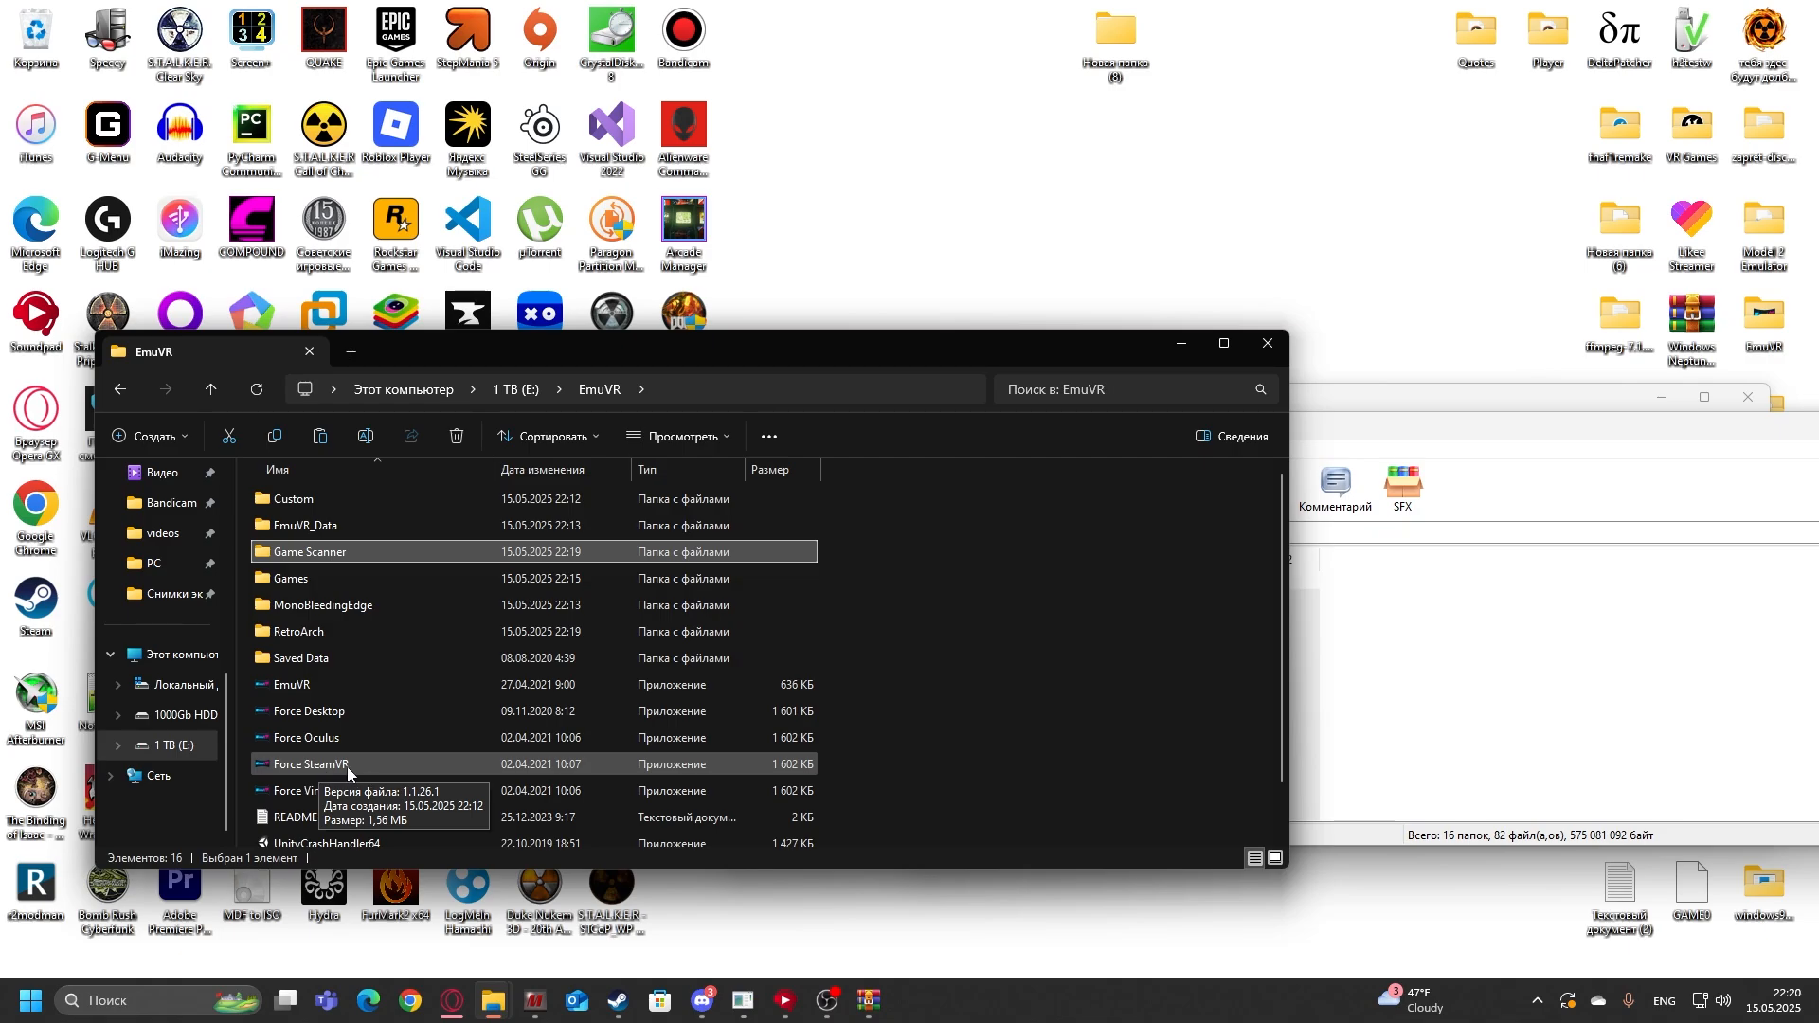
mouse_move(365, 798)
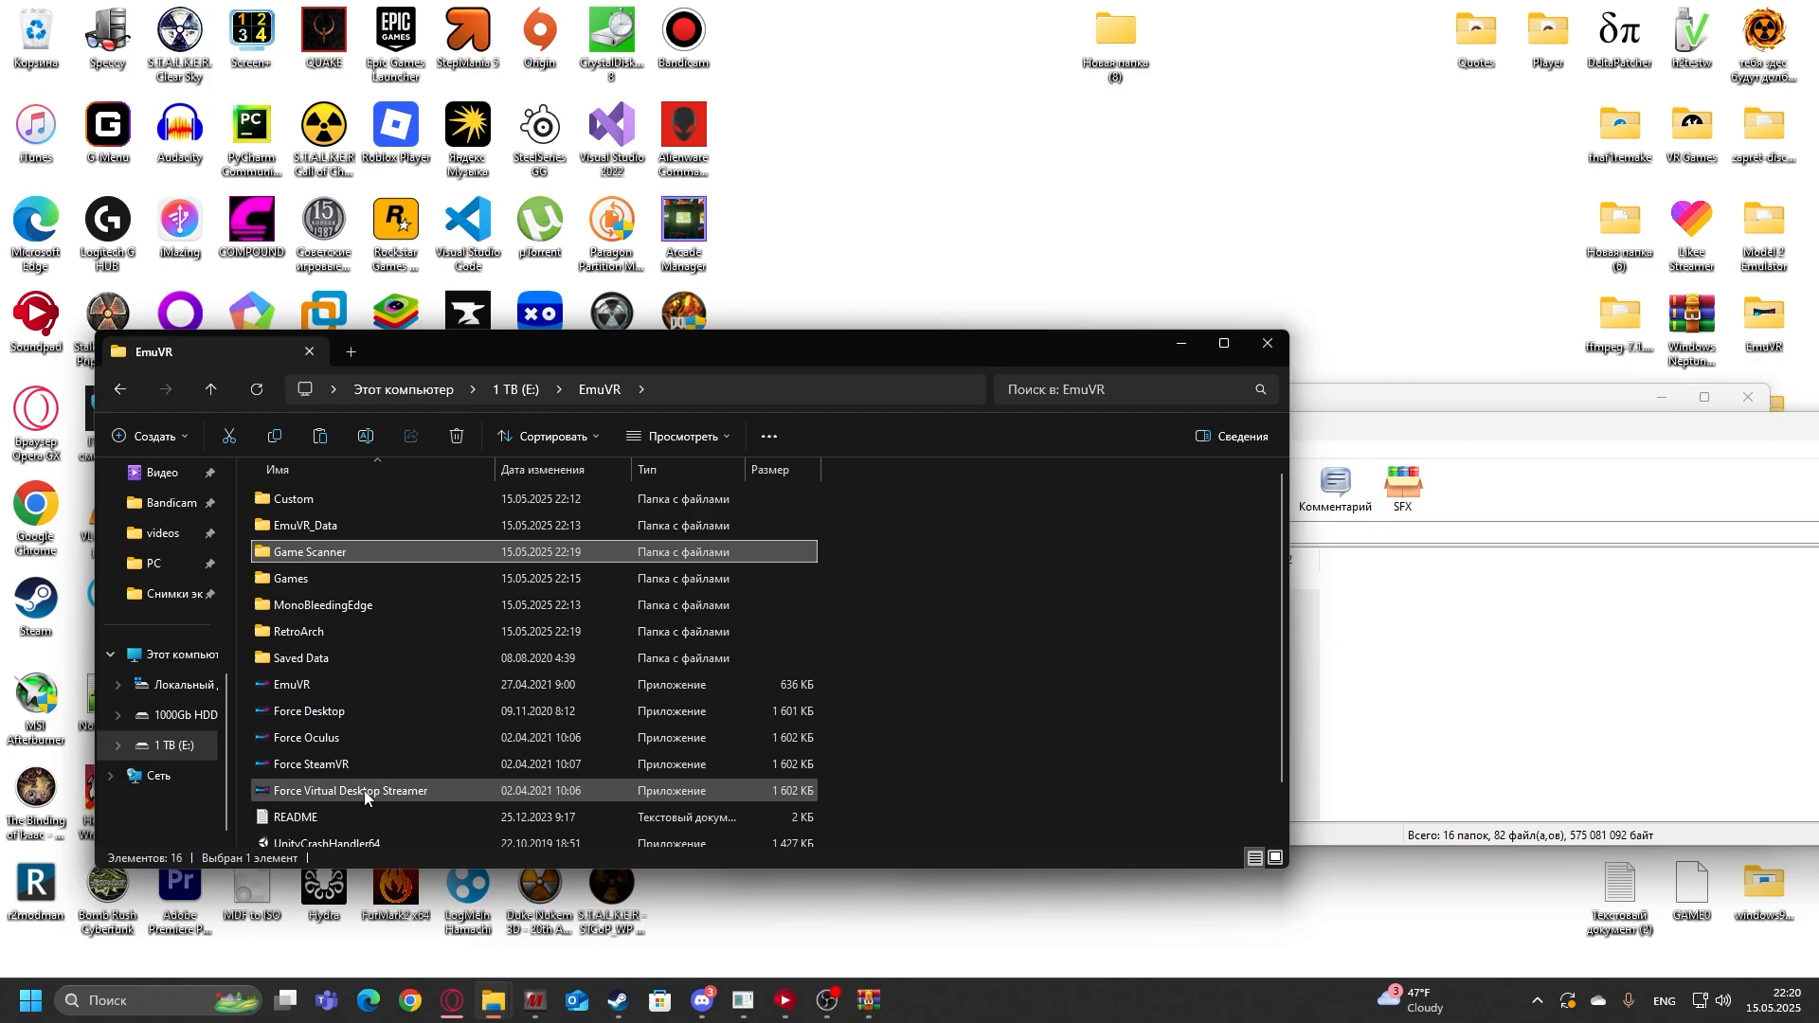
mouse_move(366, 800)
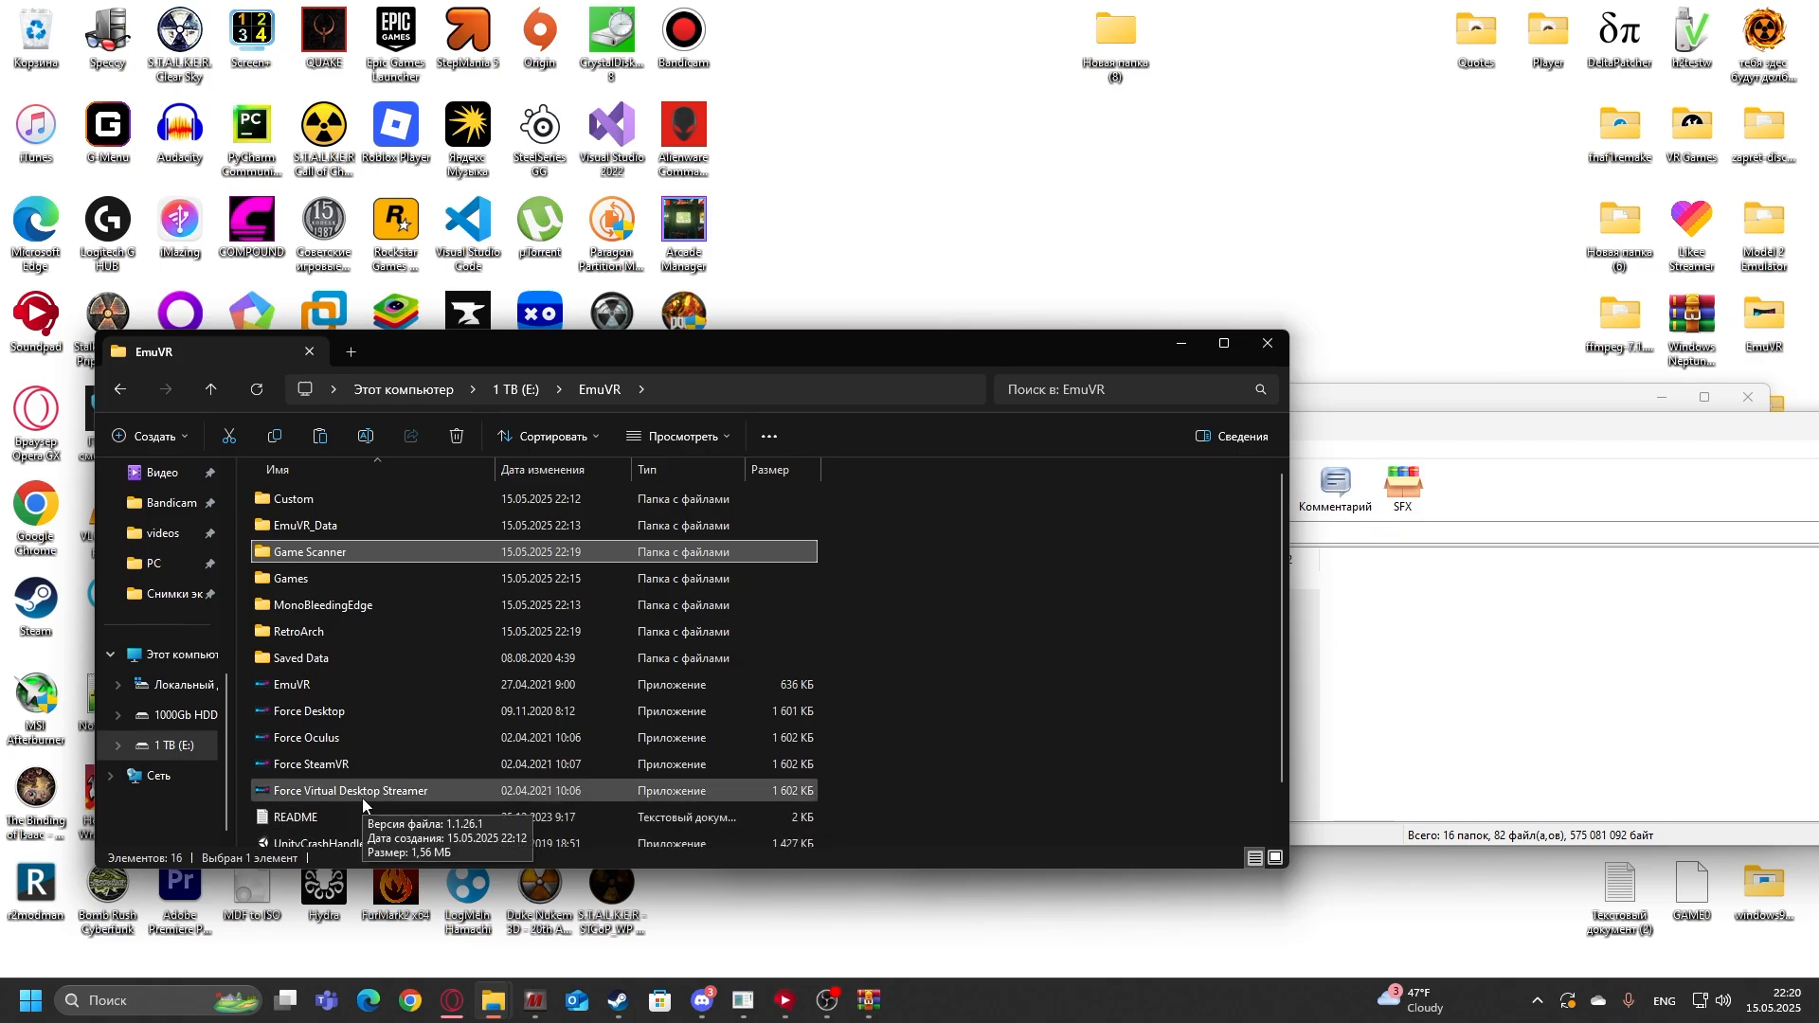
mouse_move(350, 804)
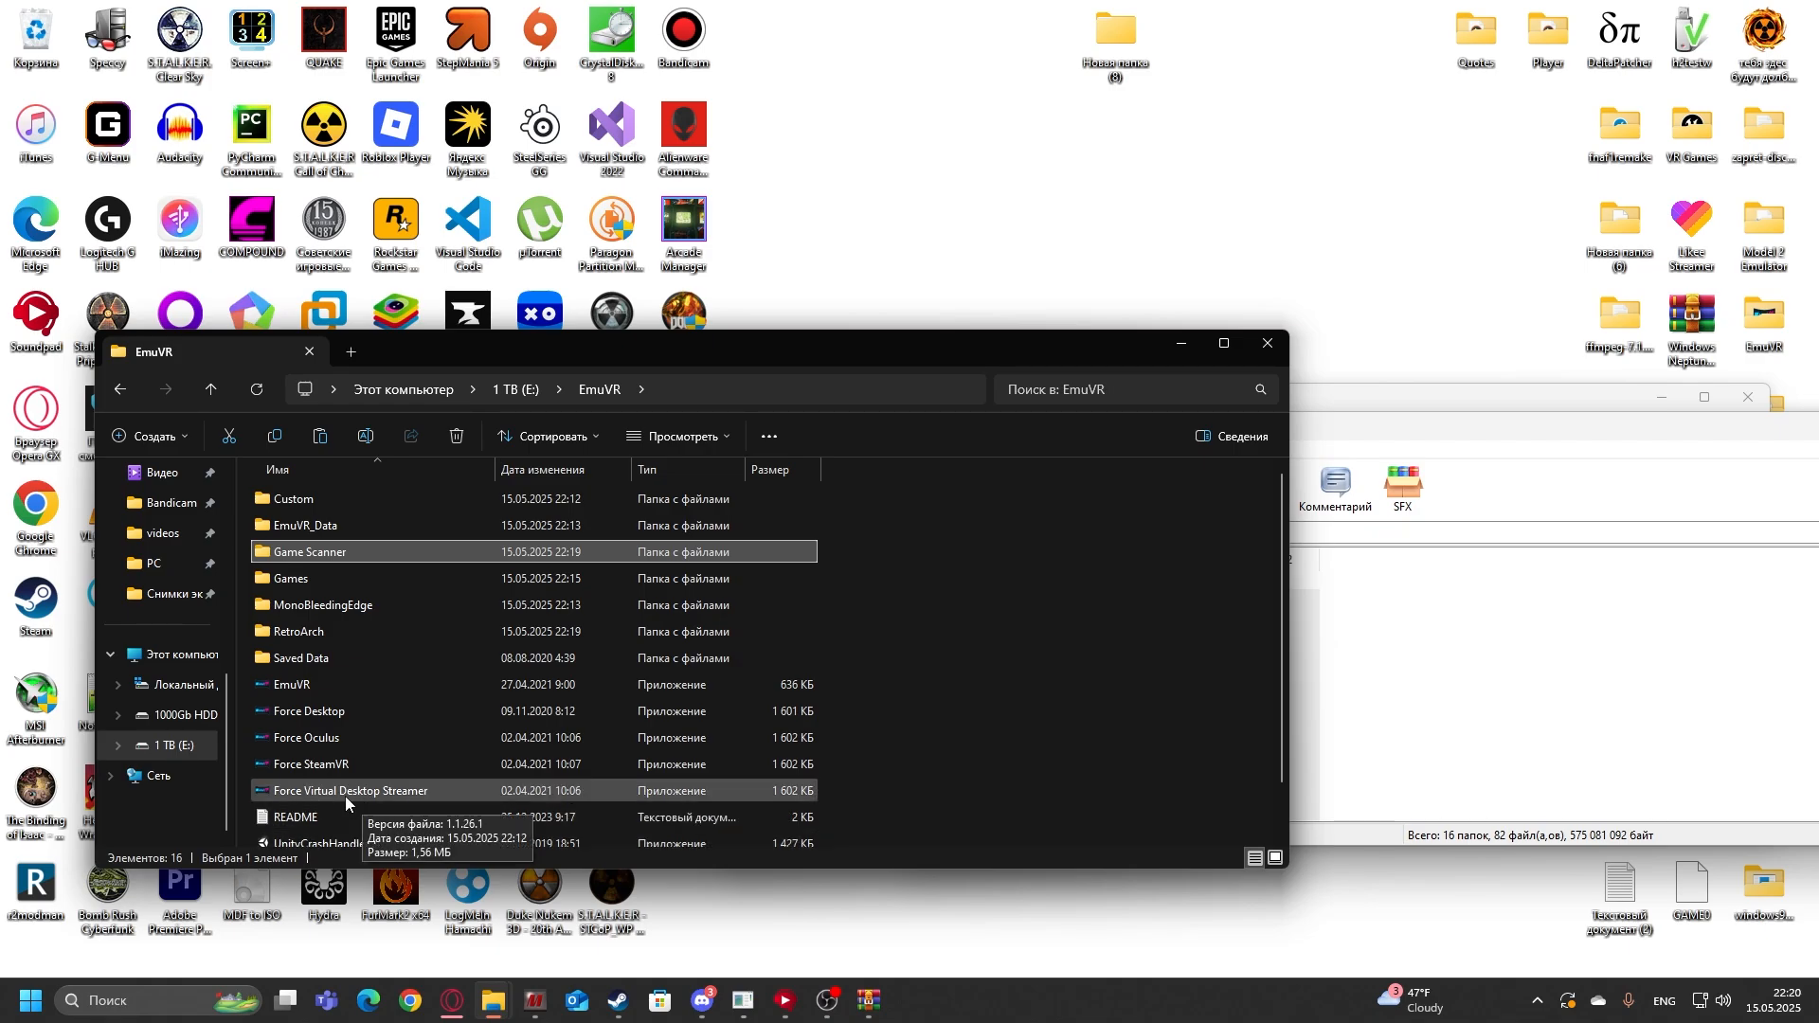
Step: Deselect Game Scanner in the E:\EmuVR folder listing
click(938, 738)
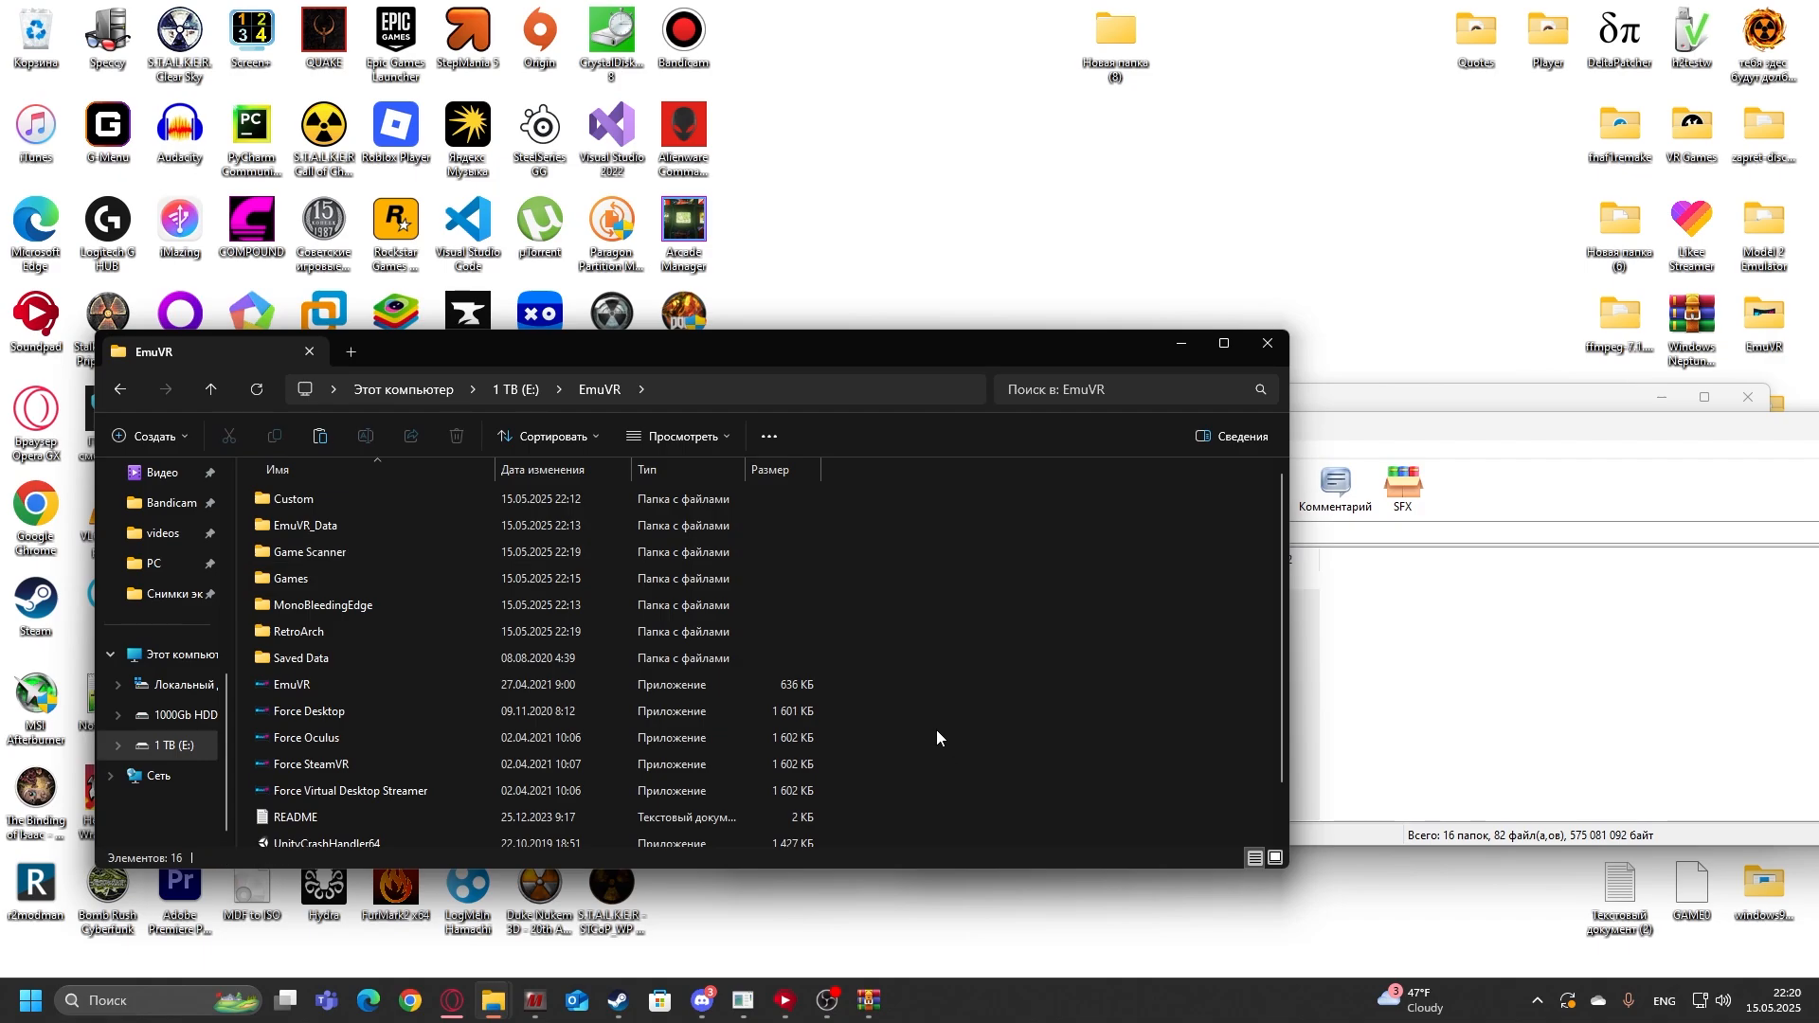
mouse_move(929, 733)
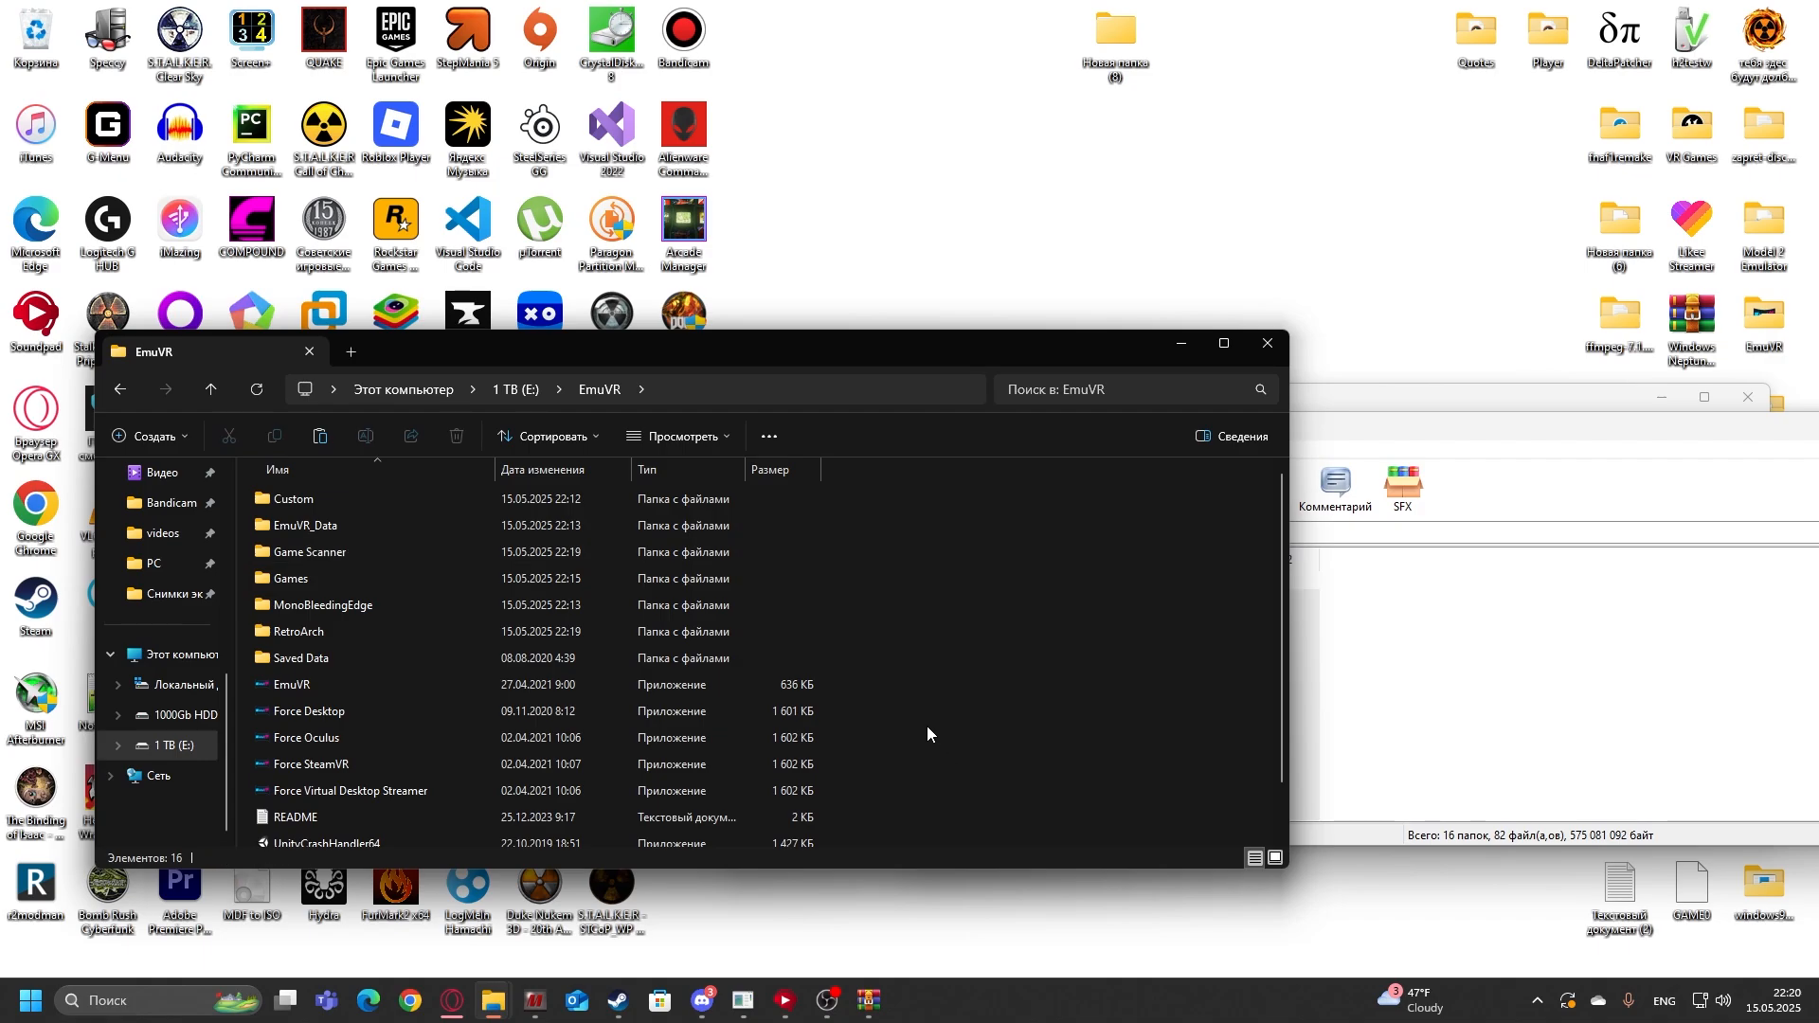
mouse_move(968, 633)
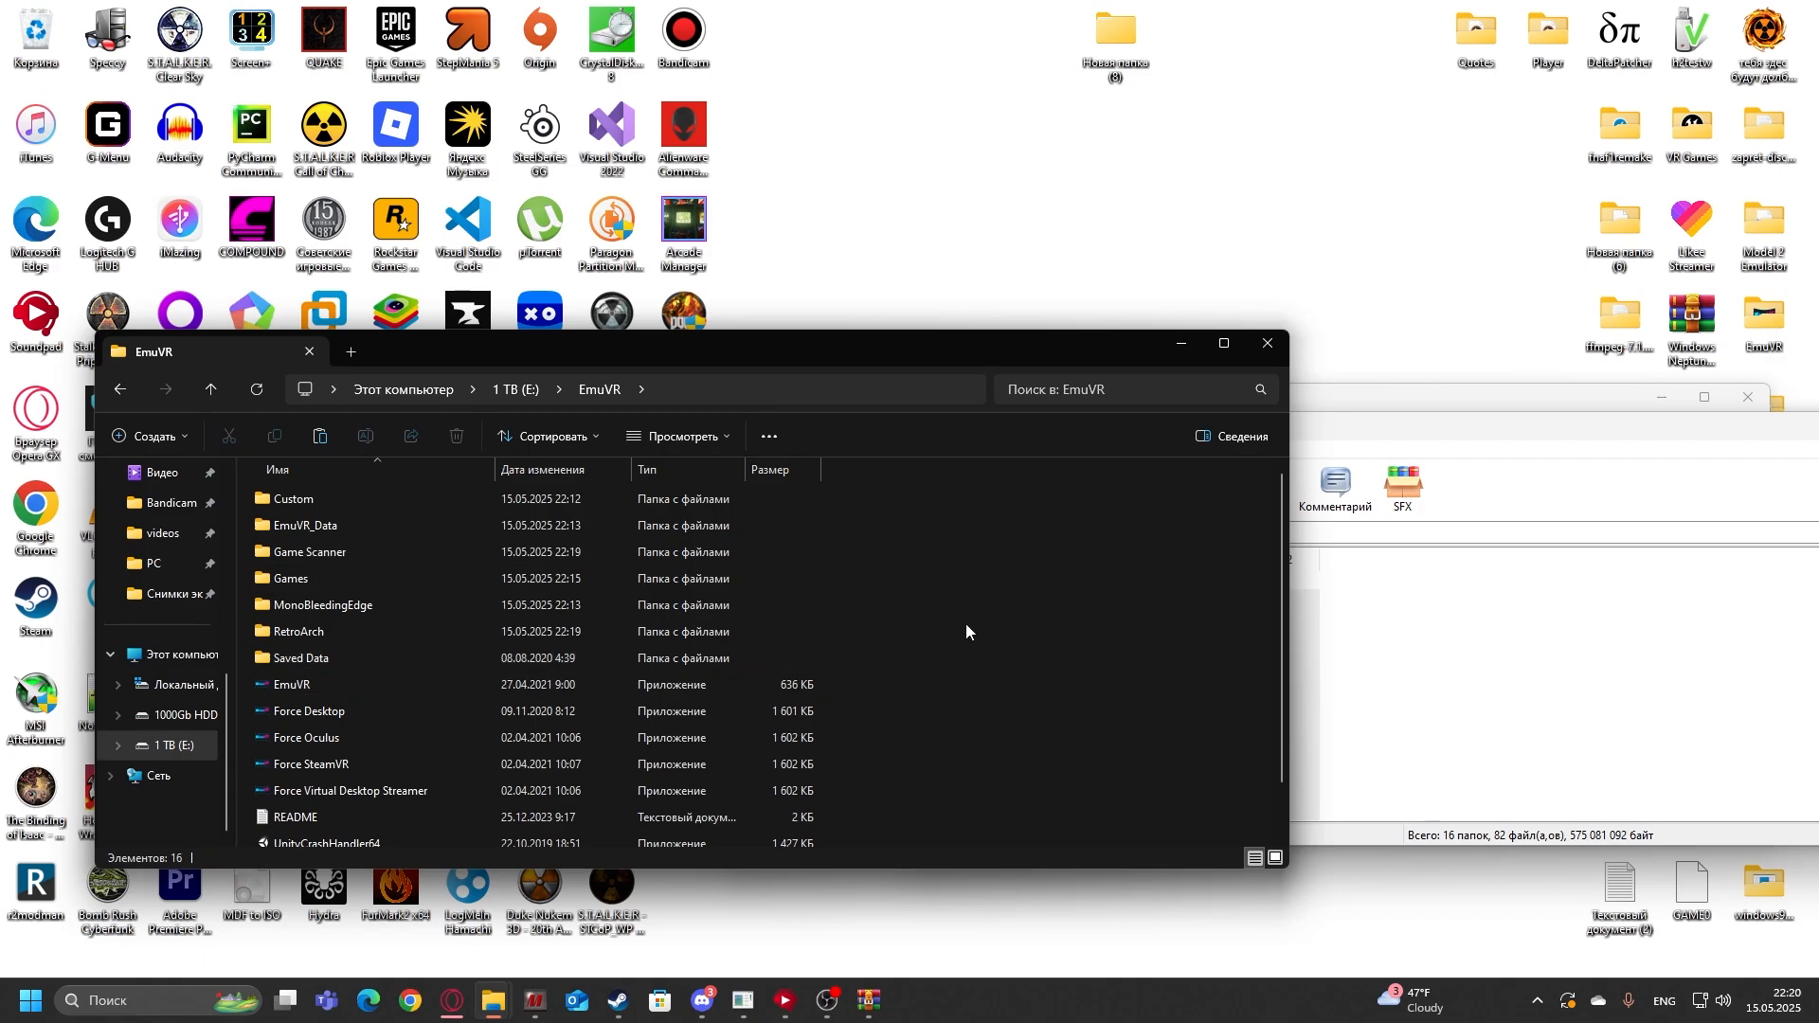
mouse_move(942, 703)
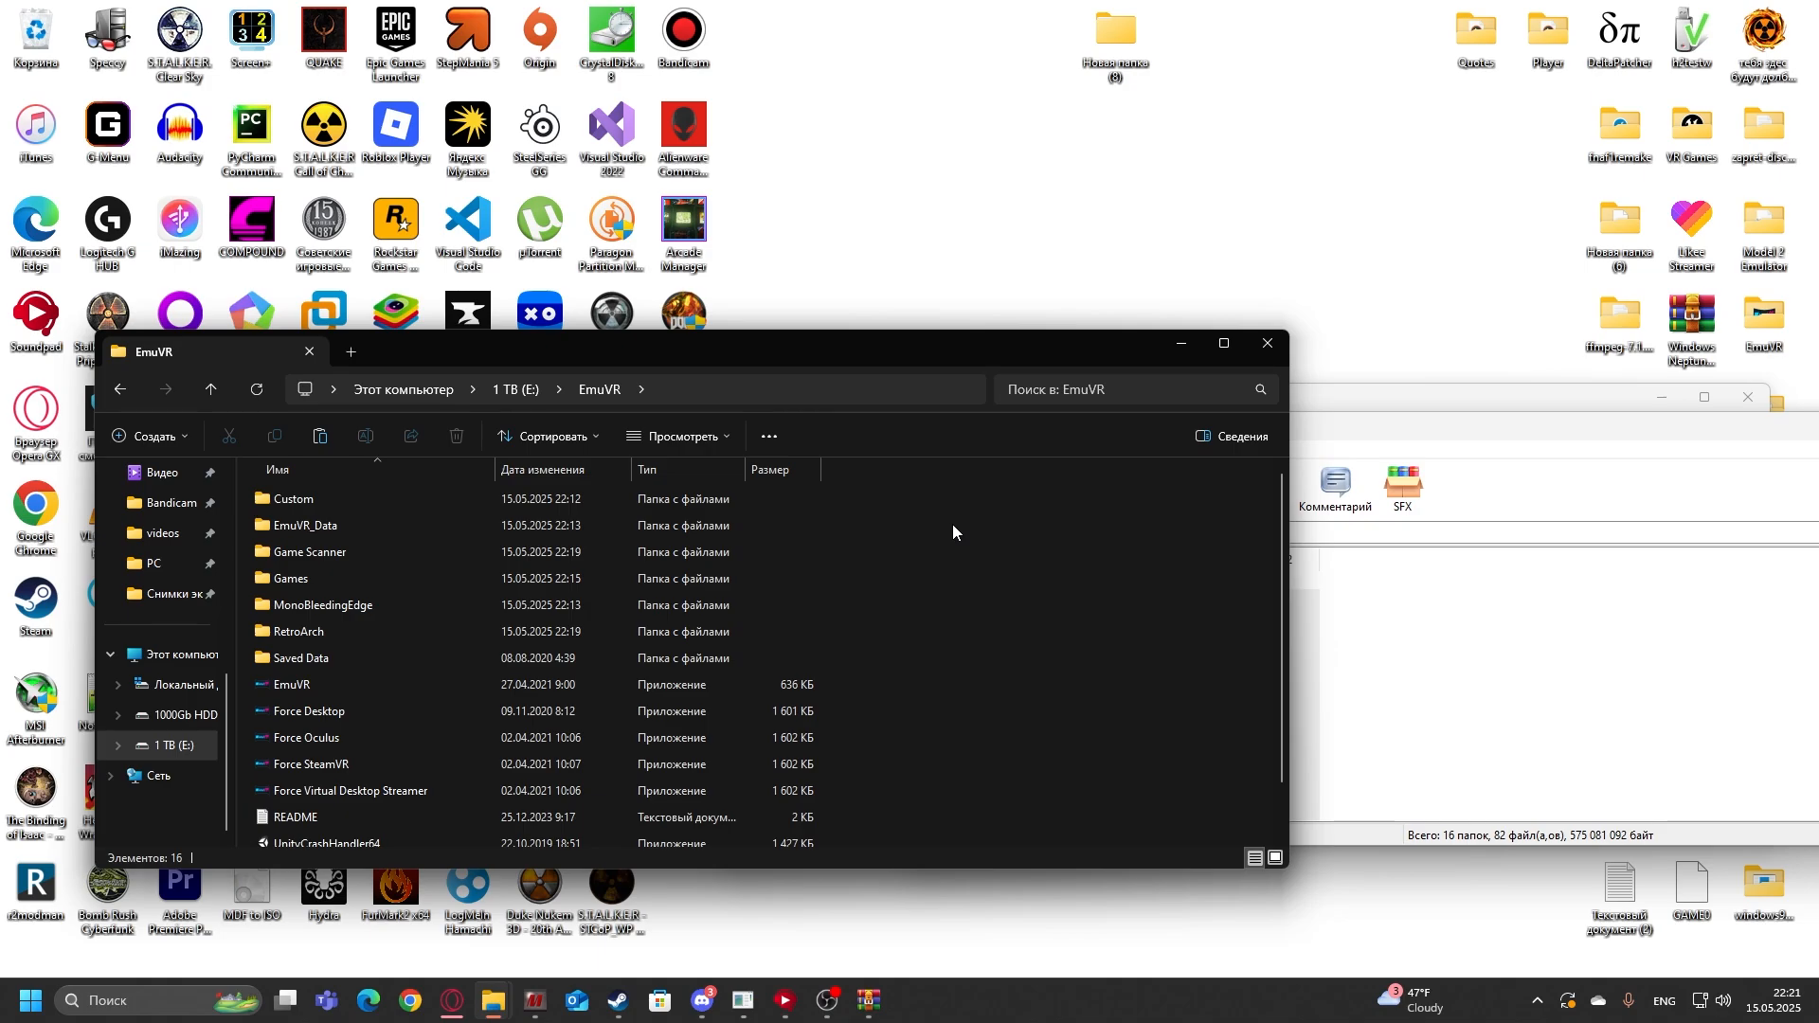
mouse_move(942, 612)
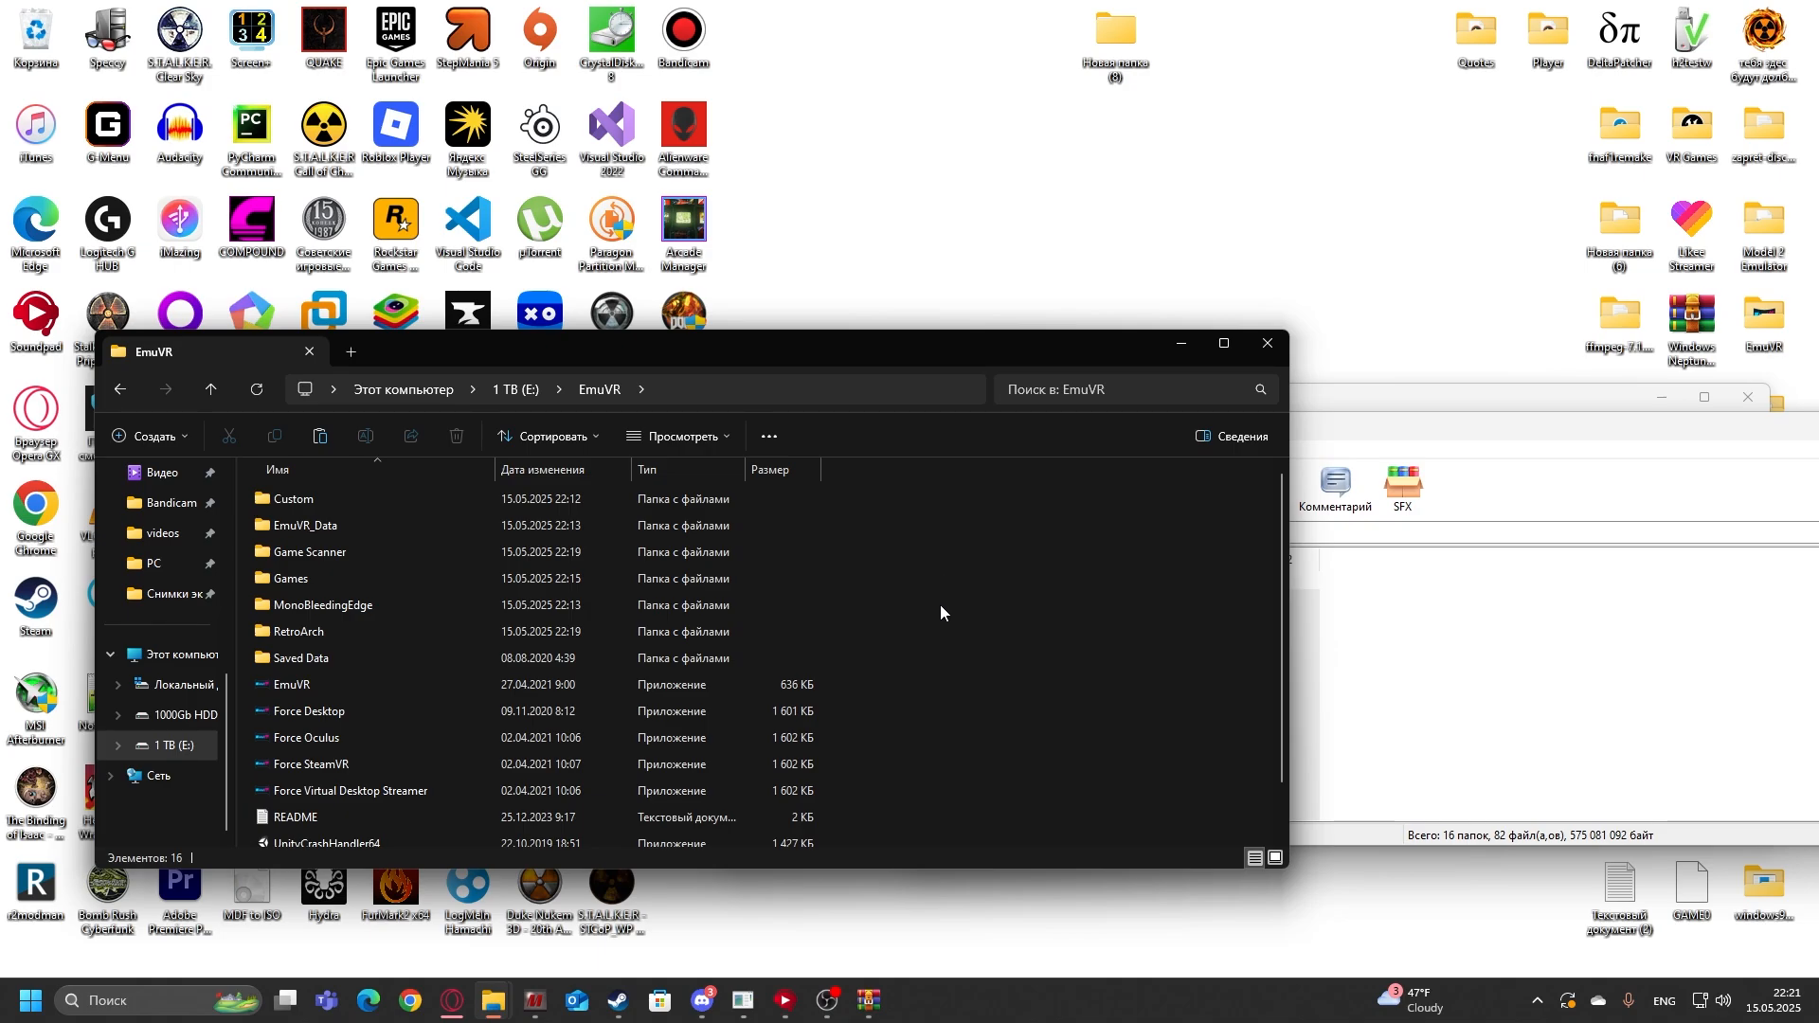
mouse_move(936, 602)
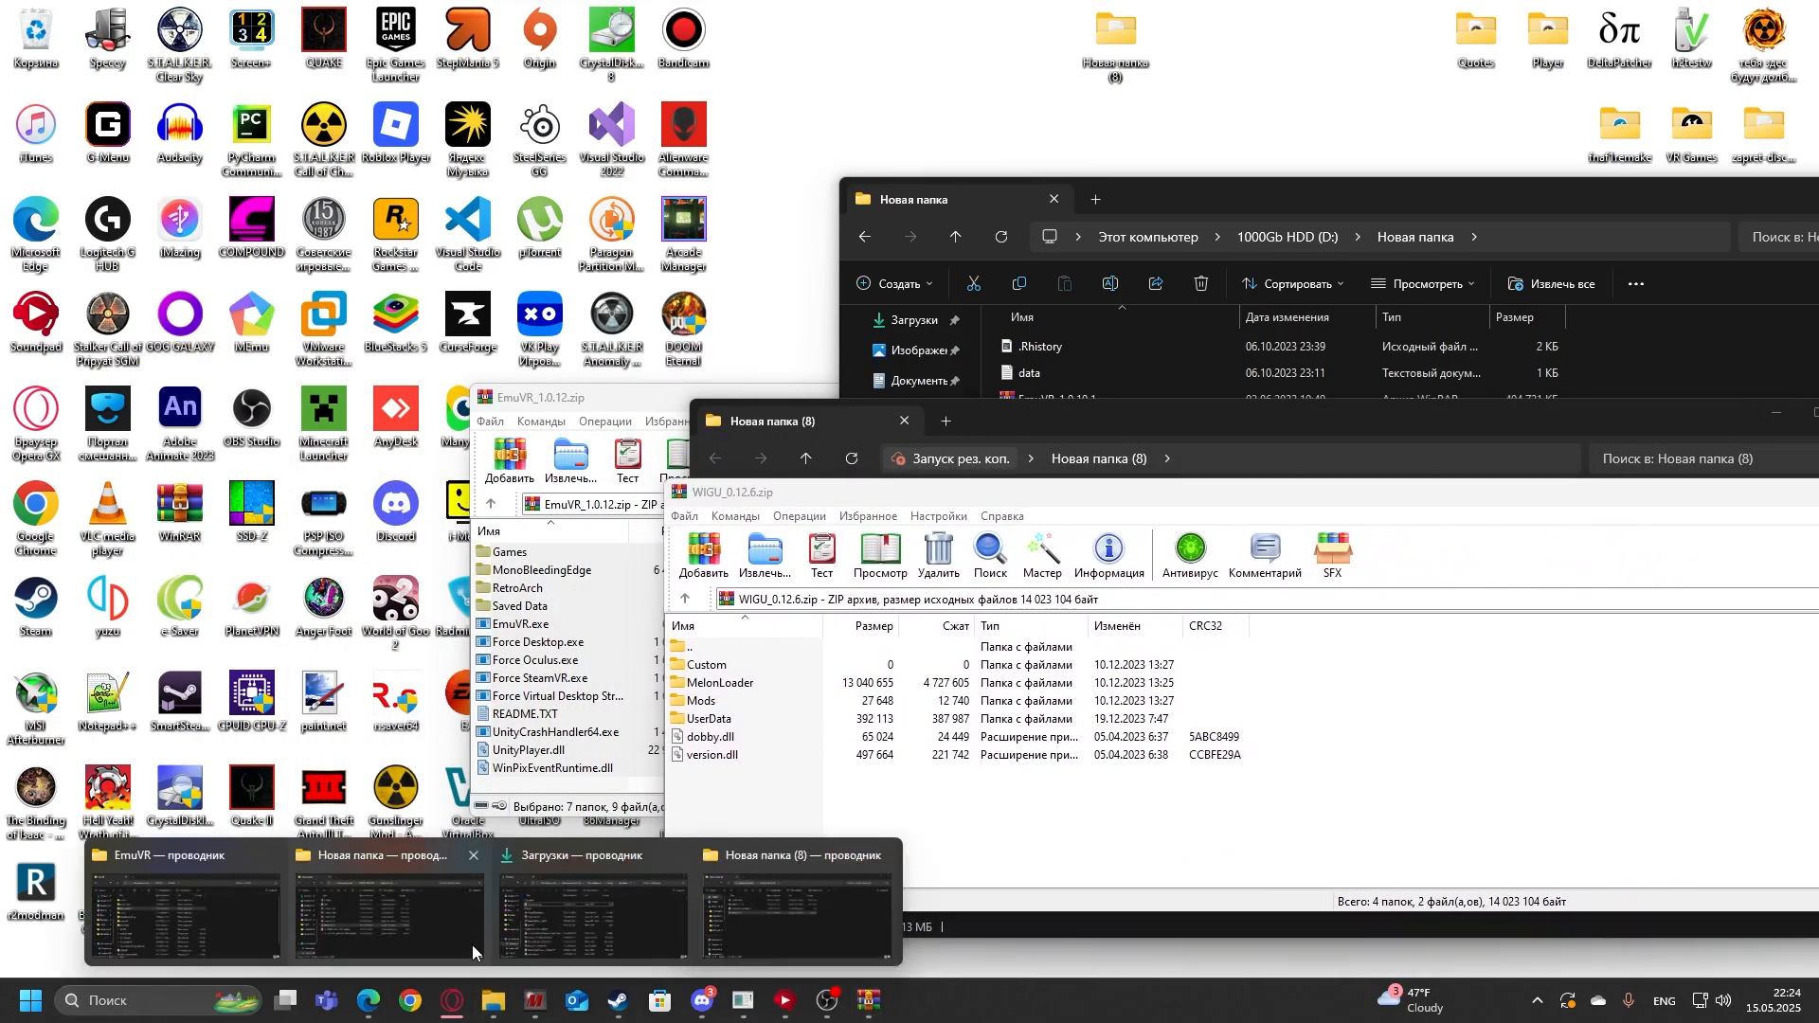
Step: Bring the EmuVR folder forward and check the extracted MelonLoader, Mods, UserData and dobby.dll items
click(181, 906)
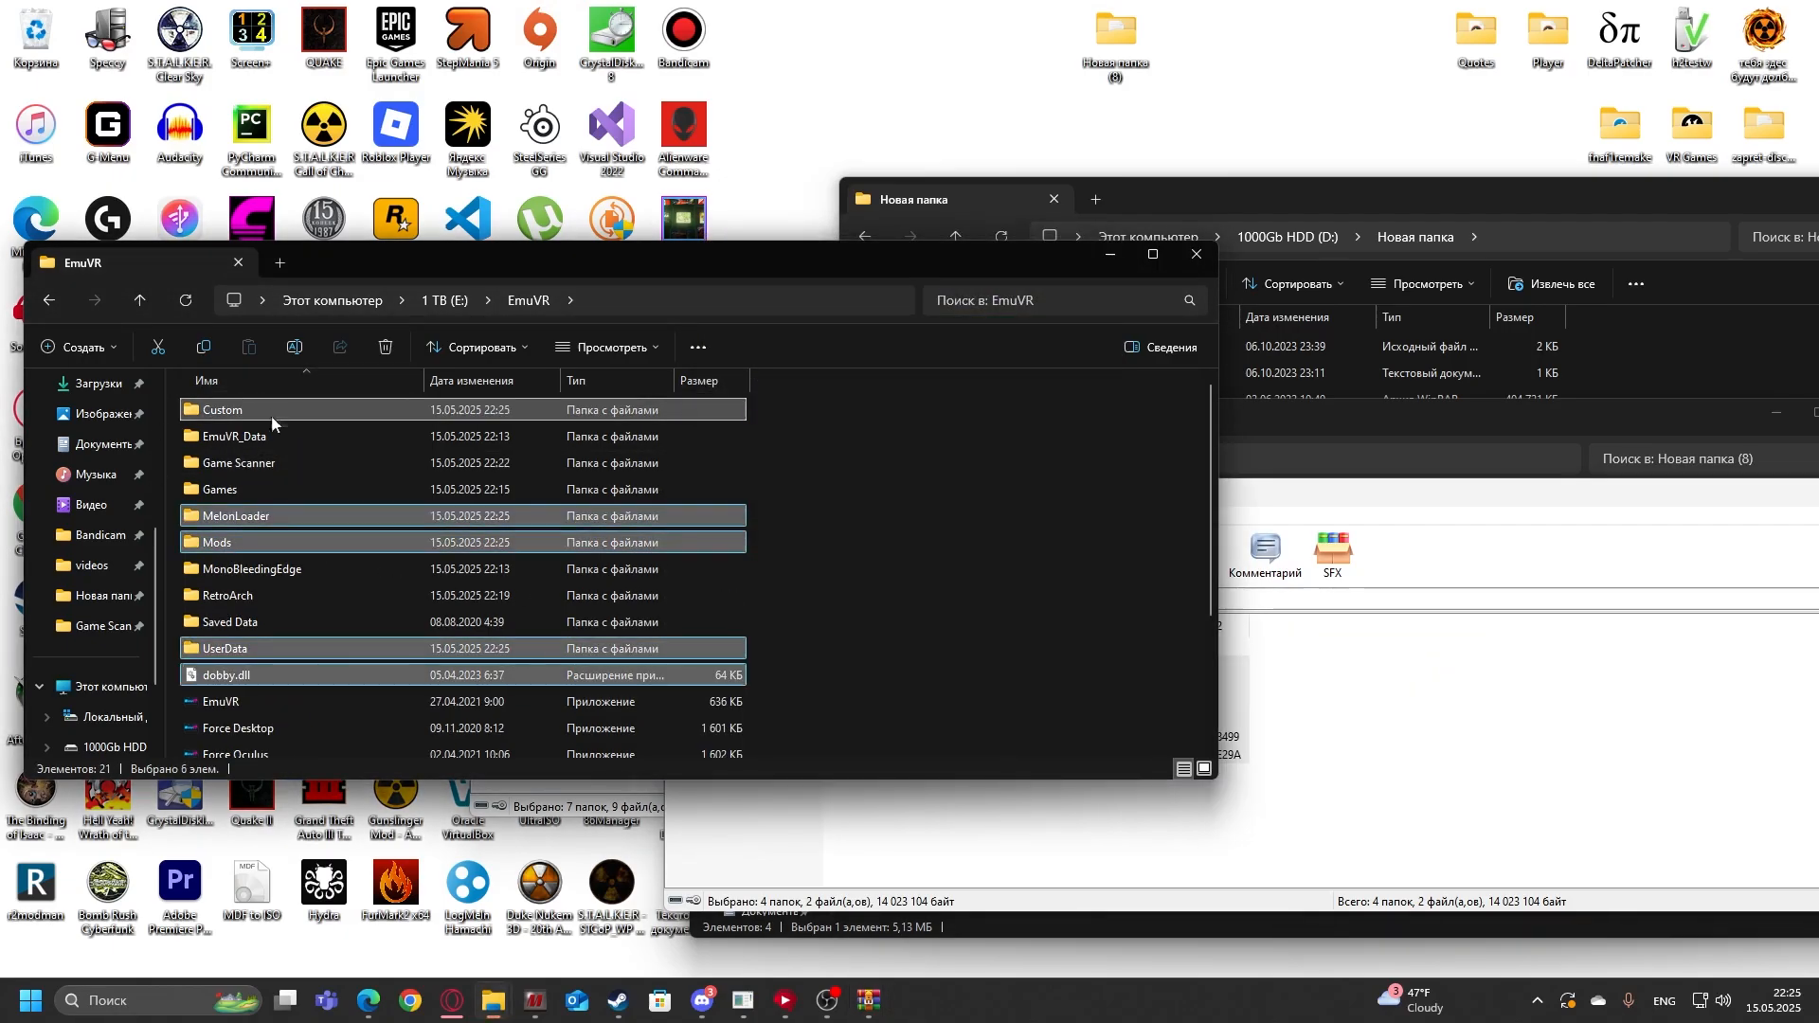
click(832, 629)
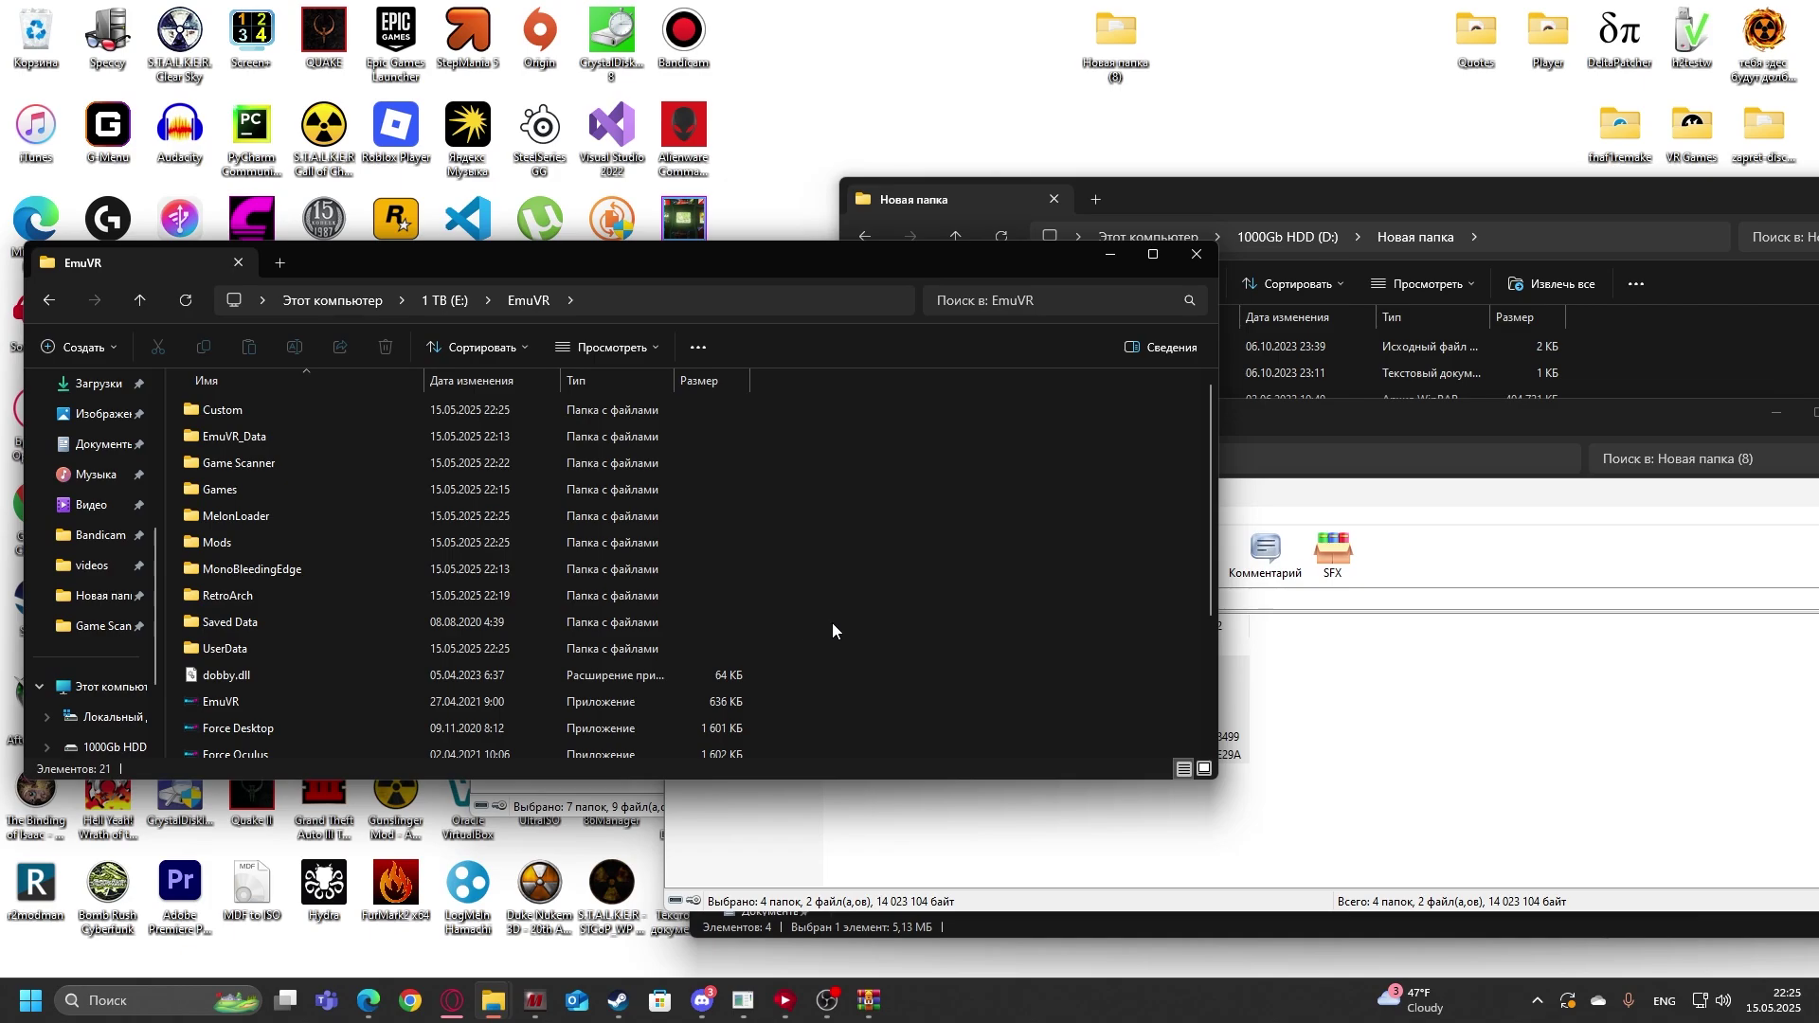
click(235, 516)
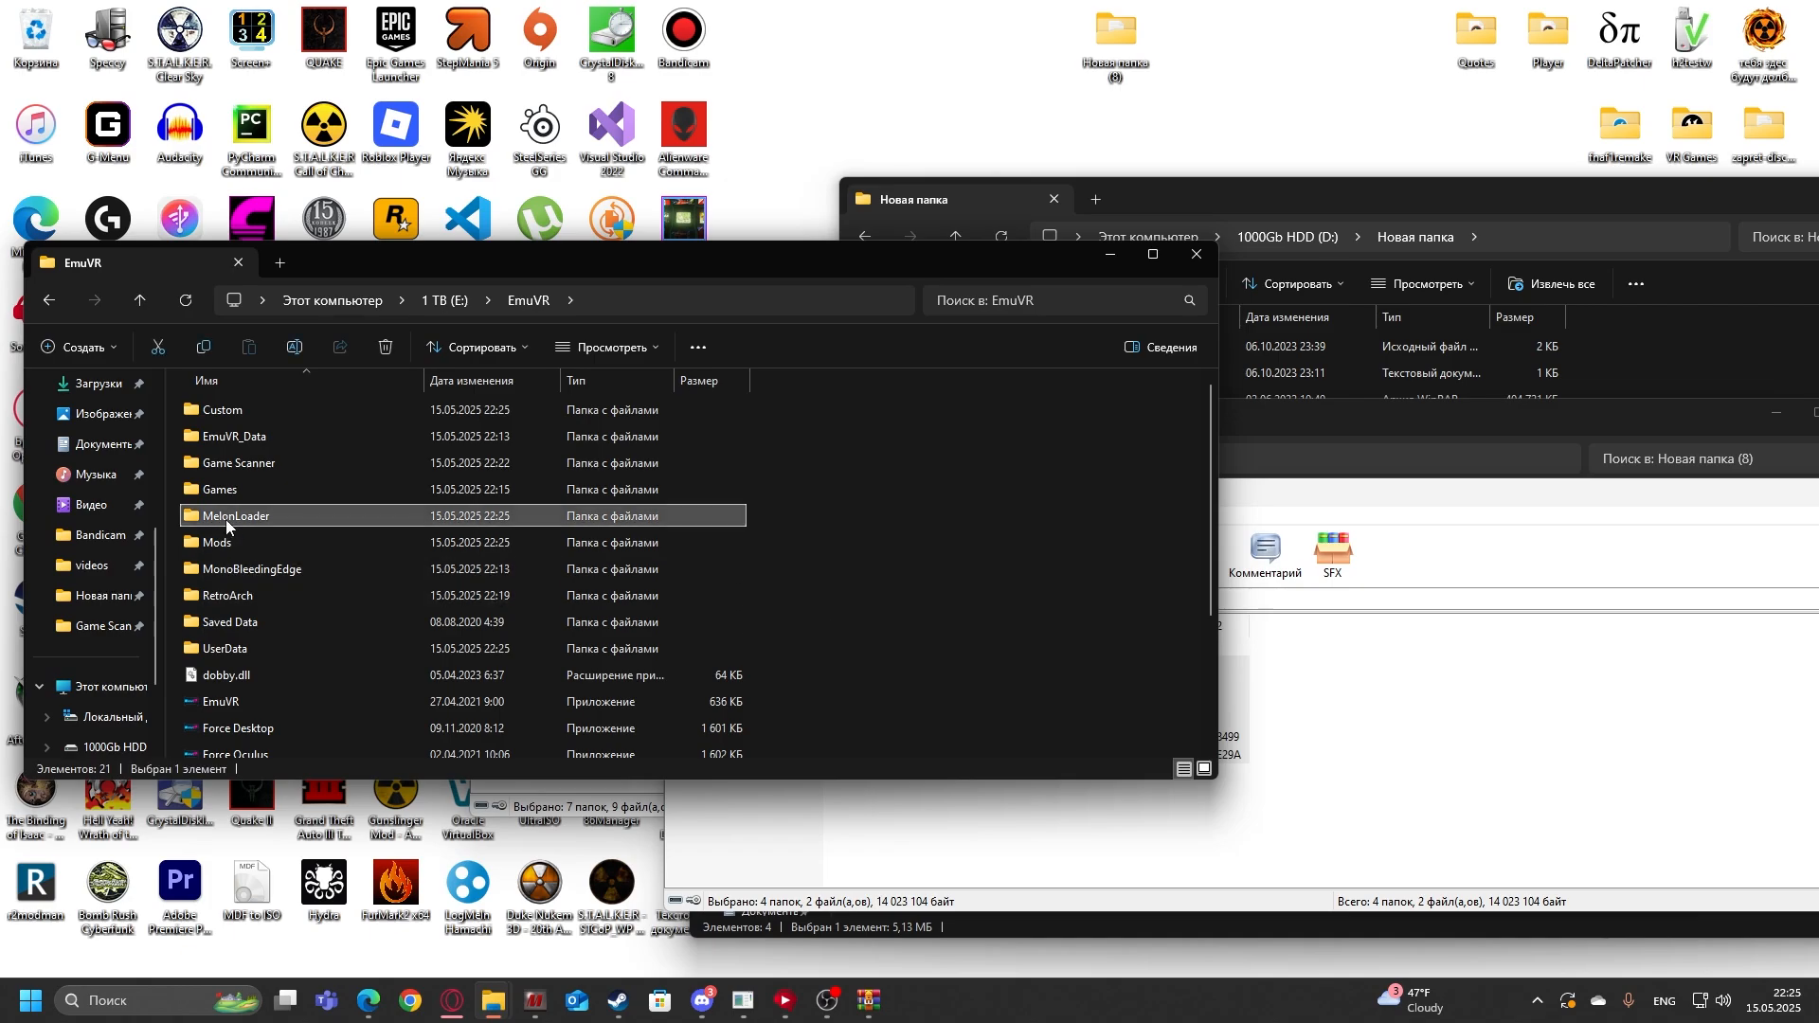
mouse_move(250, 525)
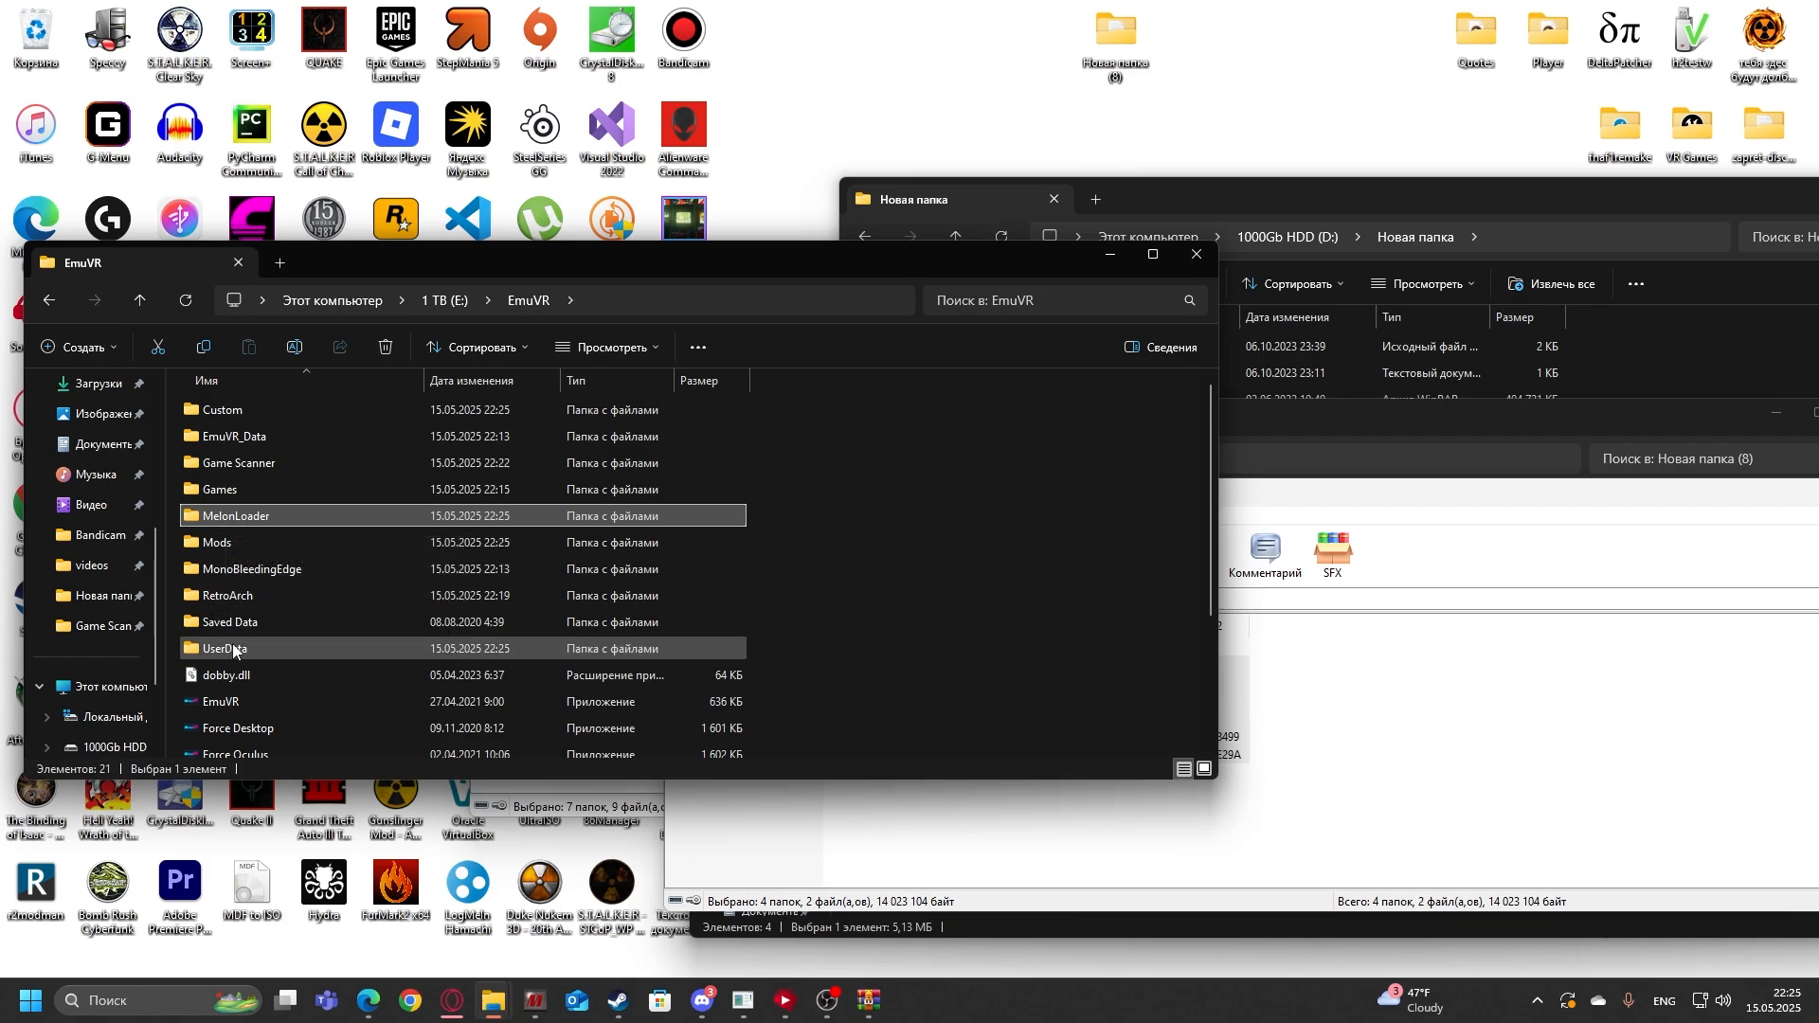
click(265, 595)
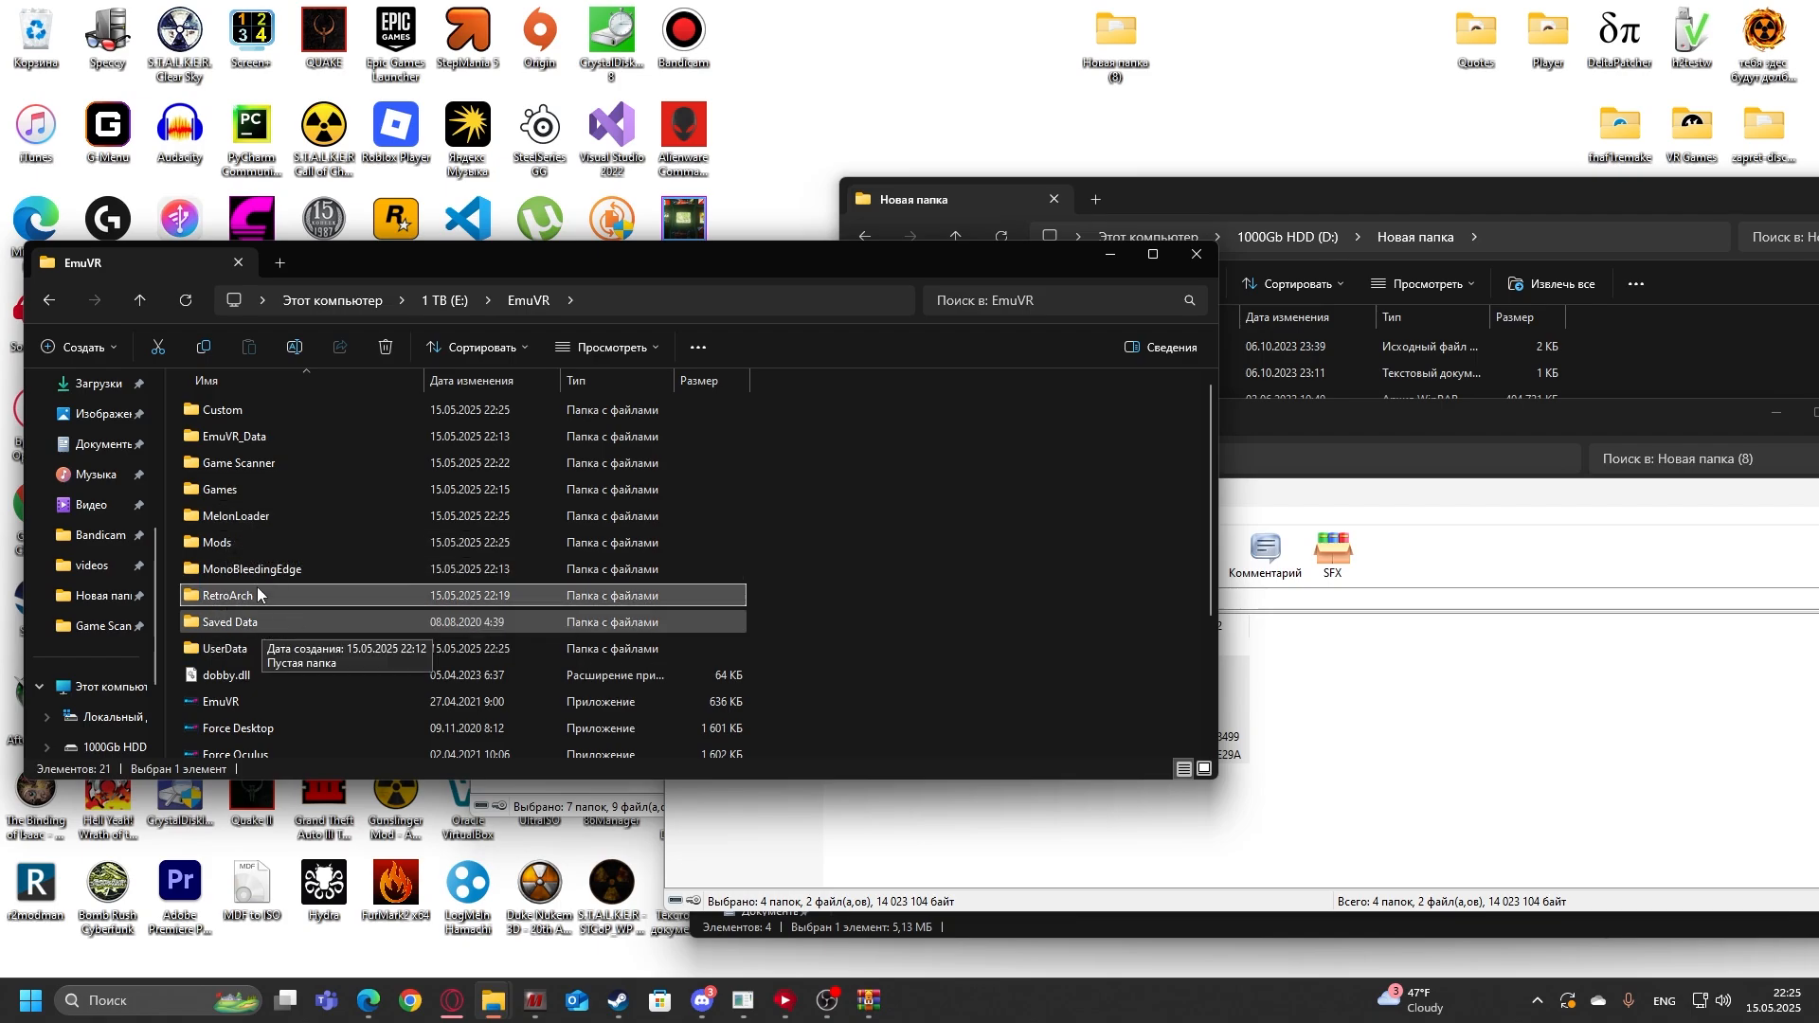
Step: Look inside Custom > UGC, find it empty, and go back to the previous folder
double_click(223, 409)
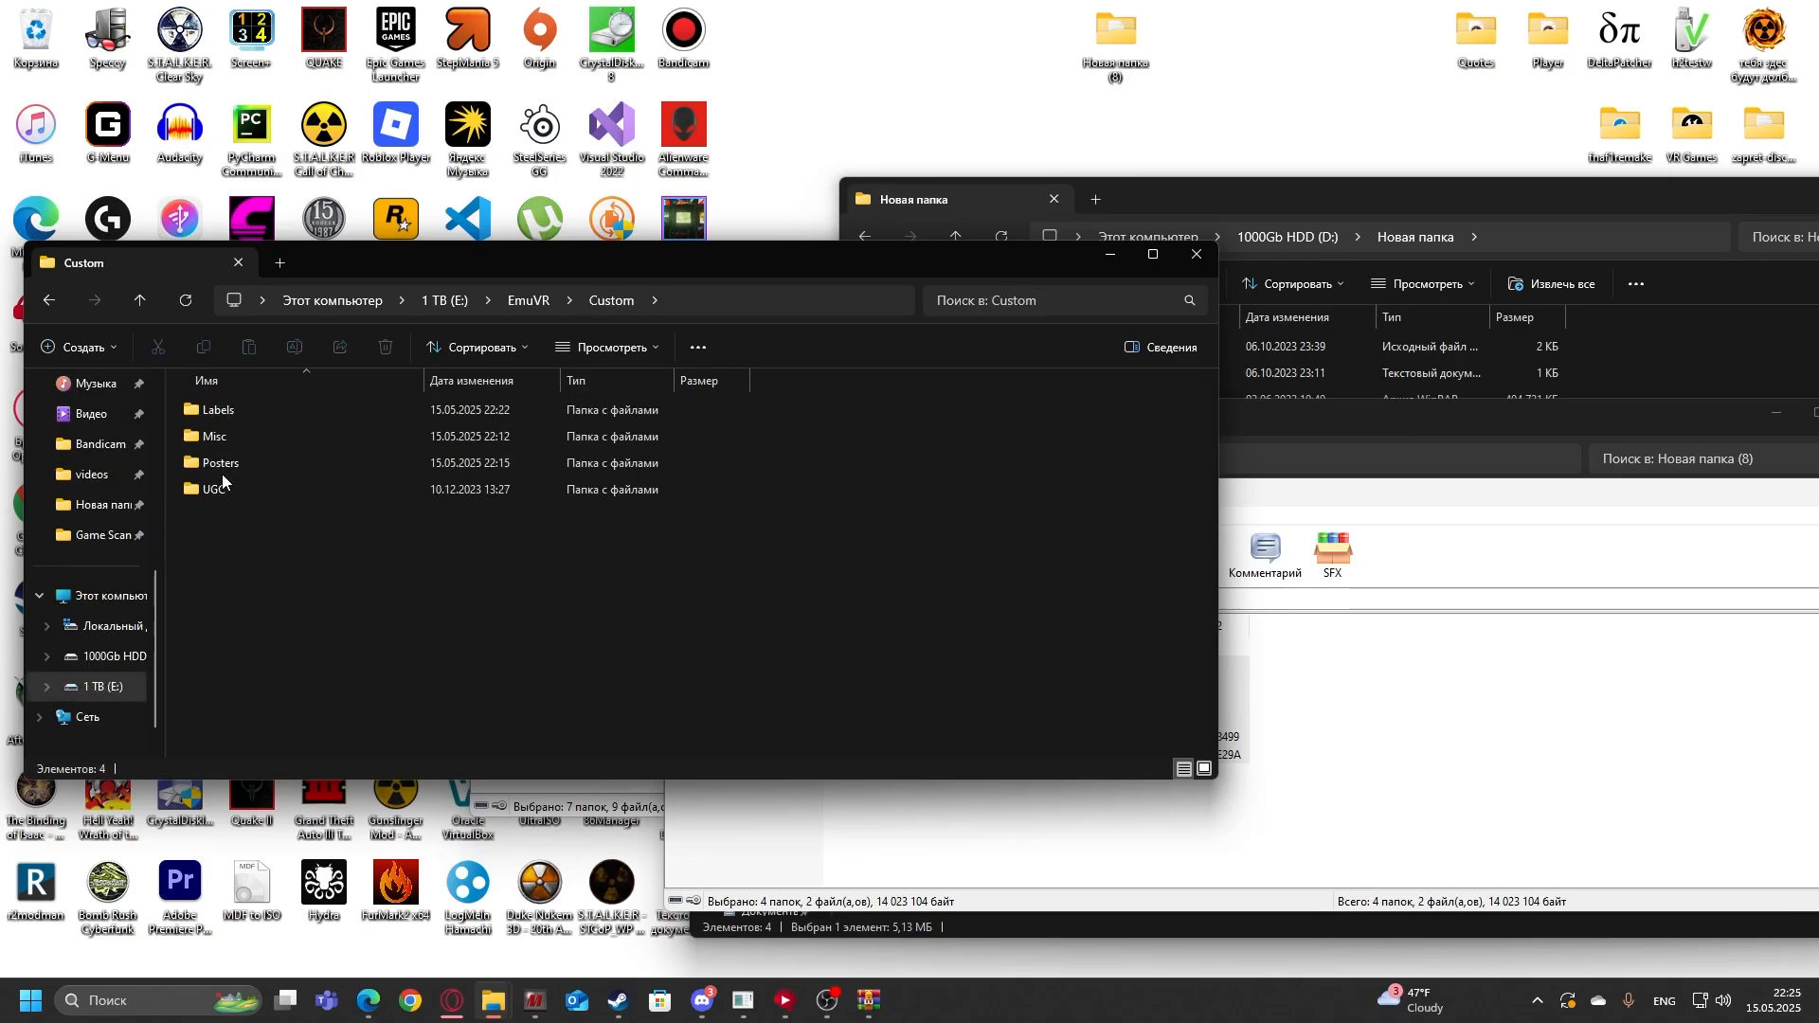
click(212, 489)
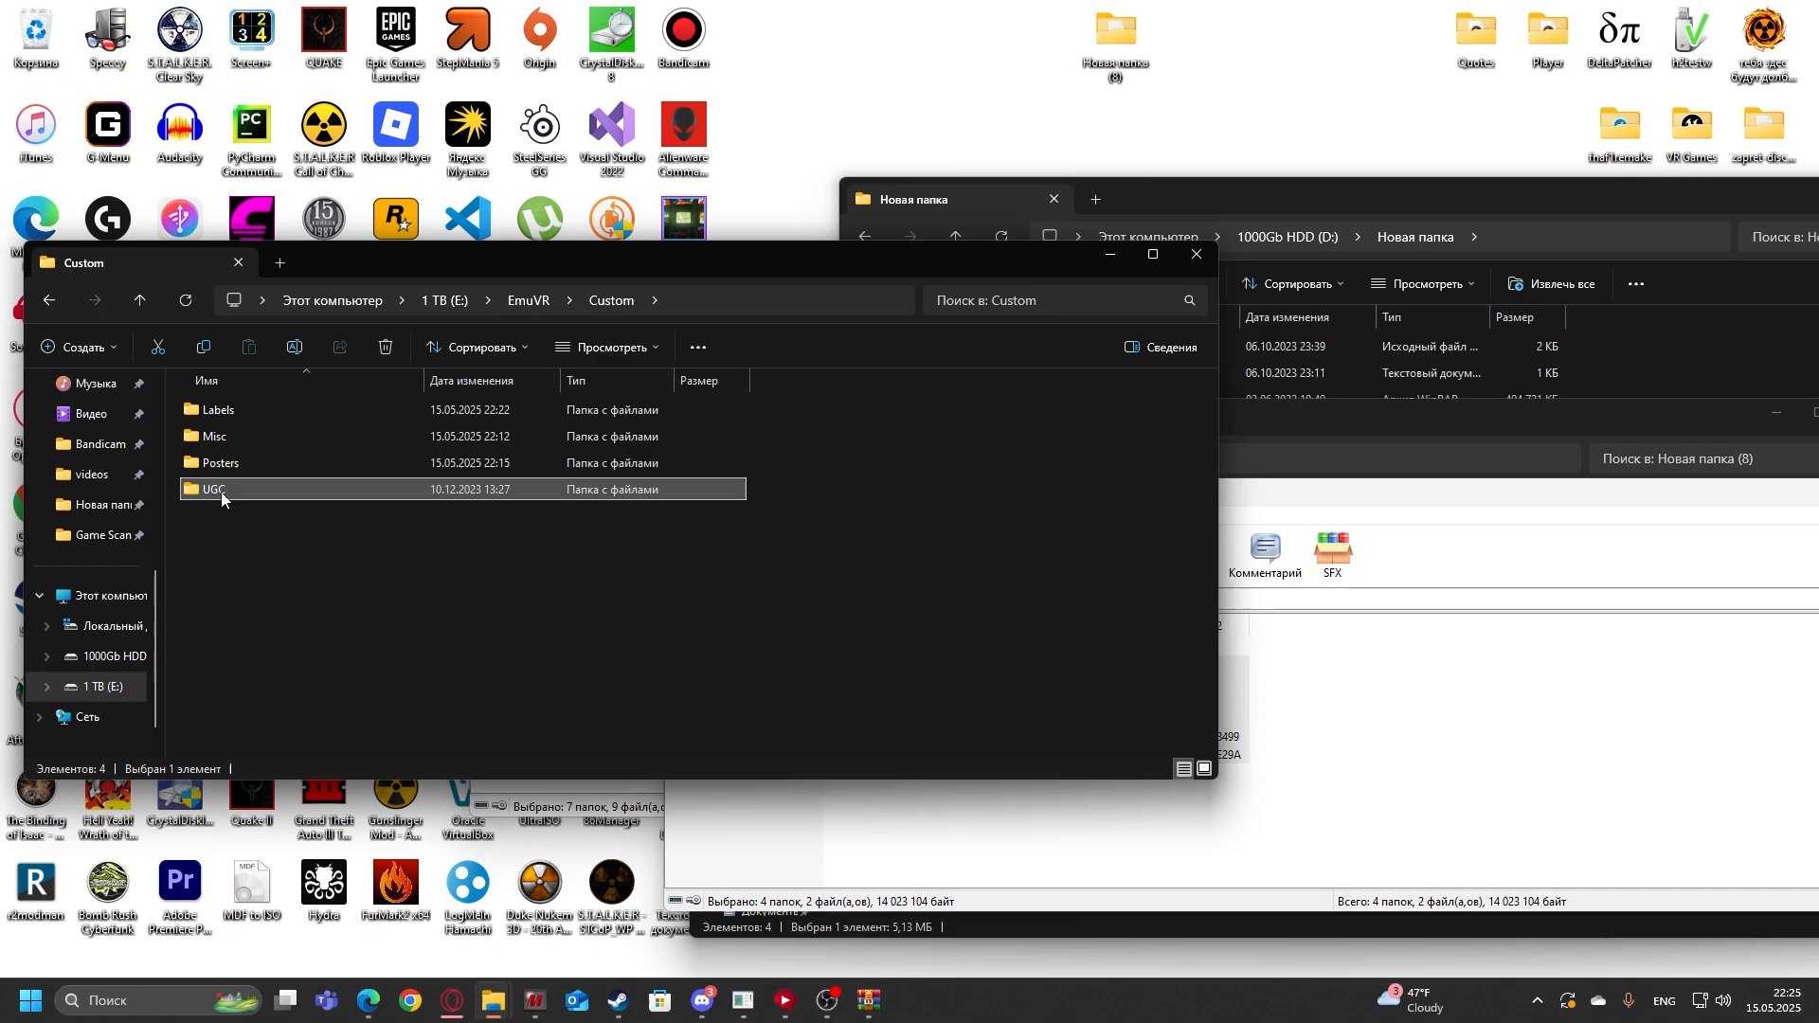
double_click(210, 489)
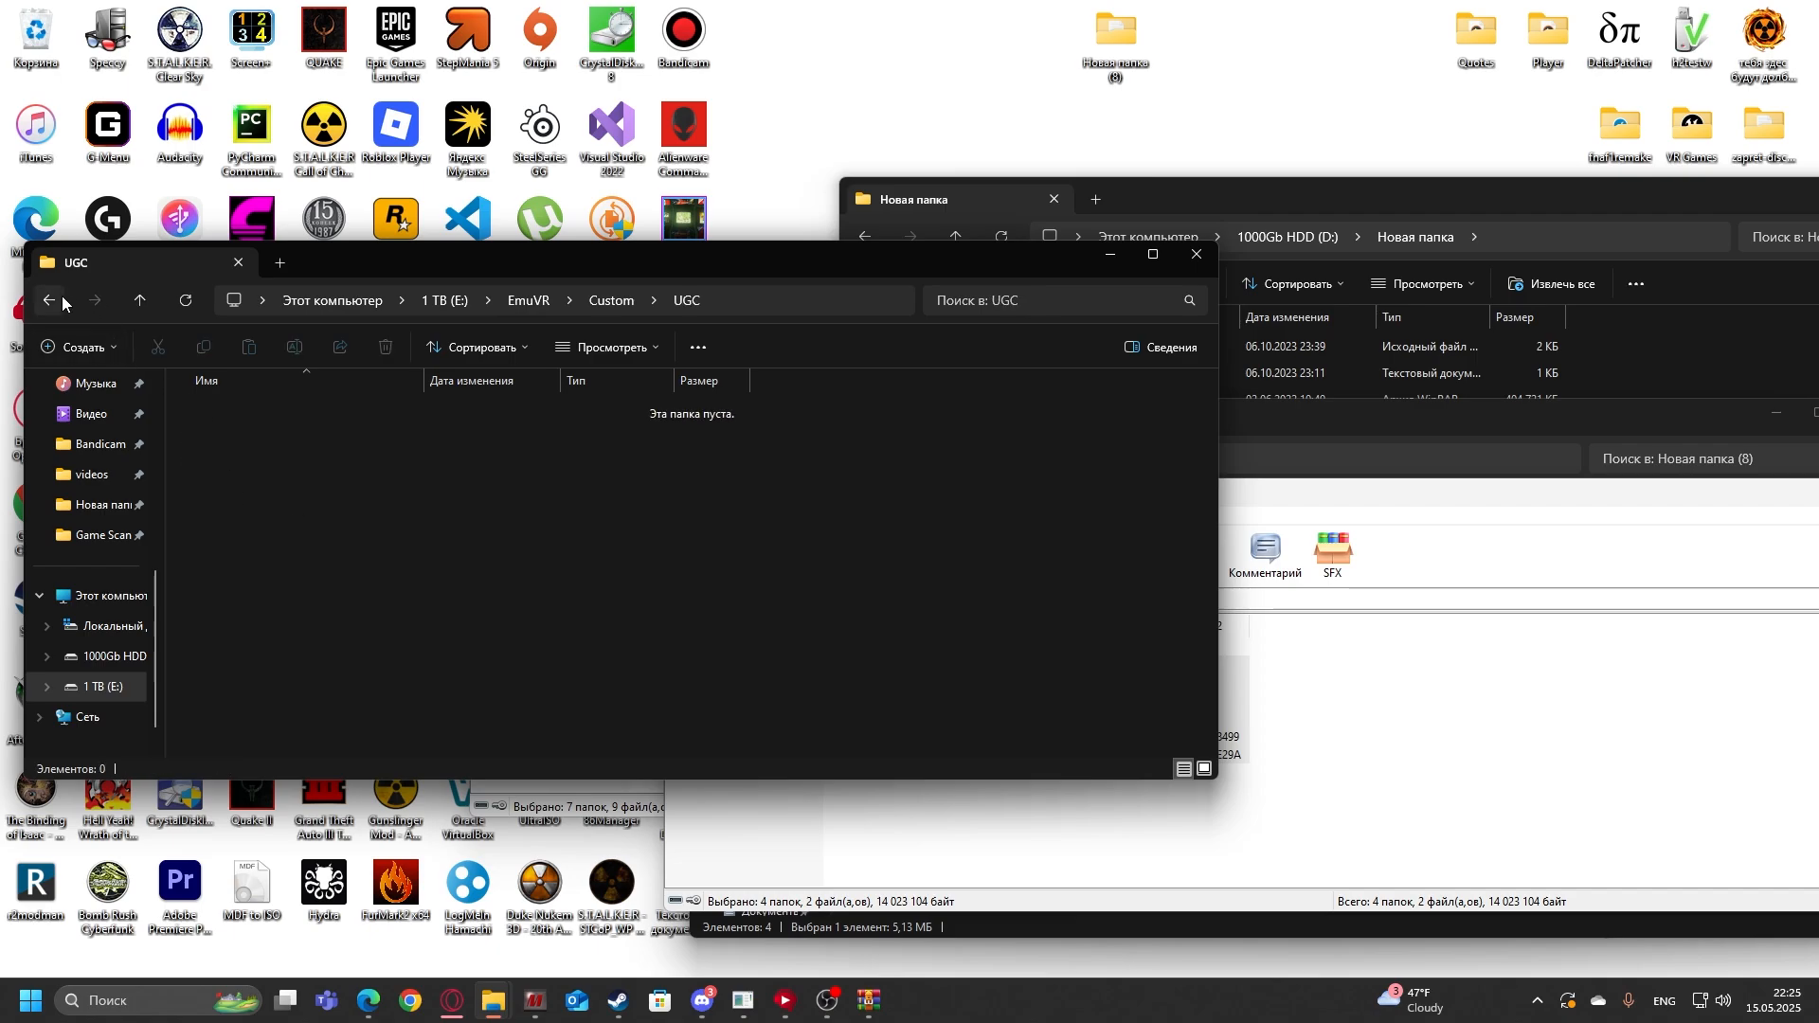
click(49, 299)
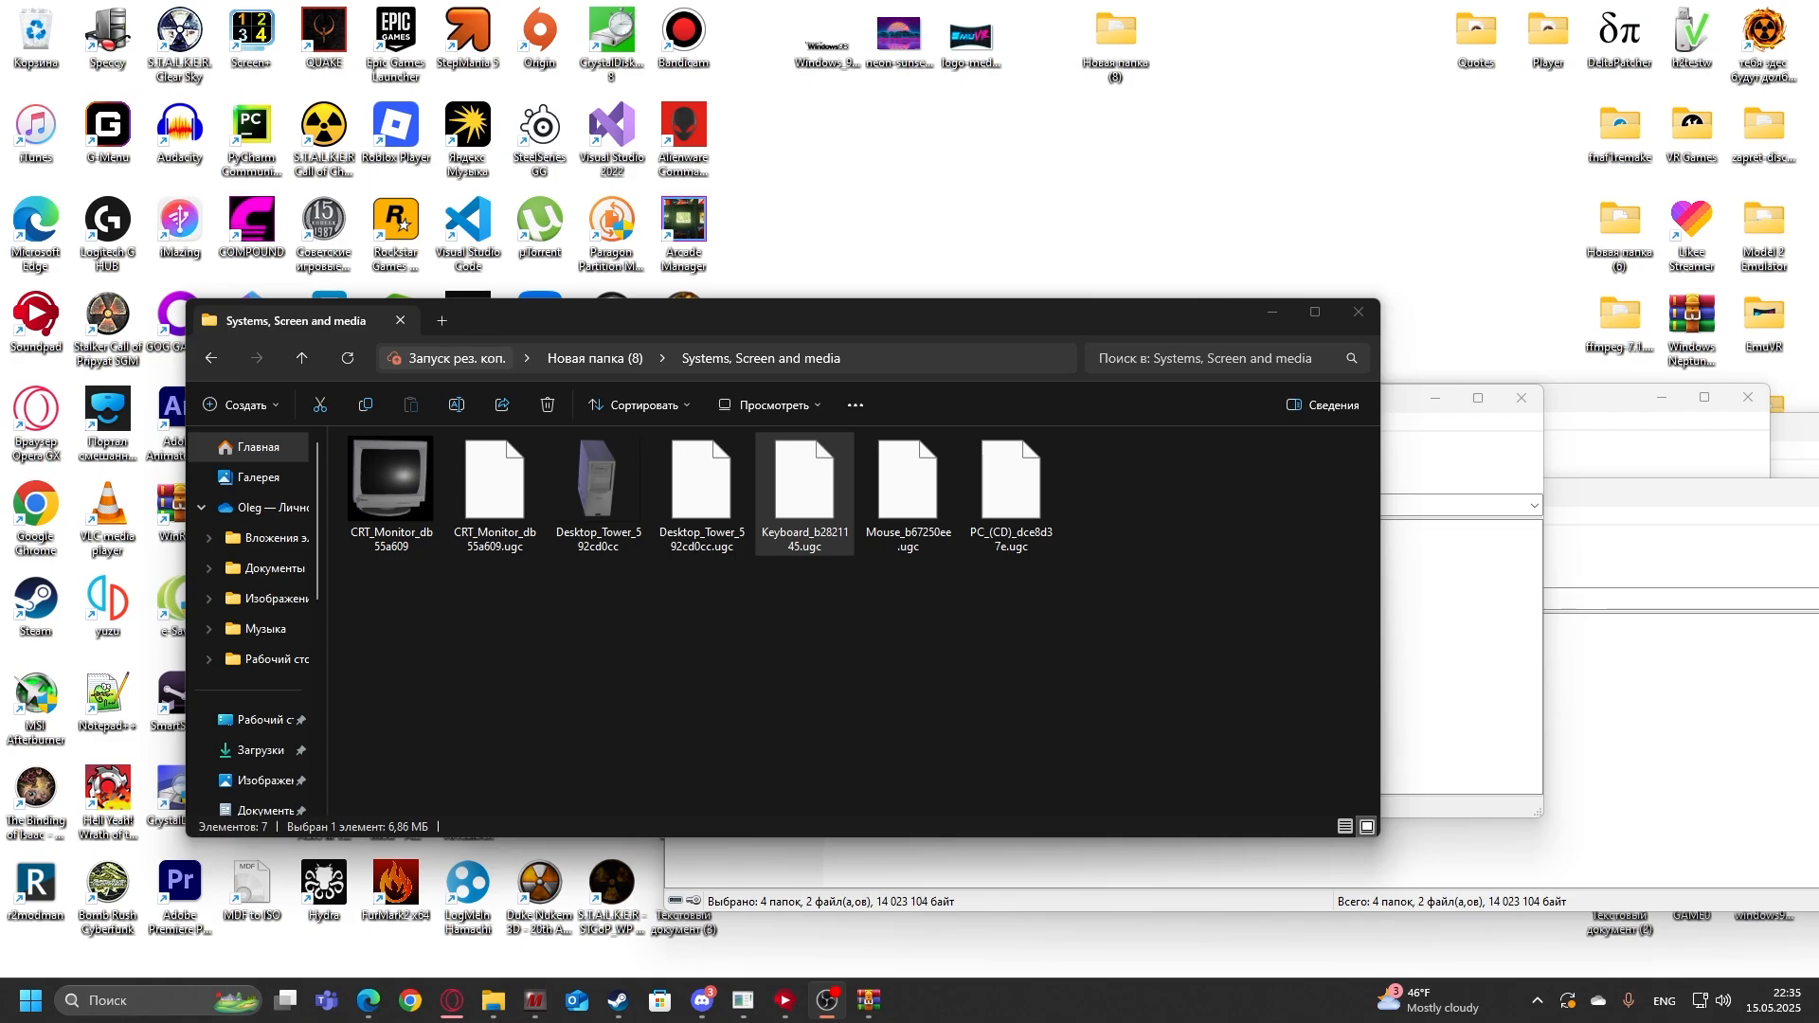
Step: Copy the CRT monitor, tower, keyboard, mouse and PC (CD) UGC files into E:\EmuVR\Custom\UGC
click(390, 482)
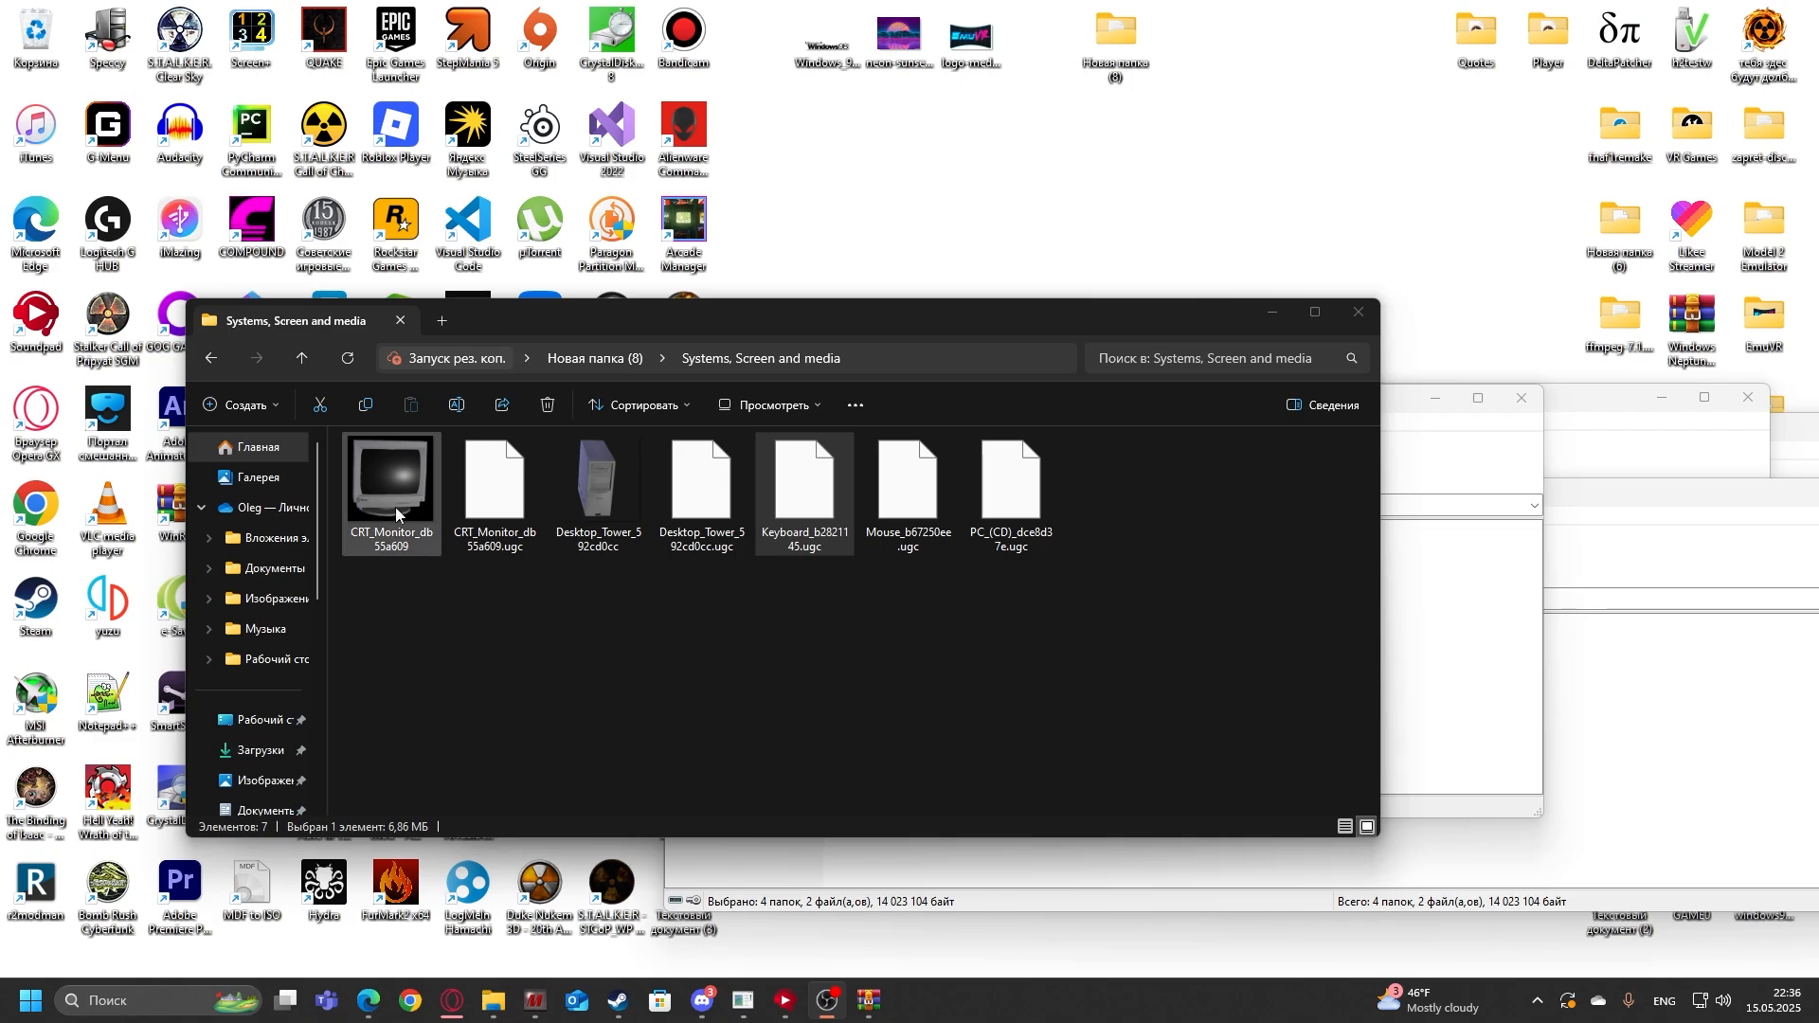
click(597, 482)
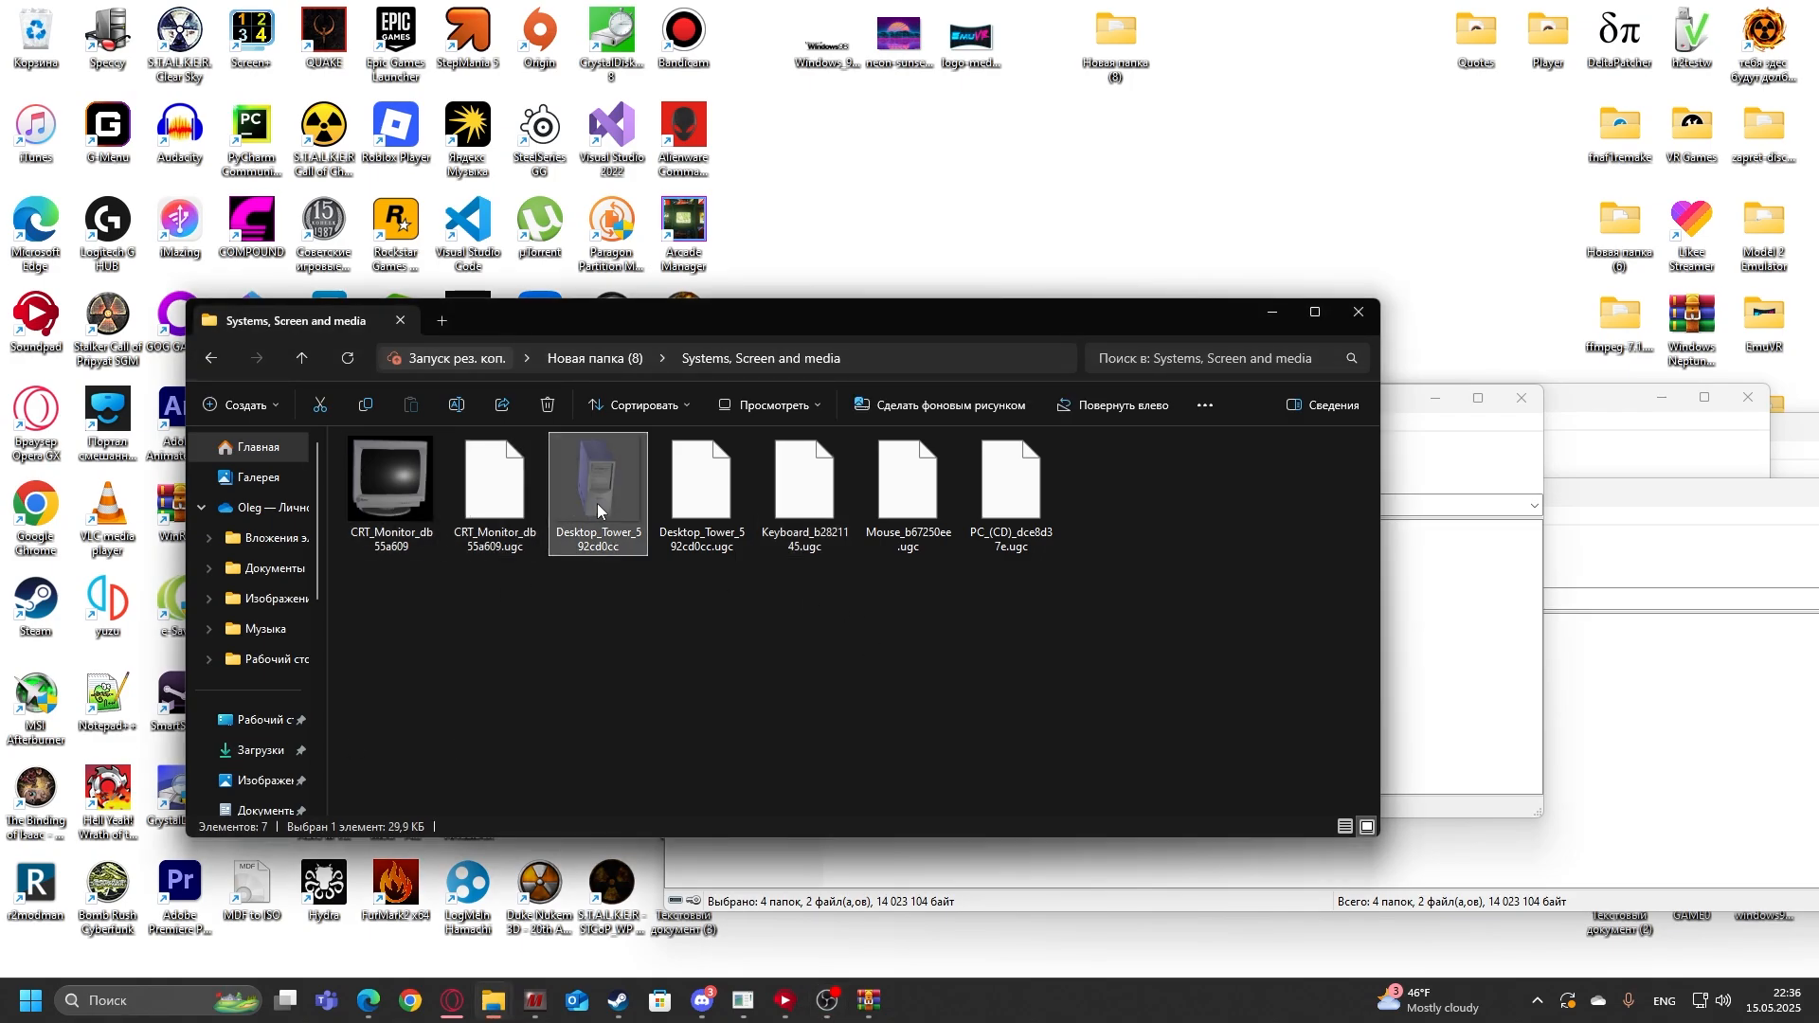
mouse_move(701, 487)
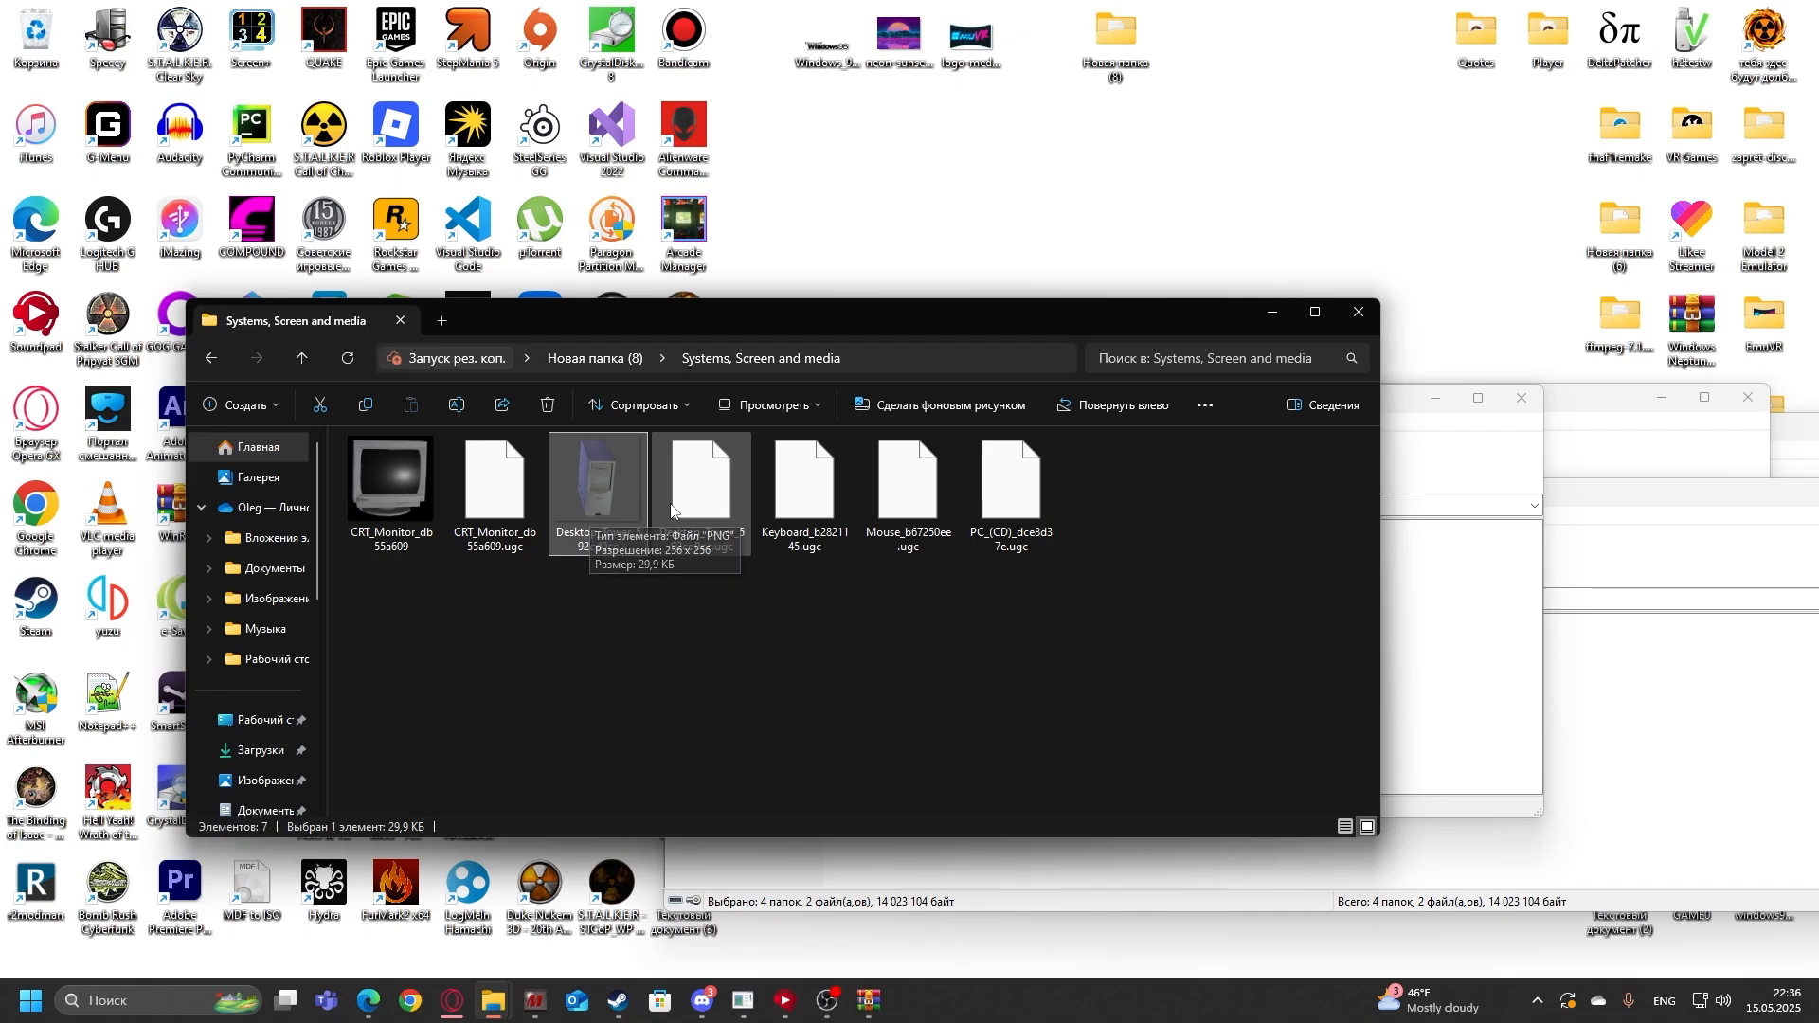
click(908, 479)
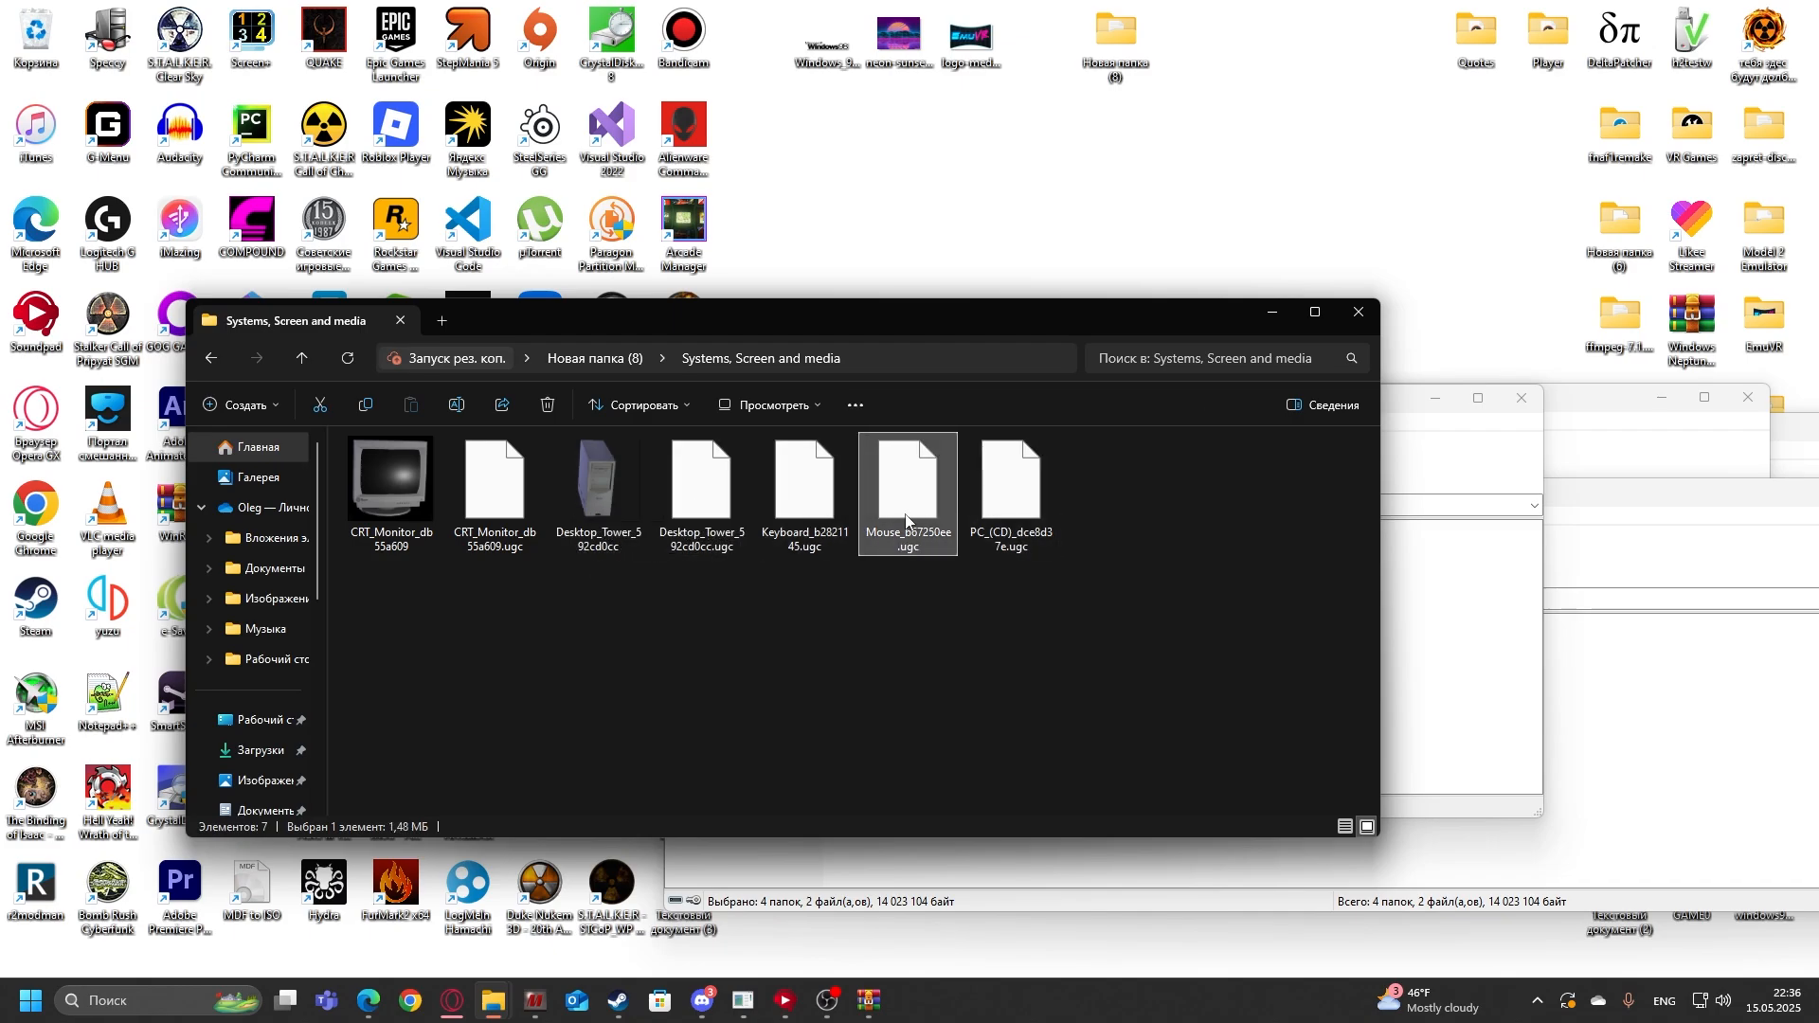
click(1011, 476)
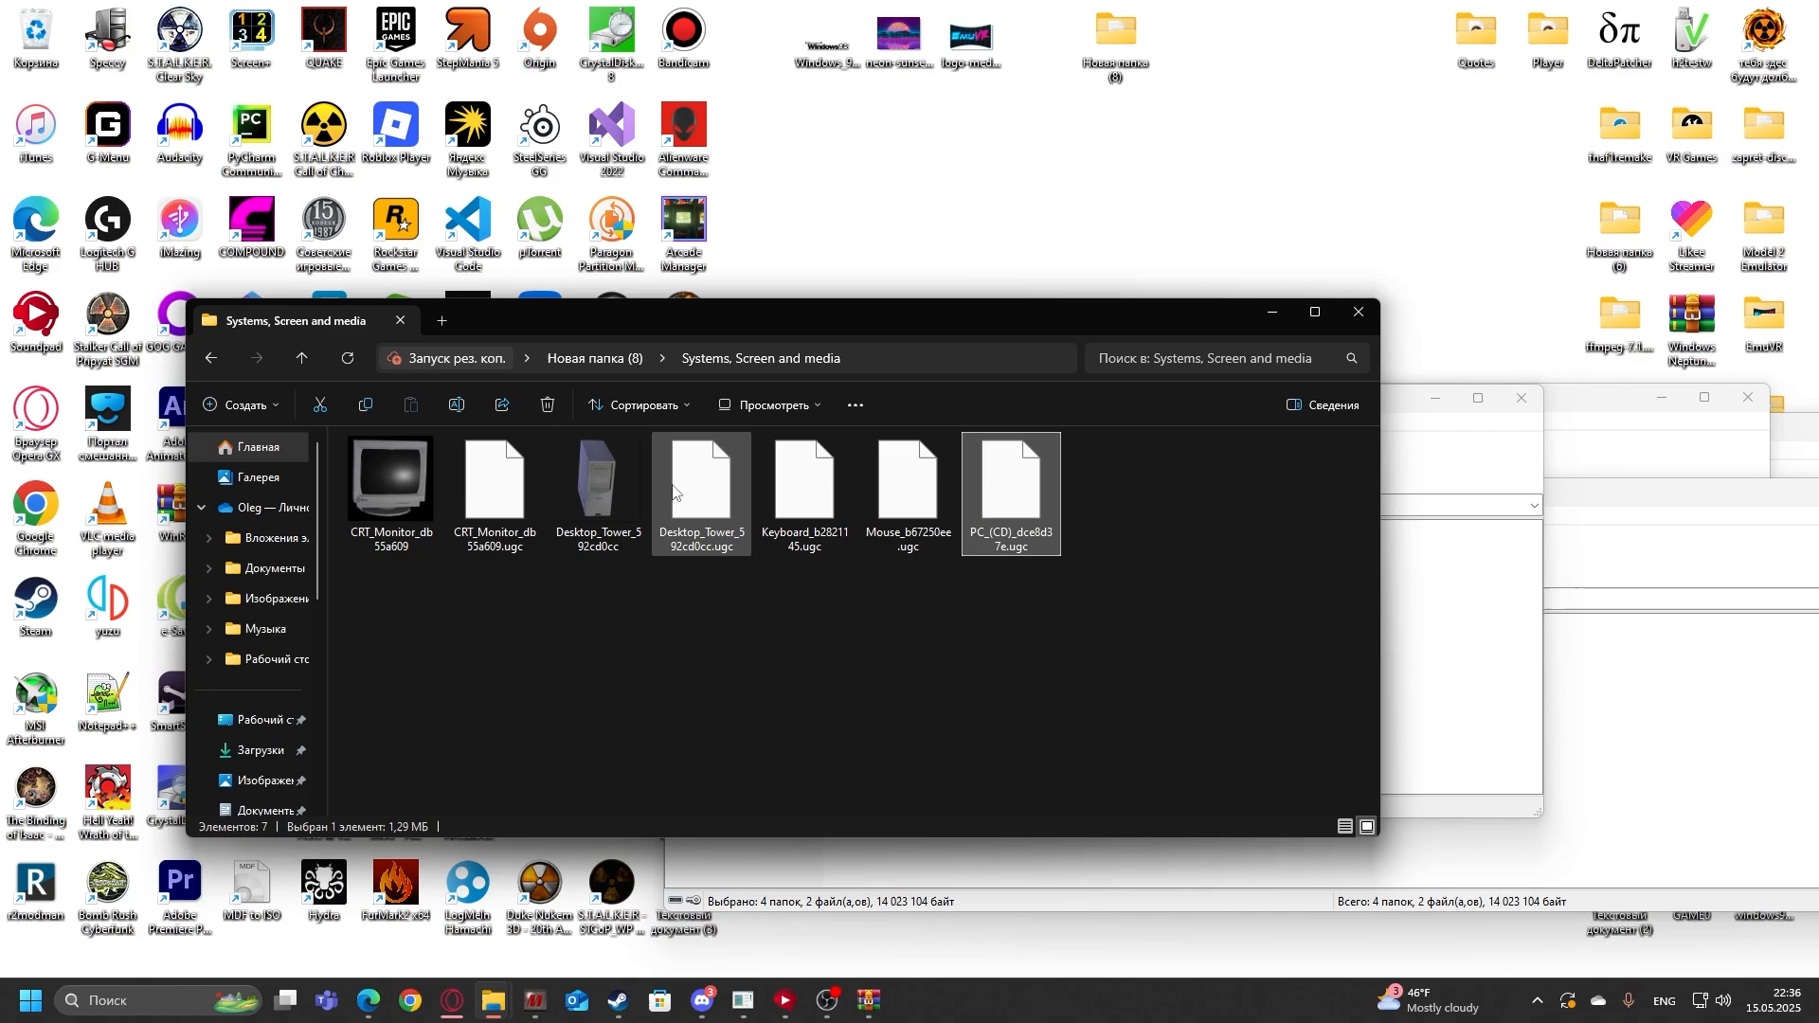
right_click(701, 481)
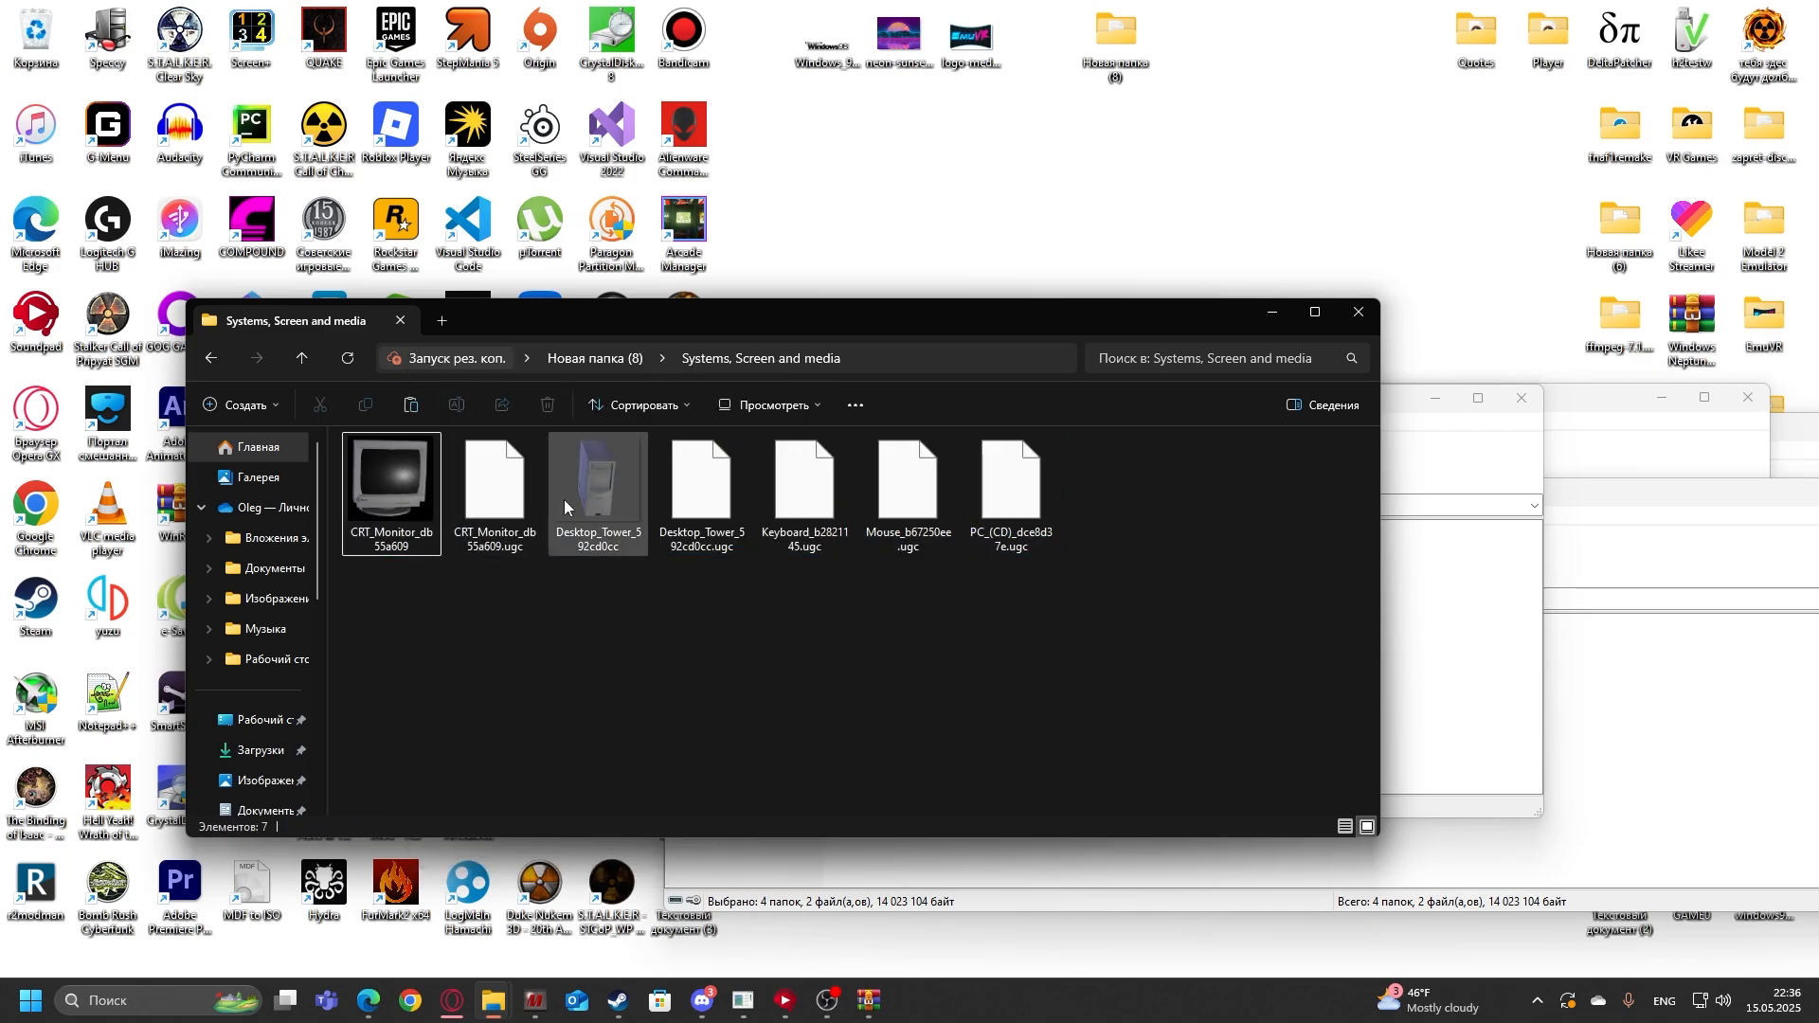
scroll(down, 3)
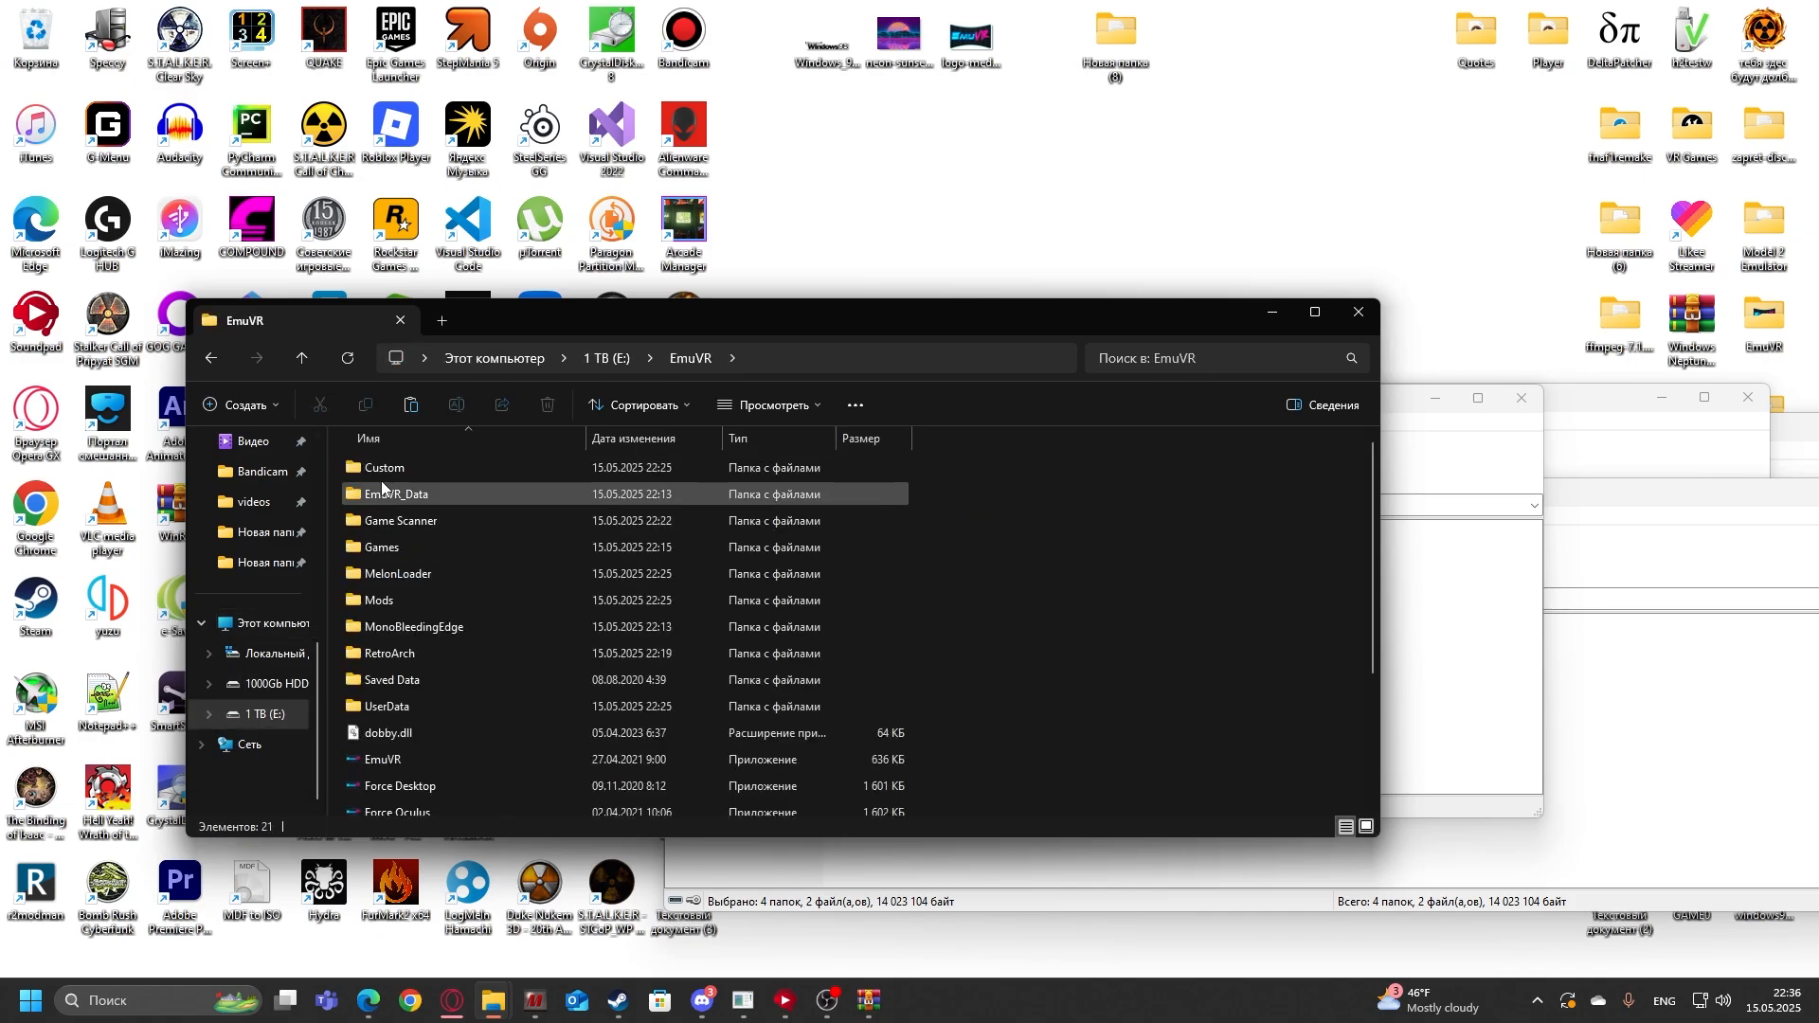
double_click(385, 466)
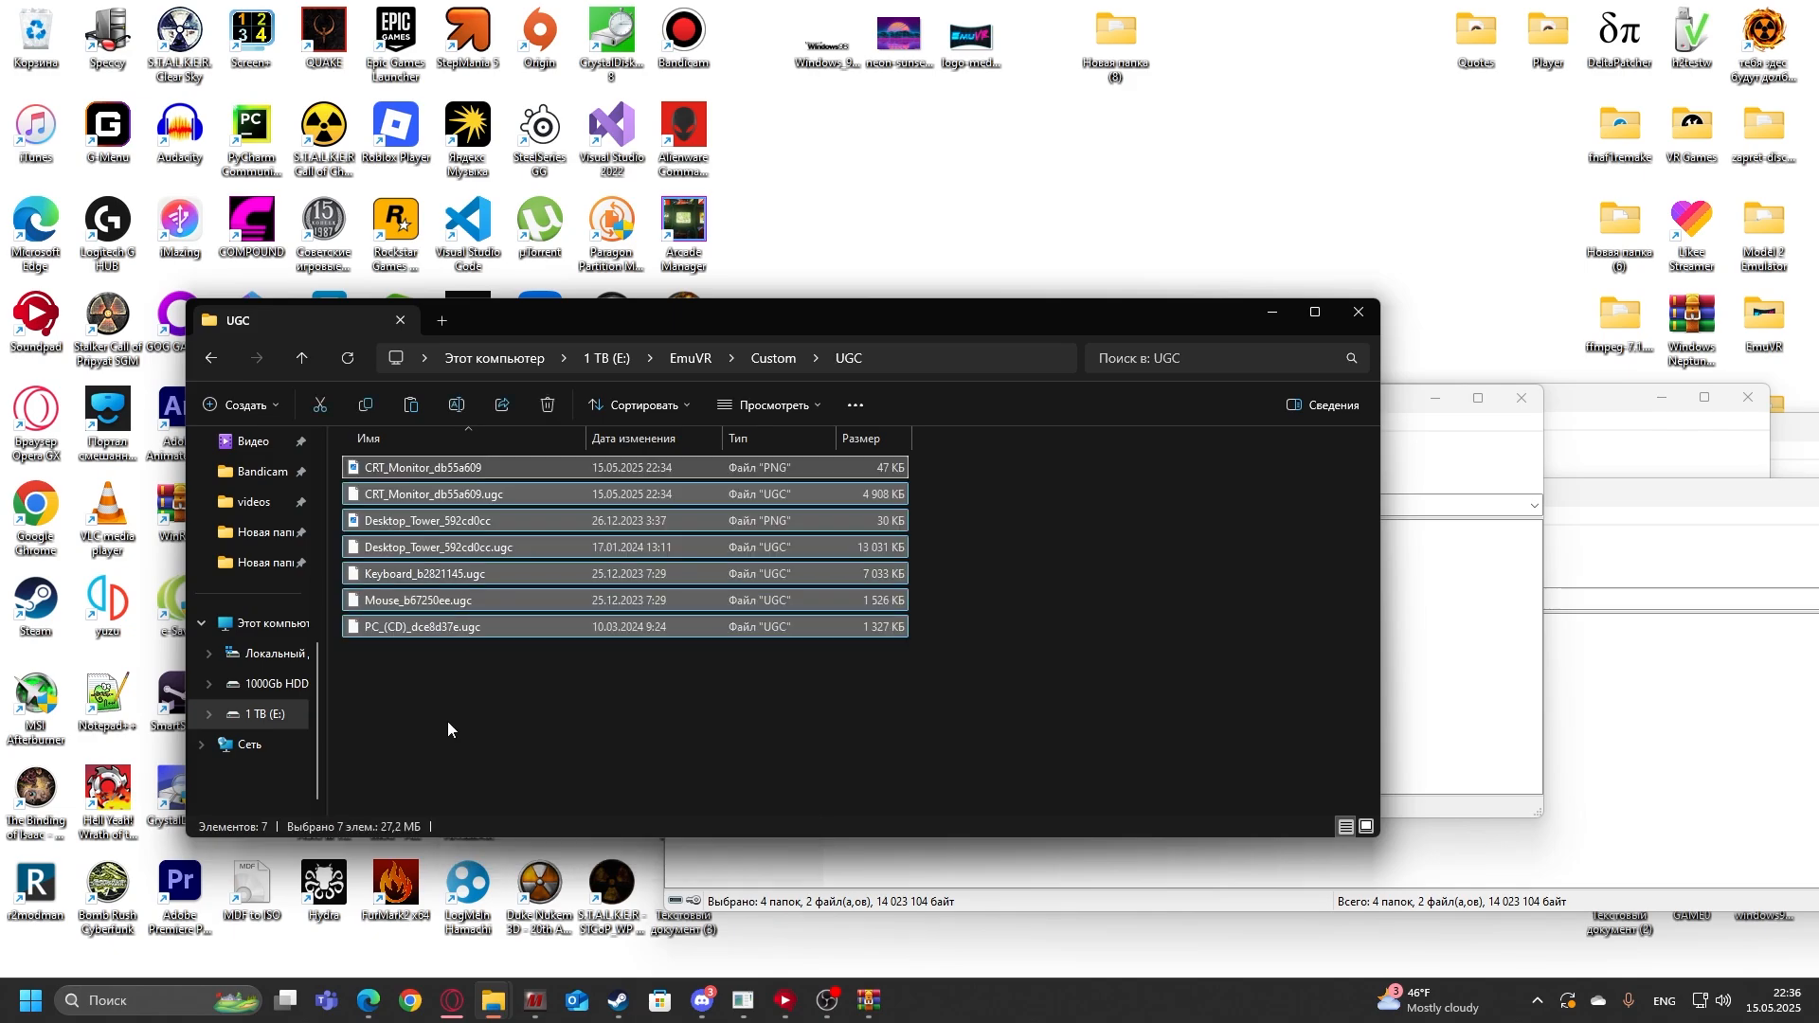
Step: Return to the EmuVR folder and launch Game Scanner.exe from the Game Scanner folder
click(690, 359)
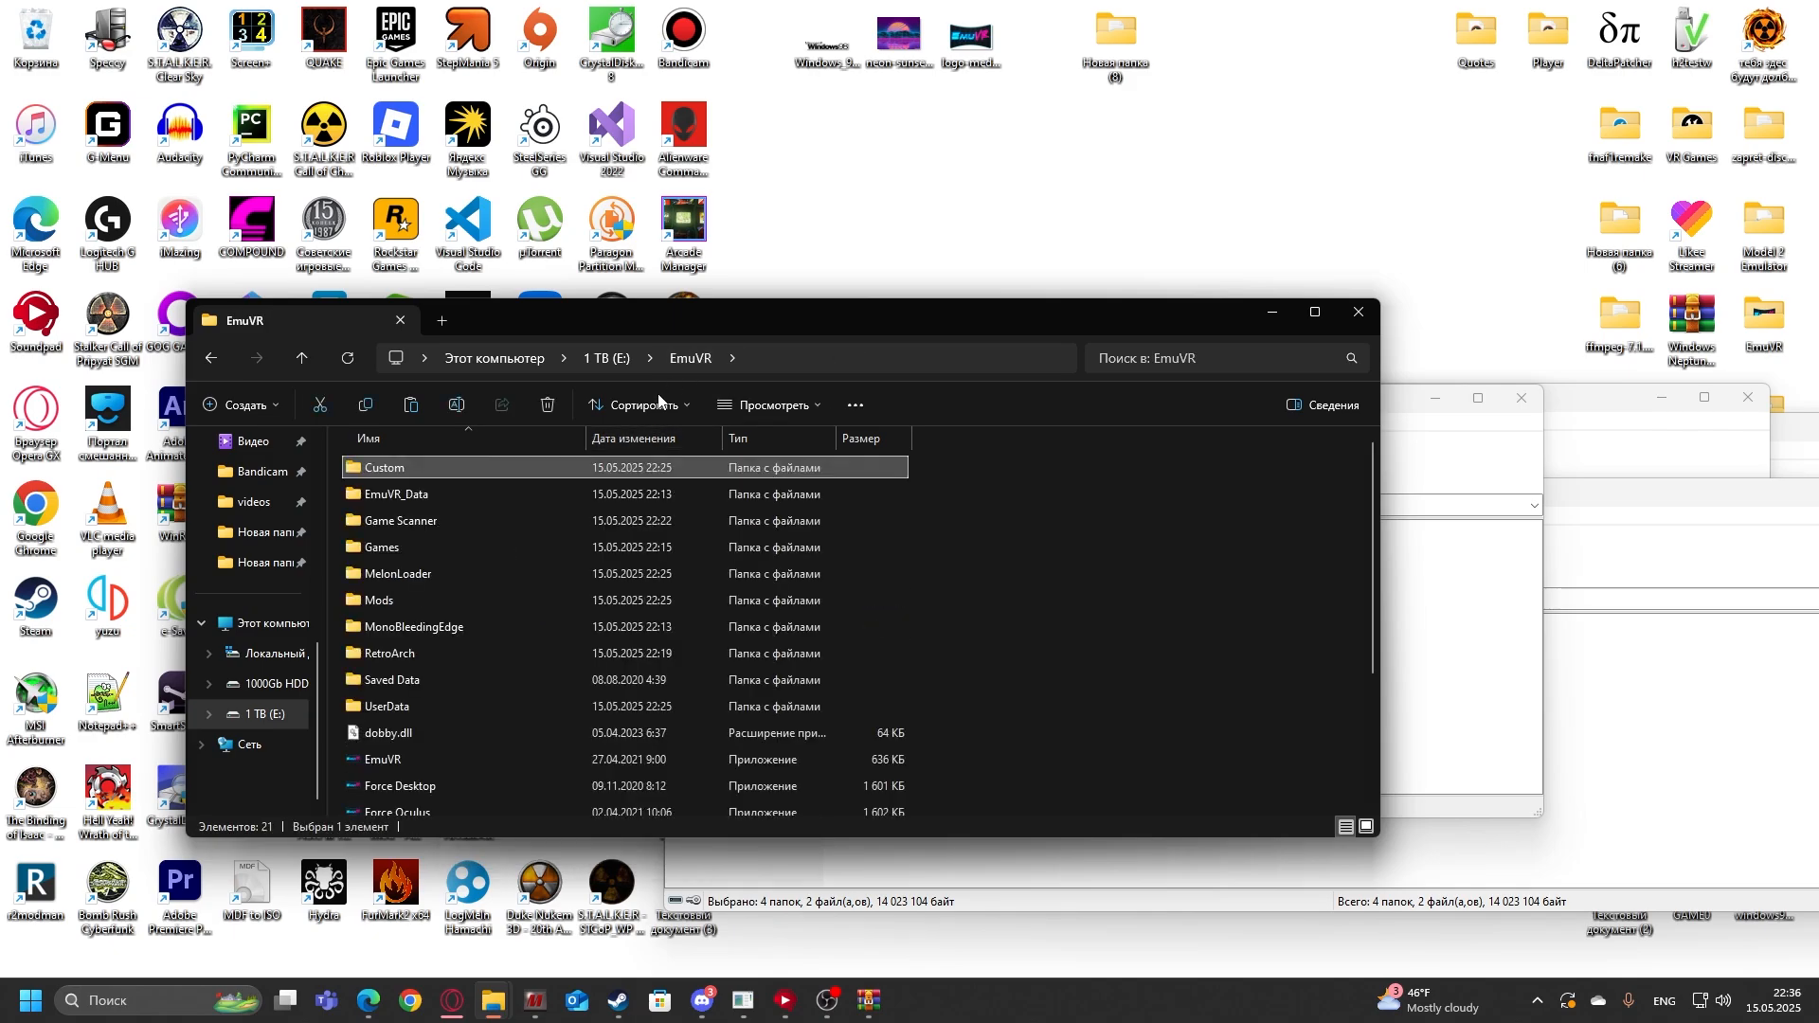
click(396, 520)
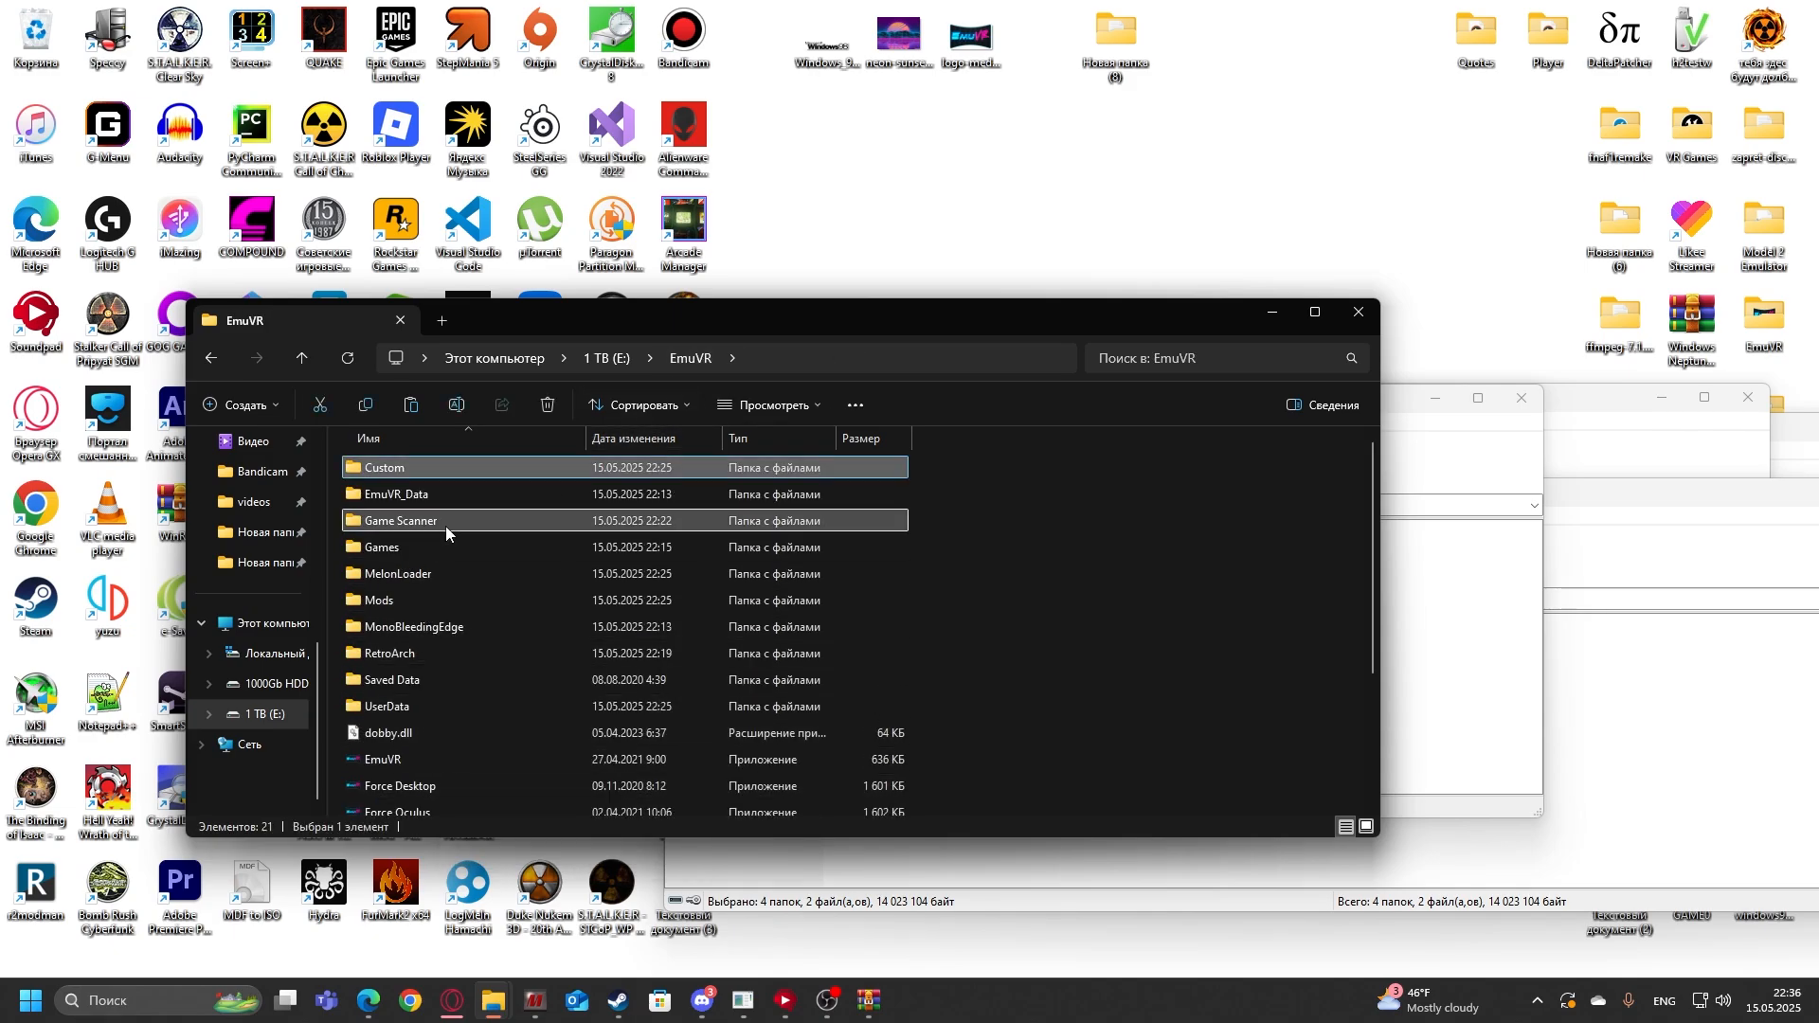
double_click(396, 520)
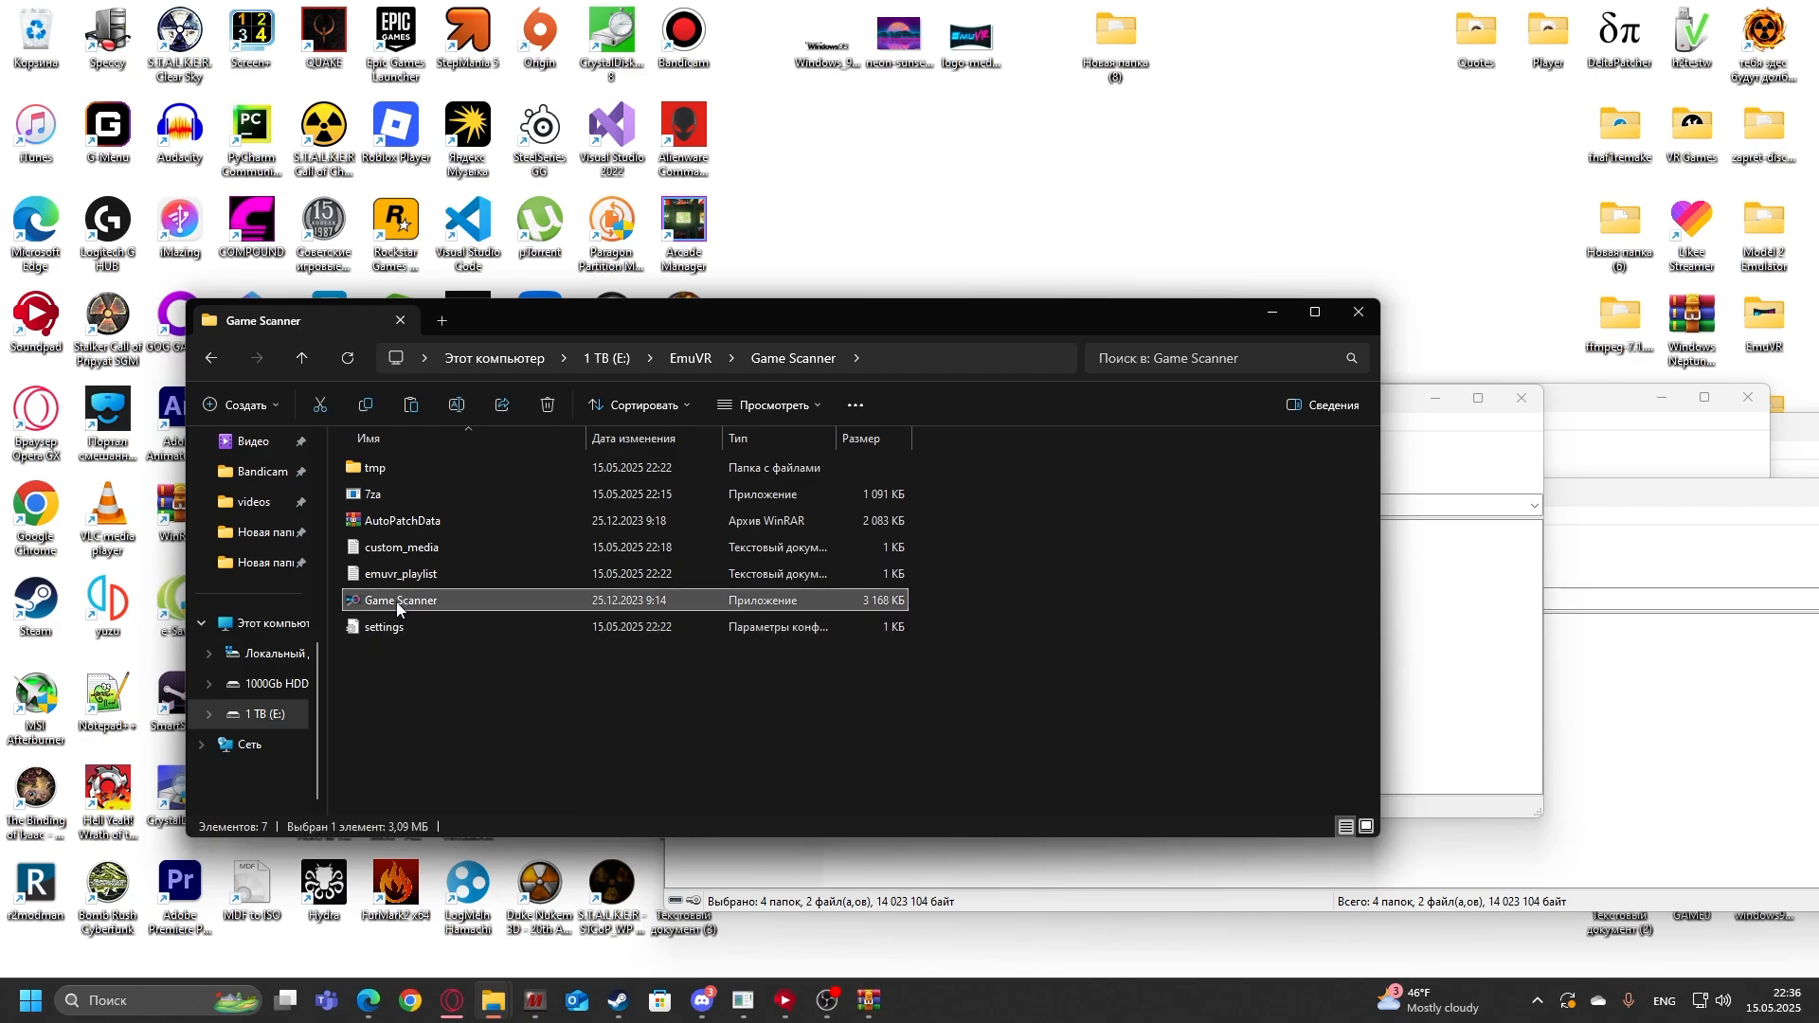
double_click(400, 601)
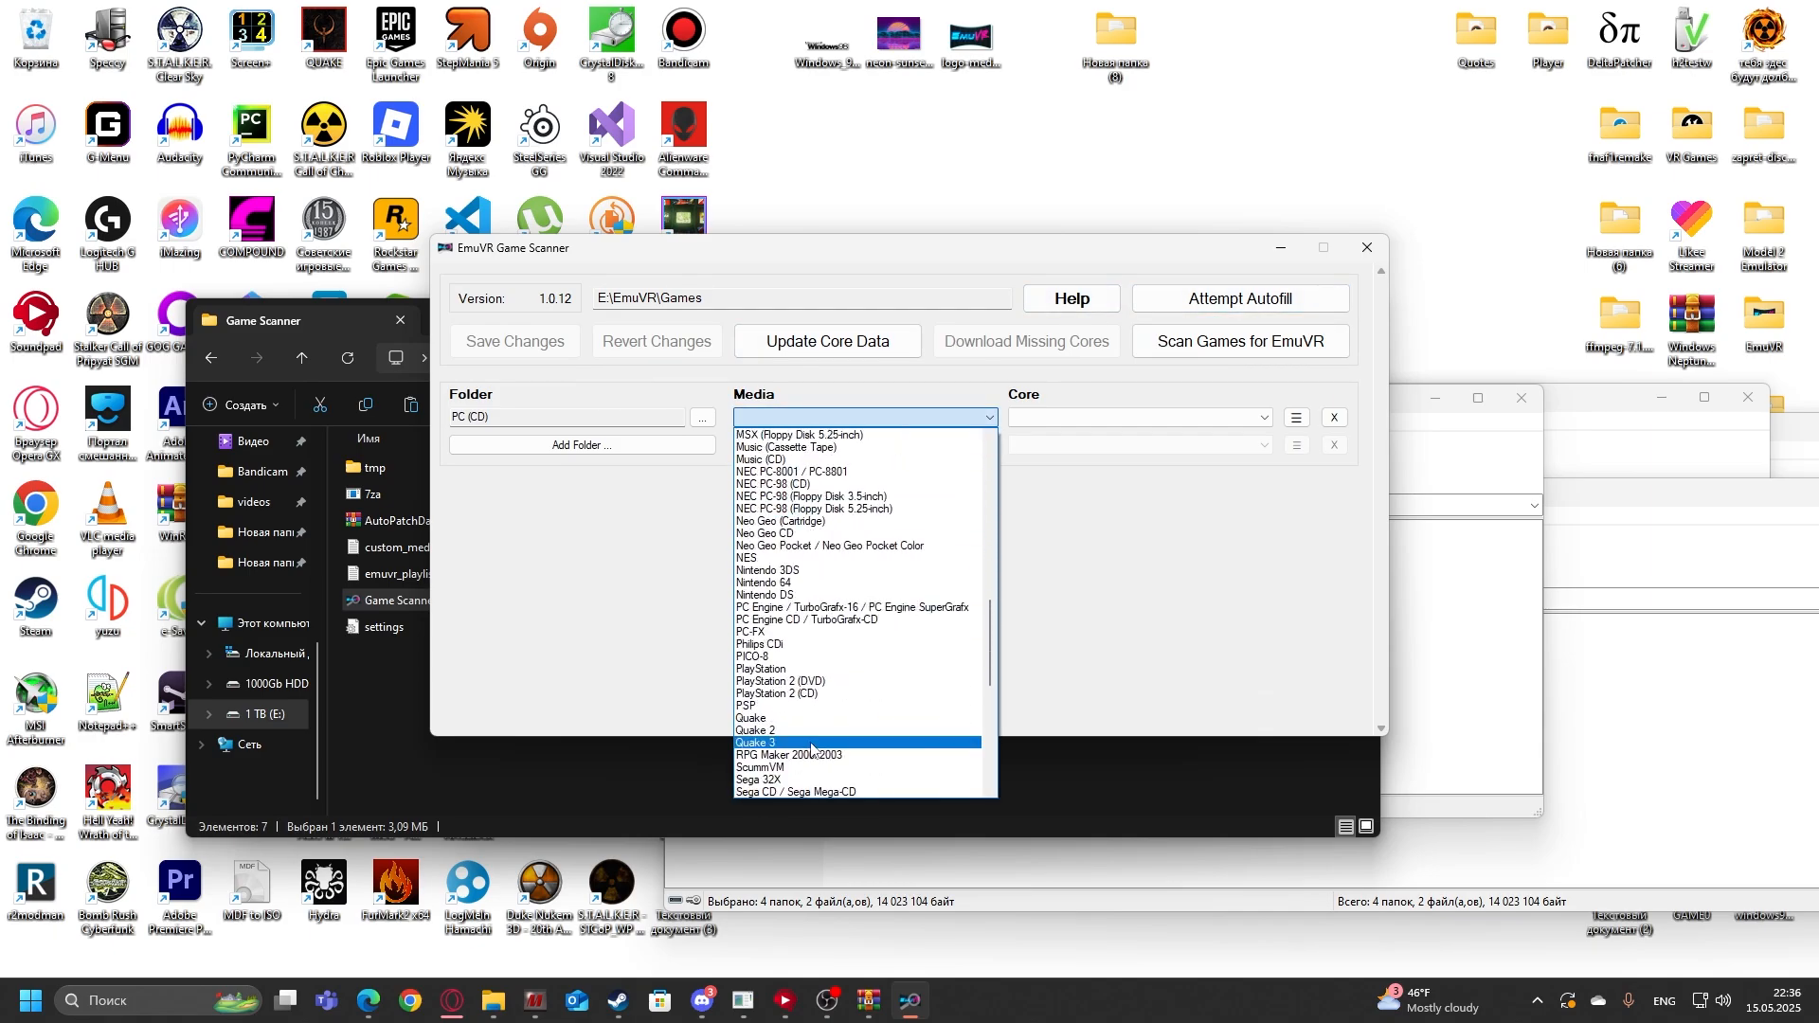
Step: Set the PC (CD) folder's media to Windows (CD) with the DOS (DOSBox-Pure) core and save
scroll(down, 3)
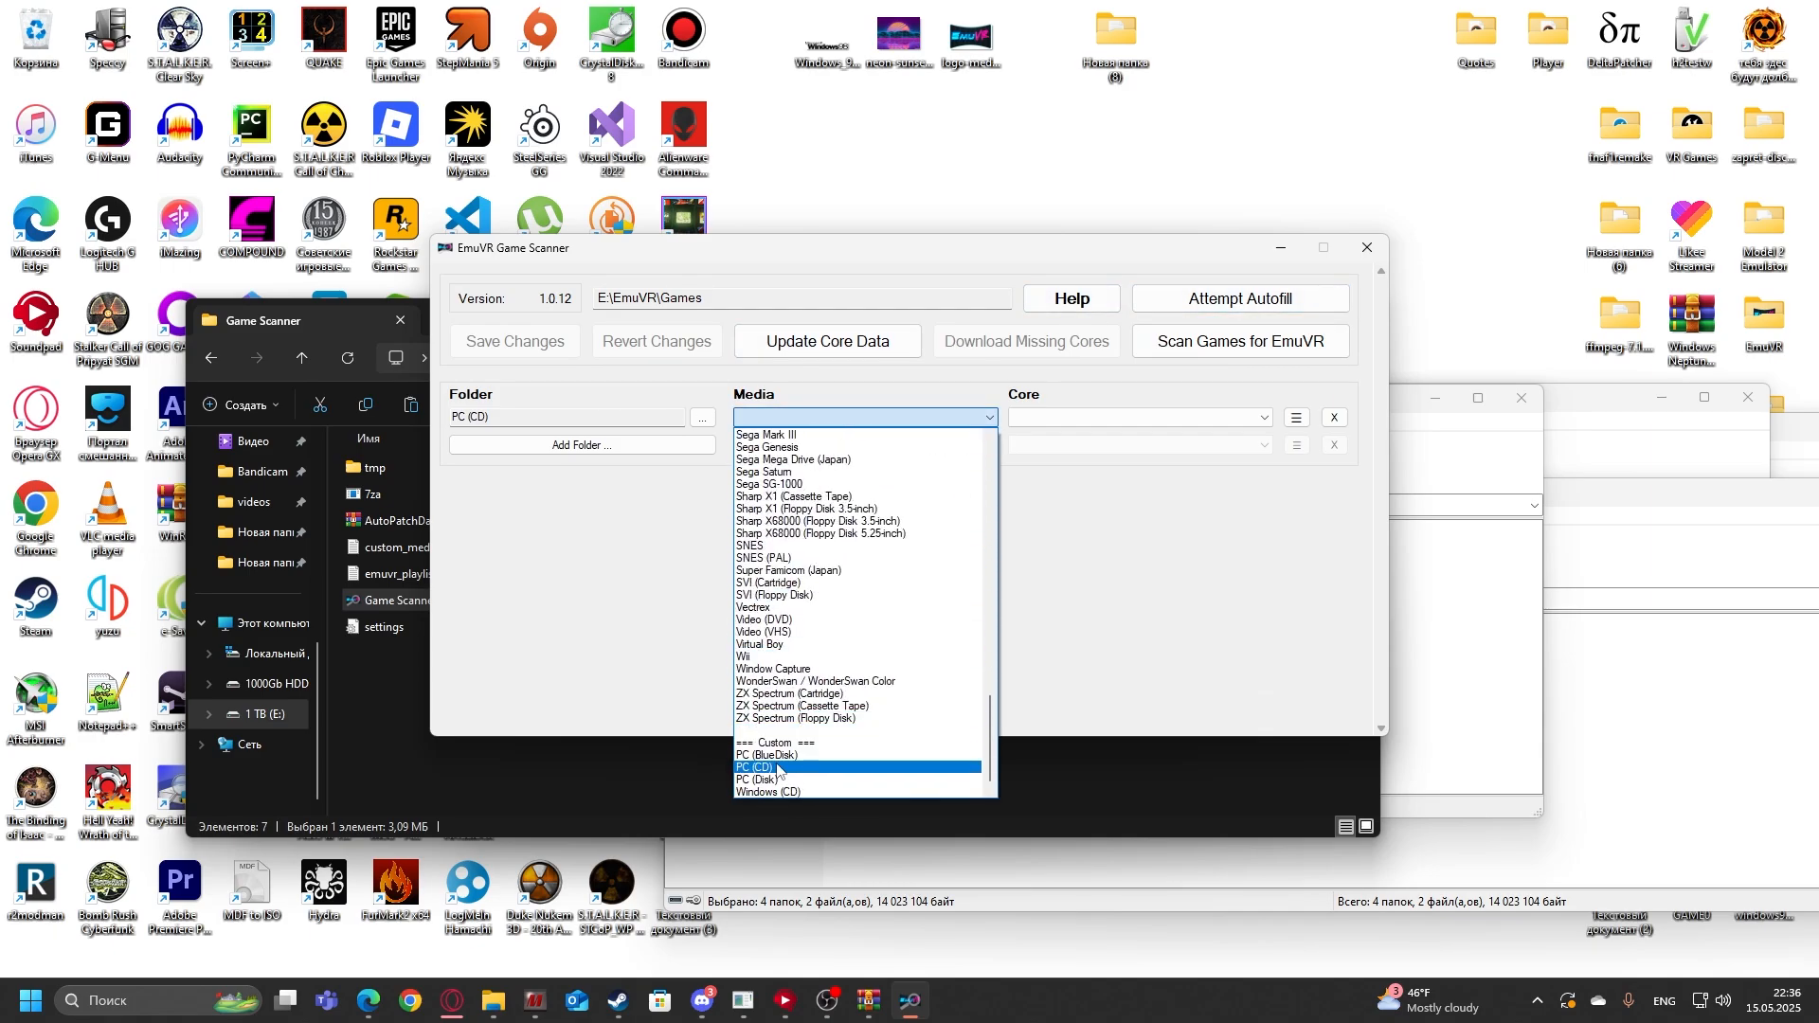
click(765, 792)
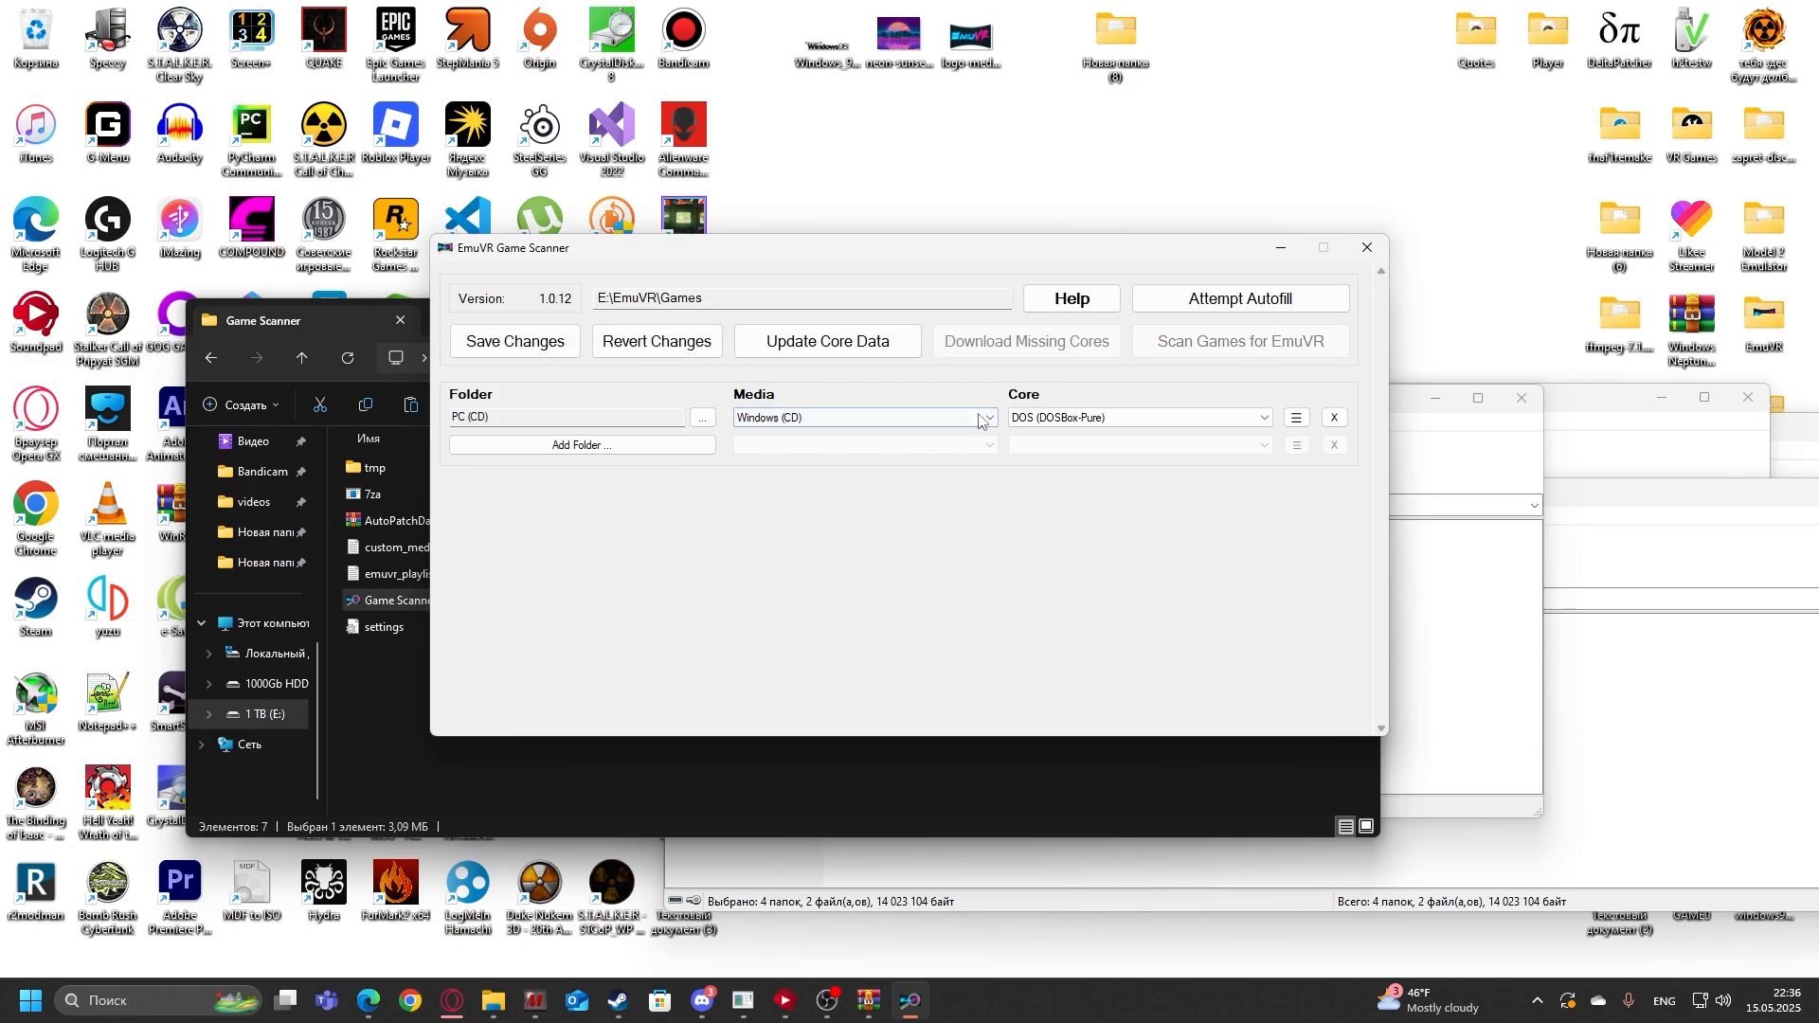
click(1138, 417)
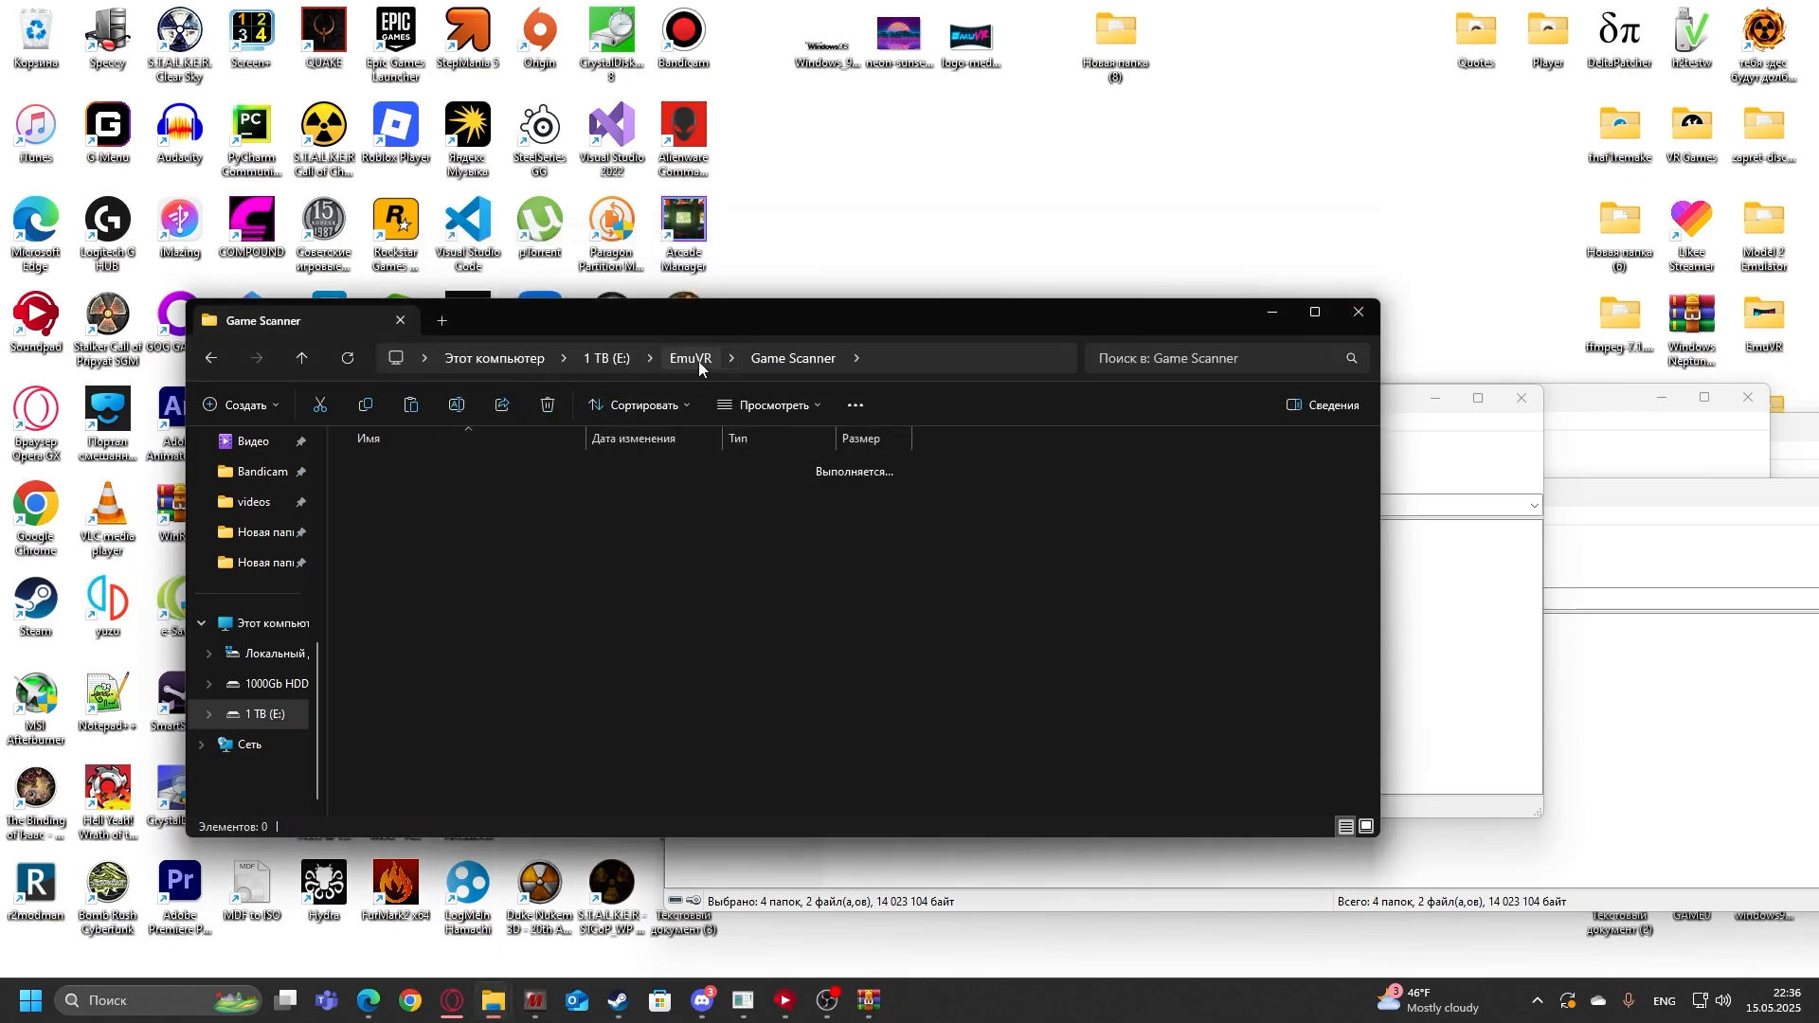
Step: Run the EmuVR executable as administrator from its install folder
right_click(389, 784)
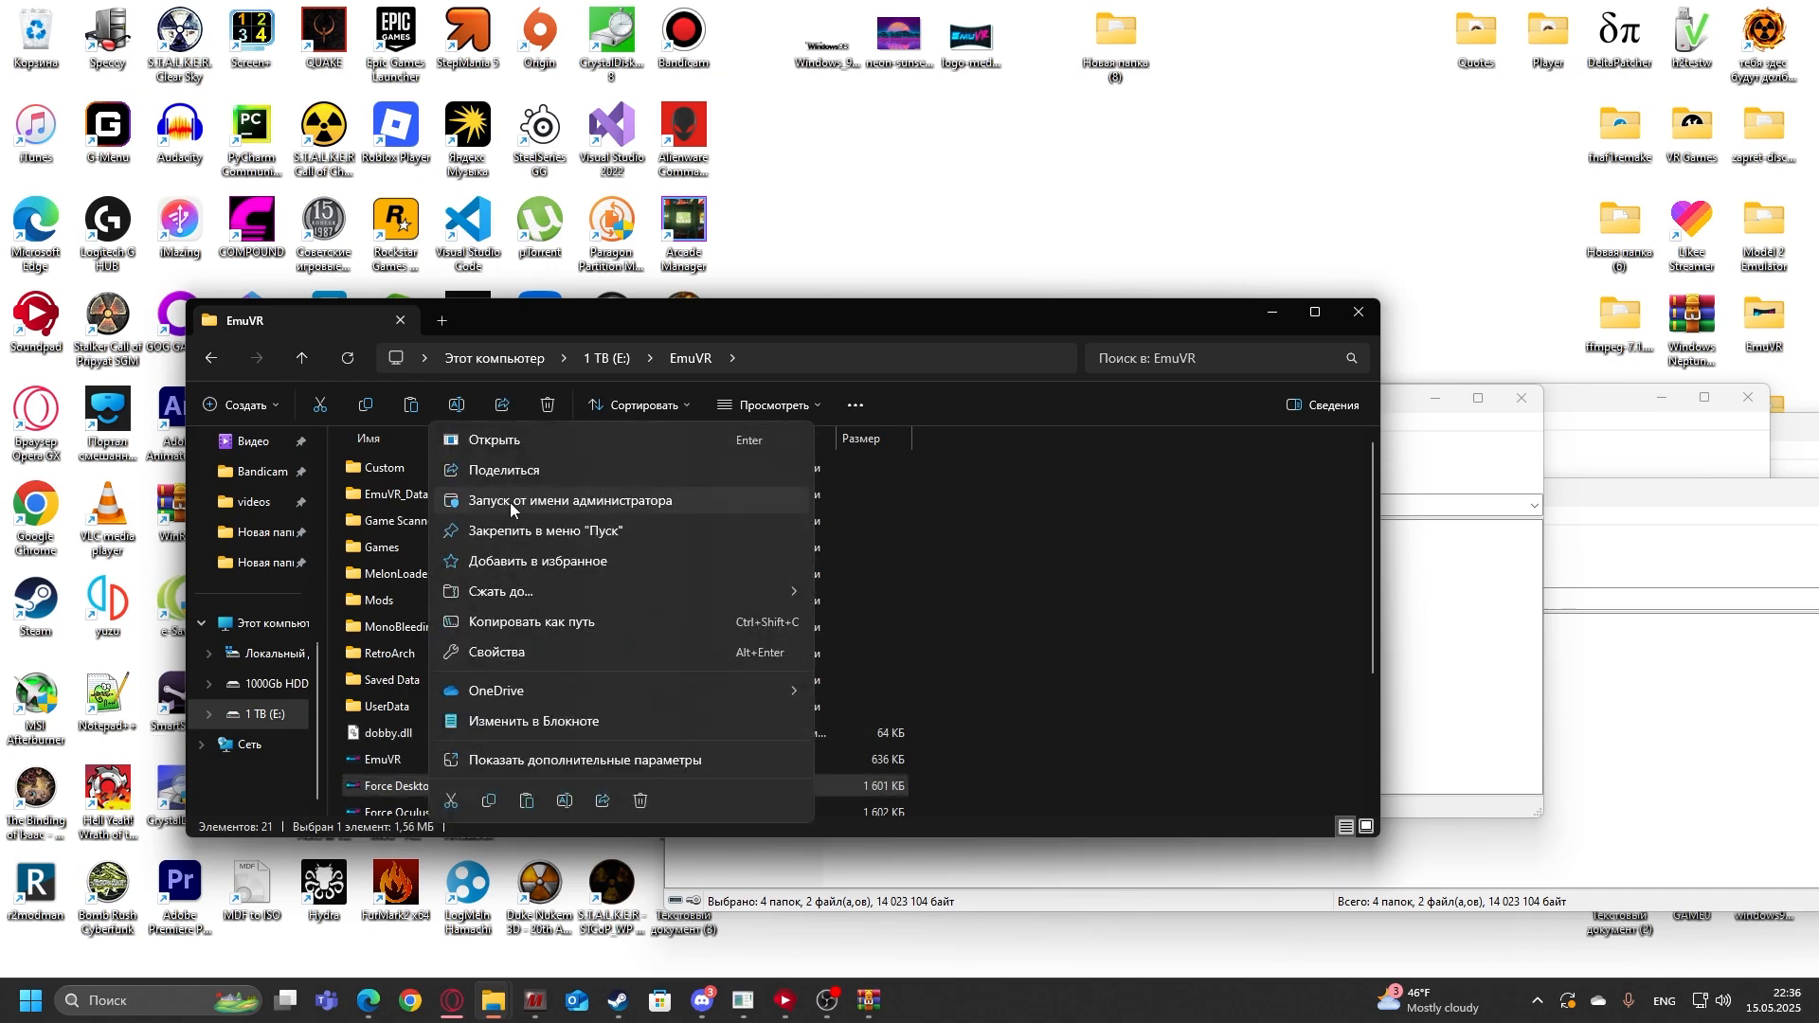
click(567, 500)
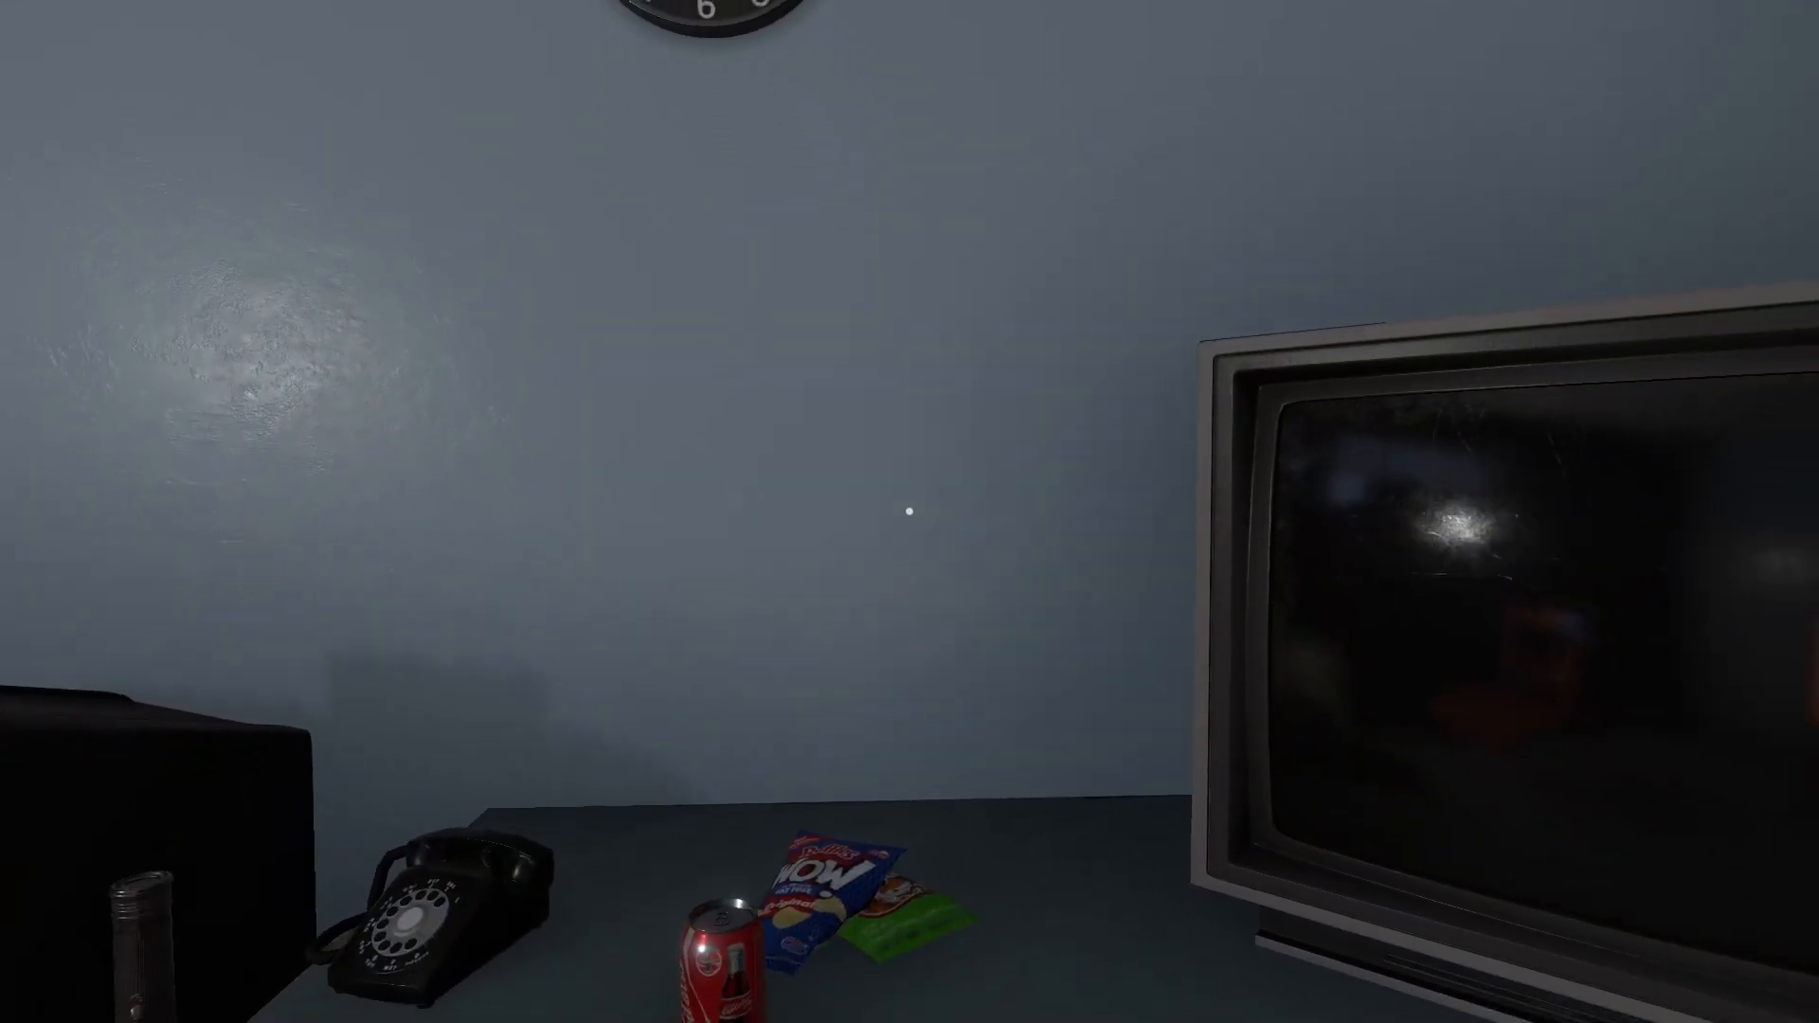
mouse_move(910, 511)
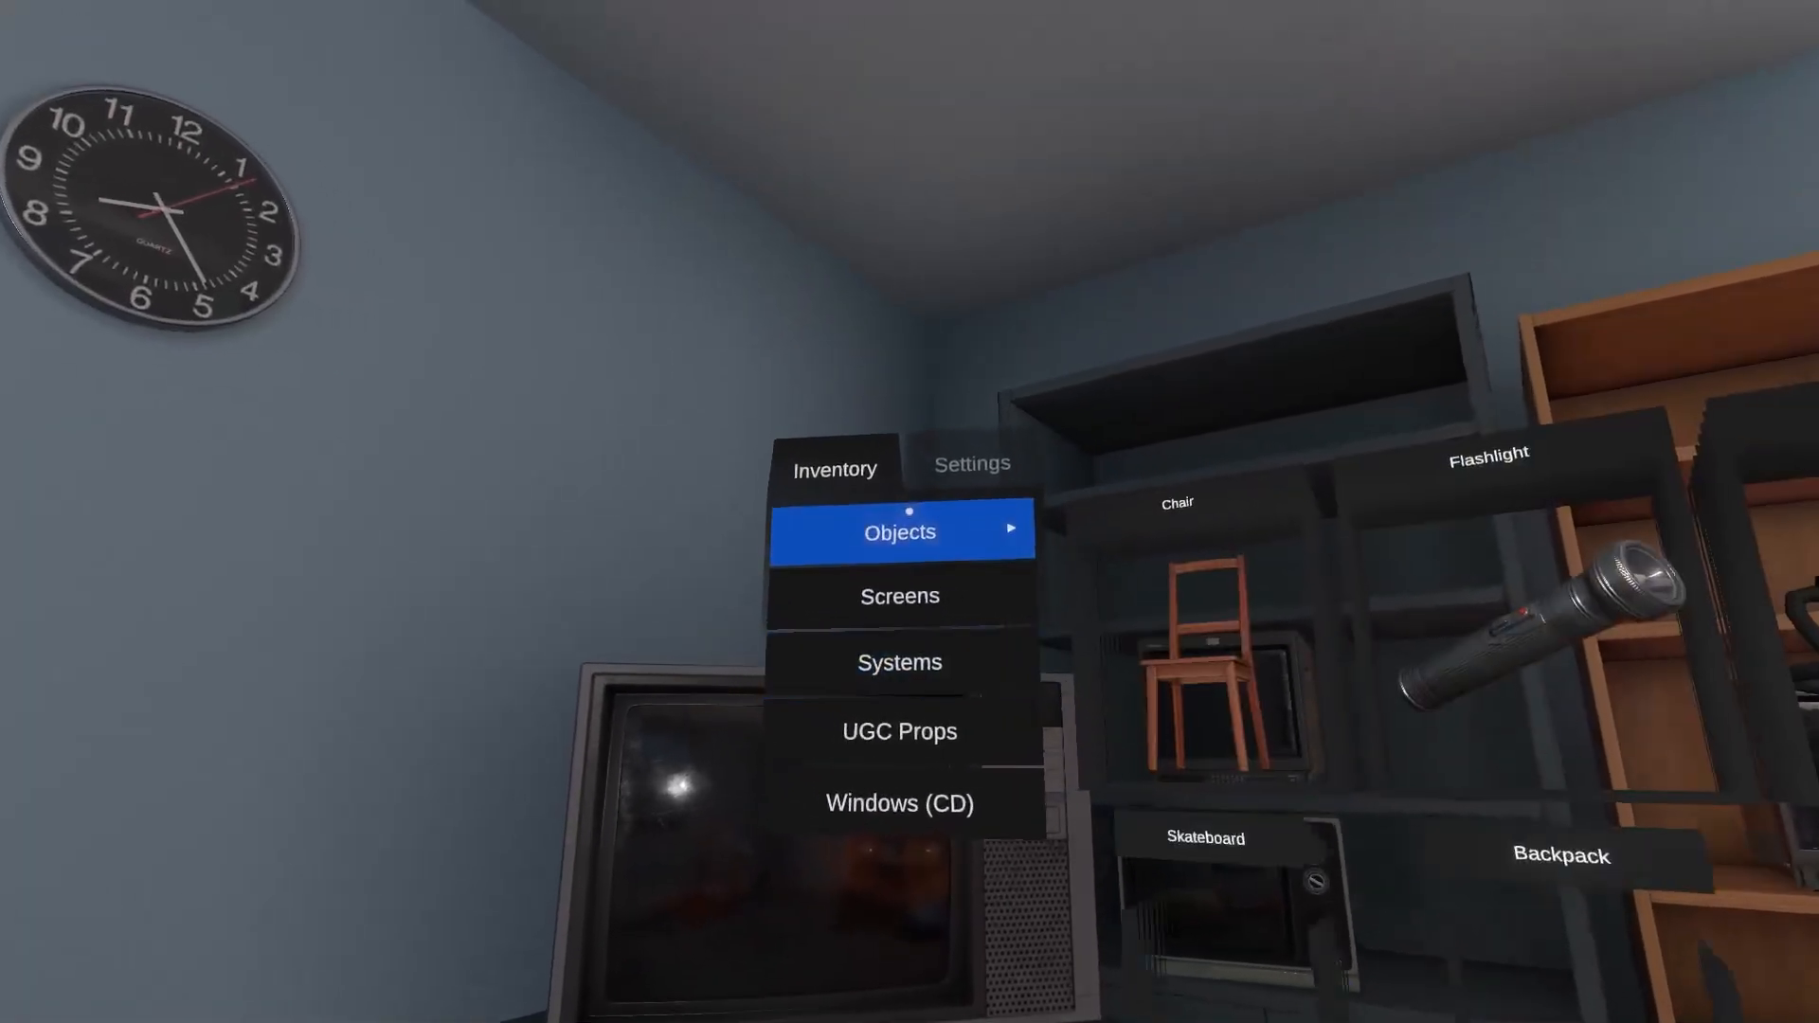
Step: Browse the inventory's Objects category to spawn a keyboard onto the desk by the PC tower
click(899, 661)
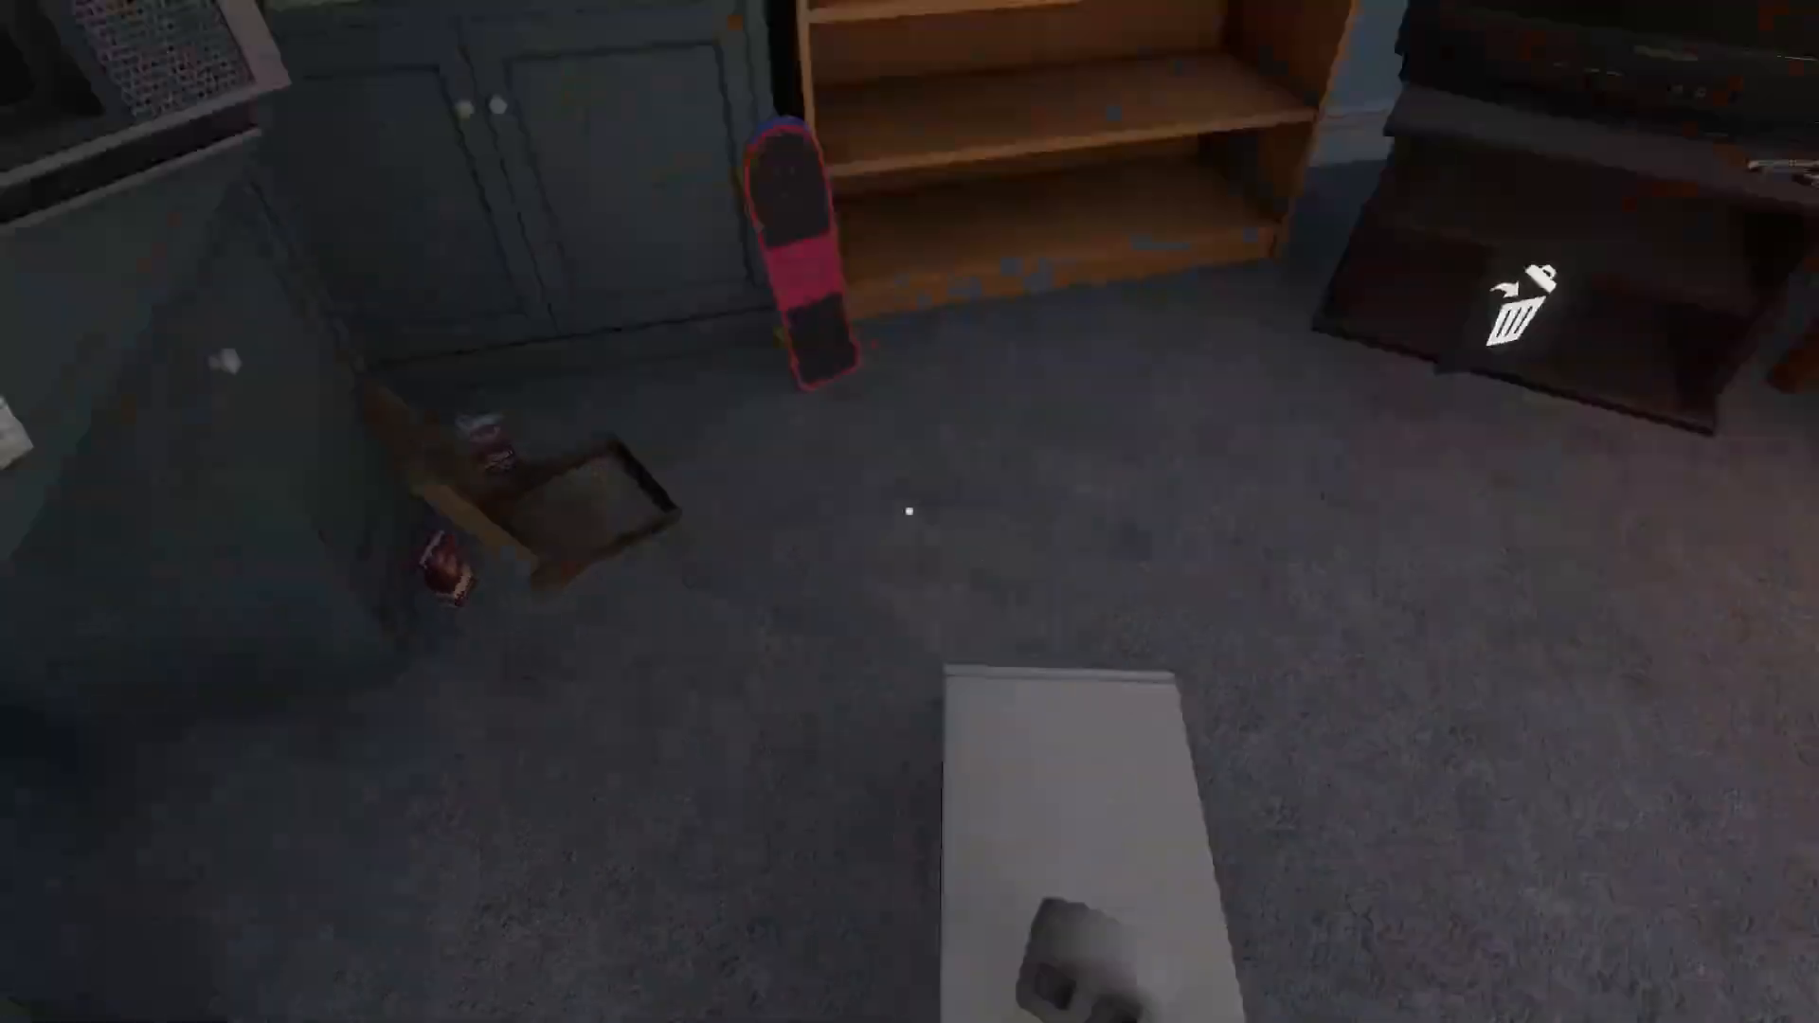
mouse_move(910, 512)
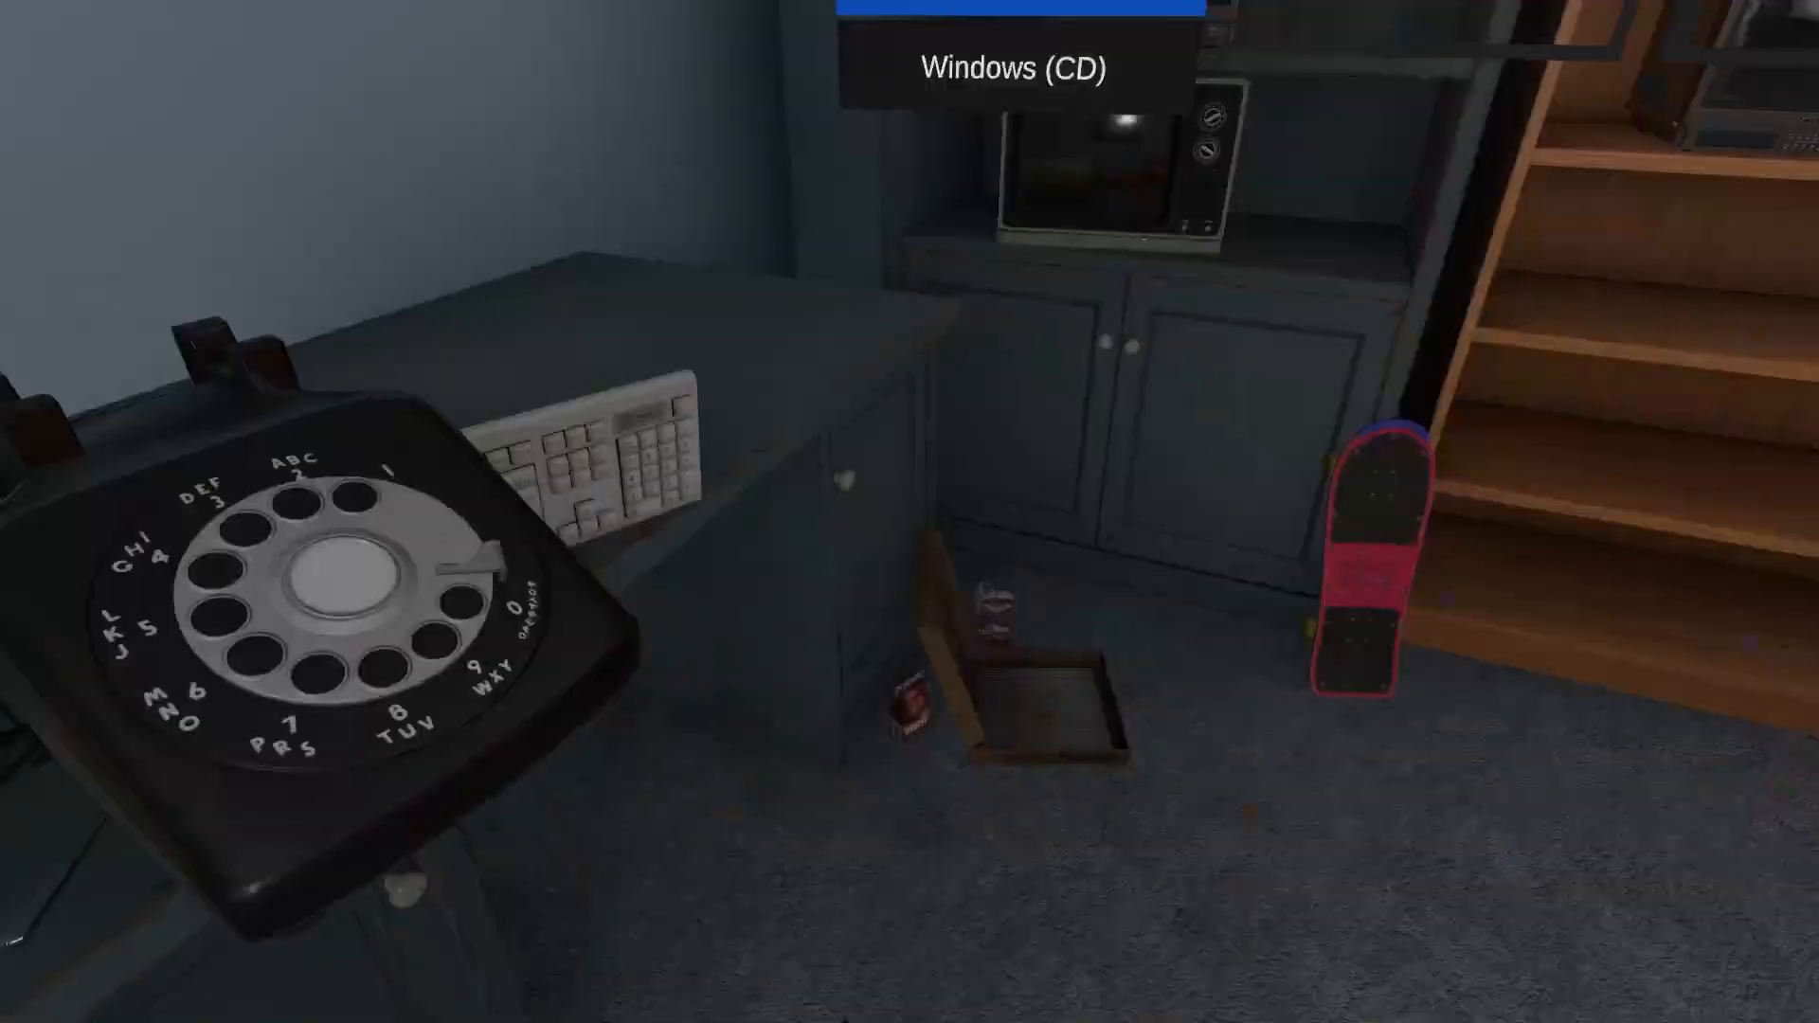
mouse_move(909, 511)
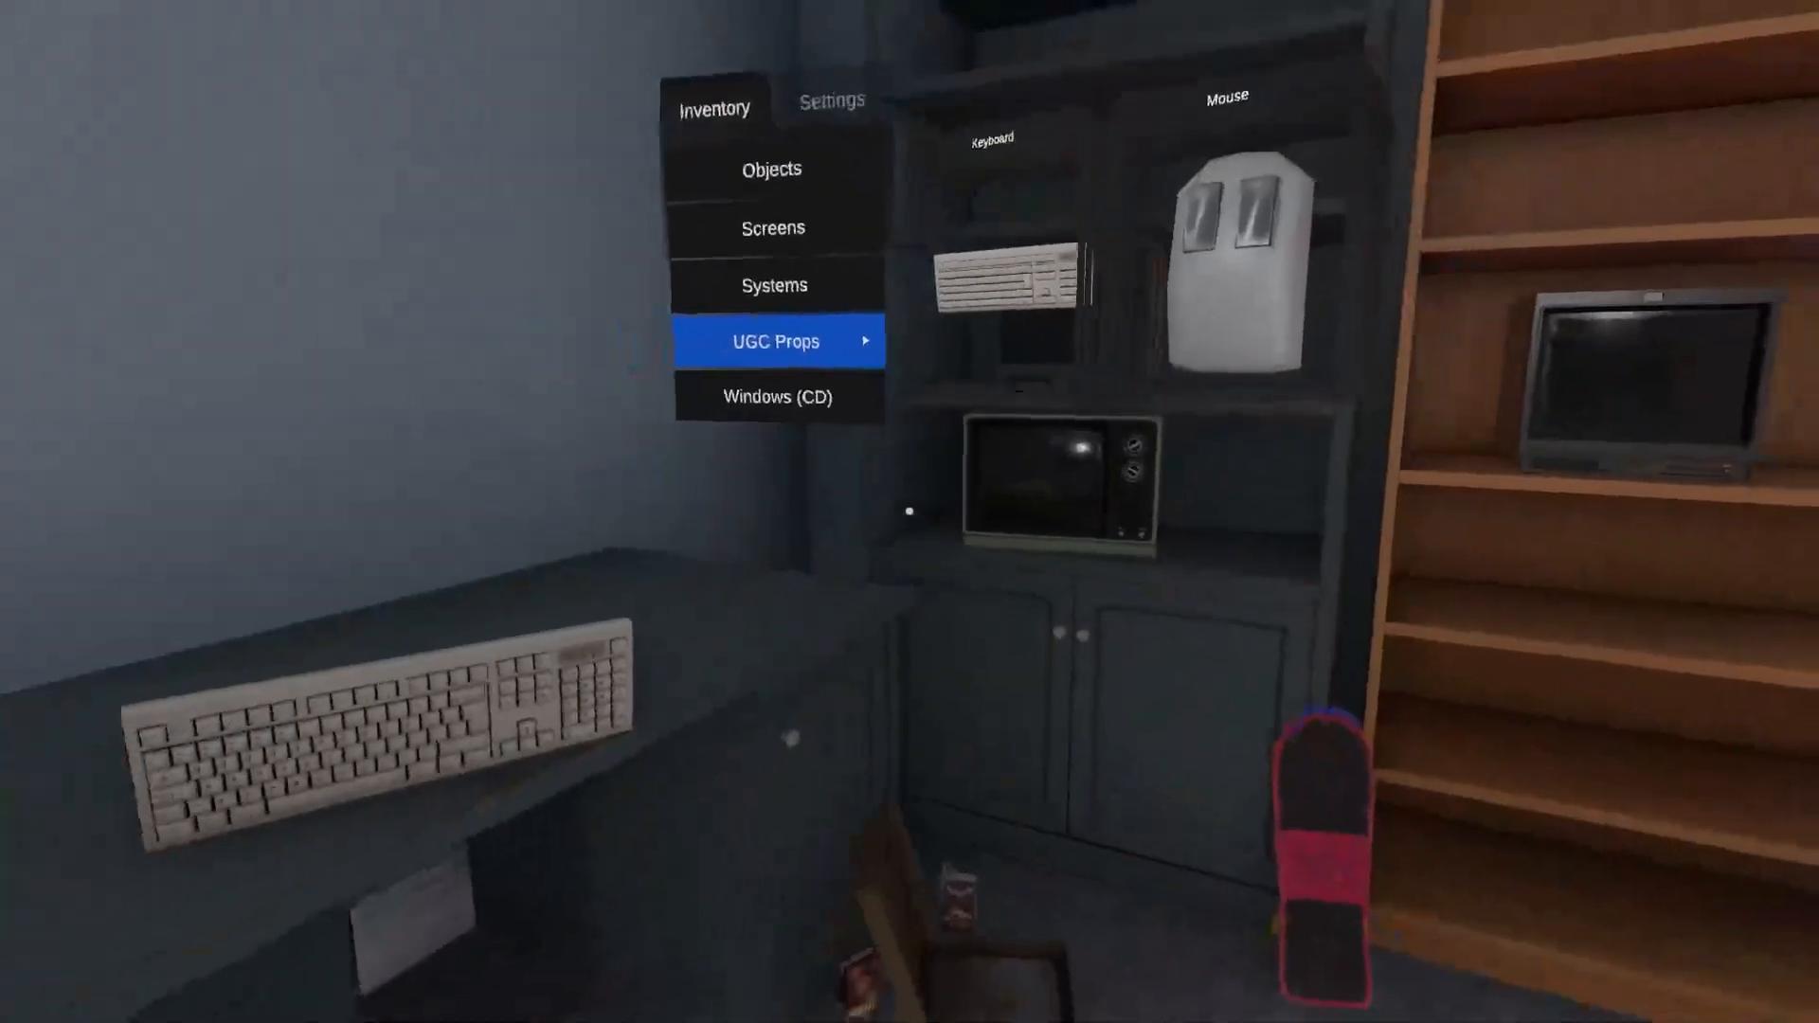
mouse_move(910, 512)
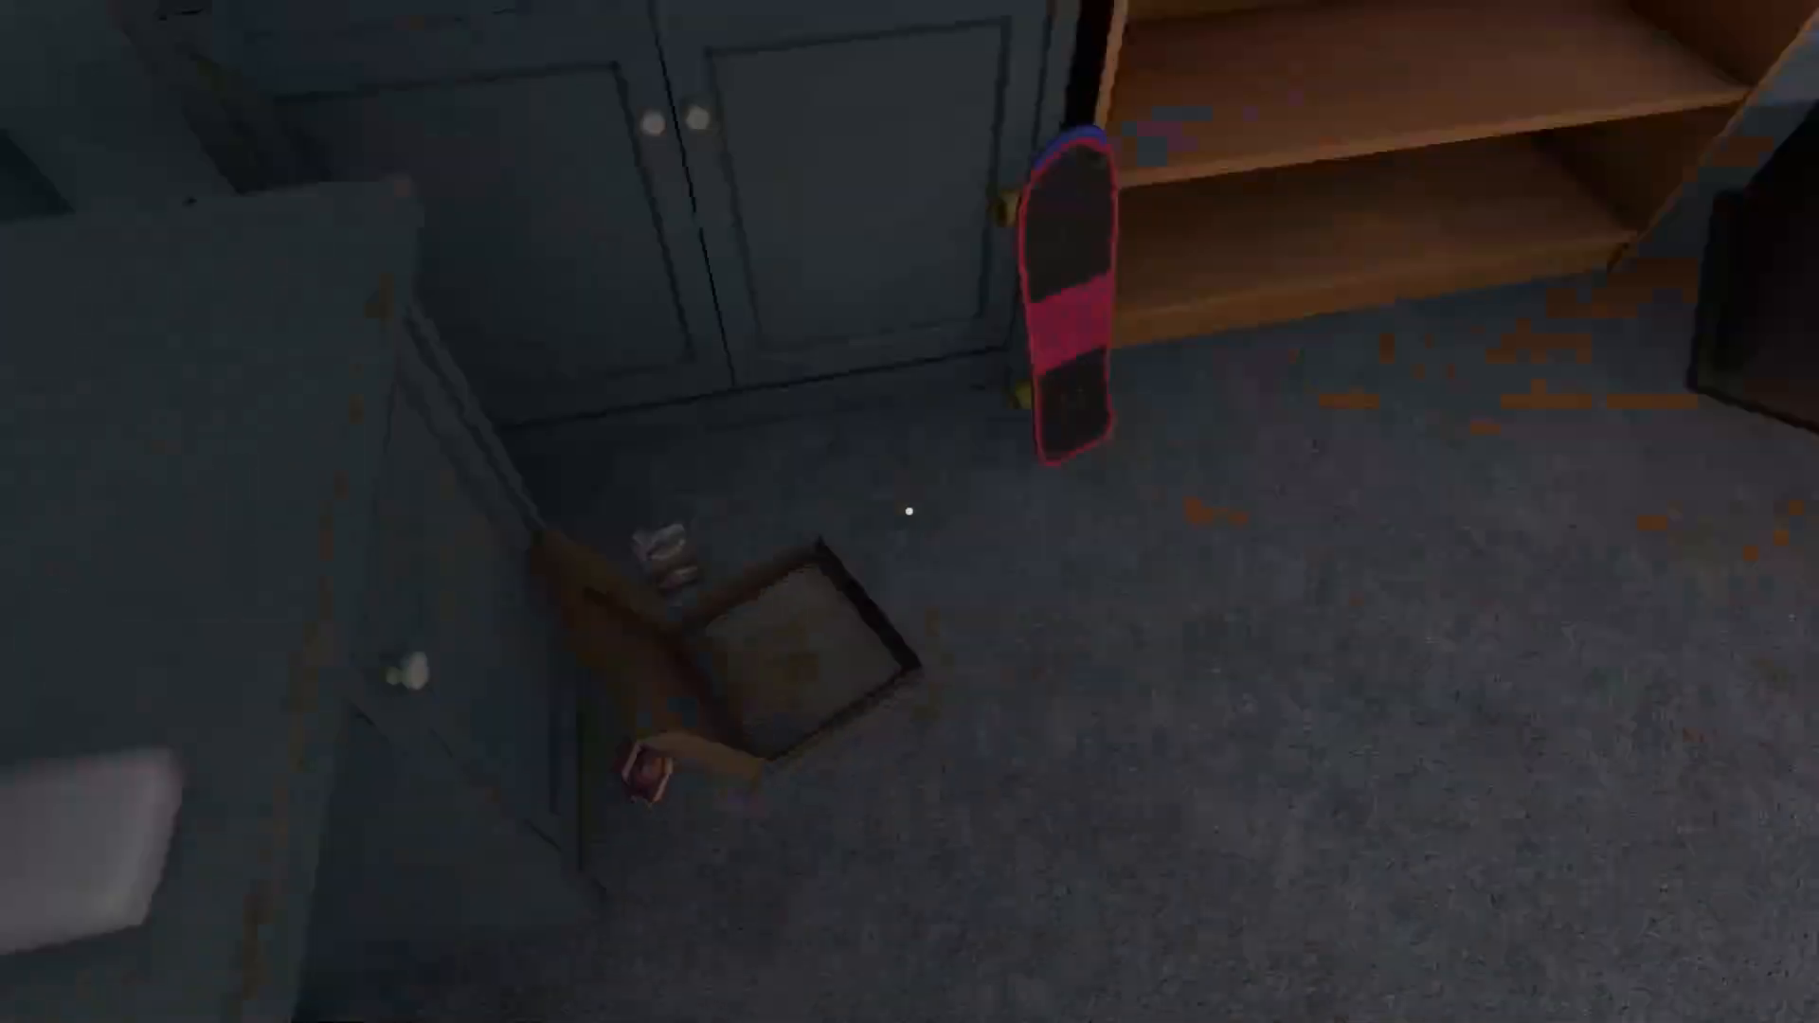
mouse_move(910, 512)
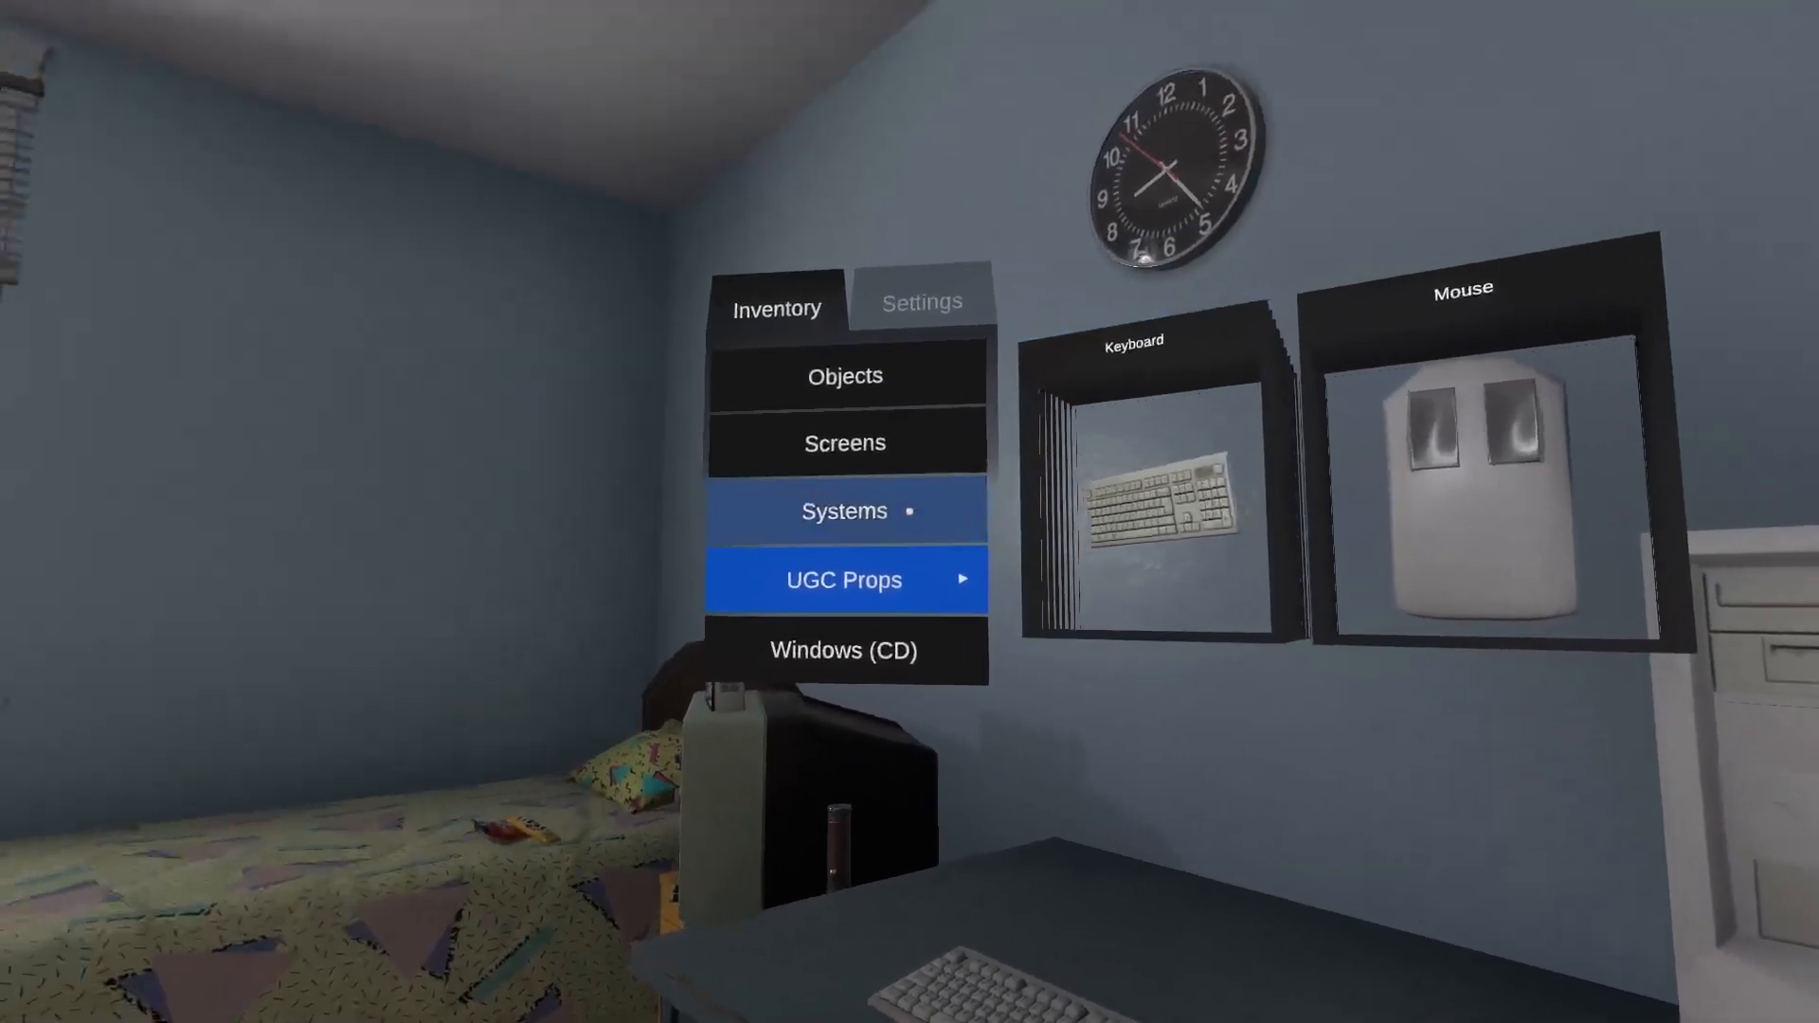
Step: Spawn the Mouse prop from UGC Props onto the desk beside the PC tower
click(845, 443)
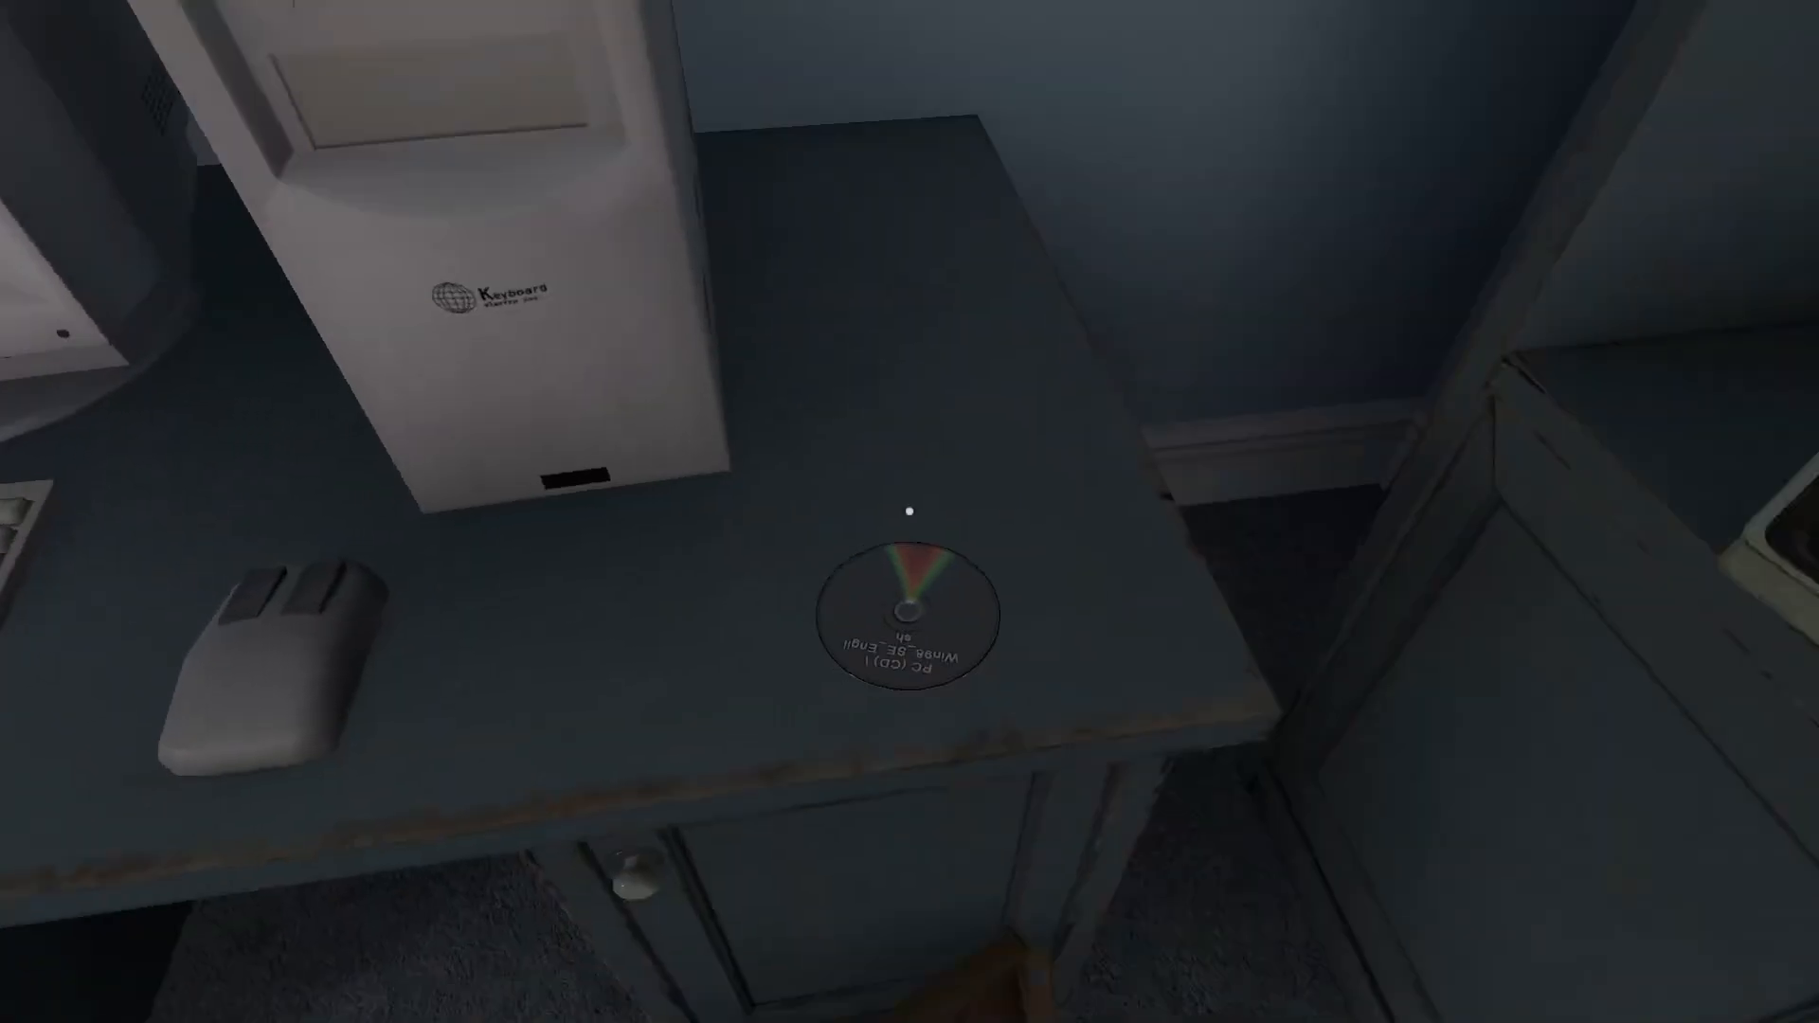
mouse_move(910, 511)
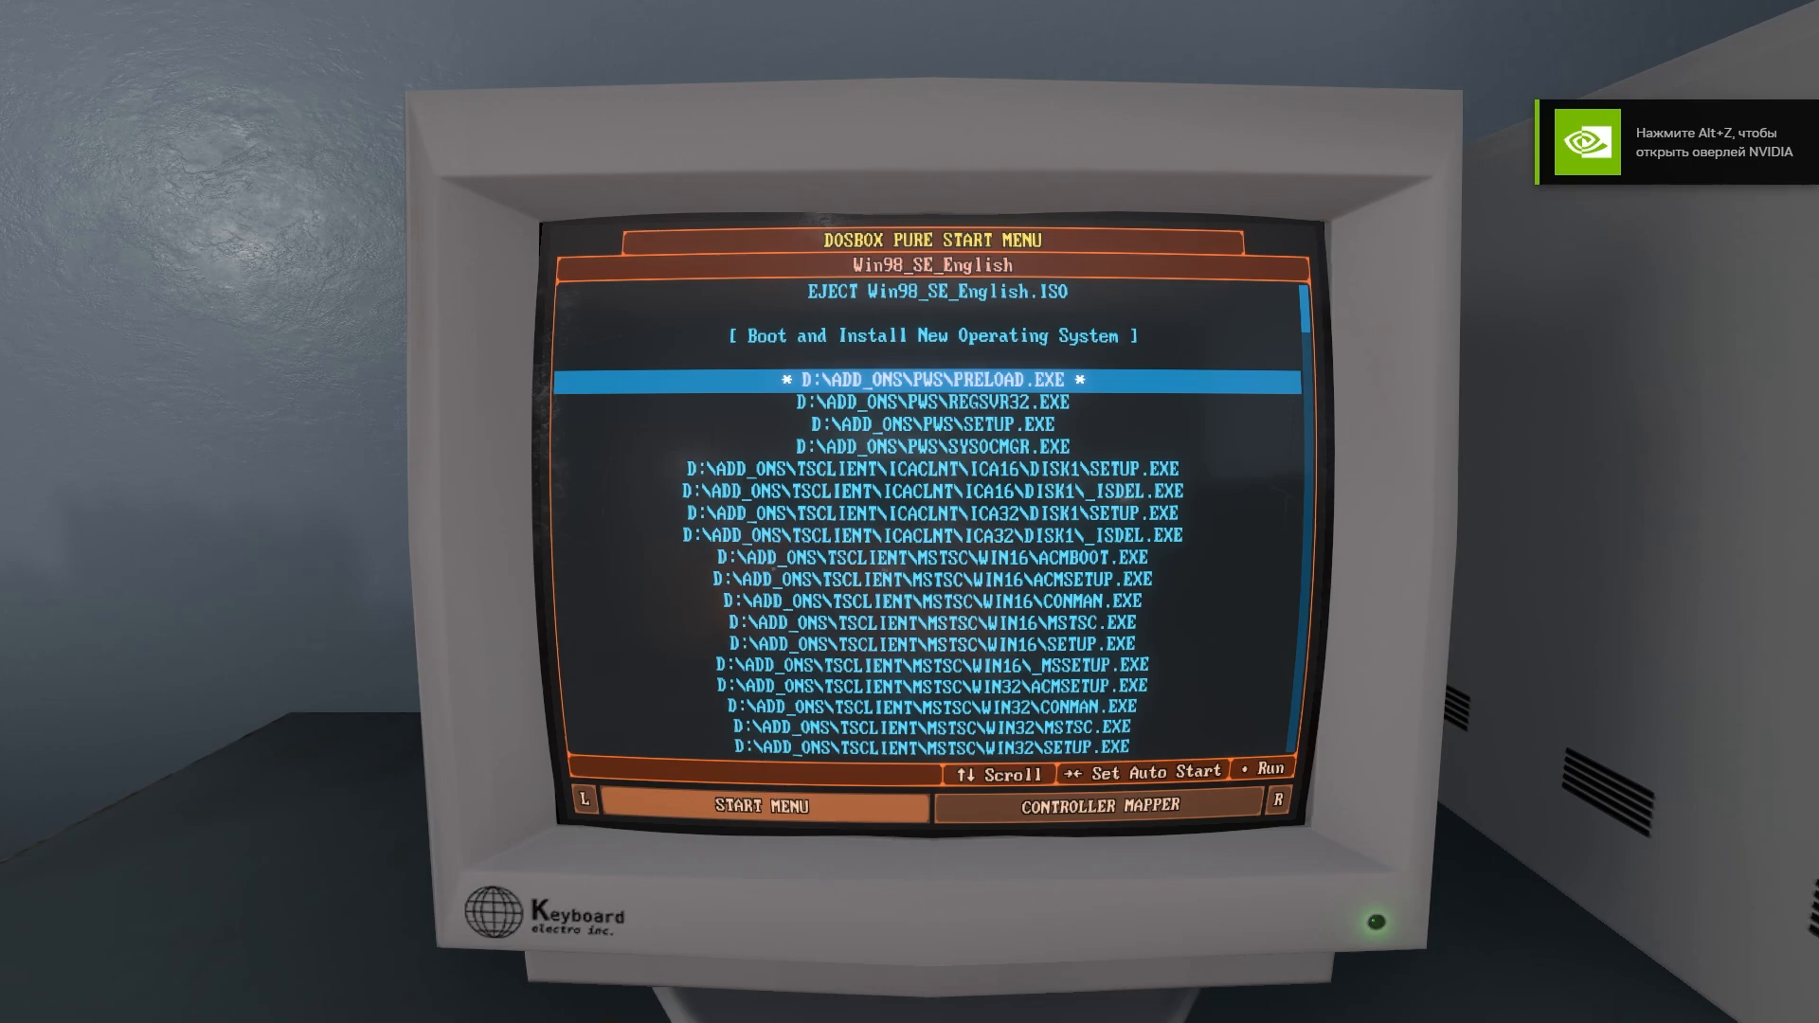
Step: Start DOSBox Pure's Boot and Install New Operating System option with the Win98 SE disc
key(up)
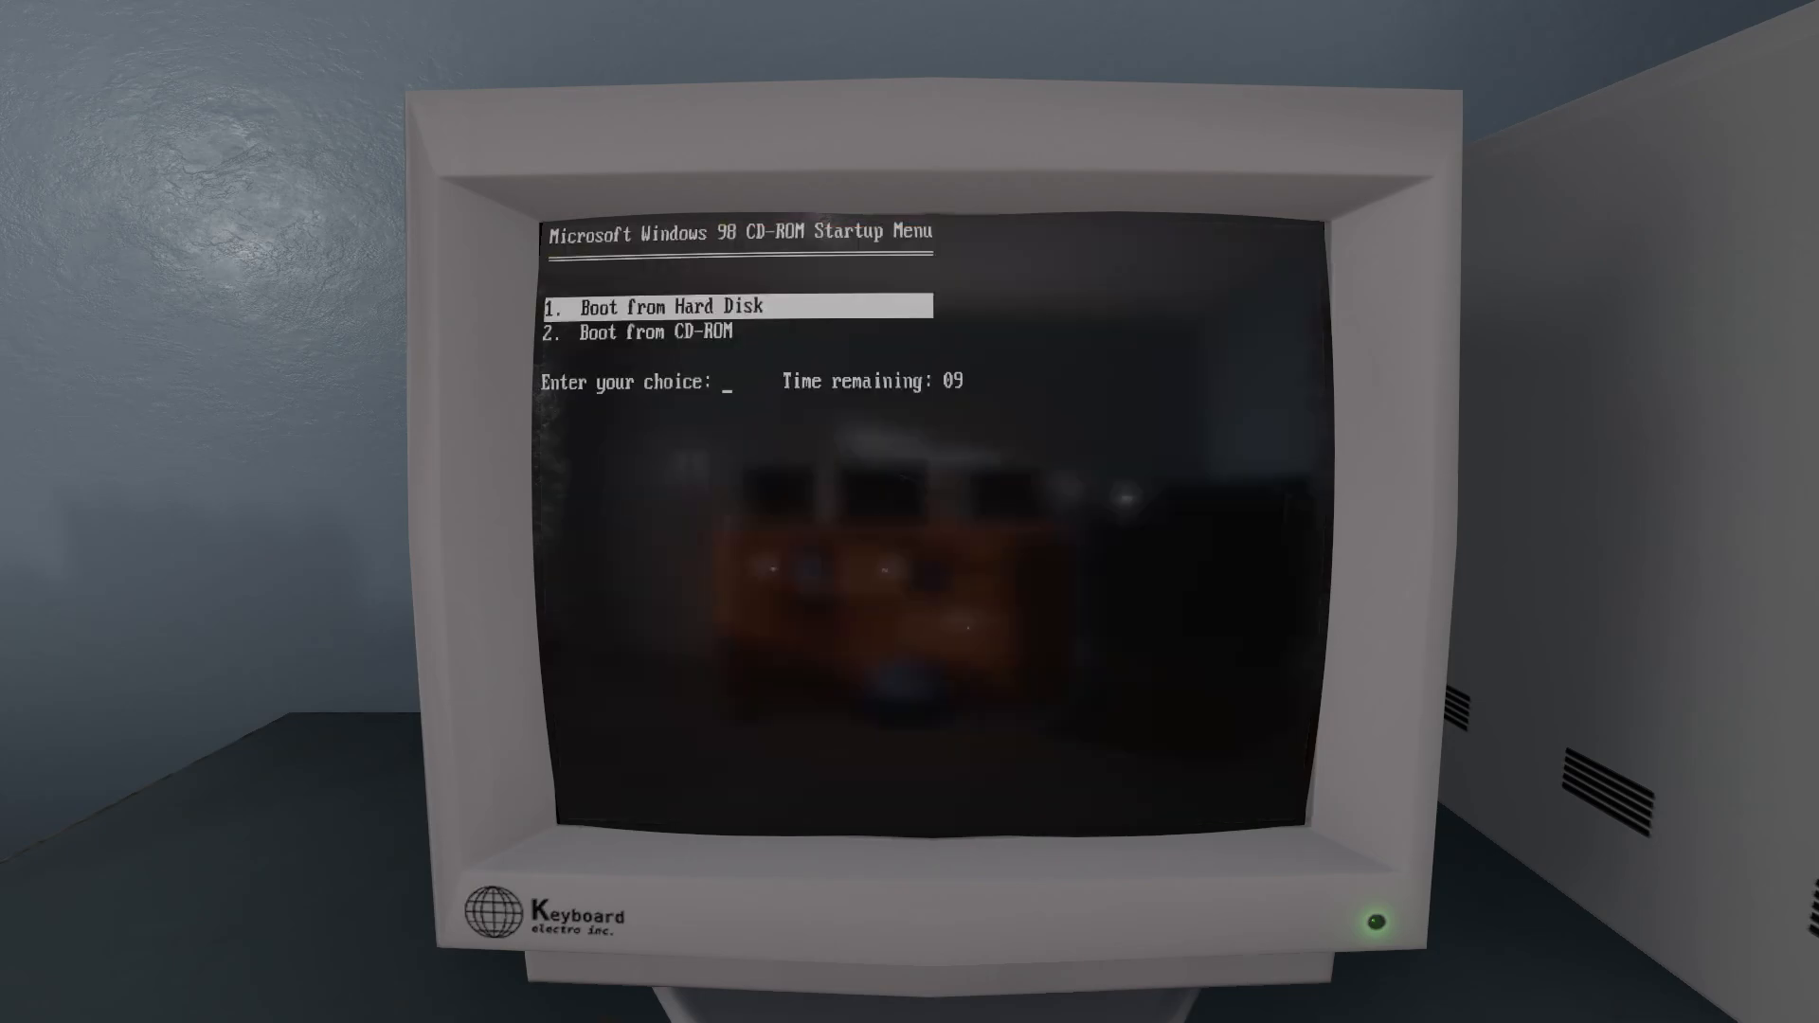
Step: Boot from CD-ROM, run setup's routine system check and exit ScanDisk with no errors
key(Down)
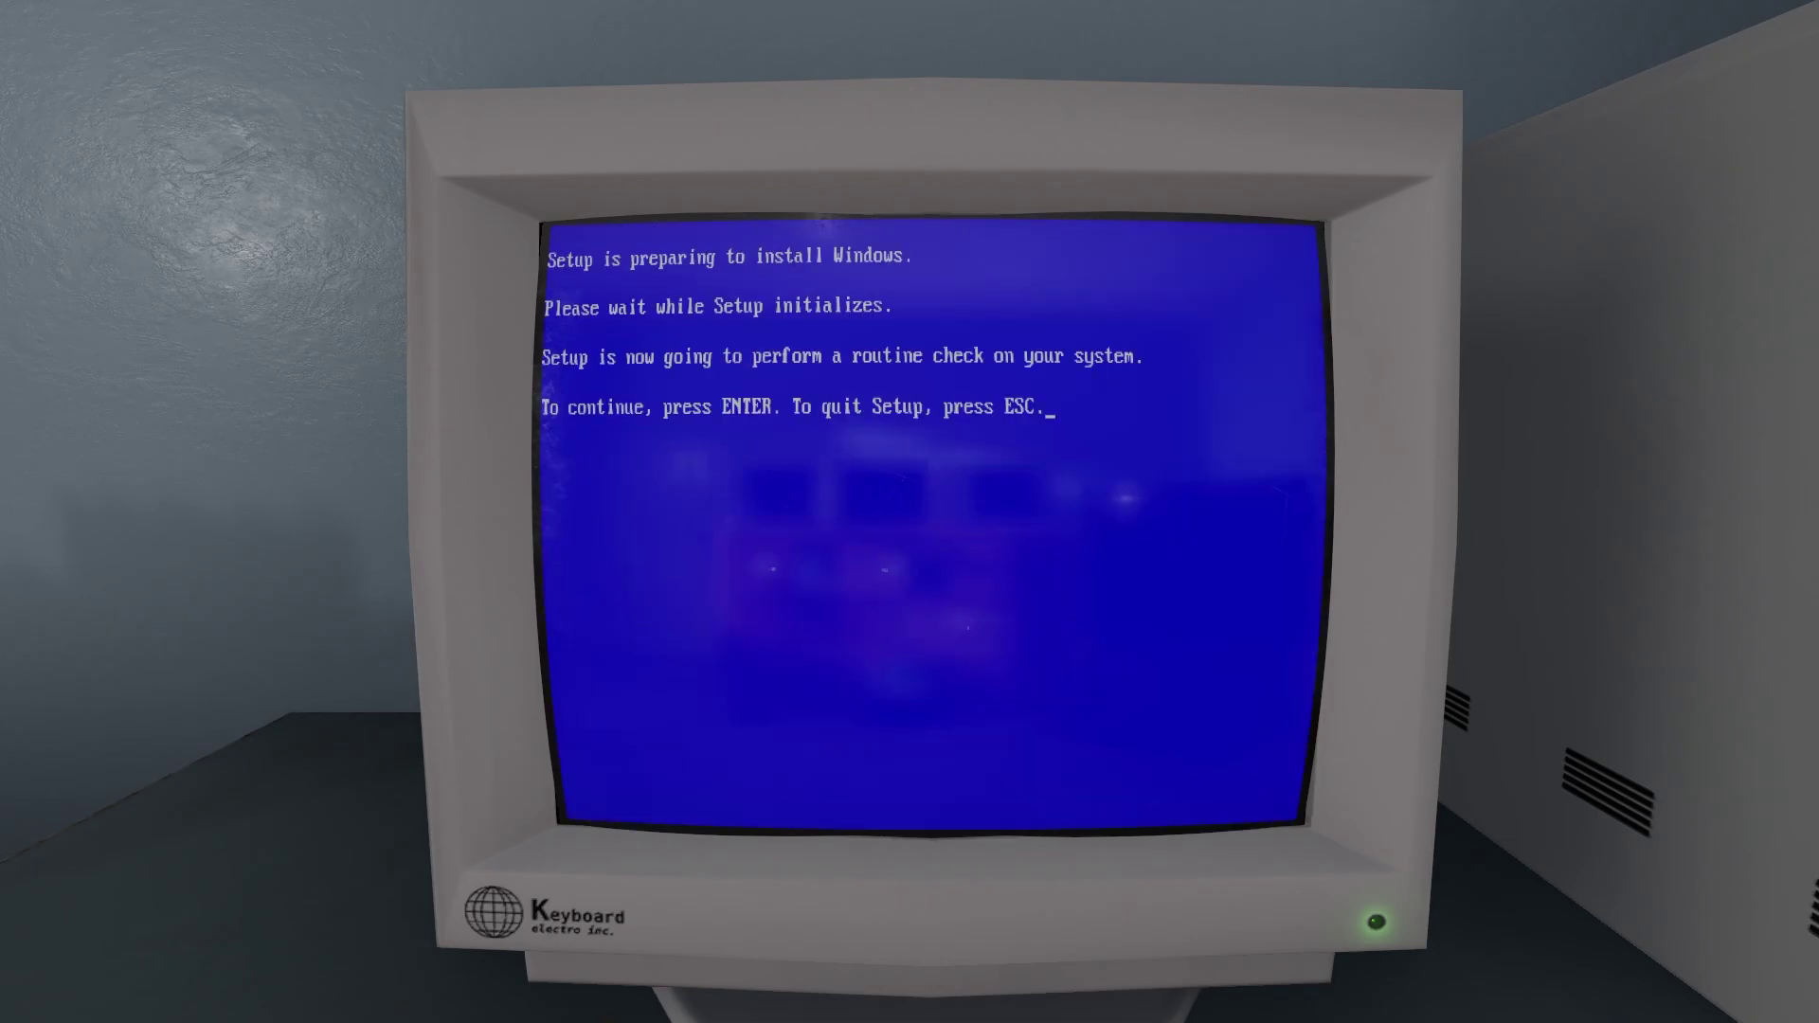
key(Return)
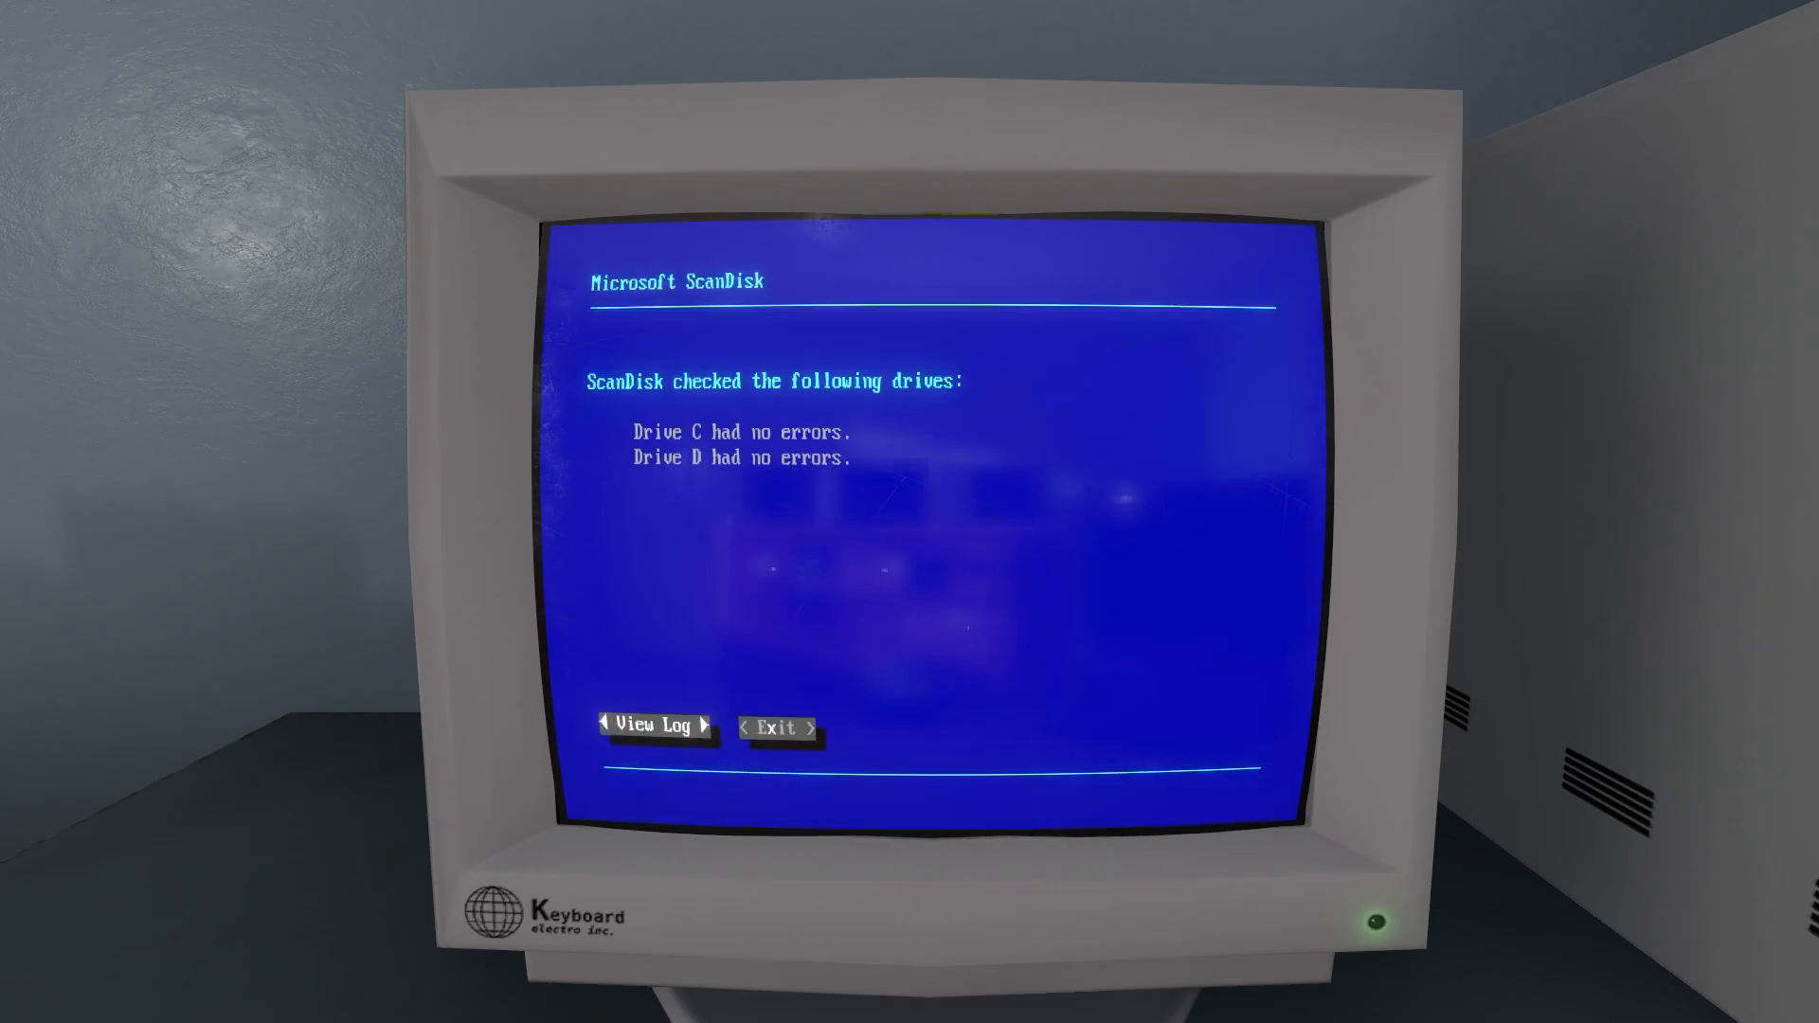
click(779, 728)
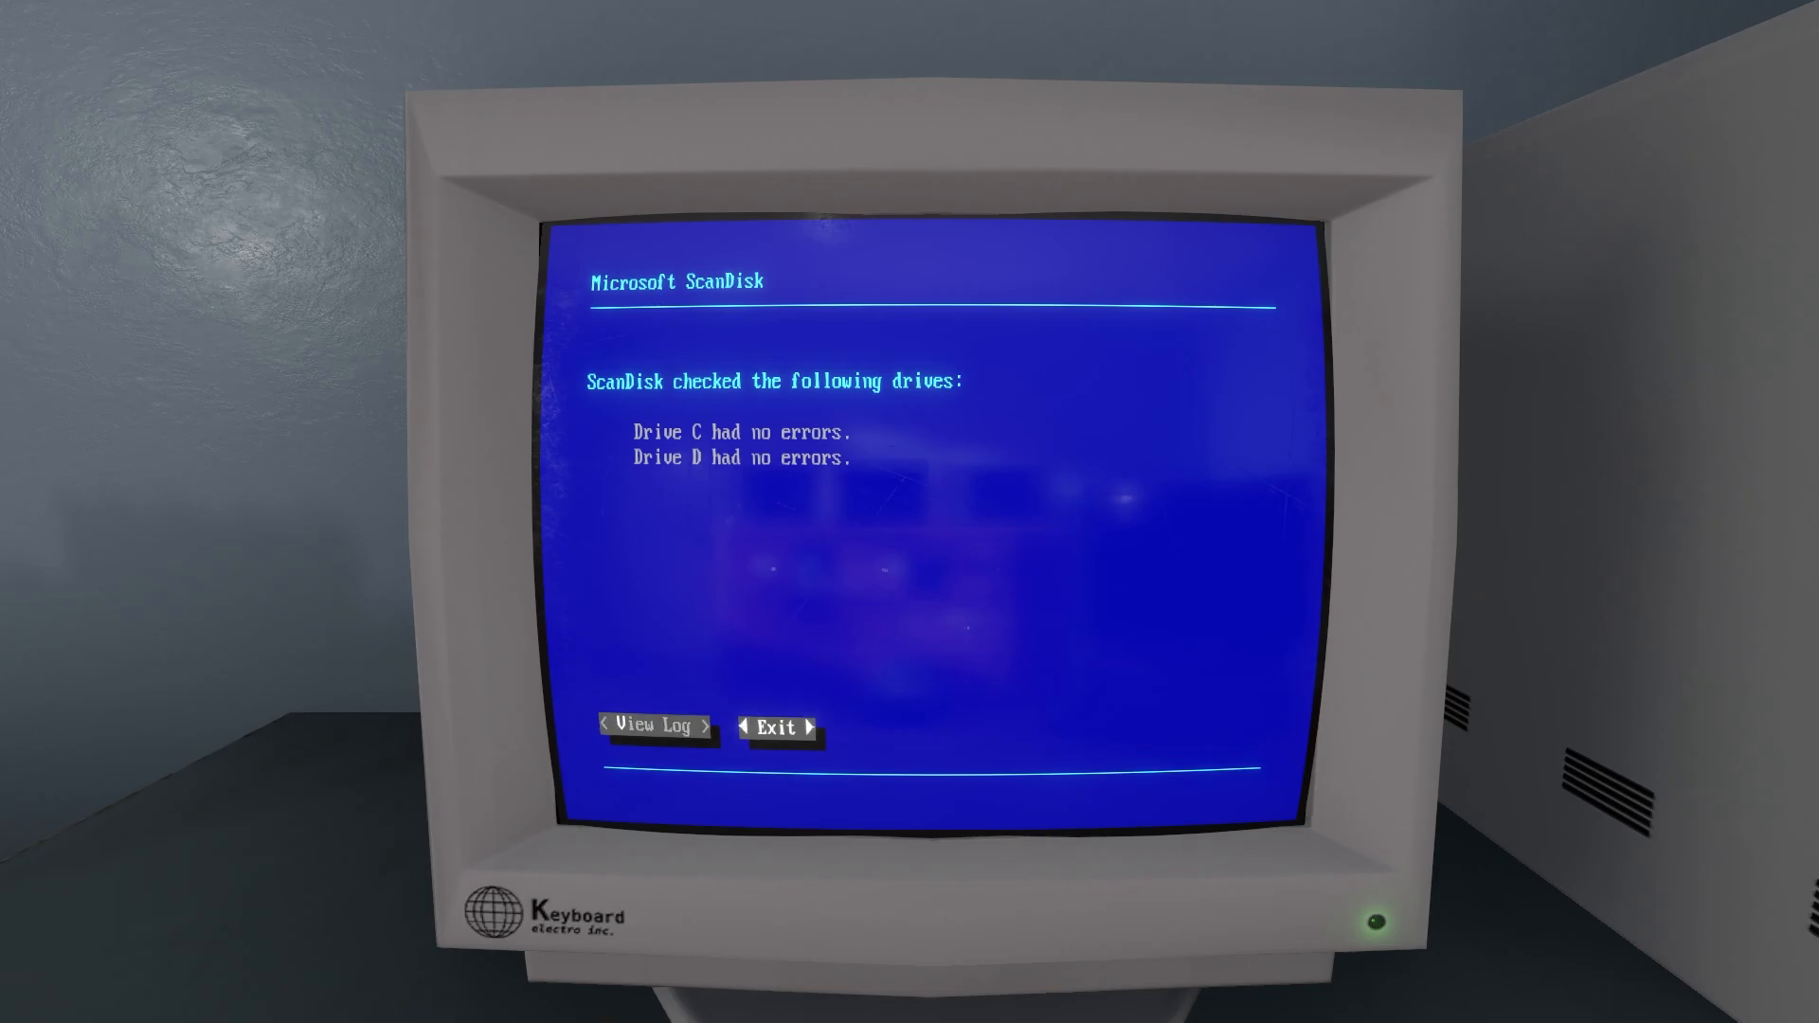
click(779, 728)
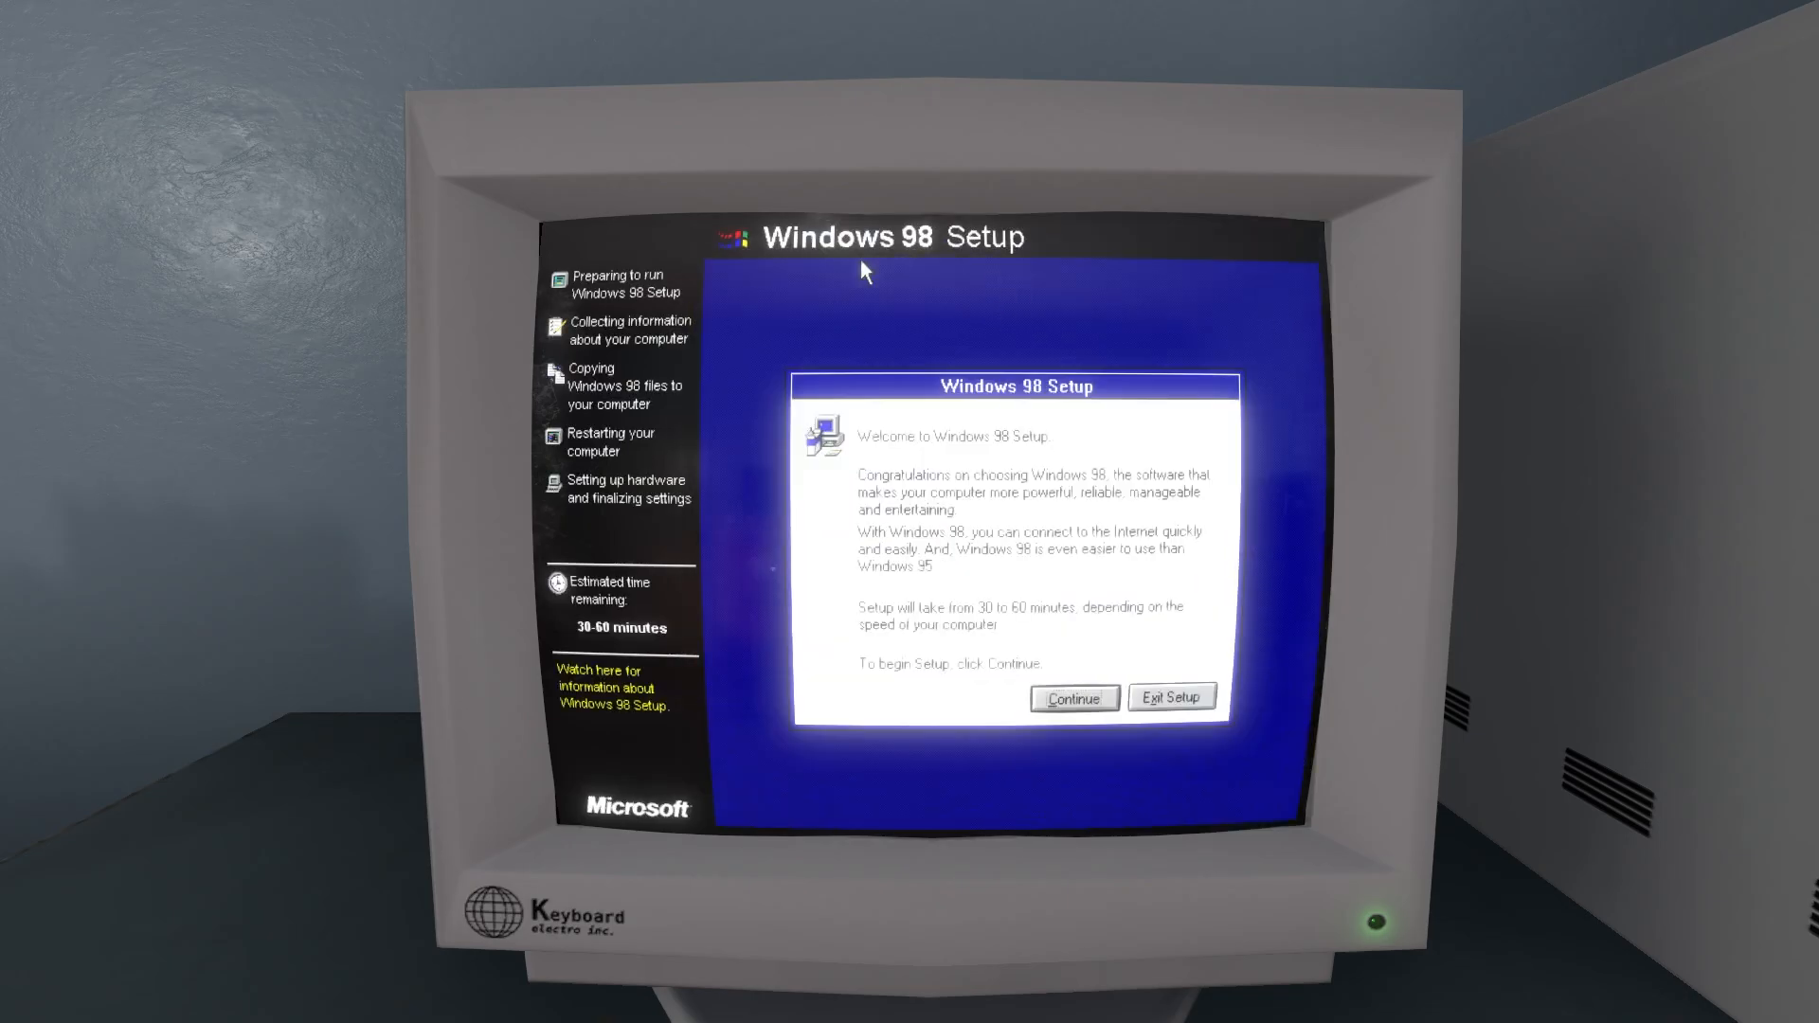
Step: Choose Custom setup, then tick Desktop Themes and untick Communications in Select Components
click(1071, 700)
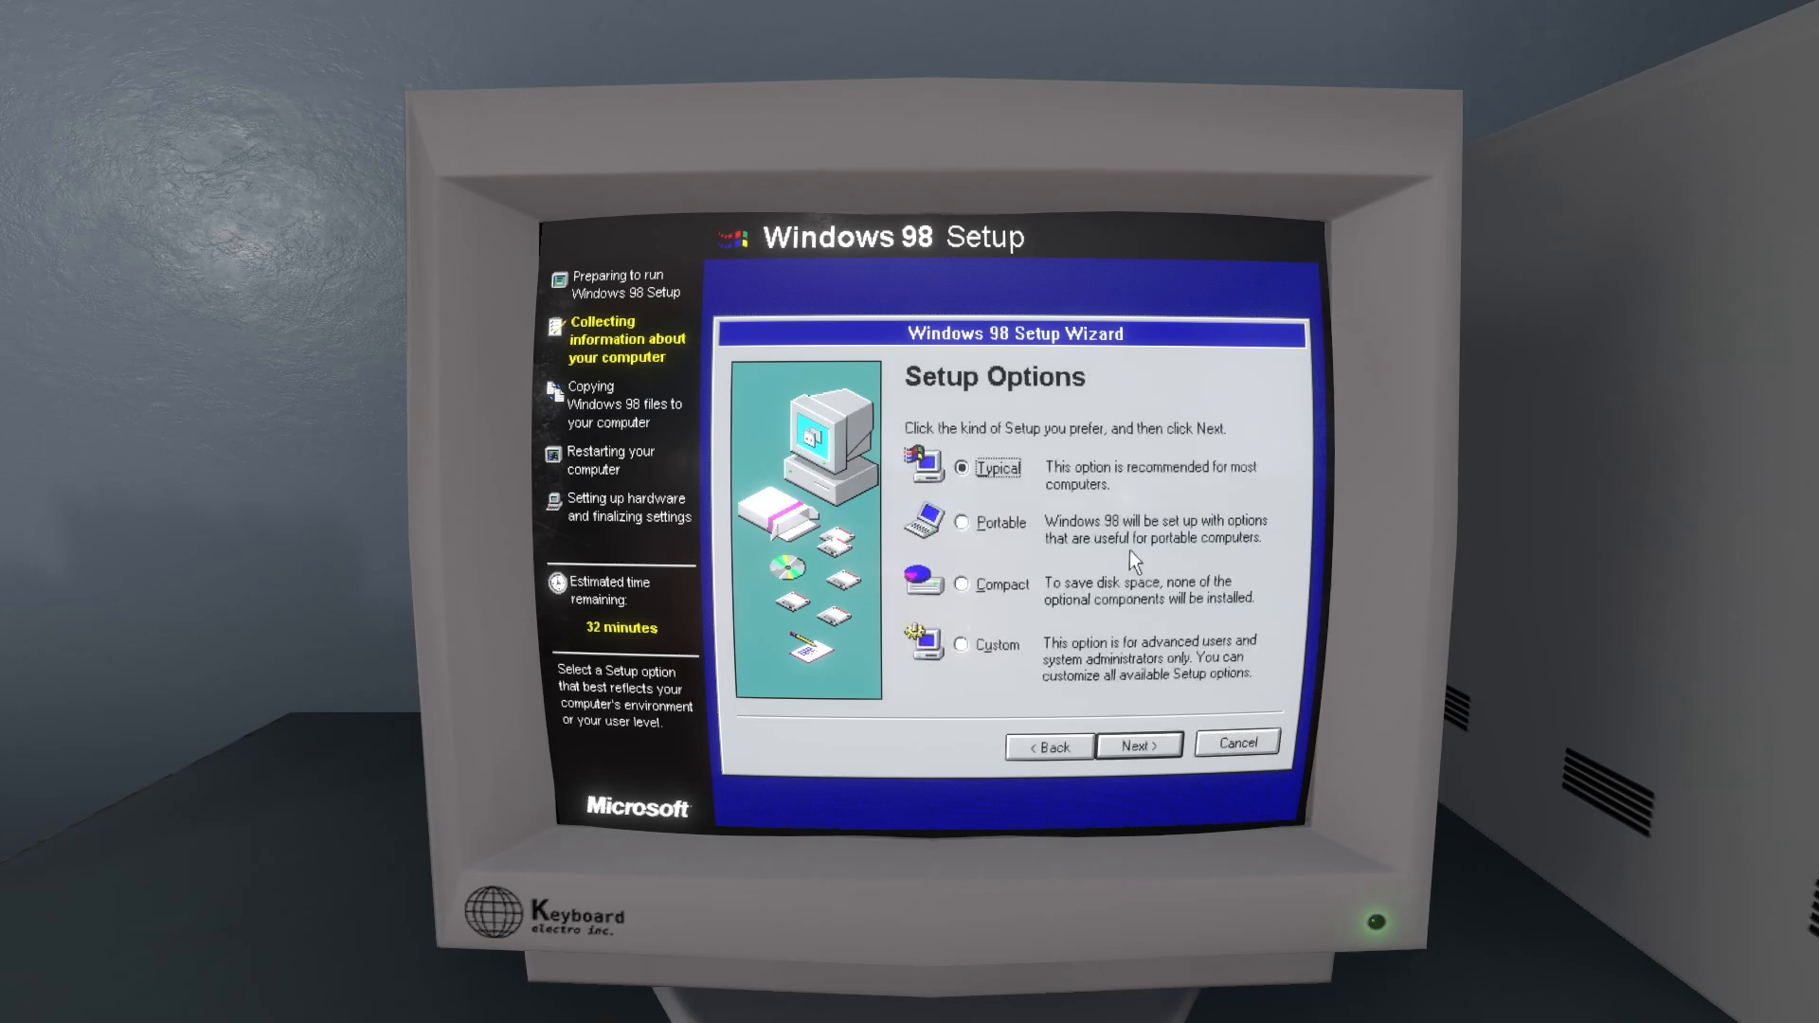
click(960, 645)
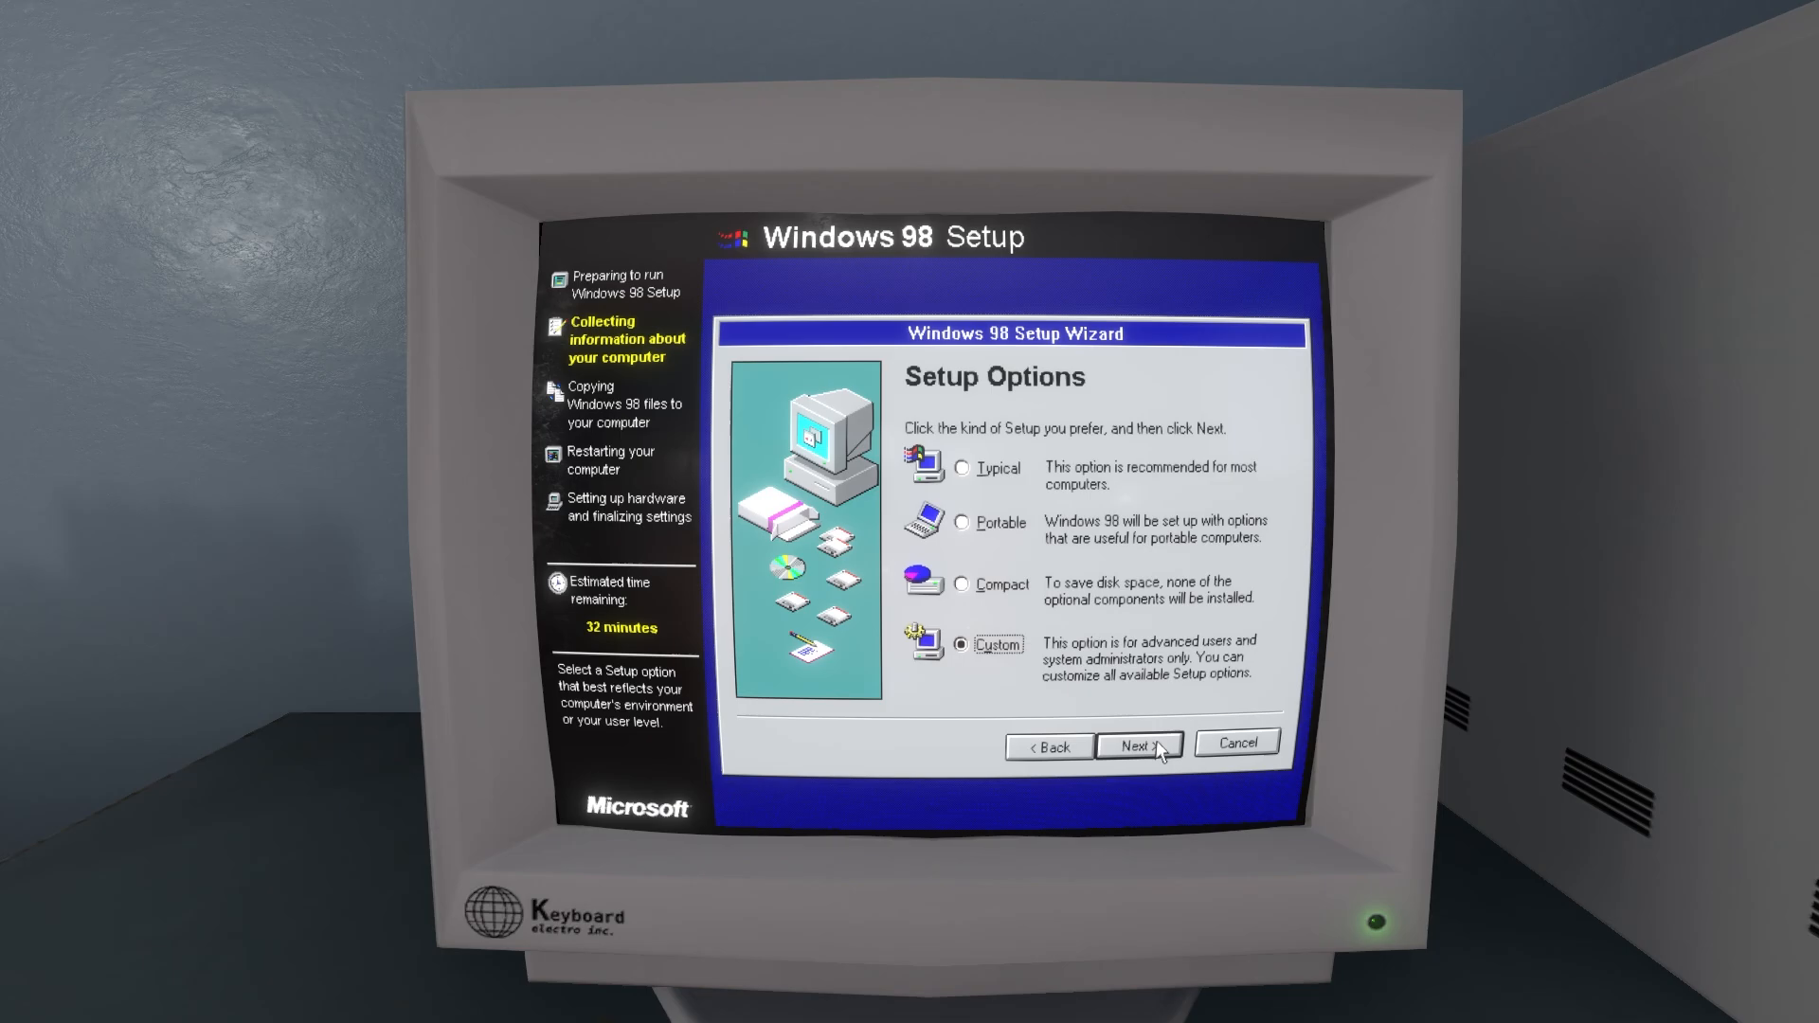
click(1139, 747)
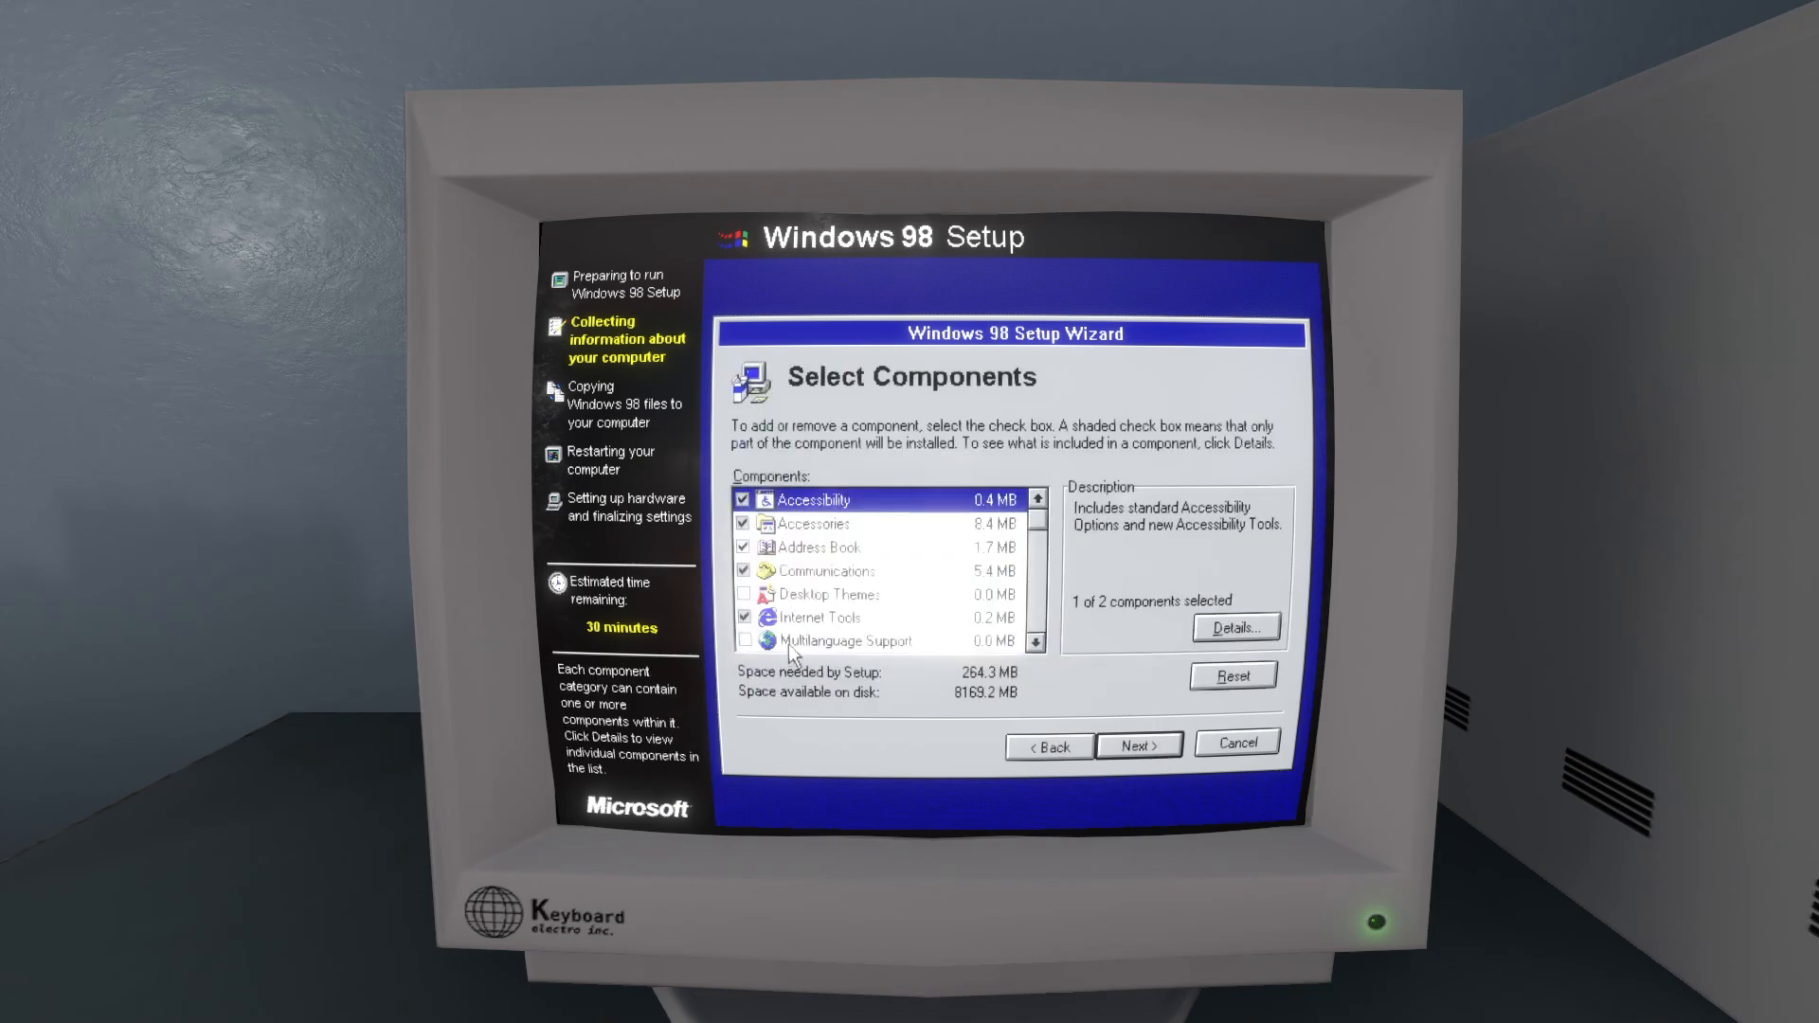
click(743, 593)
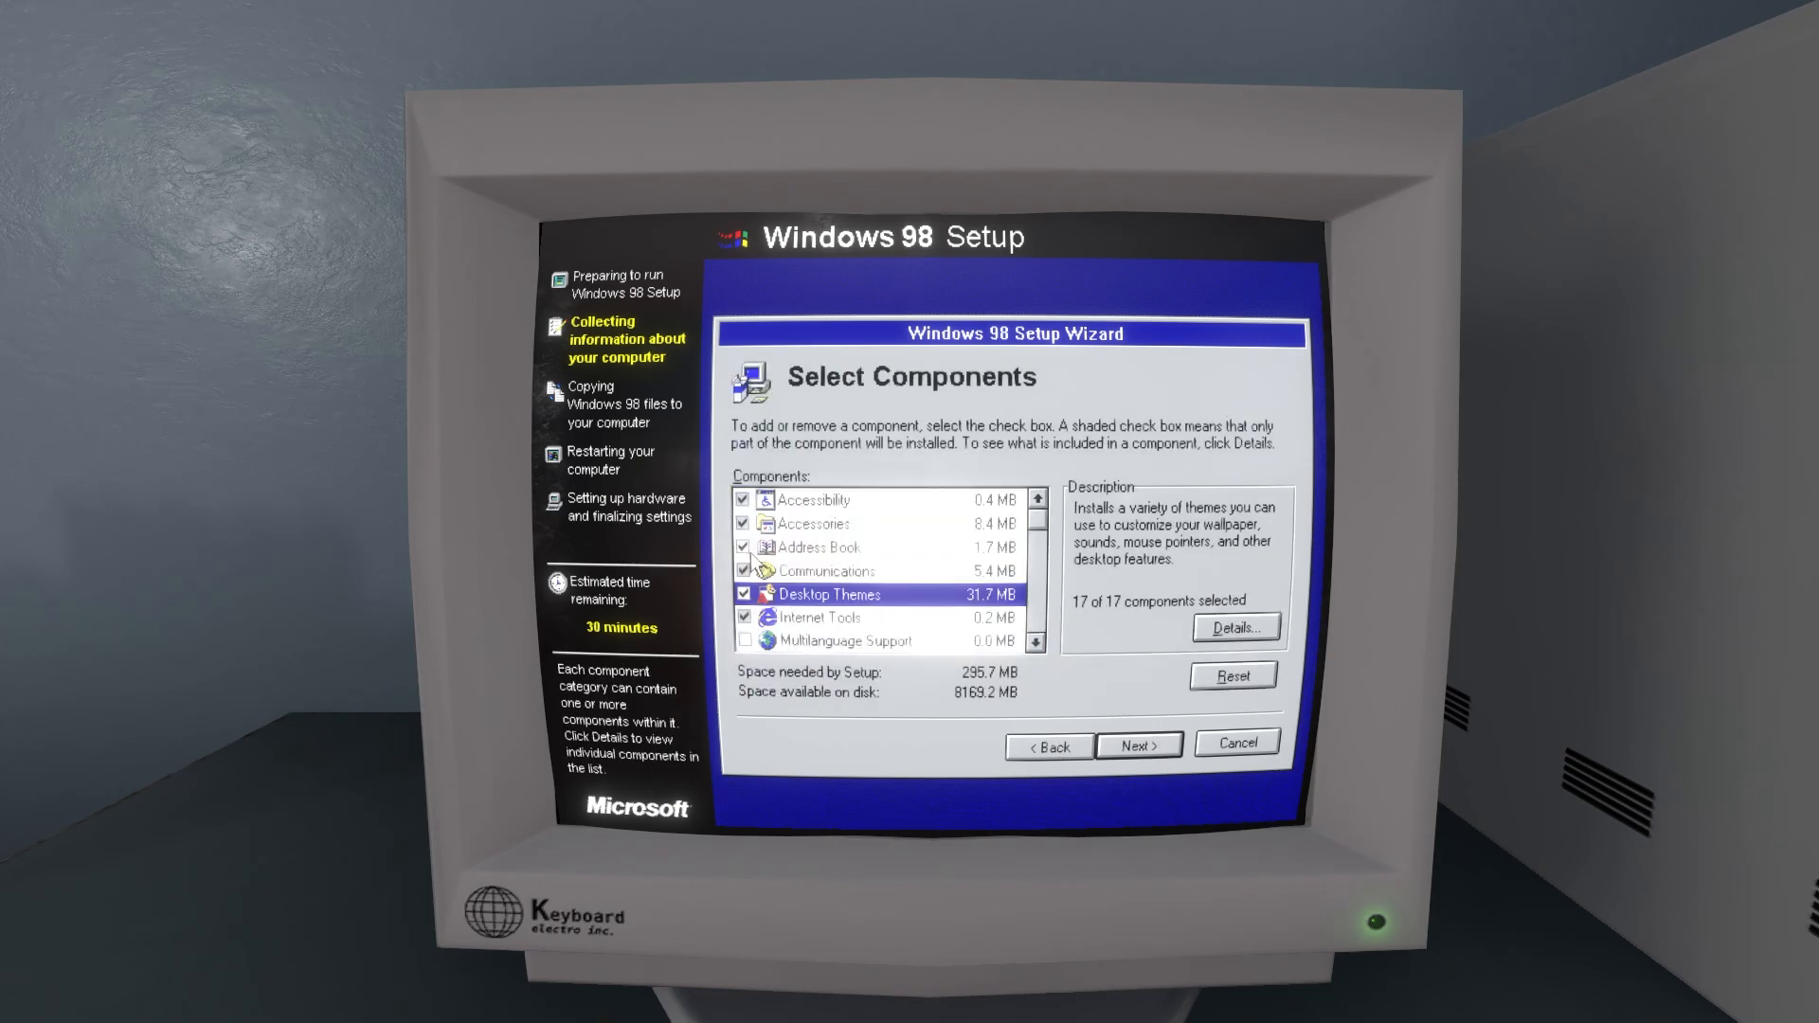
mouse_move(1084, 692)
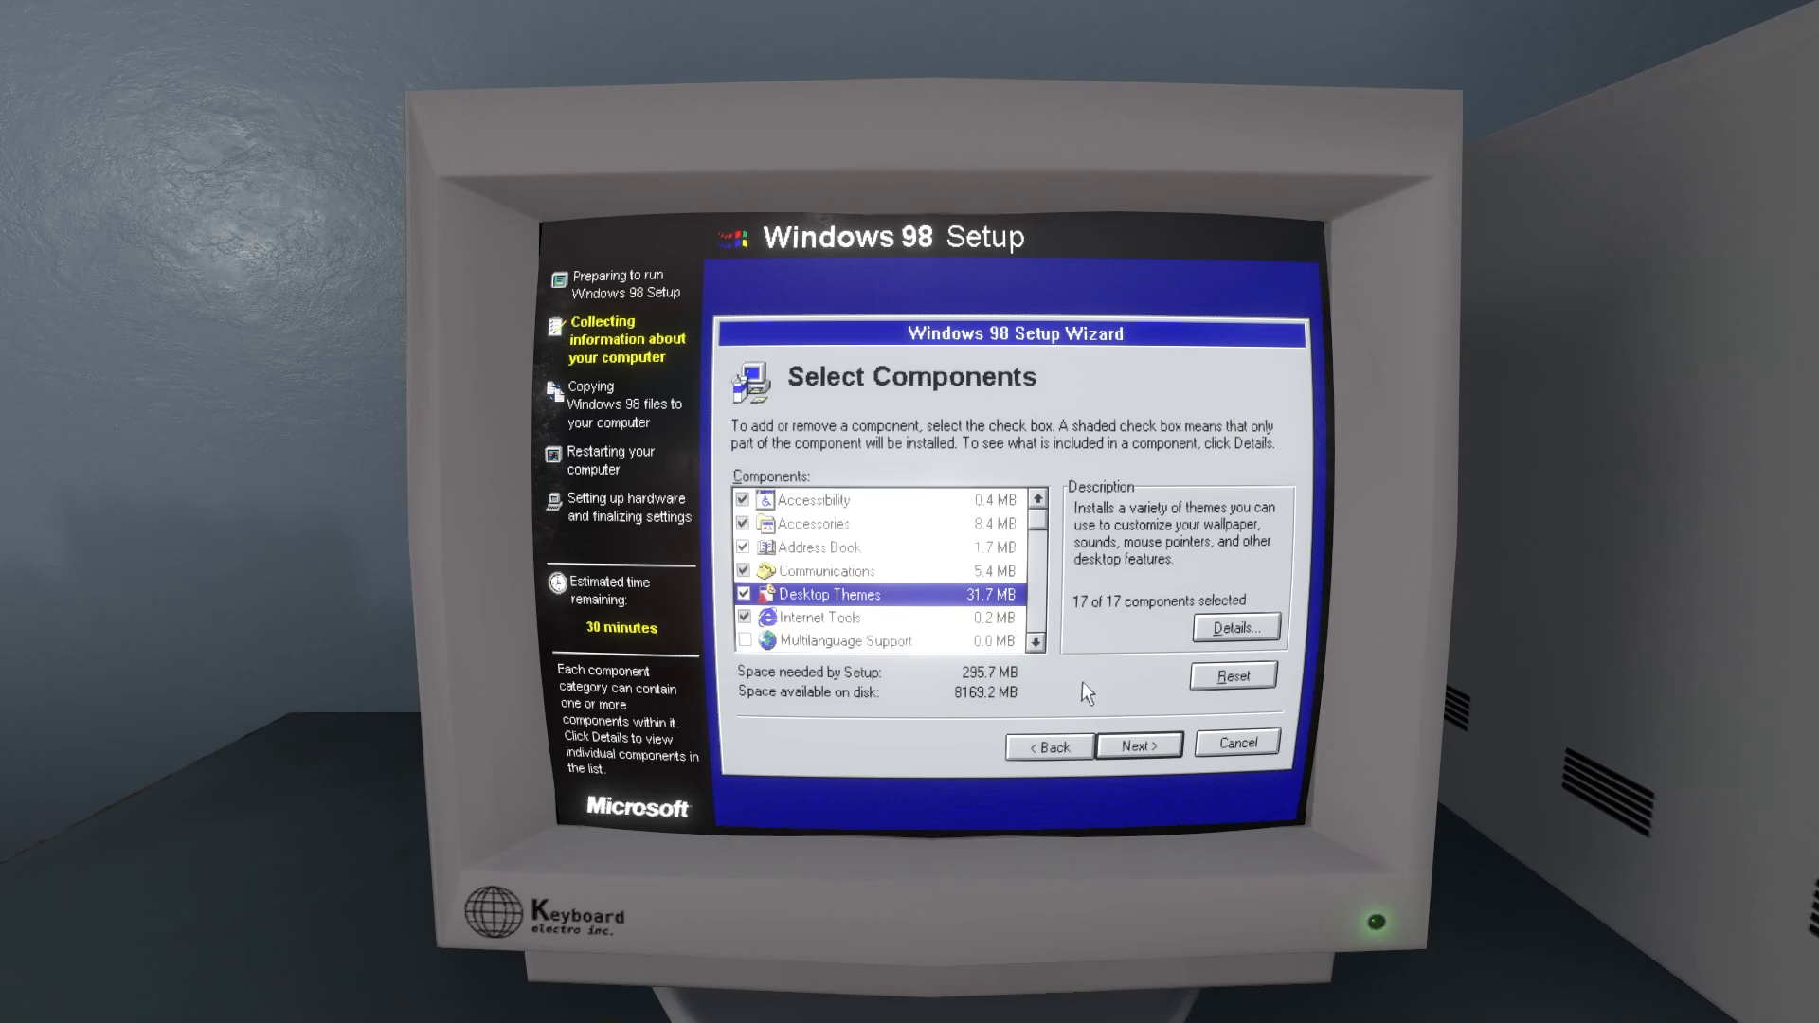
mouse_move(1137, 523)
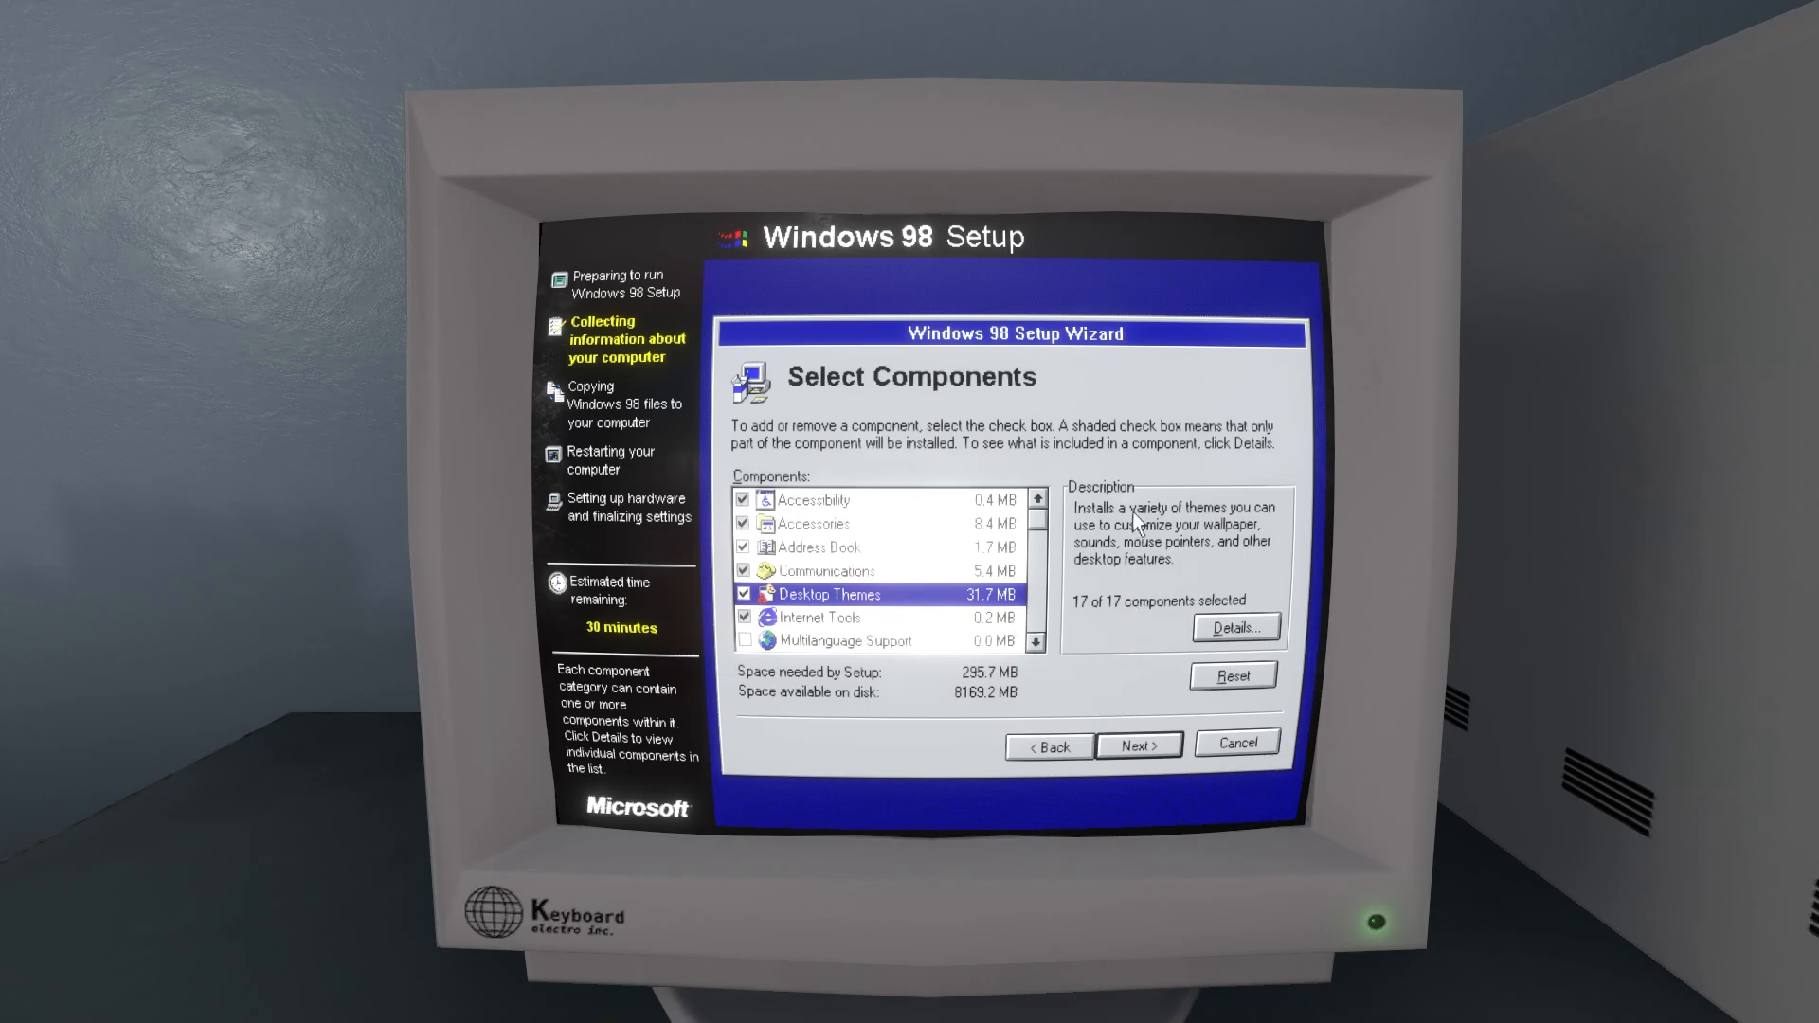
mouse_move(1092, 643)
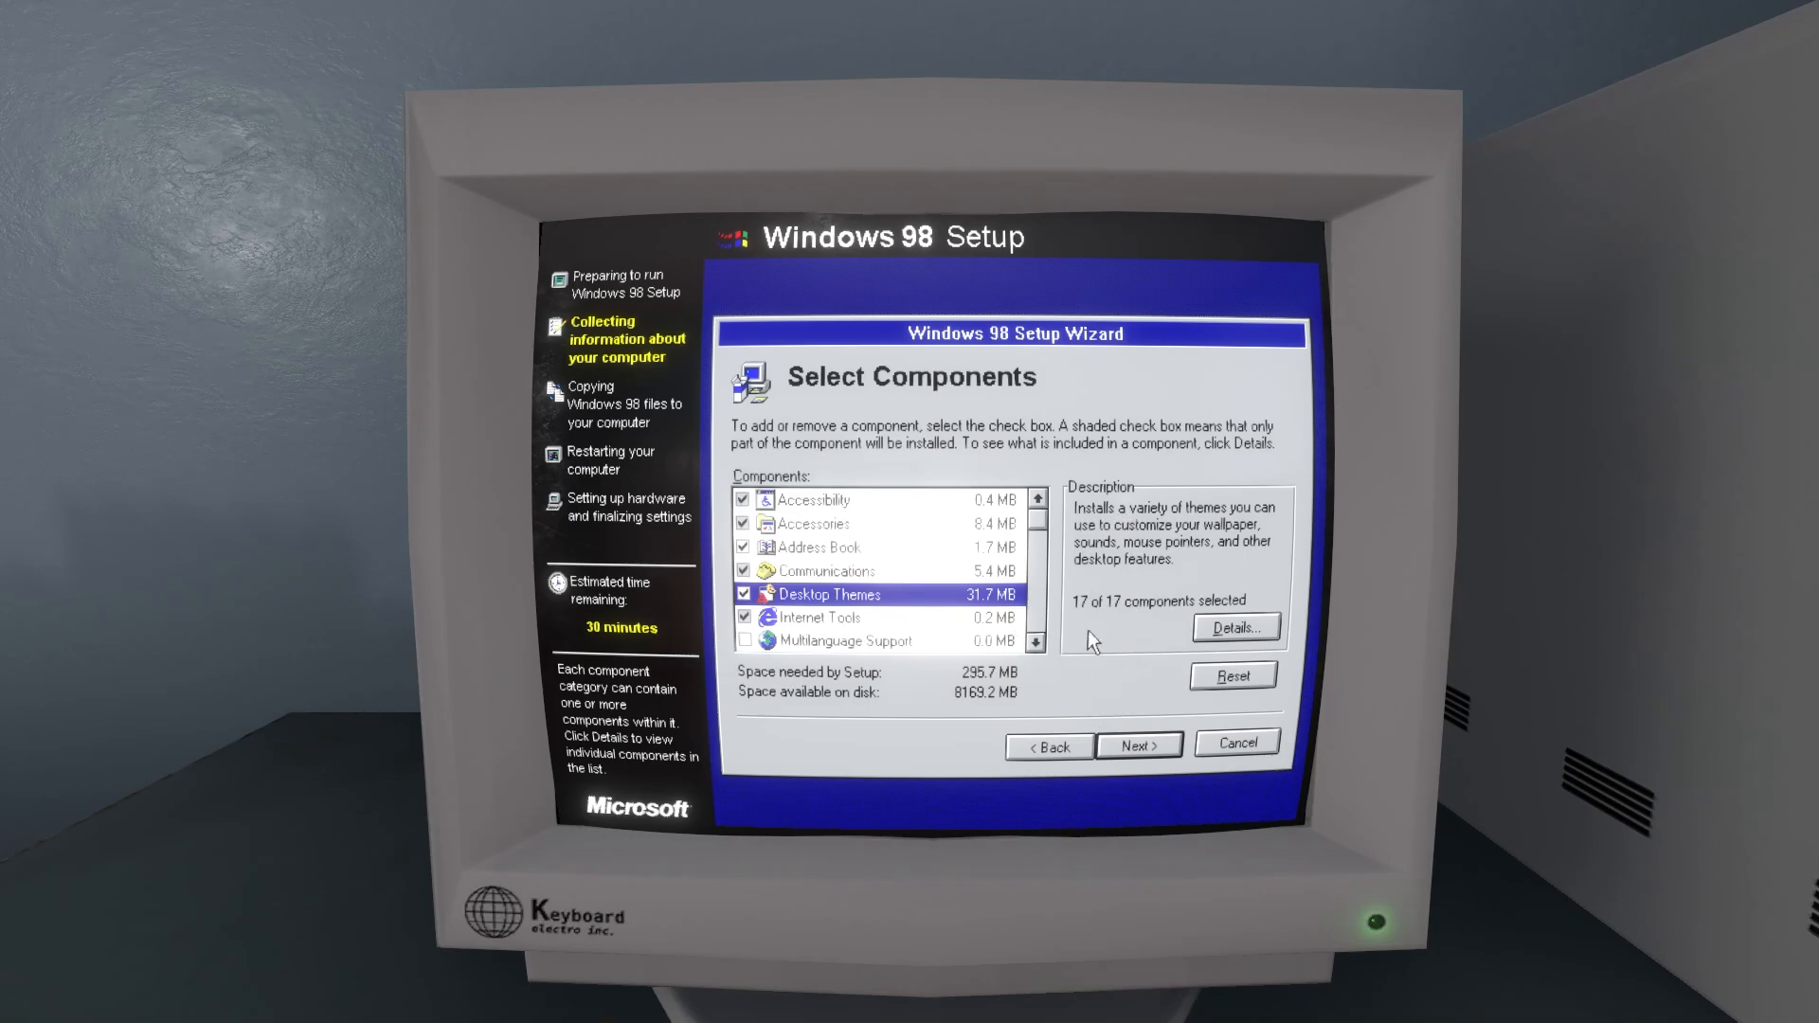
mouse_move(804, 589)
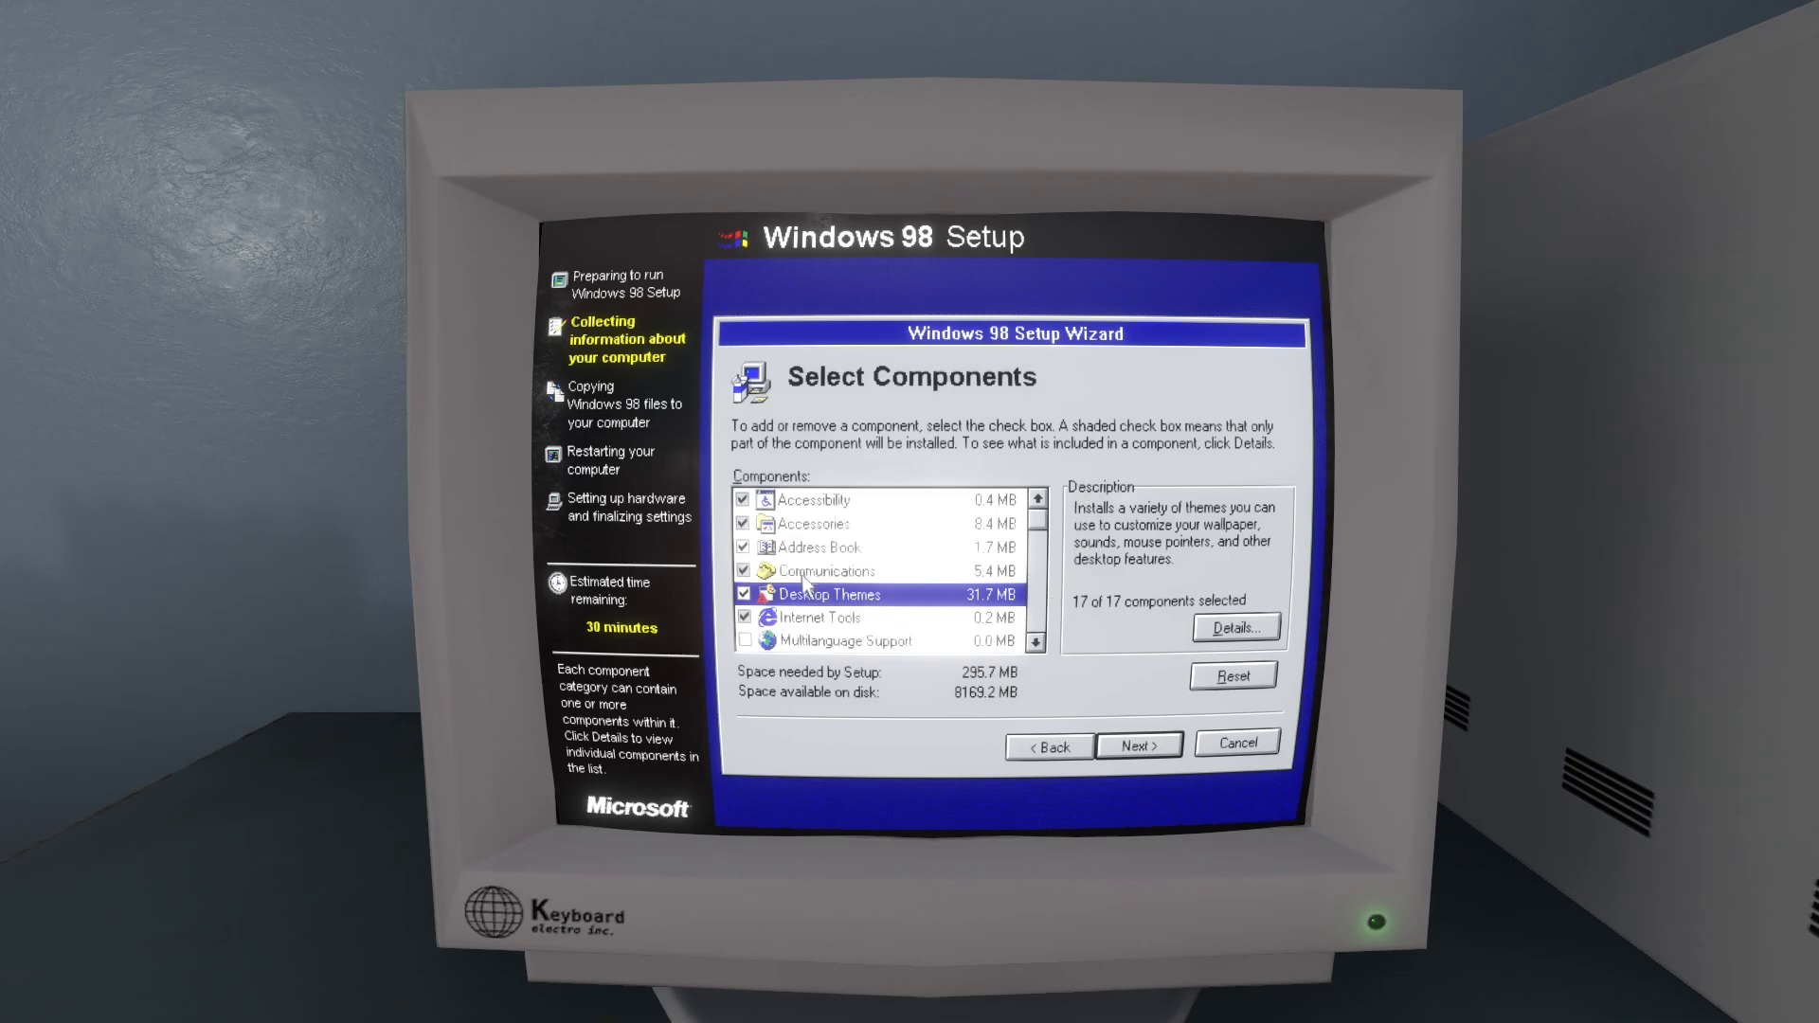
click(743, 571)
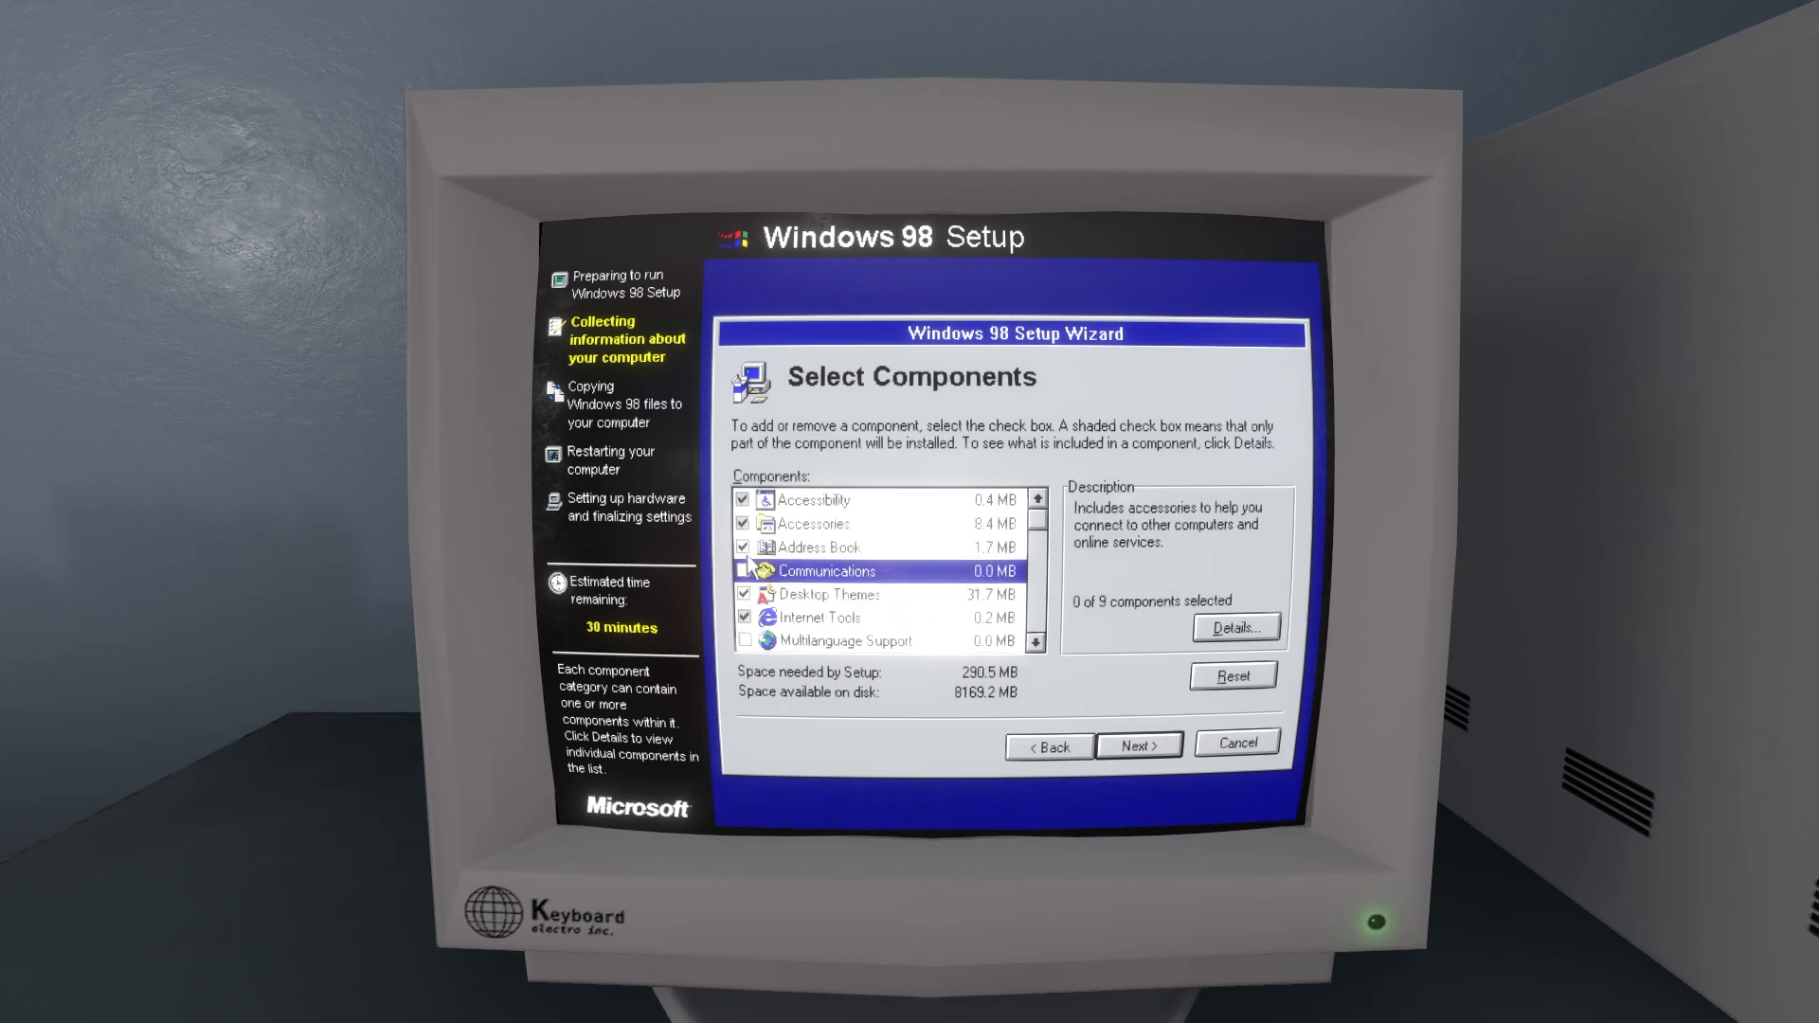